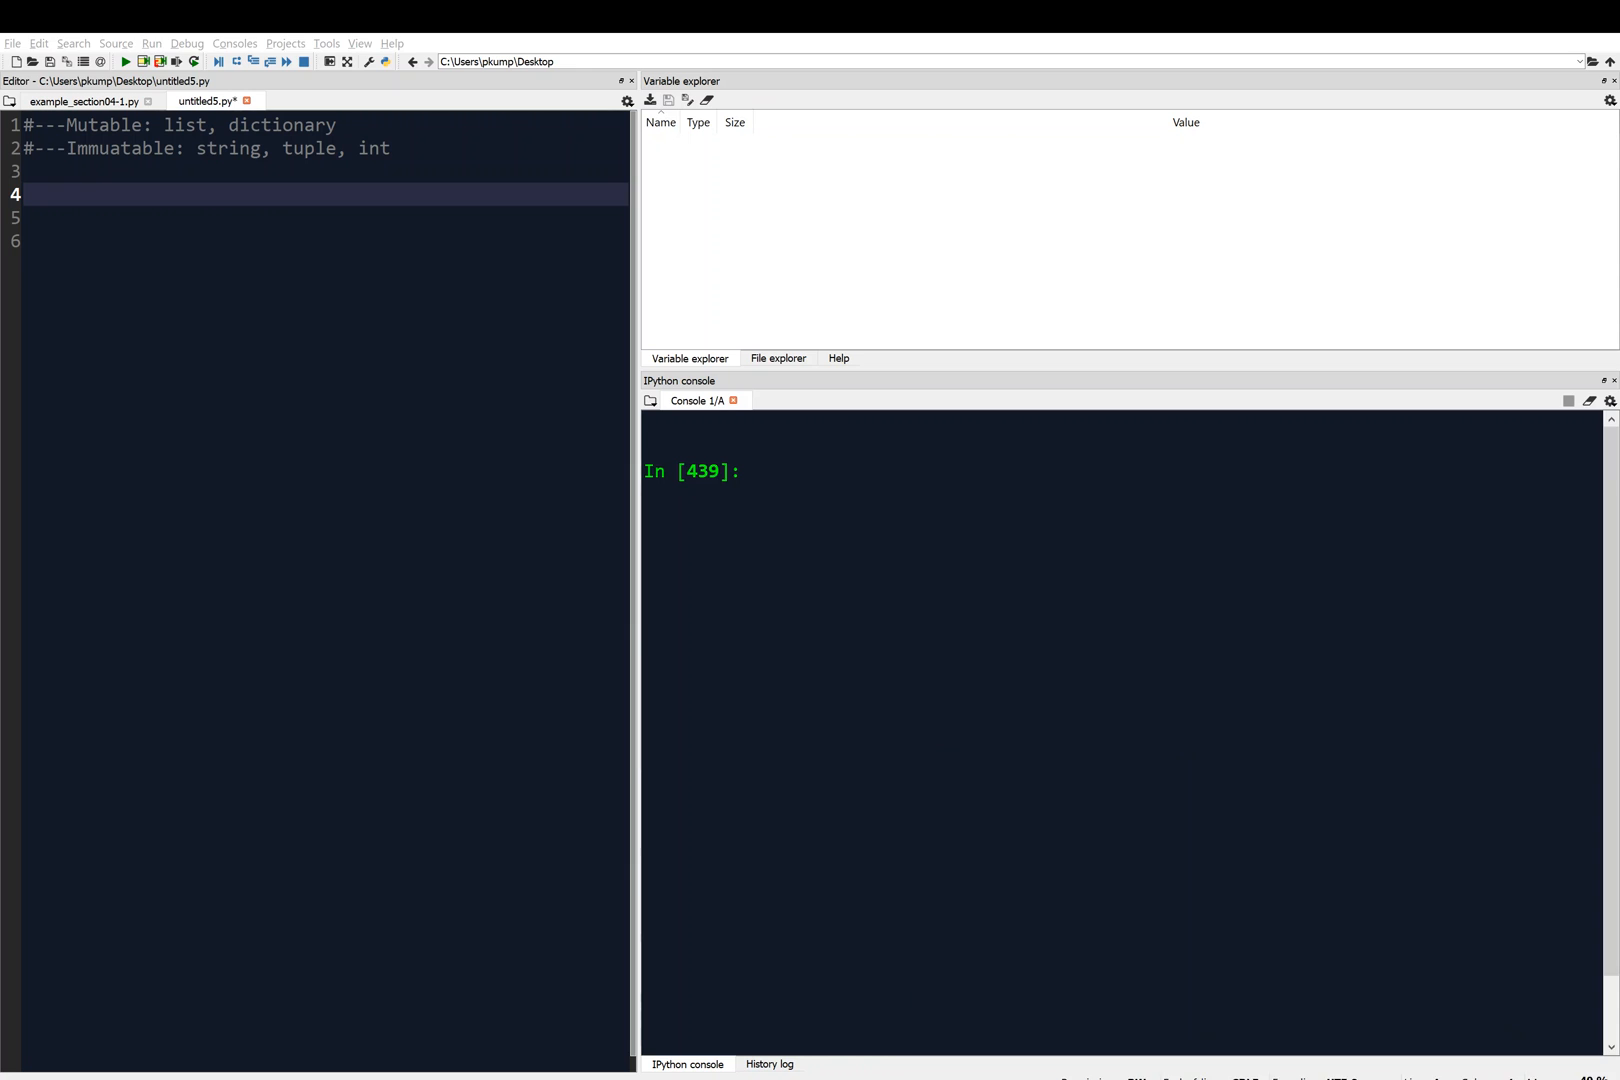
mouse_move(796, 498)
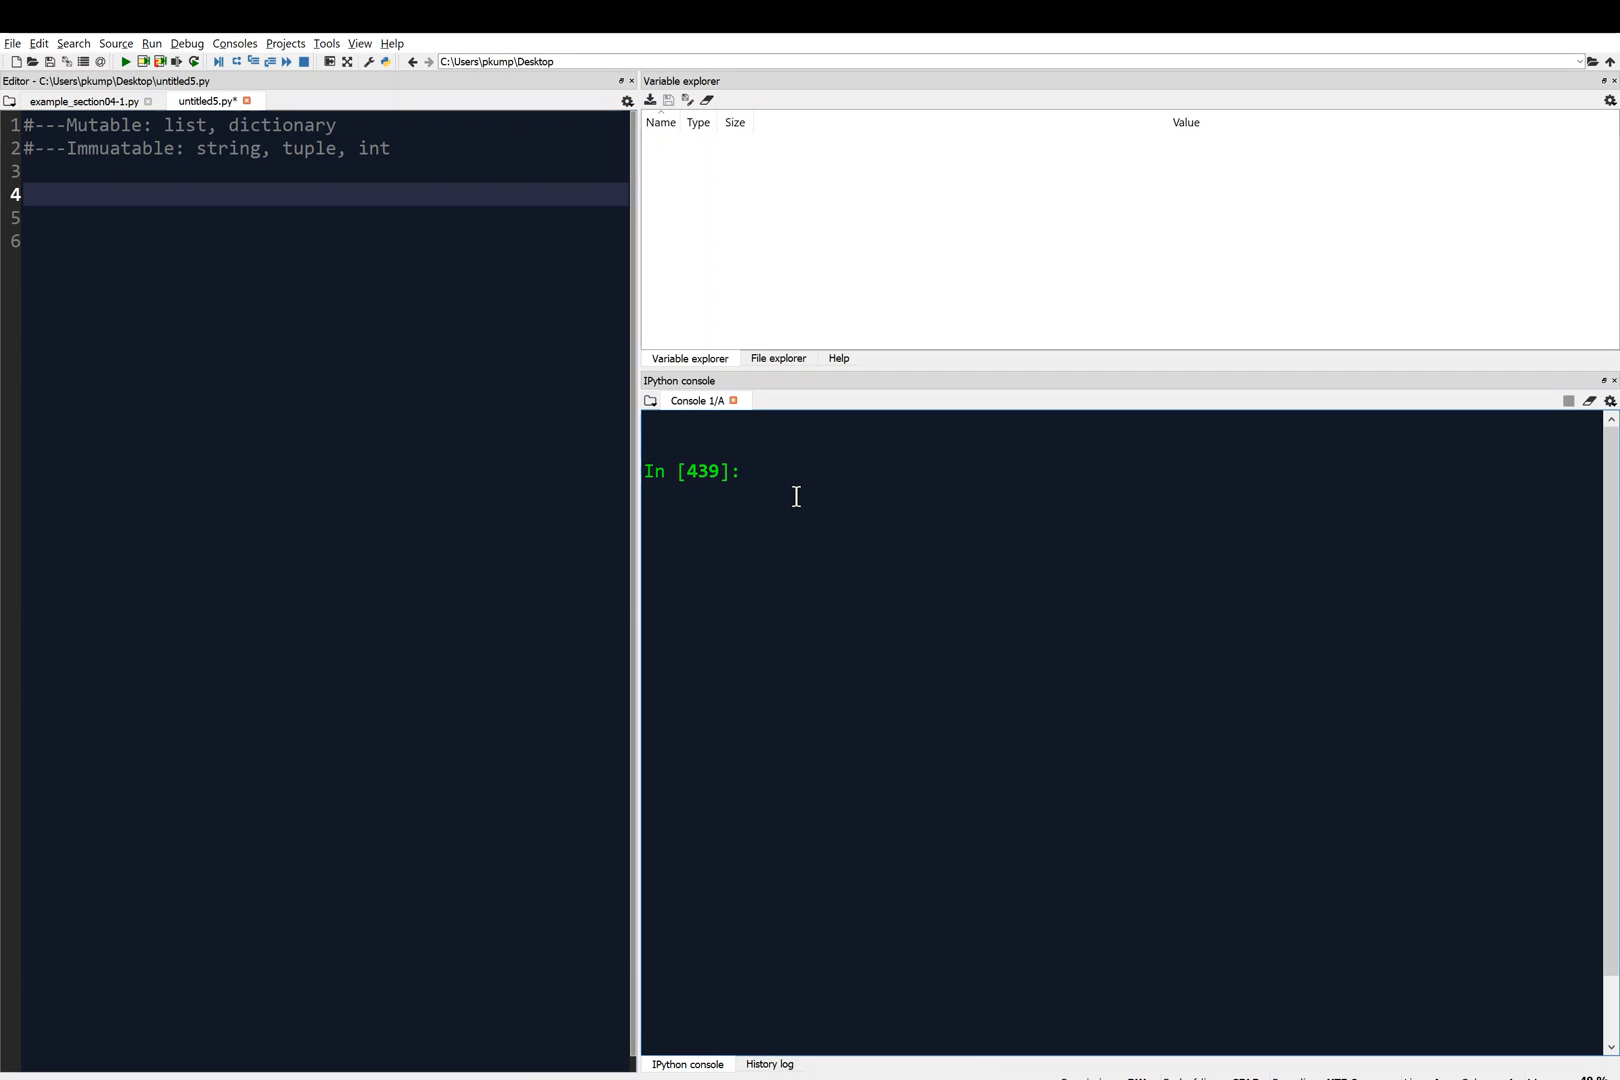
Enter catList = ['fat', 'loud', 'gray'] in the IPython console.
type("cat")
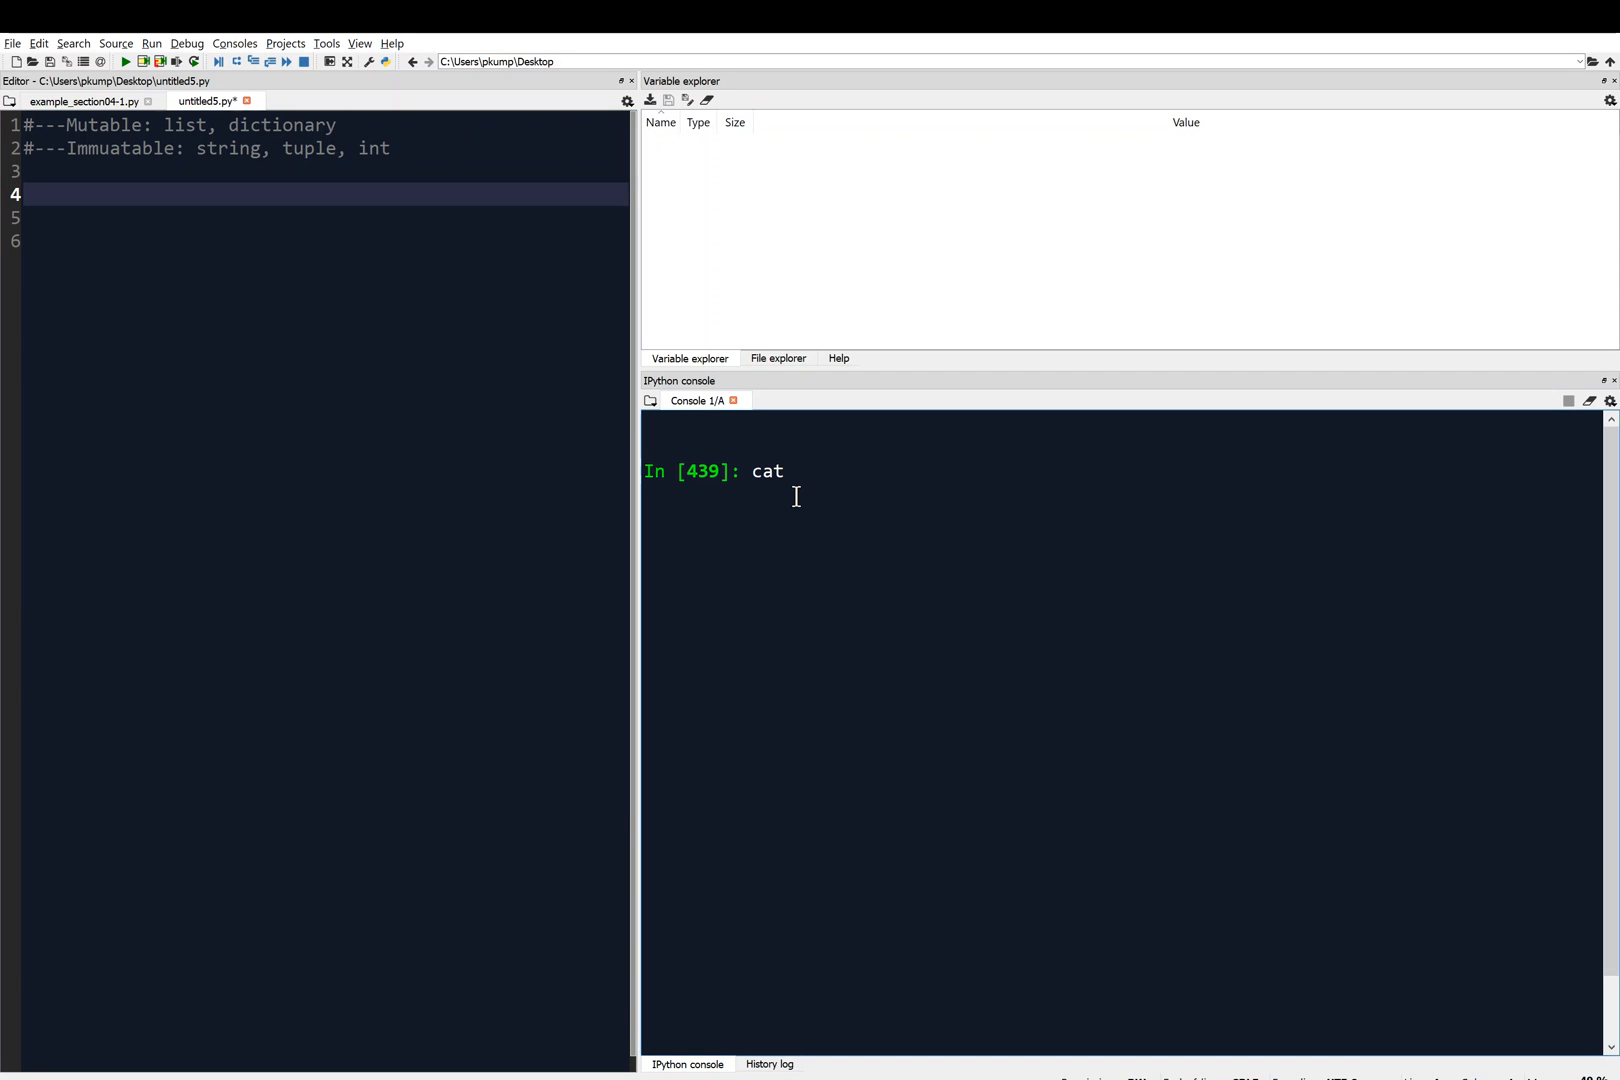
type("List =")
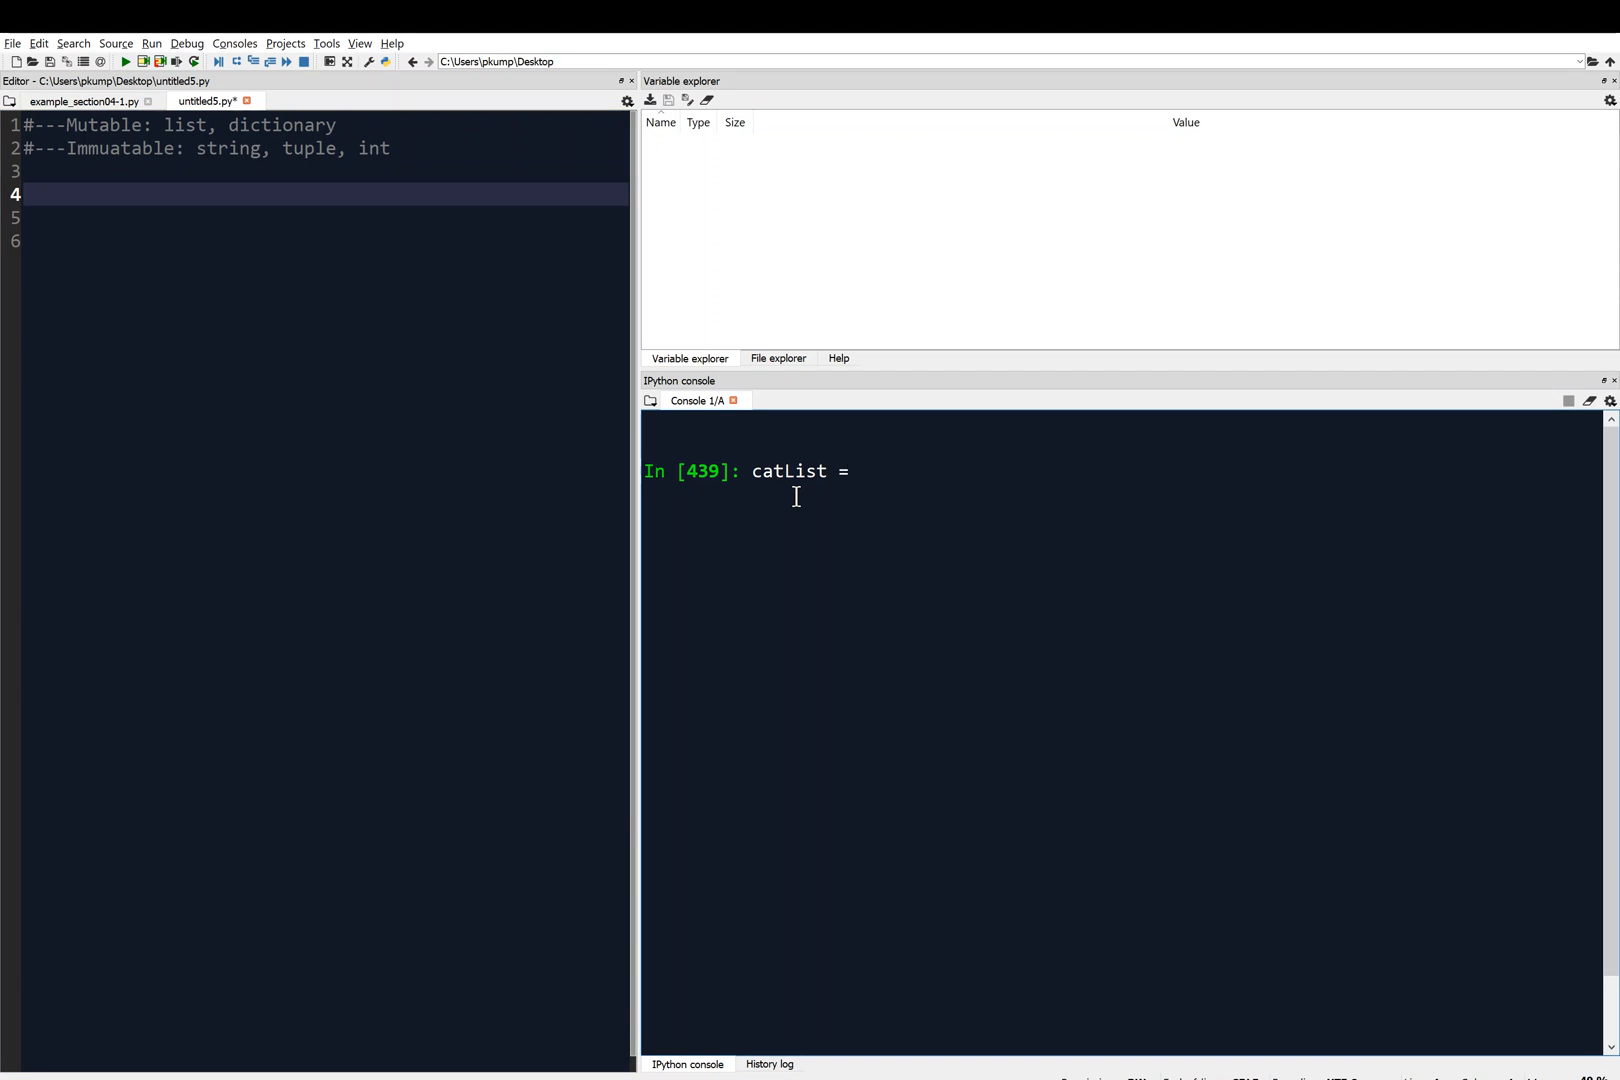
type("['']")
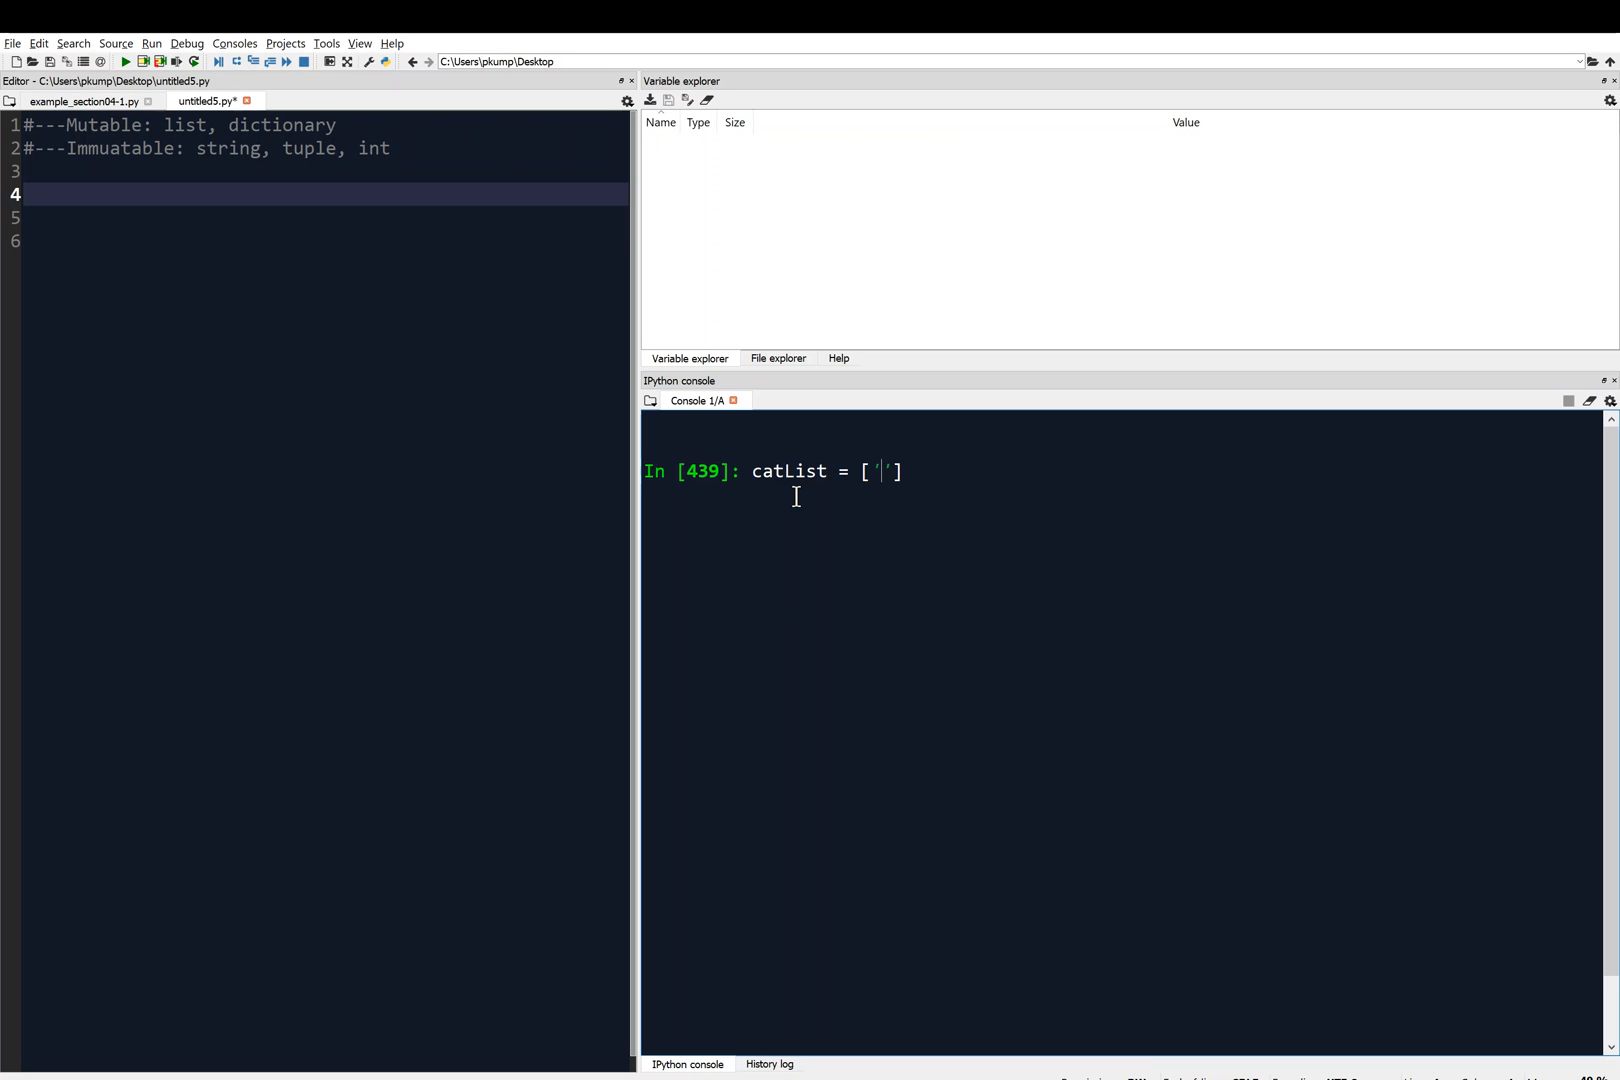
type("fat', '")
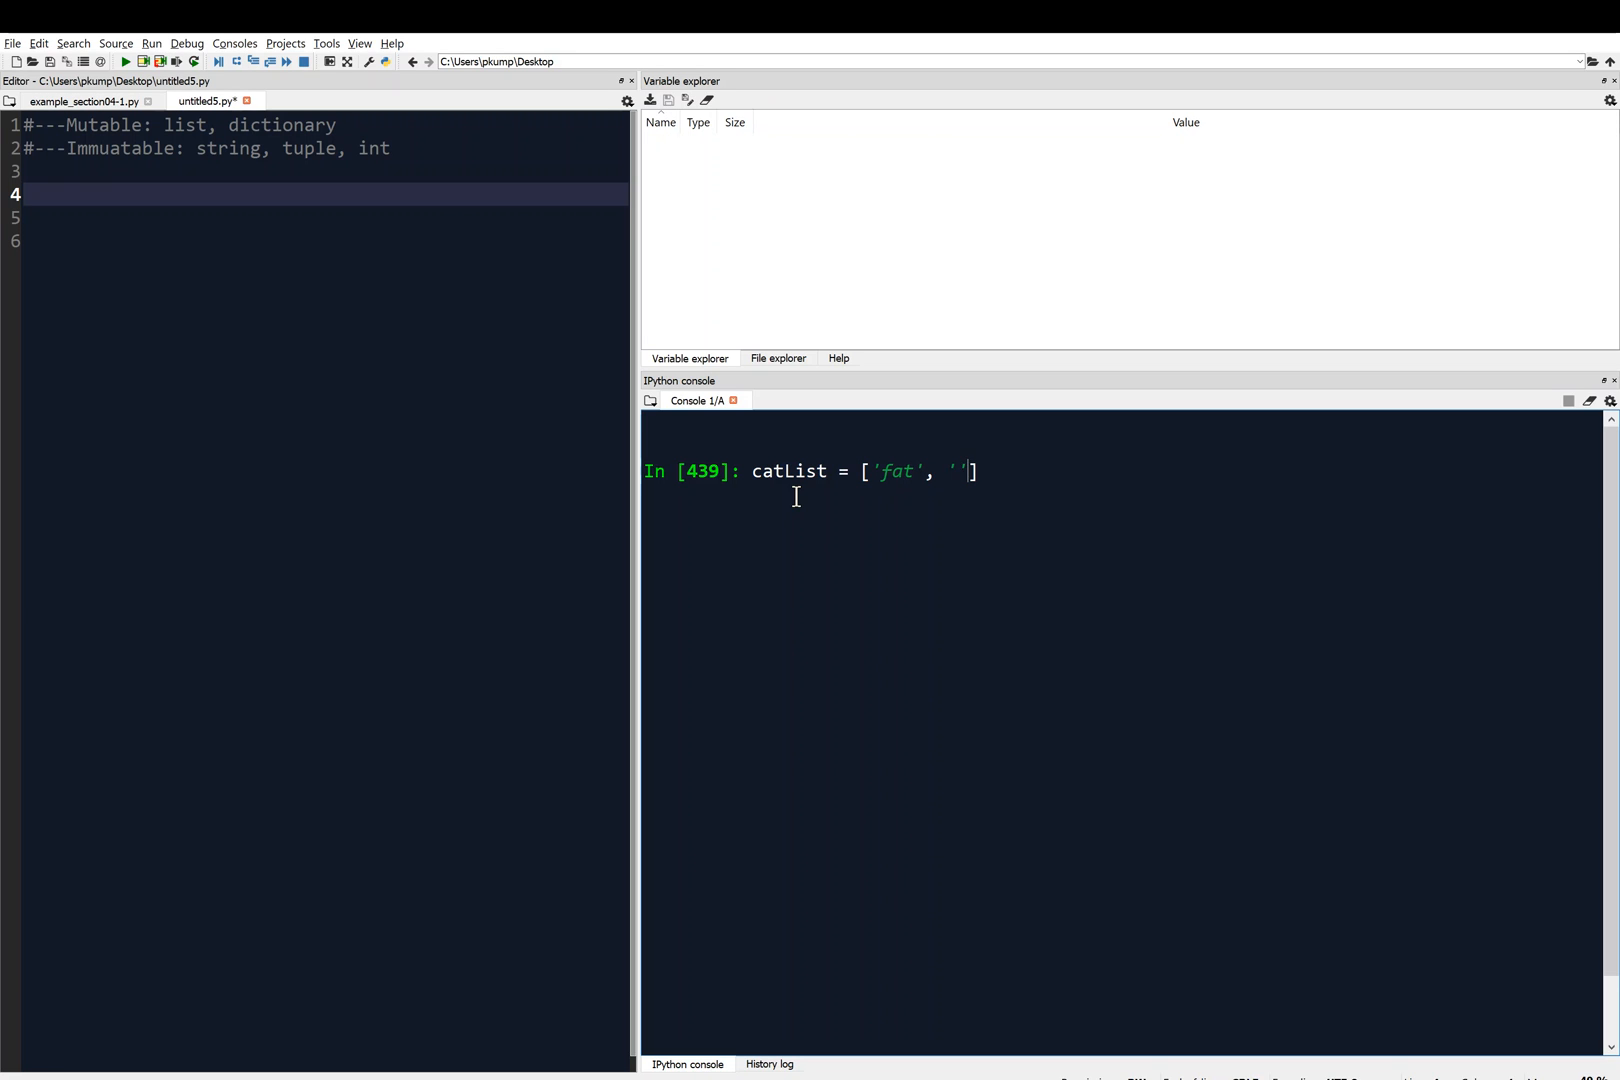
type("Loud")
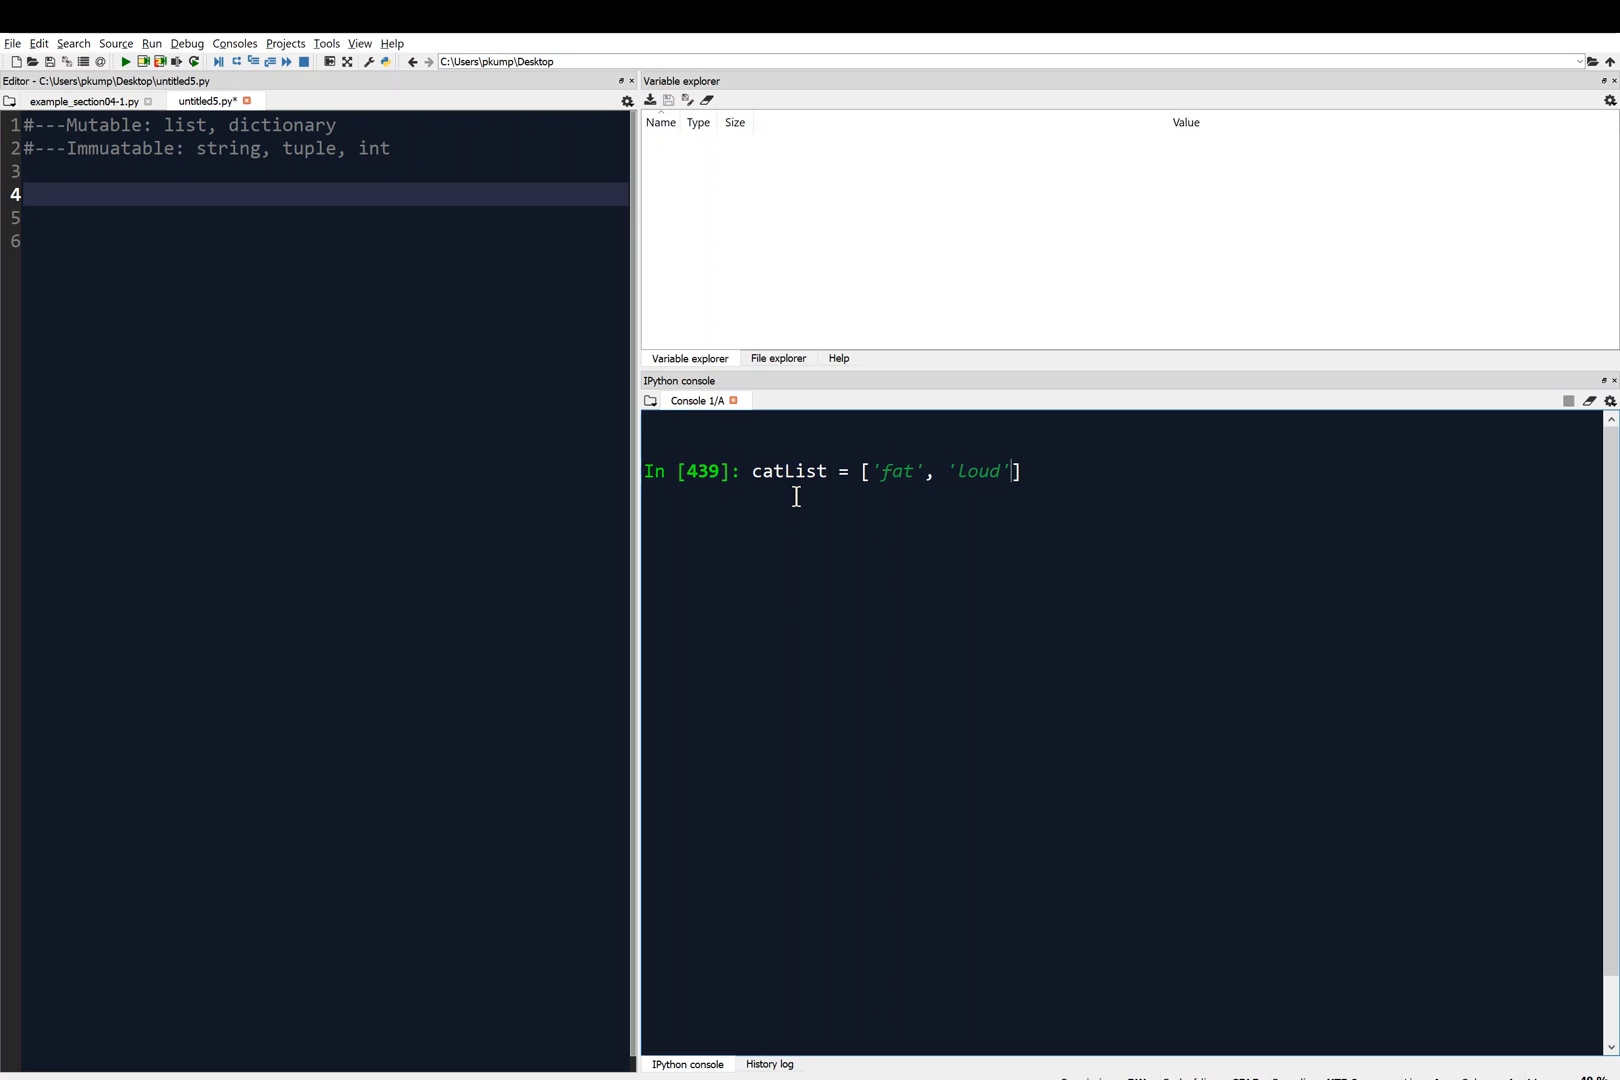
type(", 'gray'")
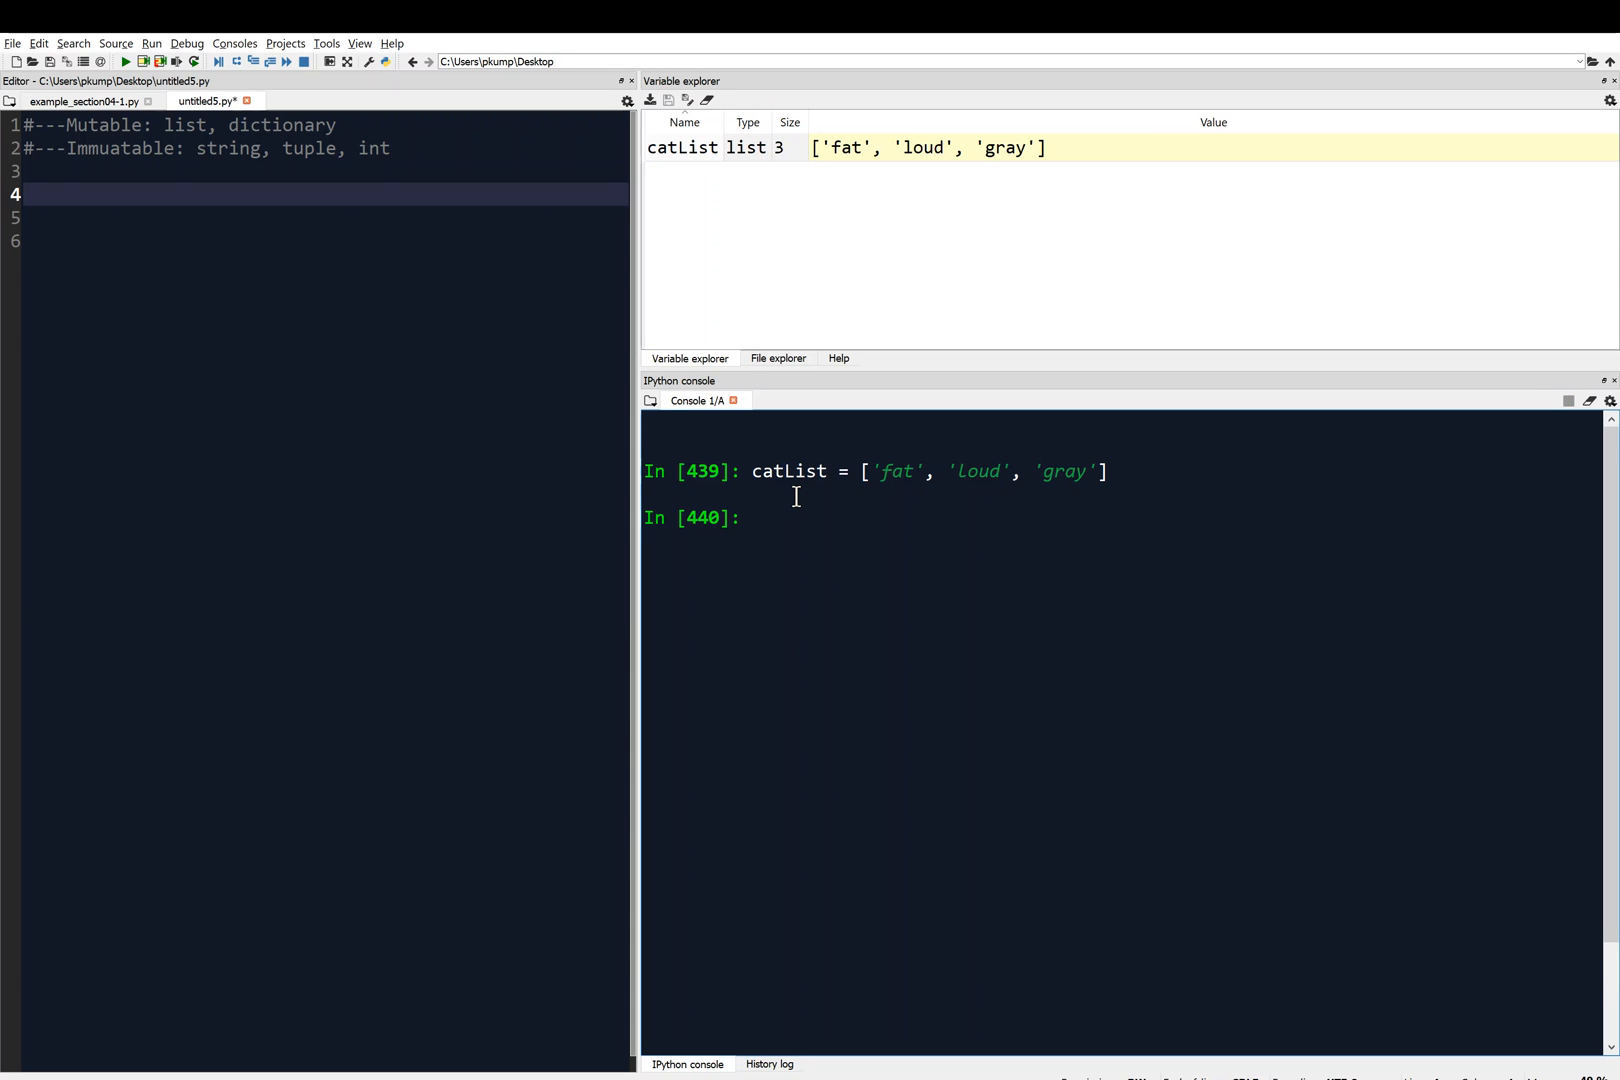
mouse_move(760, 160)
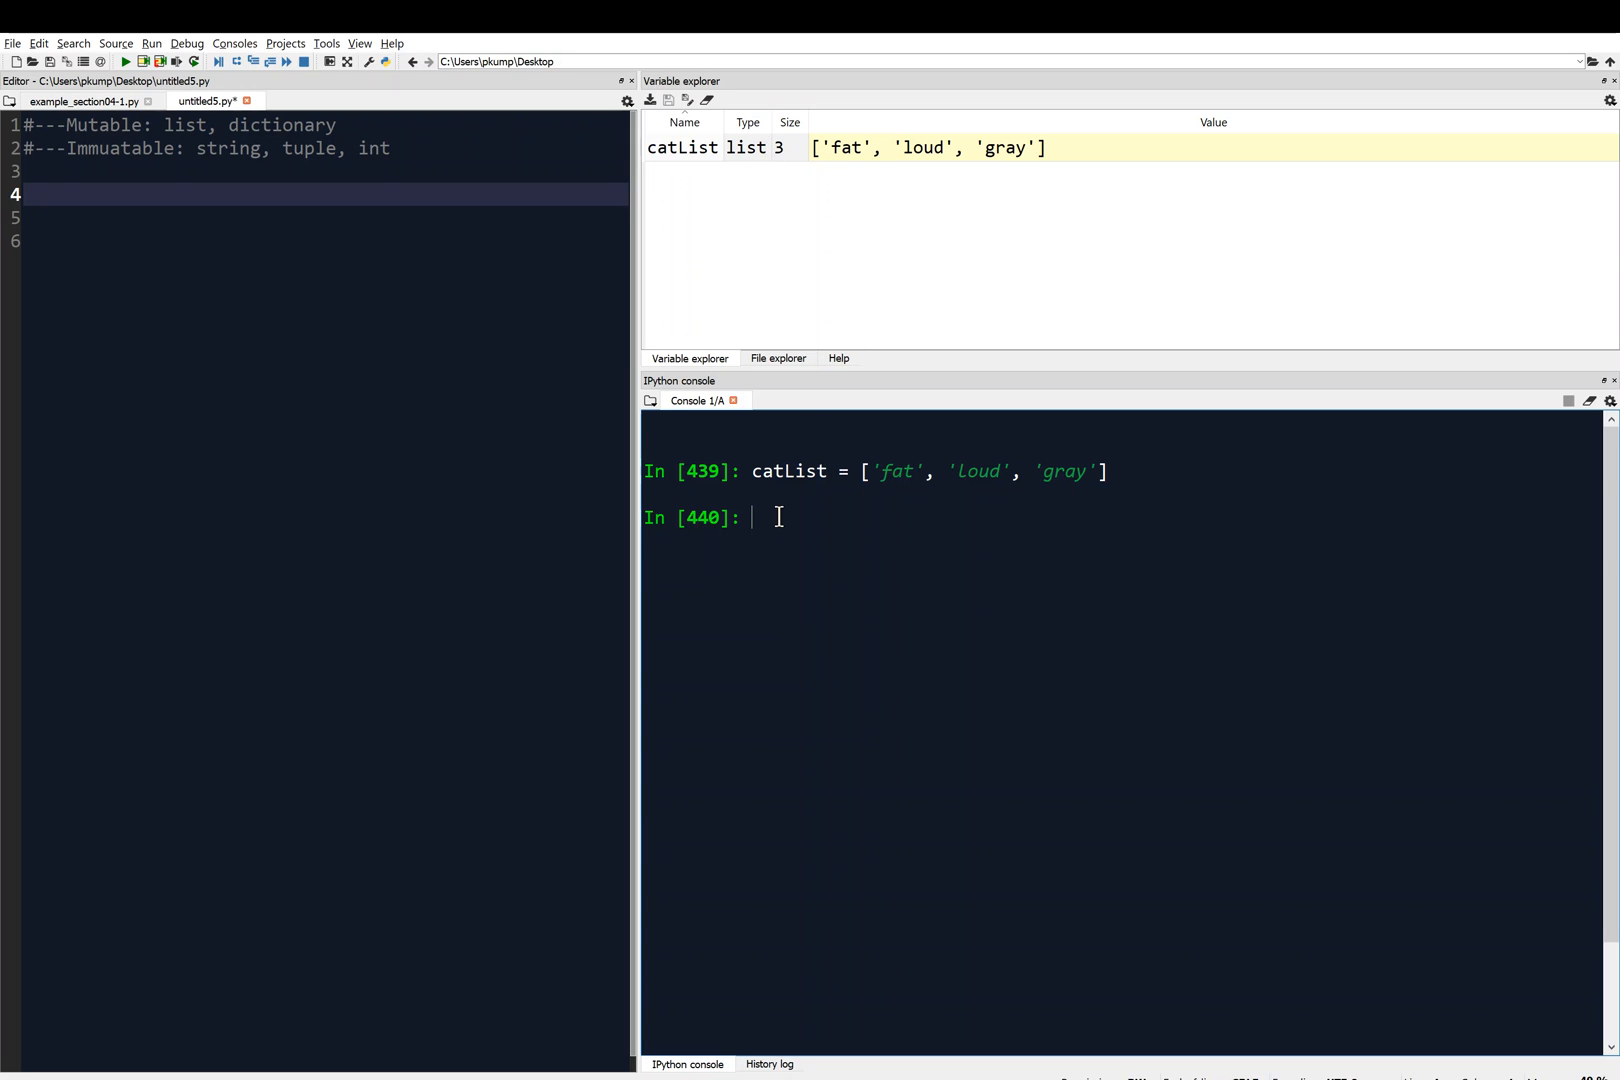
Index catList at positions 0, 1 and 2 to show 'fat', 'loud' and 'gray'.
type("cat")
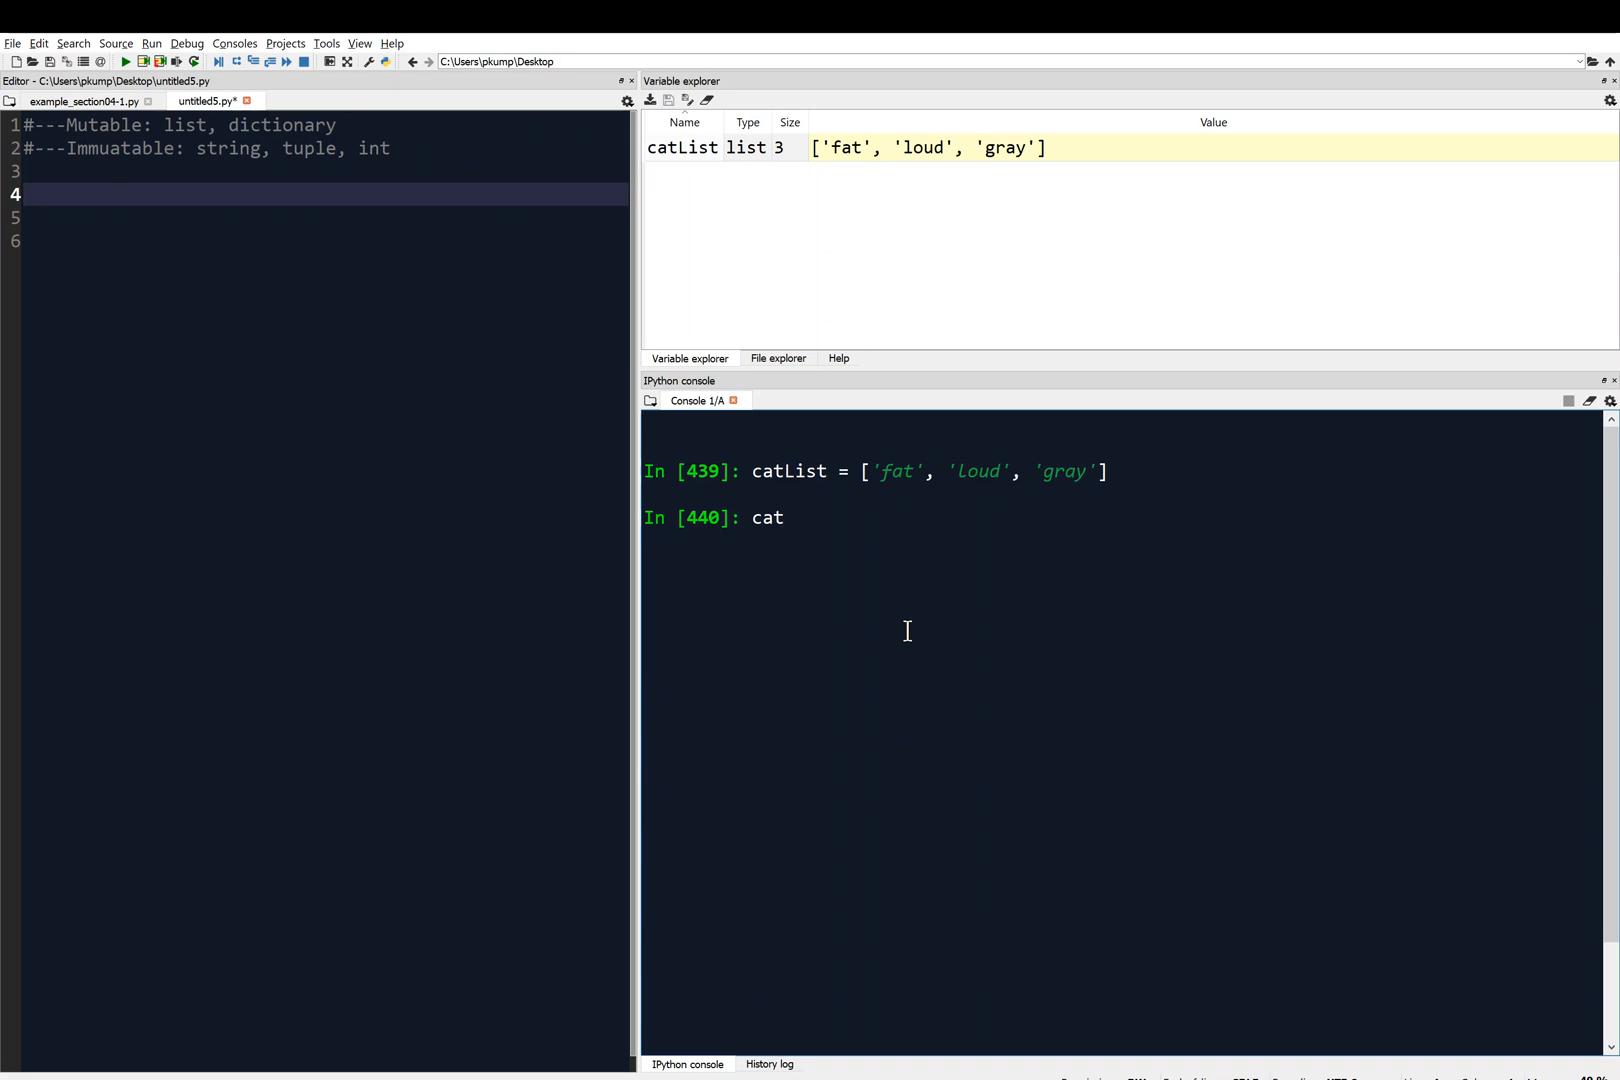
type("List[")
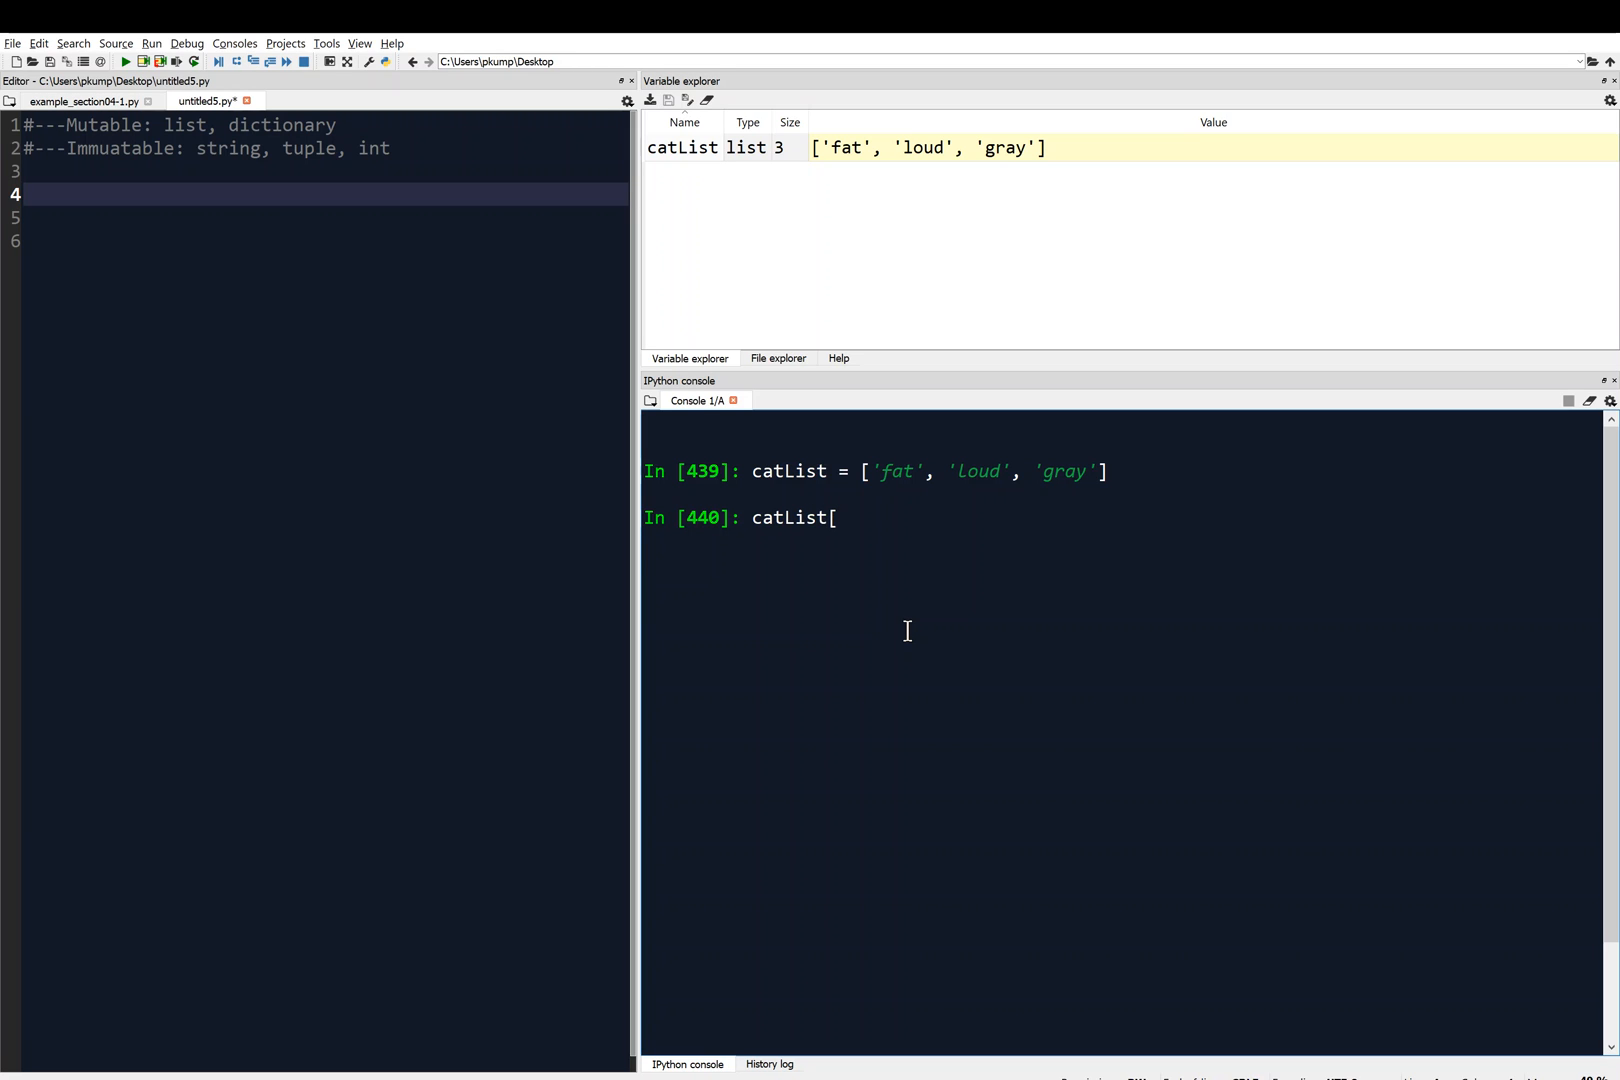
type("0]")
type("catList[1]")
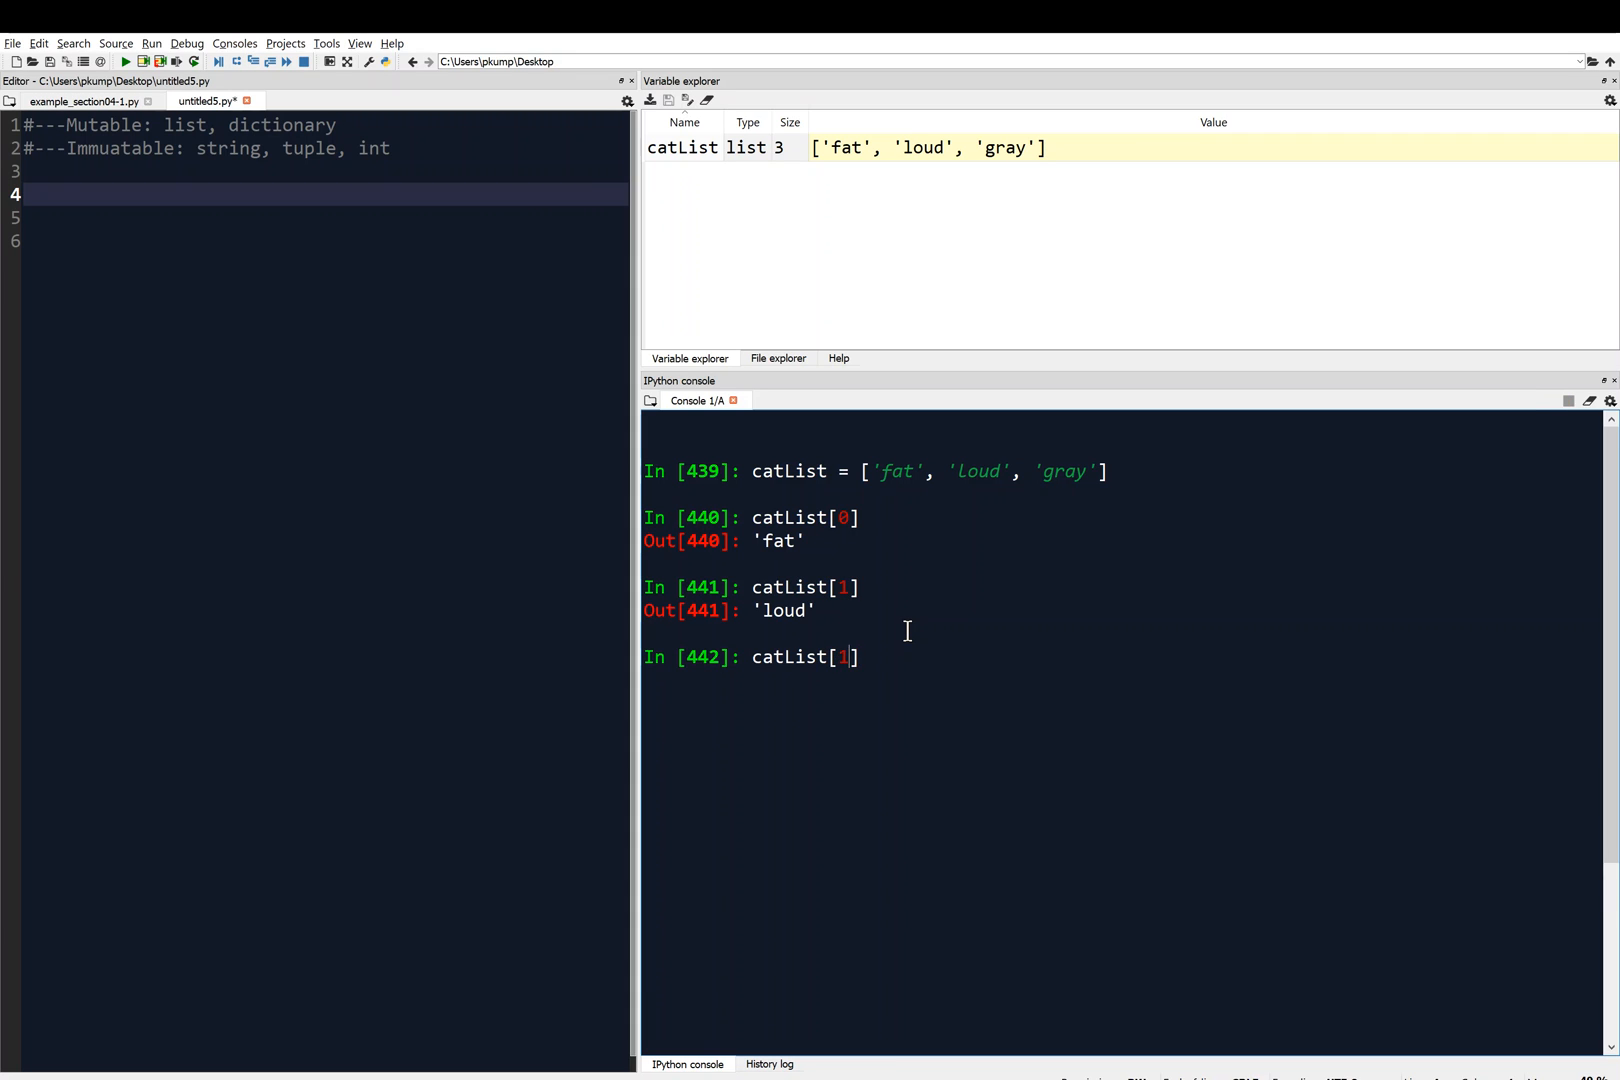
key("Return")
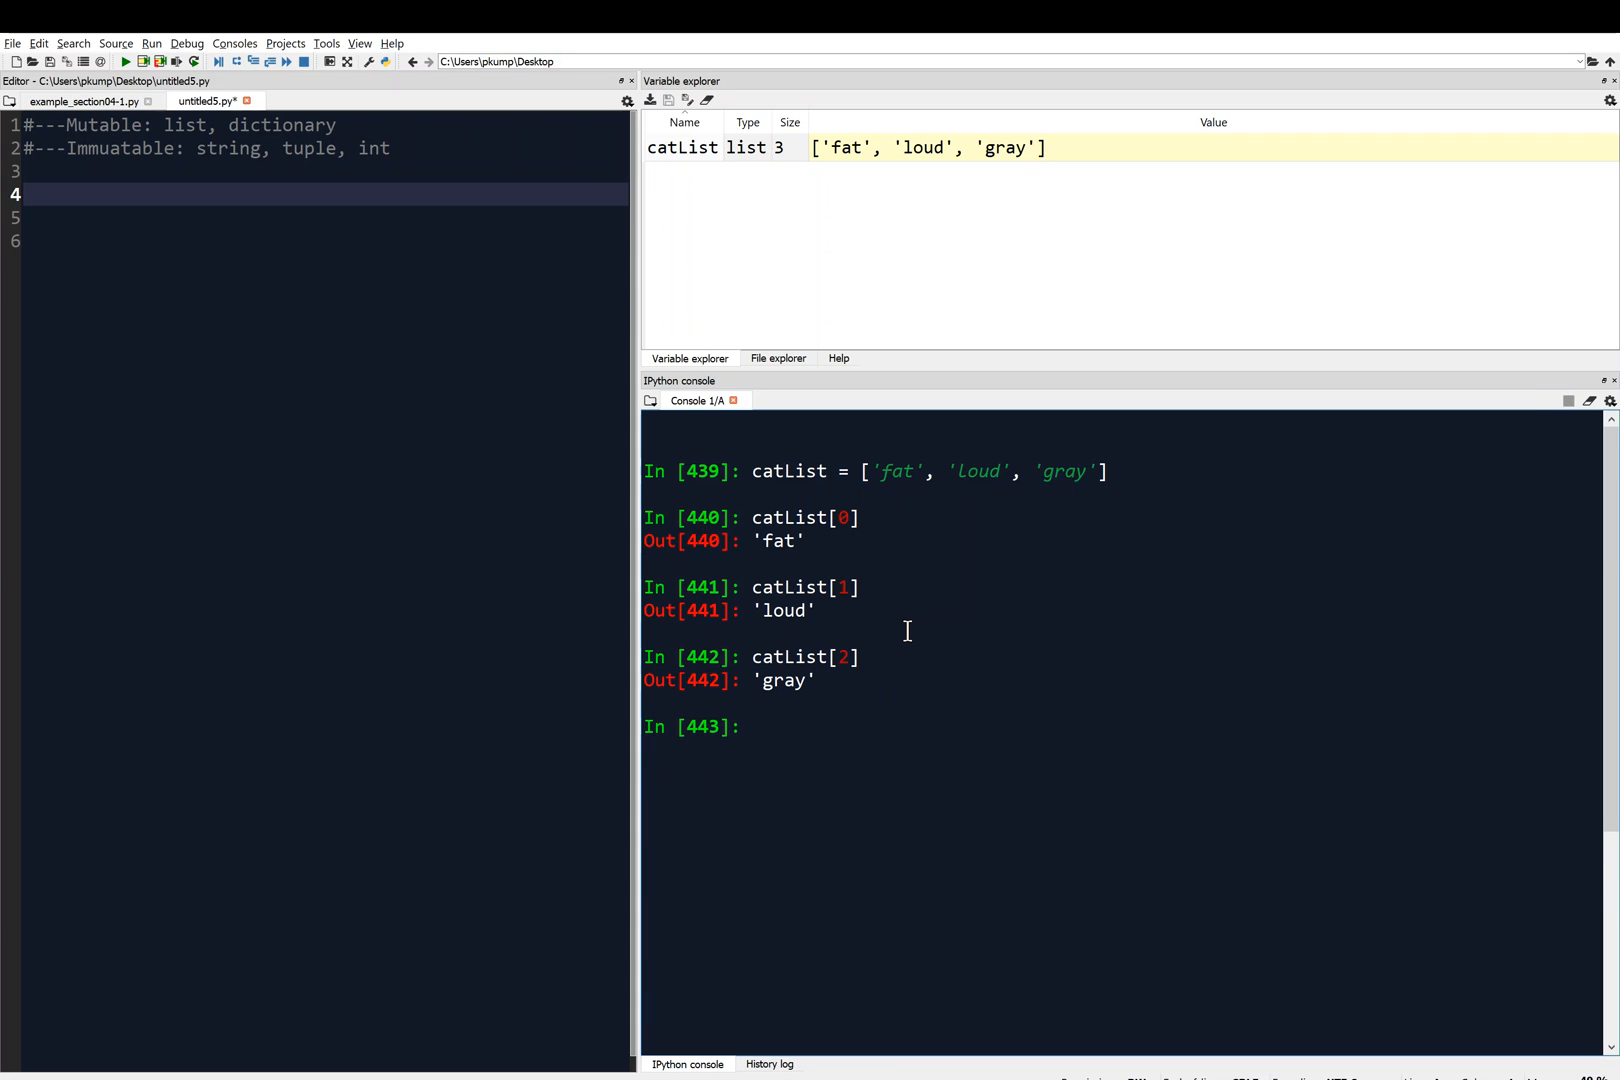
mouse_move(882, 788)
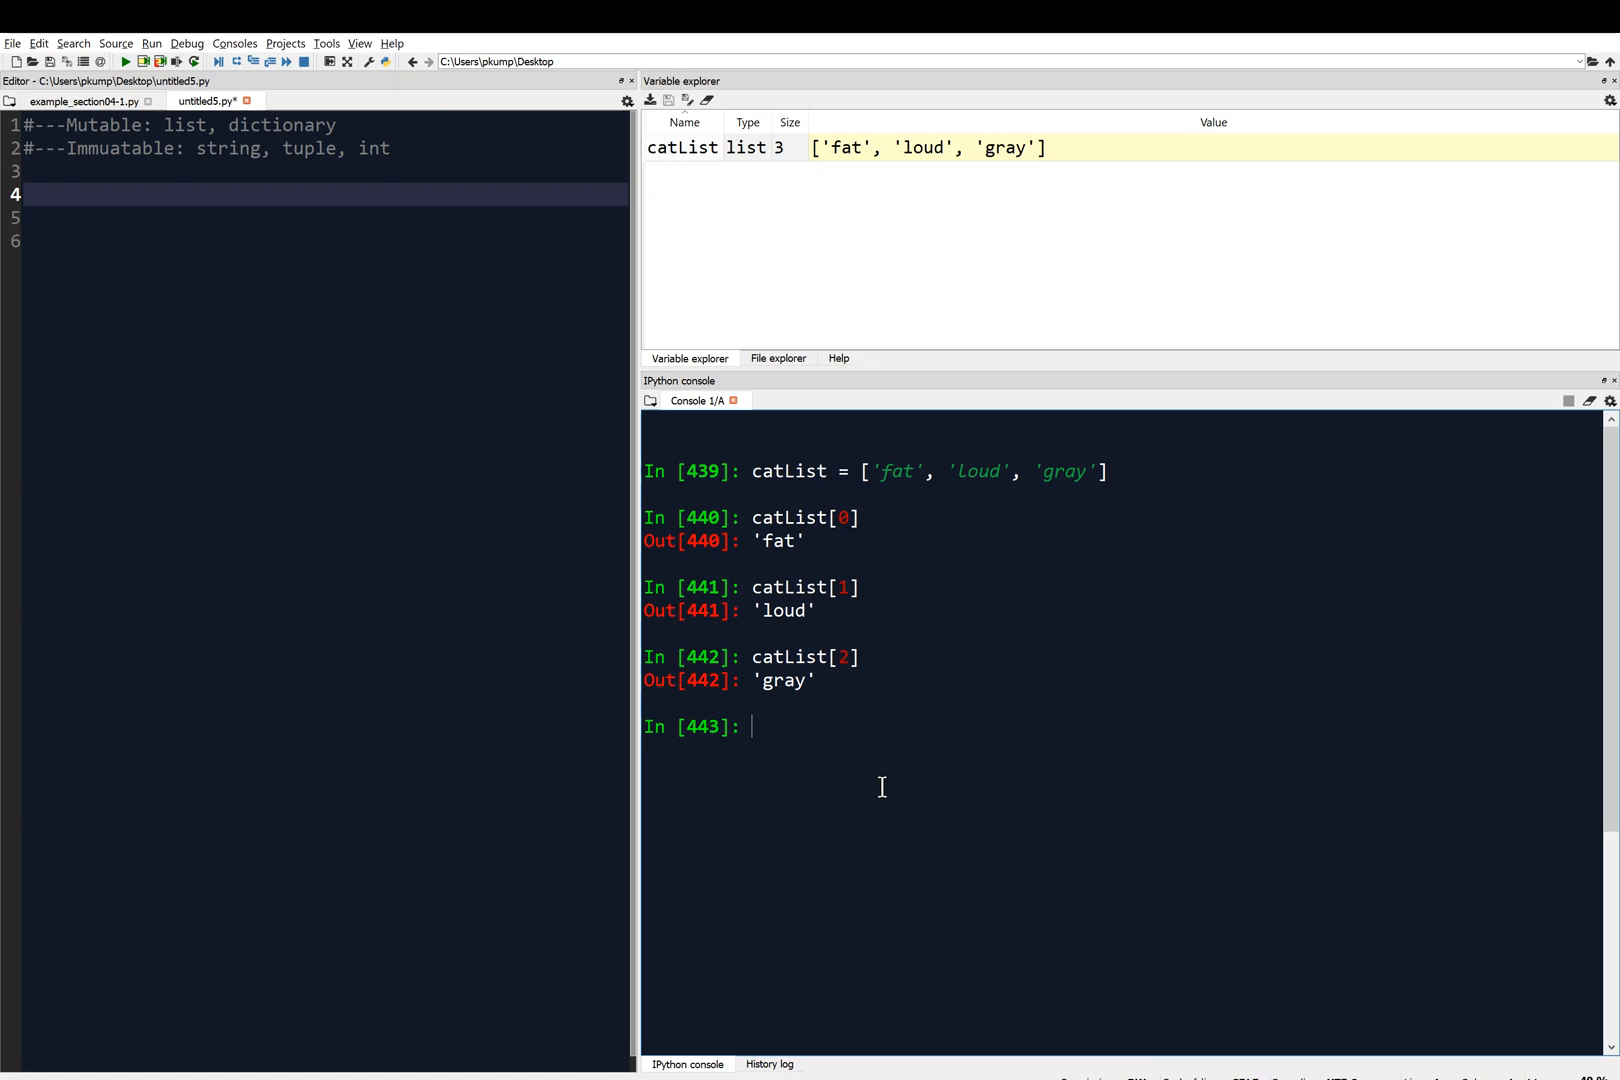
Start a catDict = {} line in the console without running it.
type("cat")
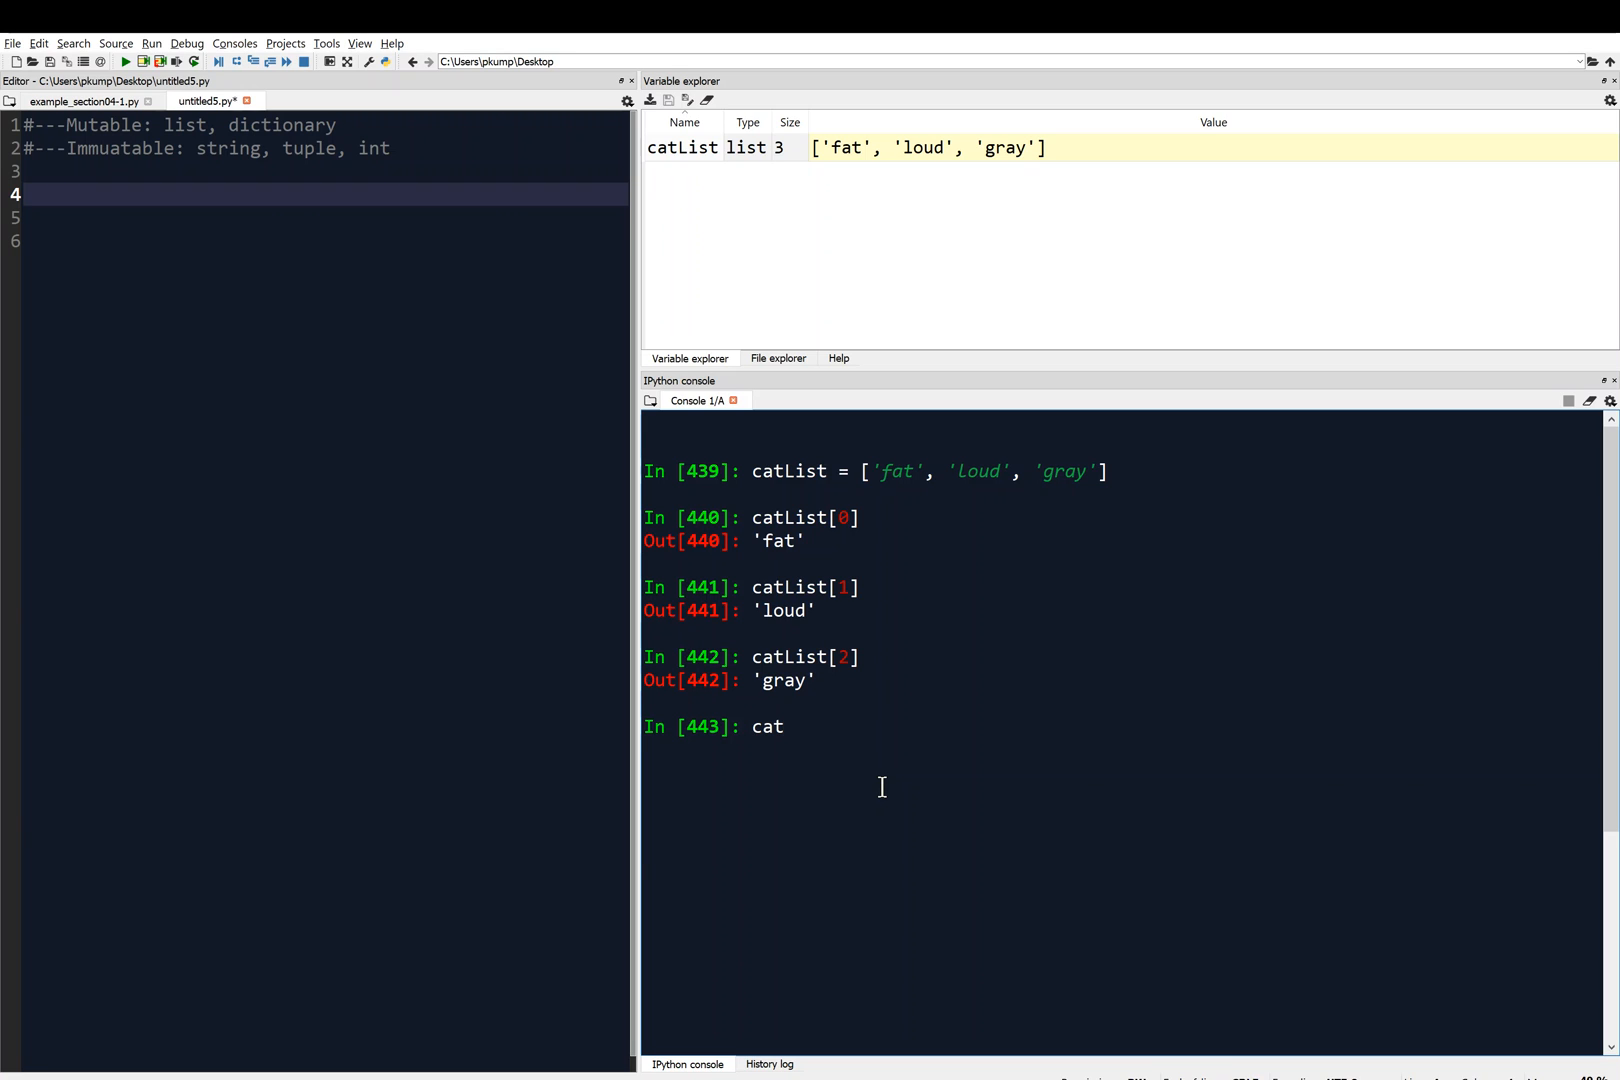
type("Dict =")
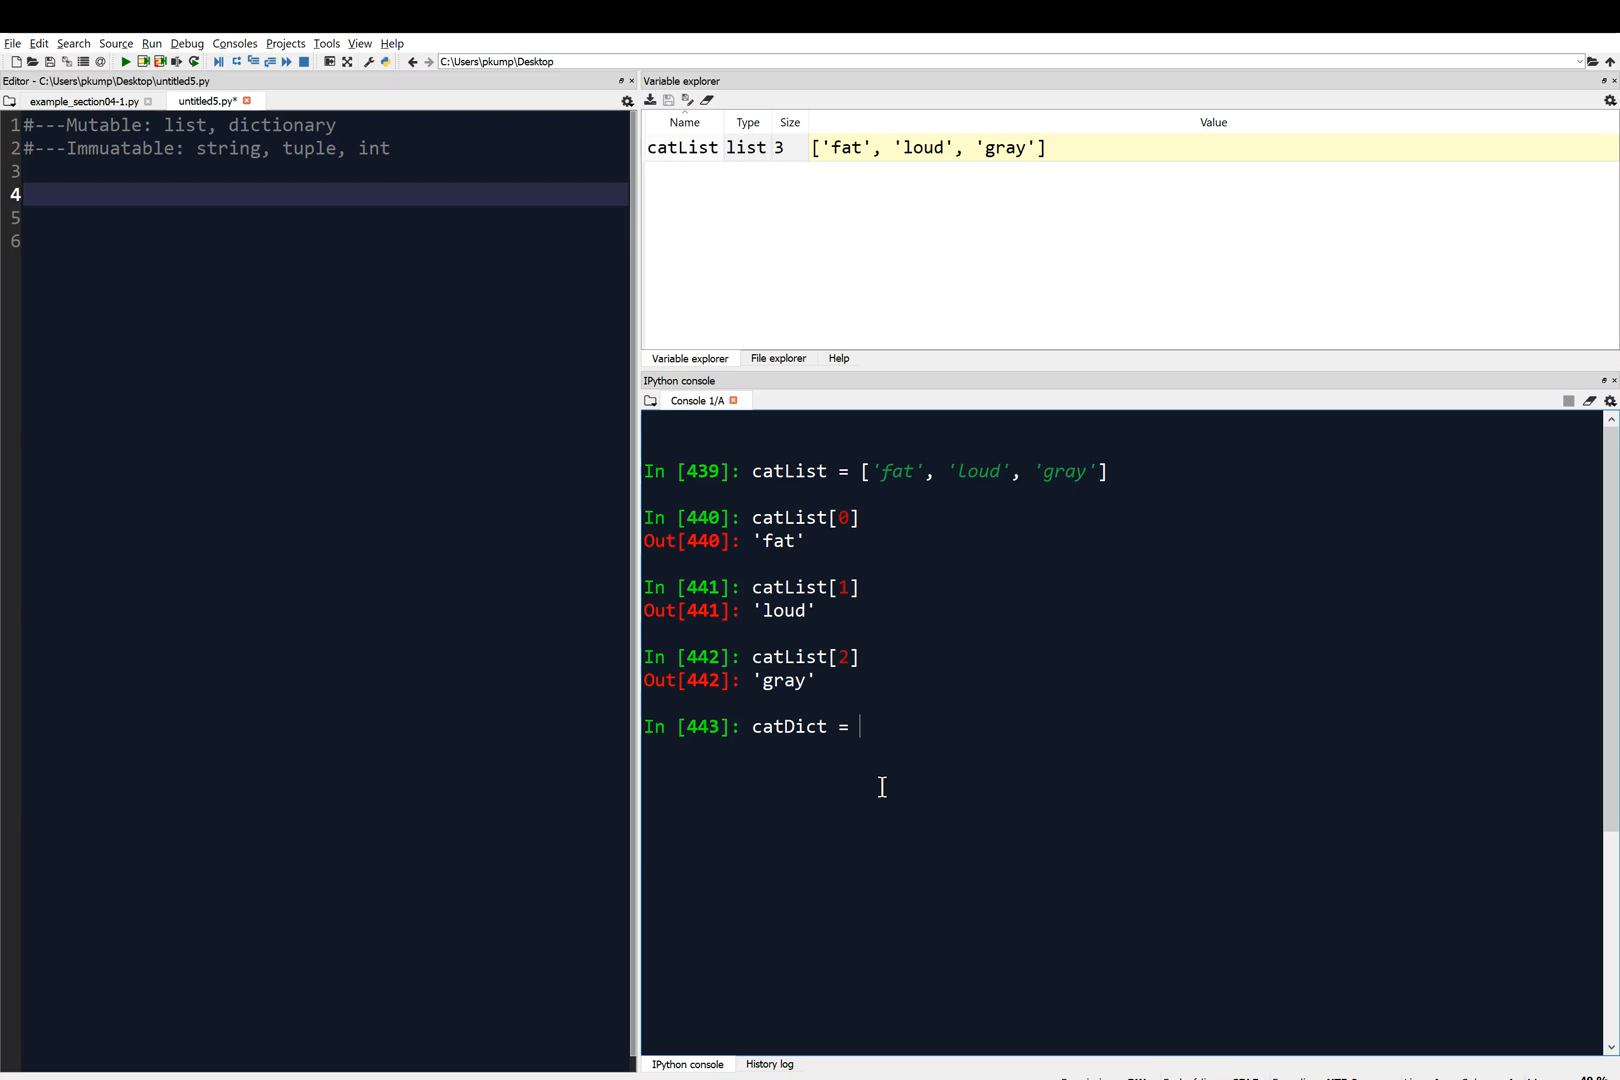
type("[")
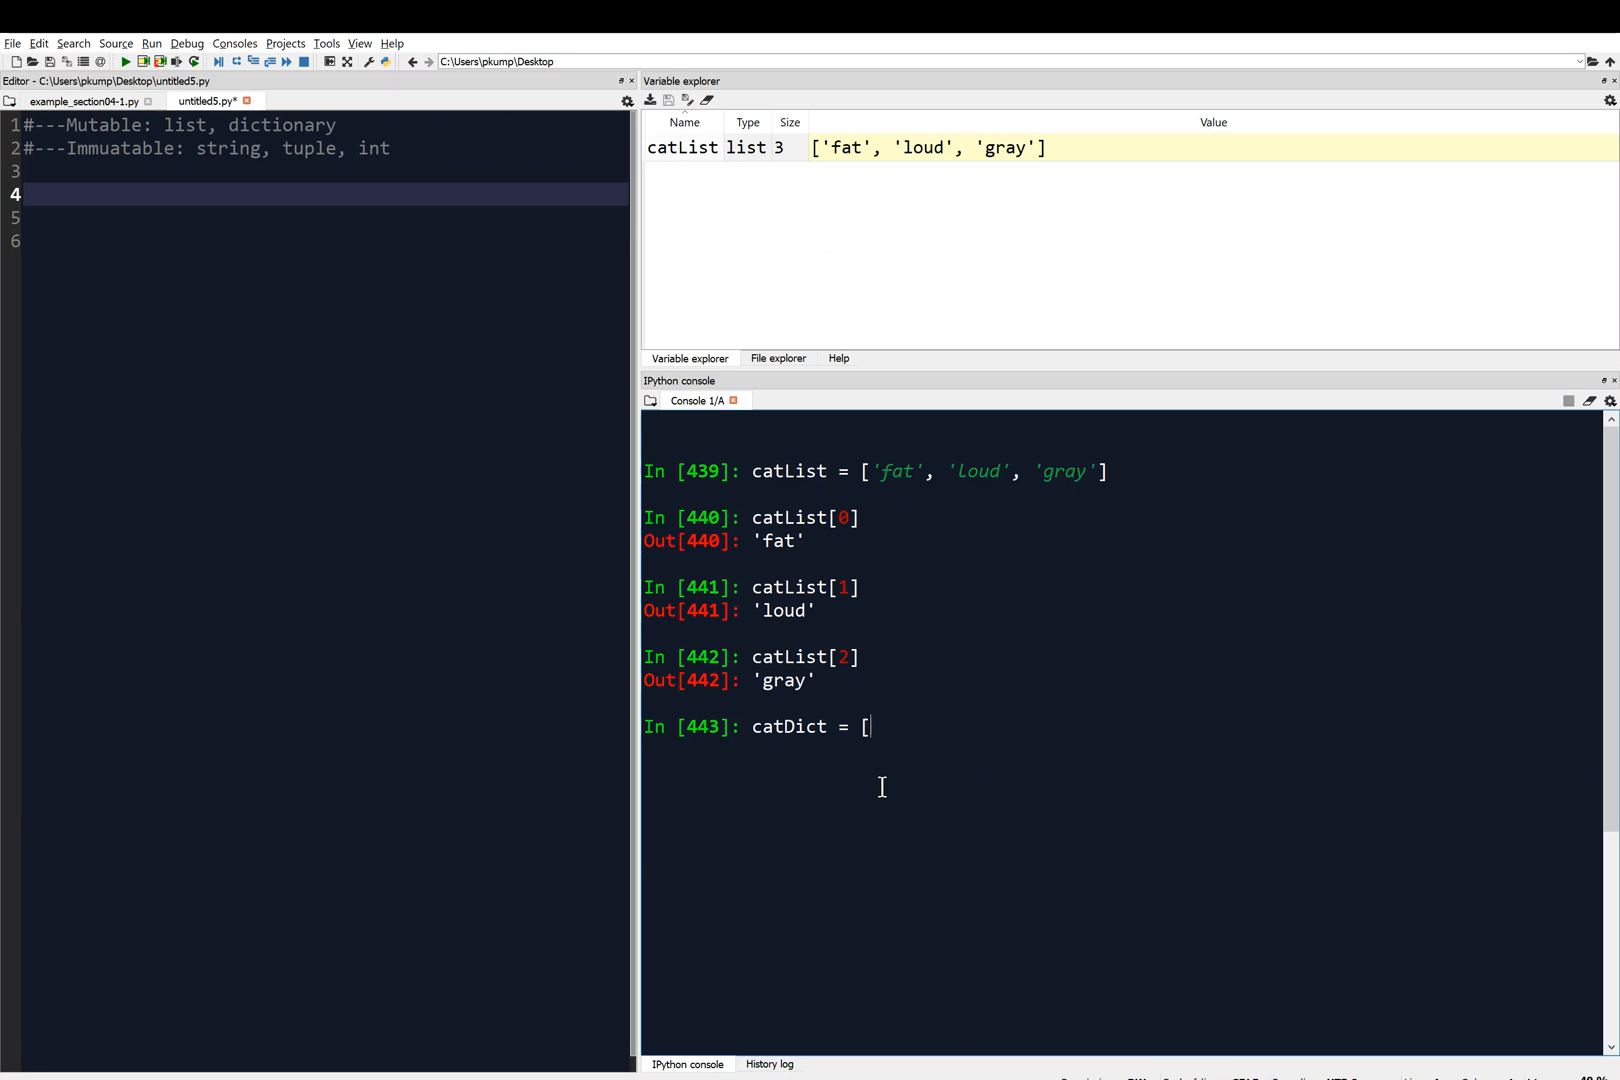
type("{}")
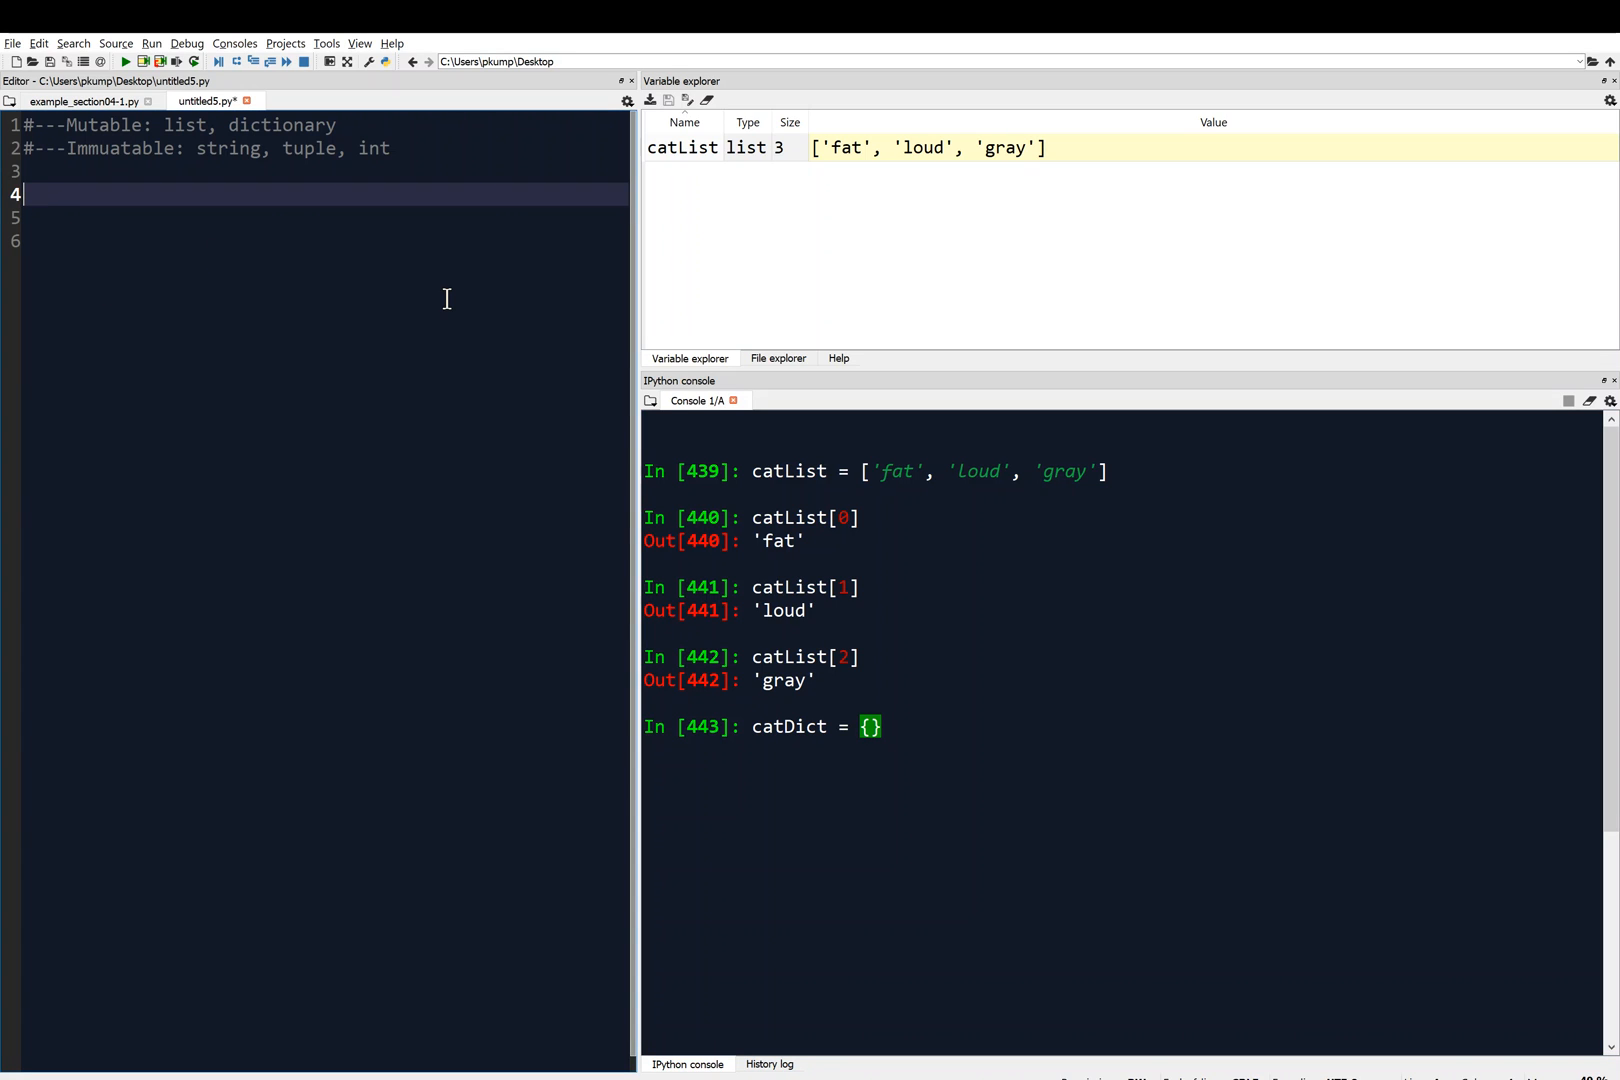
Add the script comment #---Dictionary is defined with {}.
type("#---D")
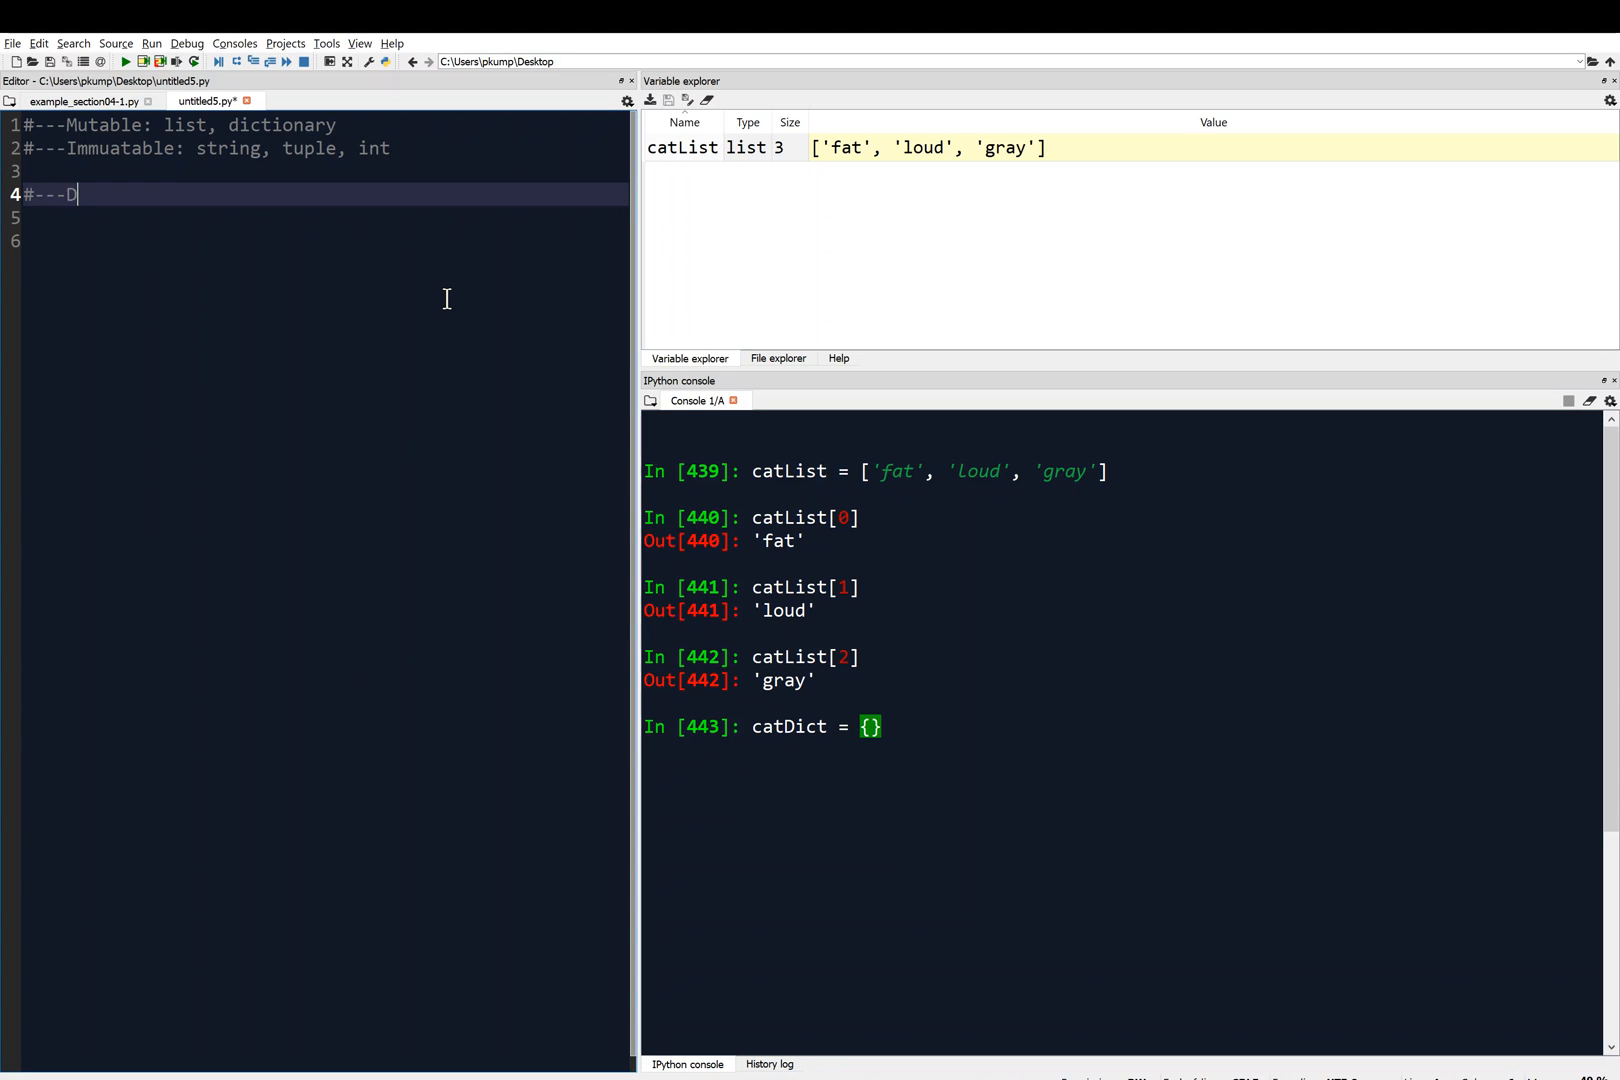
type("ictionary is d")
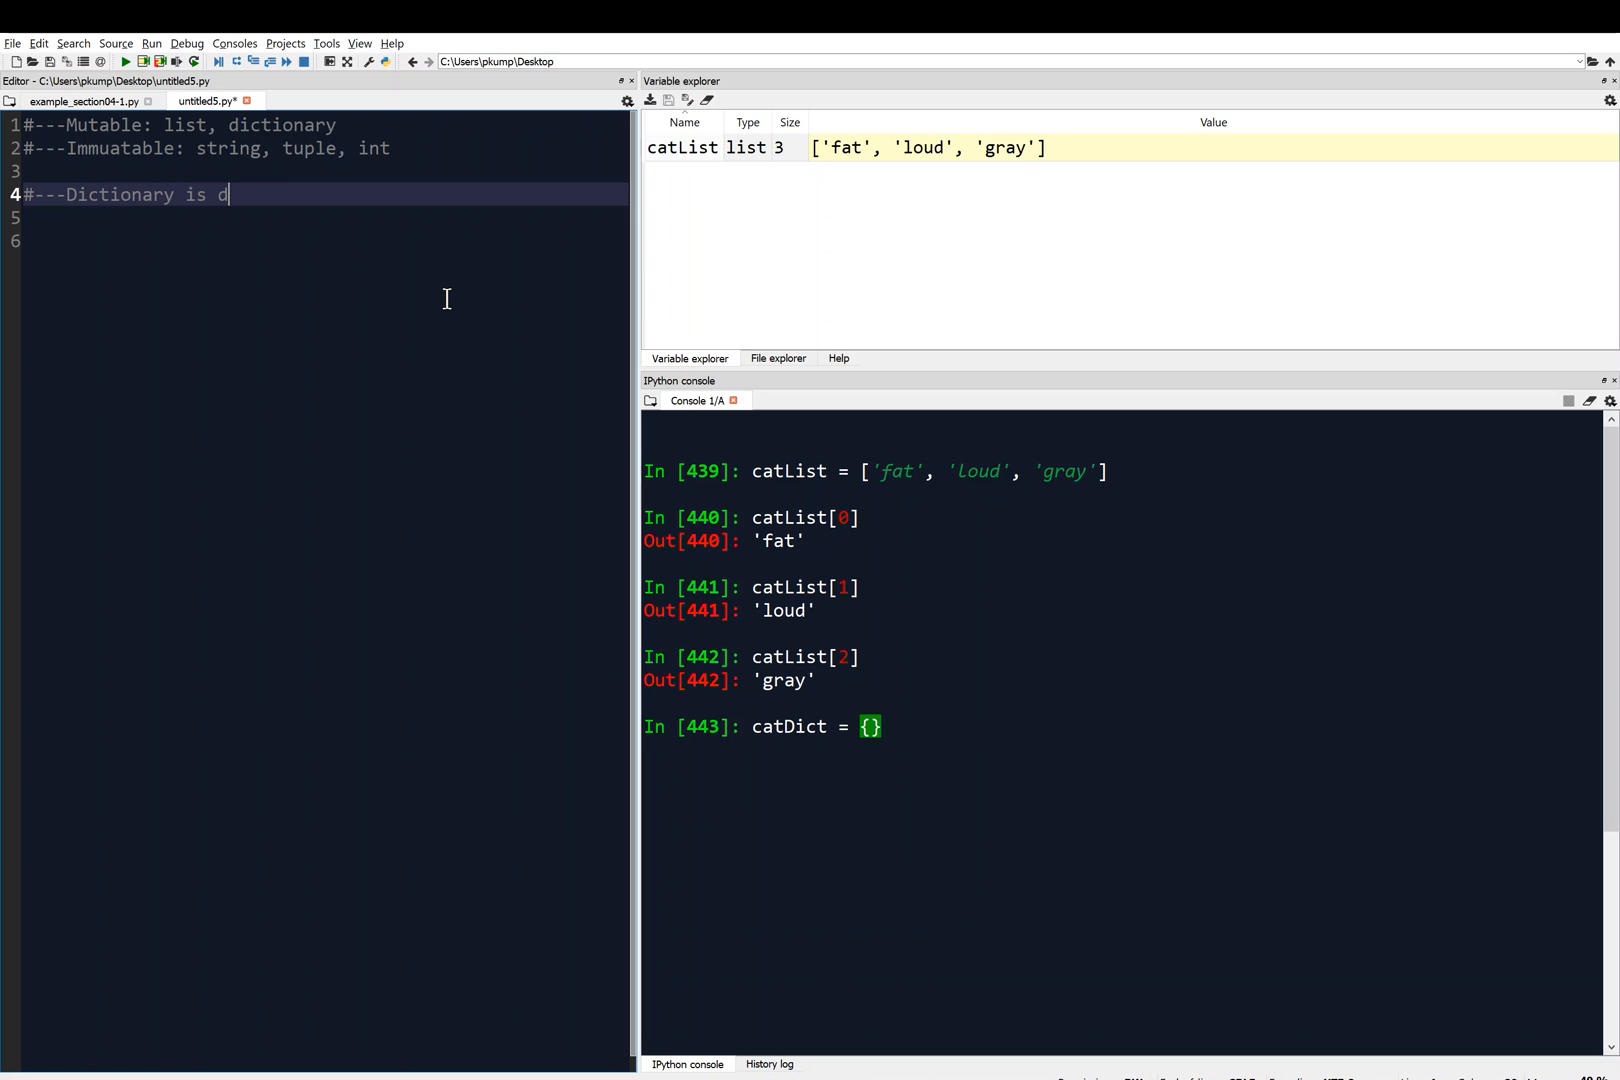
type("efined with")
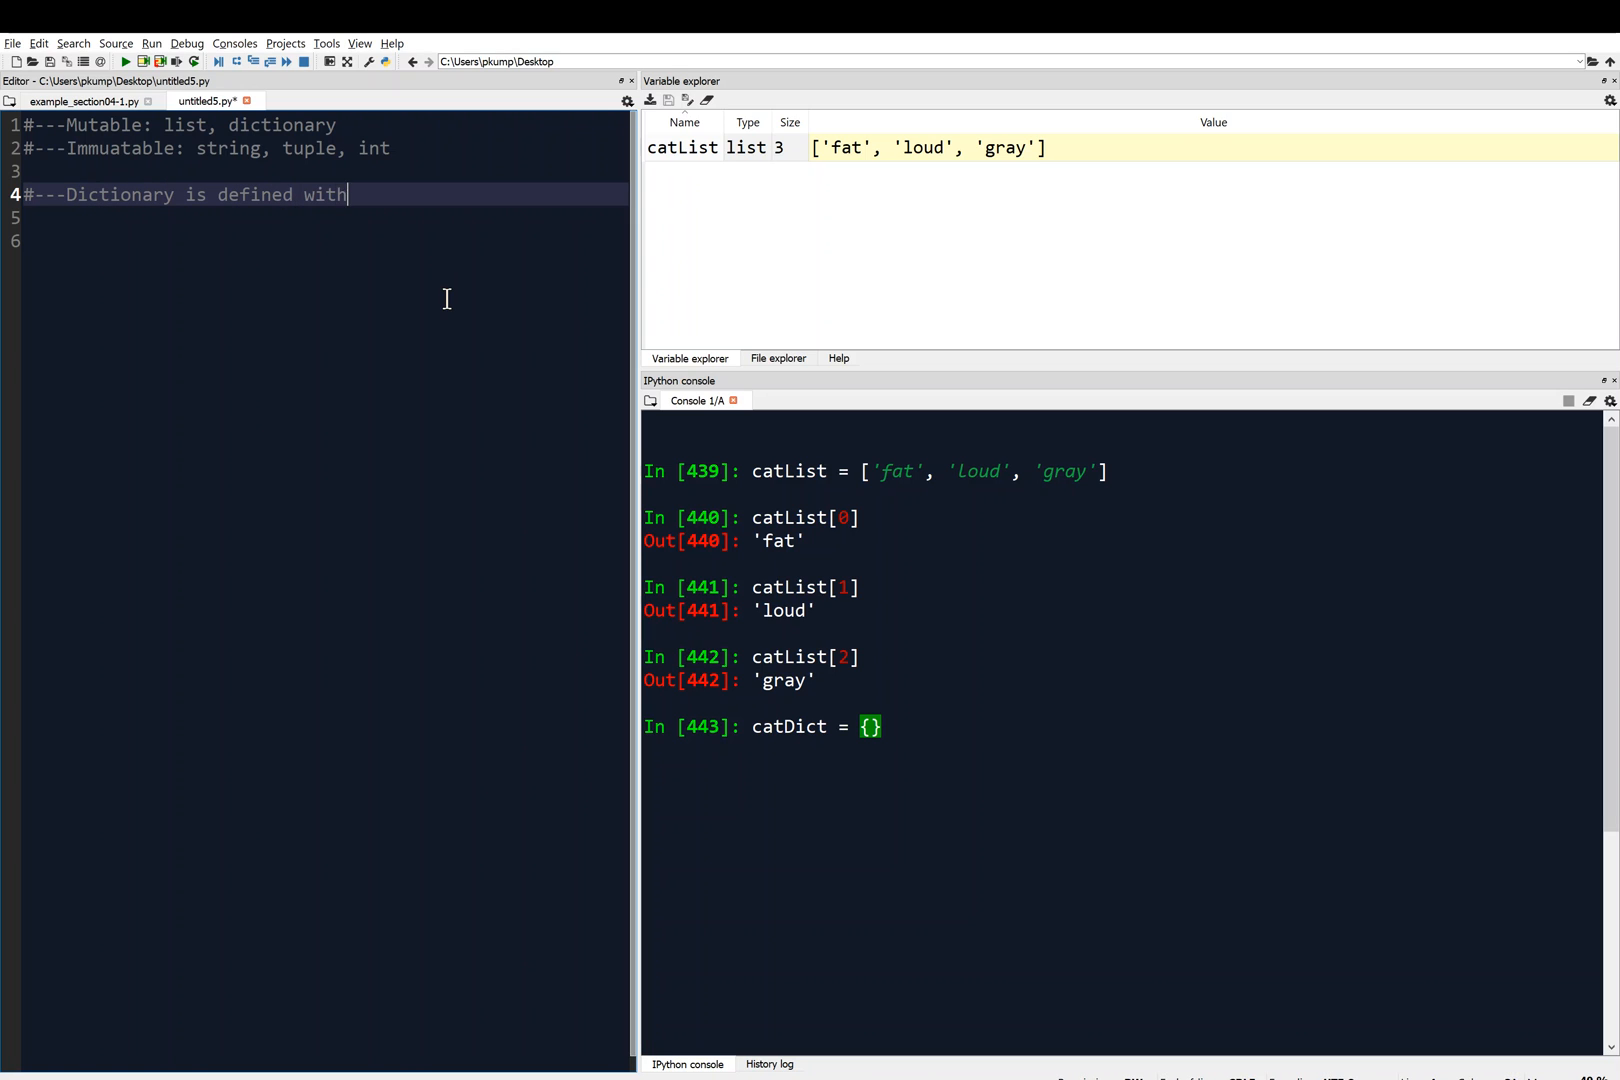
type("{}")
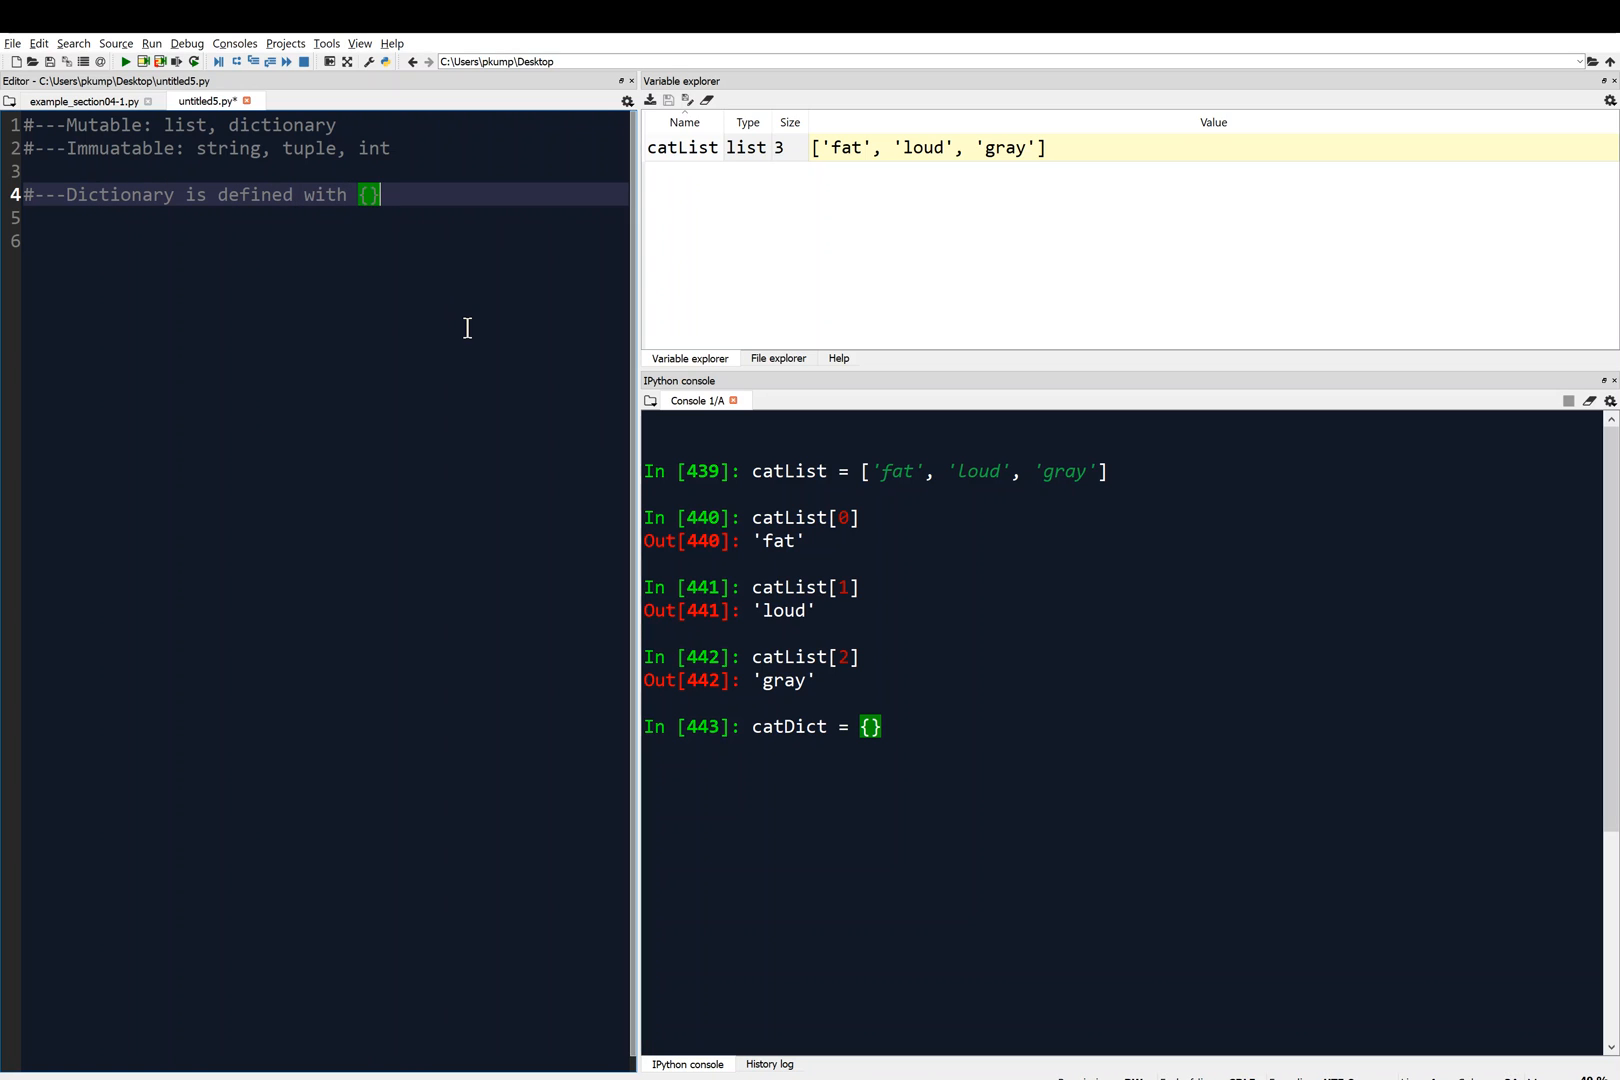
mouse_move(1016, 786)
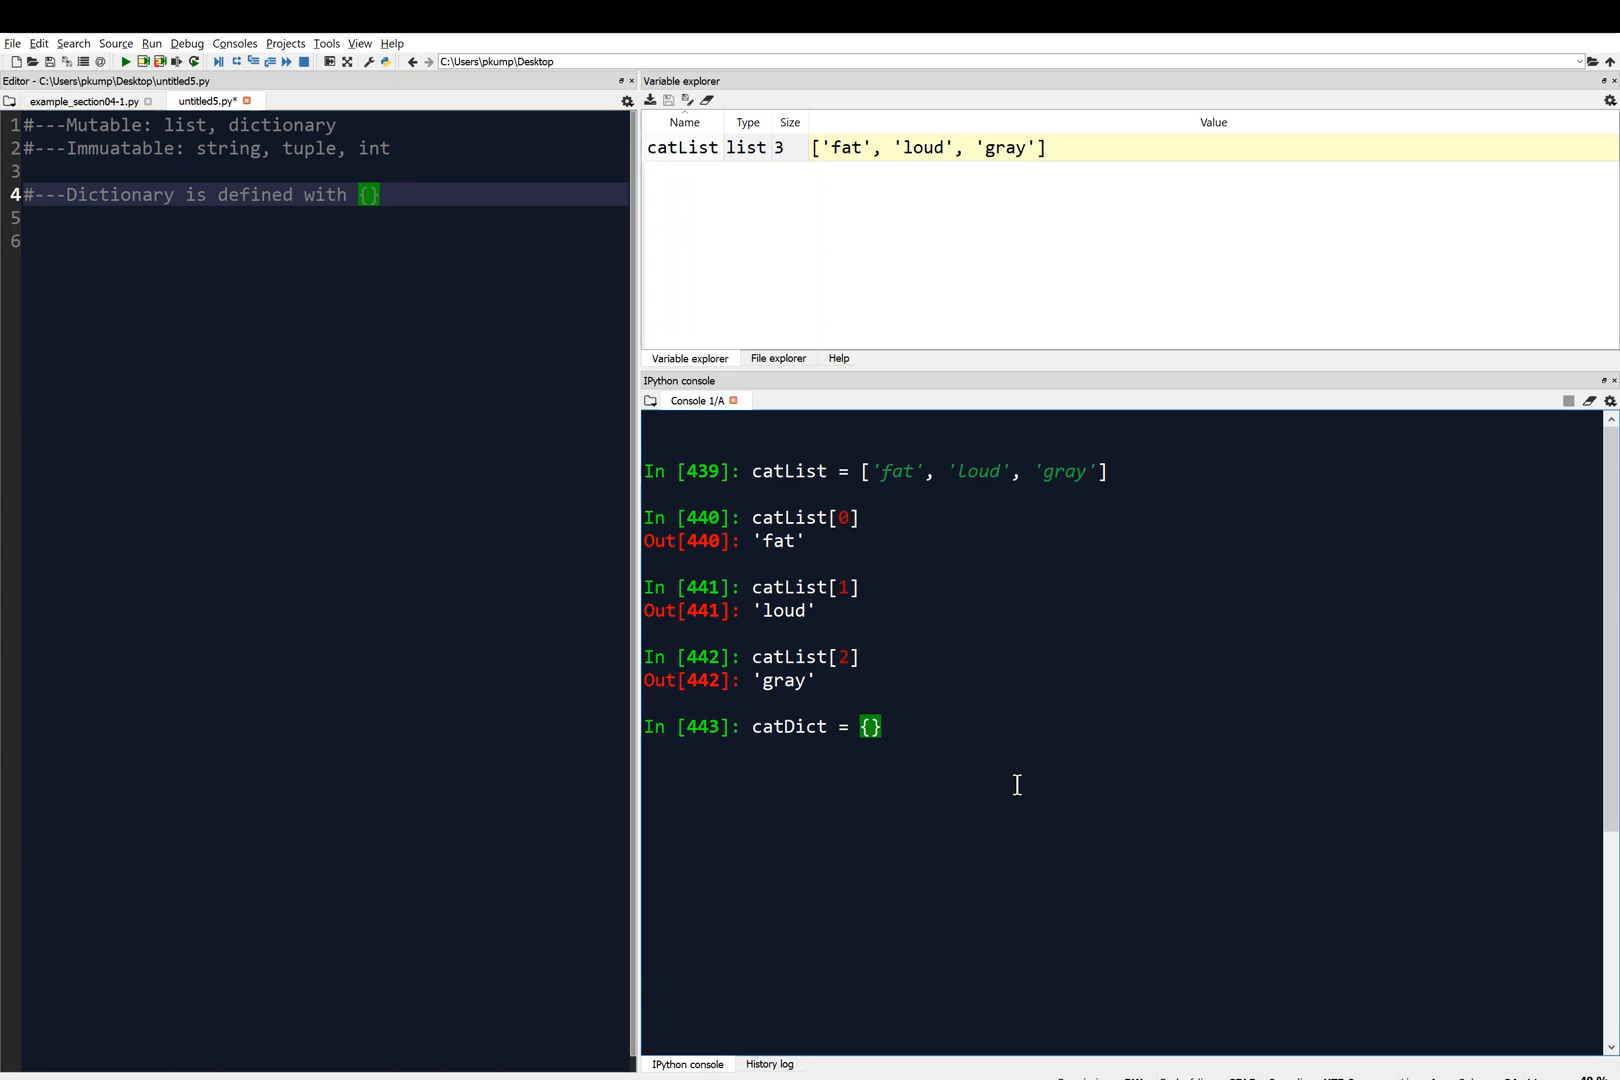
Fill catDict with 'size':'fat' and 'disposition':'loud' entries.
type("'")
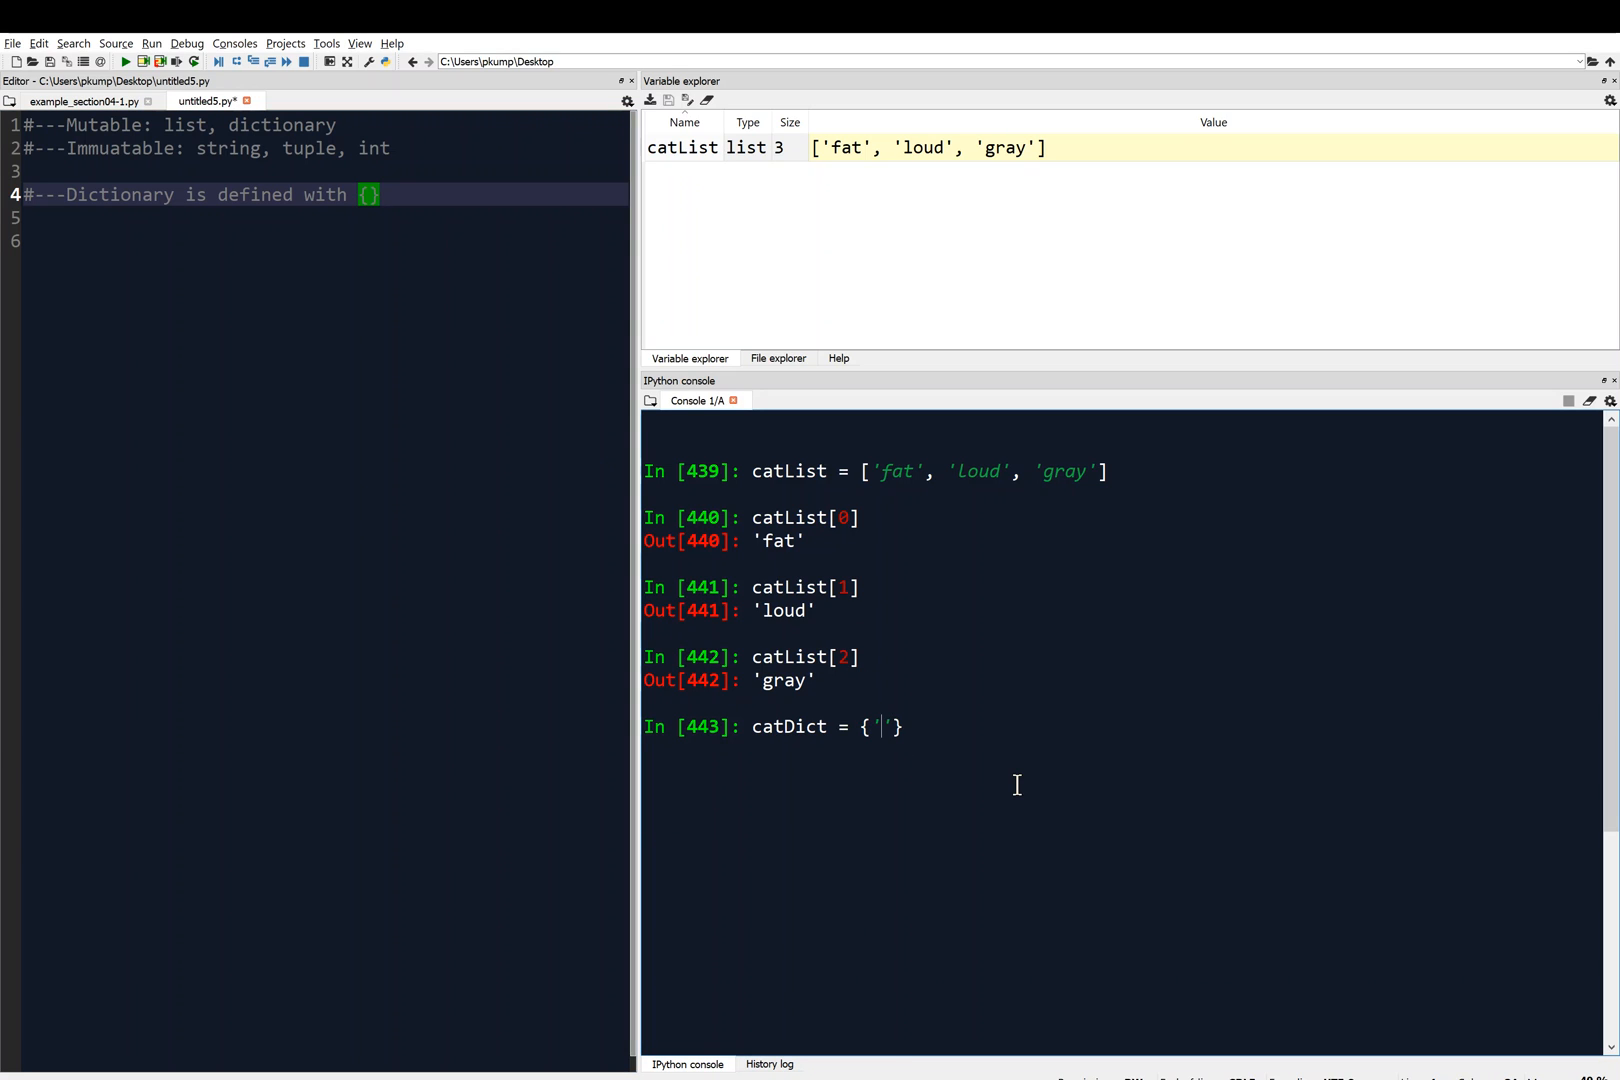
type("'size':")
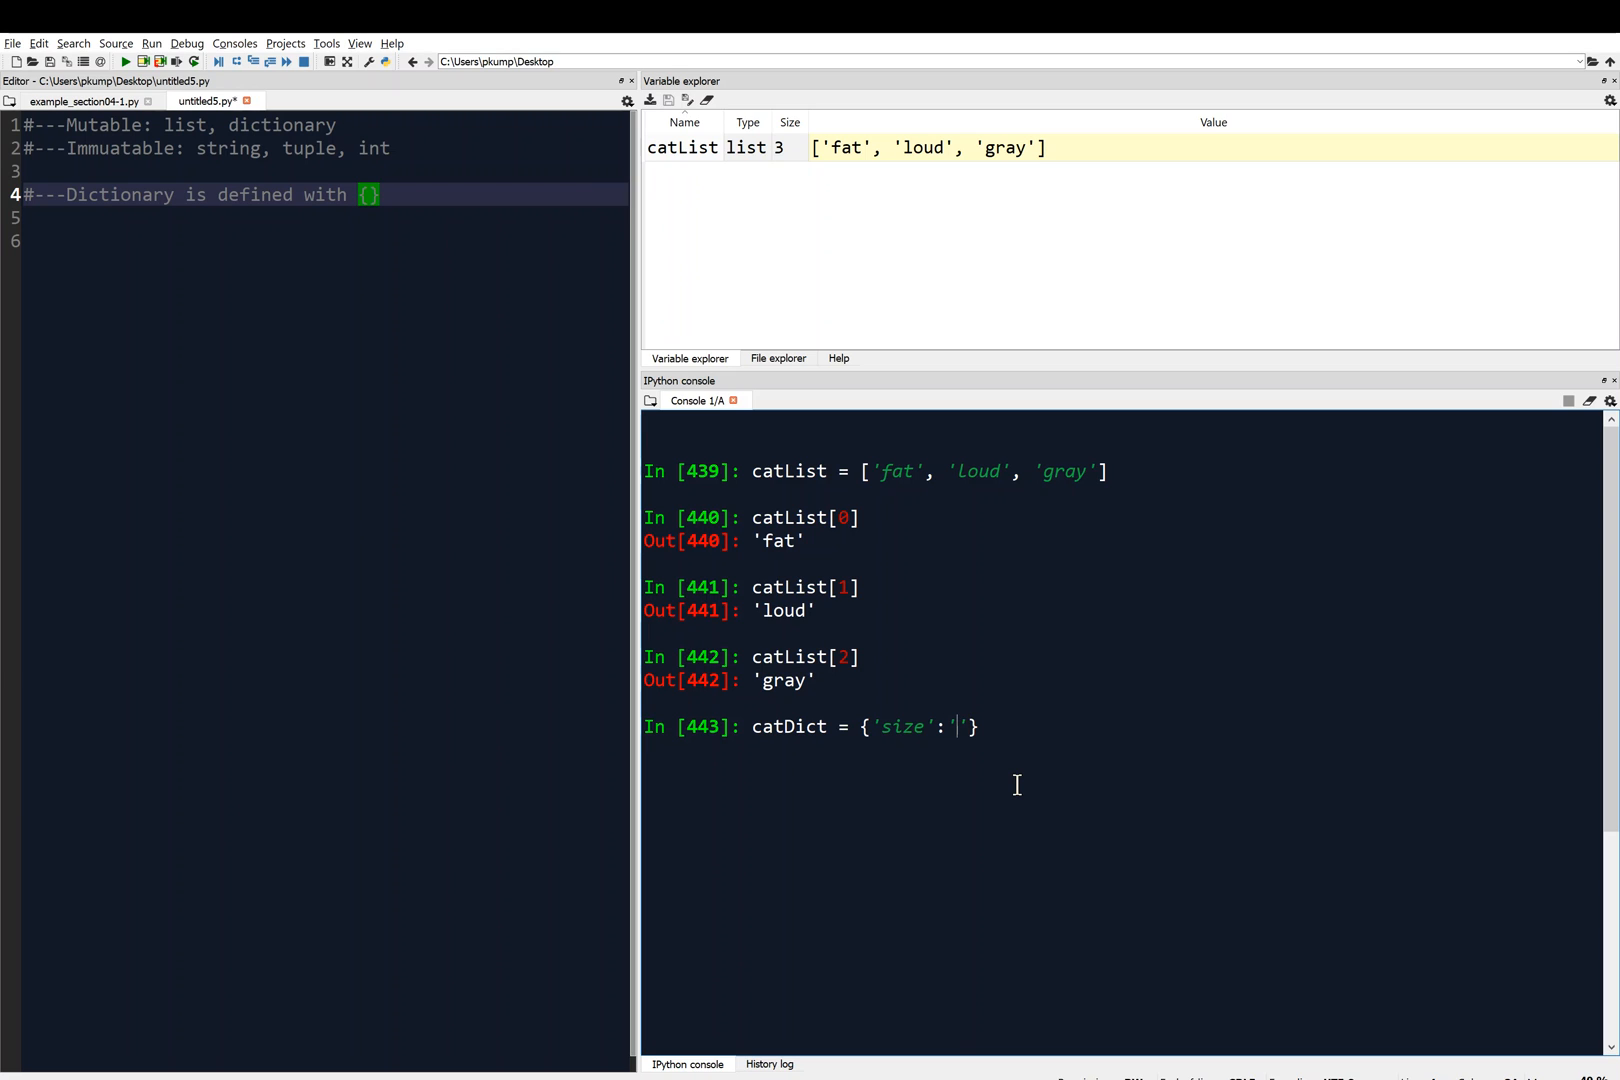
type("'fat',")
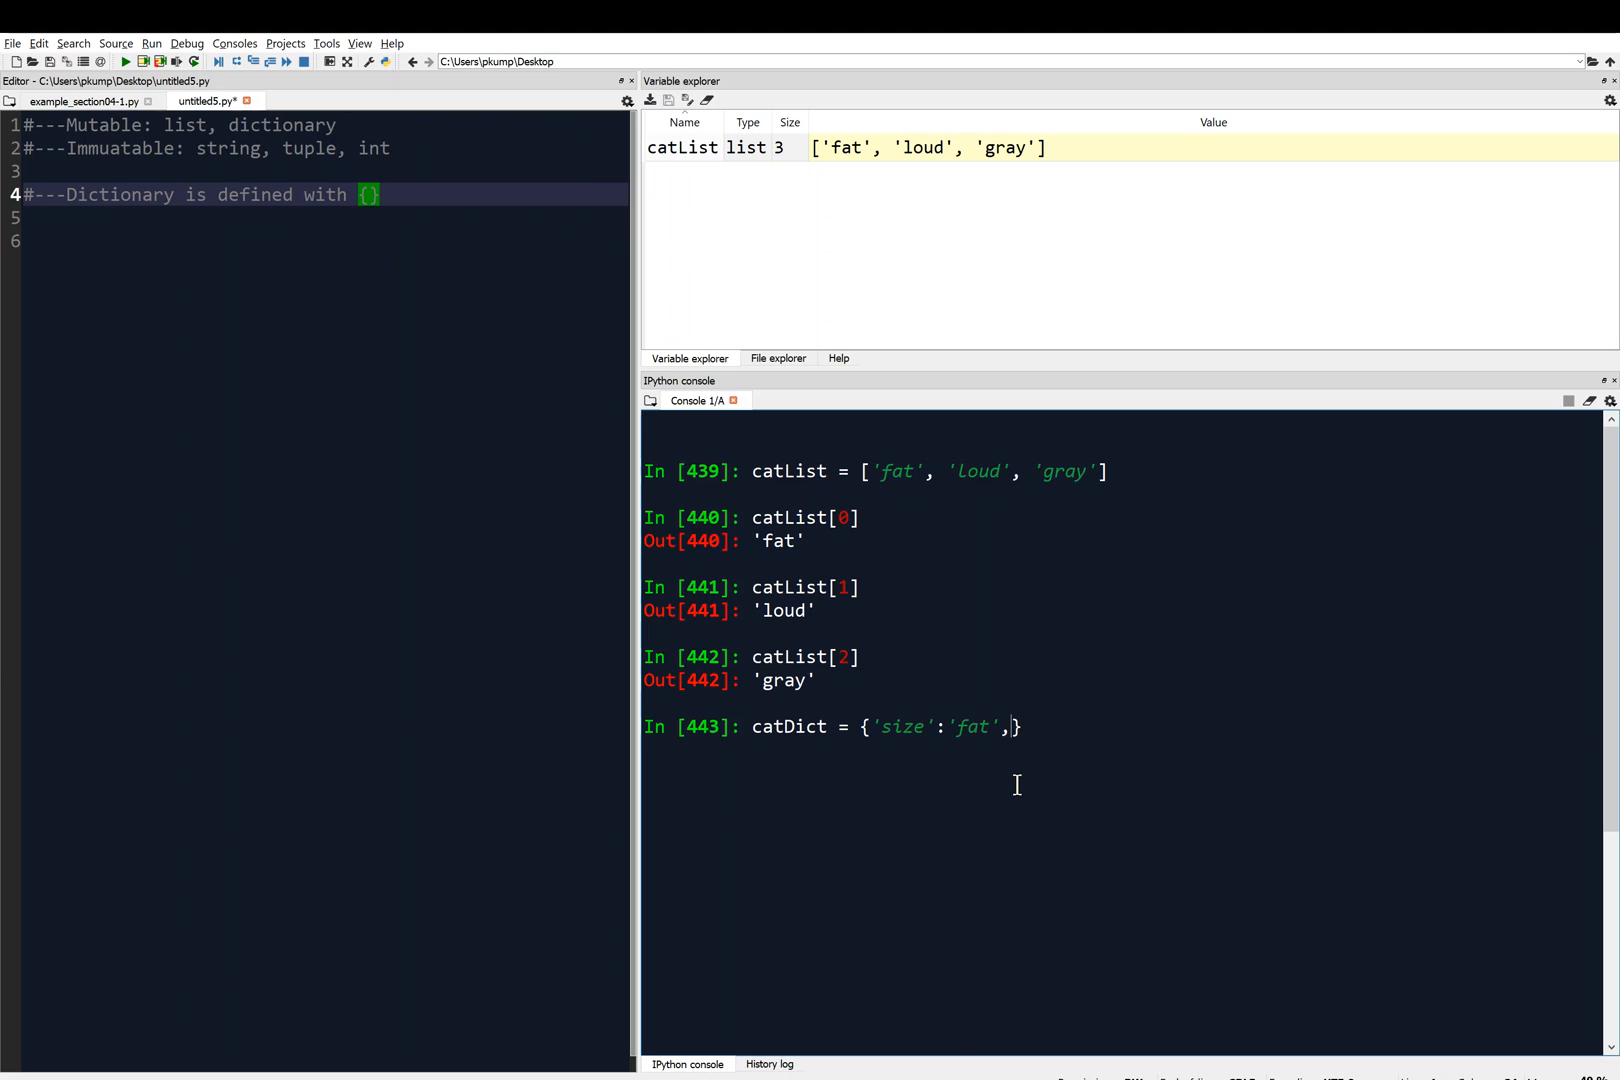
type("\" \"")
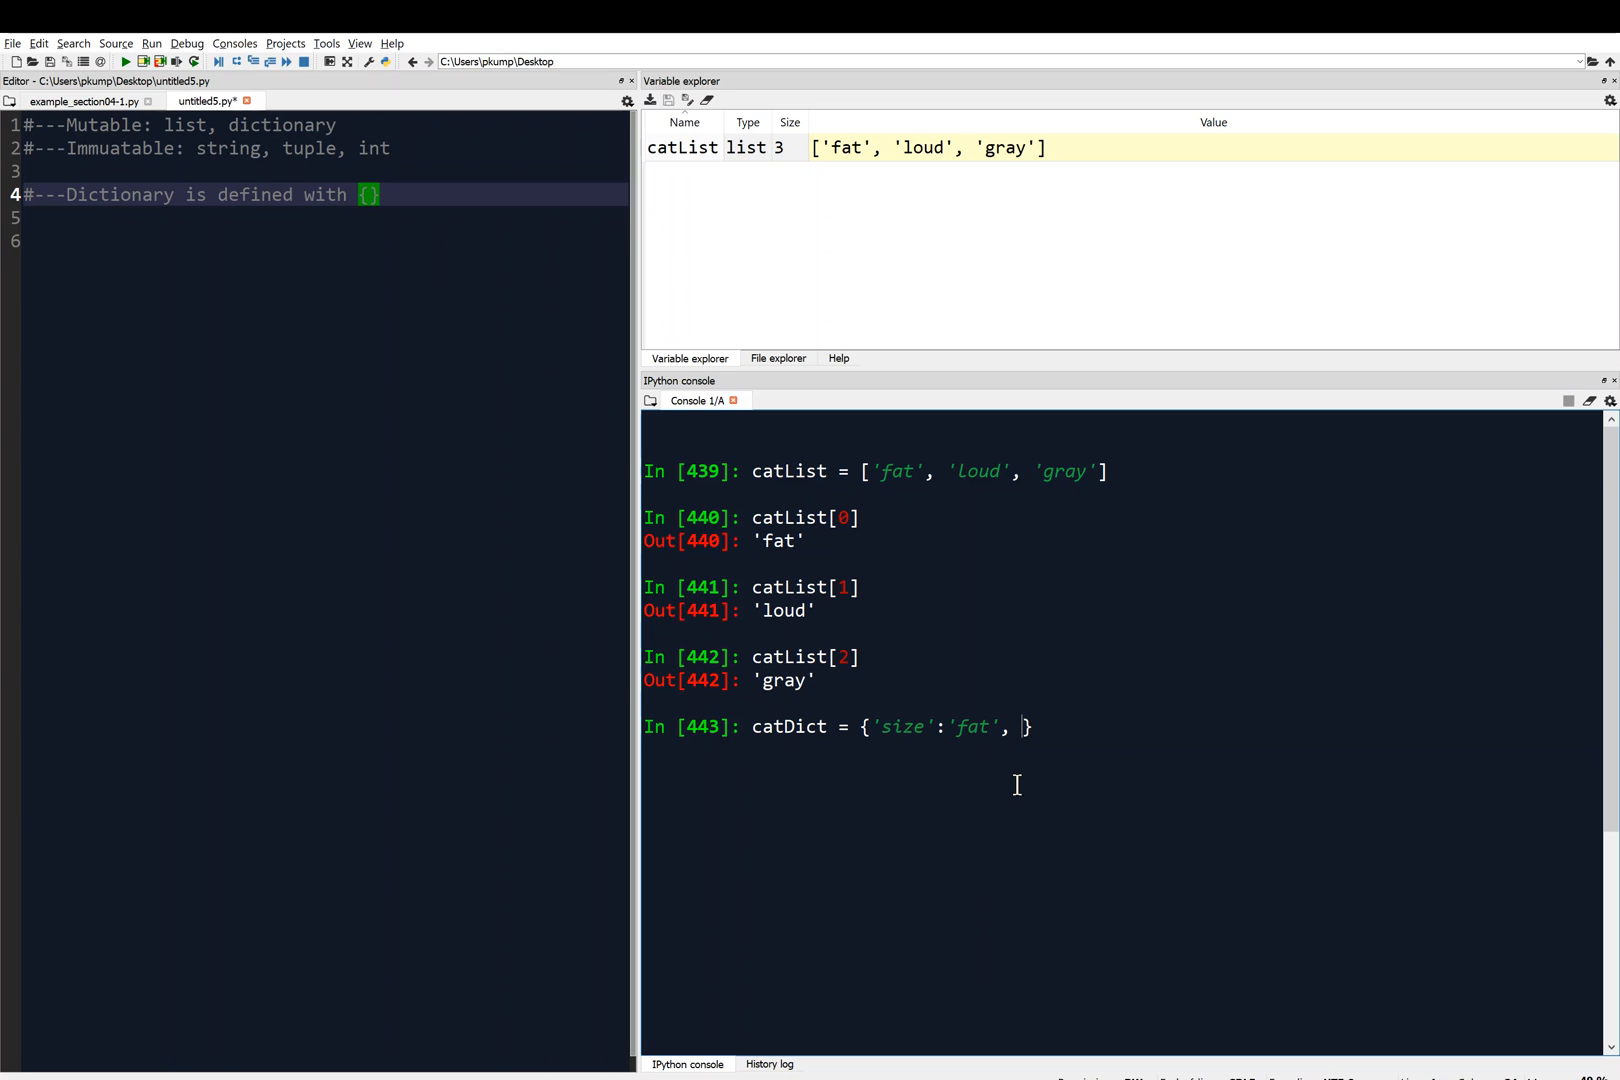
type("''")
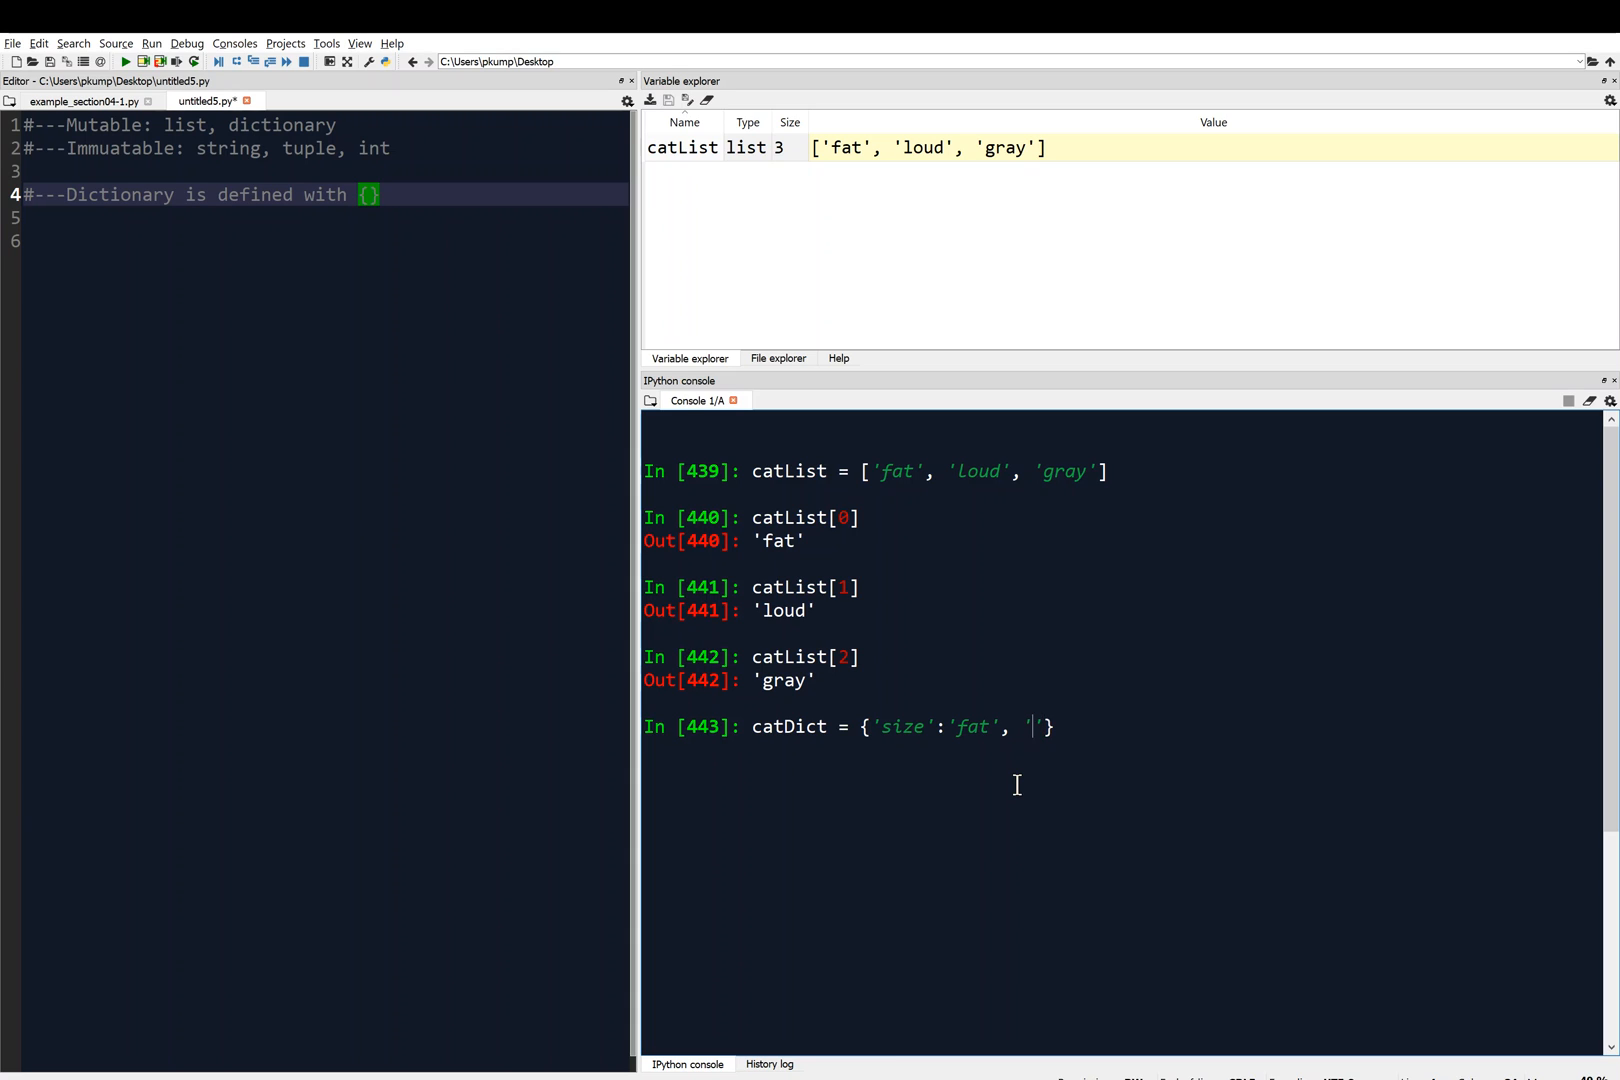
type("disposi")
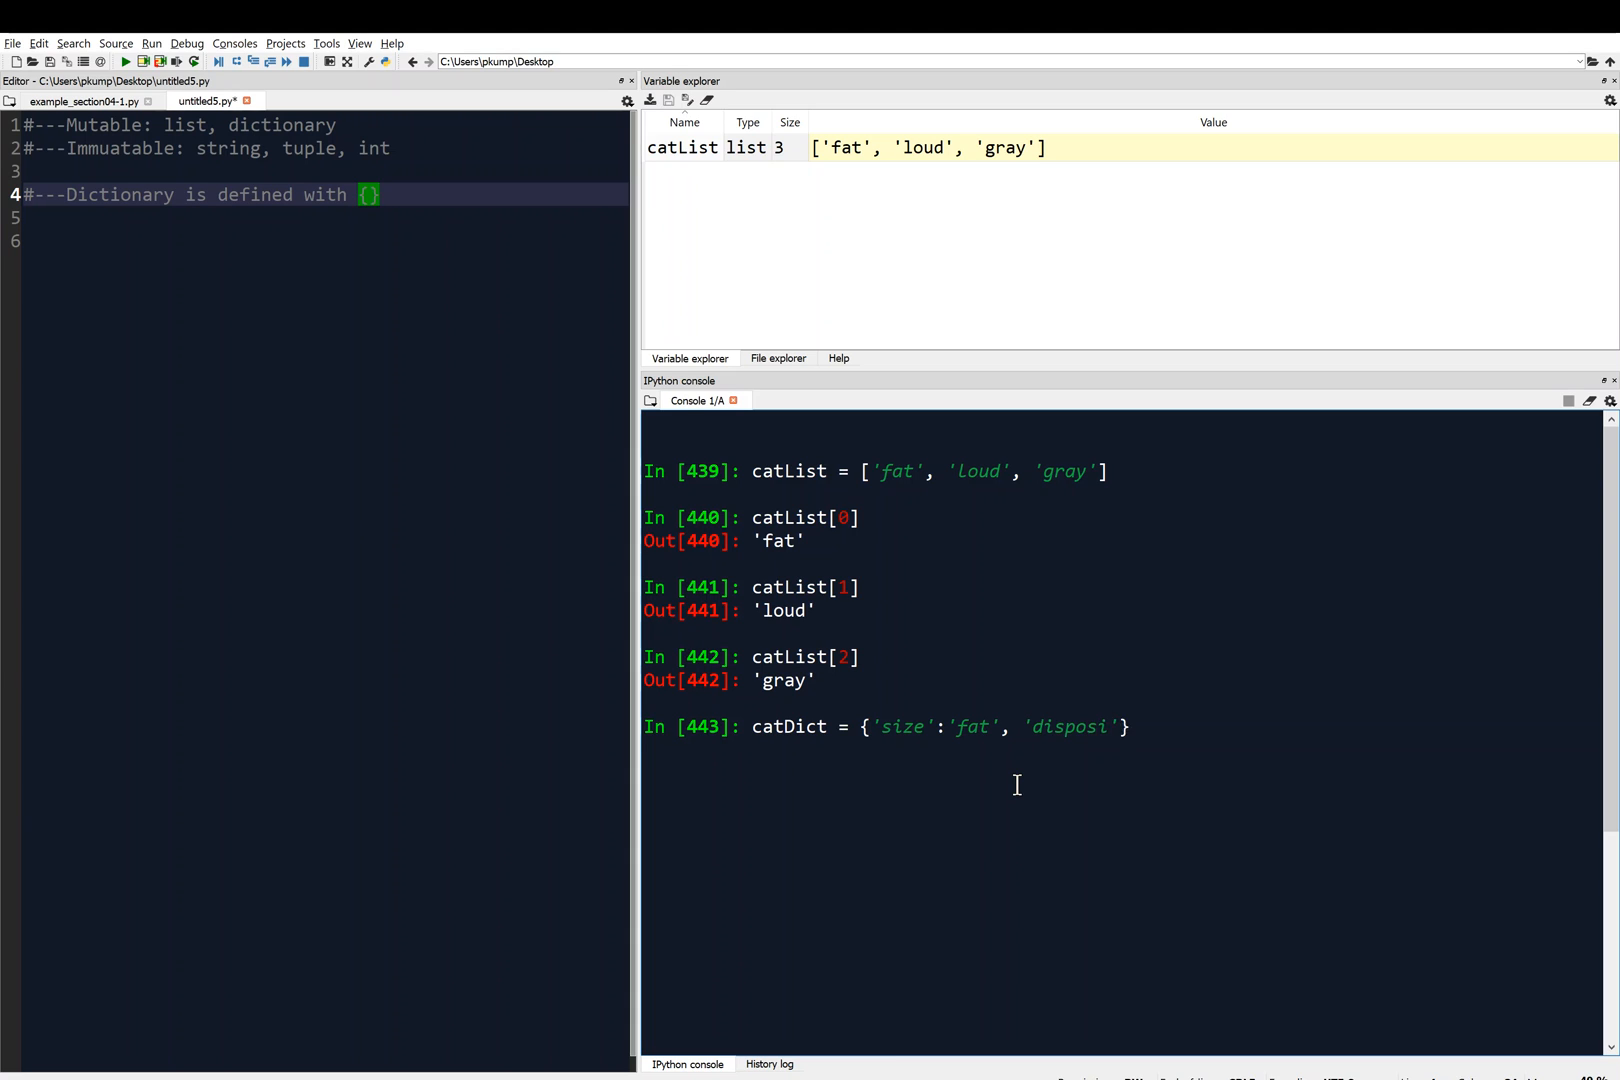
type("tion':")
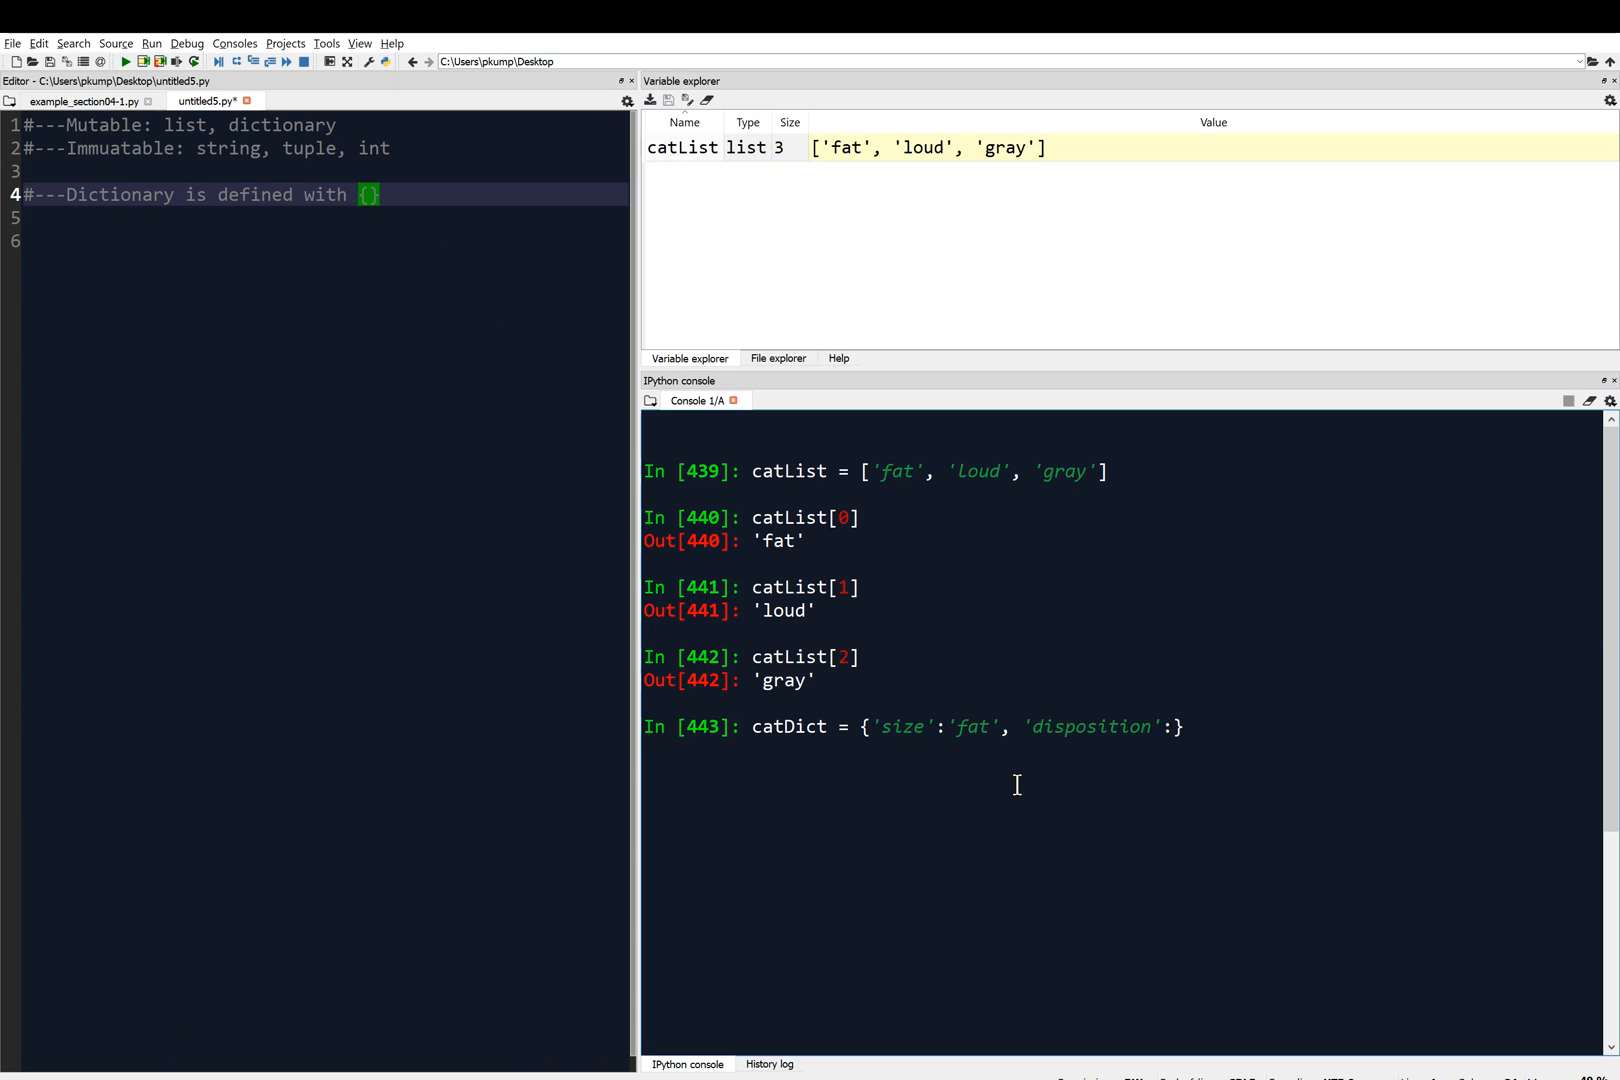
type("'loud',")
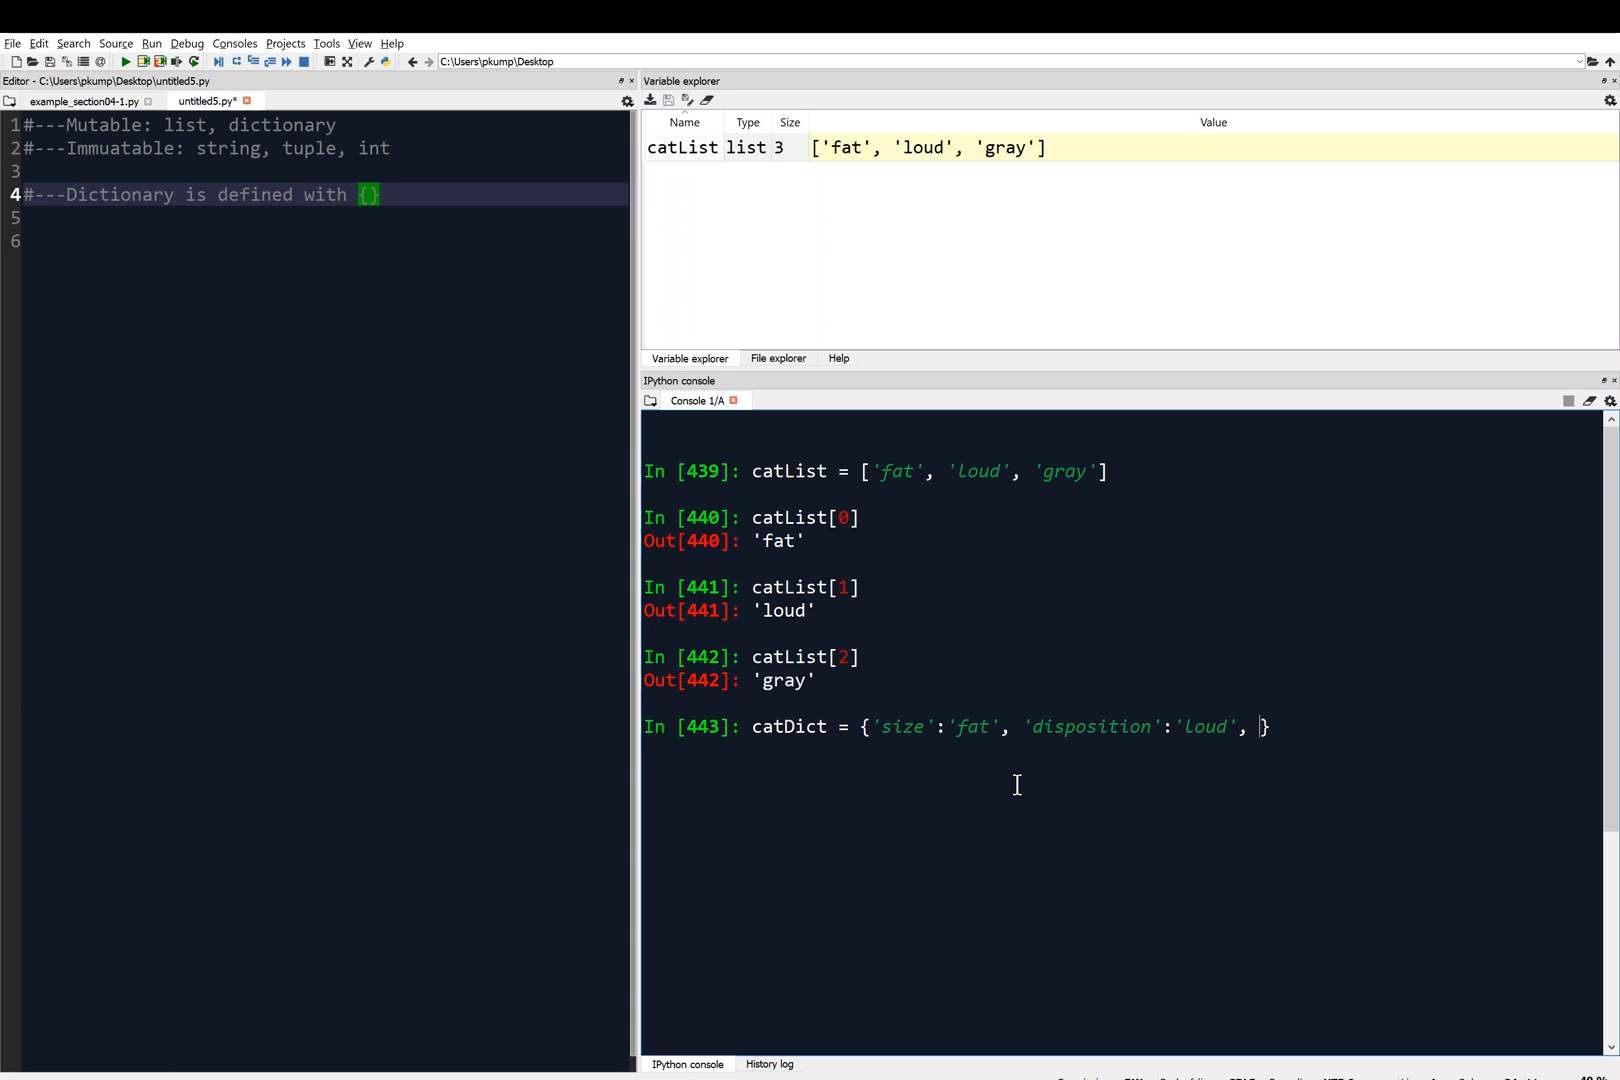
Complete catDict with 'color':'gray' and run it so it appears in the variables.
type("'color'")
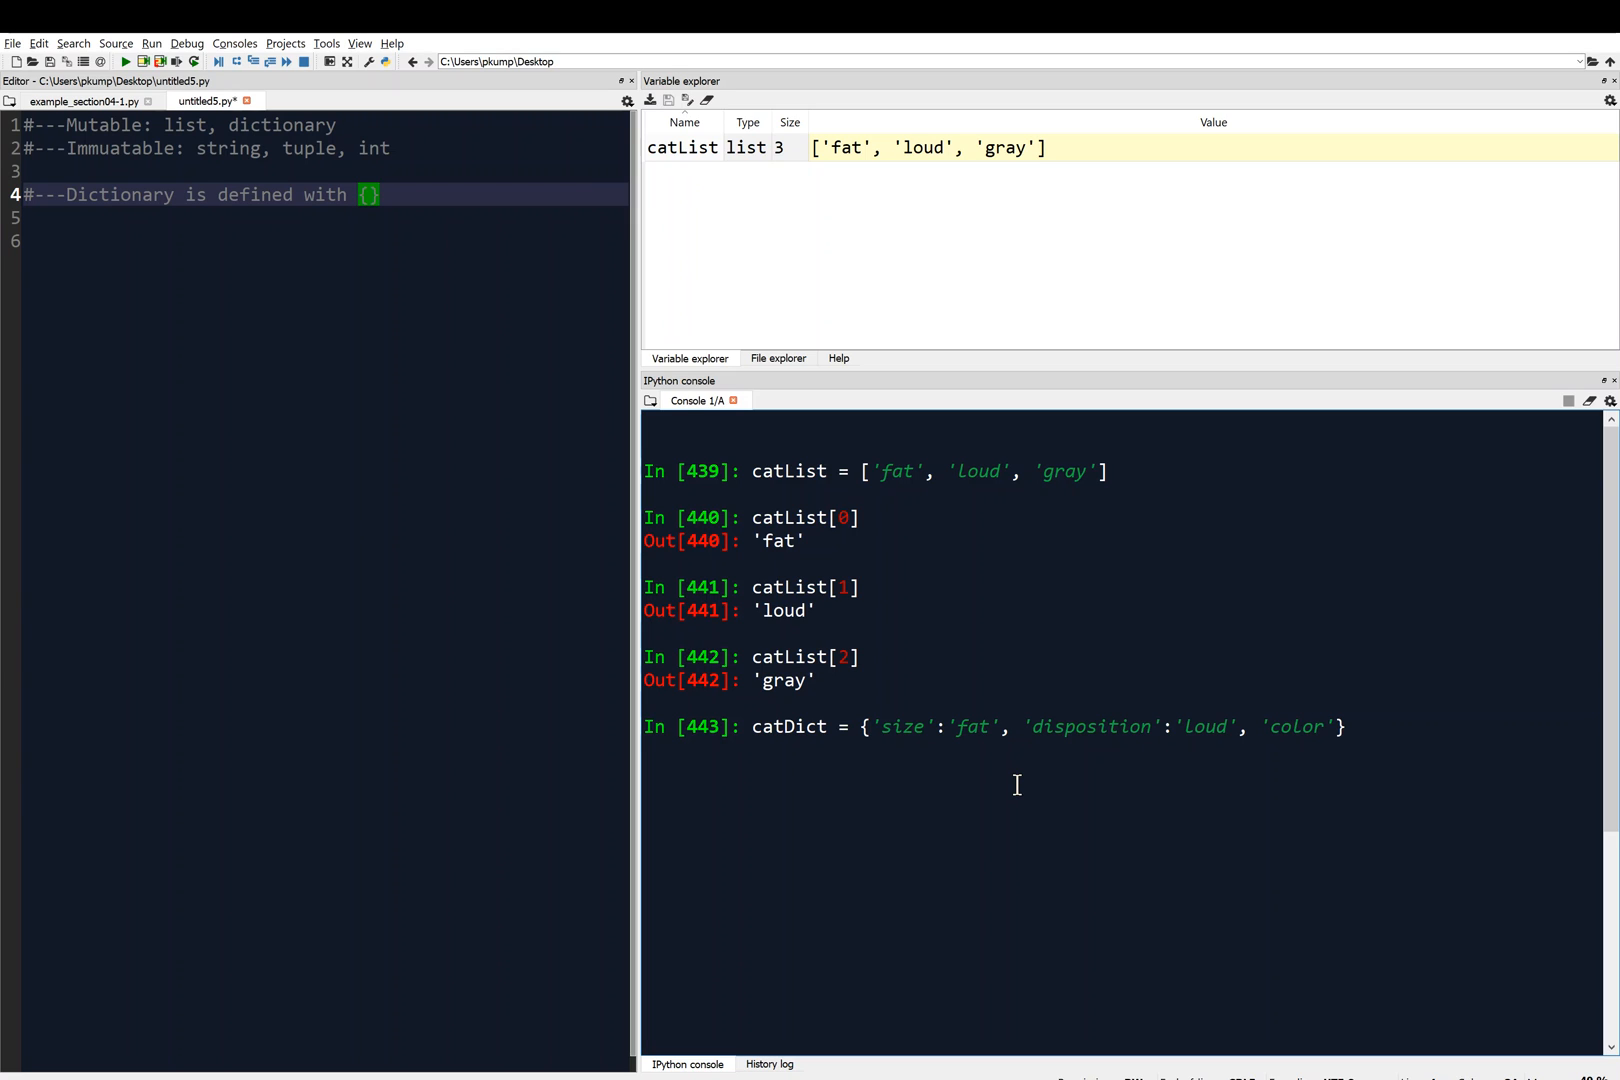
type(":")
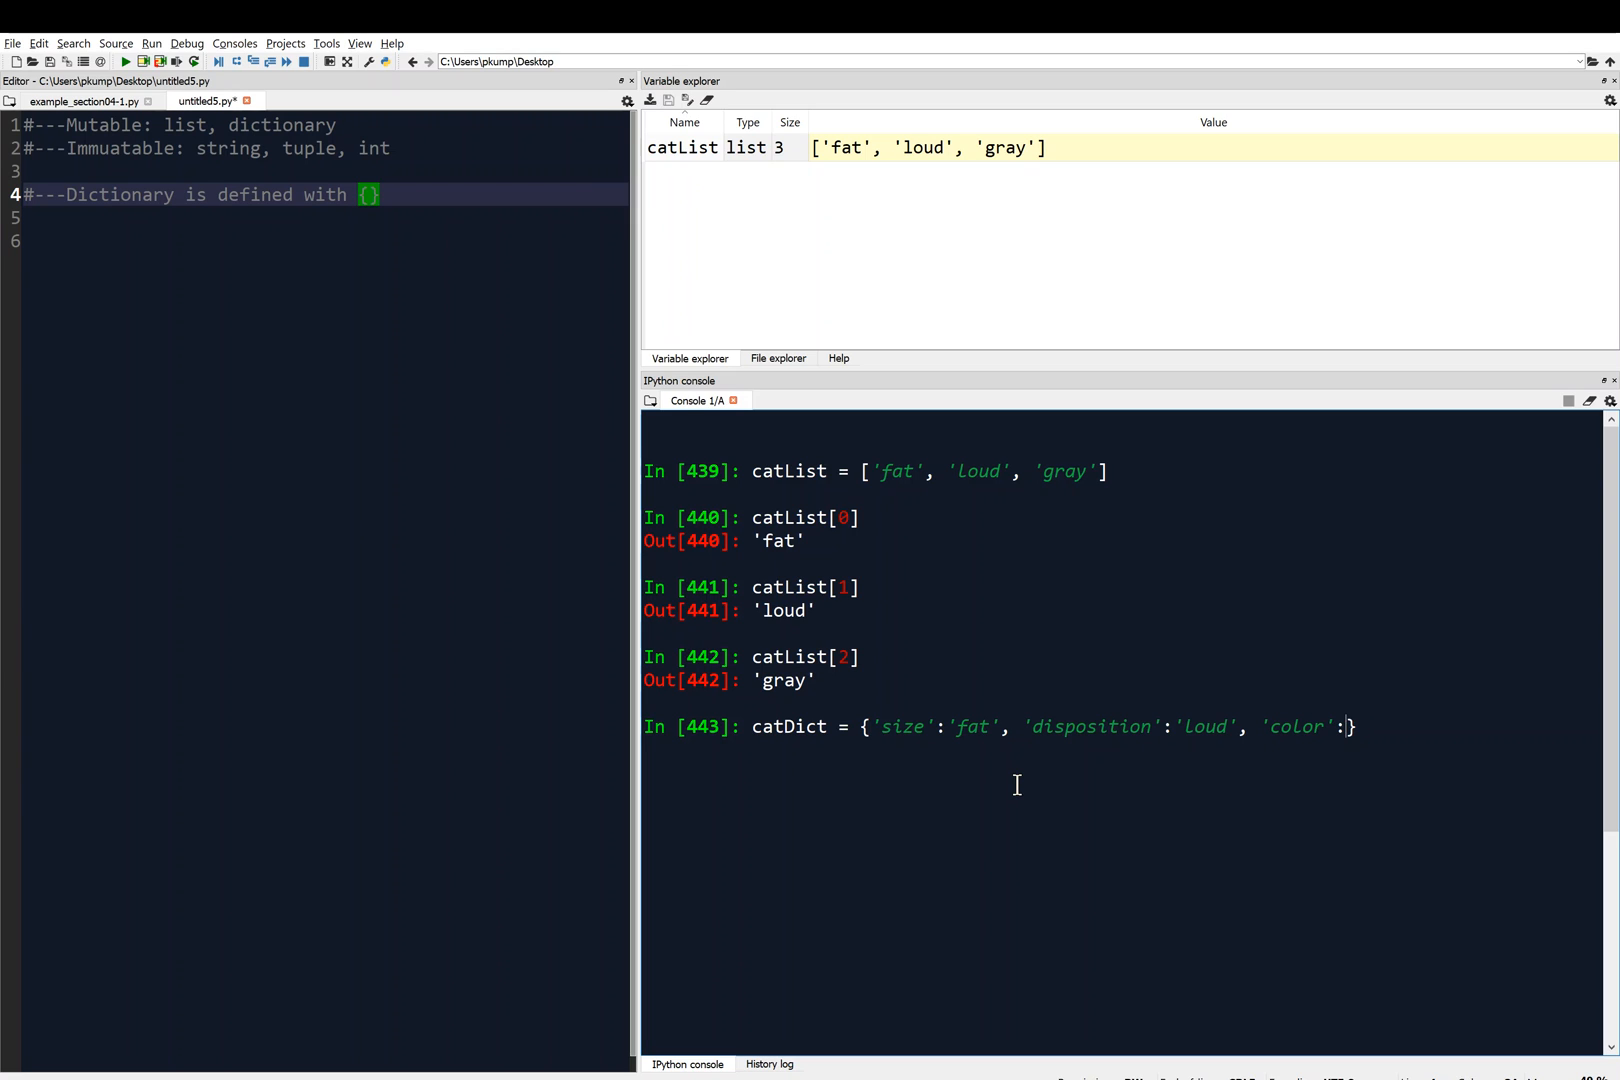
type("'gray'")
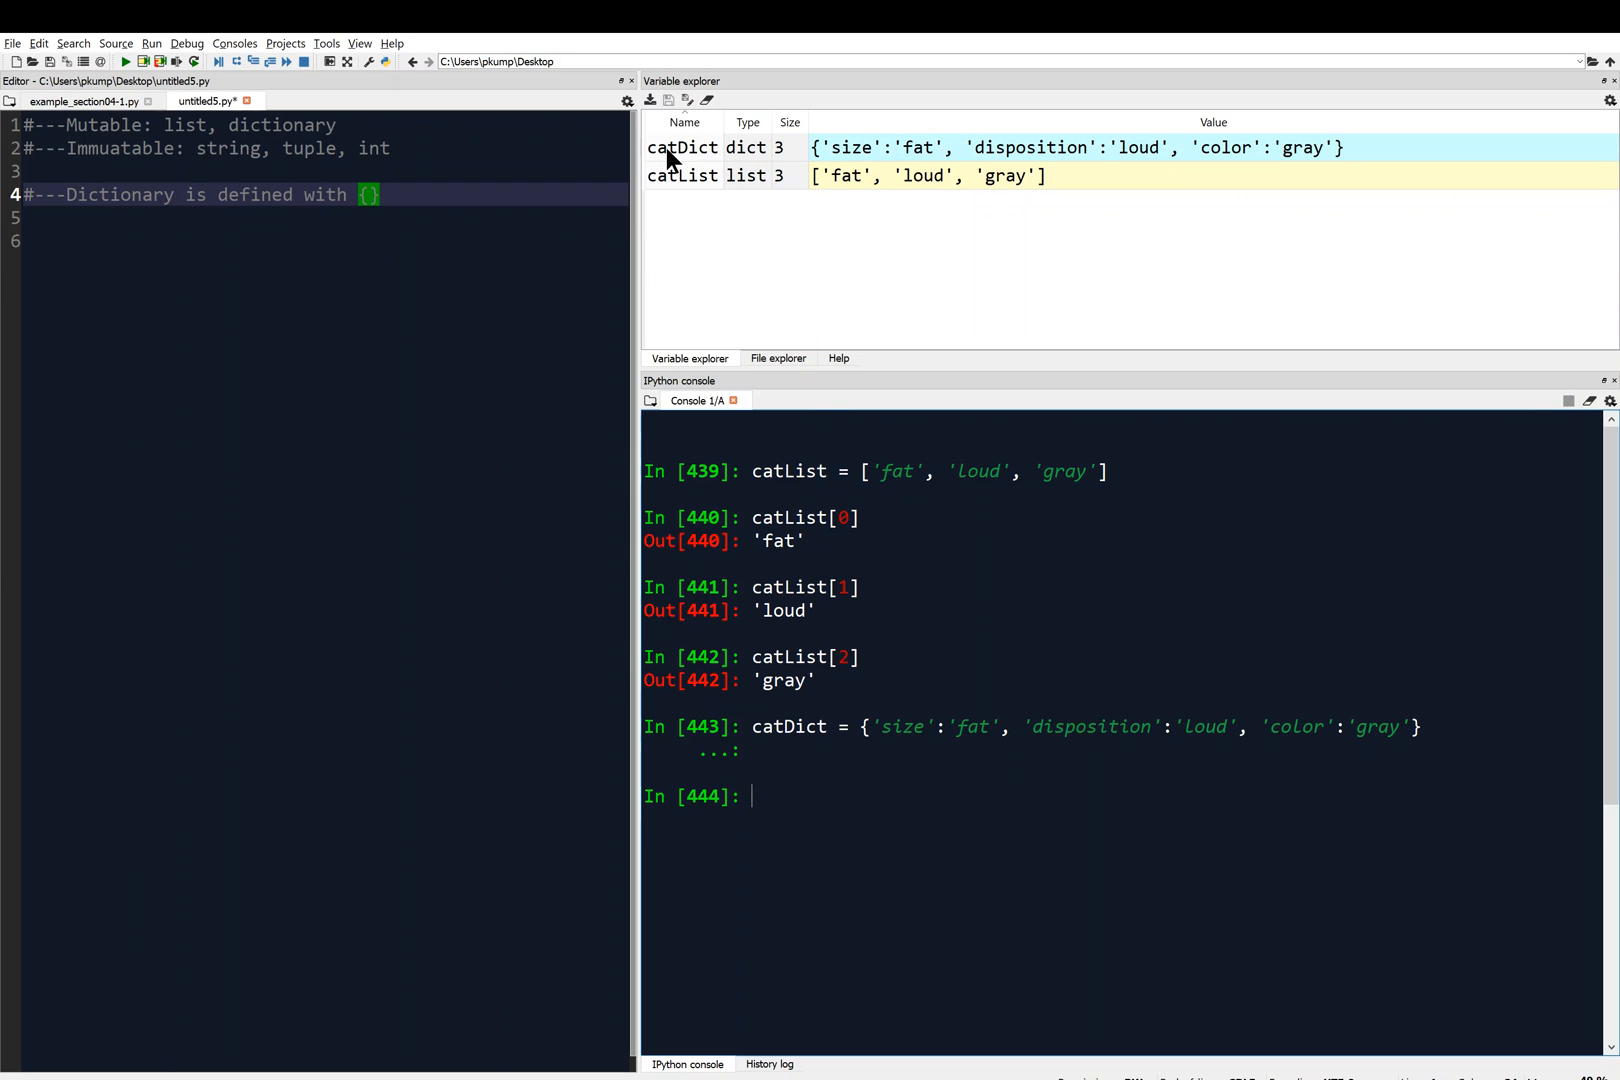
mouse_move(752, 154)
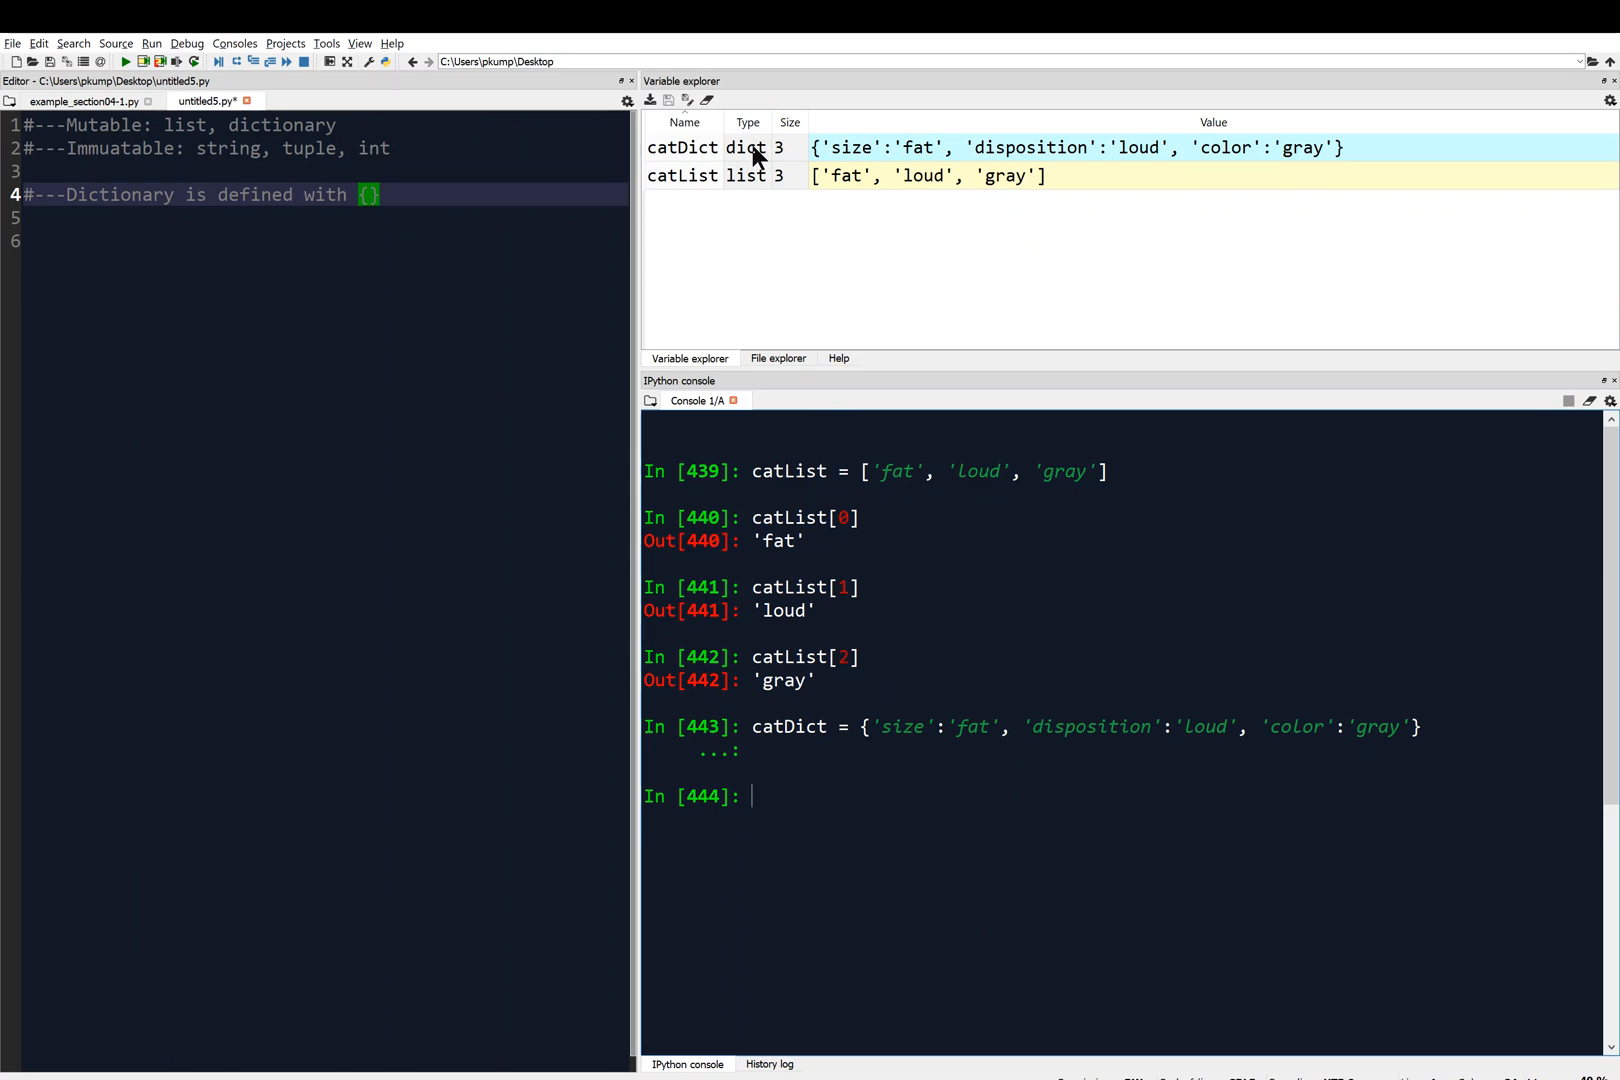
mouse_move(806, 156)
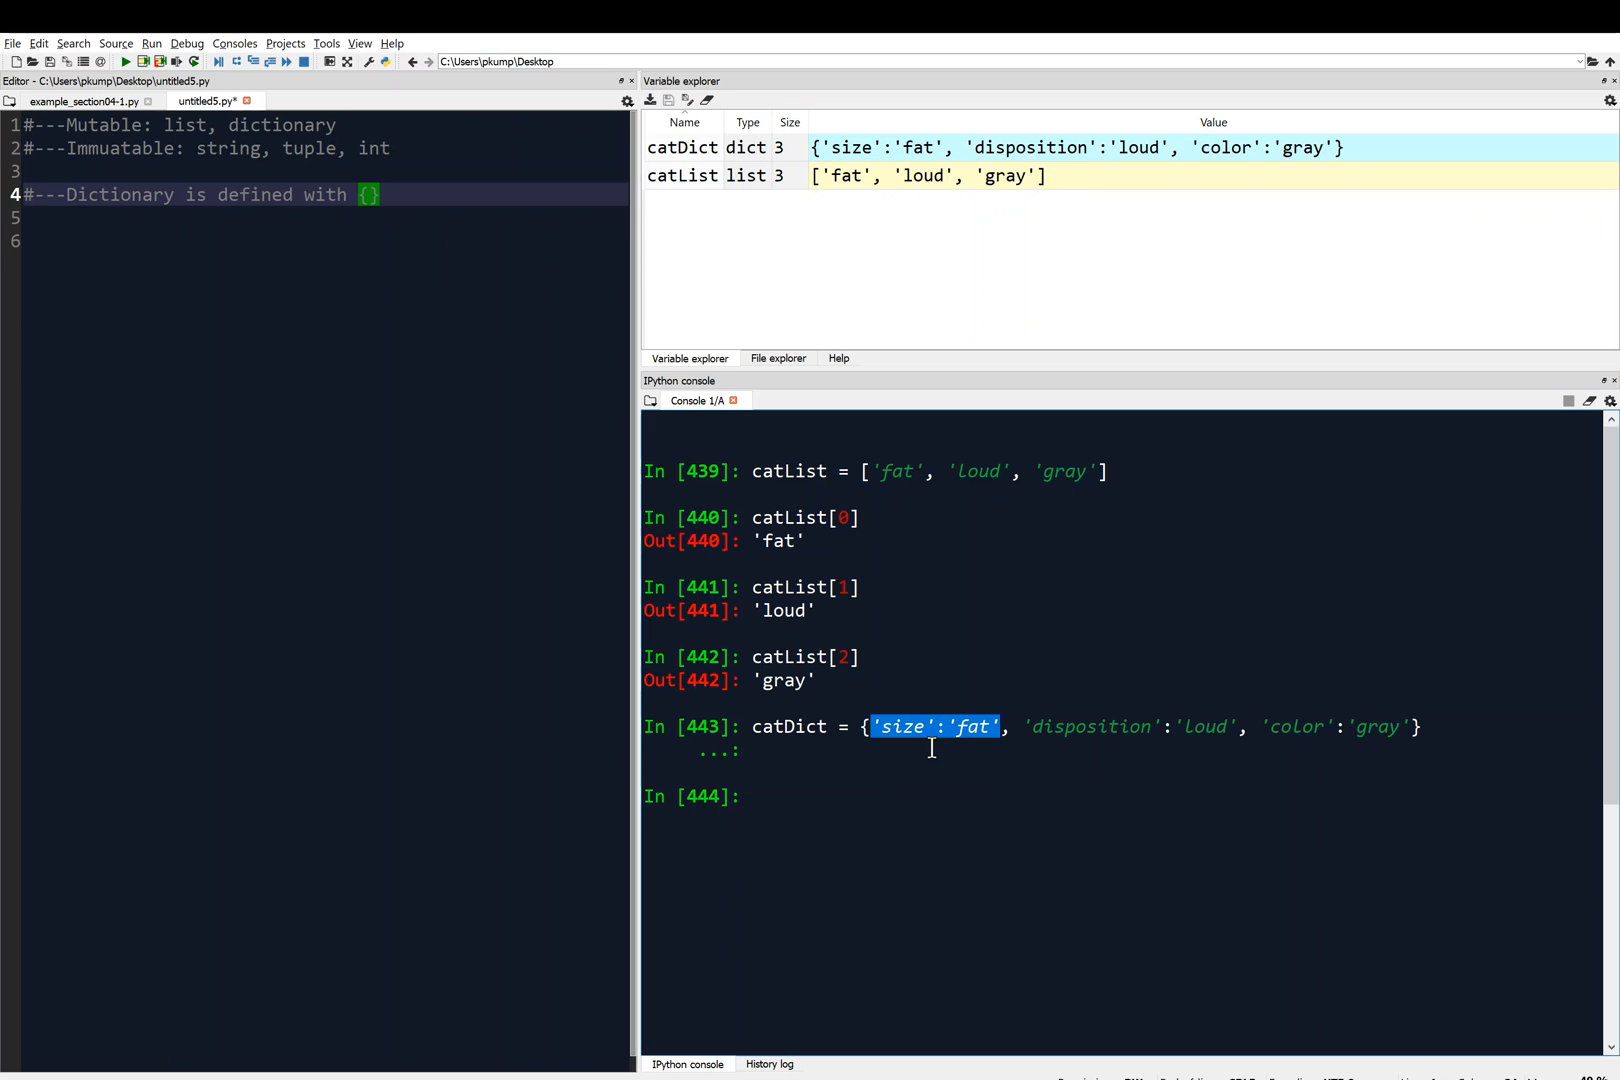
mouse_move(1212, 728)
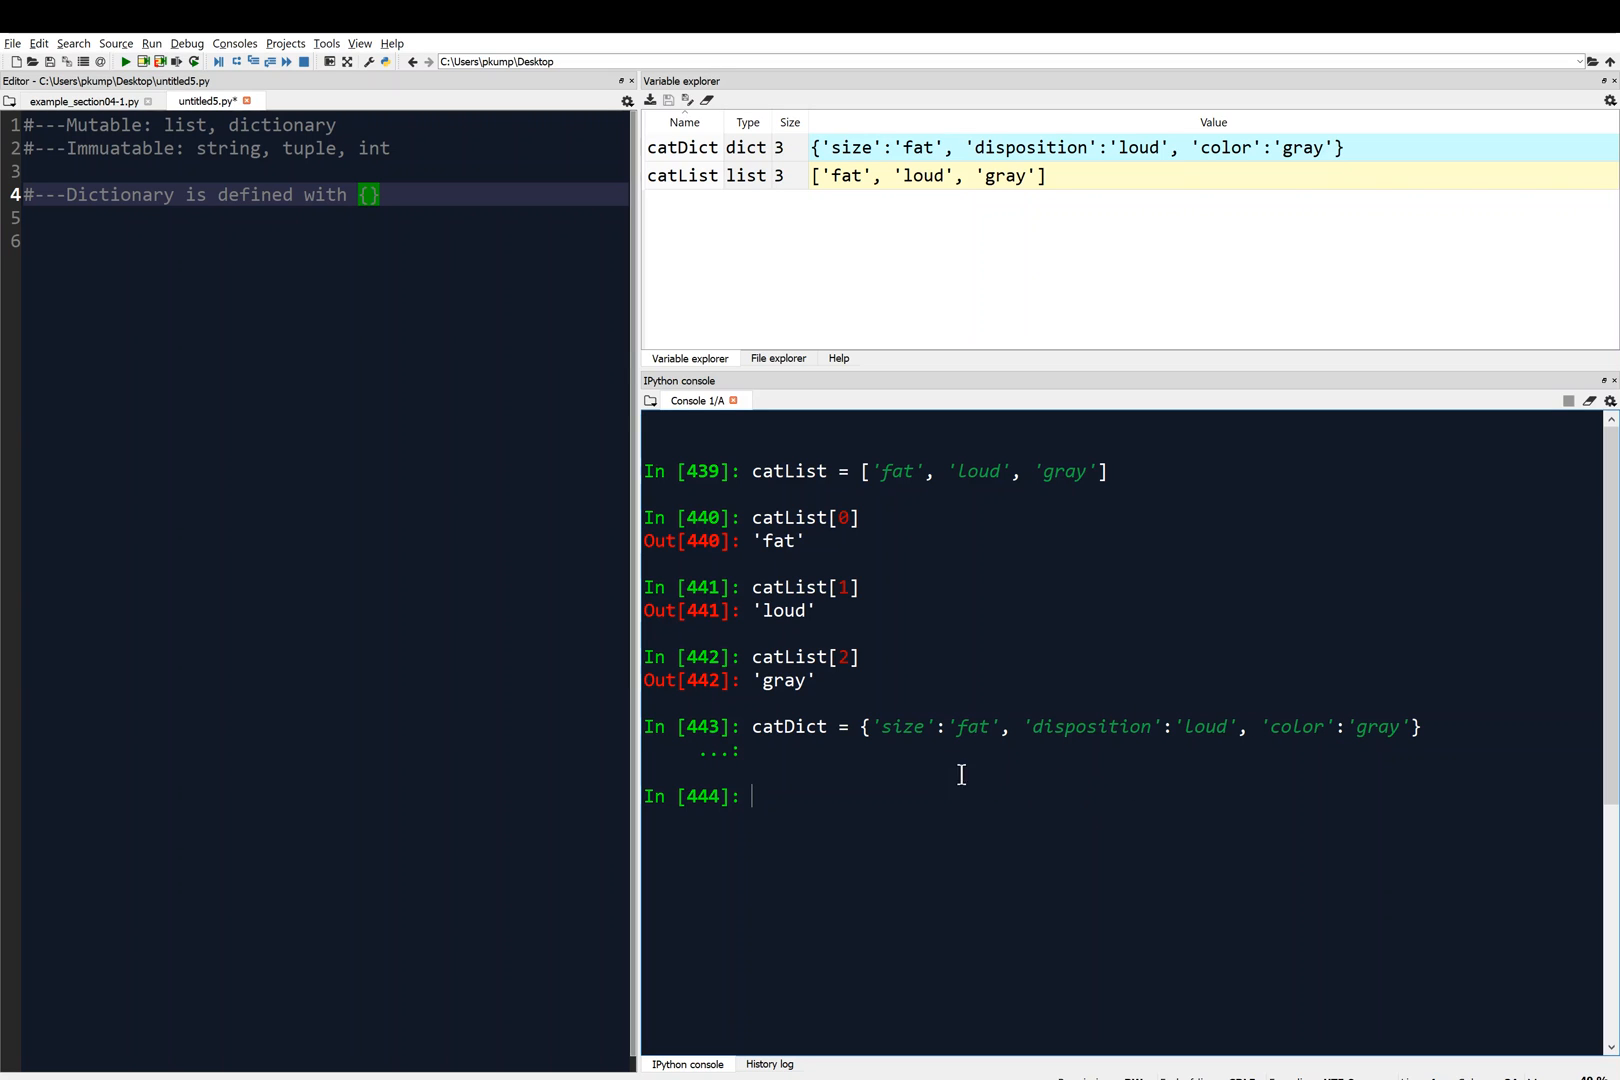
mouse_move(884, 728)
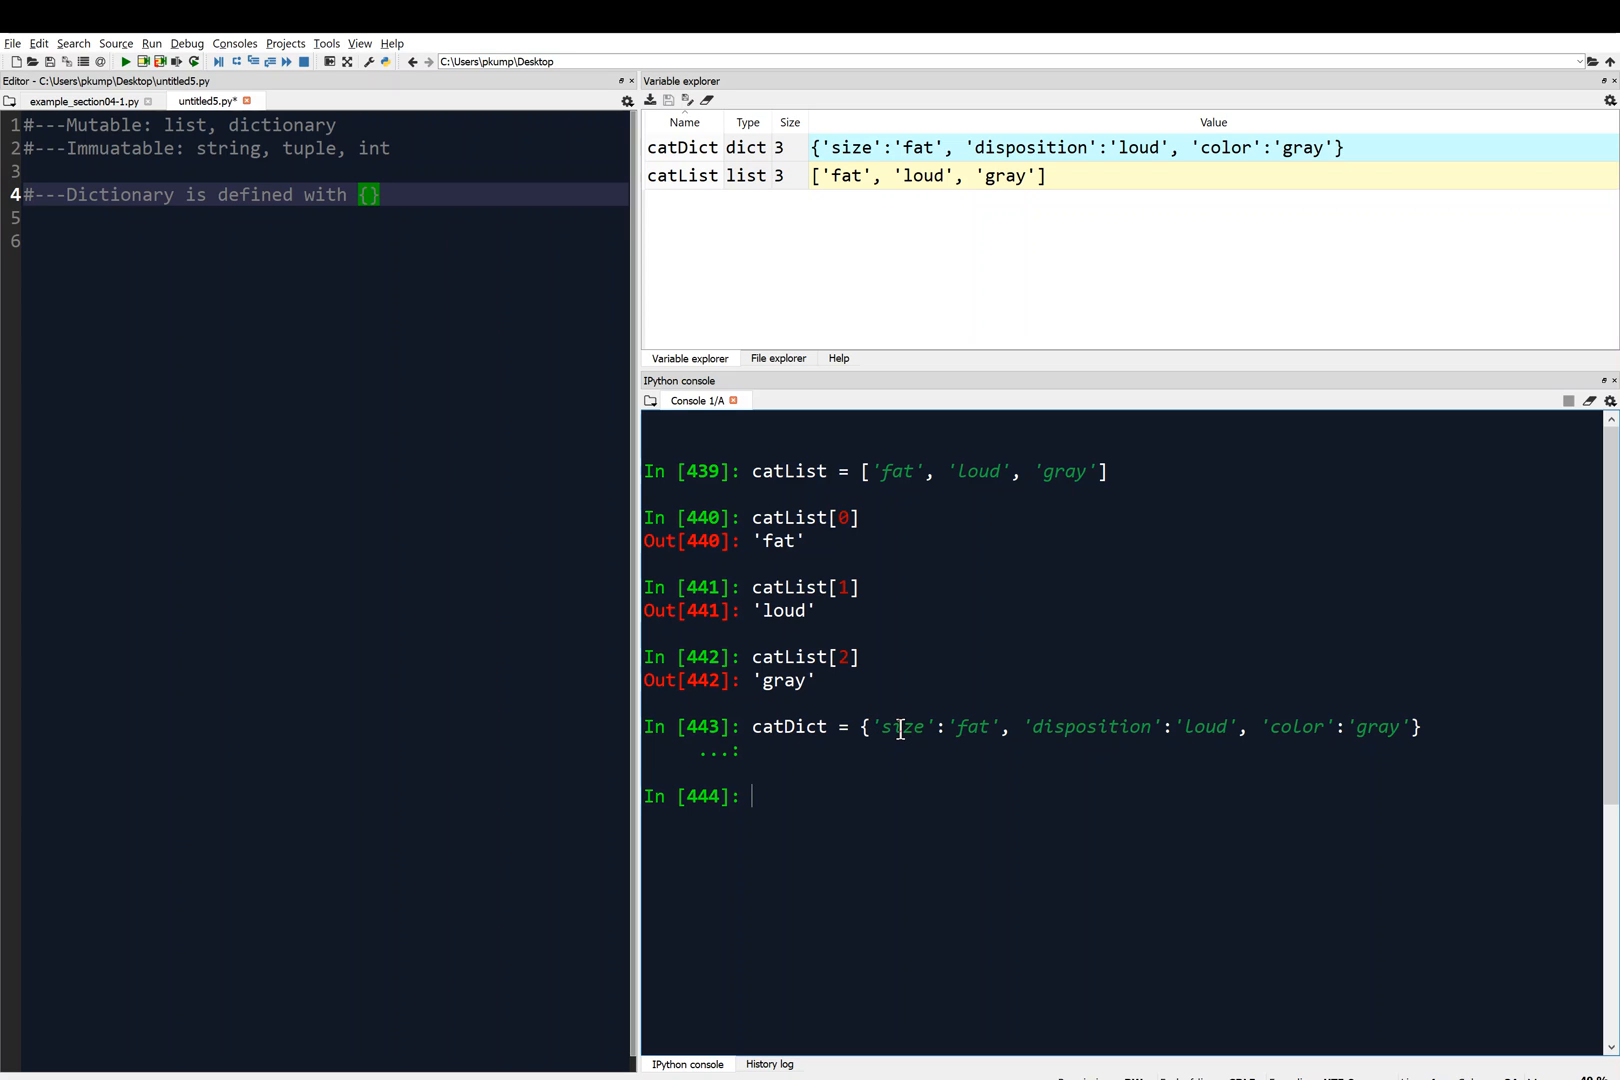
mouse_move(364, 266)
type("#'")
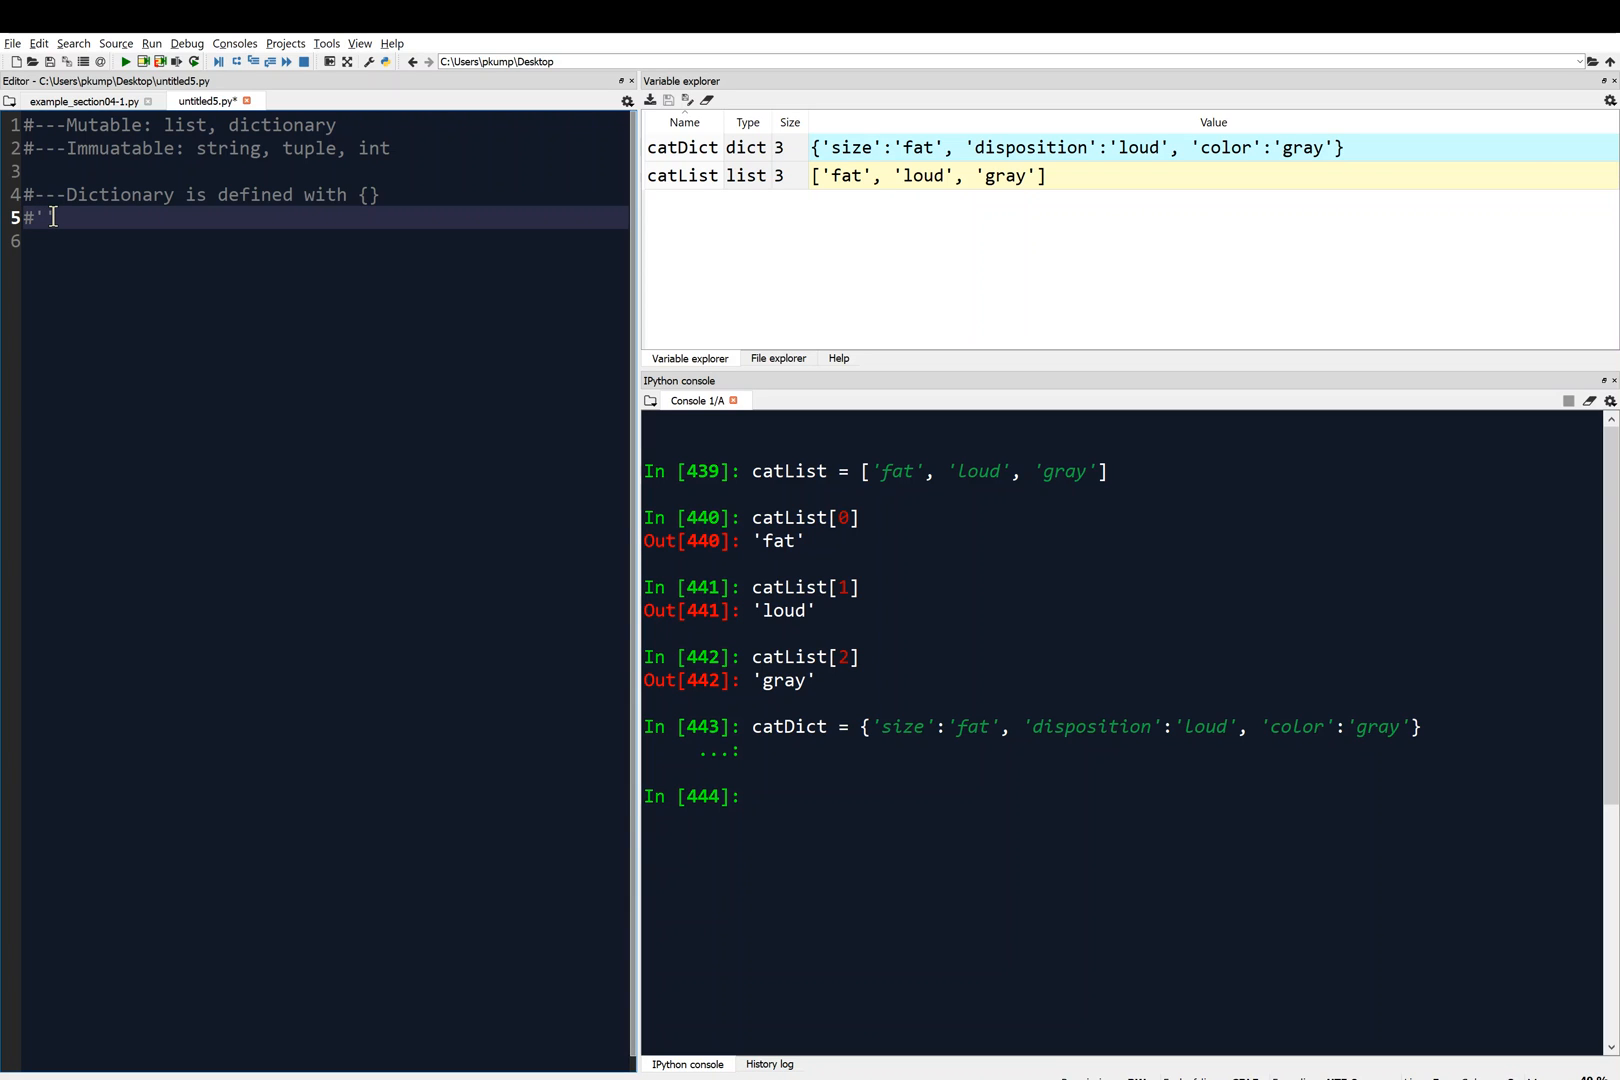
Write the comment #'keys', 'values', 'items' on line 5 of the script.
type("keys'")
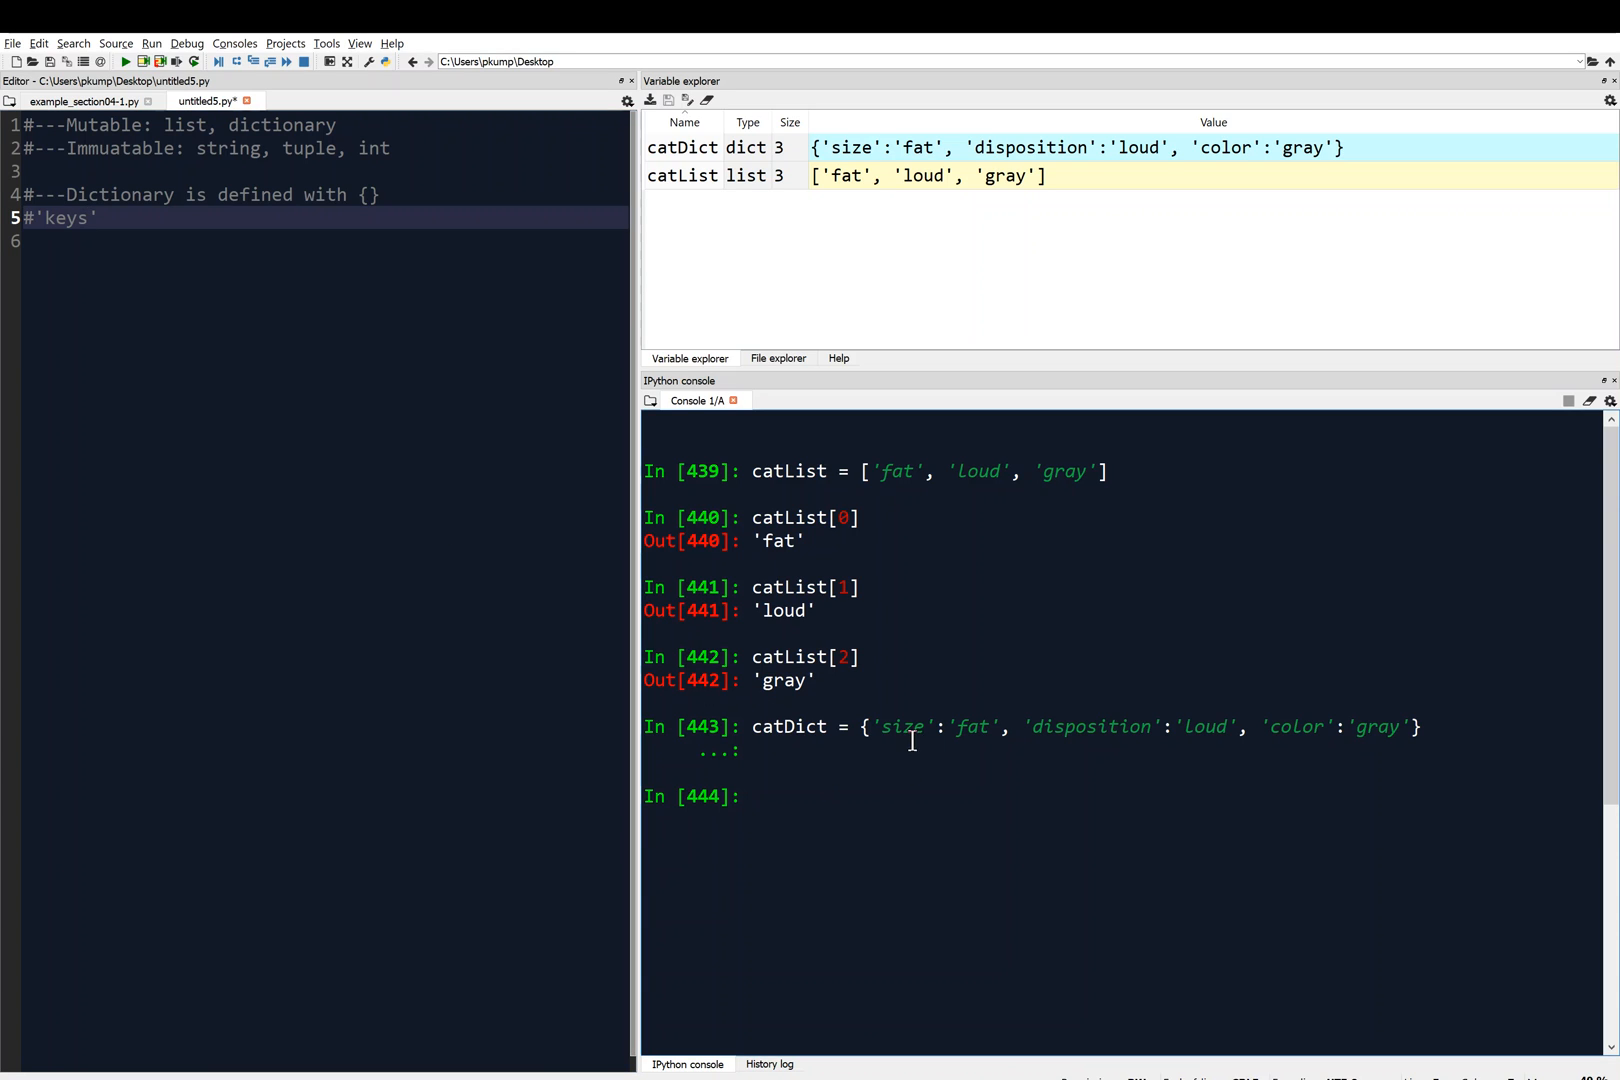
mouse_move(1288, 740)
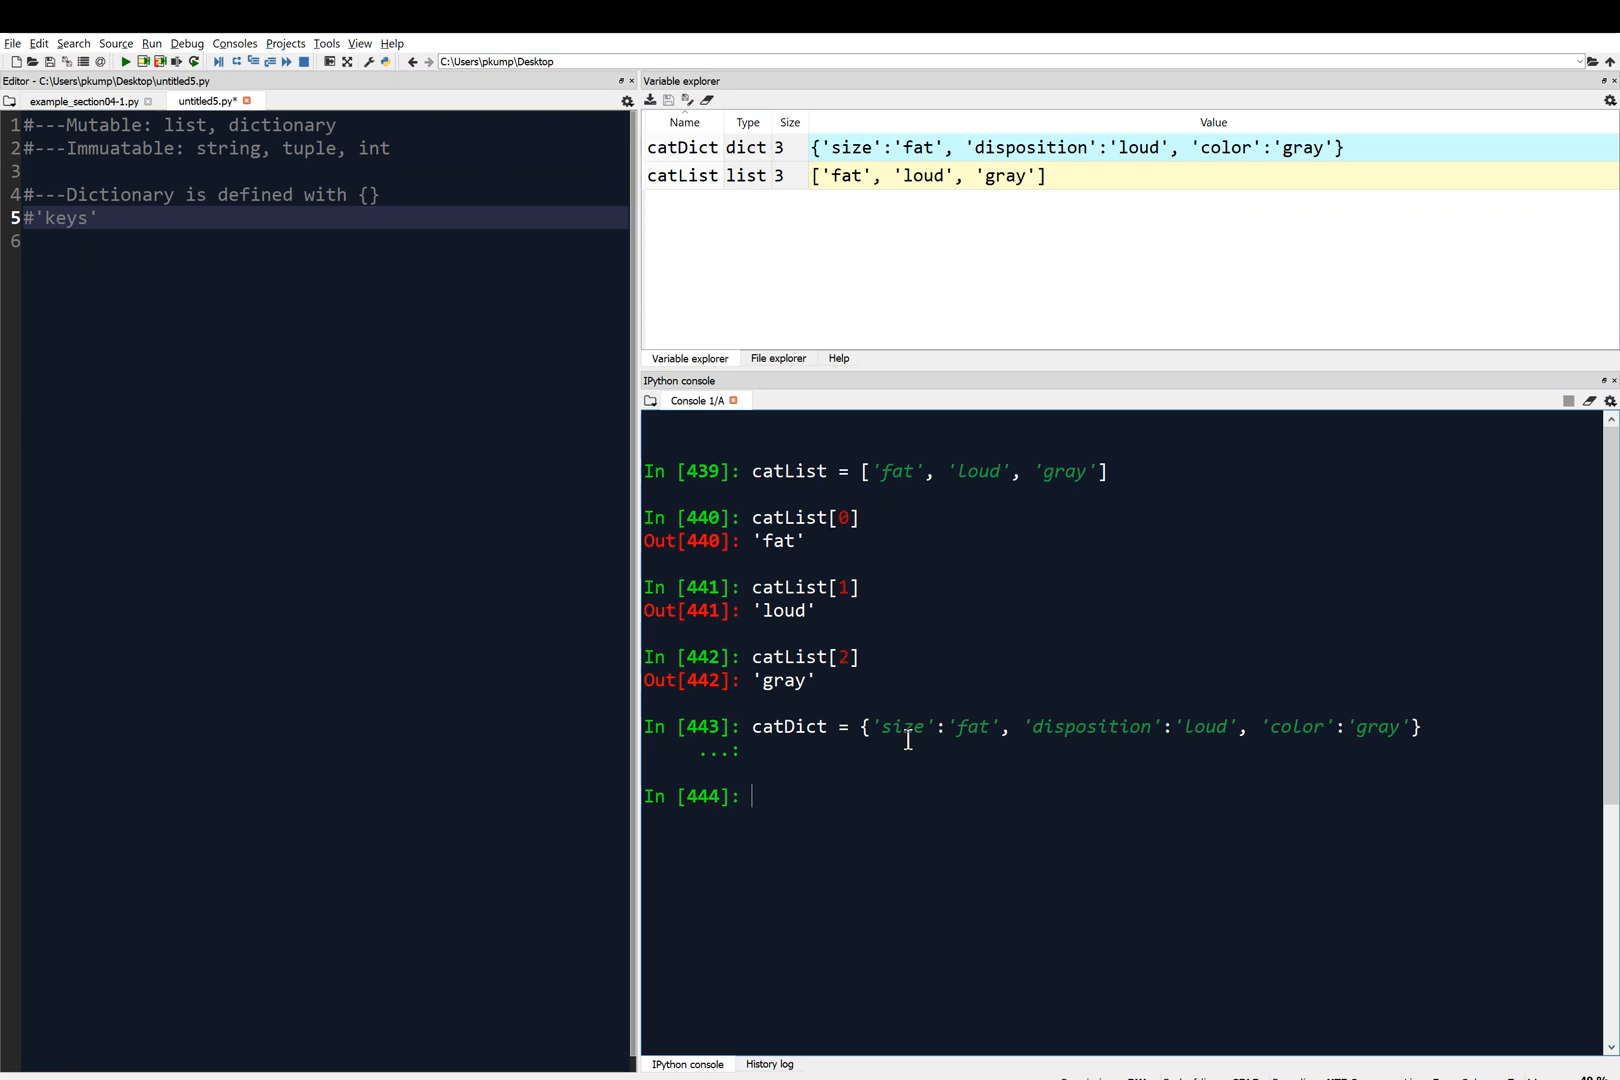
mouse_move(928, 758)
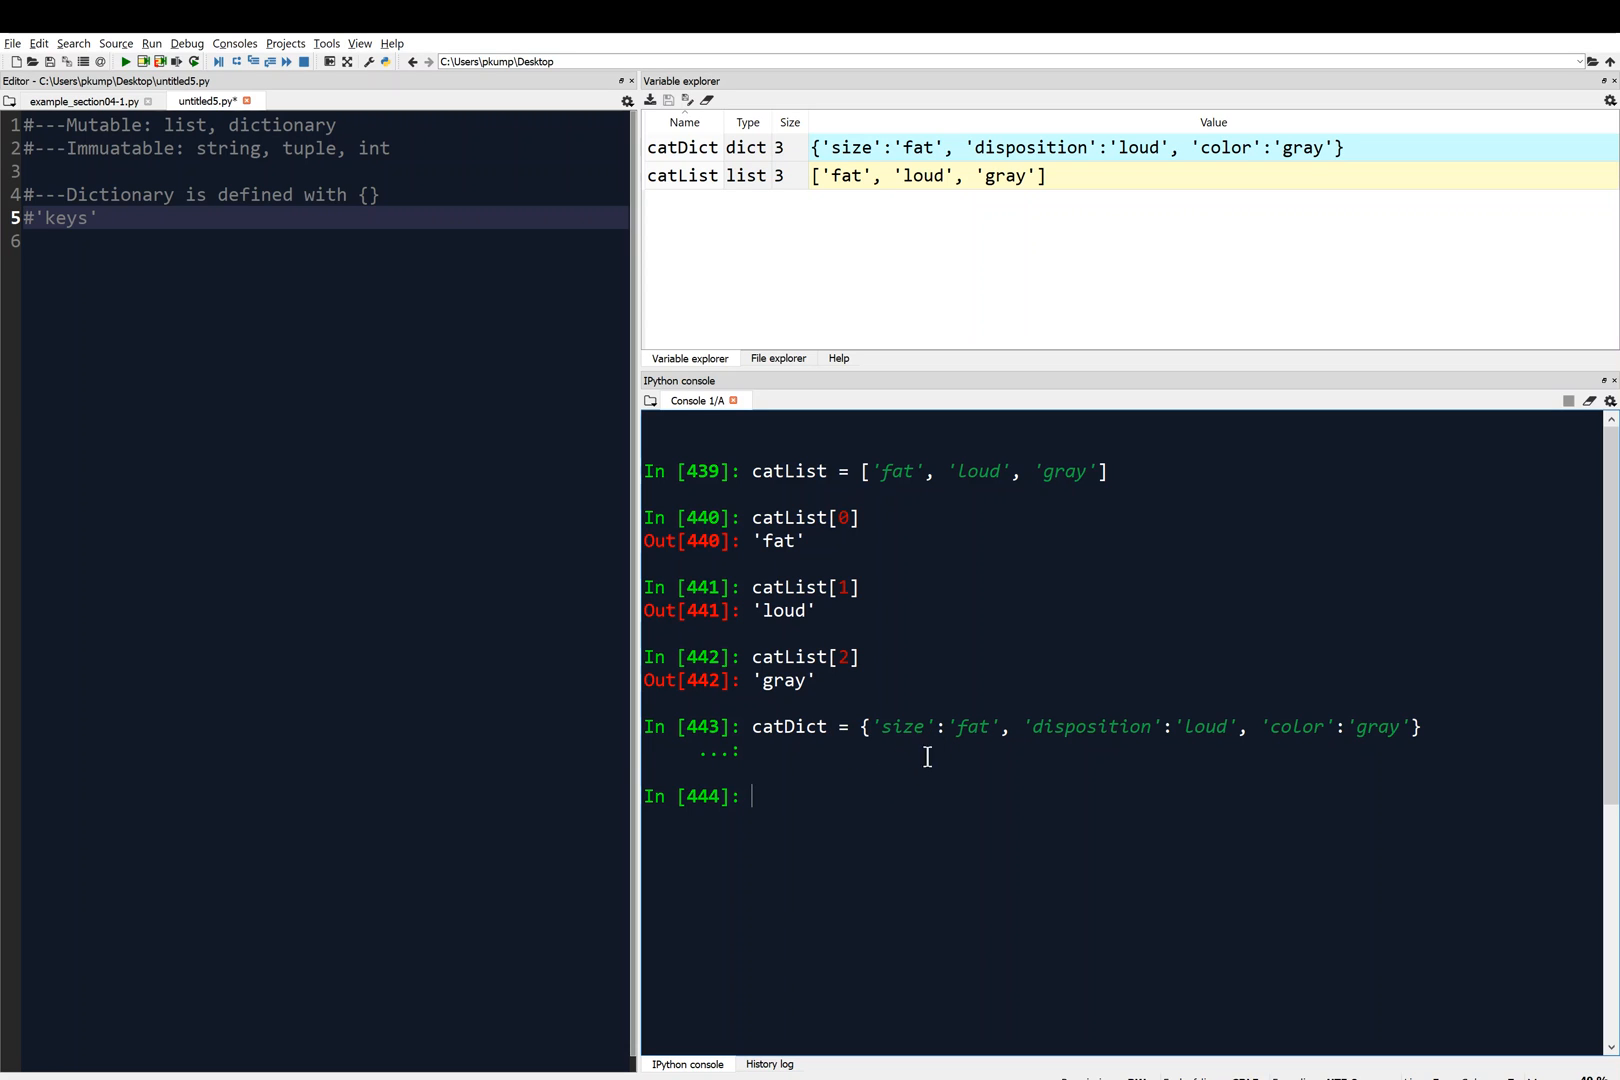
mouse_move(1068, 738)
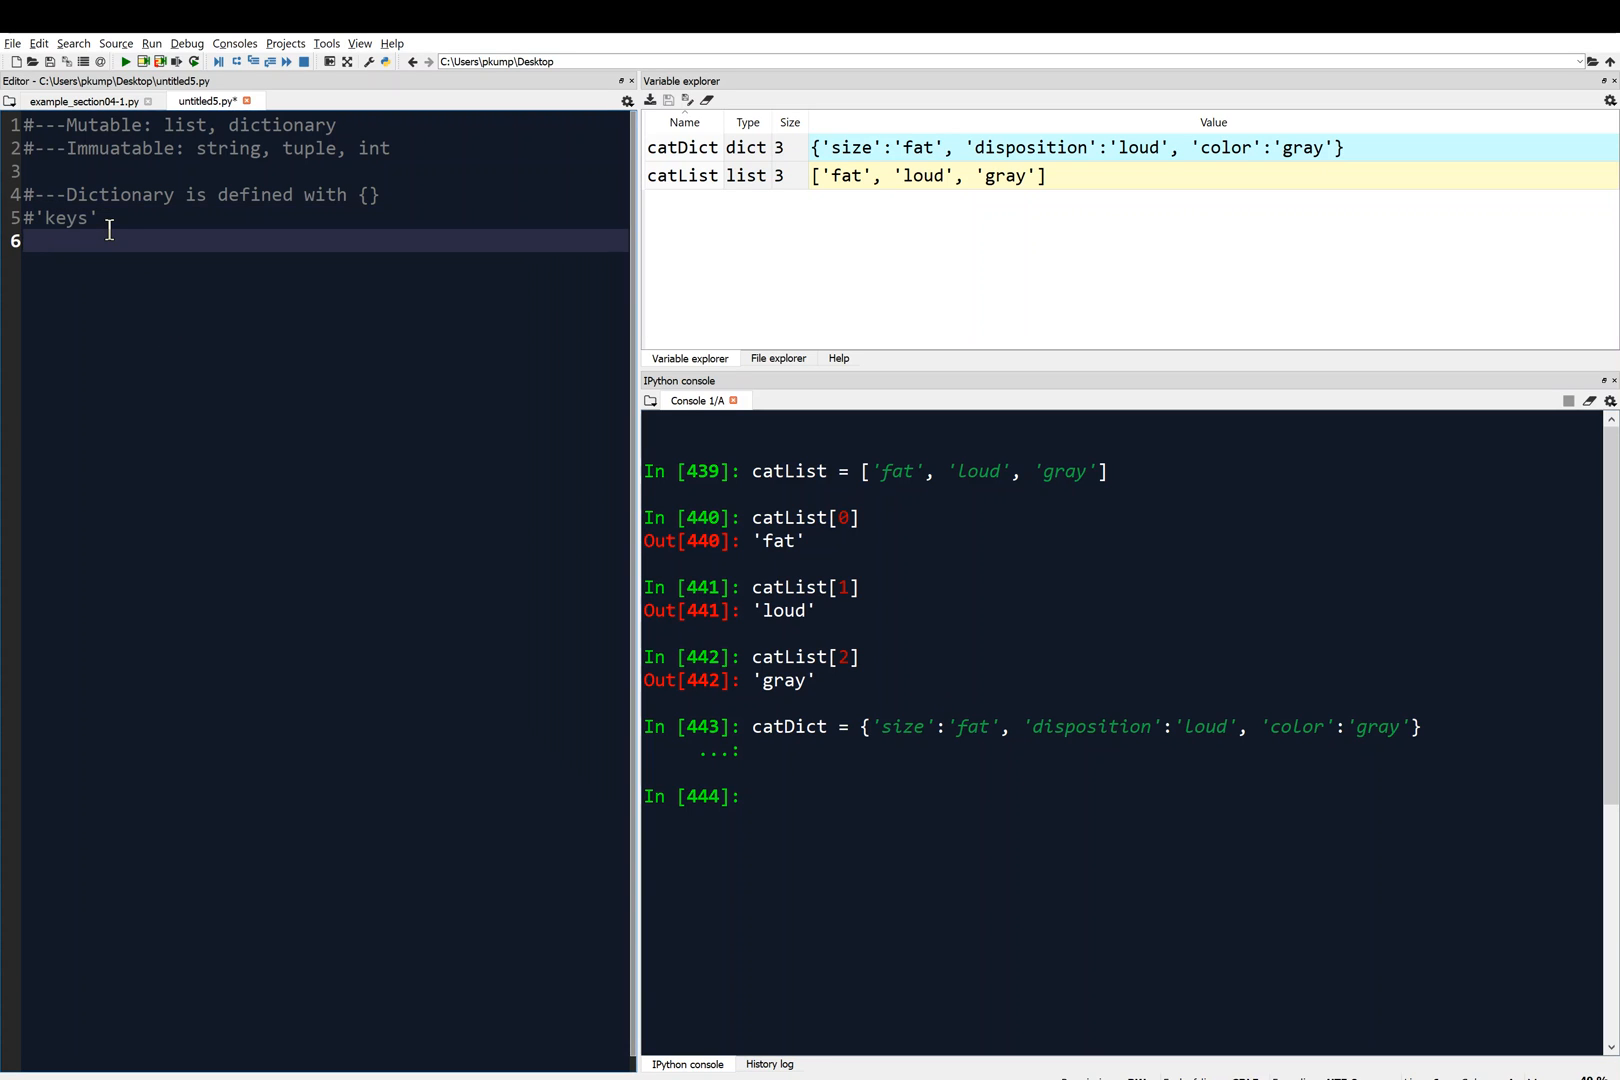
type("''")
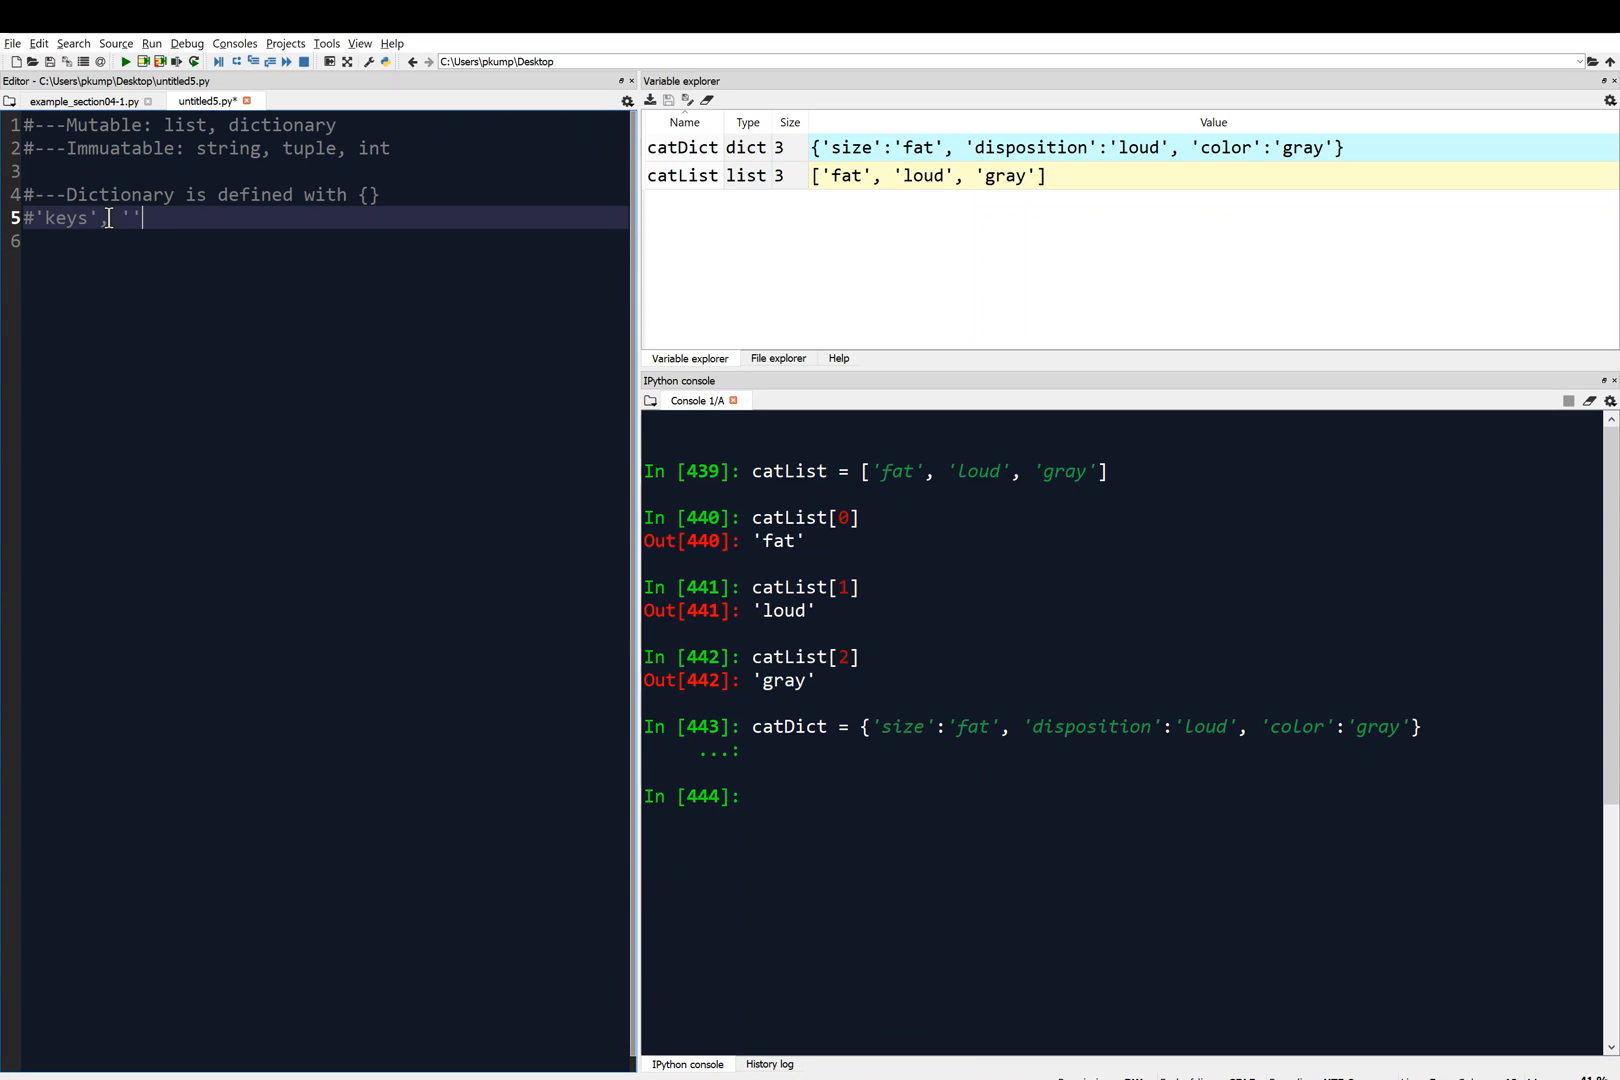
type(", 'values'")
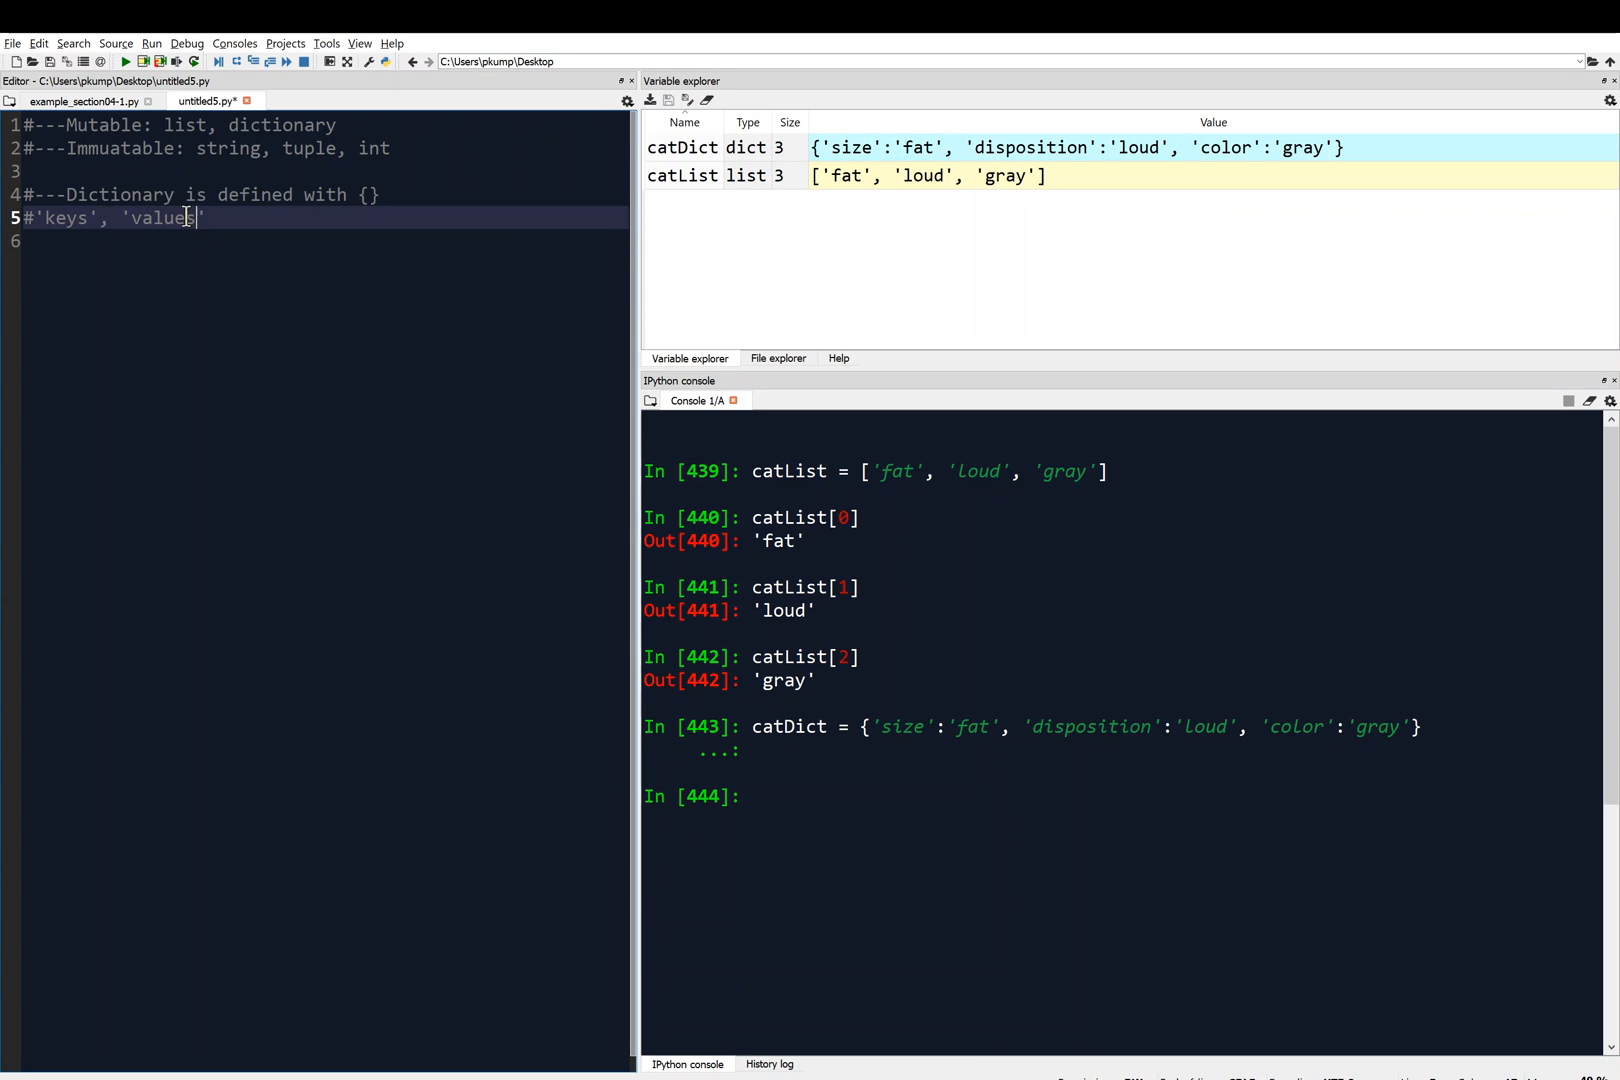
type(",")
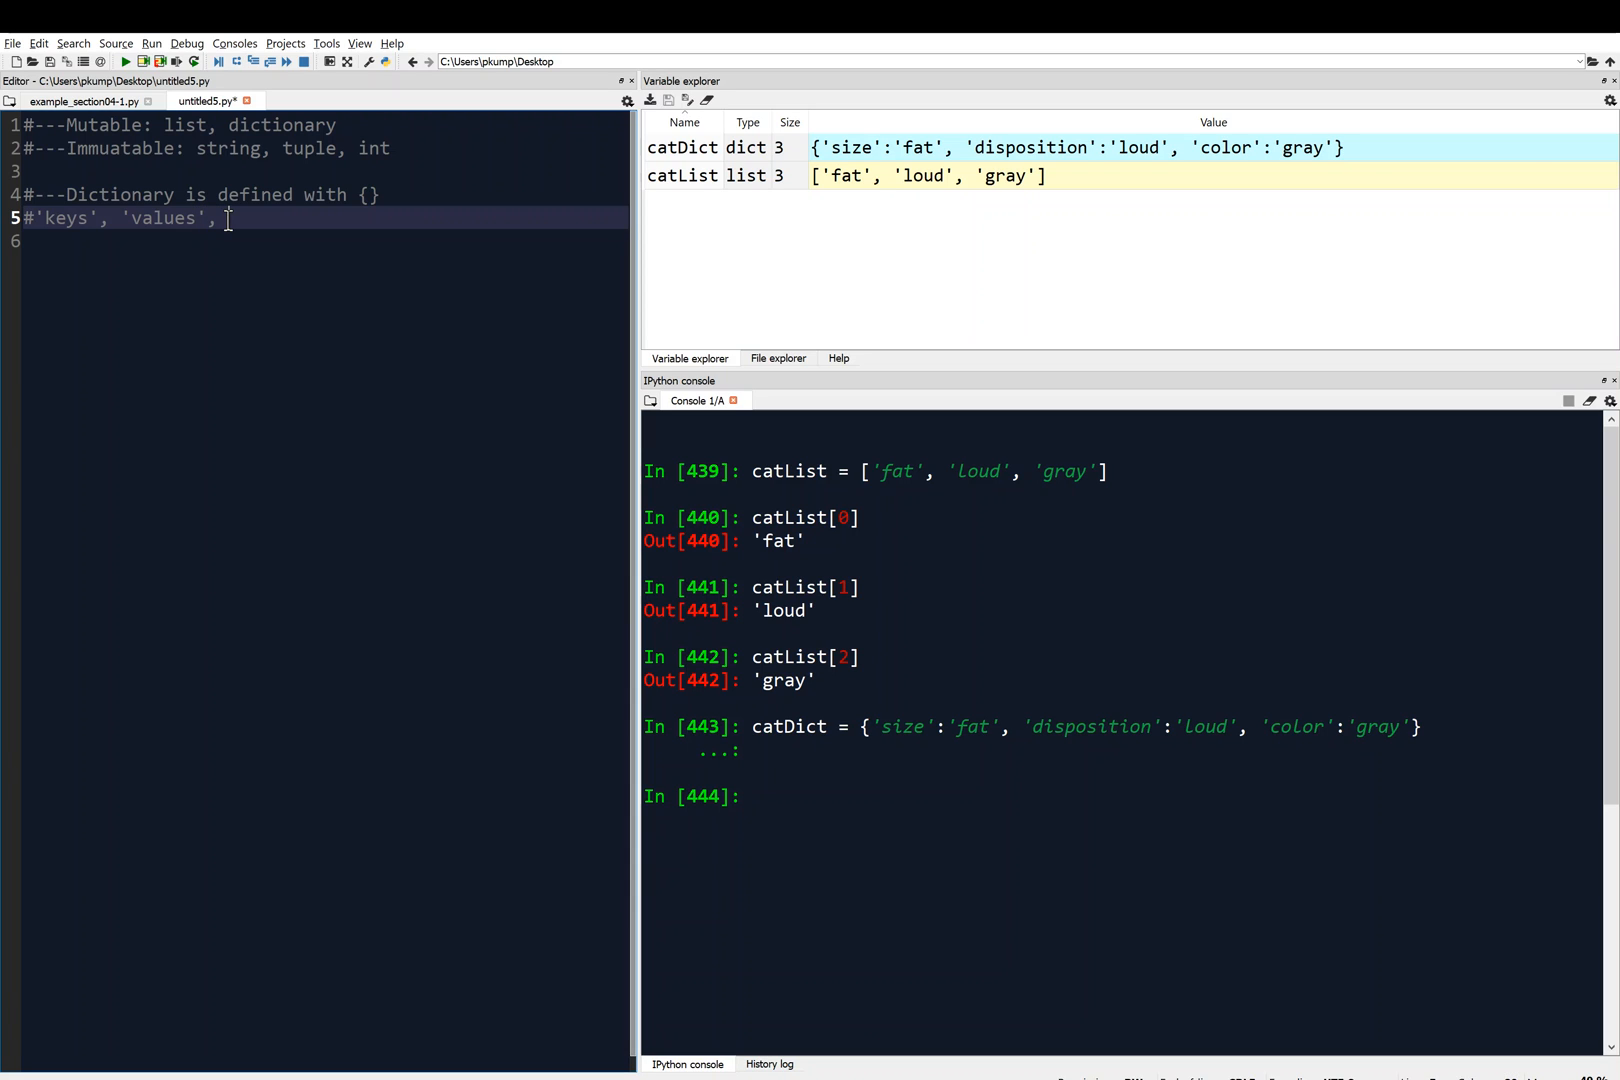
type("ite'")
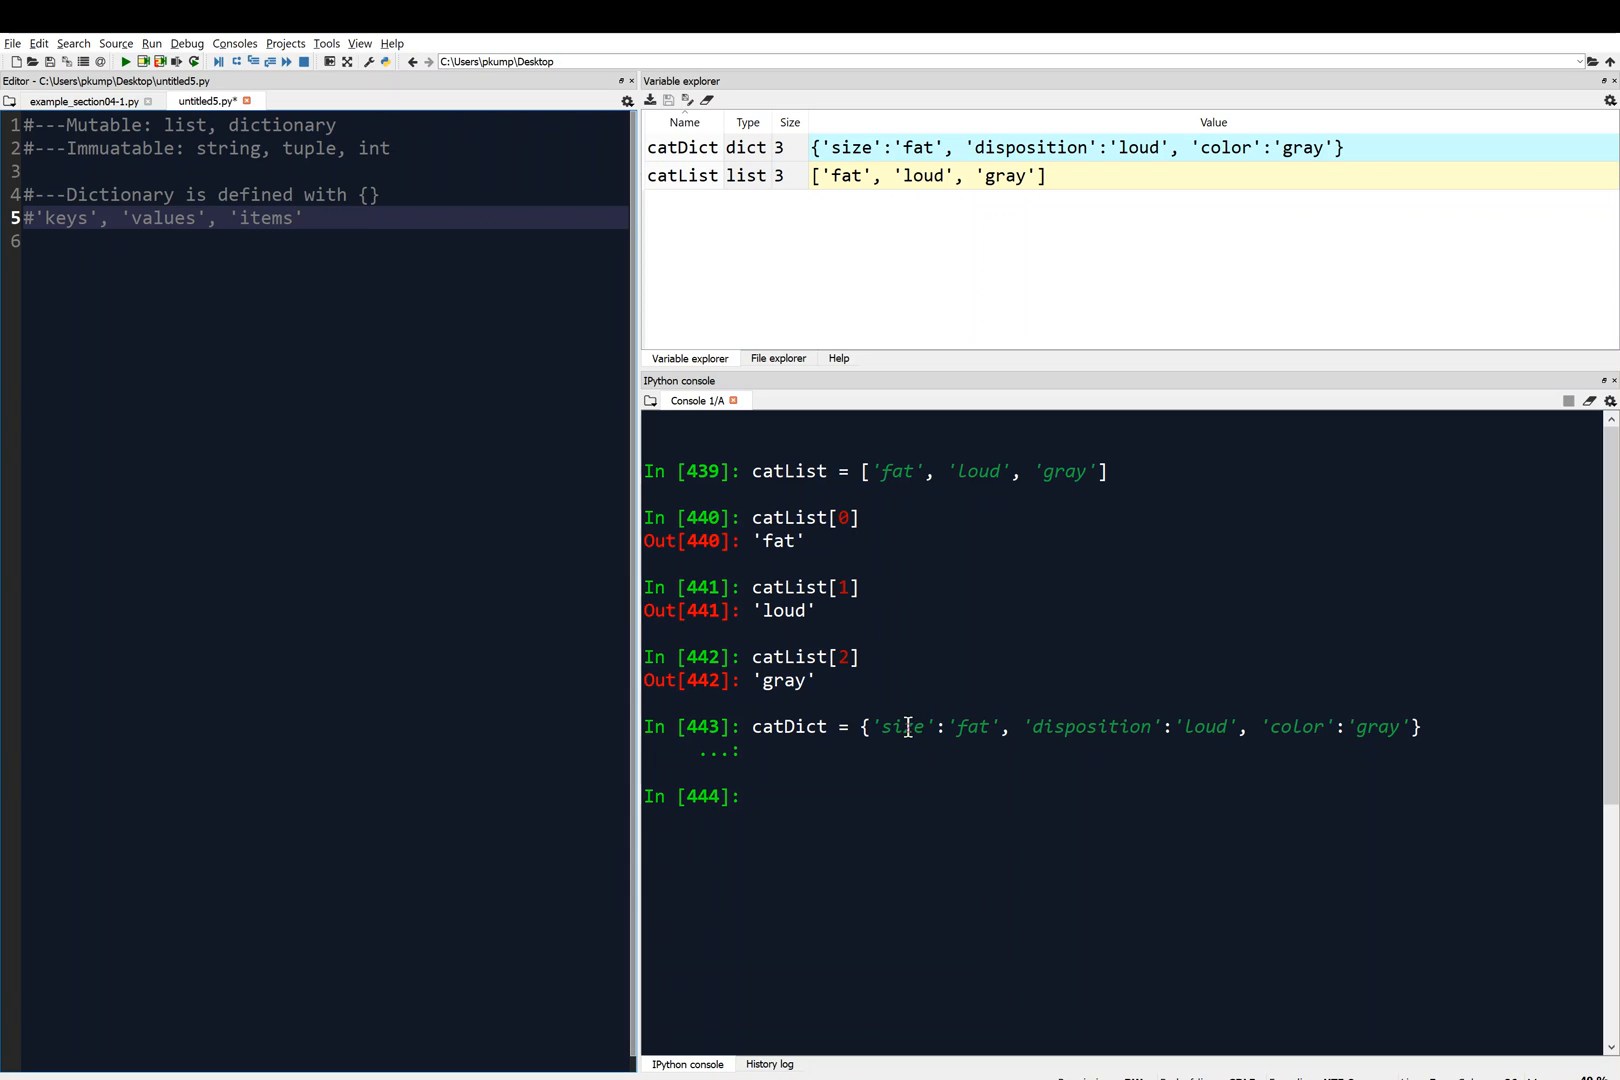
mouse_move(964, 730)
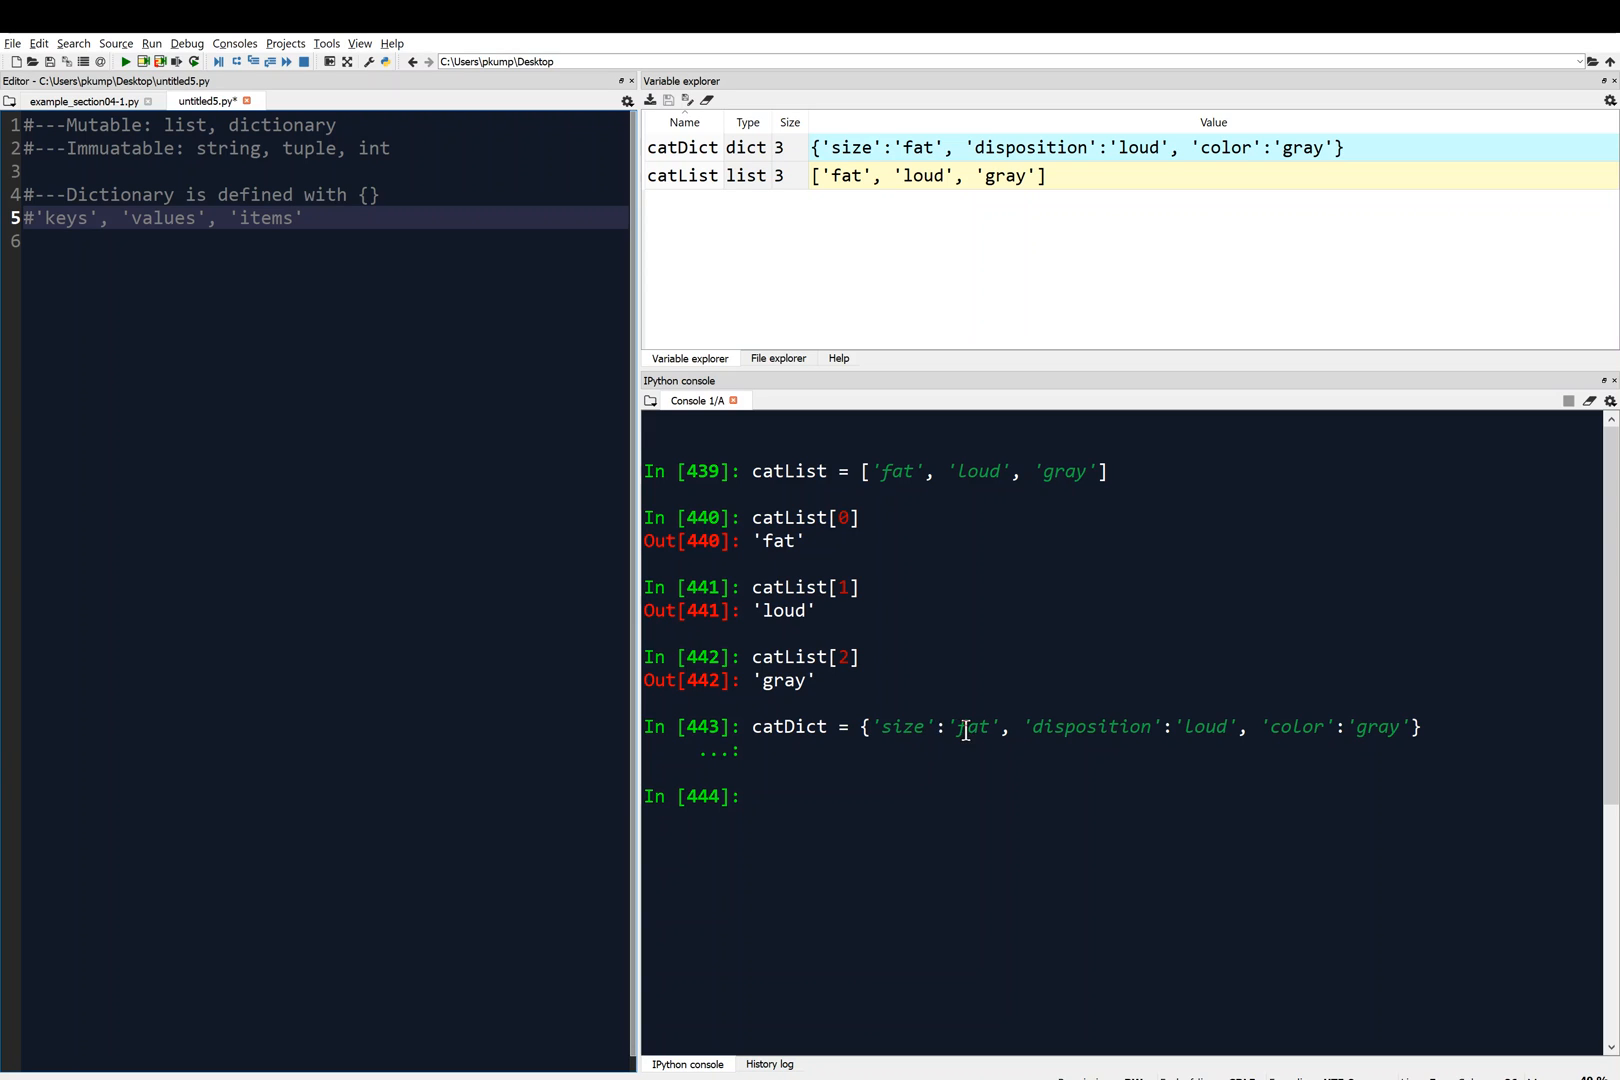
mouse_move(1032, 772)
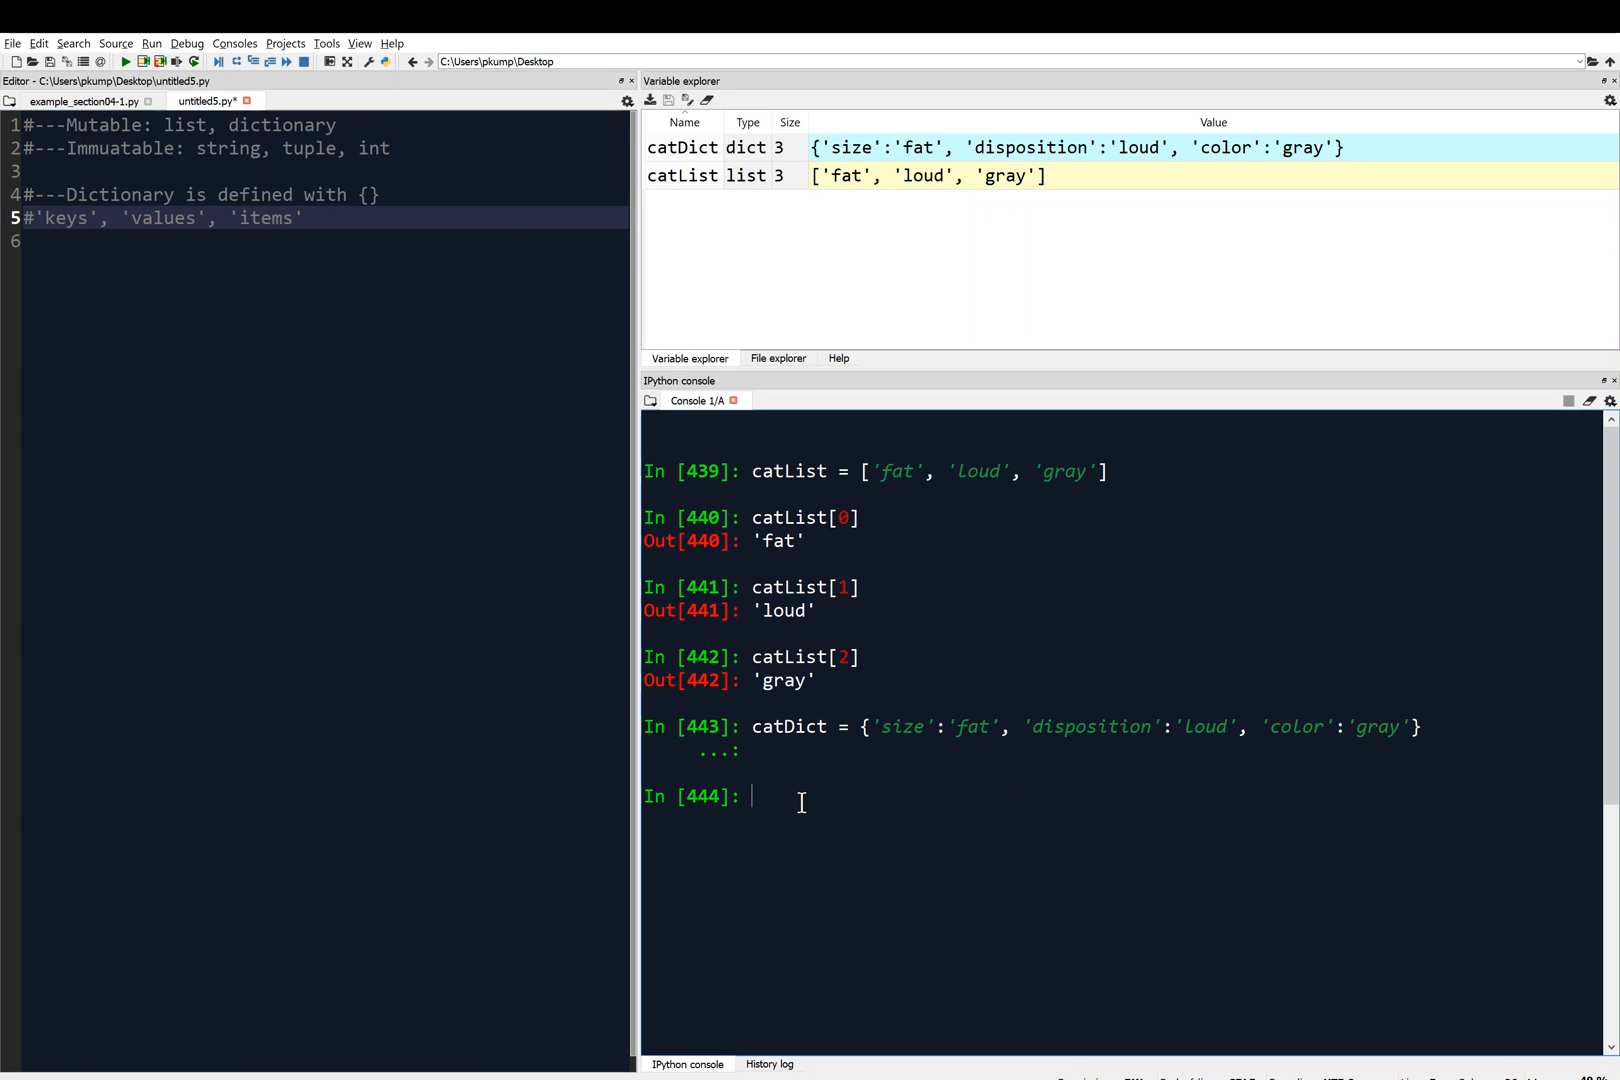
mouse_move(852, 520)
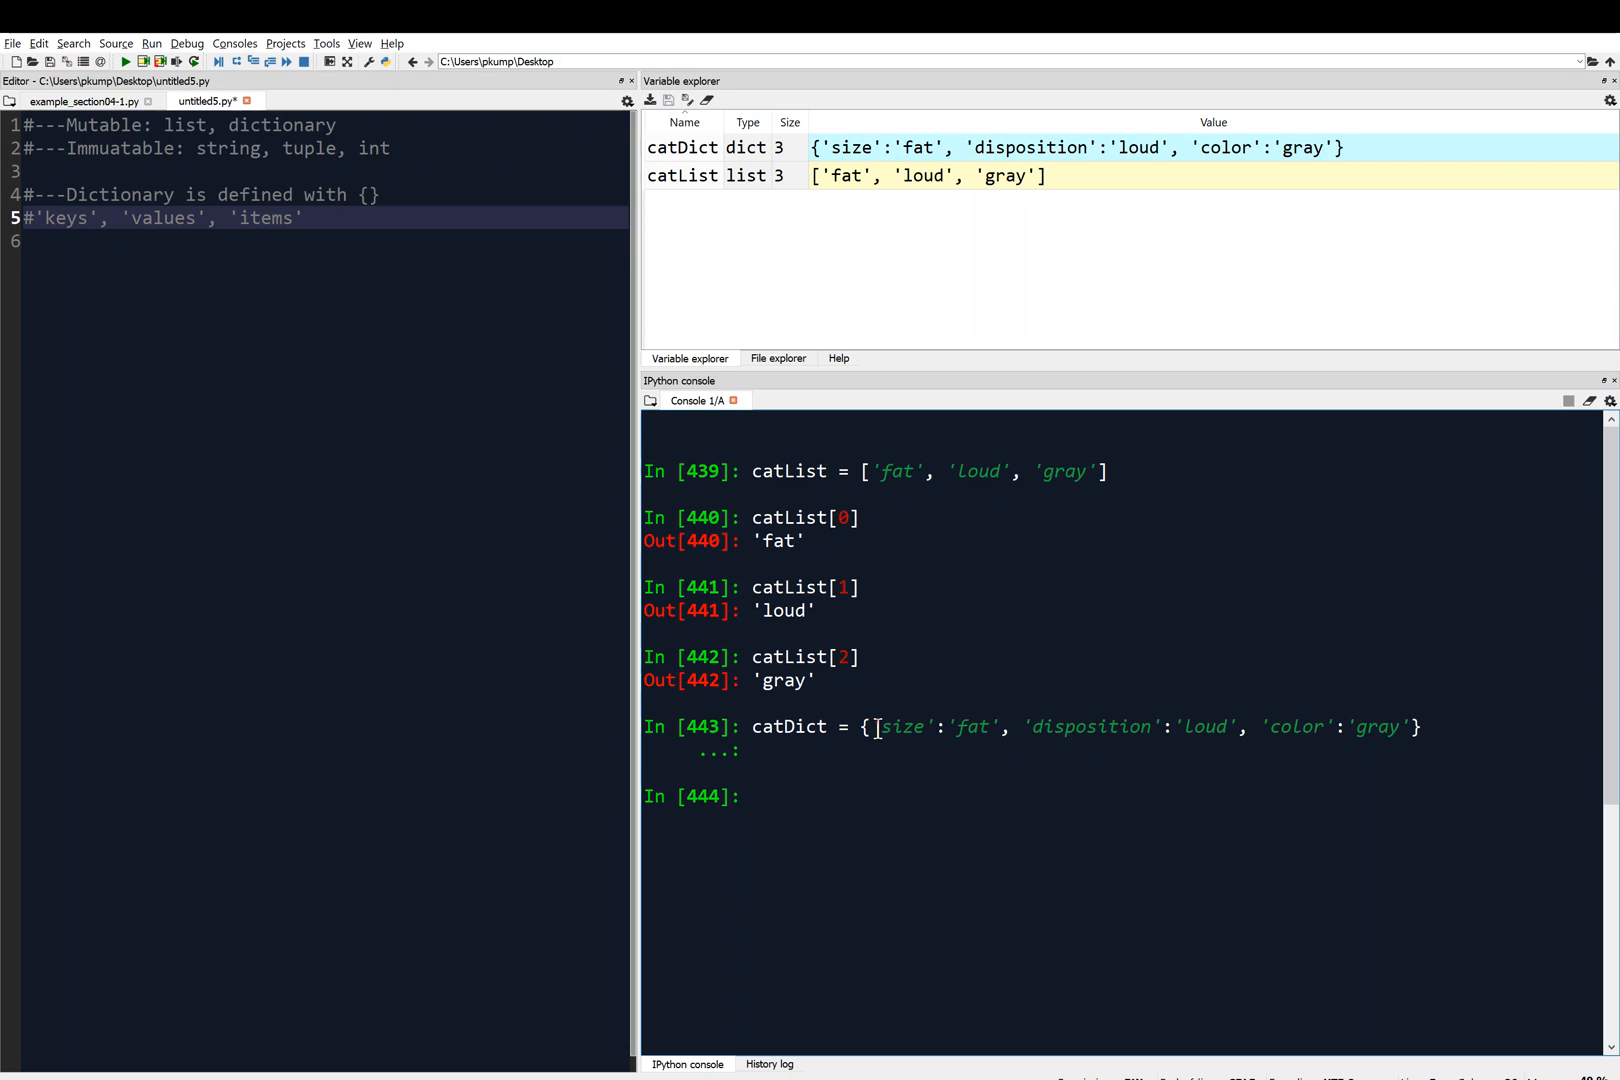
mouse_move(918, 734)
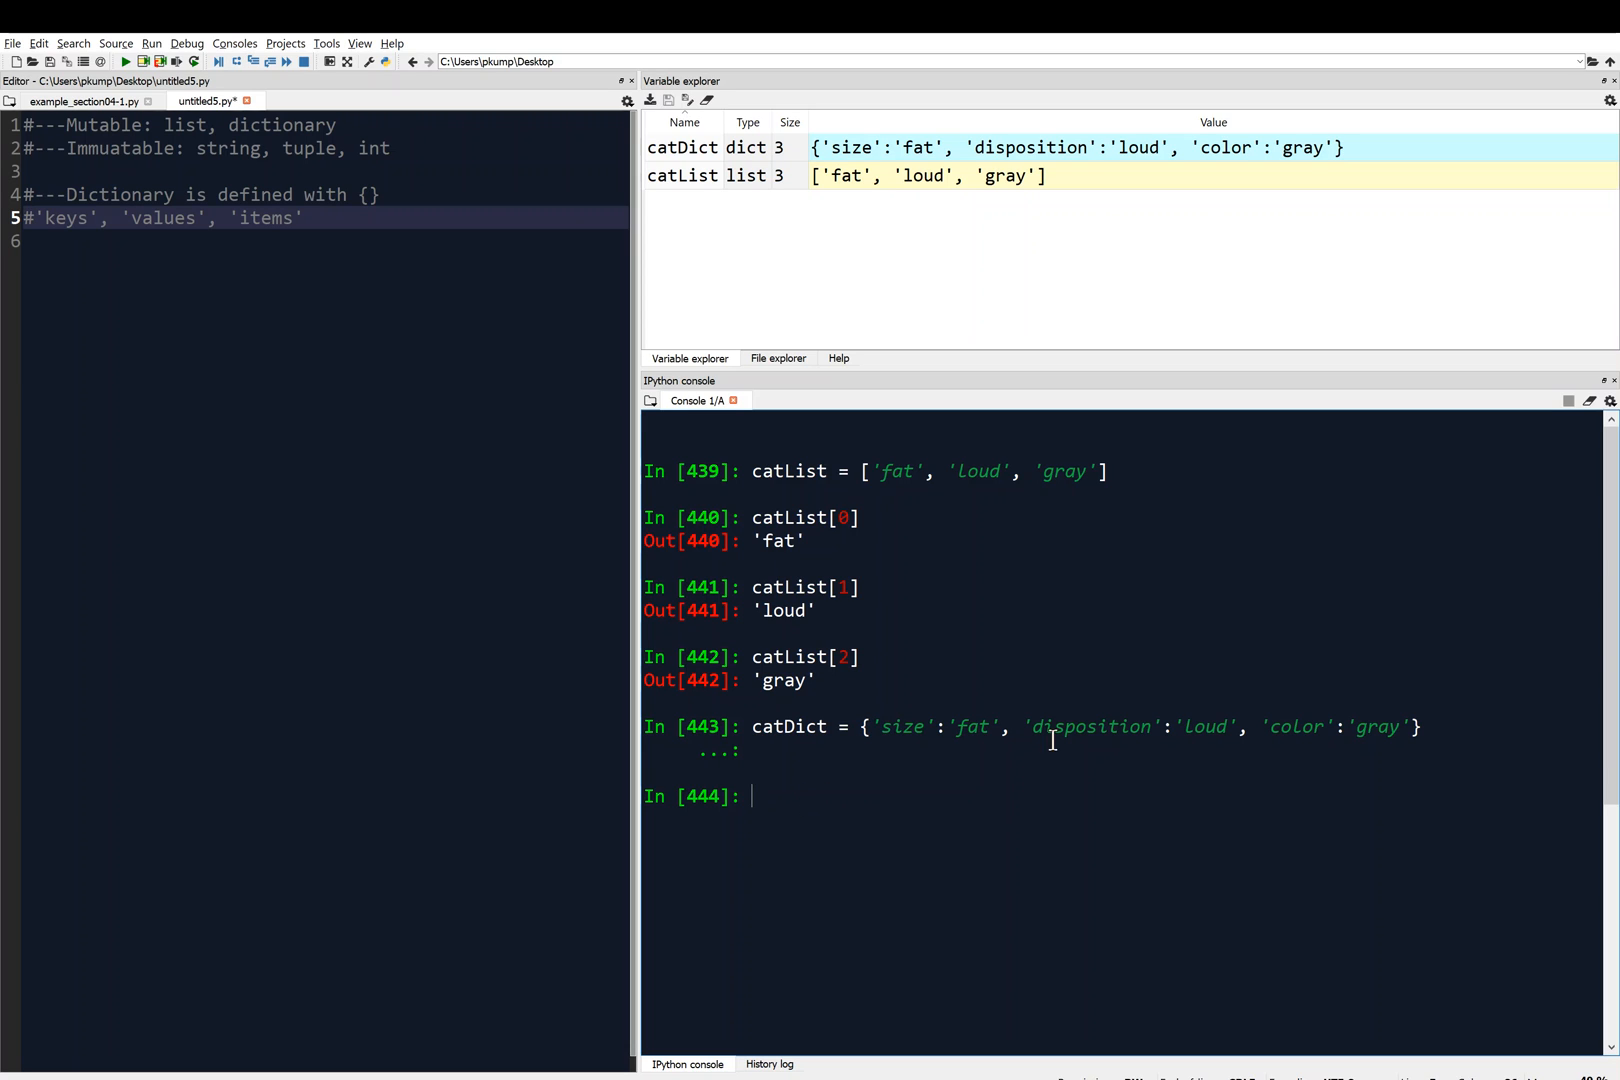
Look up catDict['size'] in the console, returning 'fat'.
type("cat")
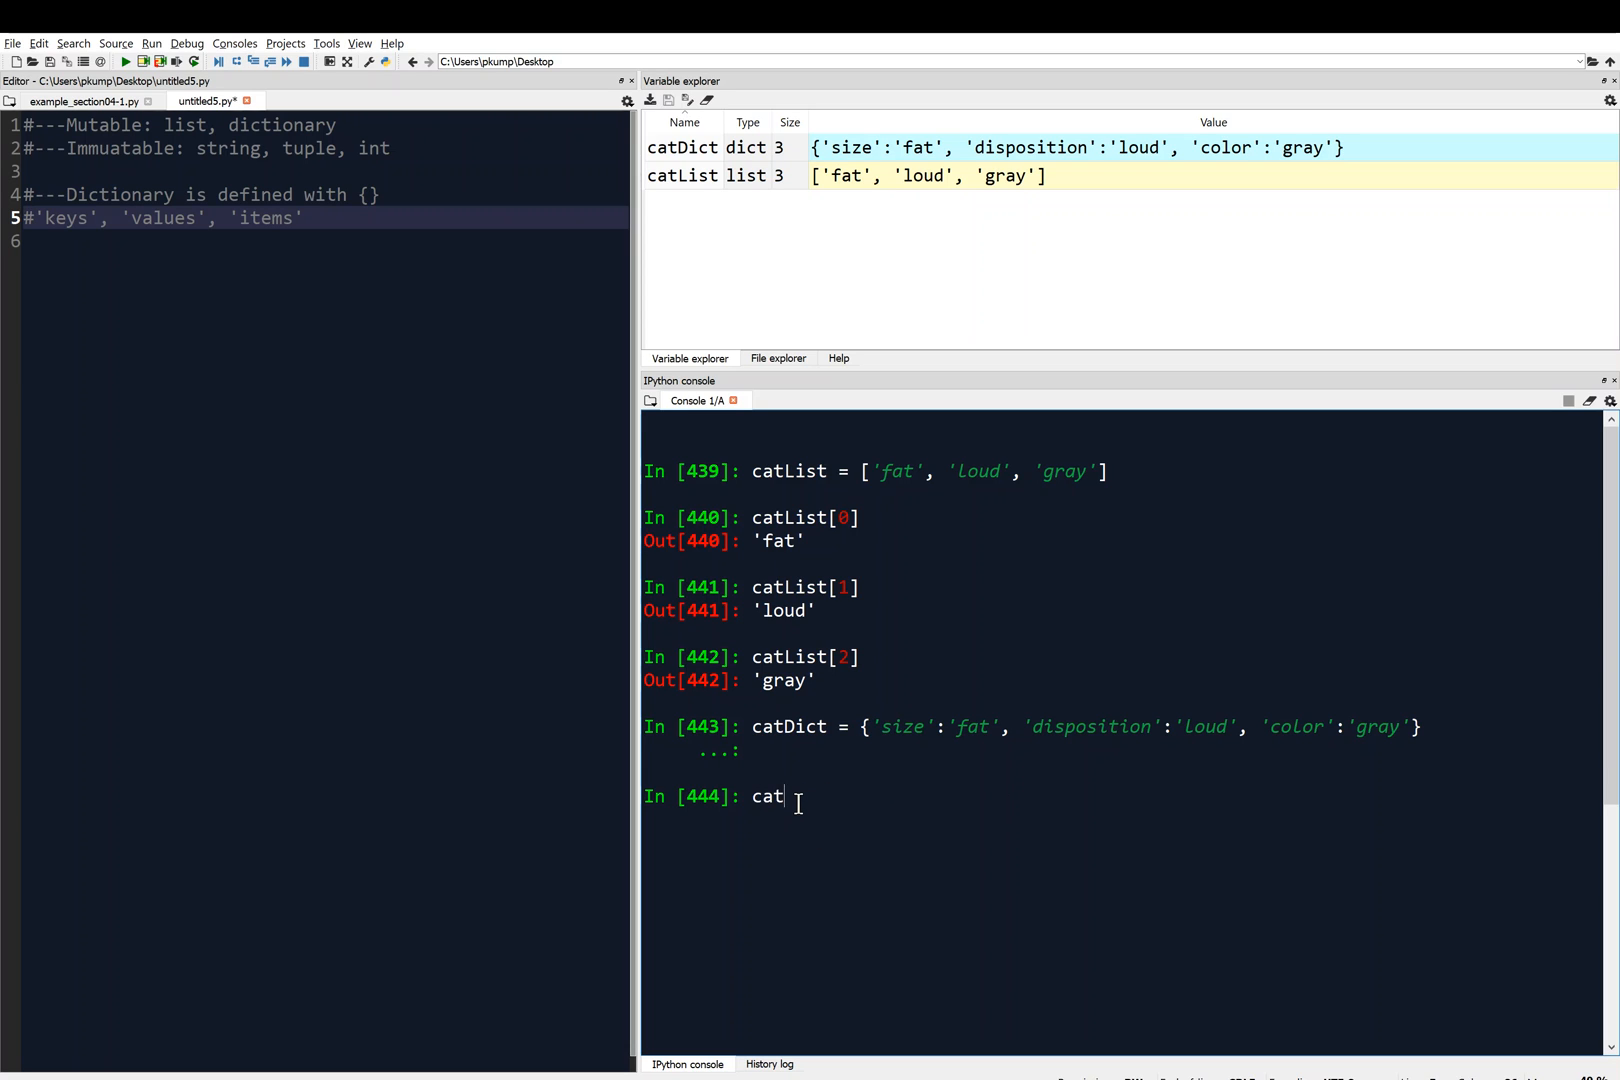
type("Dict")
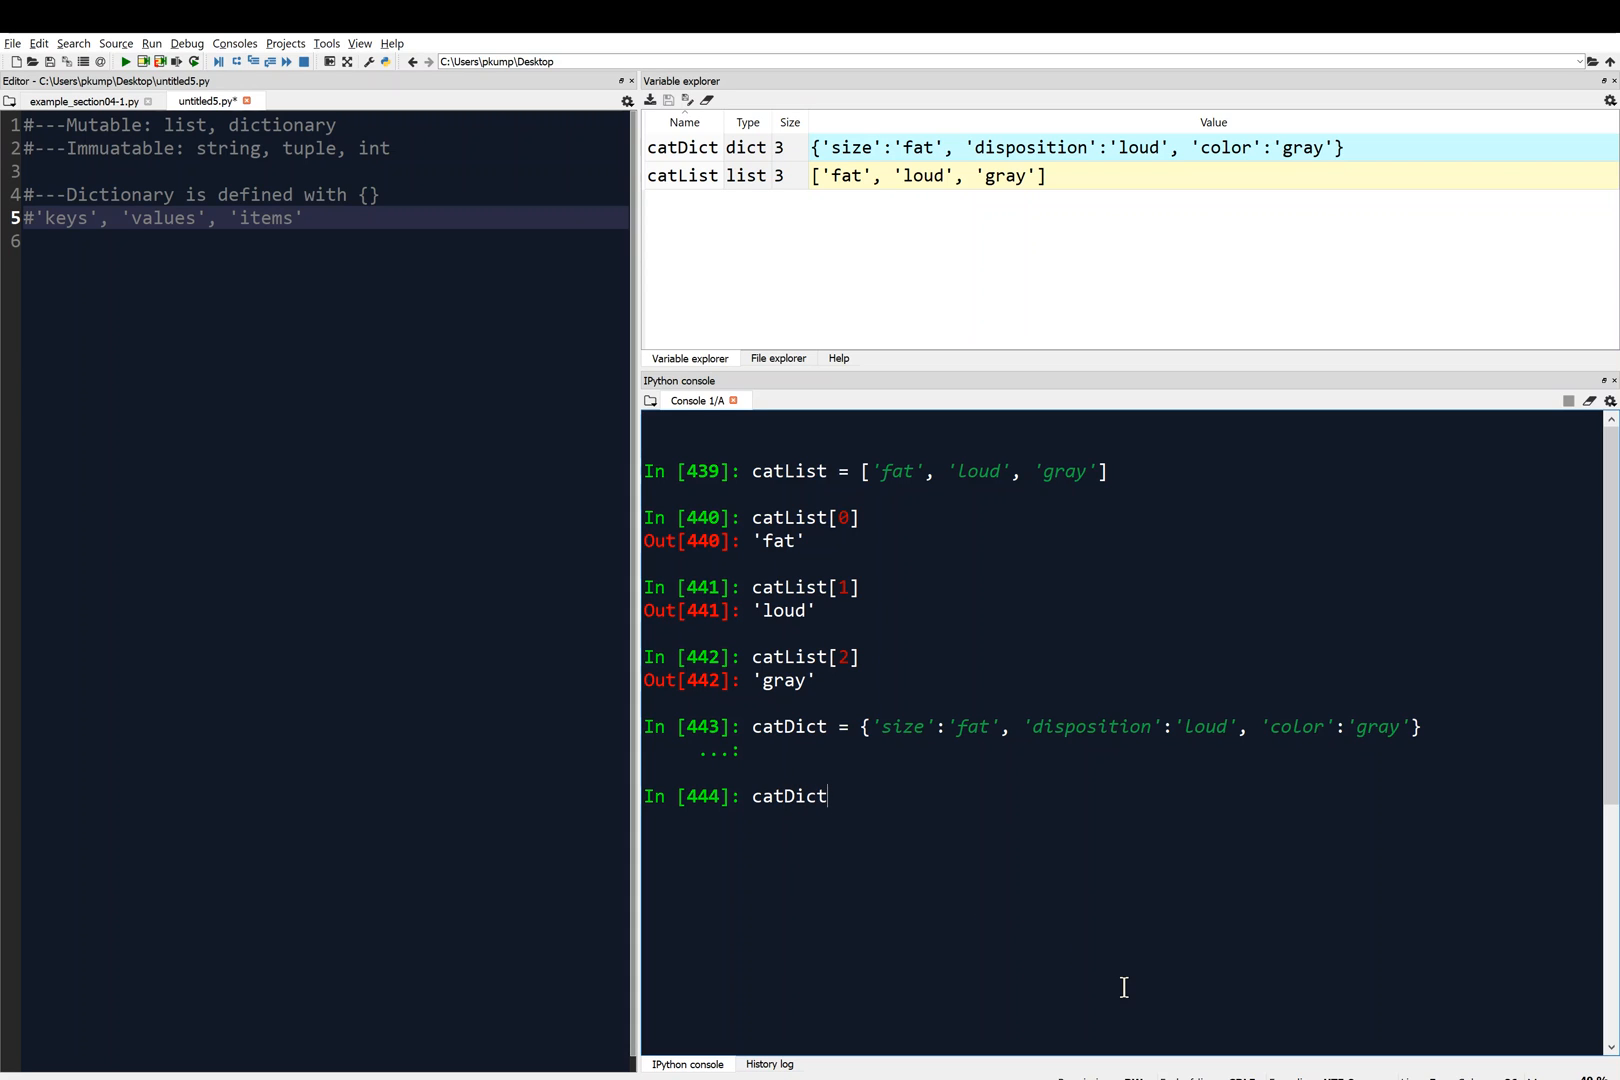
type("[]")
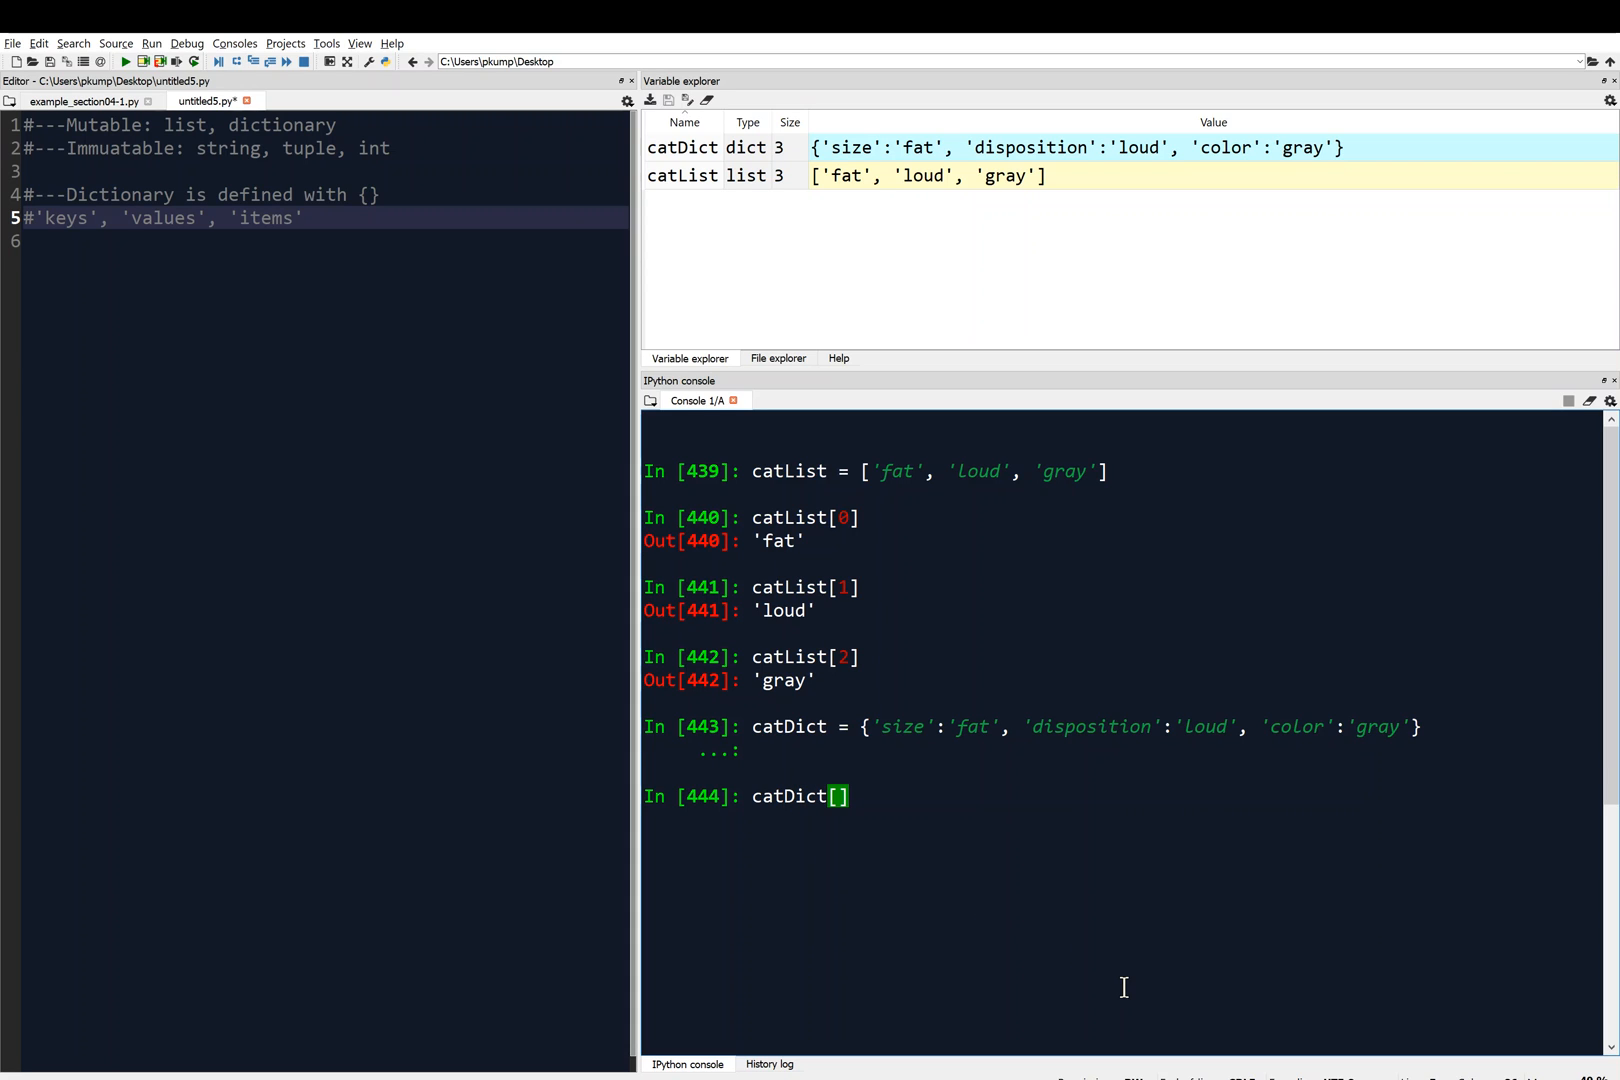
mouse_move(1192, 938)
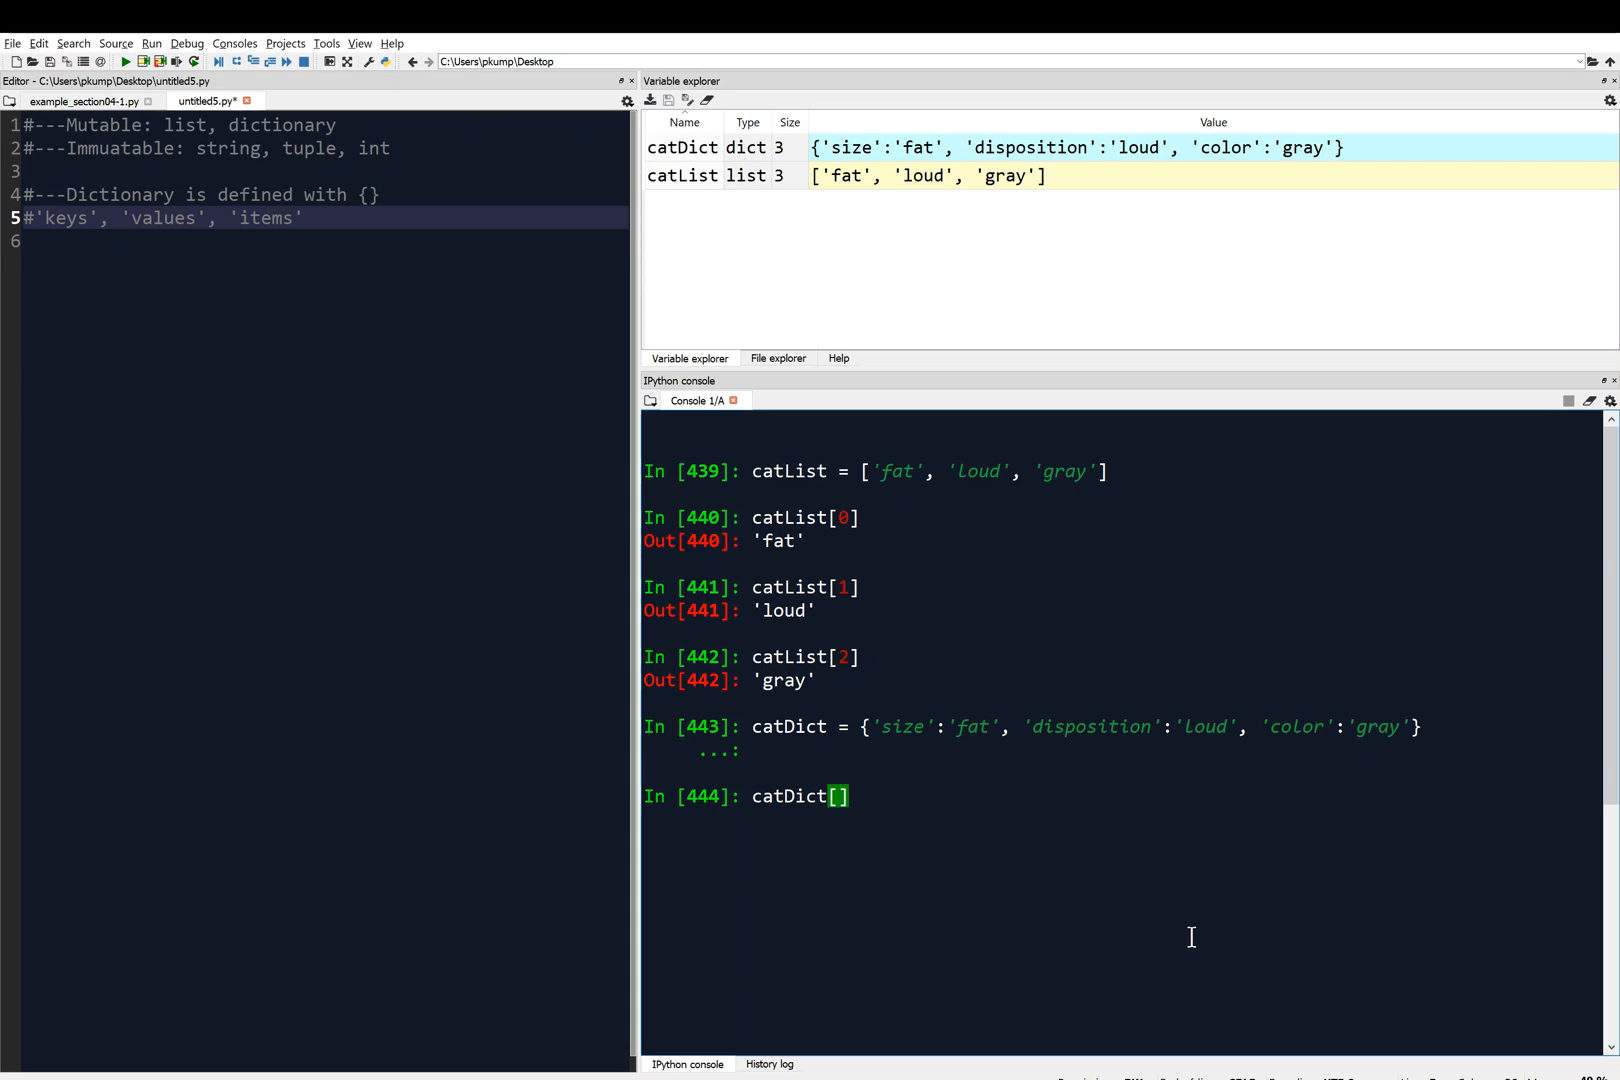
mouse_move(1096, 906)
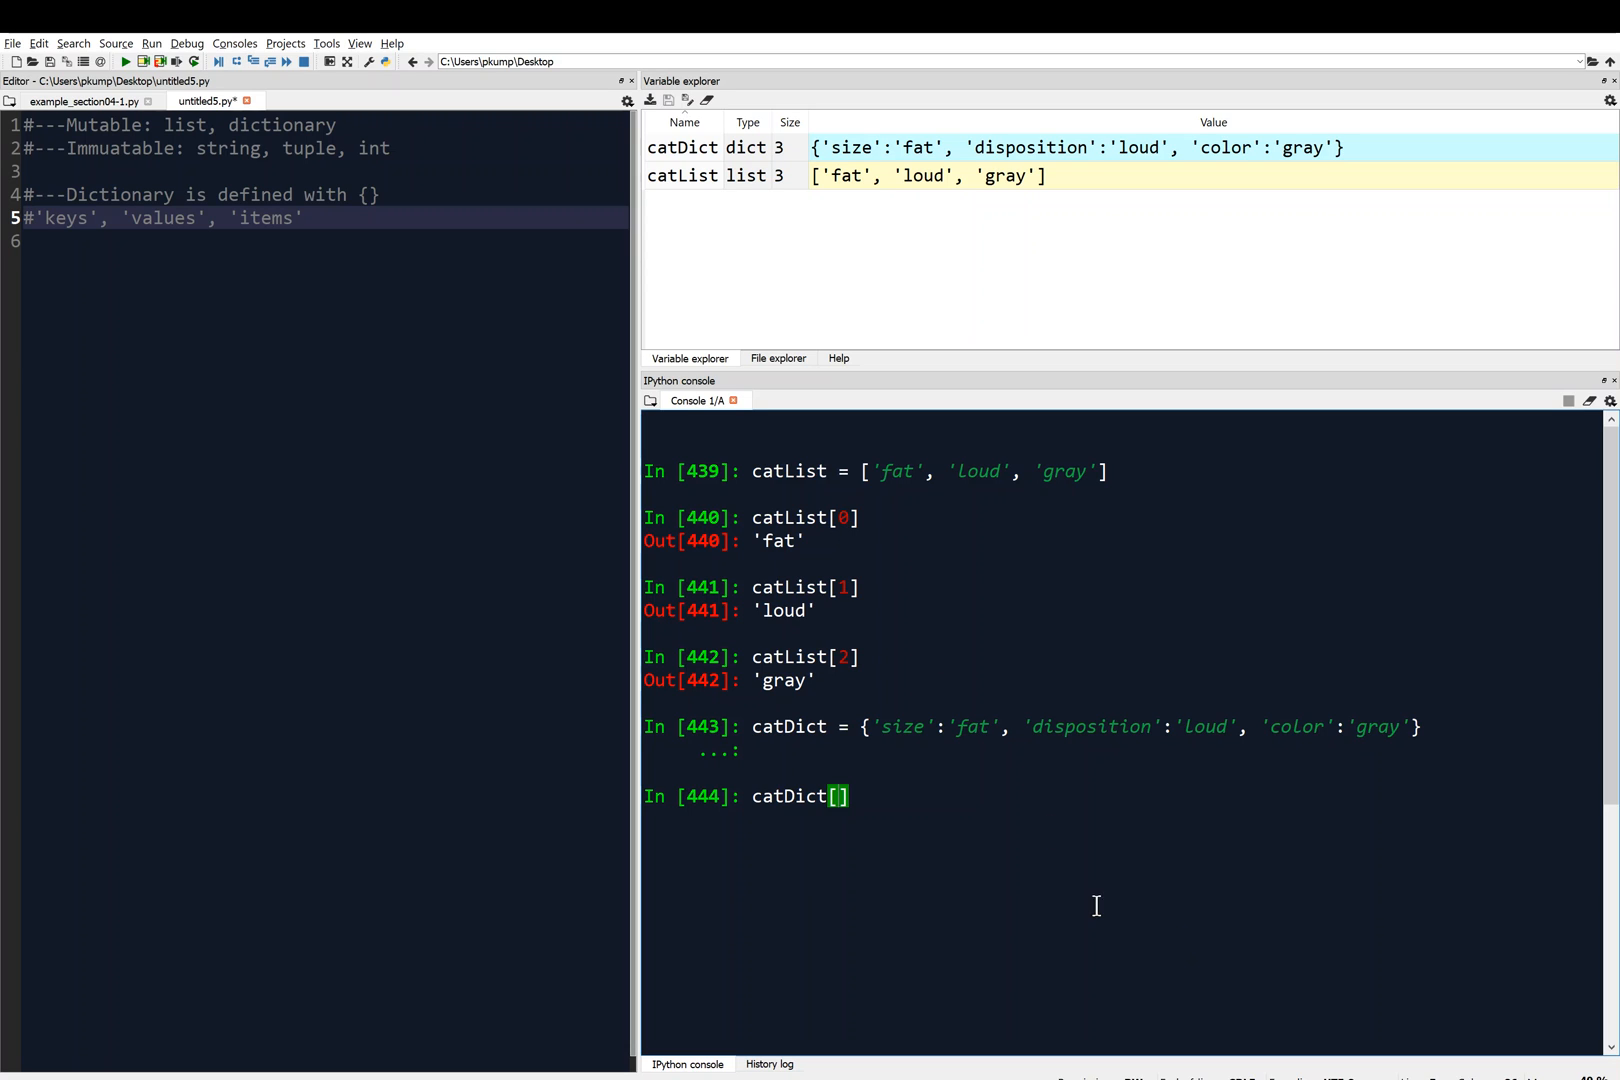
type("'s")
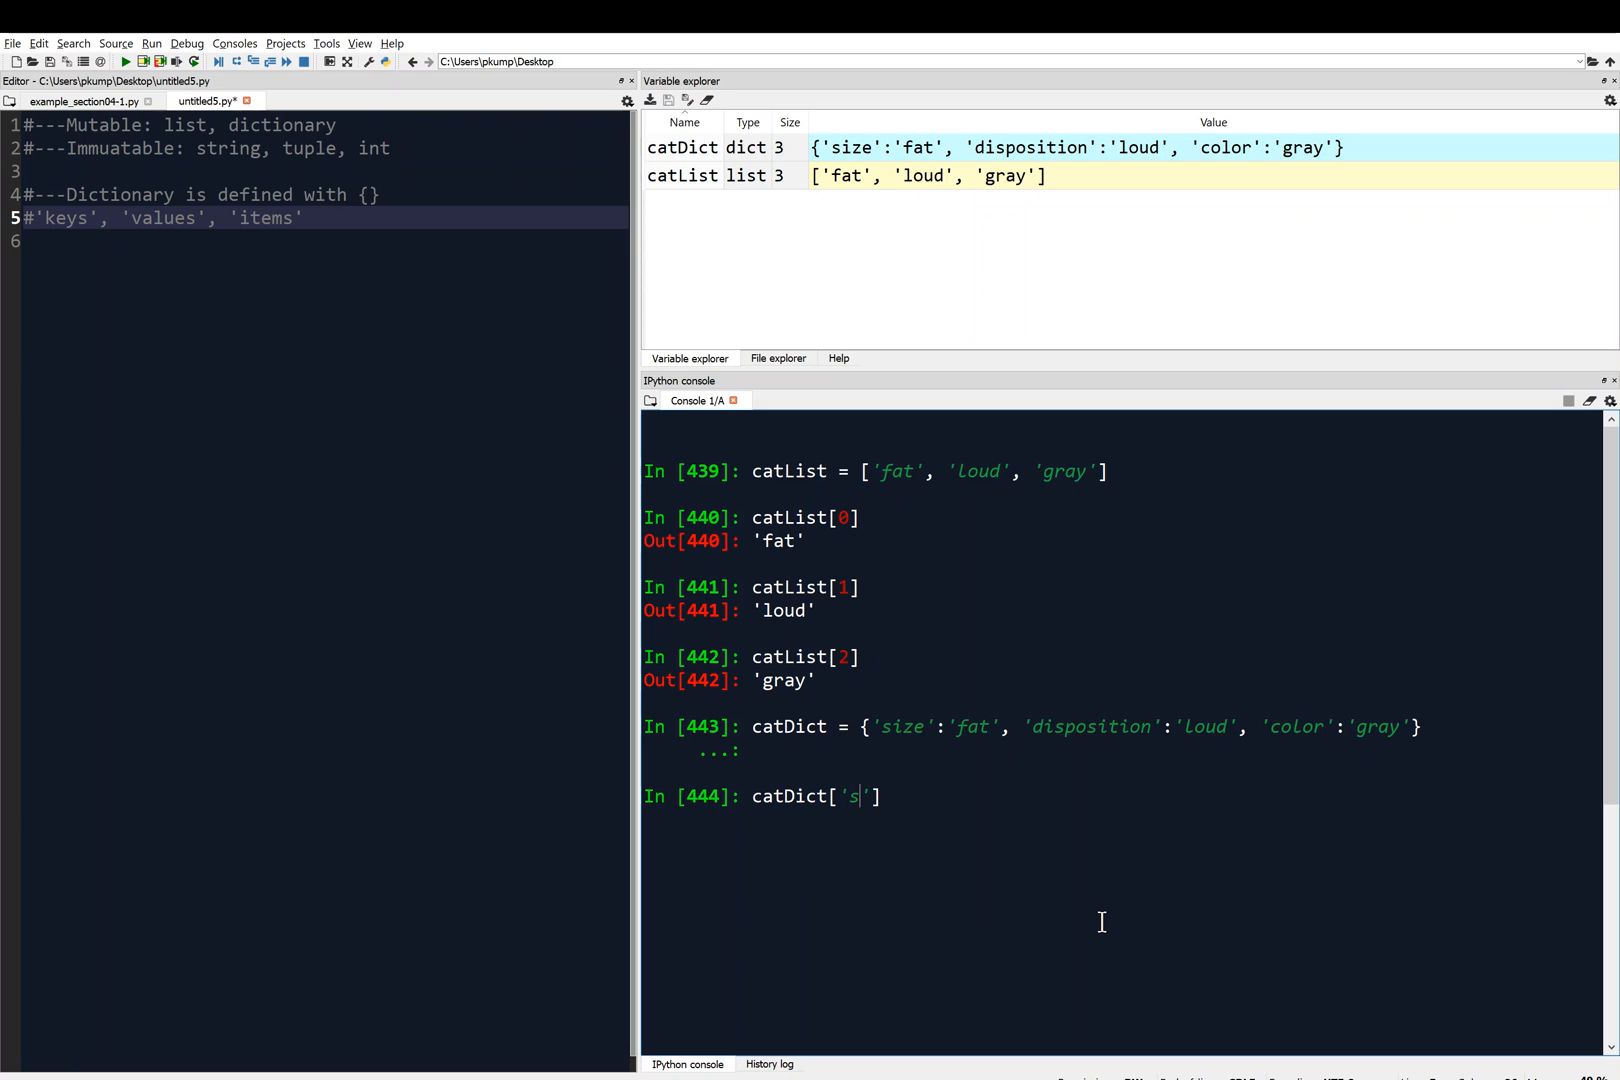
type("ize")
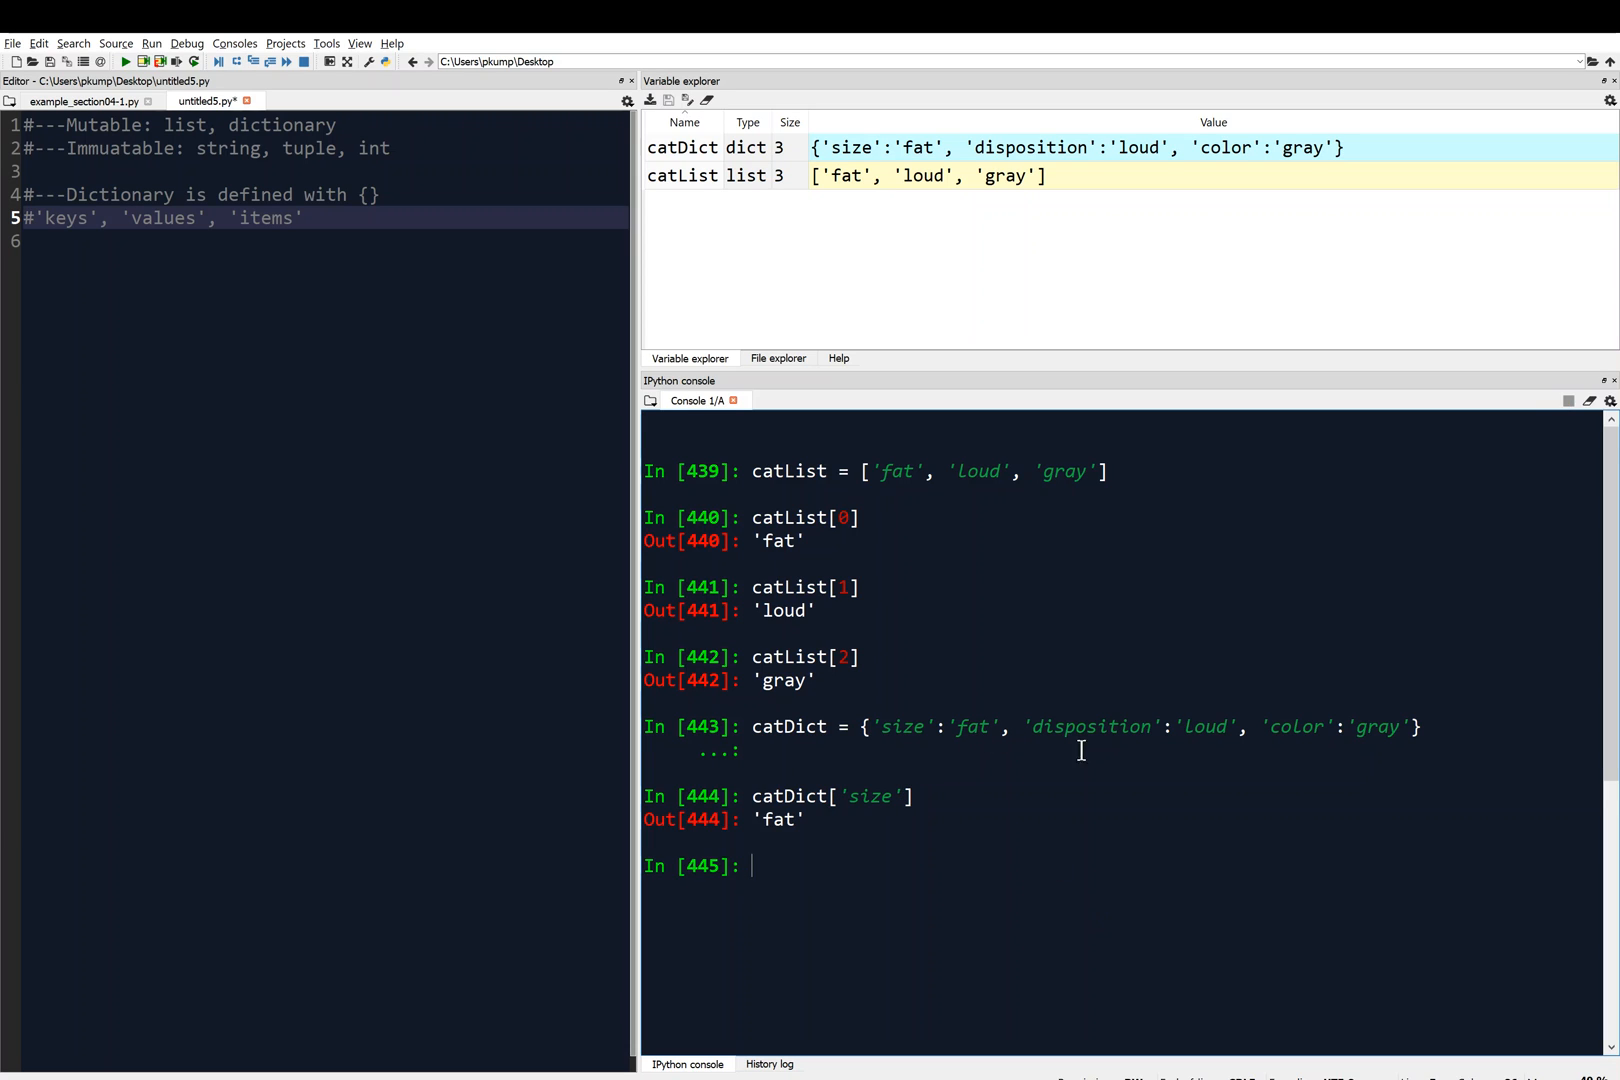
Look up catDict['color'] in the console, returning 'gray'.
type("catDict['size']")
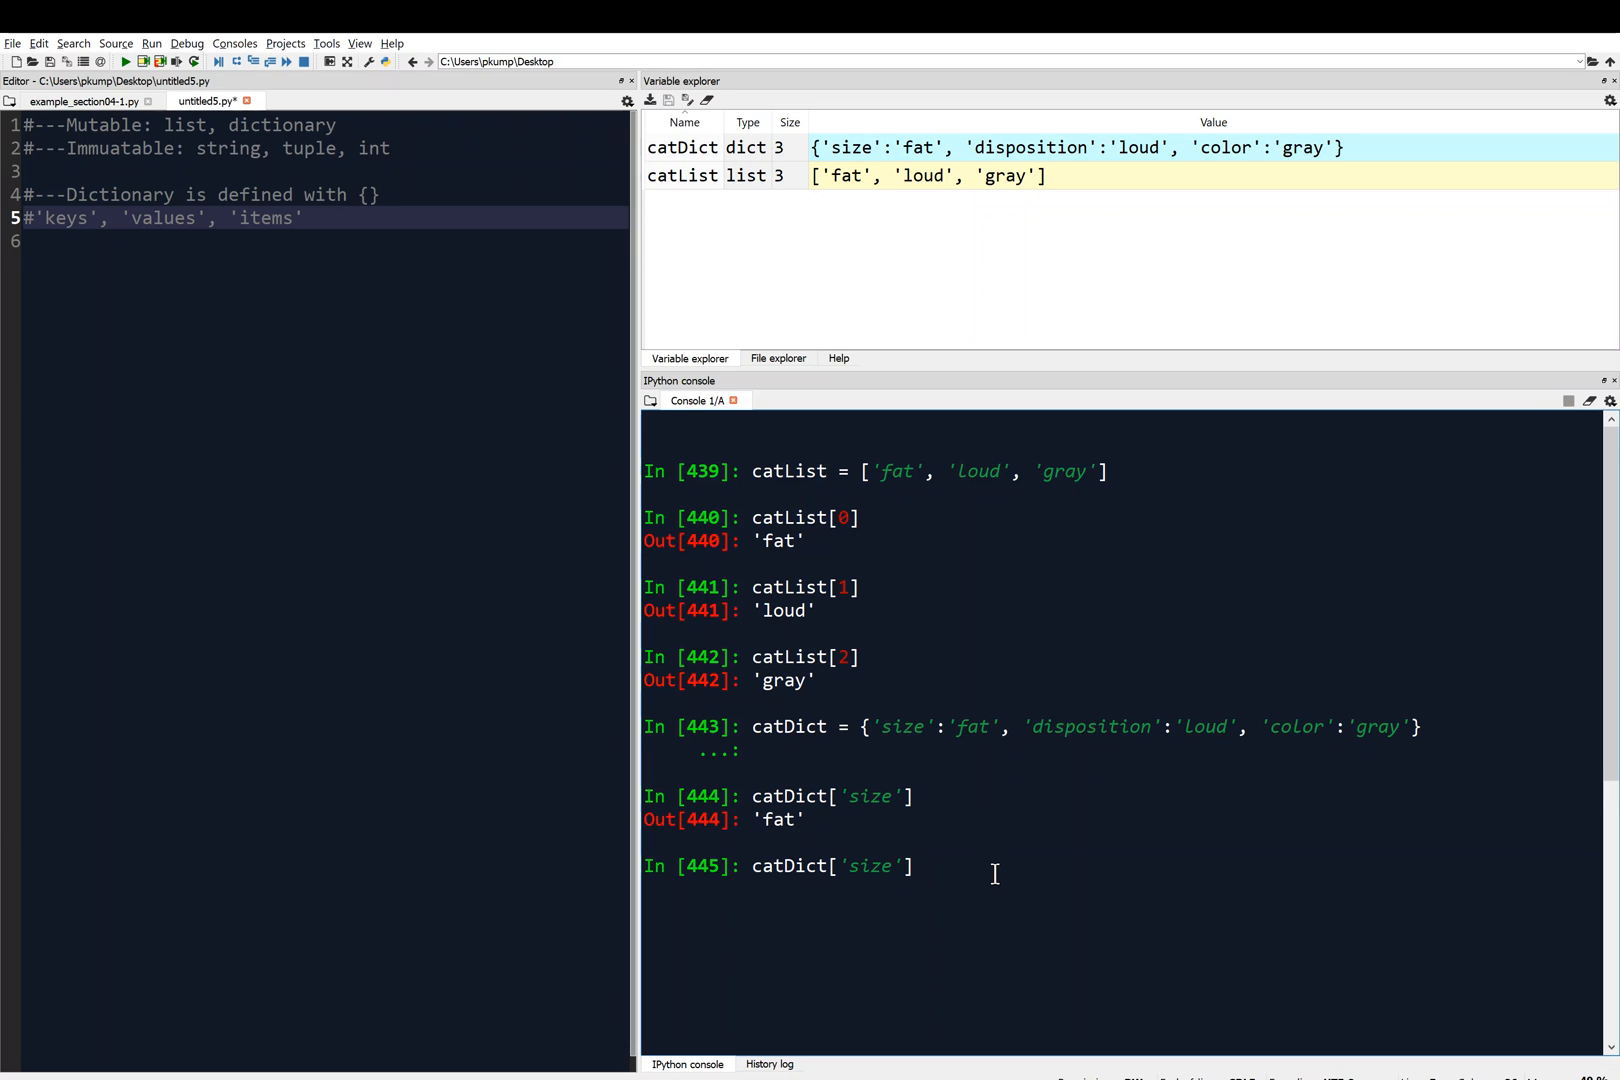
type("color")
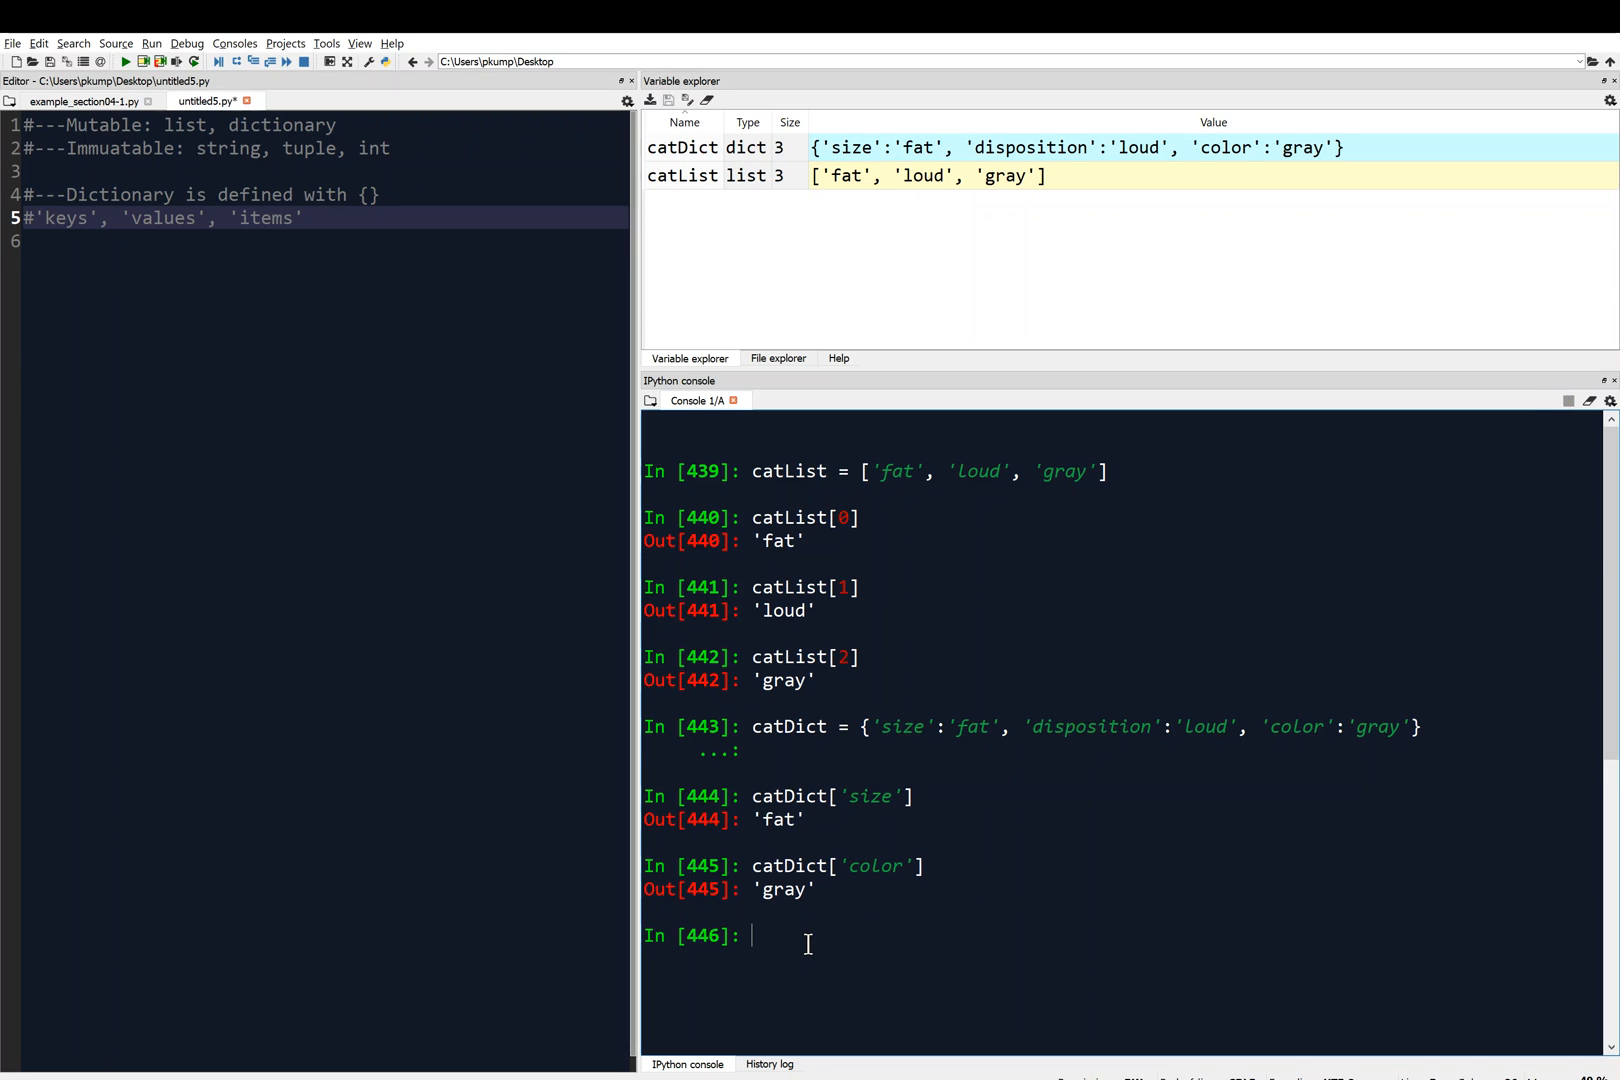
mouse_move(924, 760)
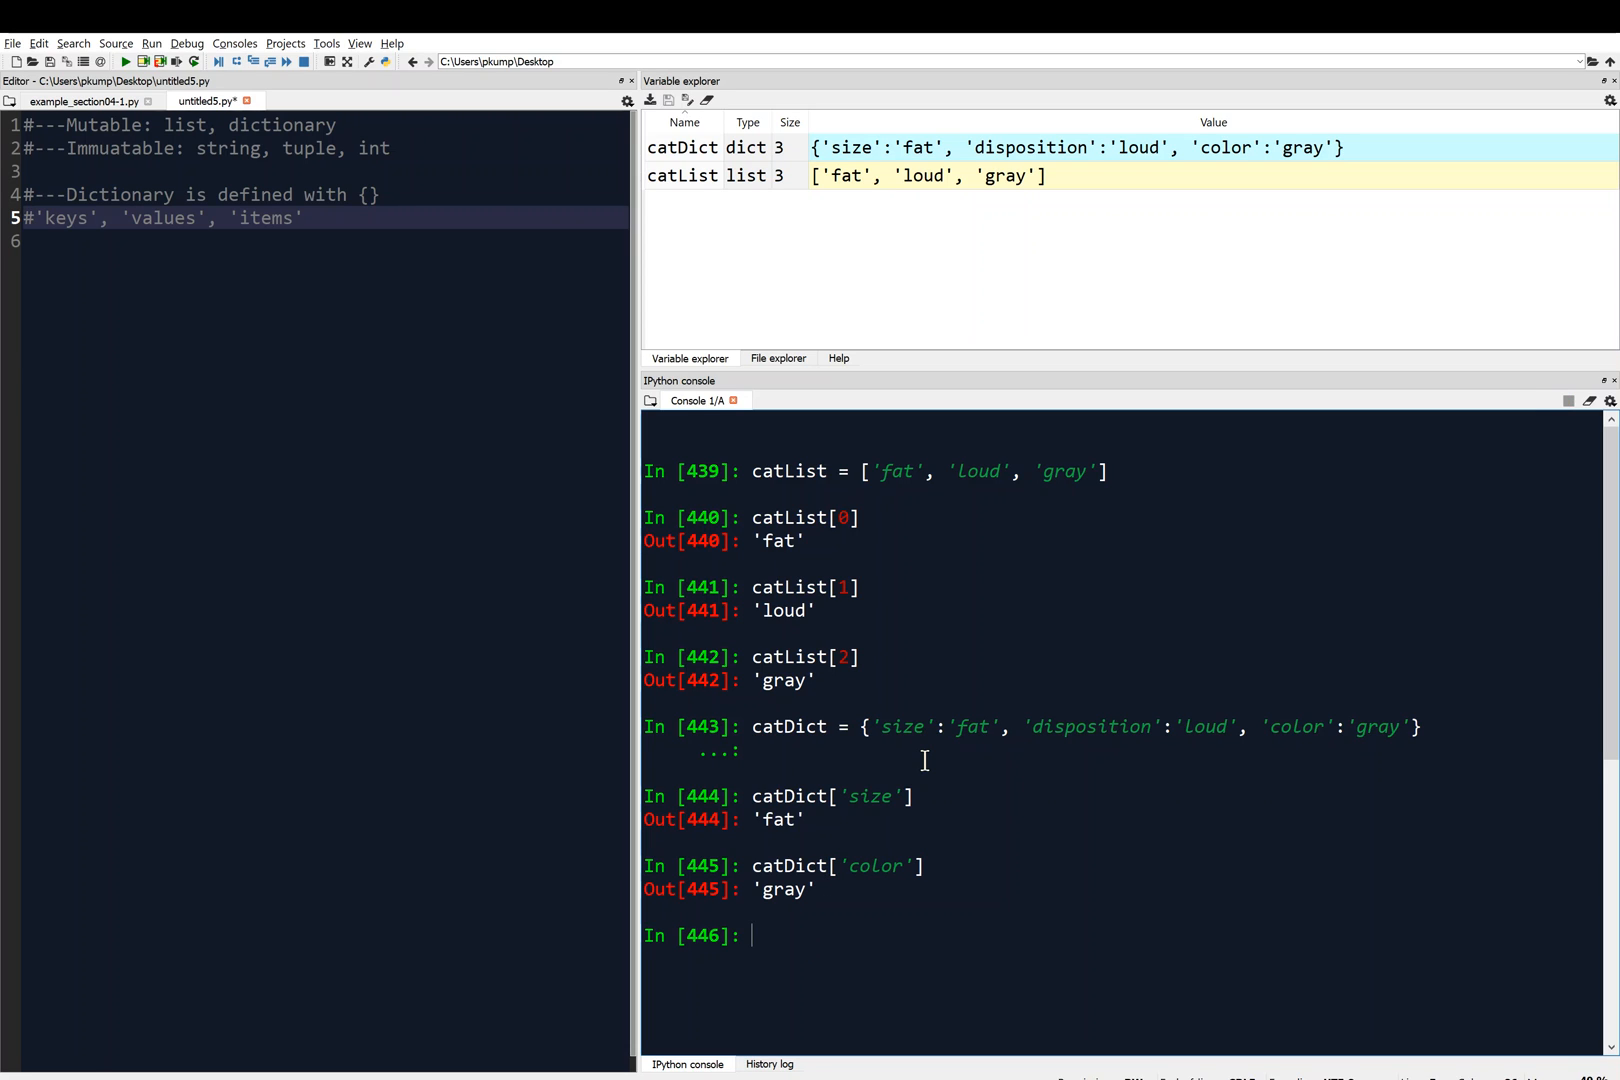
mouse_move(902, 760)
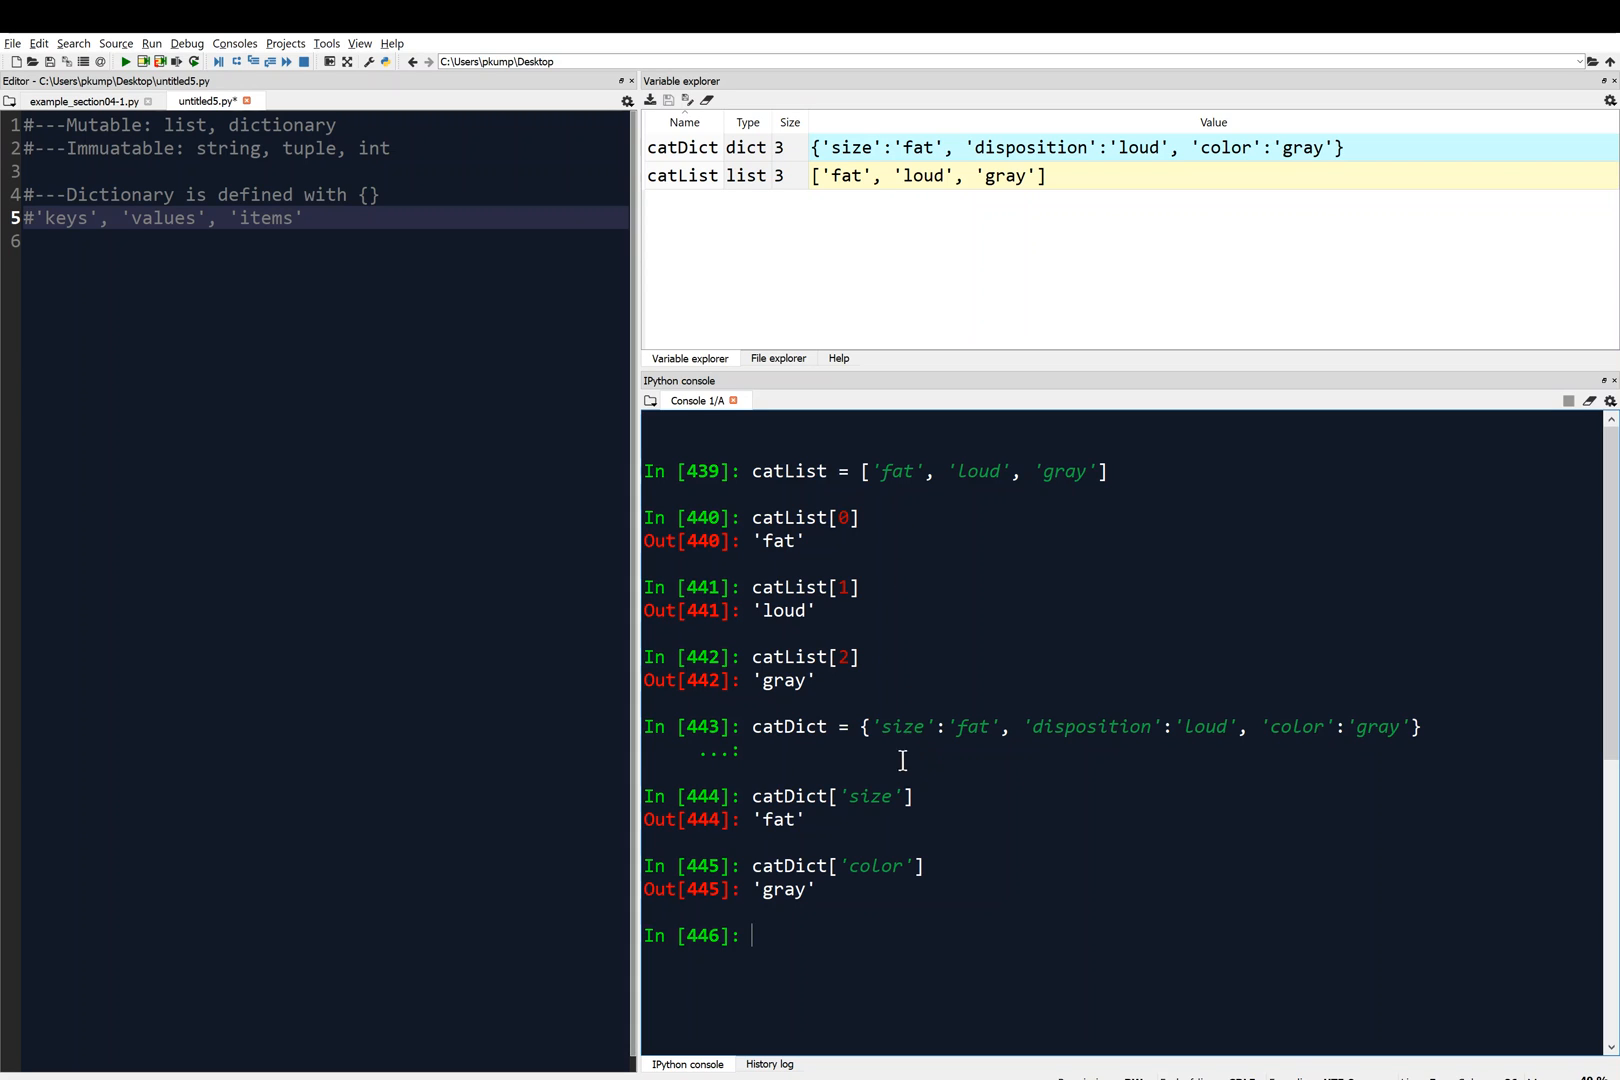
double_click(908, 726)
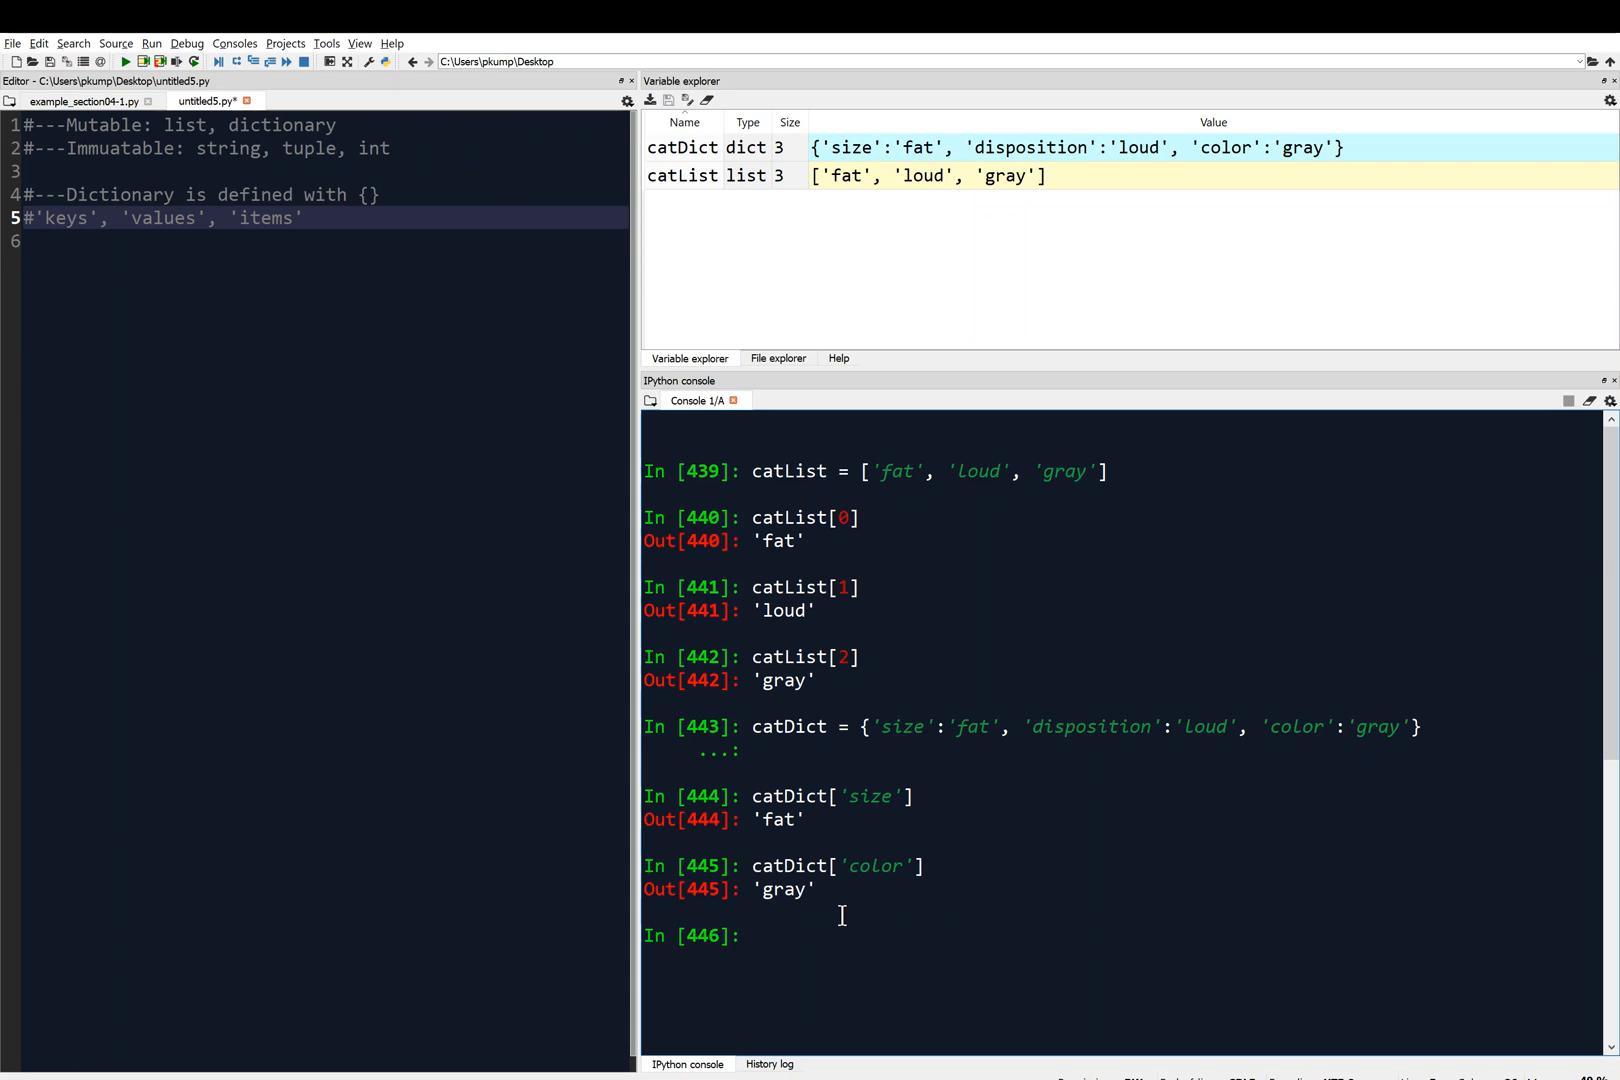
mouse_move(824, 936)
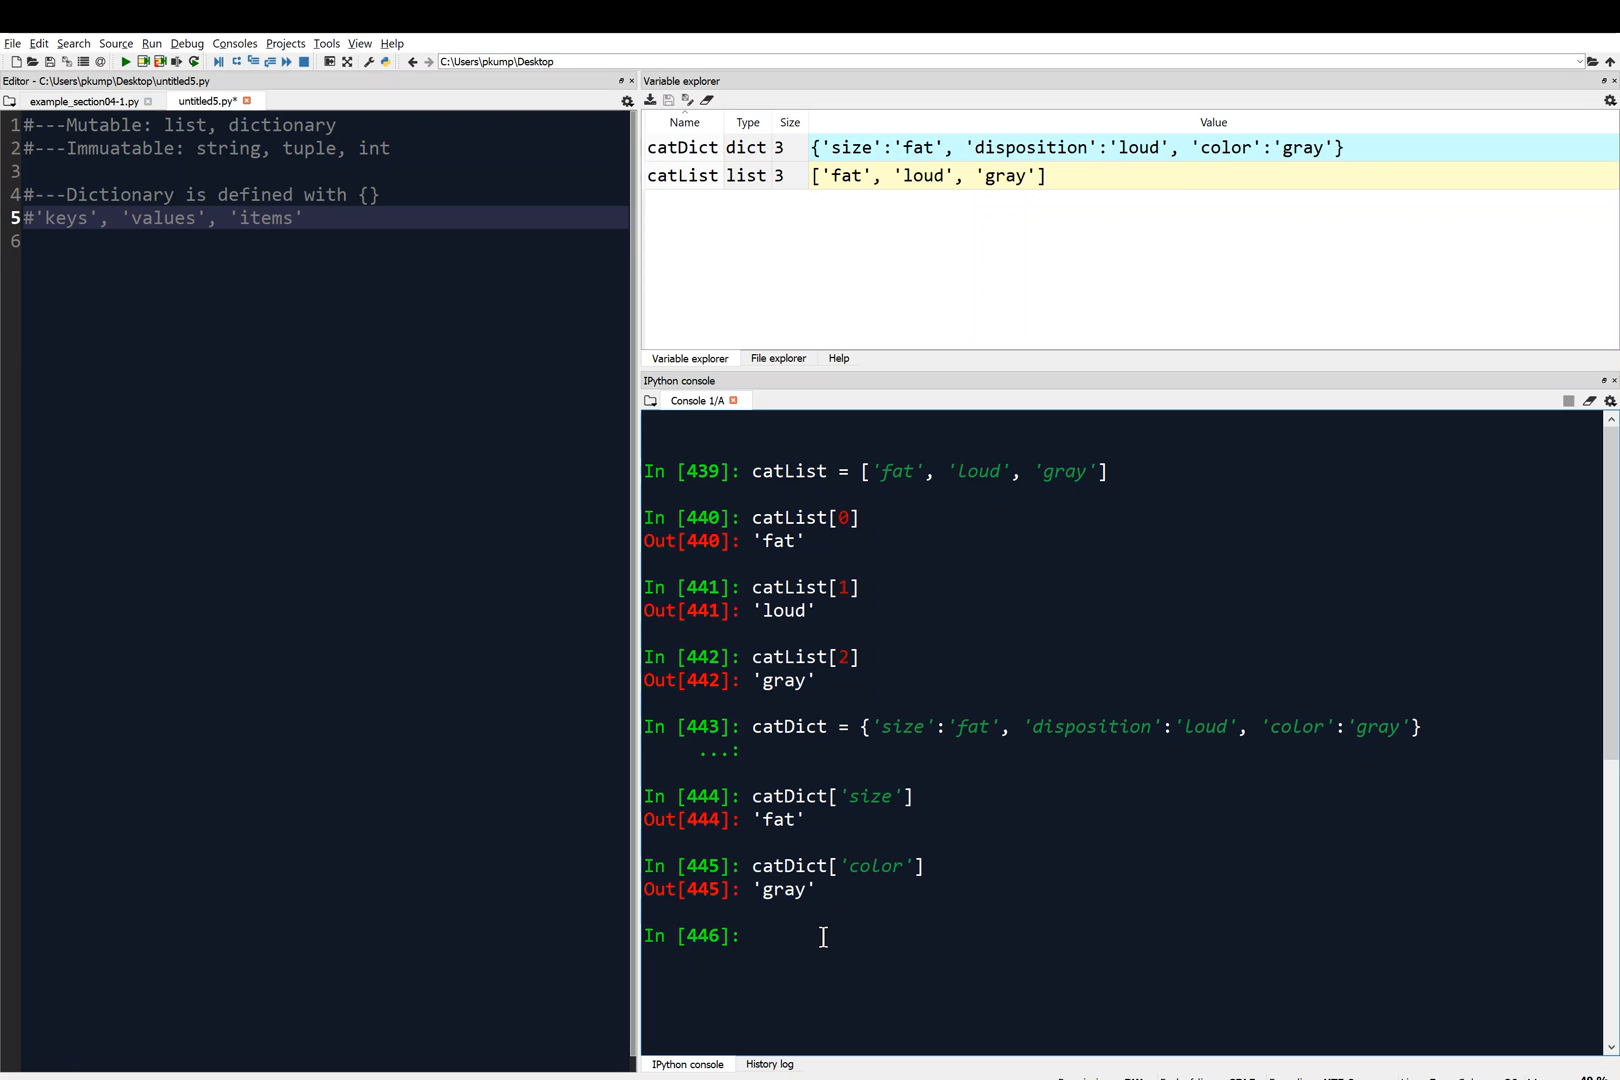
Request catDict['name'] in the console, raising KeyError: 'name'.
type("cat")
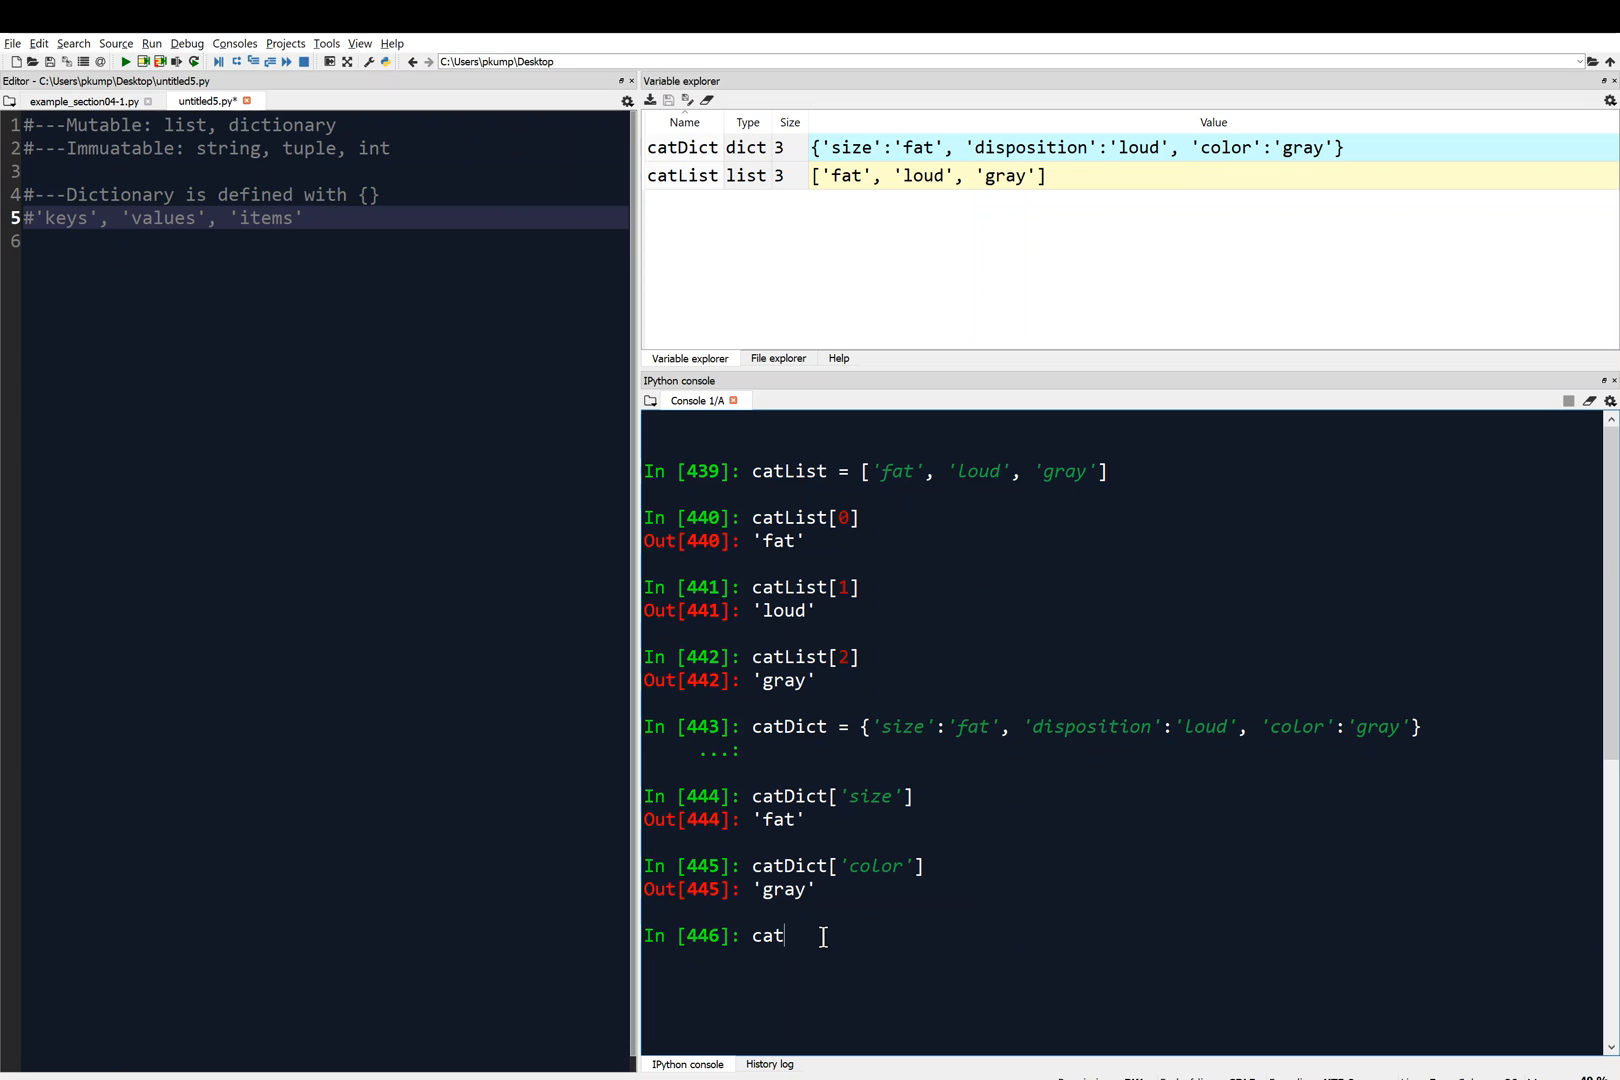
type("Di")
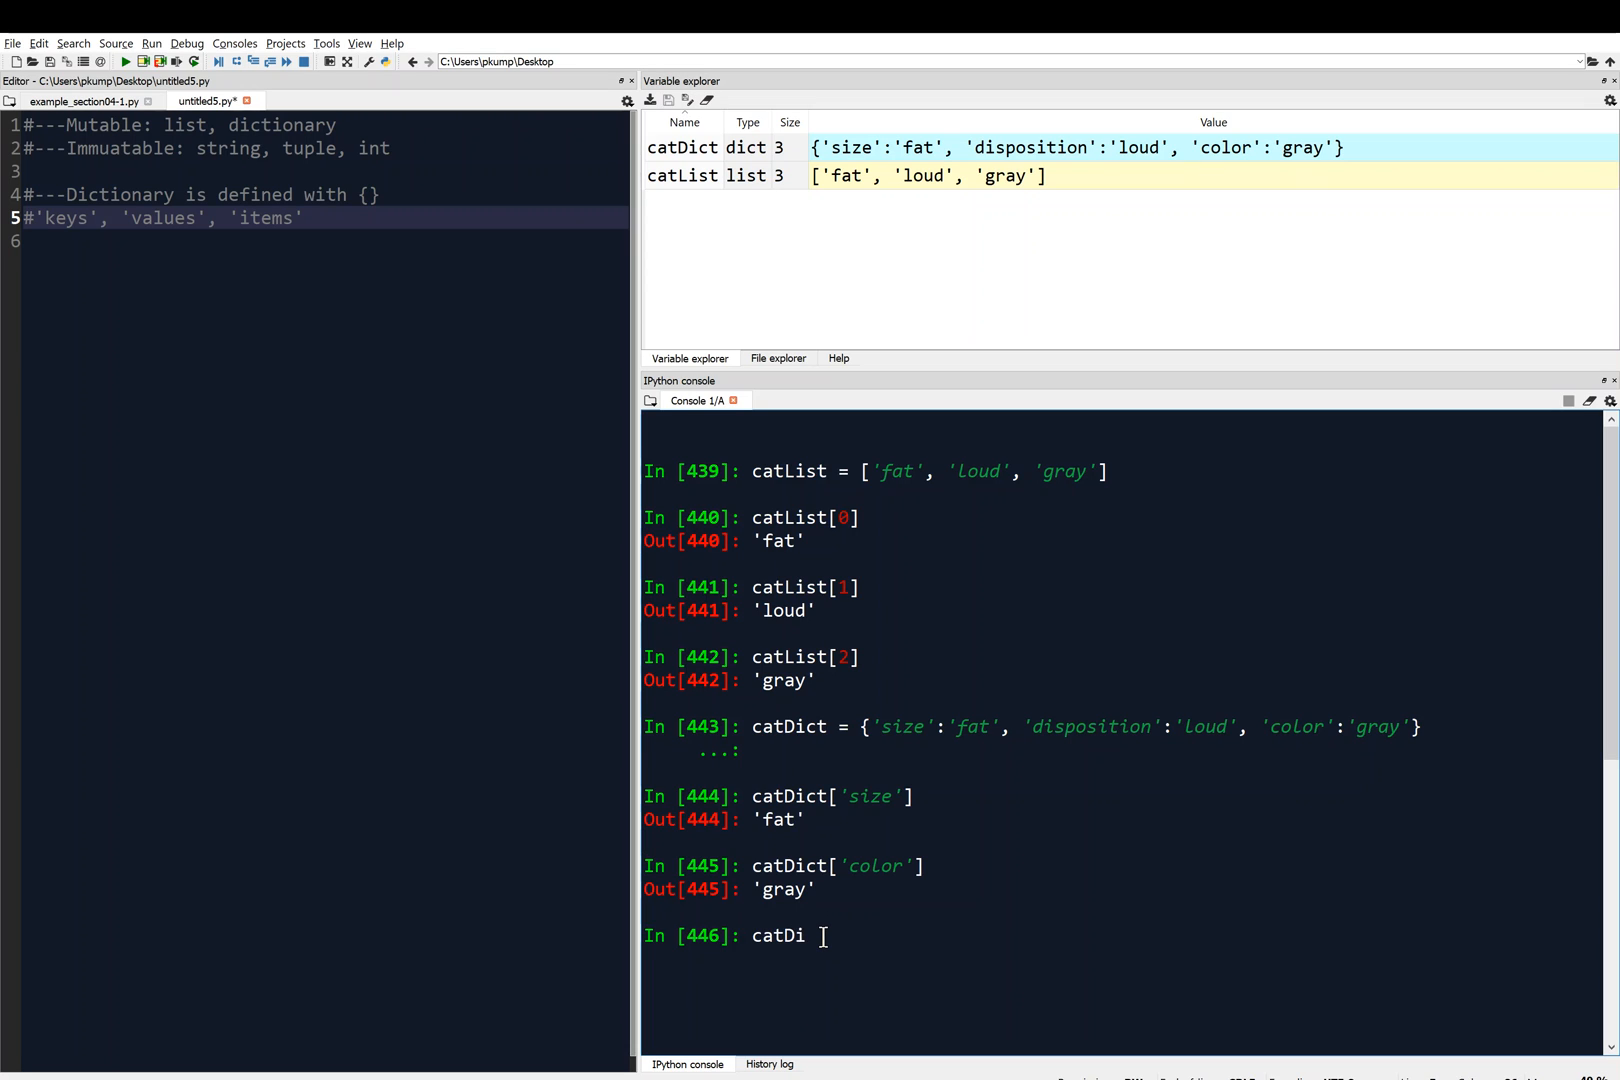
type("ct[")
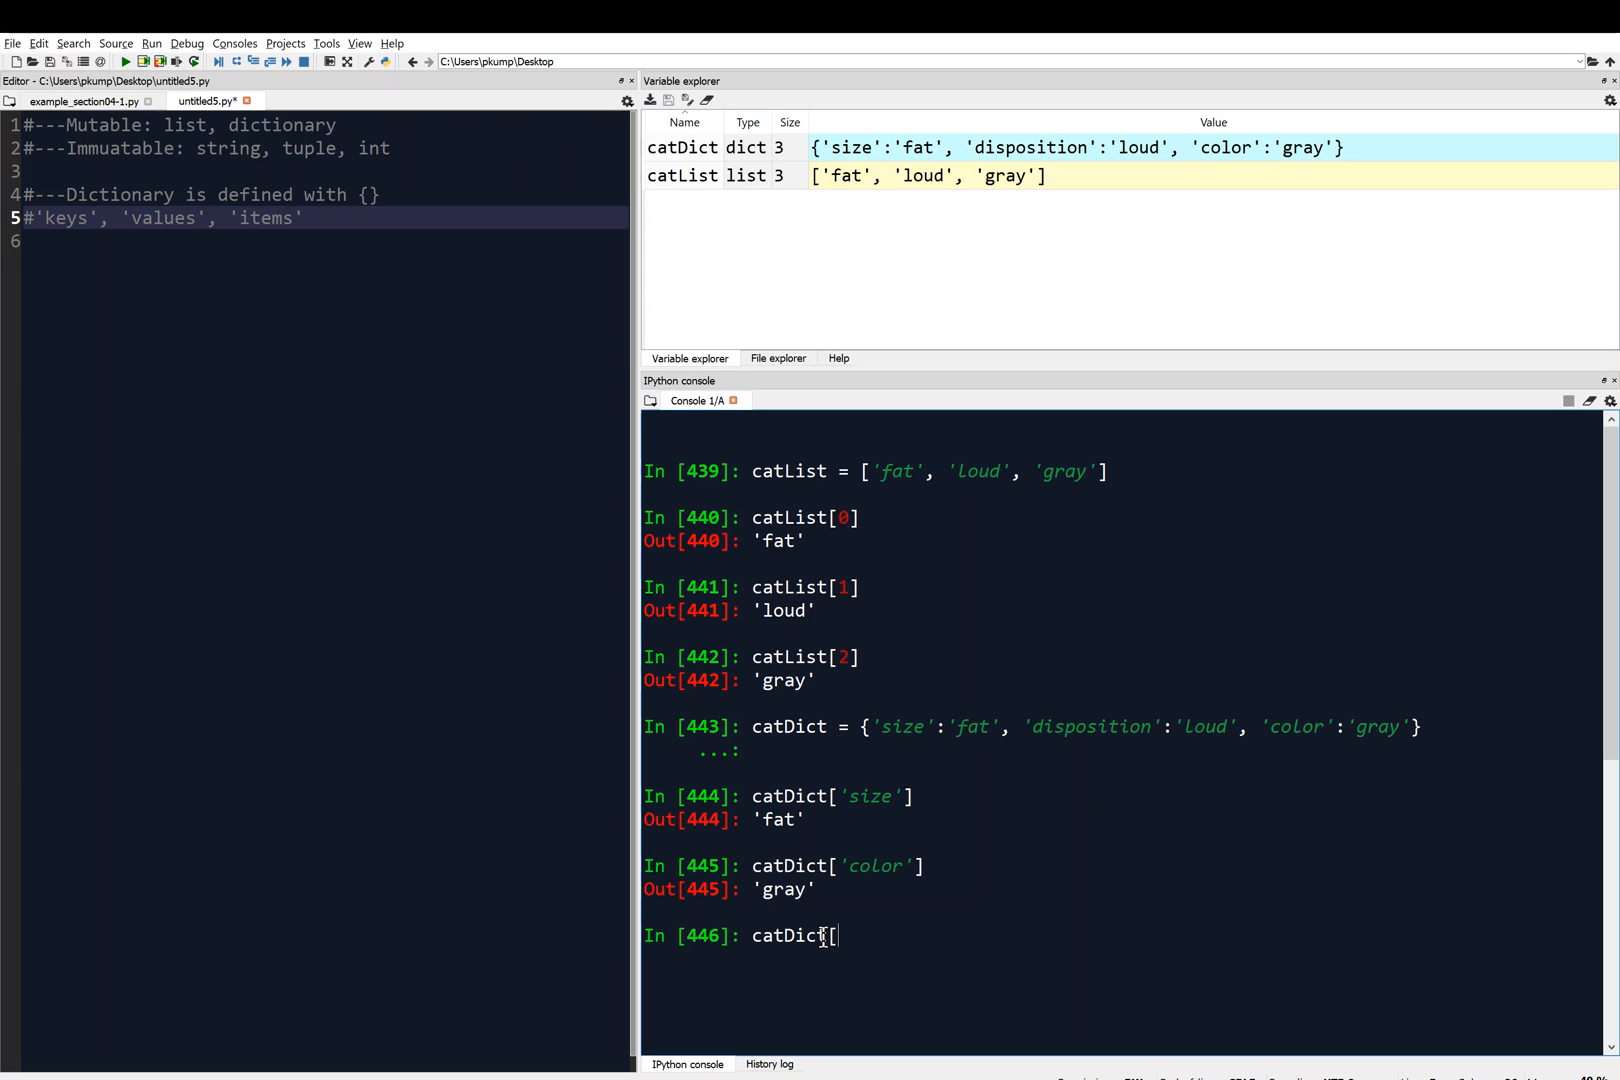
type("'name")
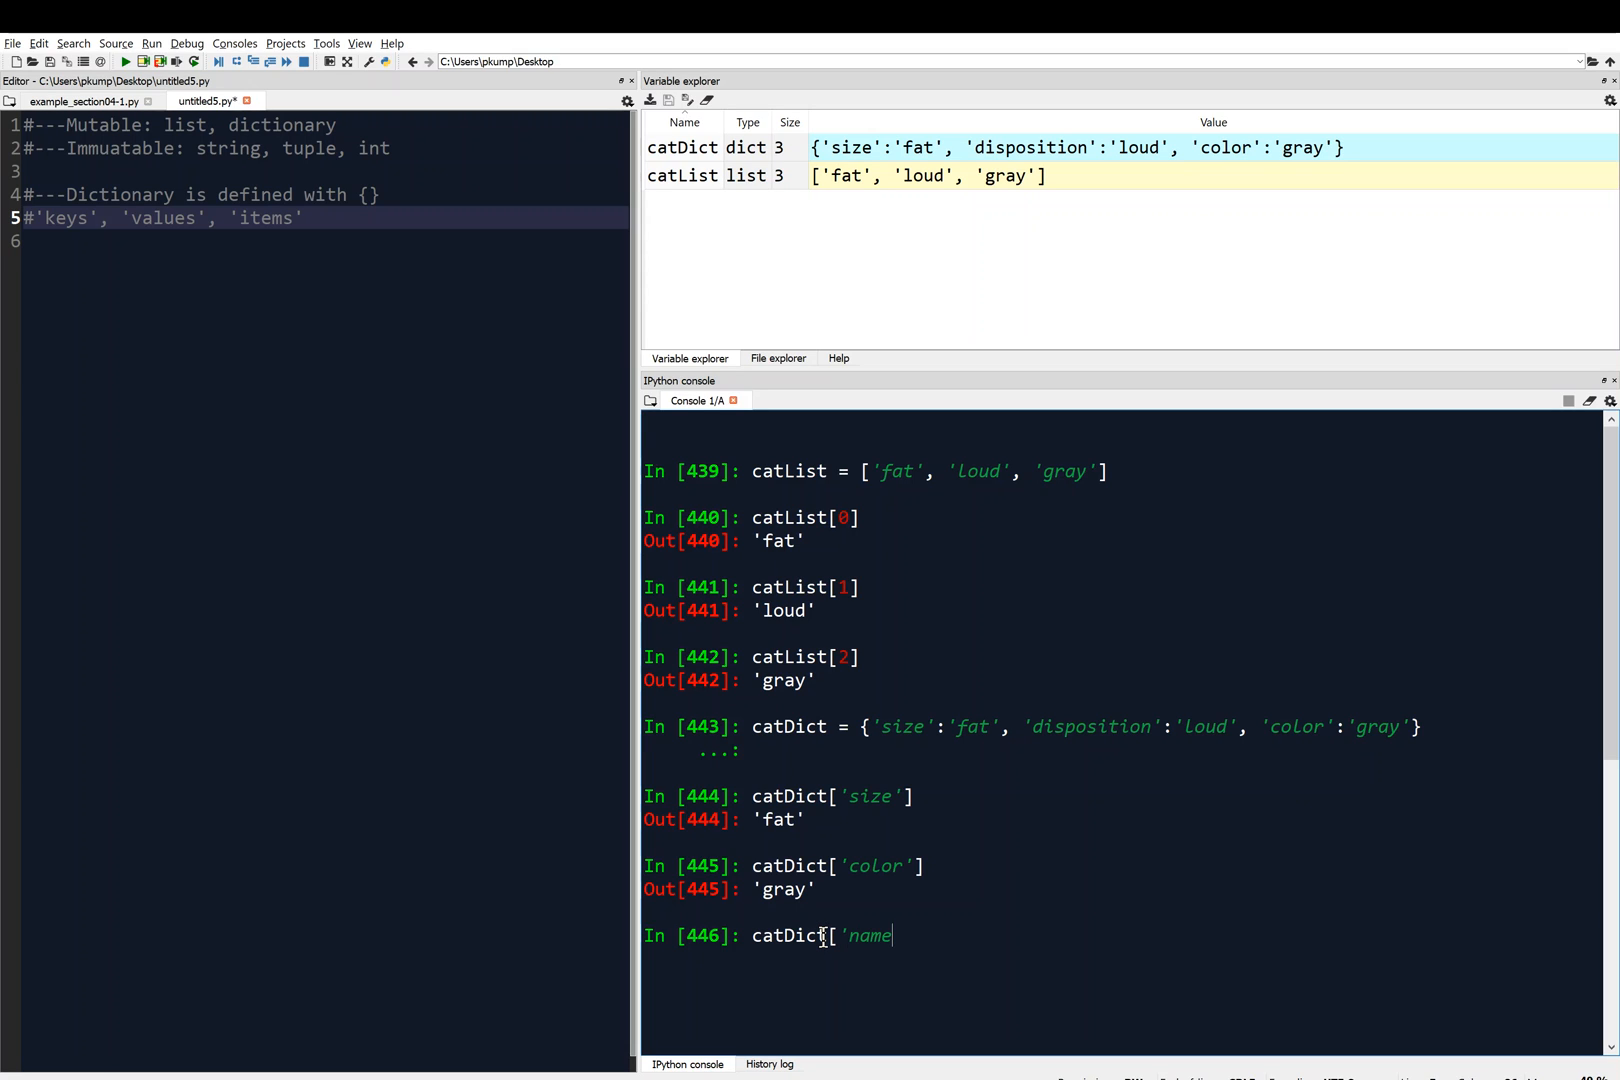
type("']")
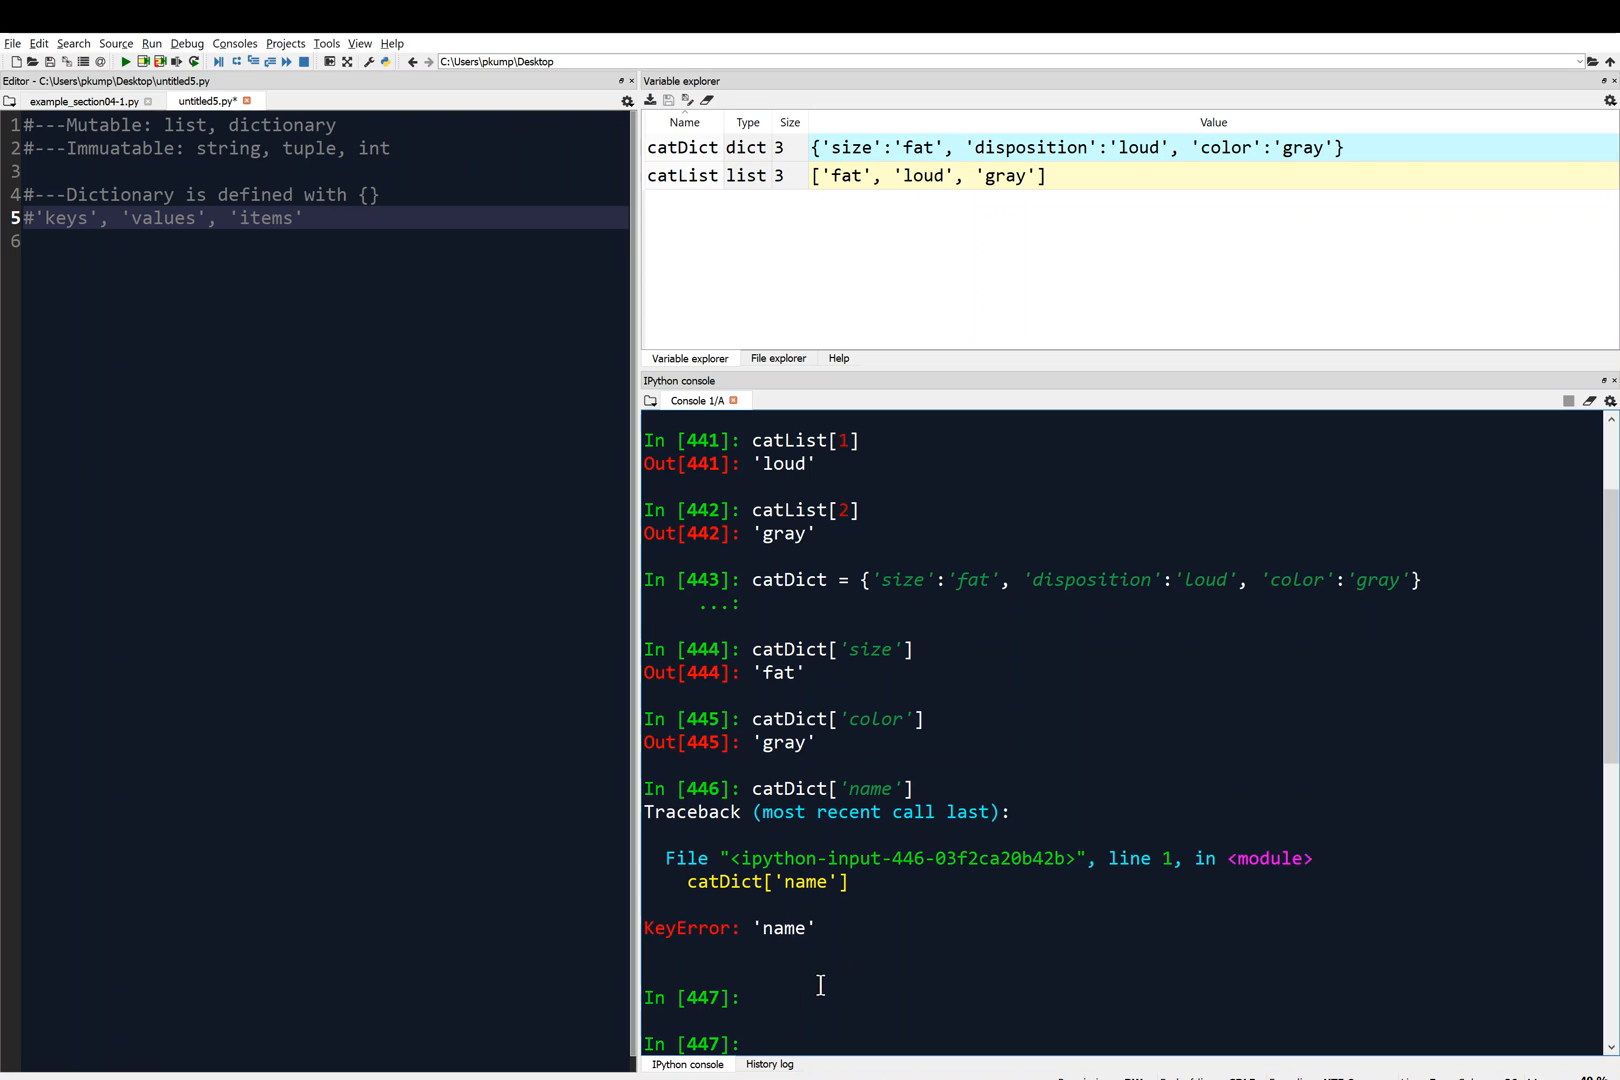
mouse_move(808, 994)
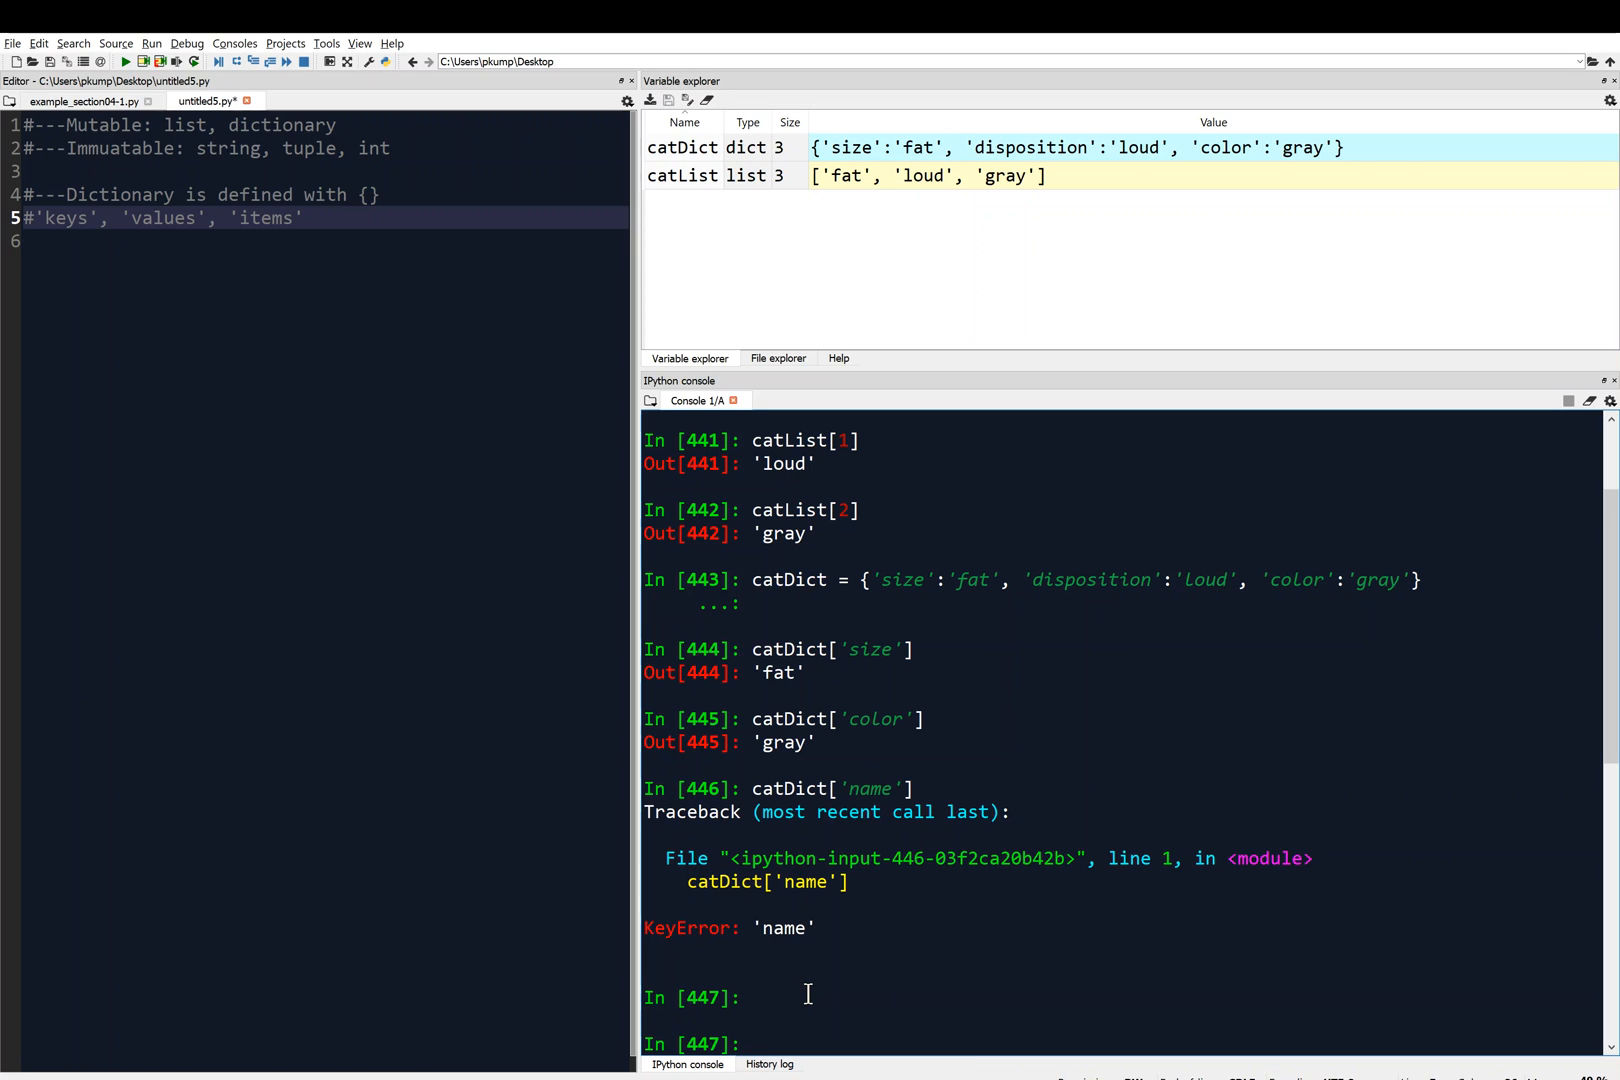
Assign catDict['name'] = 'Roxy' in the console.
type("catDict[")
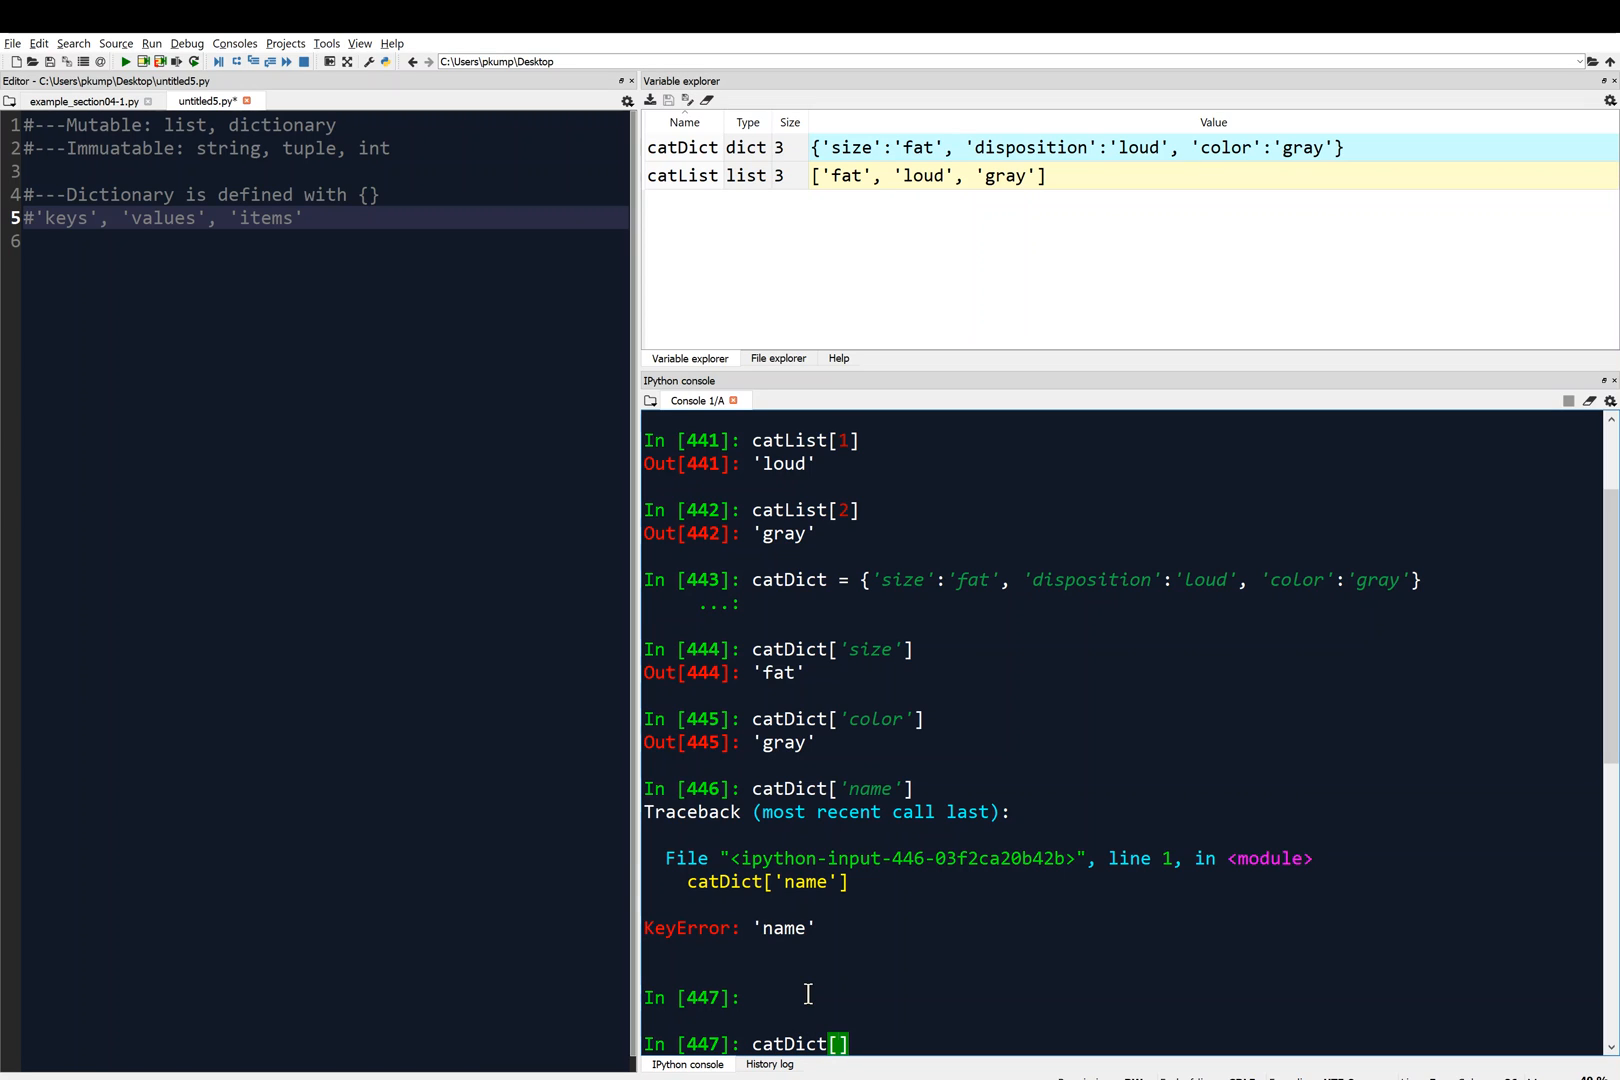
type("'name'")
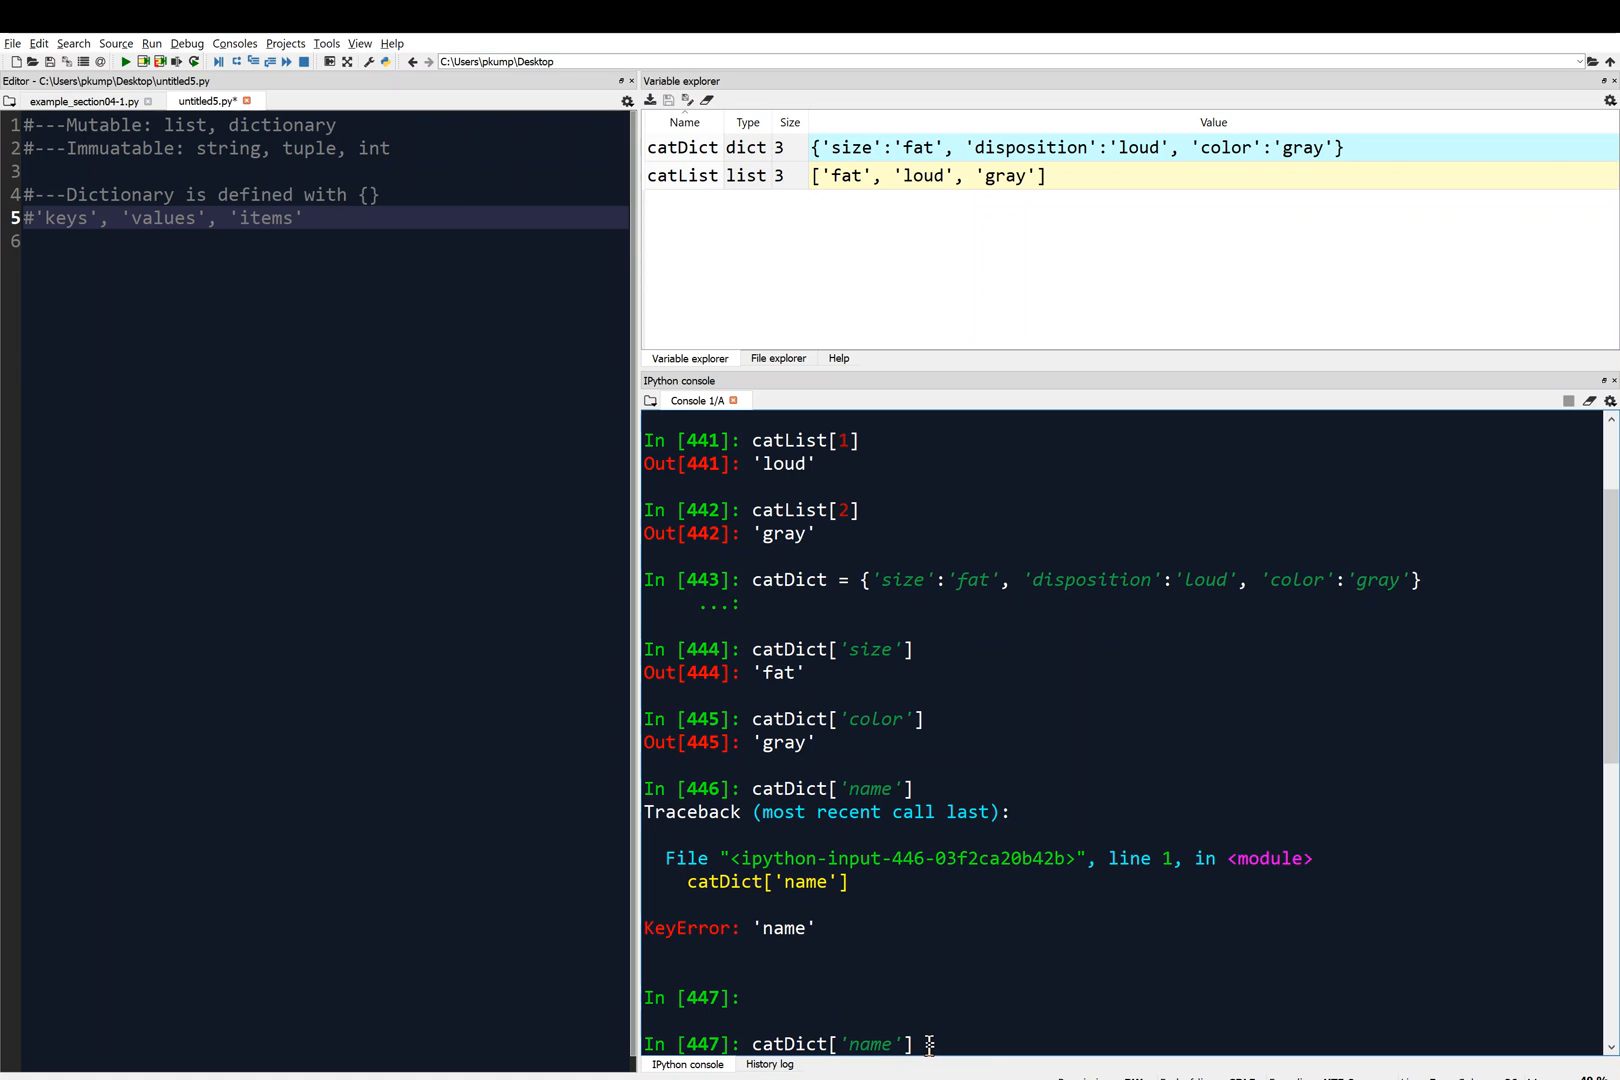
type("=")
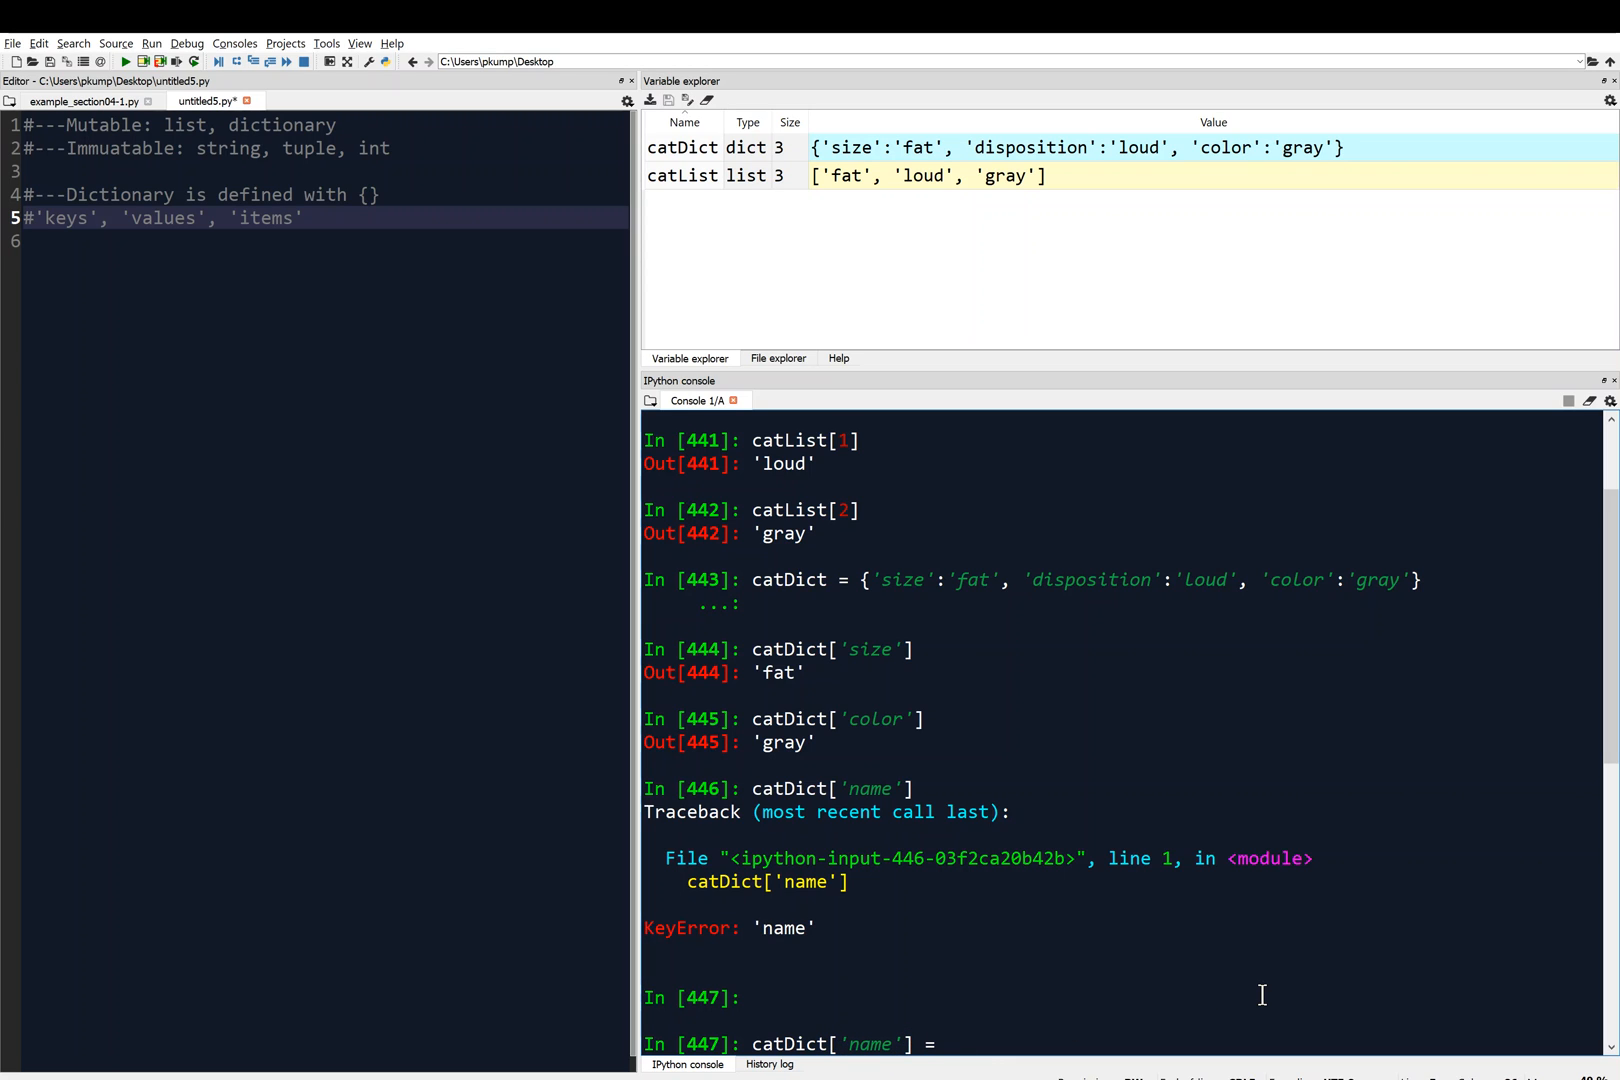
type("''")
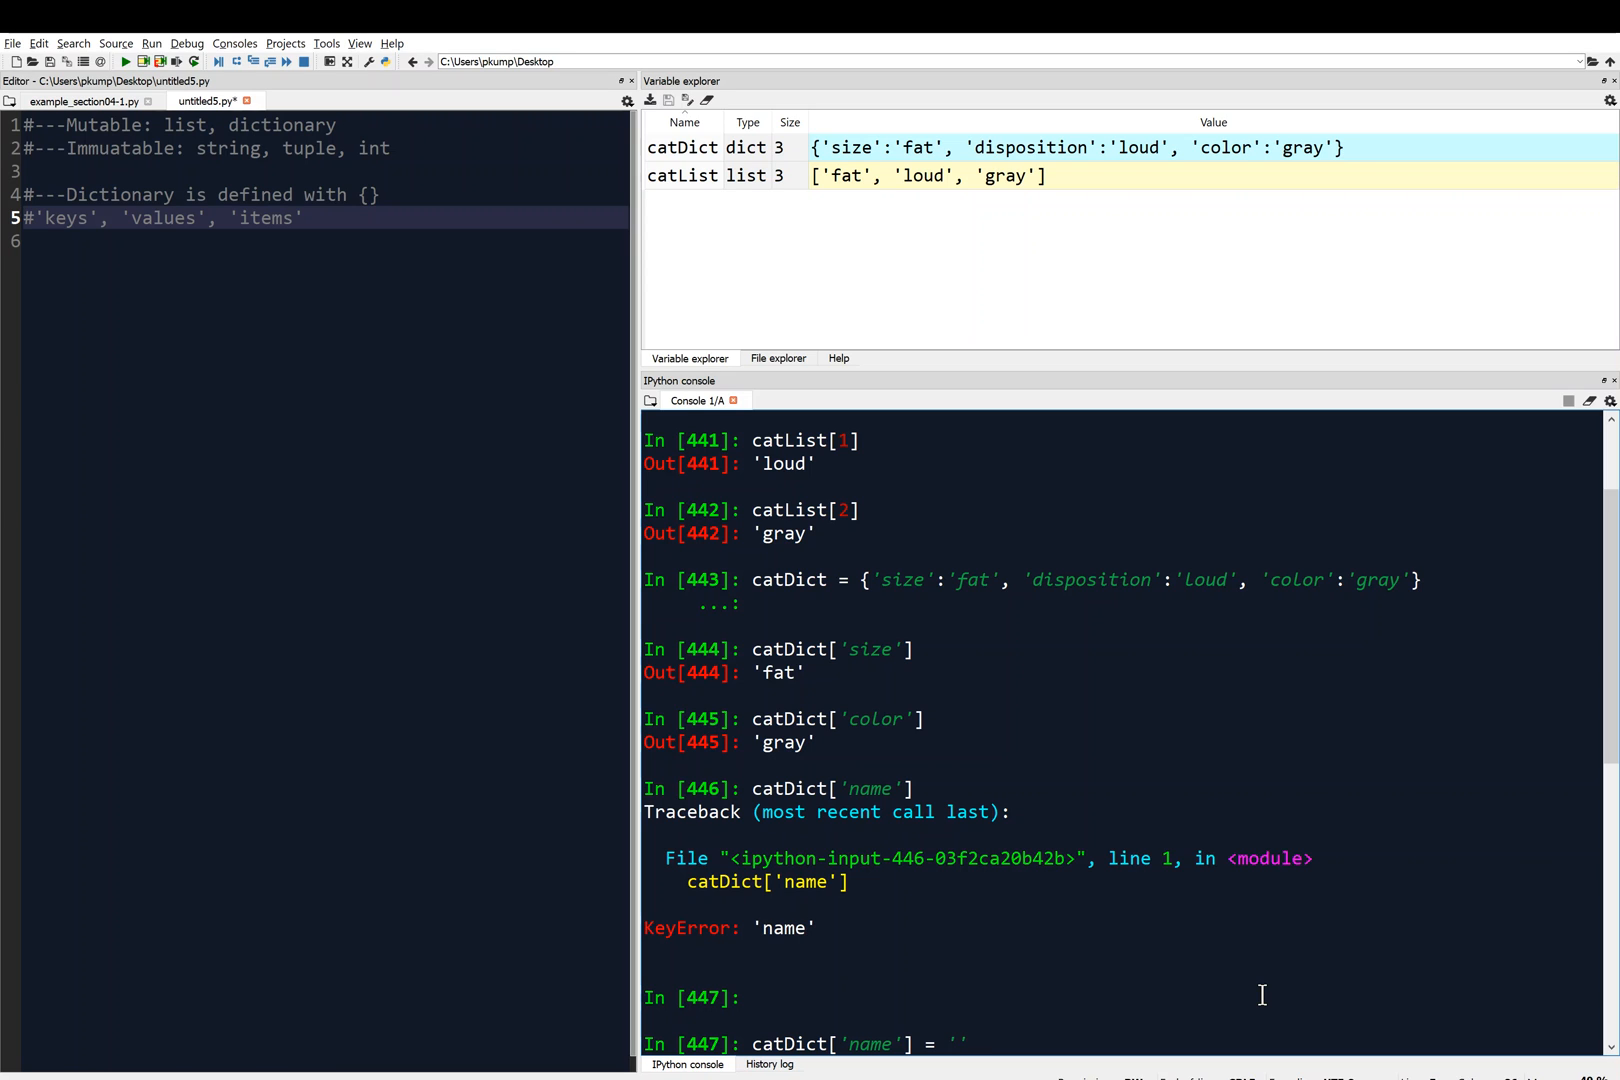
type("Roxy")
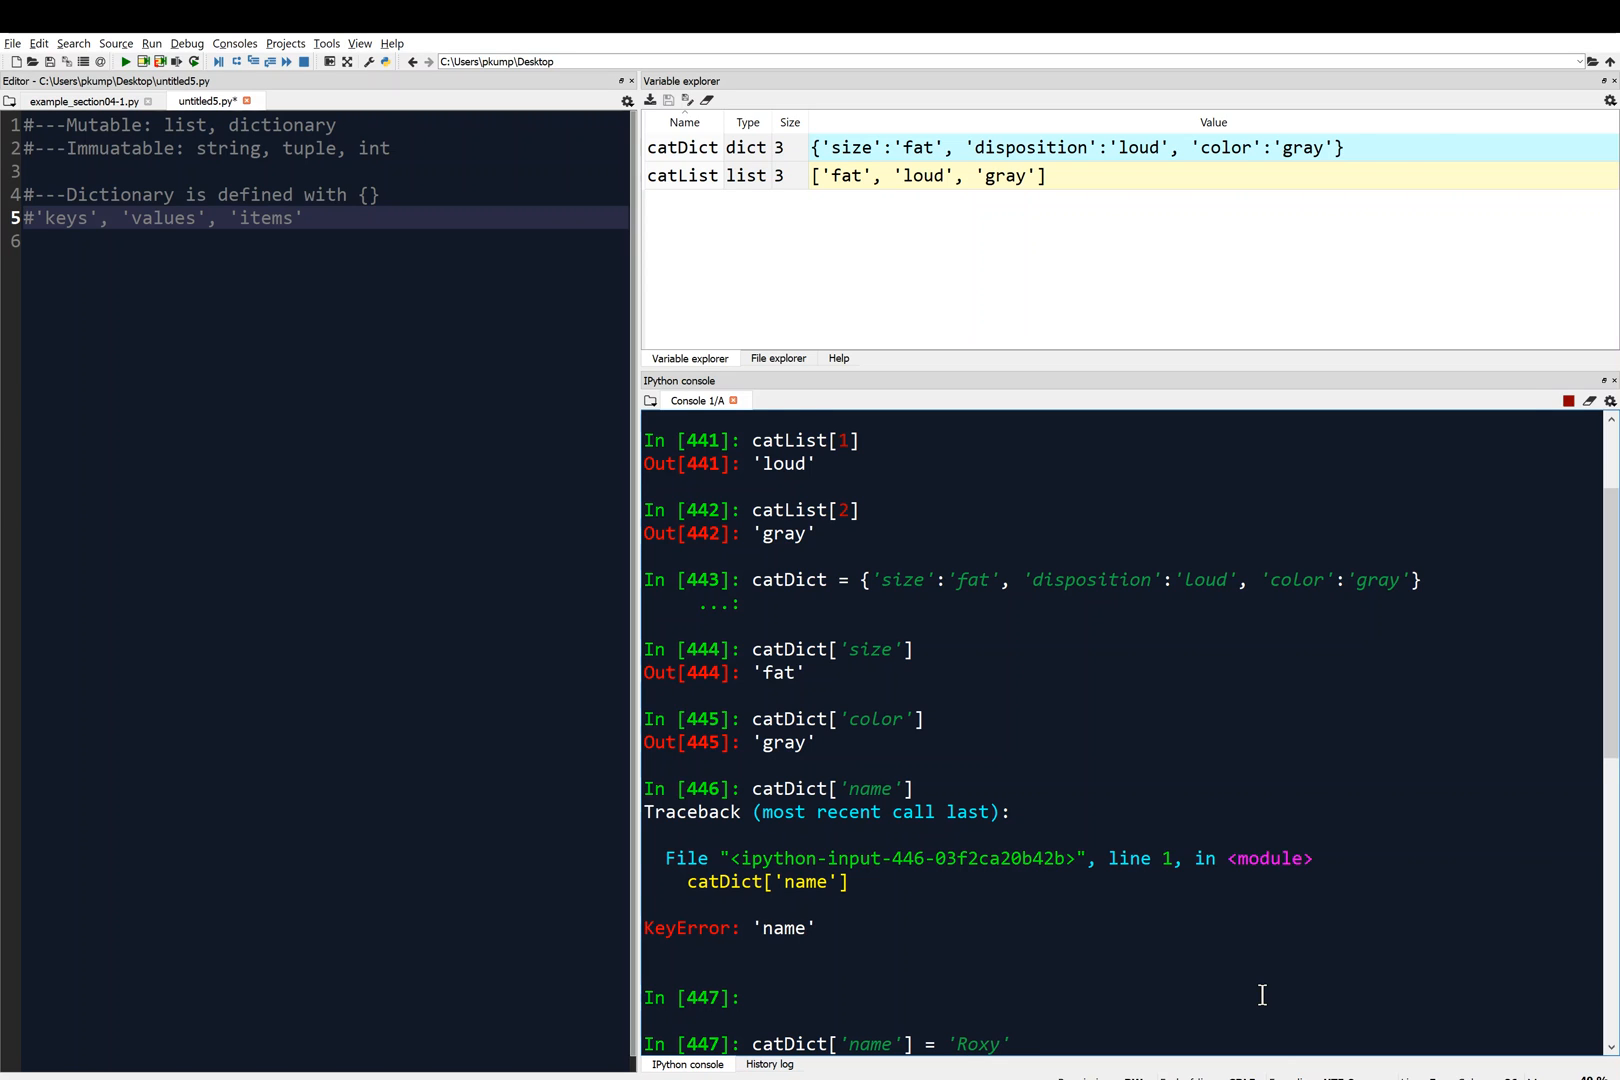
key("Return")
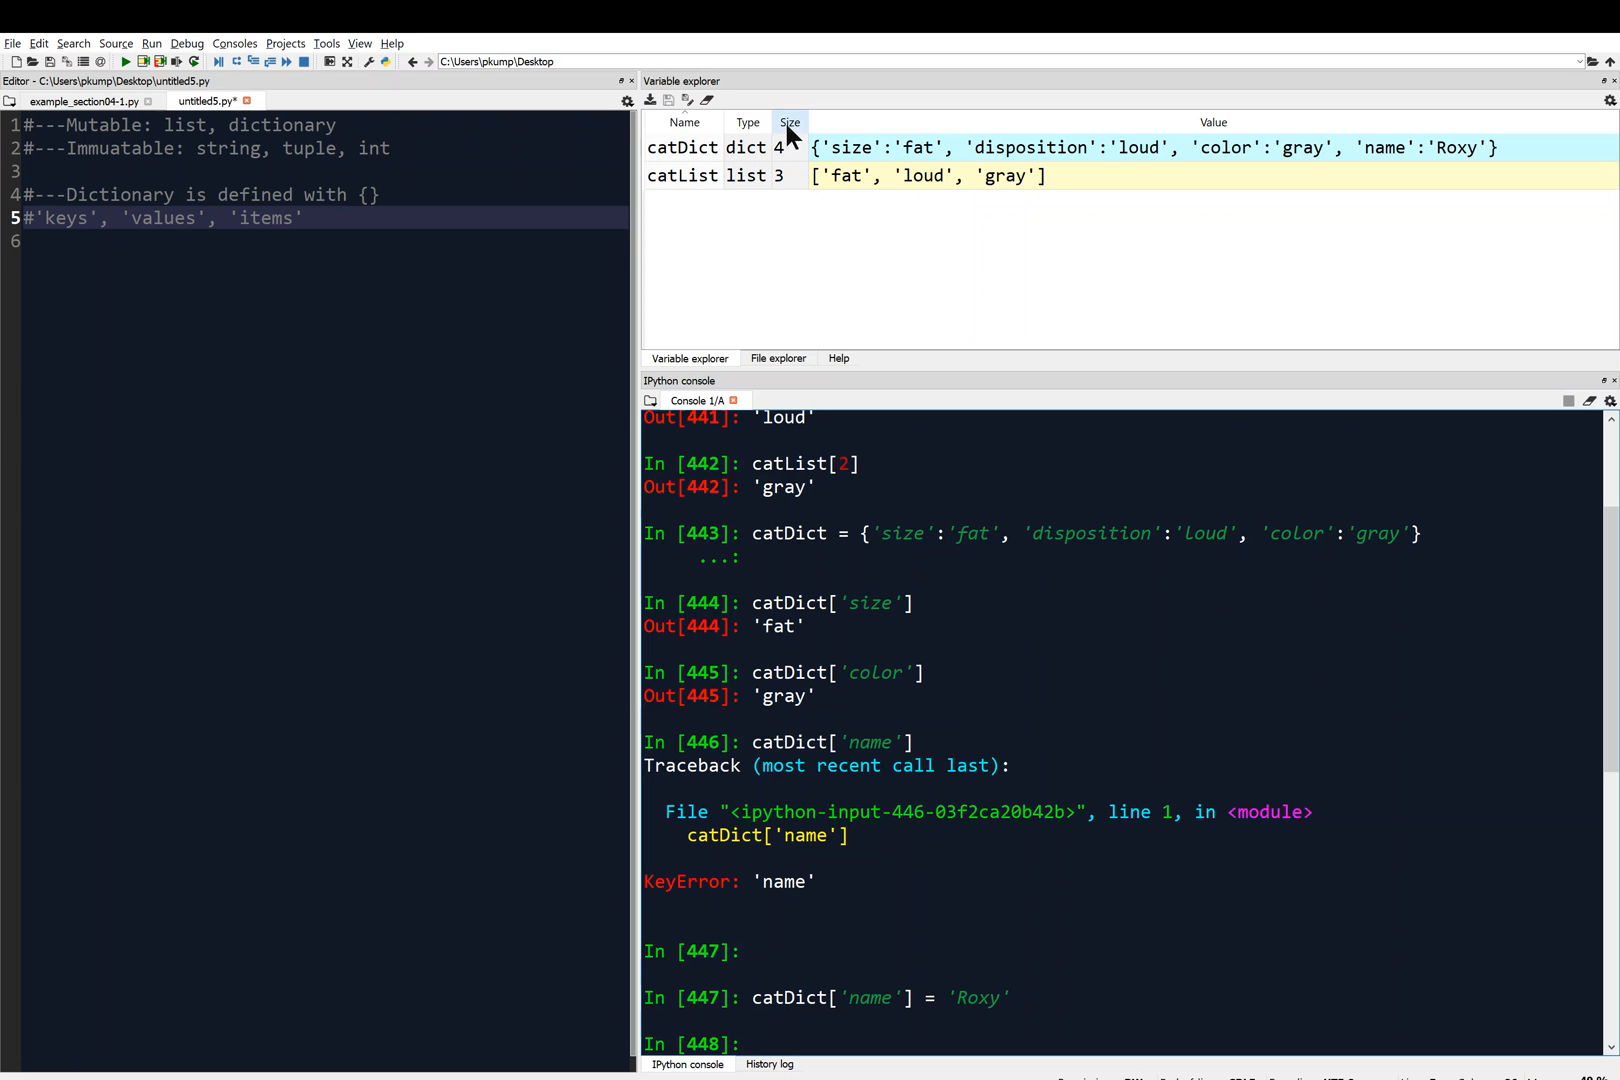
mouse_move(1196, 158)
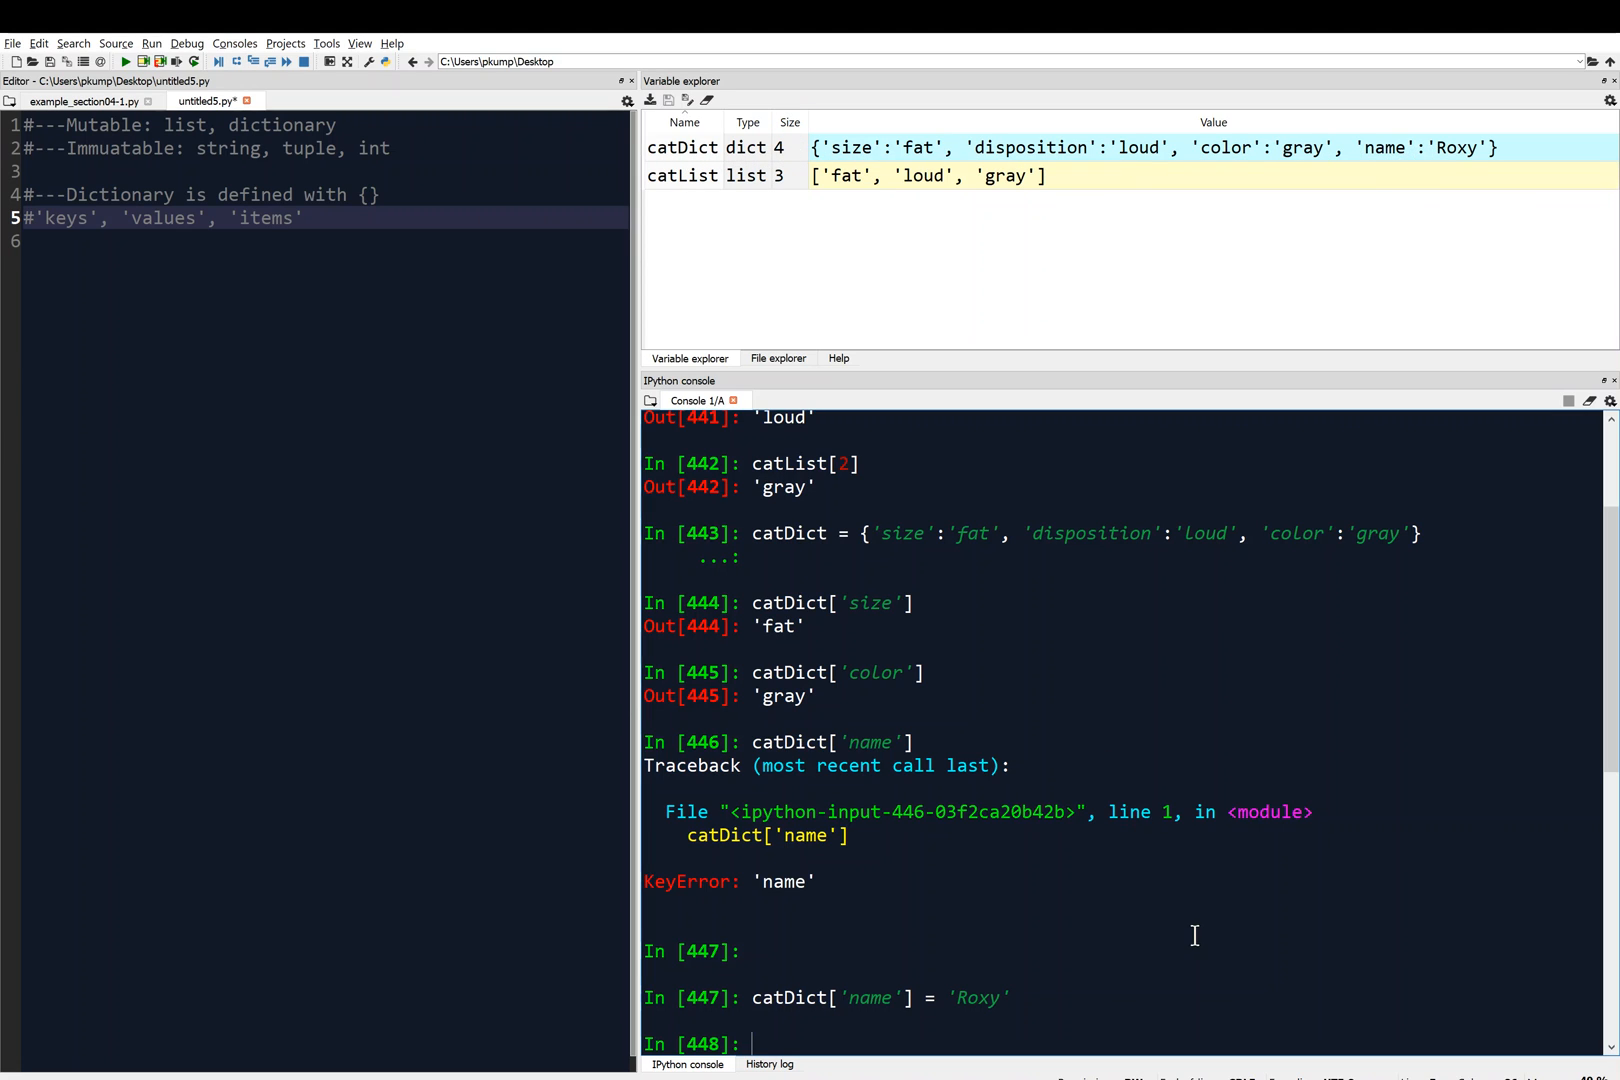
Look up catDict['name'] to confirm it returns 'Roxy'.
type("catDict")
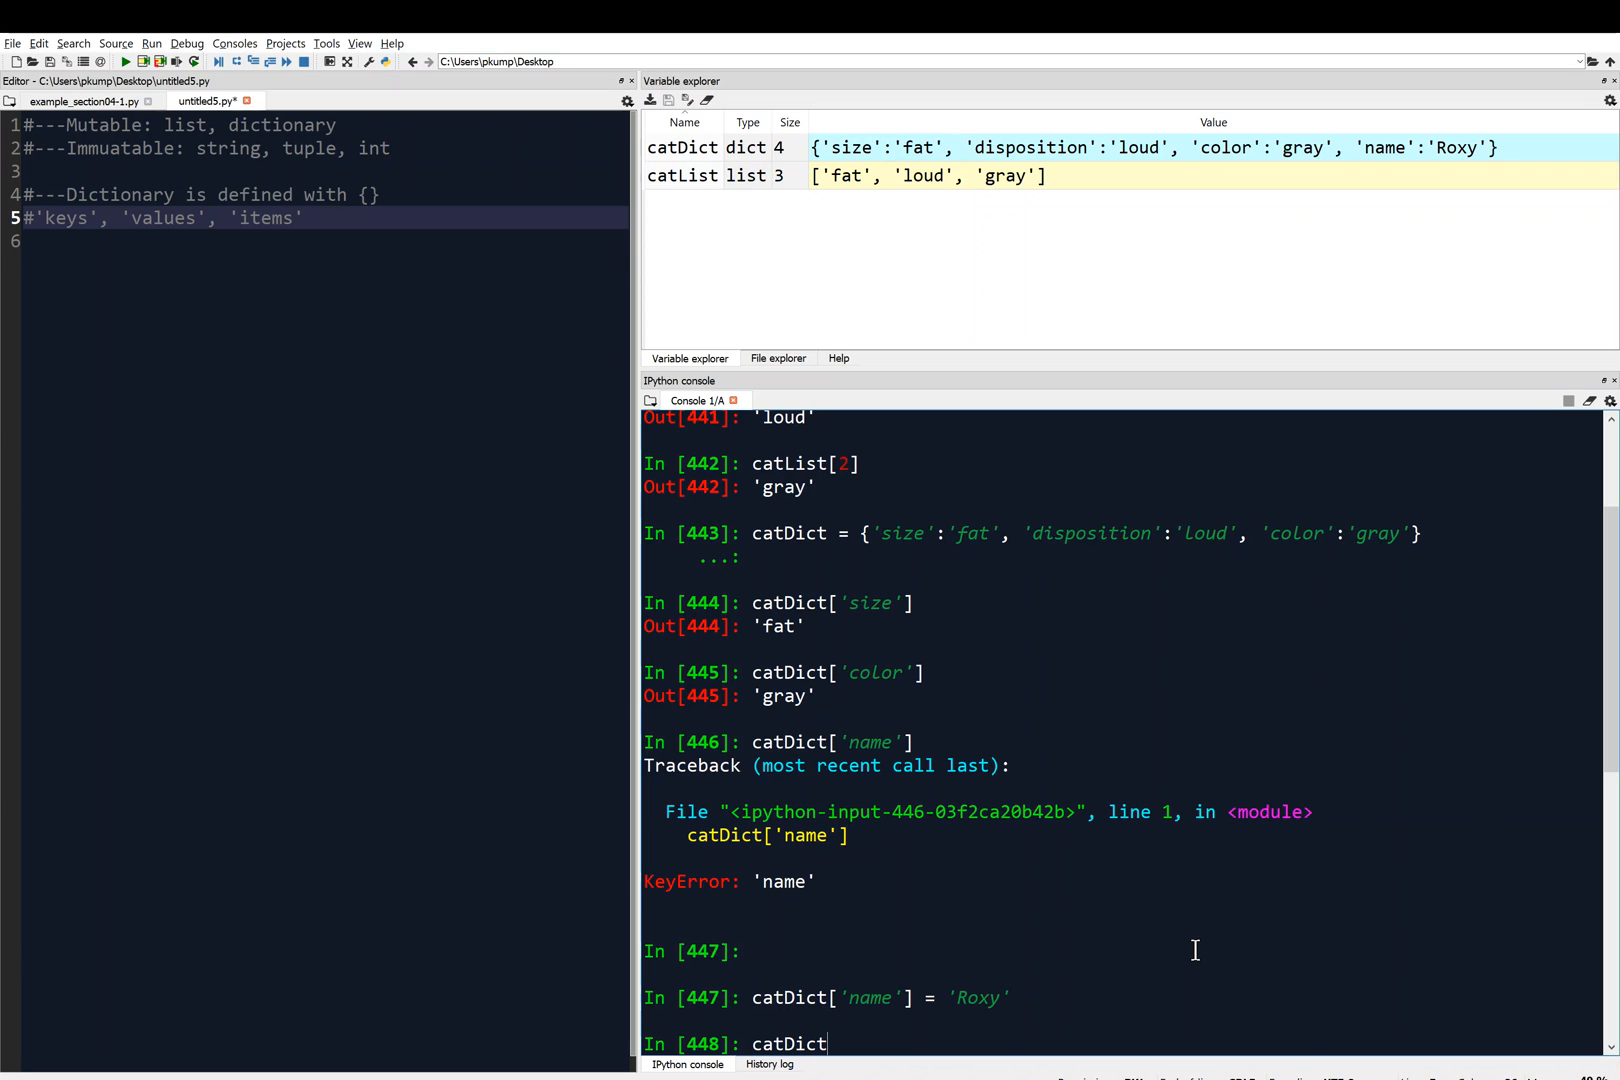
type("[")
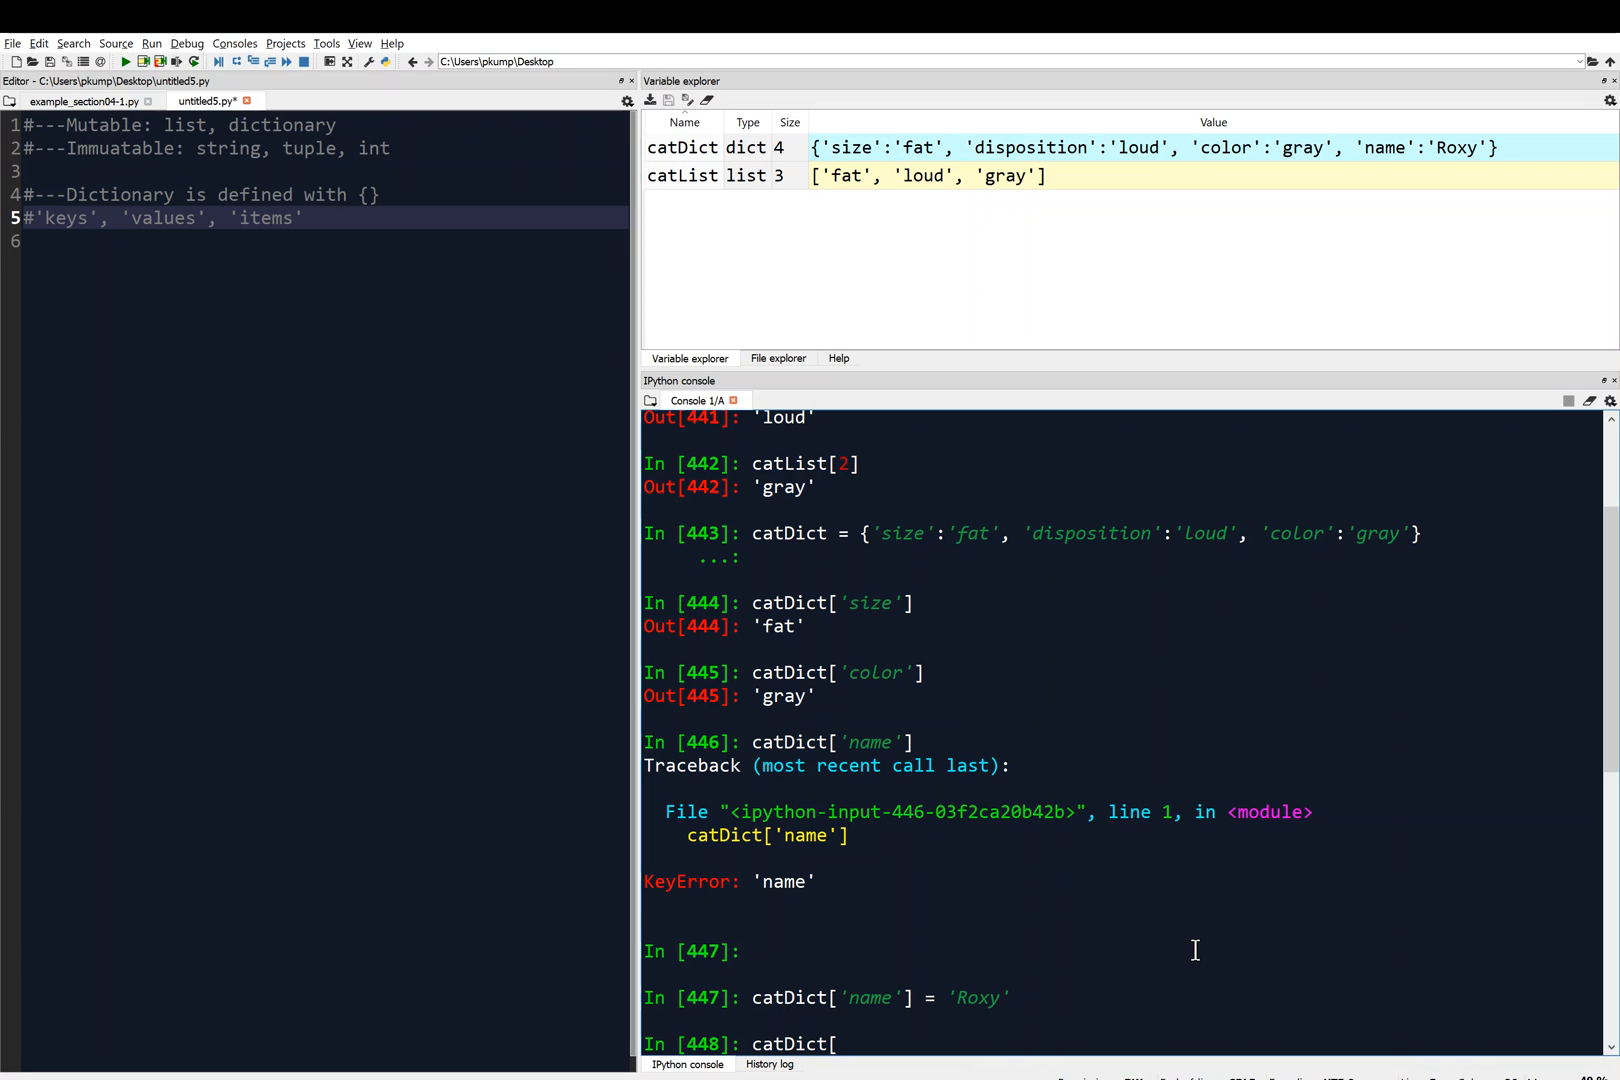
type("'name")
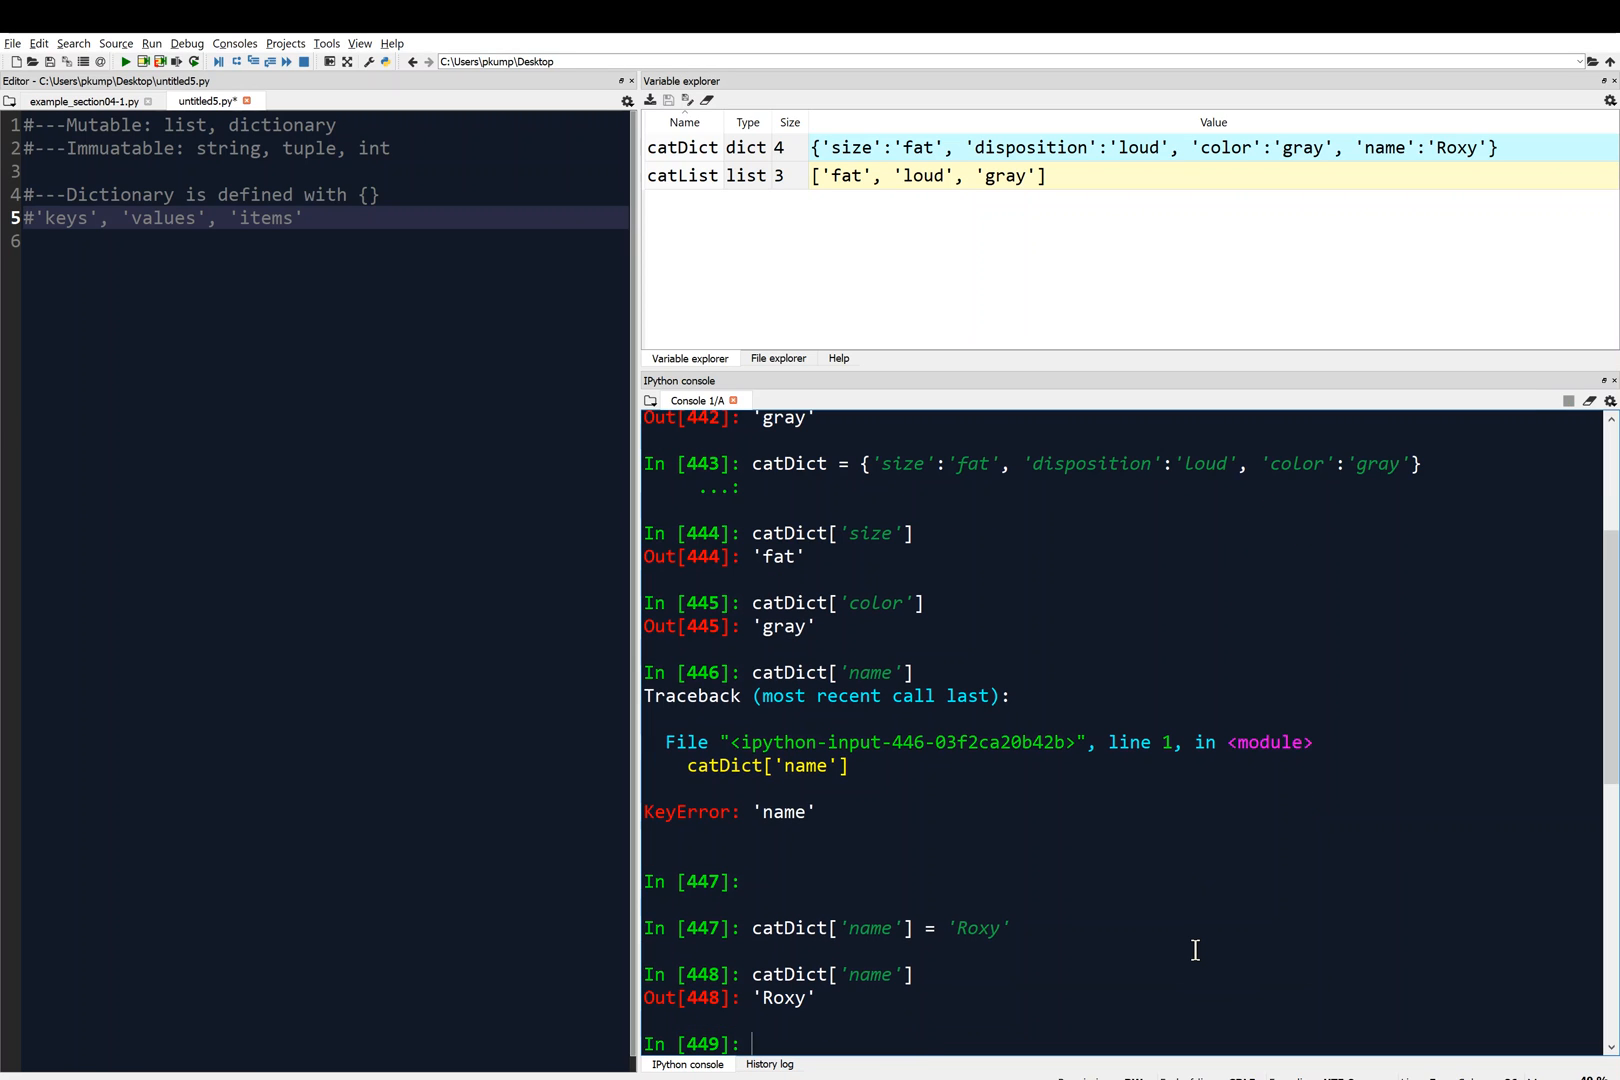
mouse_move(850, 1038)
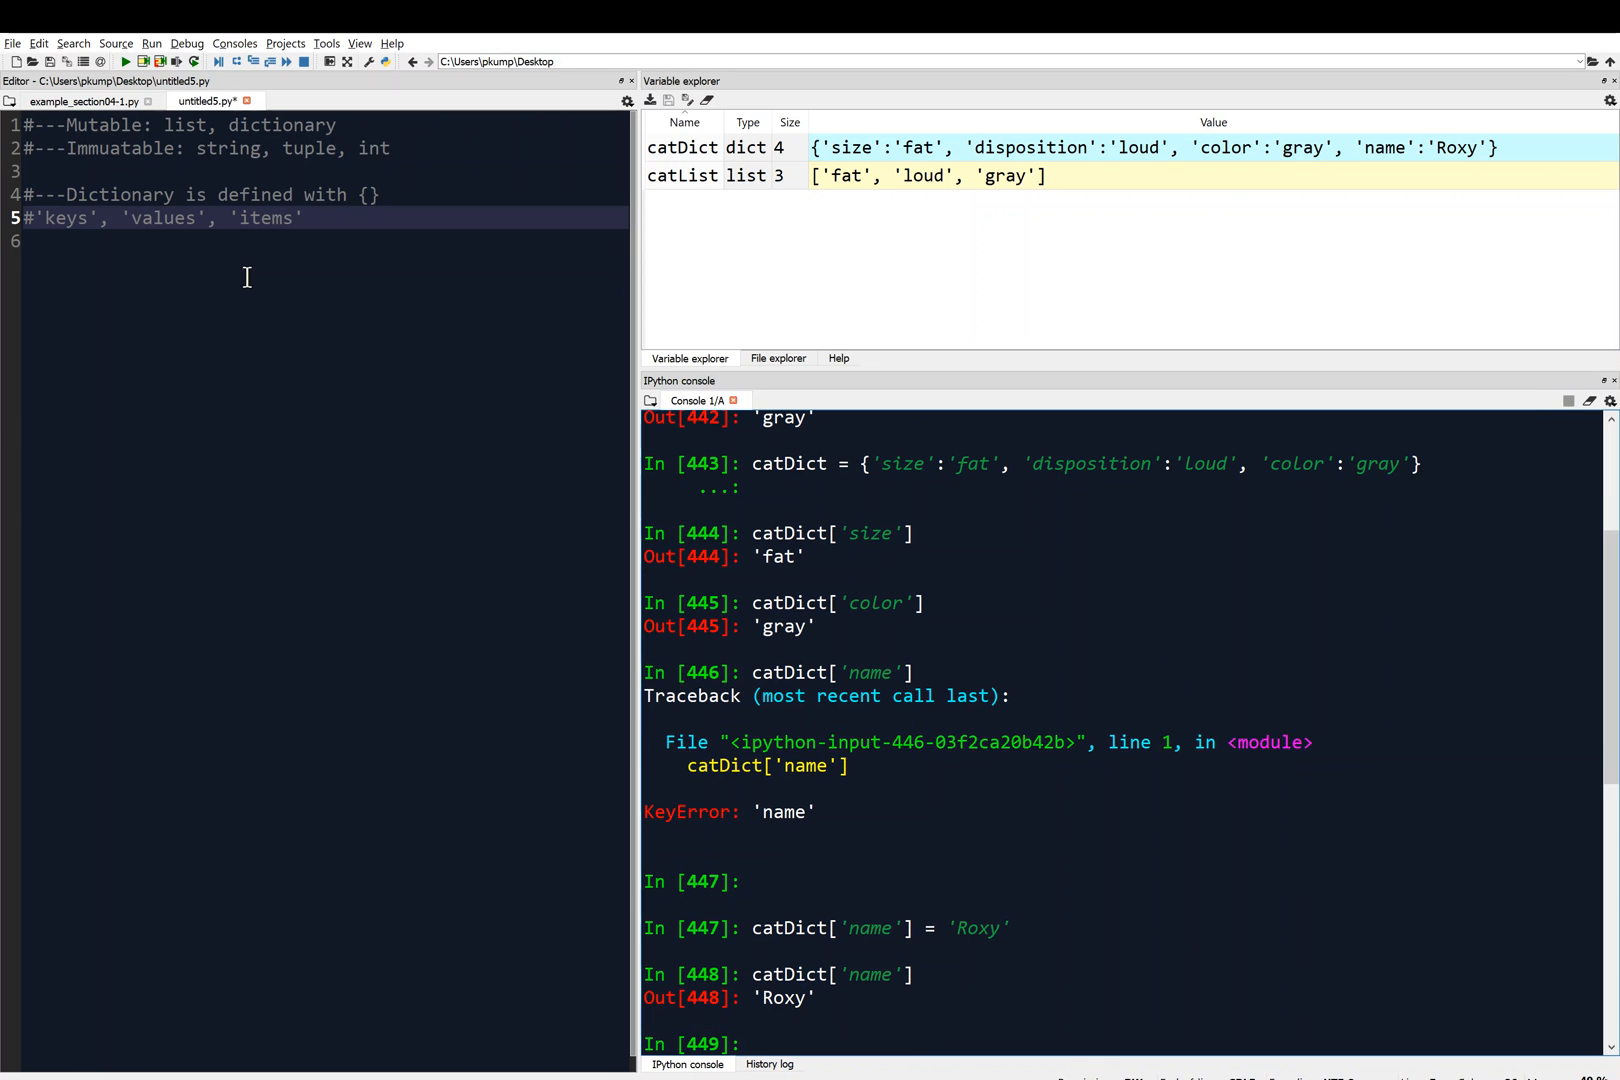
mouse_move(188, 148)
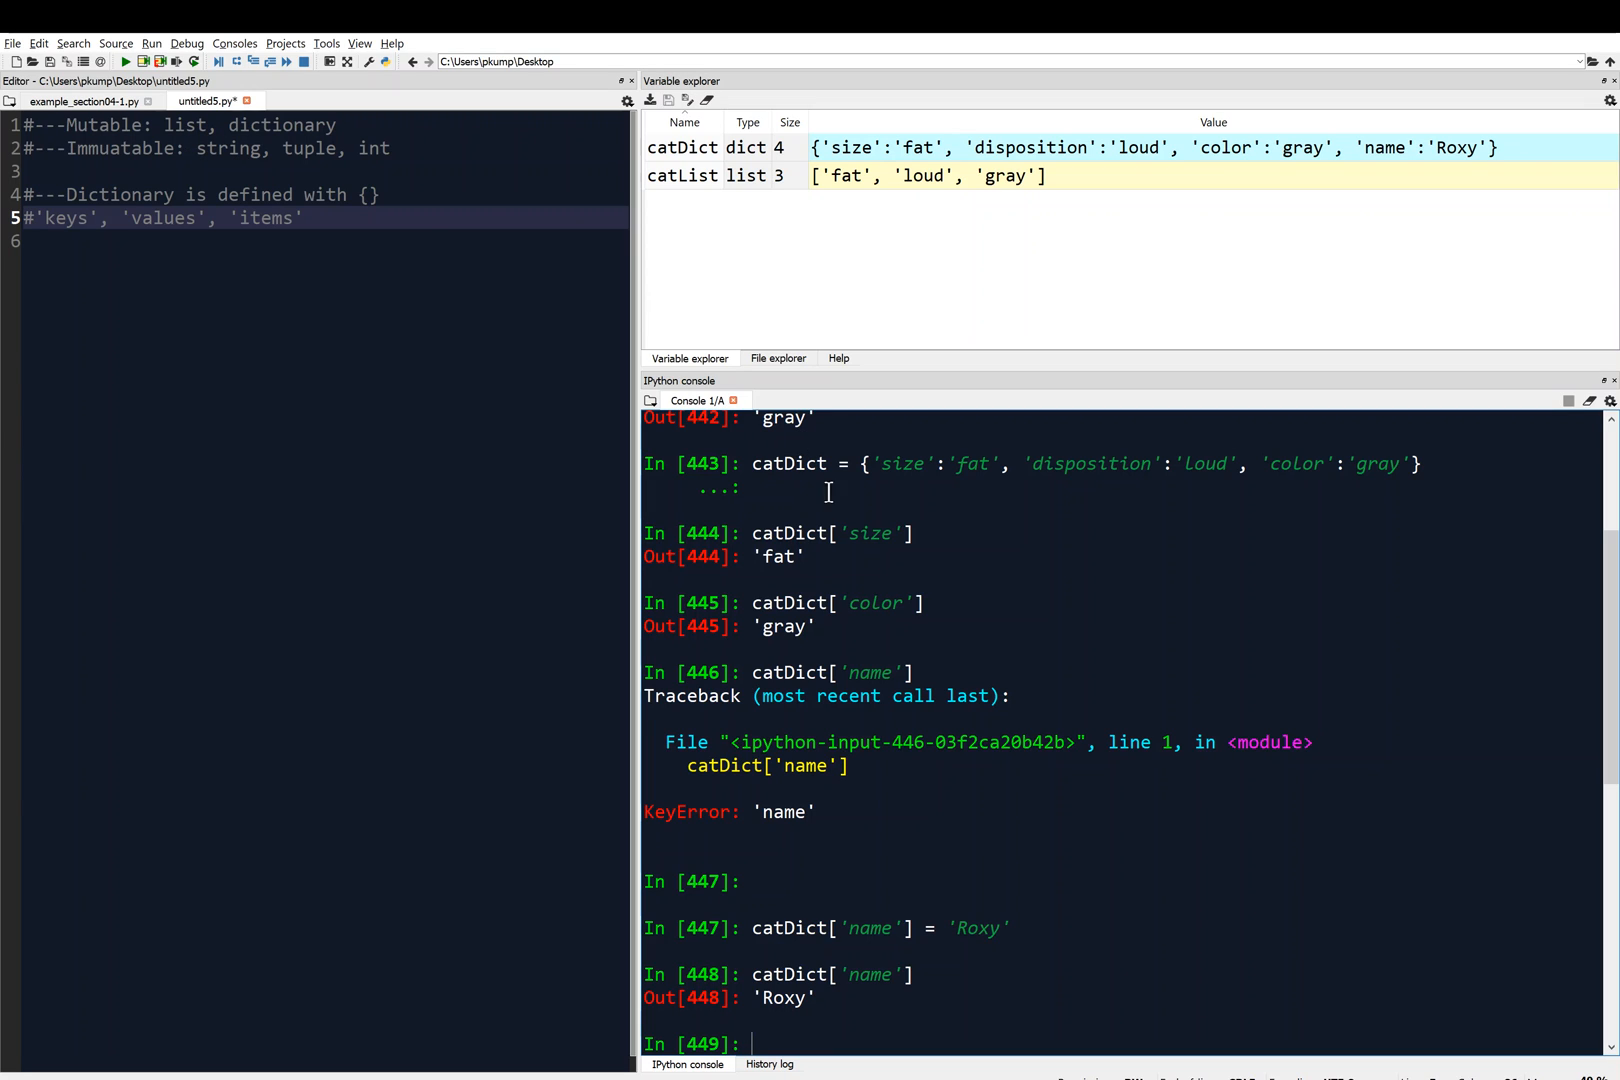
mouse_move(848, 604)
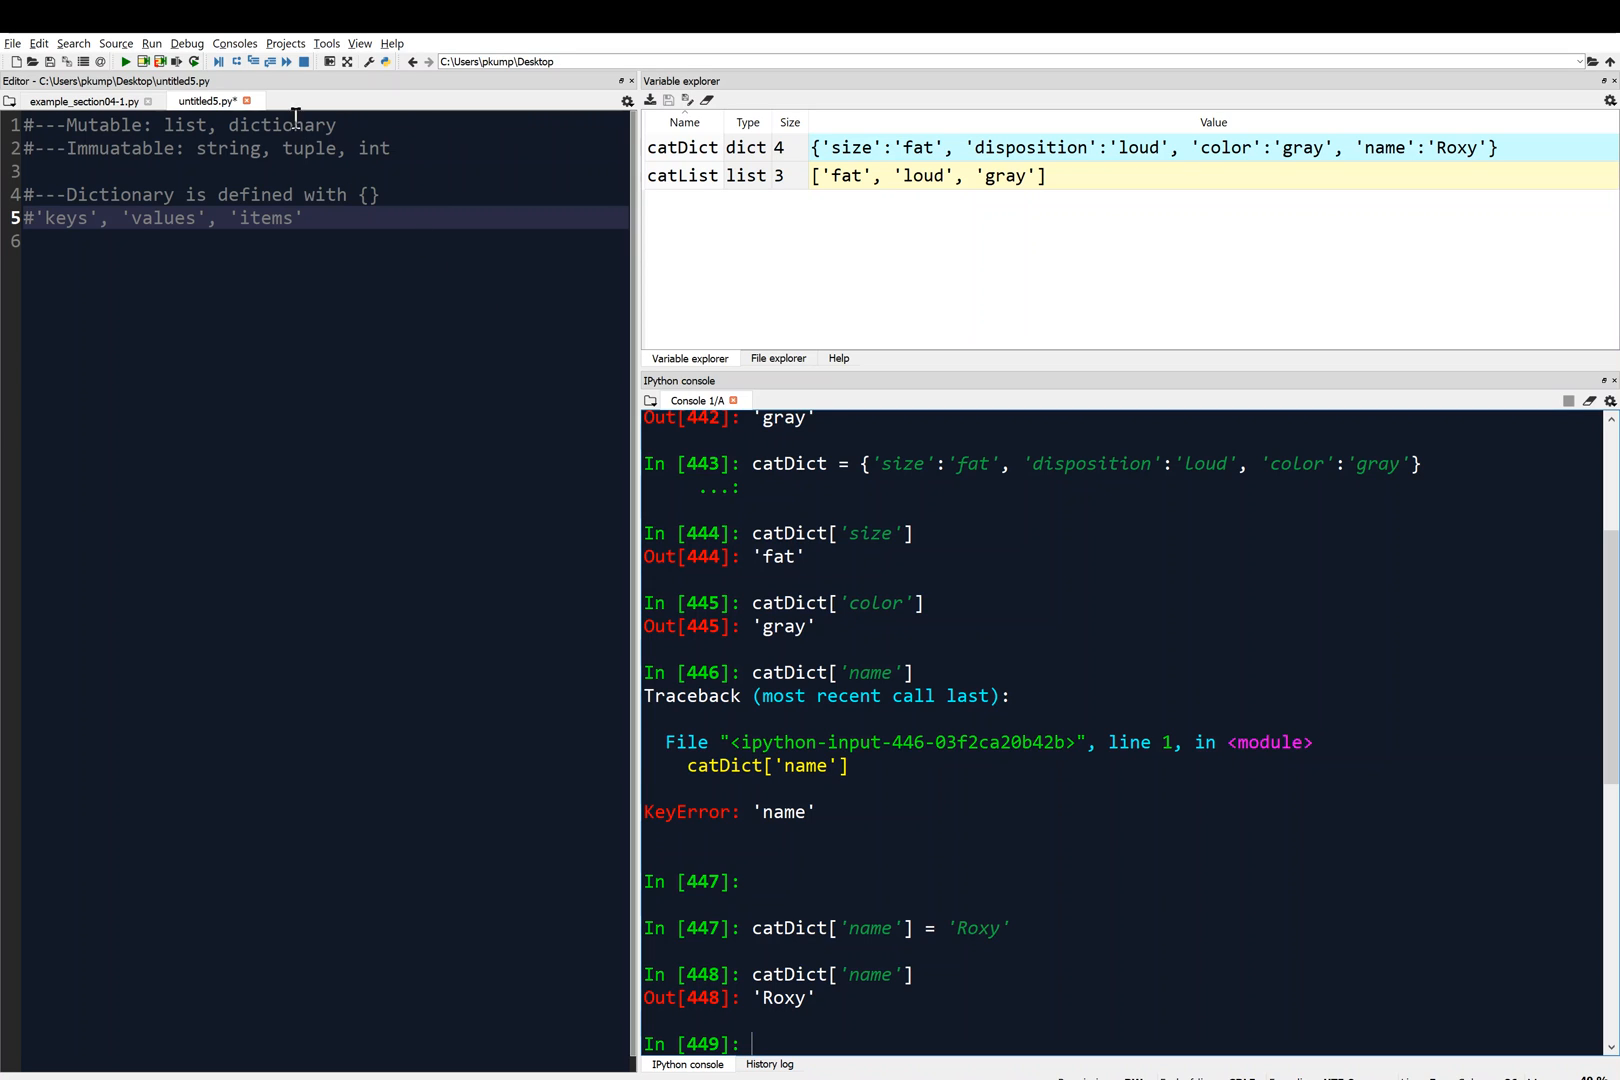
mouse_move(1136, 696)
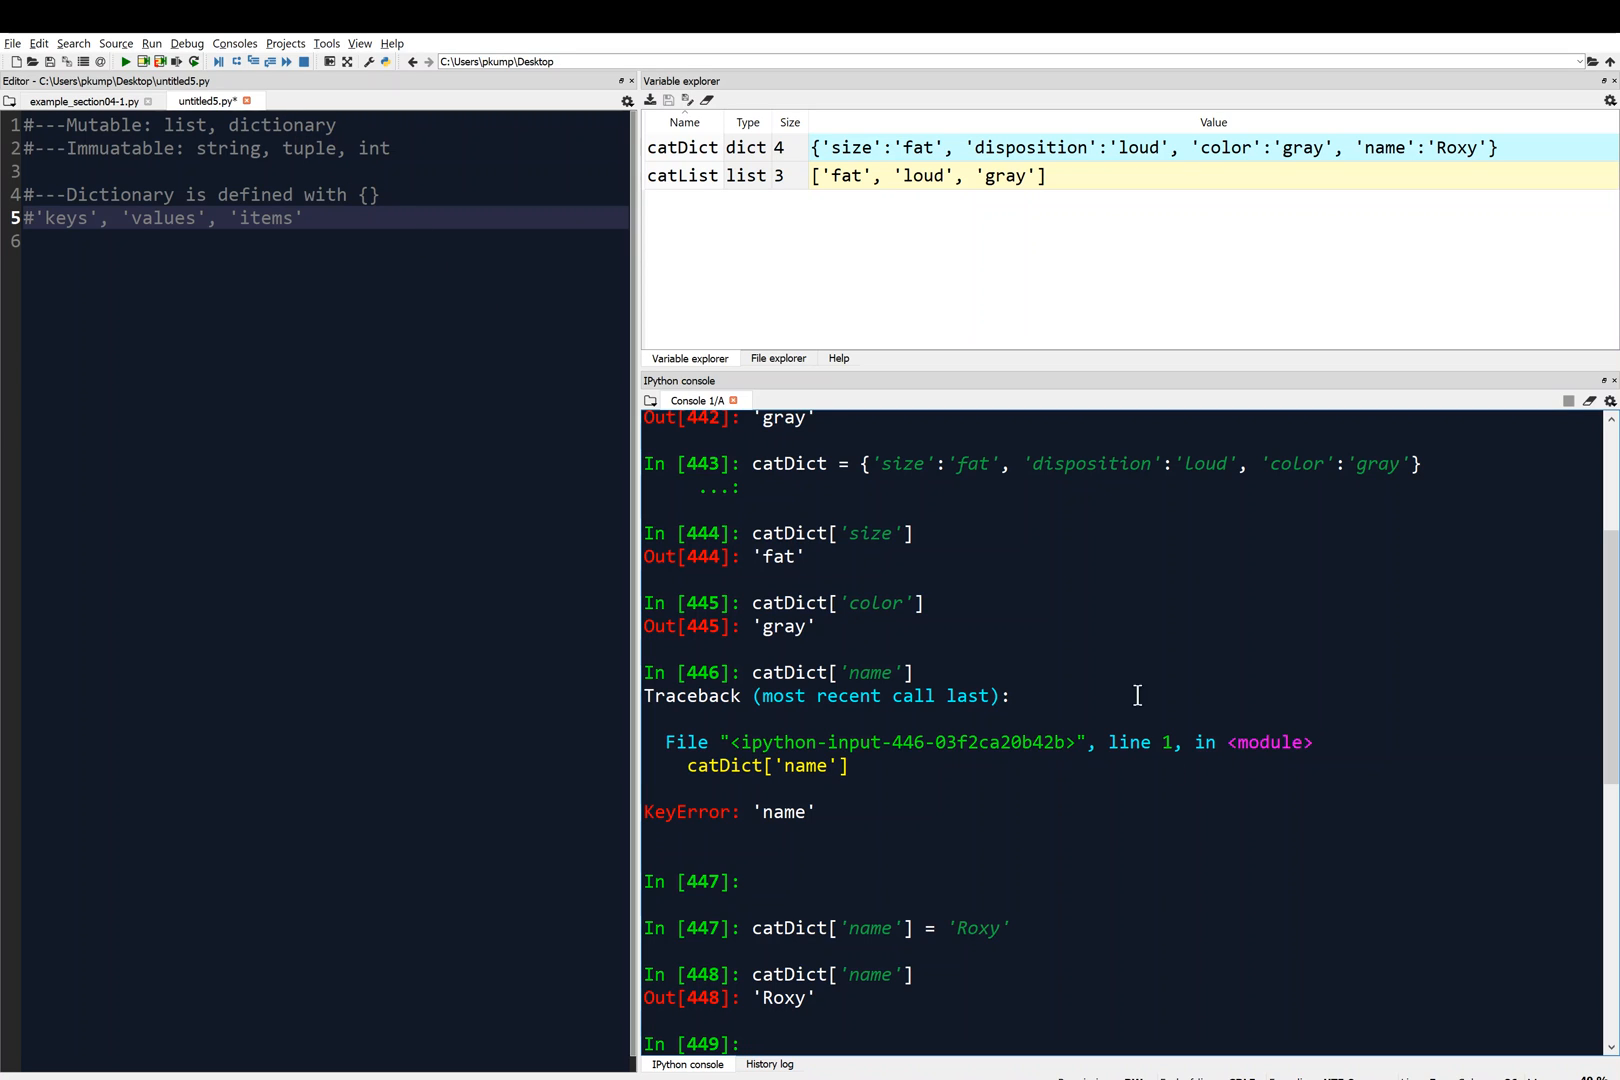
mouse_move(1064, 910)
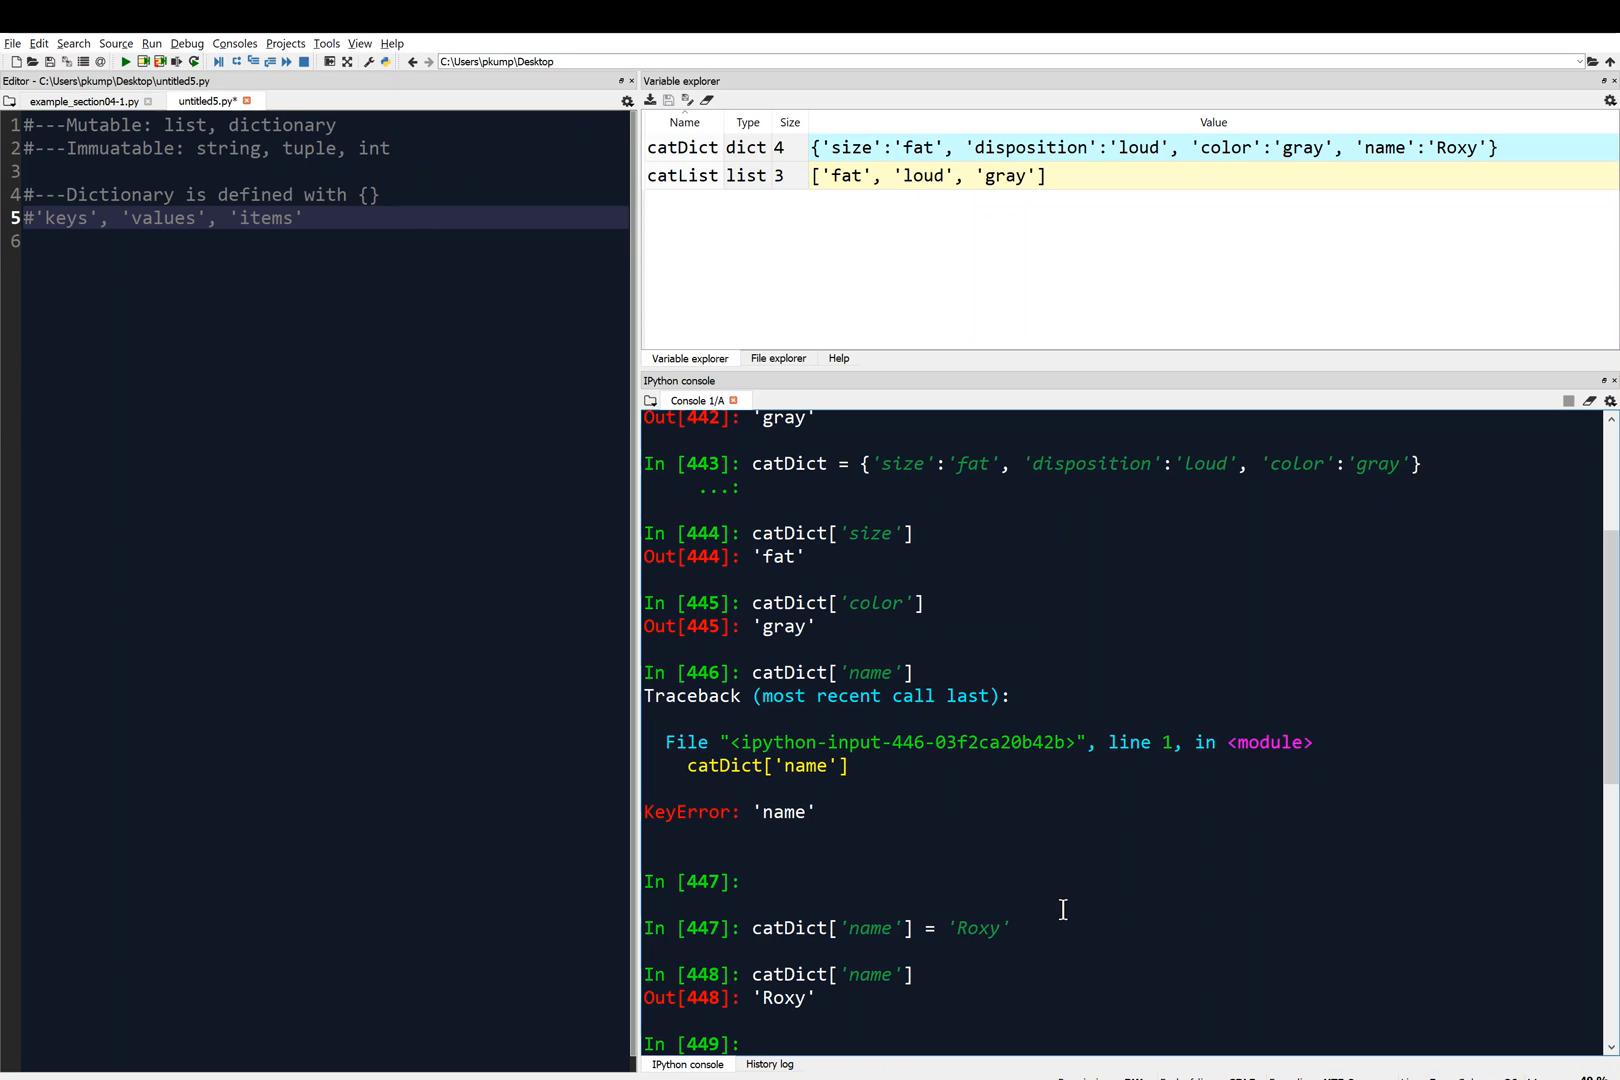
mouse_move(1084, 870)
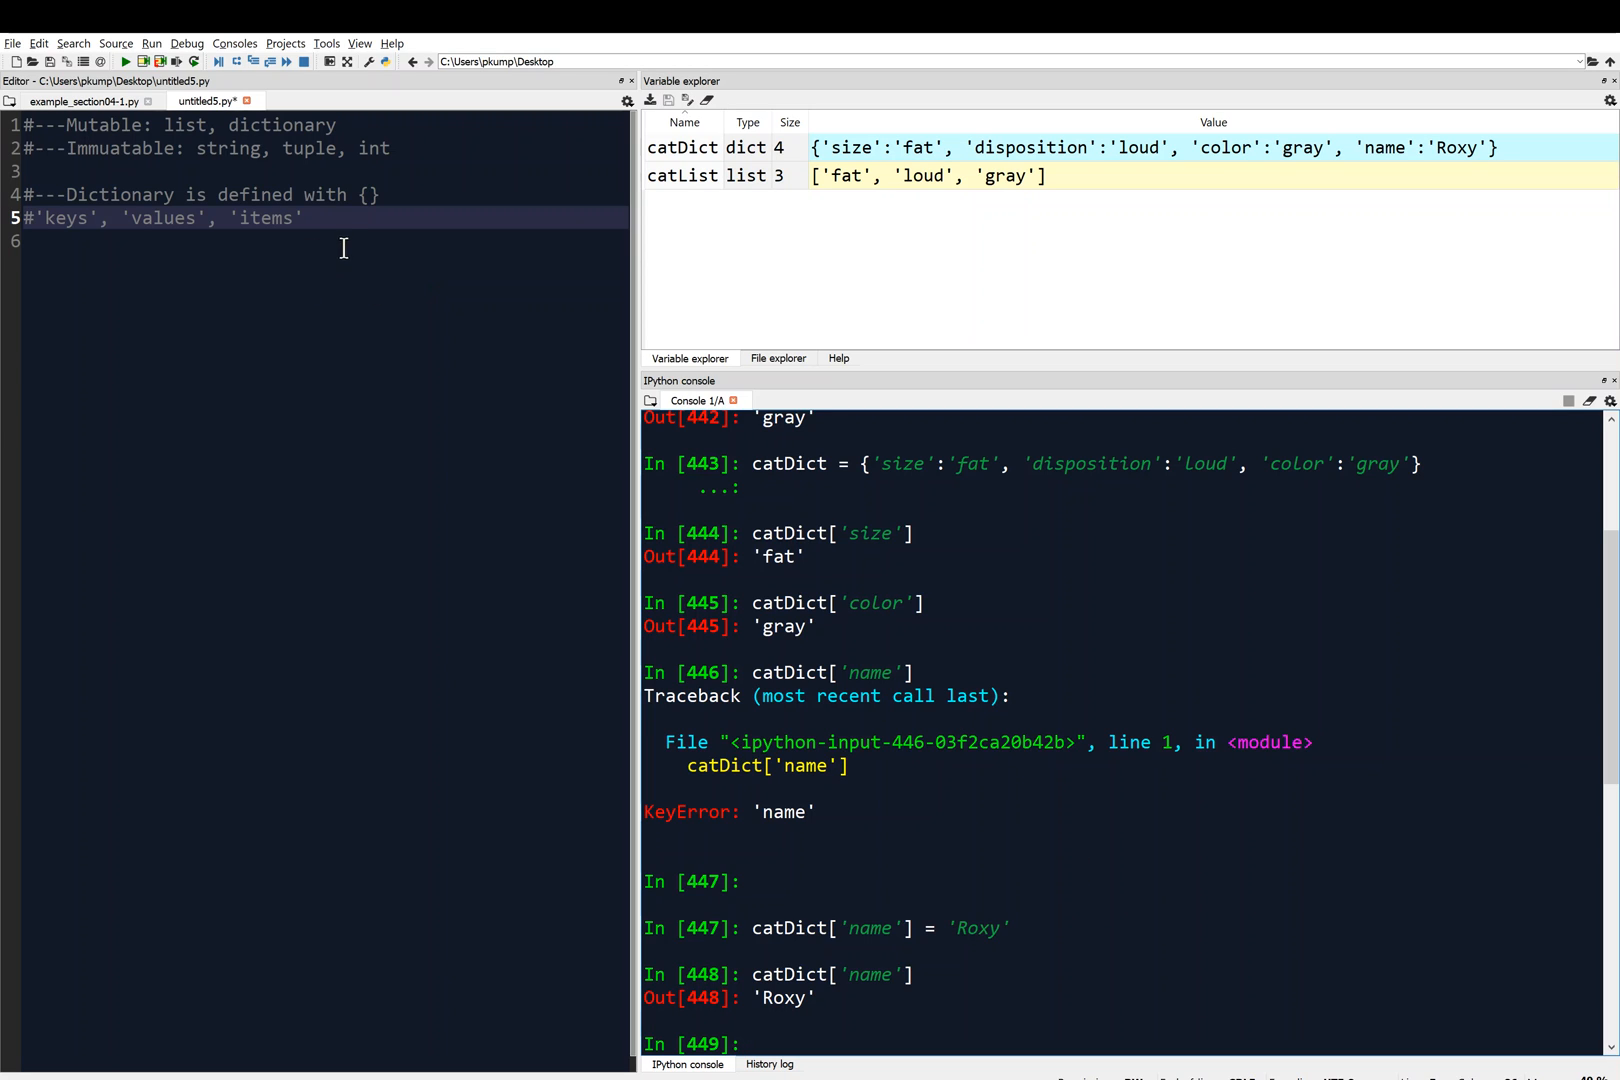
Write the comment # dictionary is unordered on line 6 of the script.
type("#")
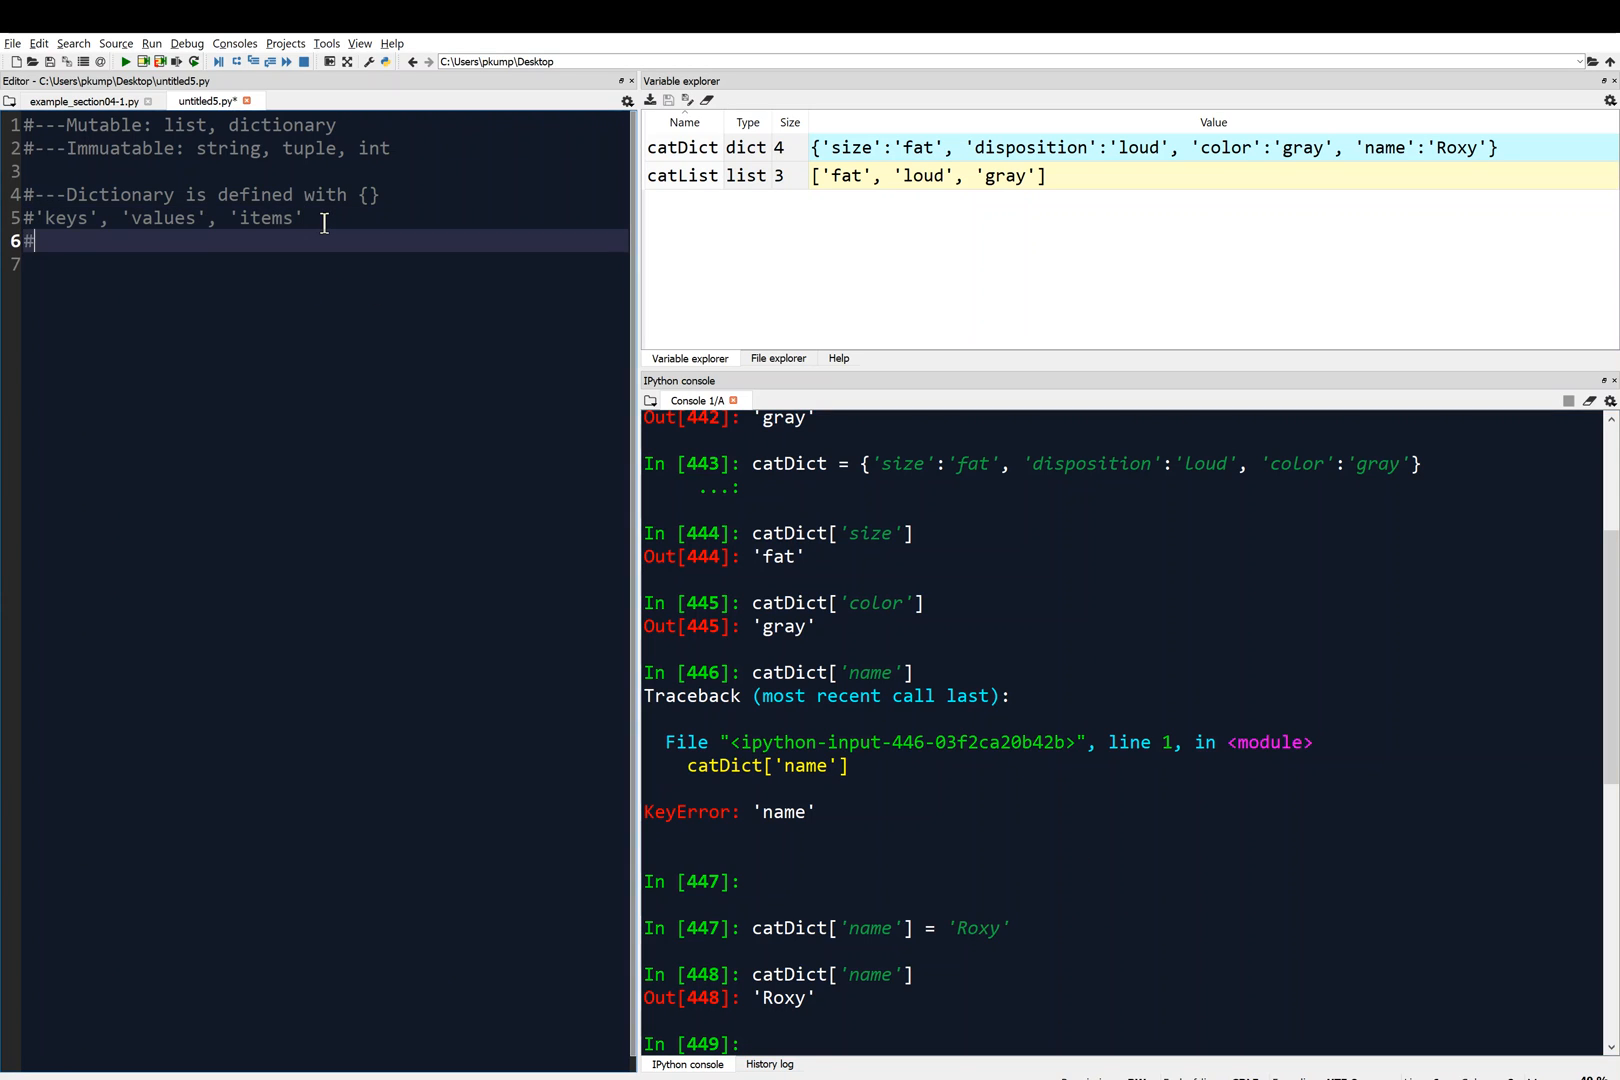
type("dictionary")
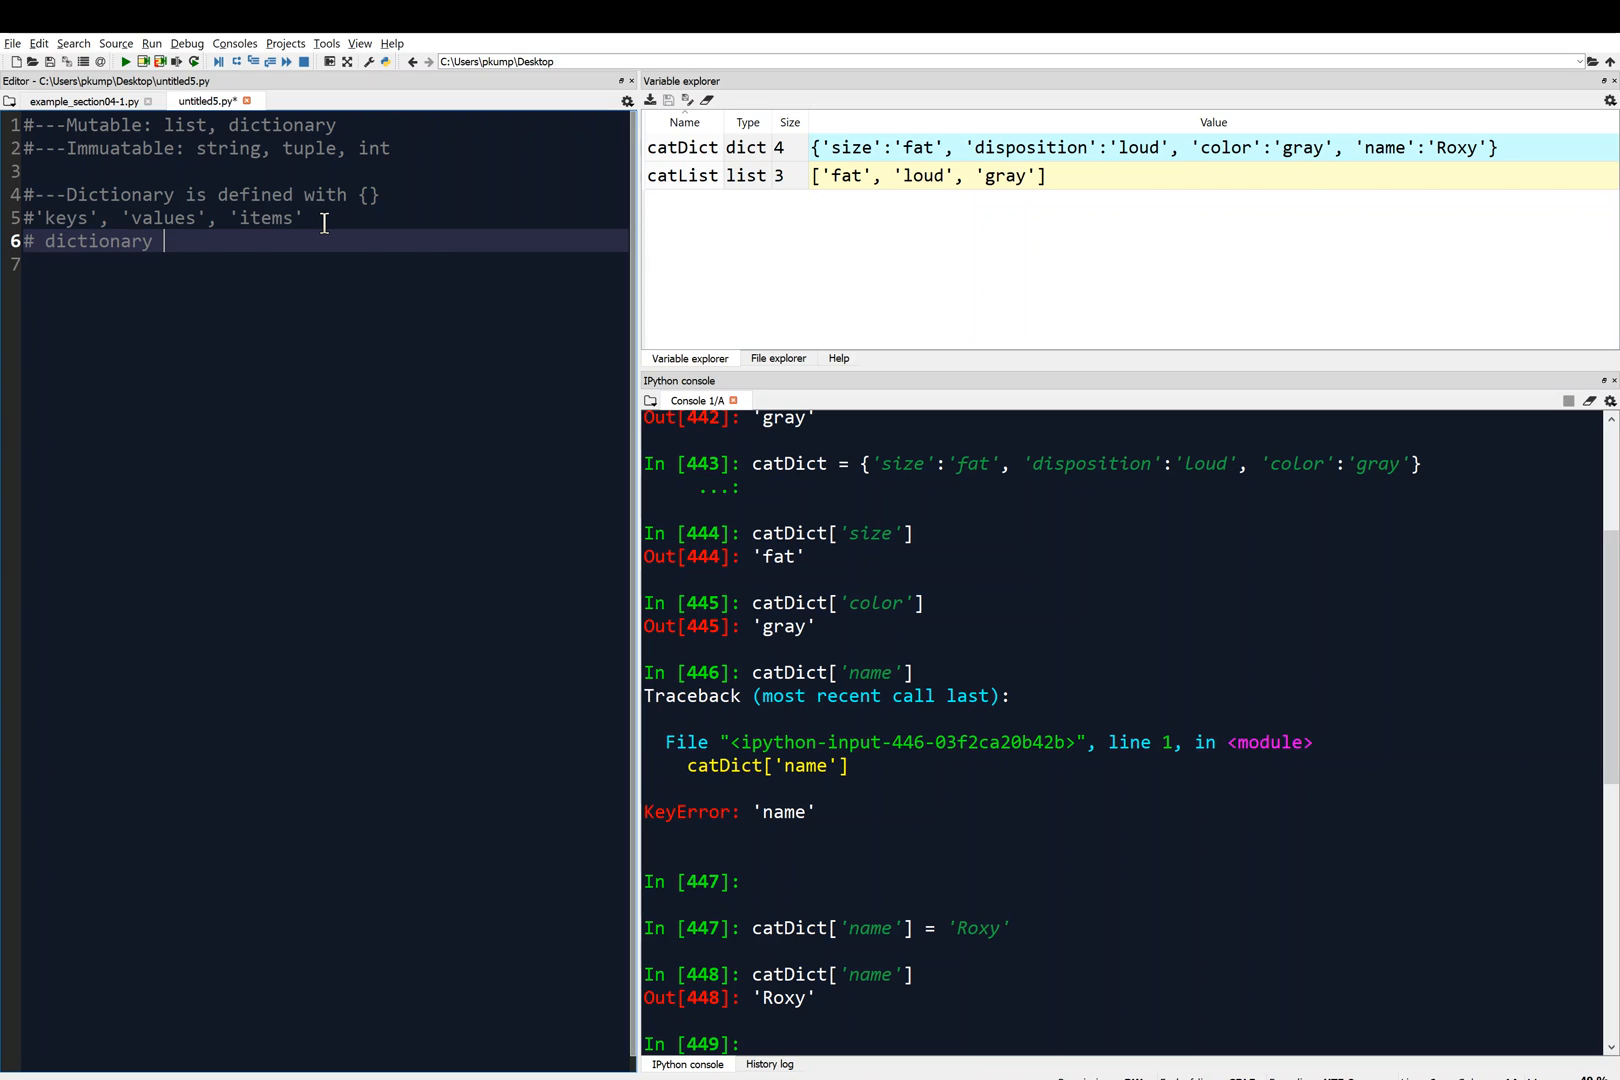
type("is unor")
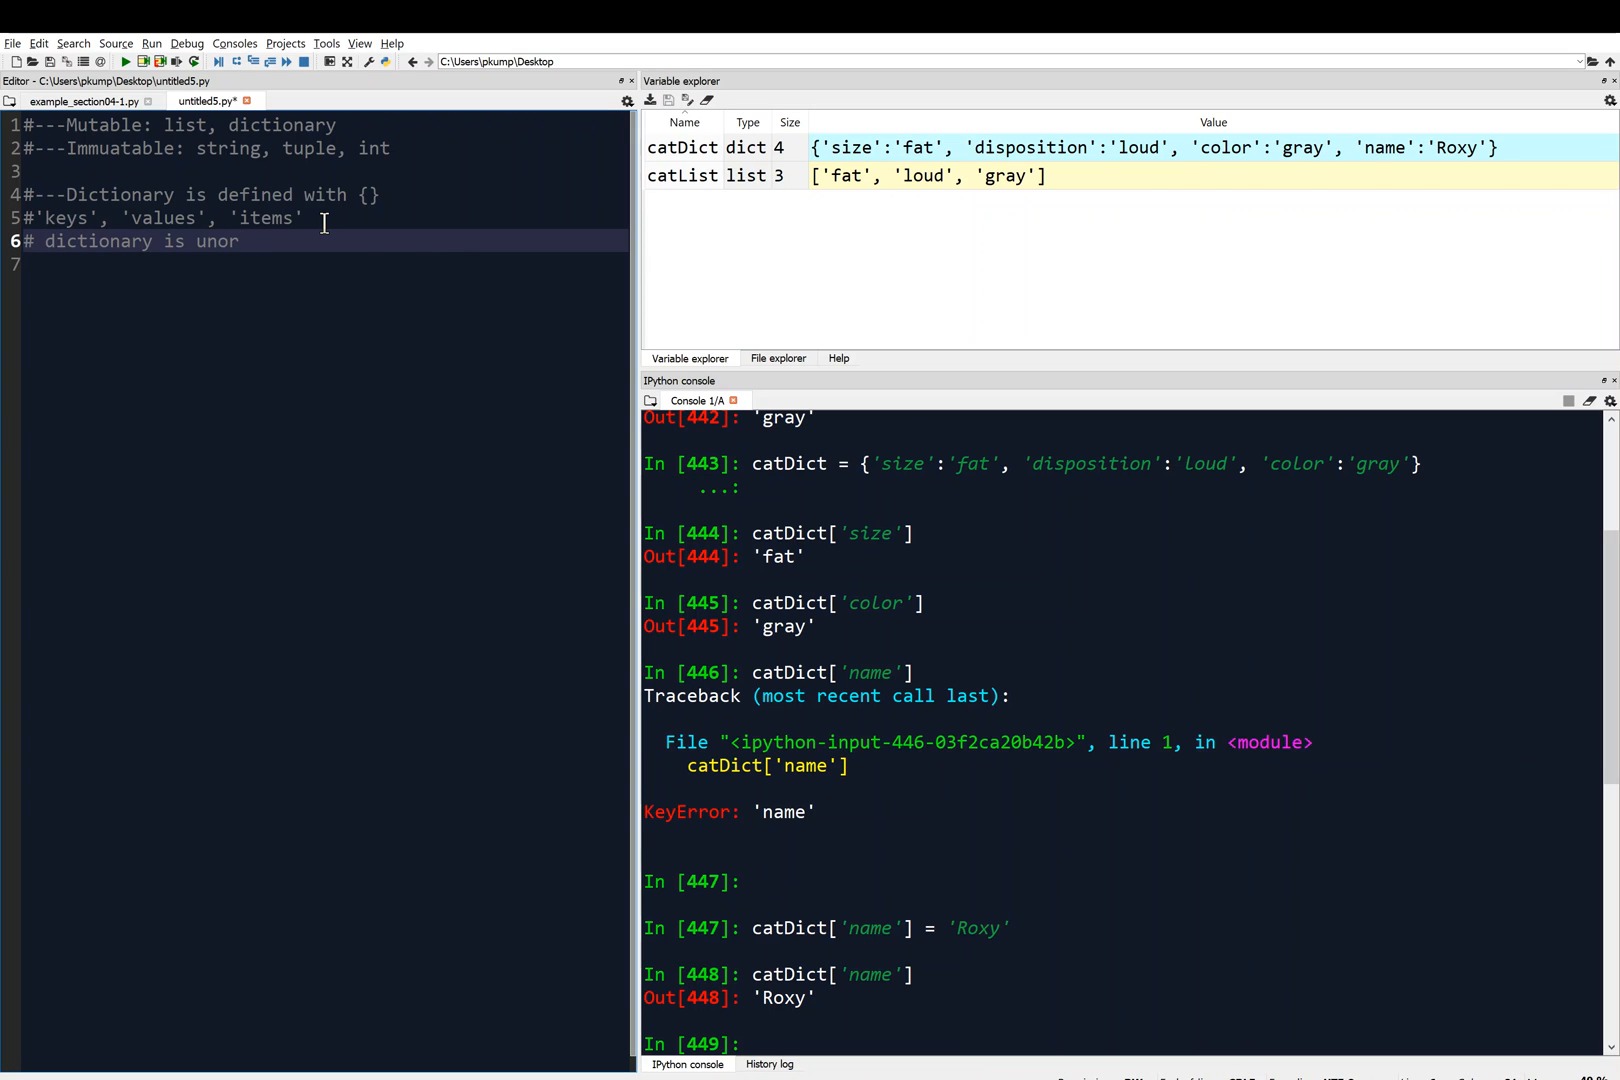
type("dered")
left_click(1122, 1044)
type("c")
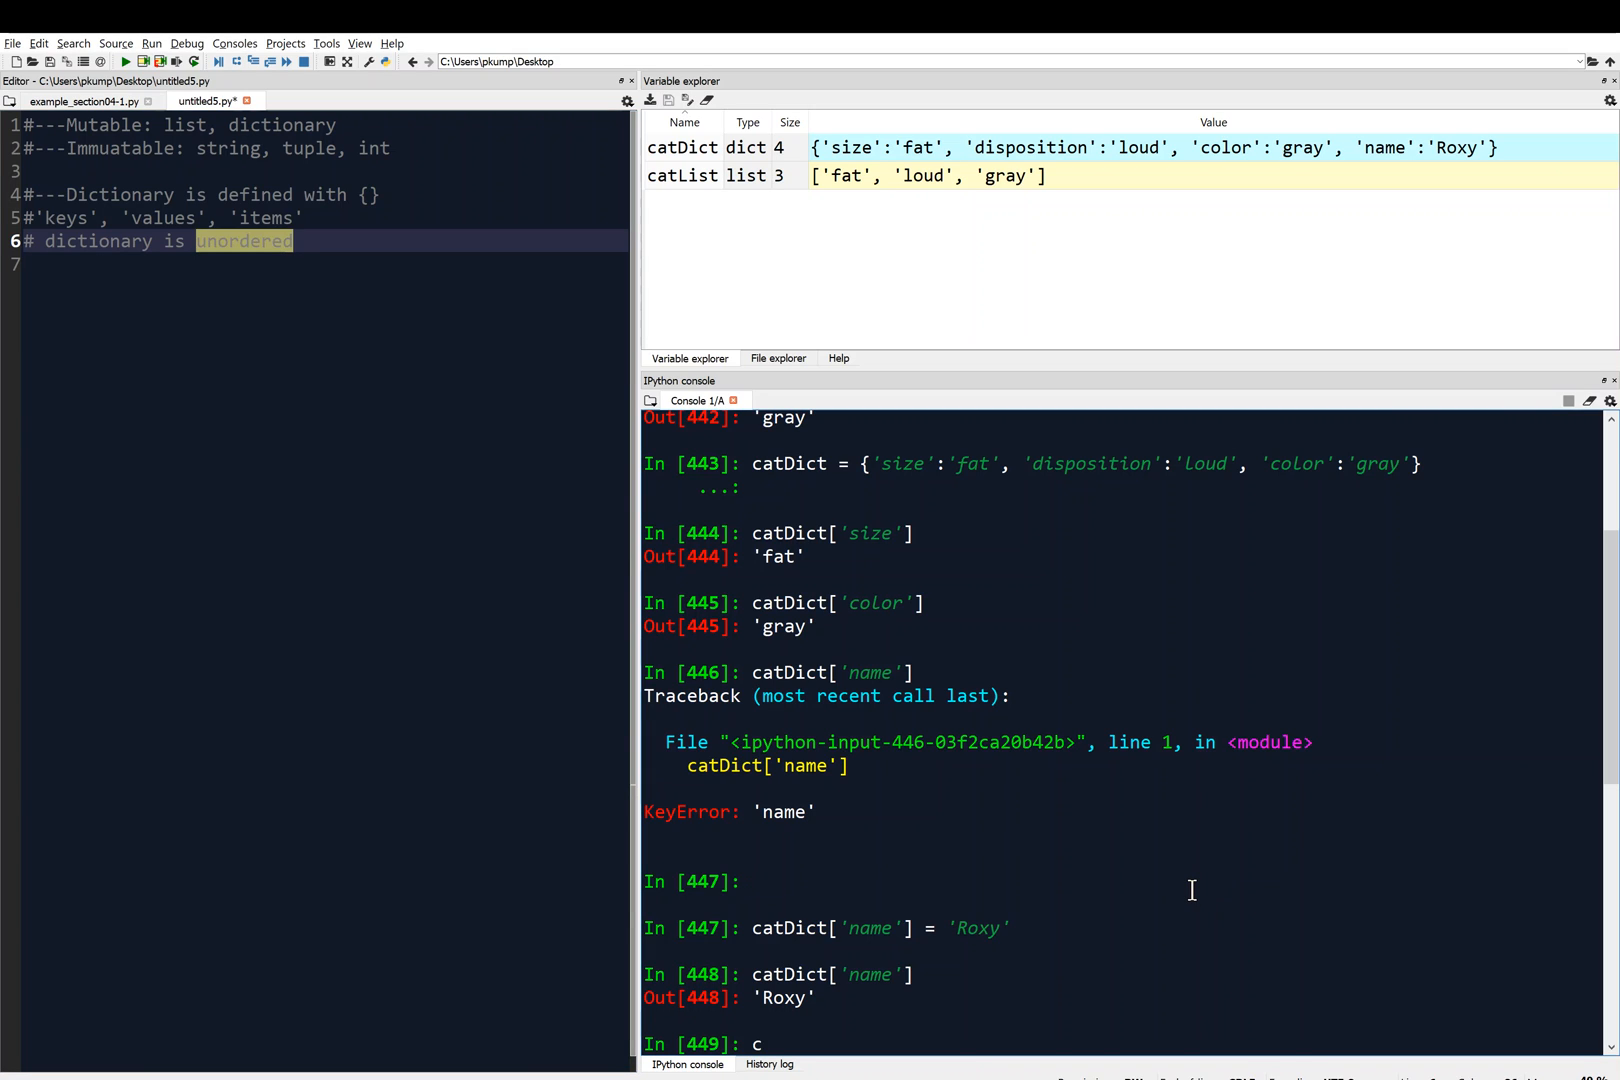
Begin dogDict = {} in the console with the 'size': 'fat' entry.
type("og")
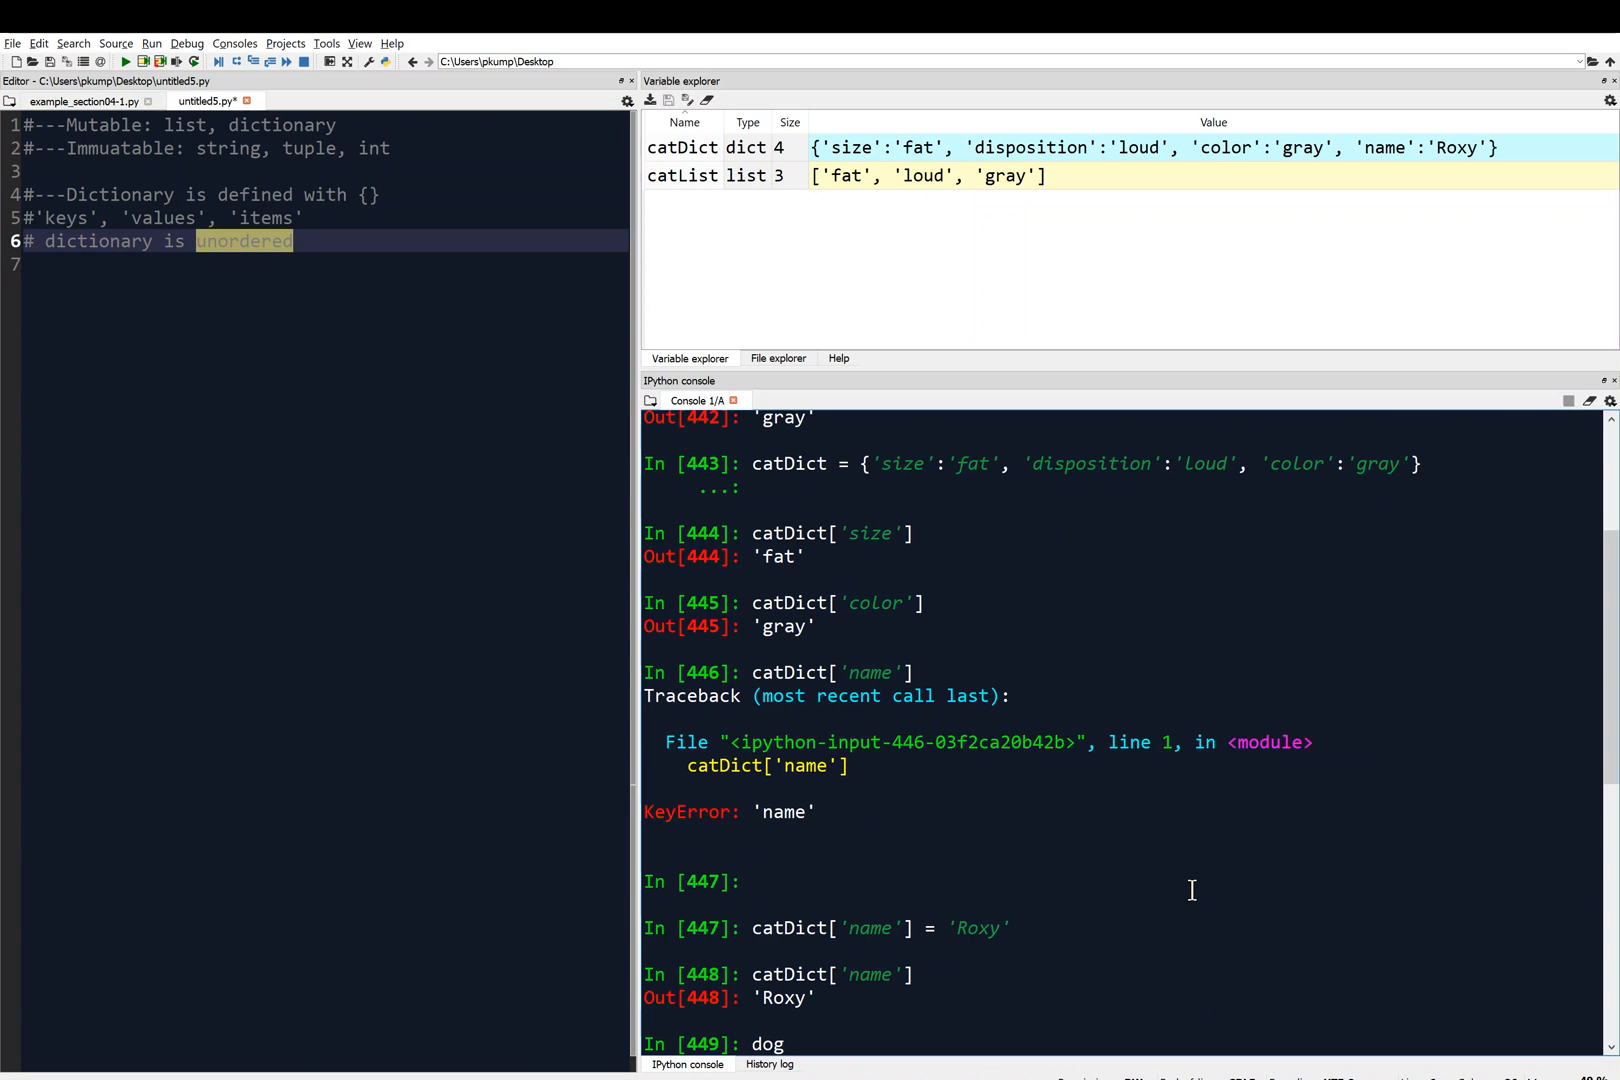
type("Dic")
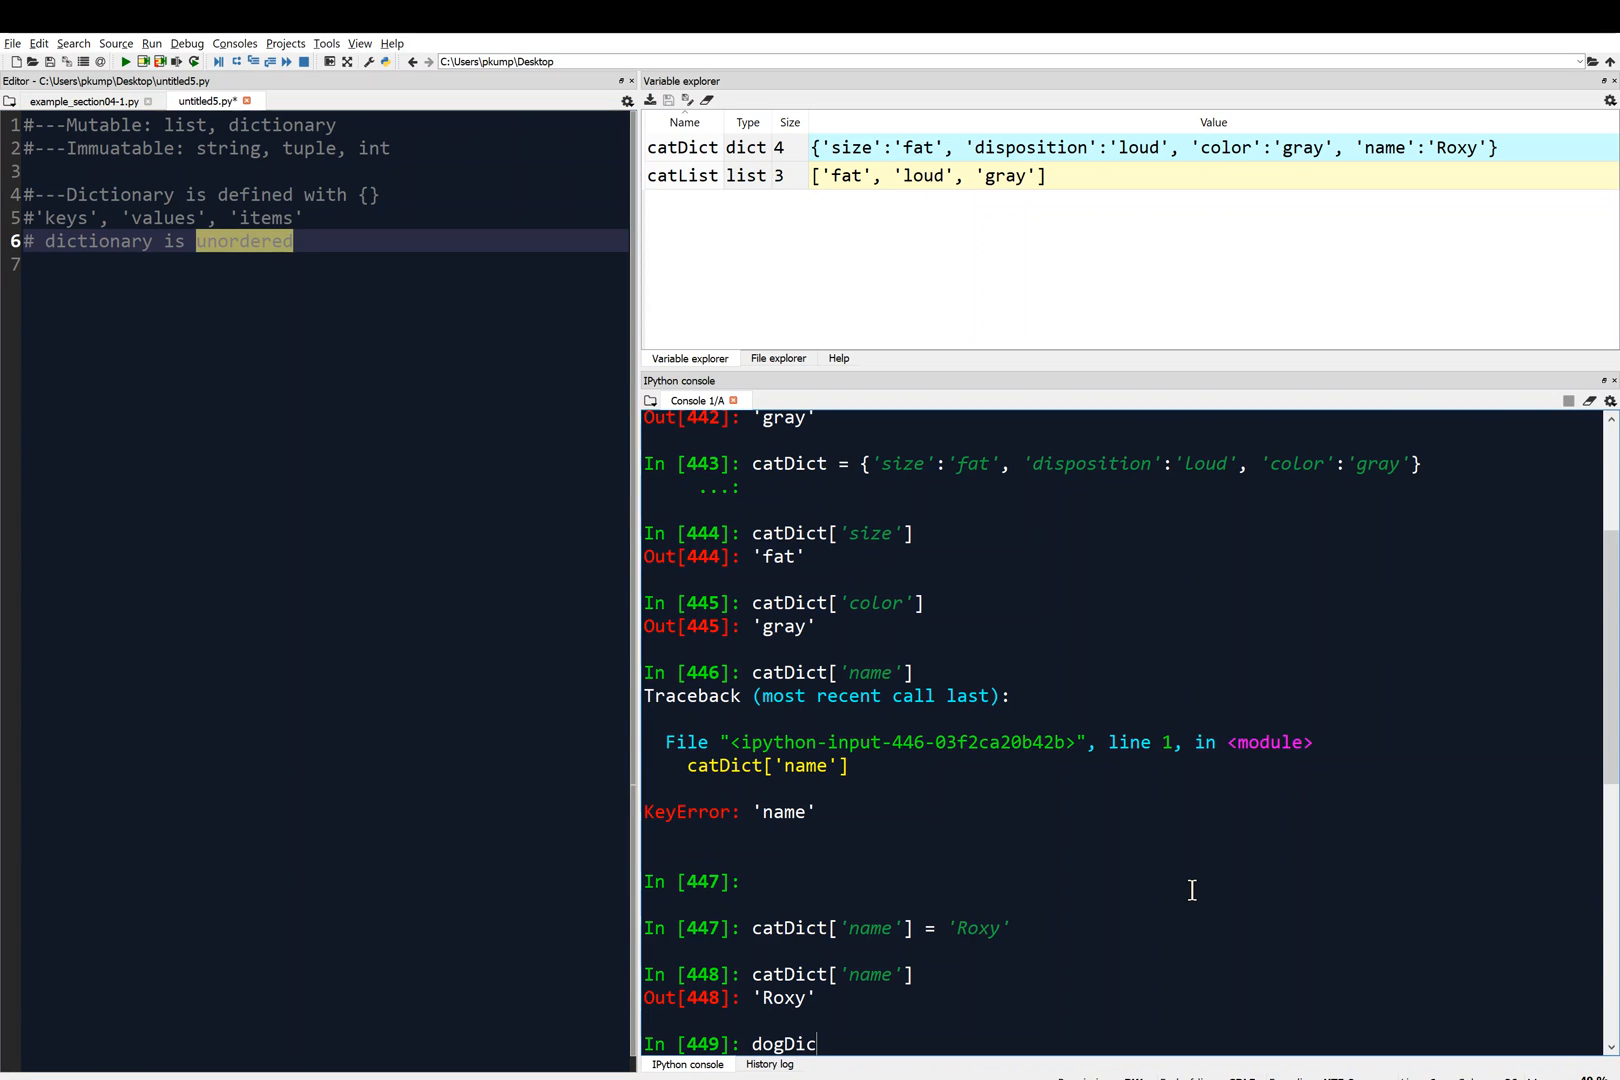
type("= {}")
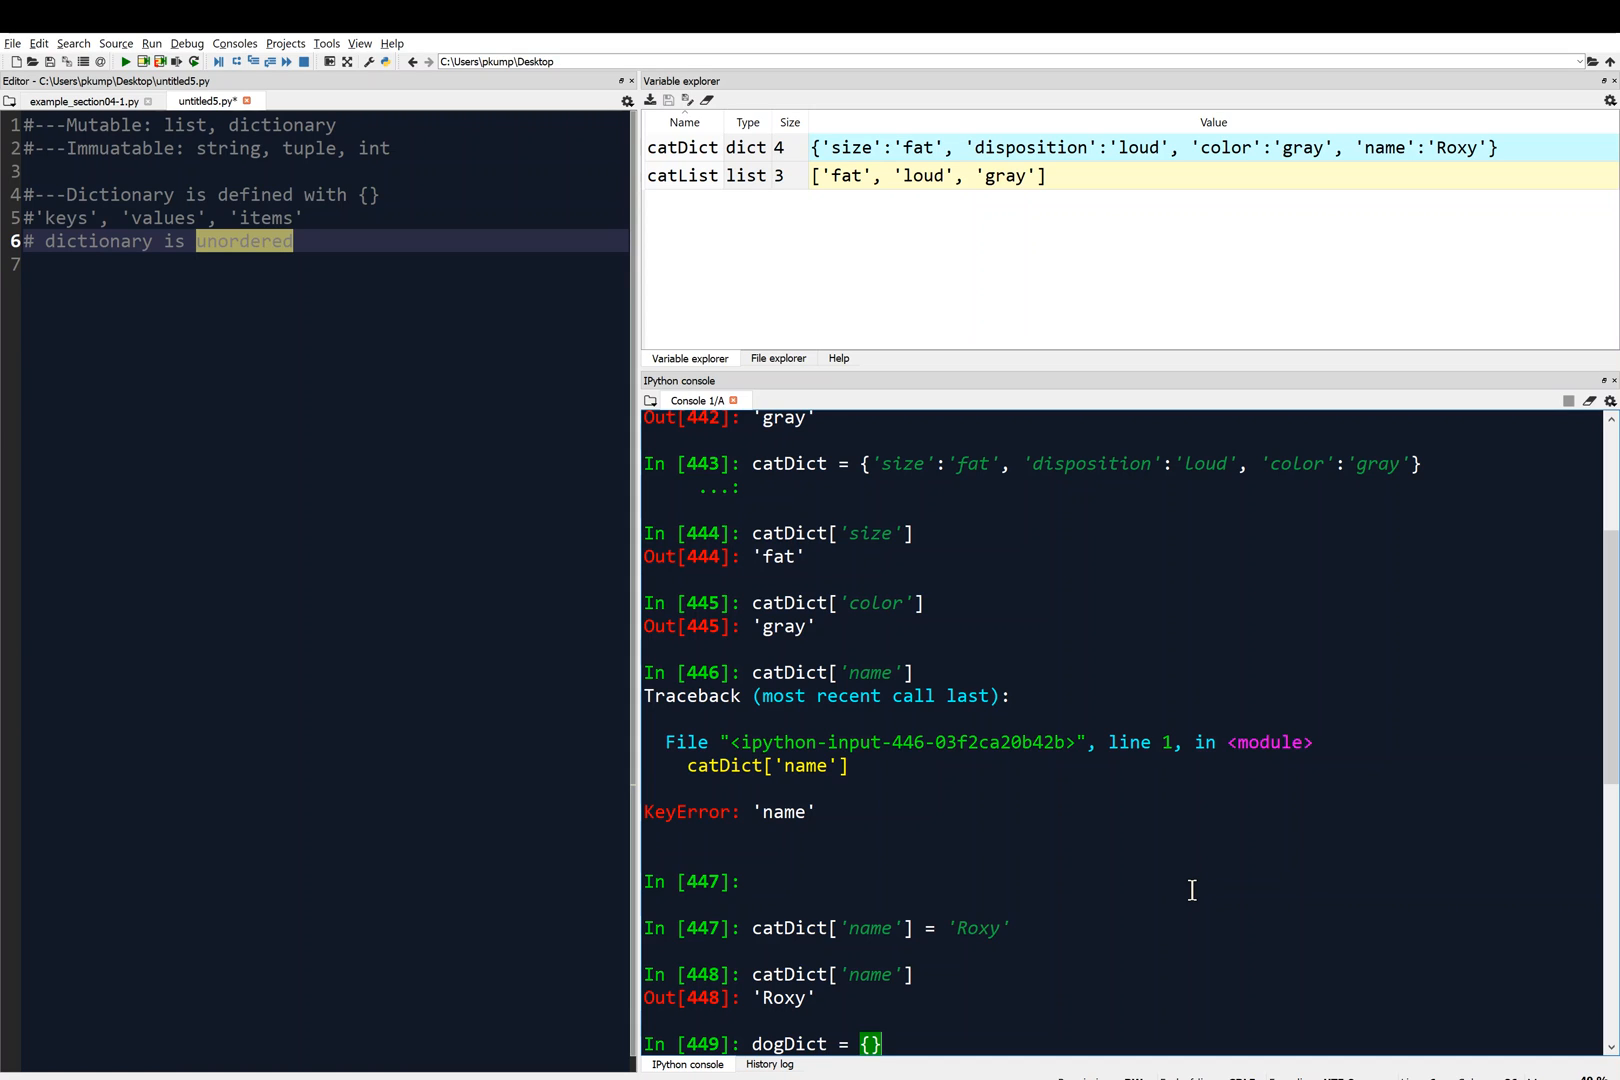
type("''")
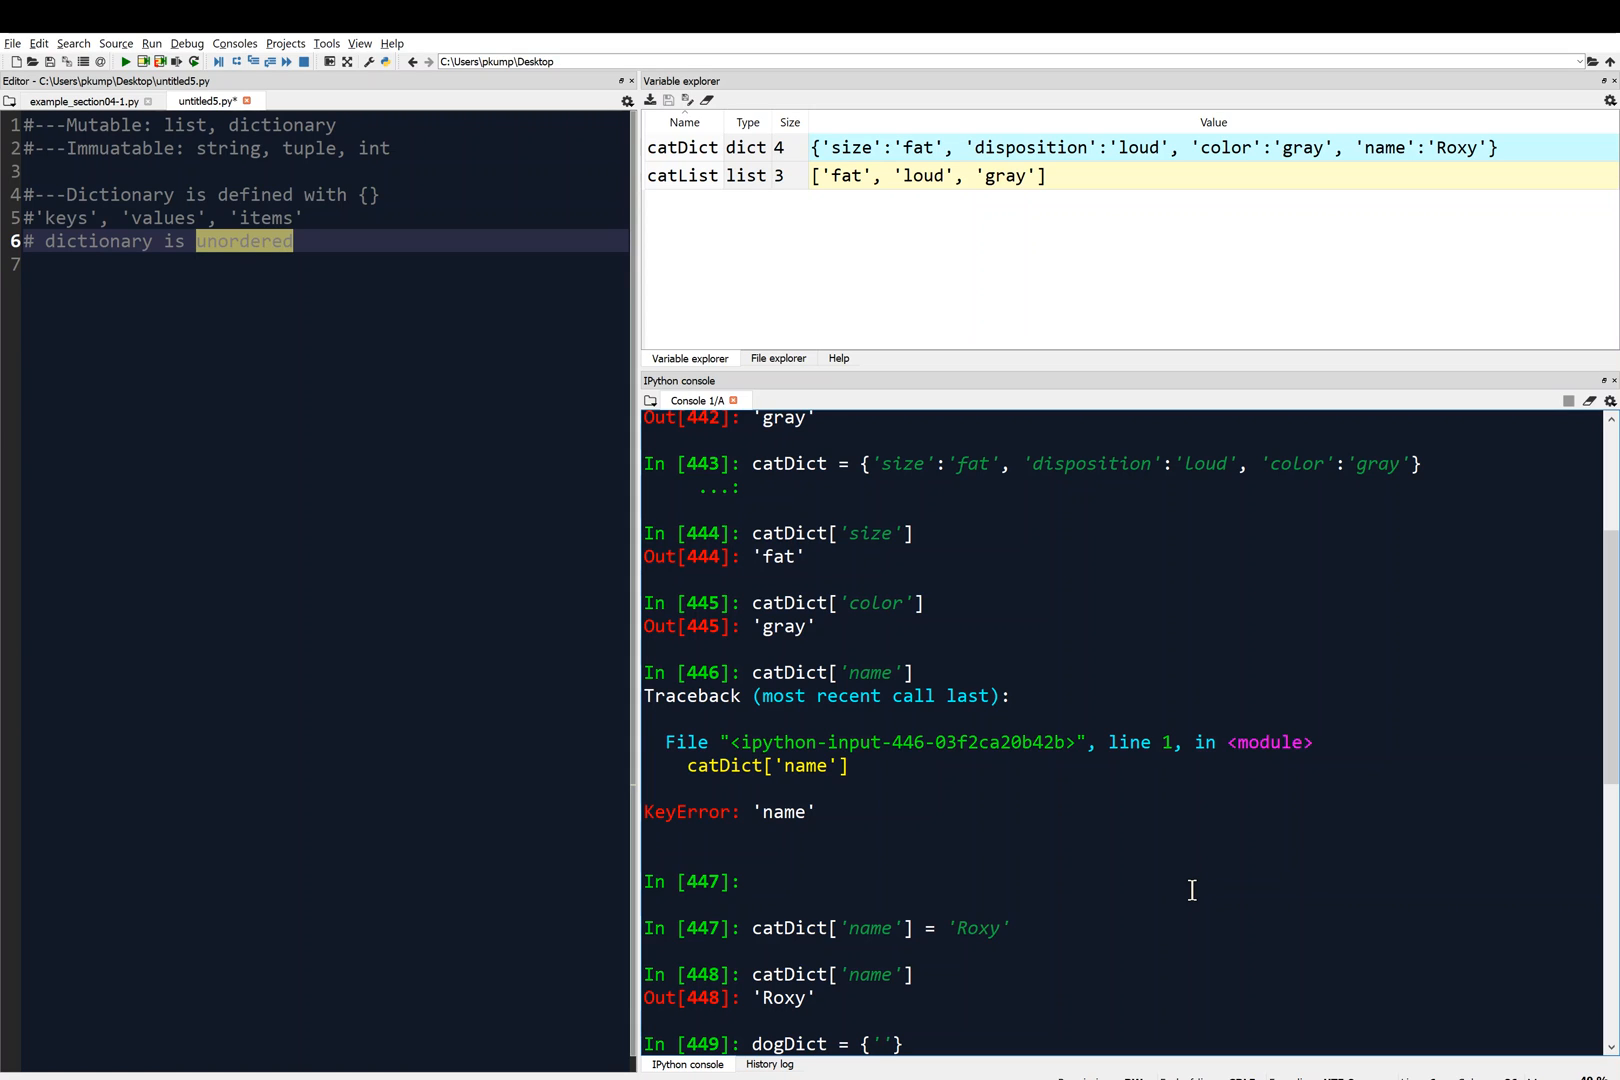
type("size")
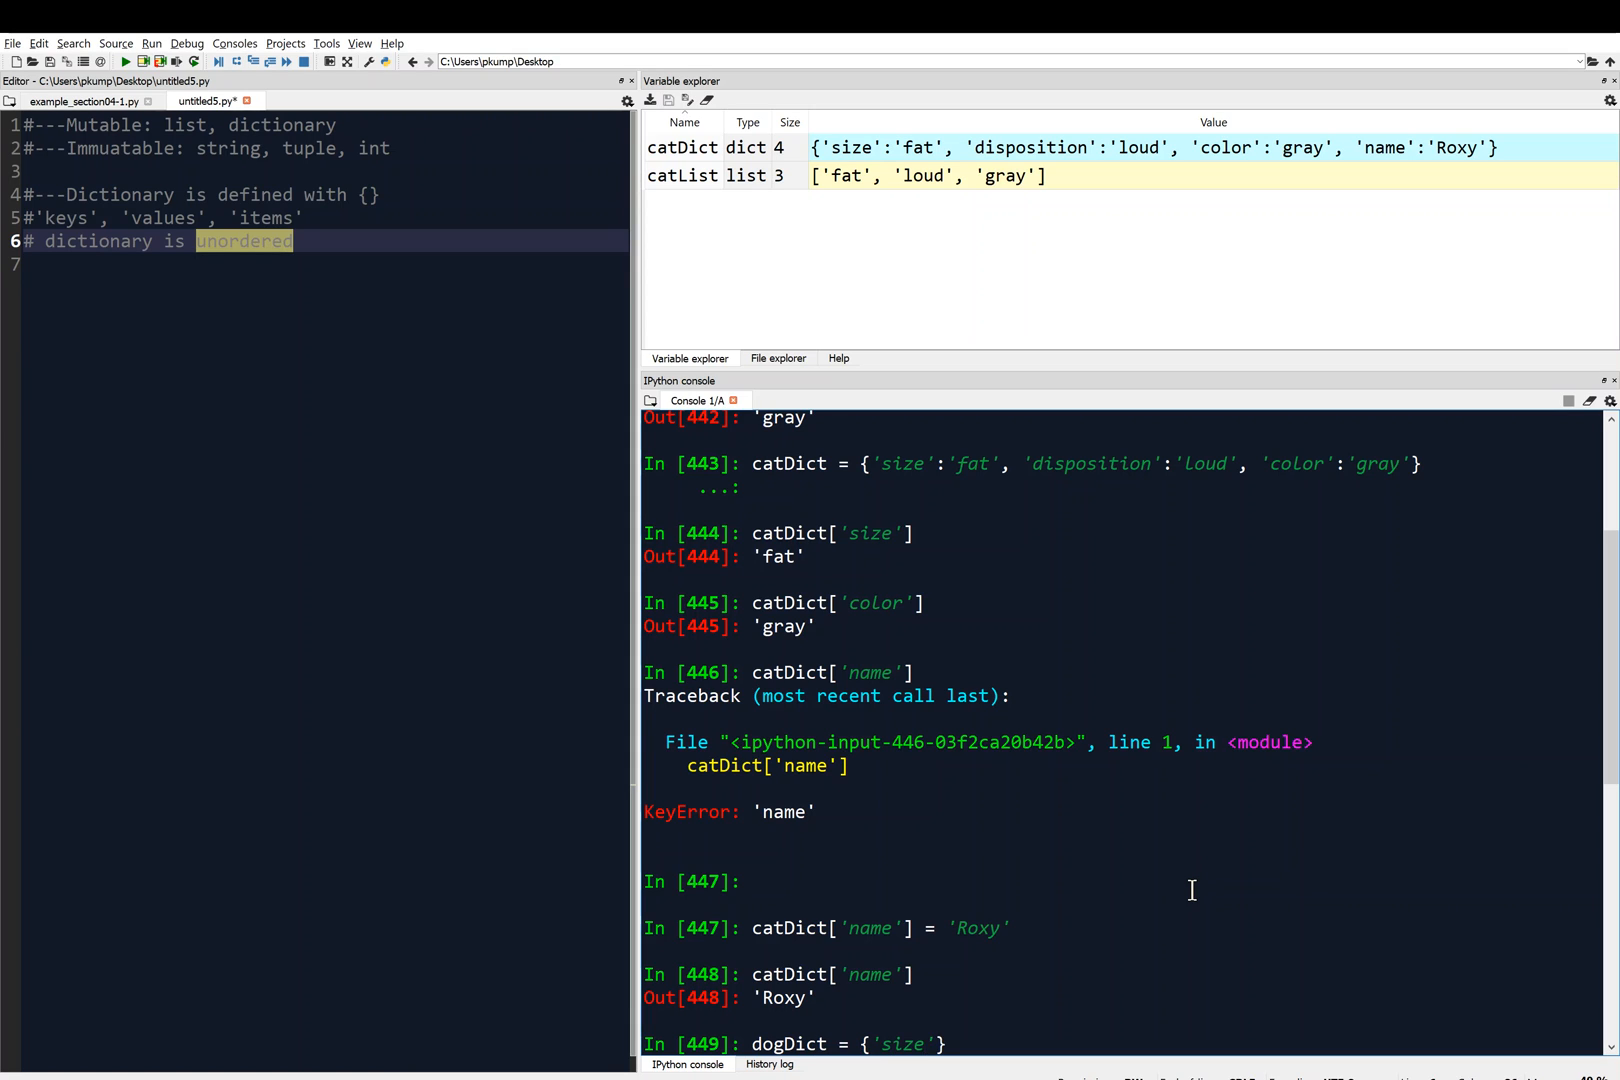
type(": '")
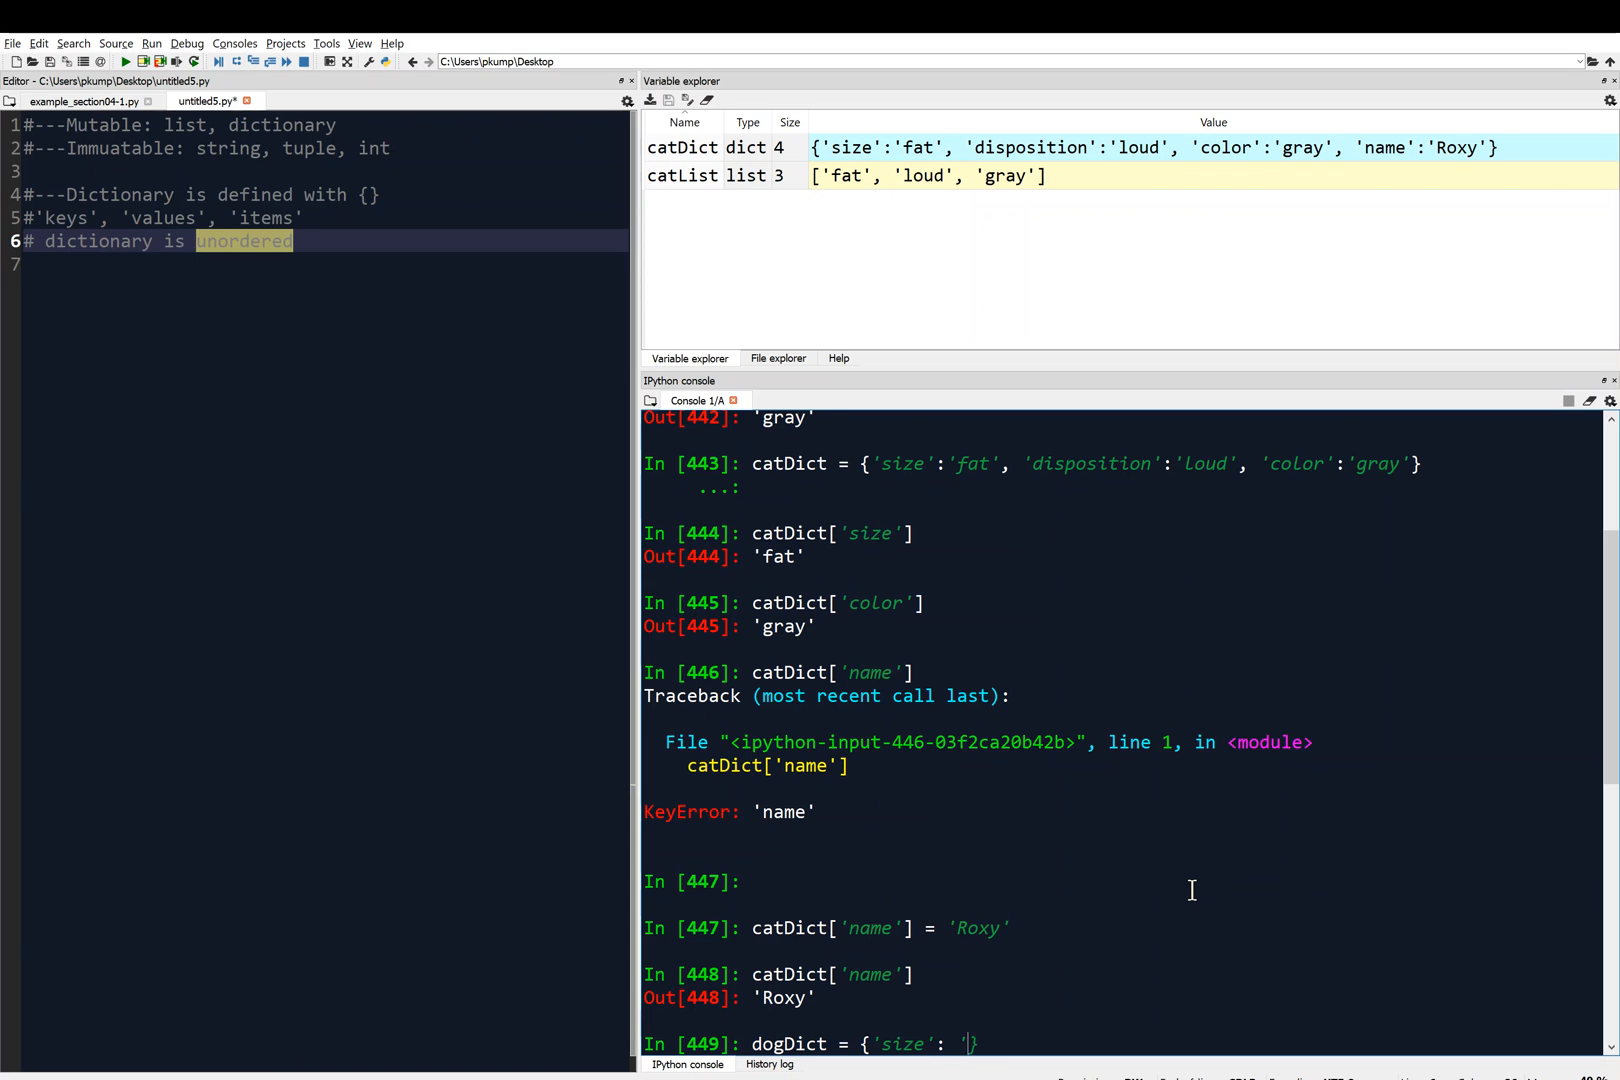
type("fat', '")
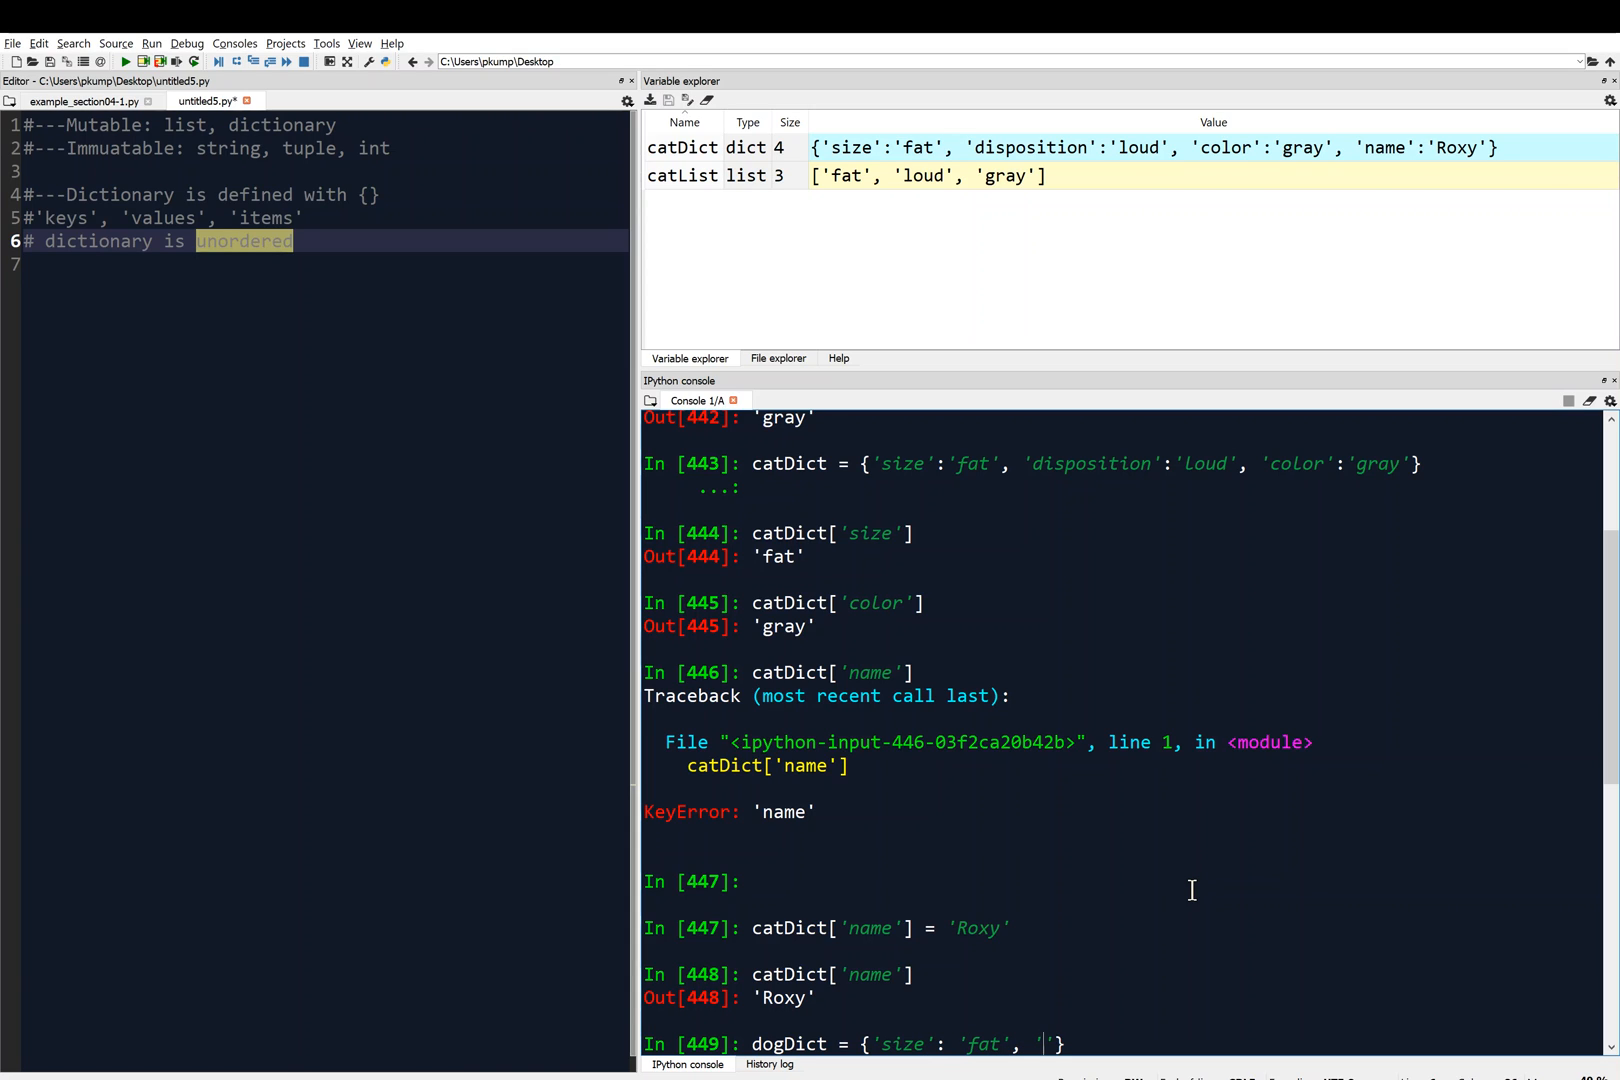
Add 'name': 'Roxy', disposition and 'color': 'gray' entries and run dogDict.
type("name'")
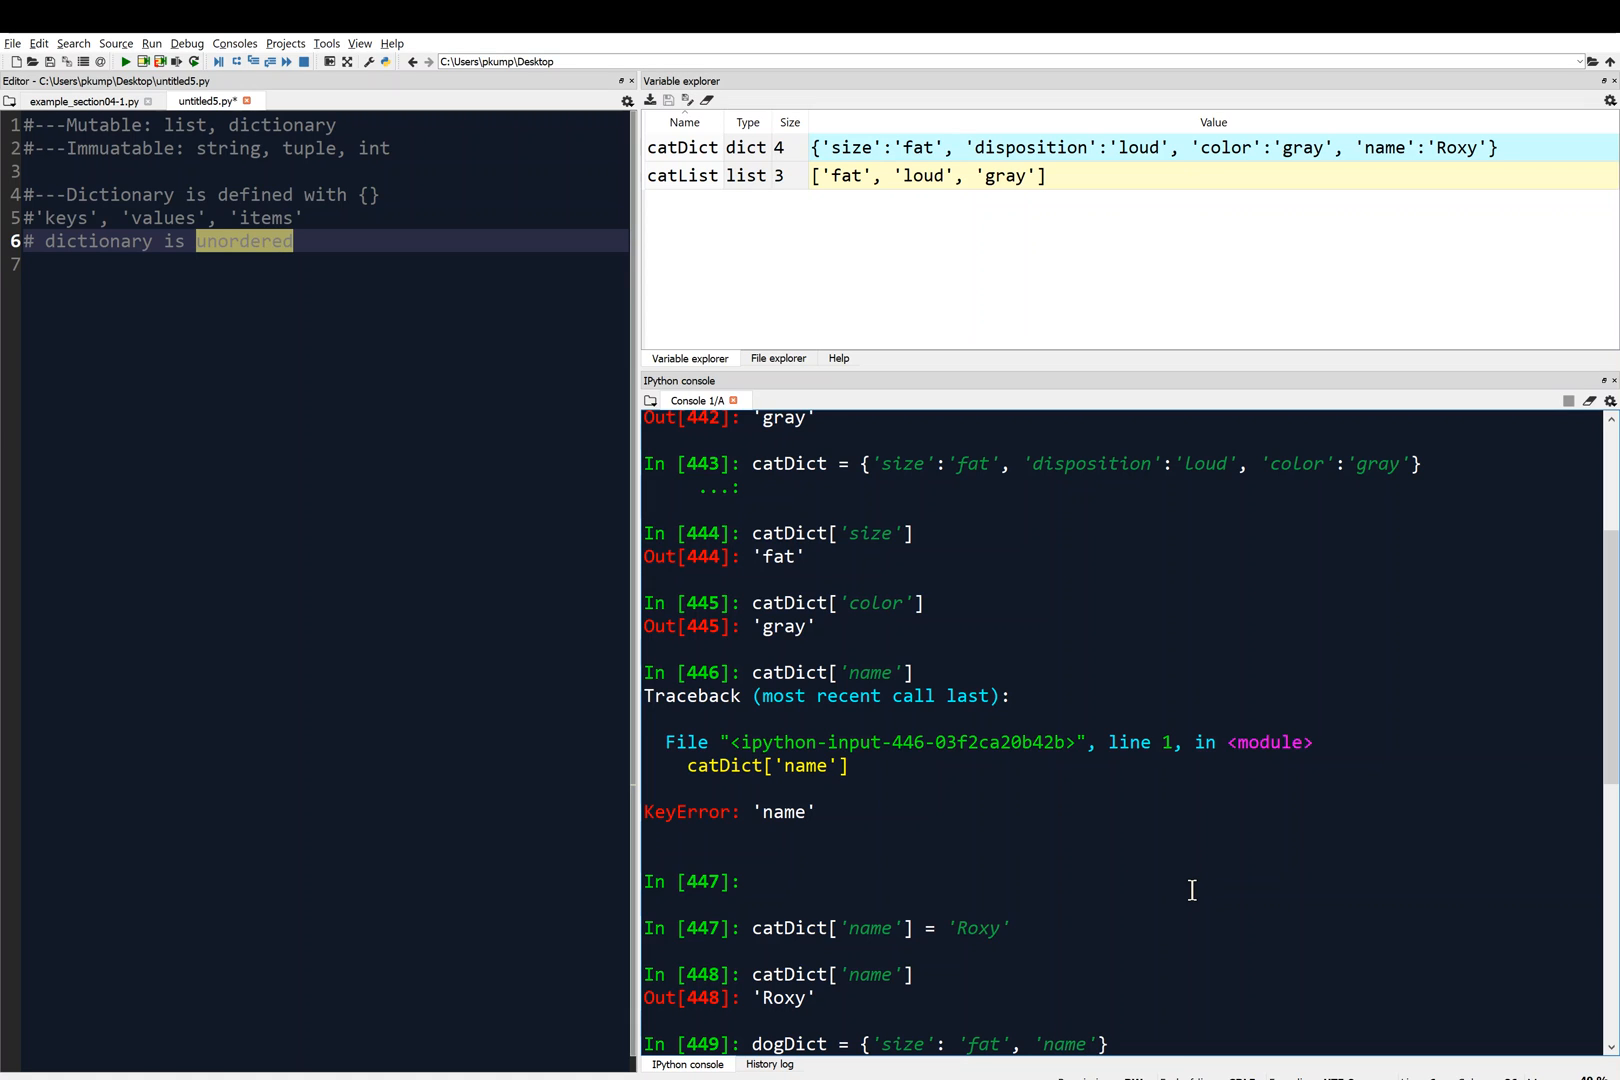
type("'Roxy', 'disposition': 'loud',")
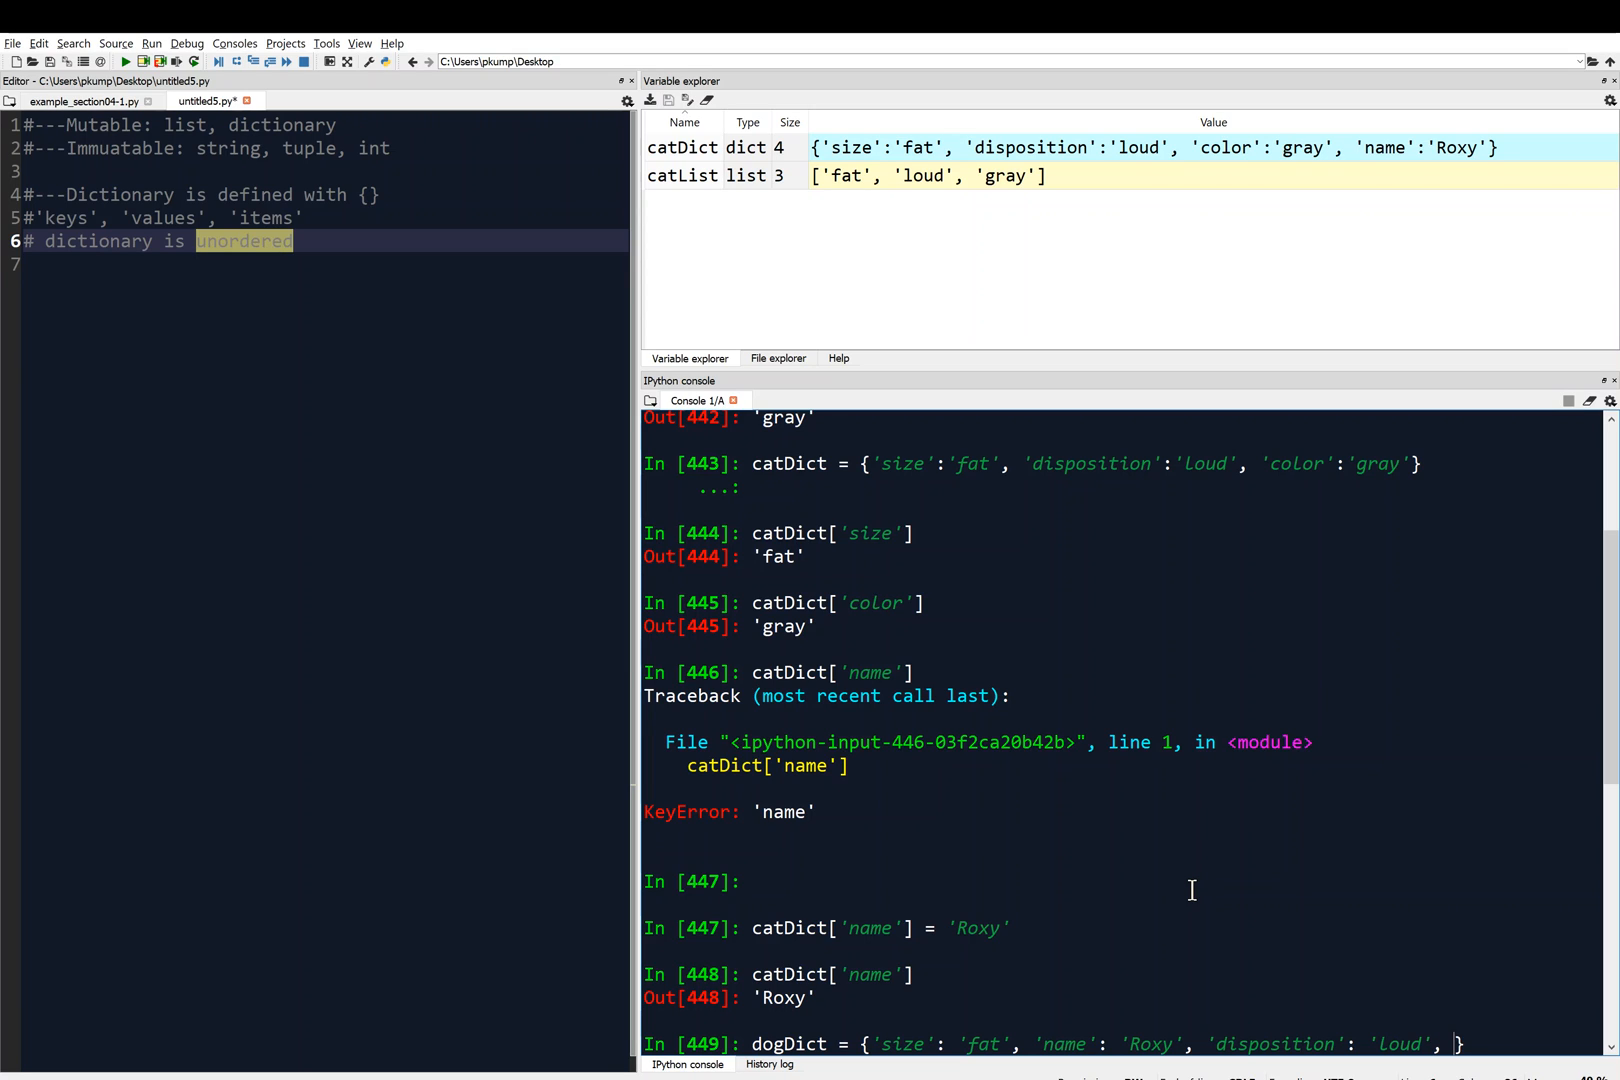
type("'color':")
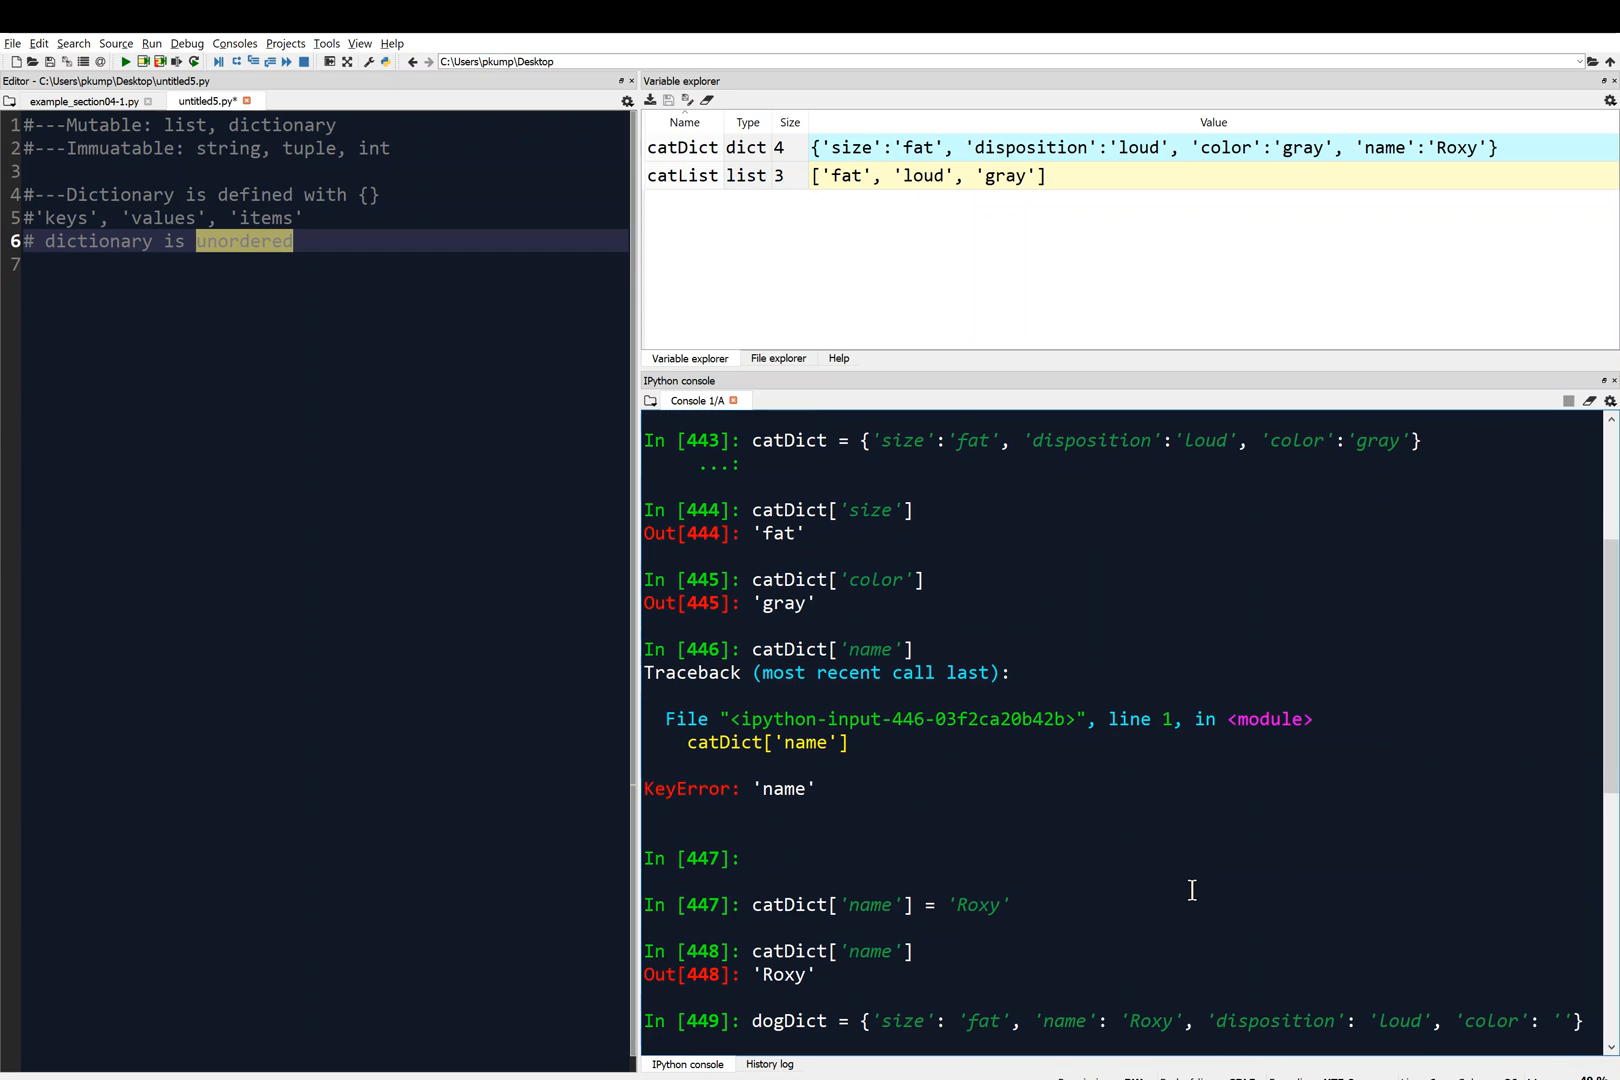
type("'gray'")
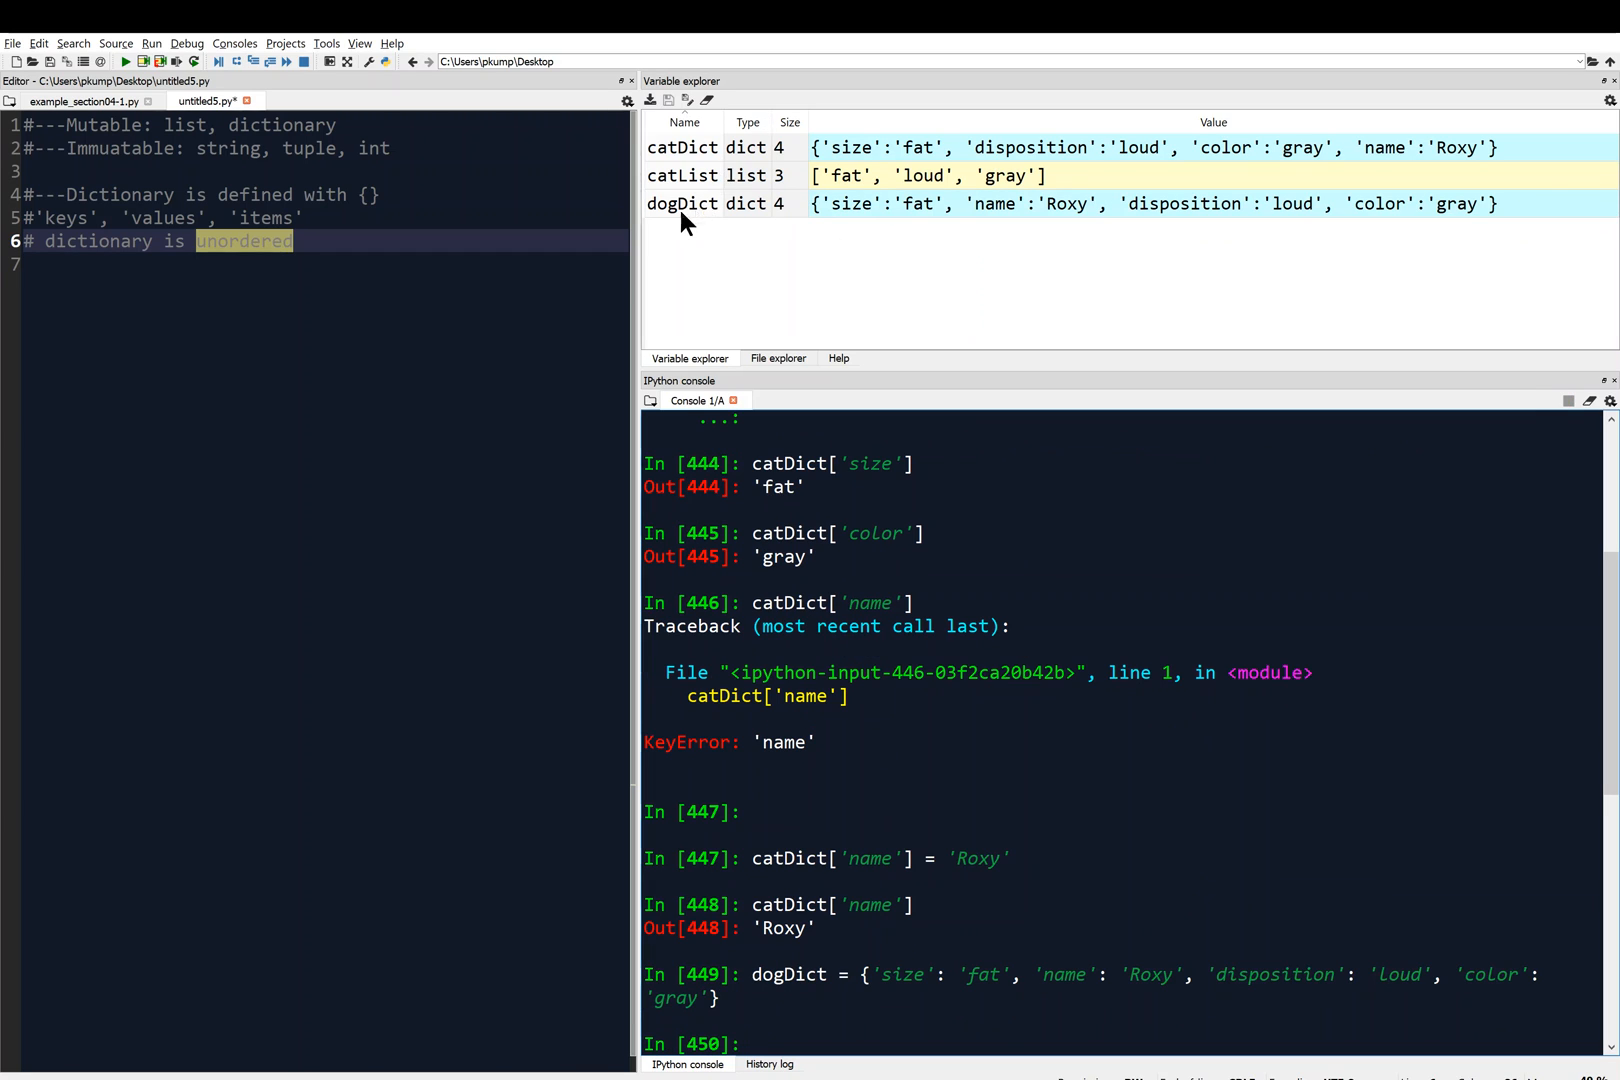
mouse_move(904, 242)
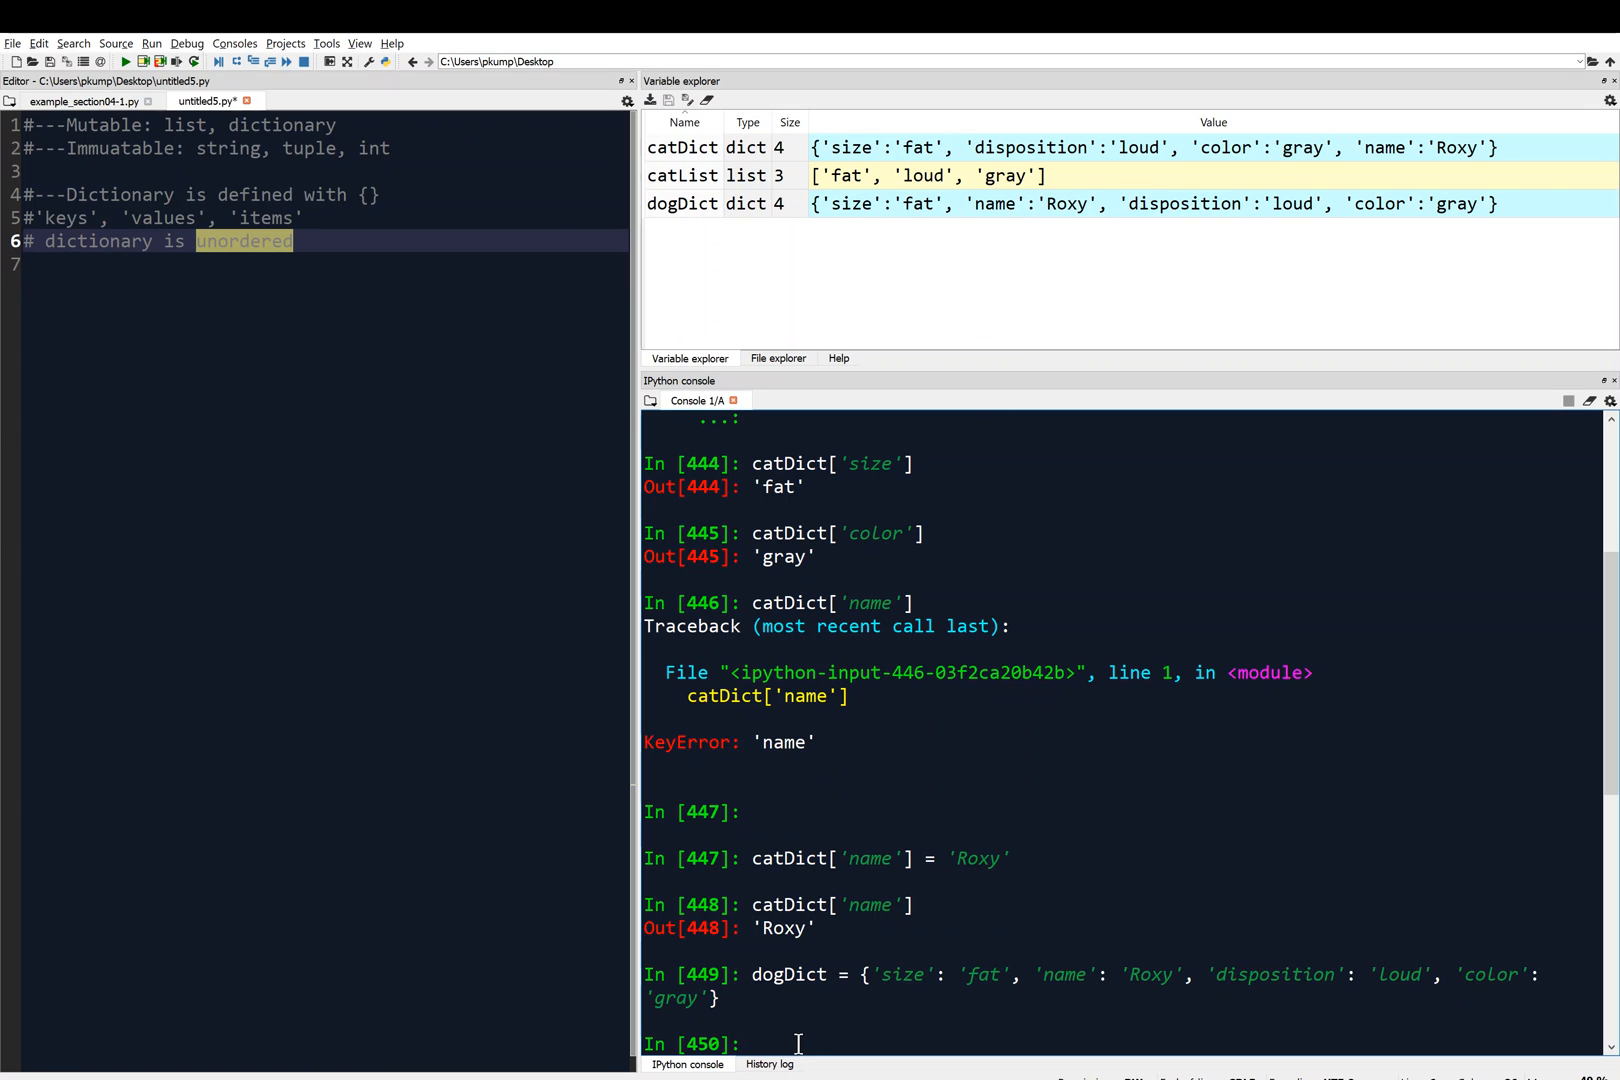
Evaluate dogDict == catDict in the console, getting True.
type("do")
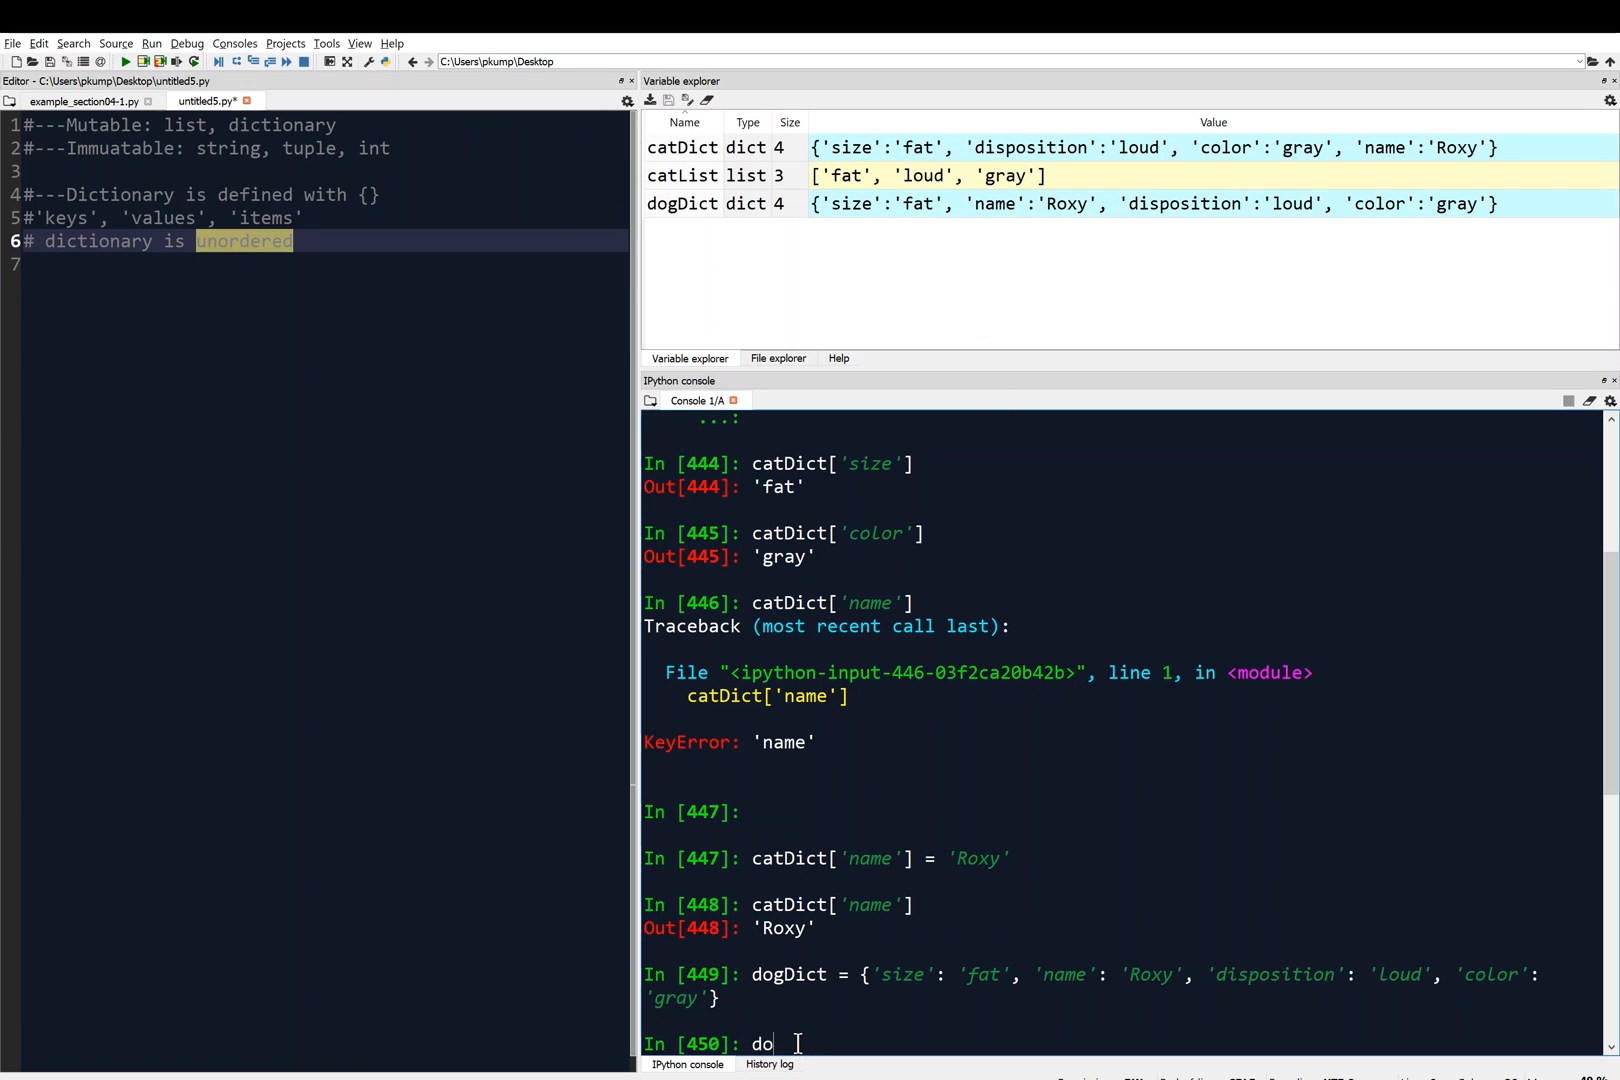
type("gDict")
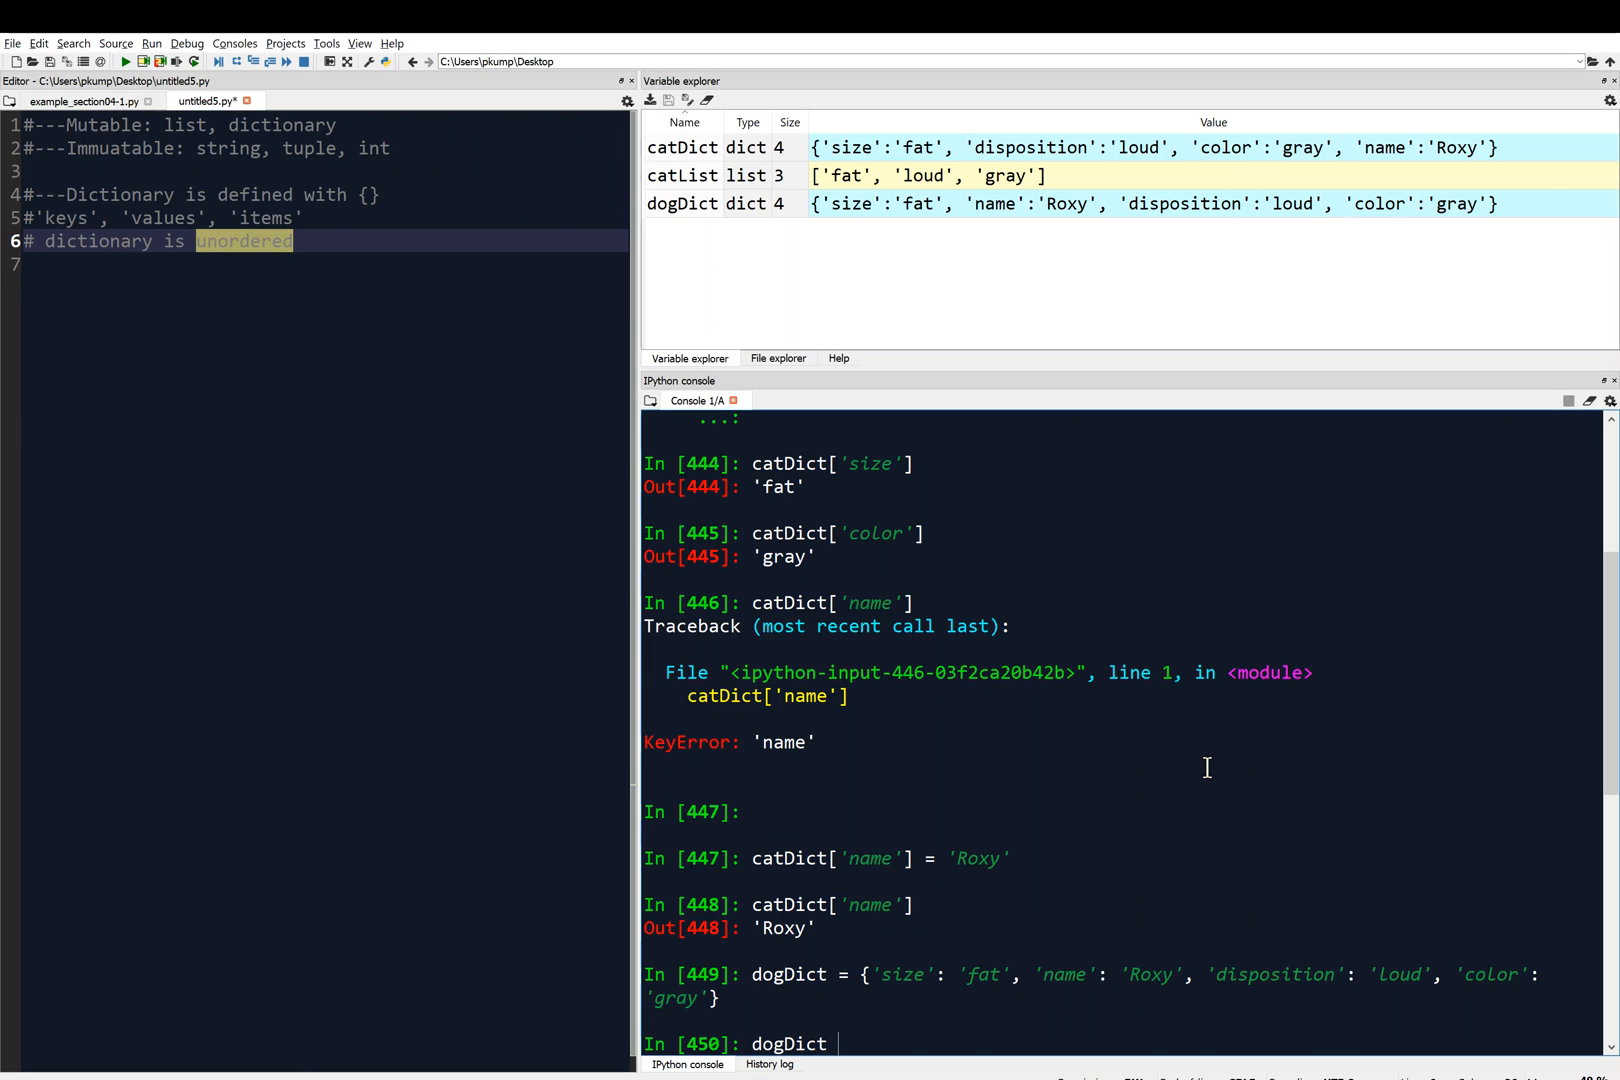
type("== cat")
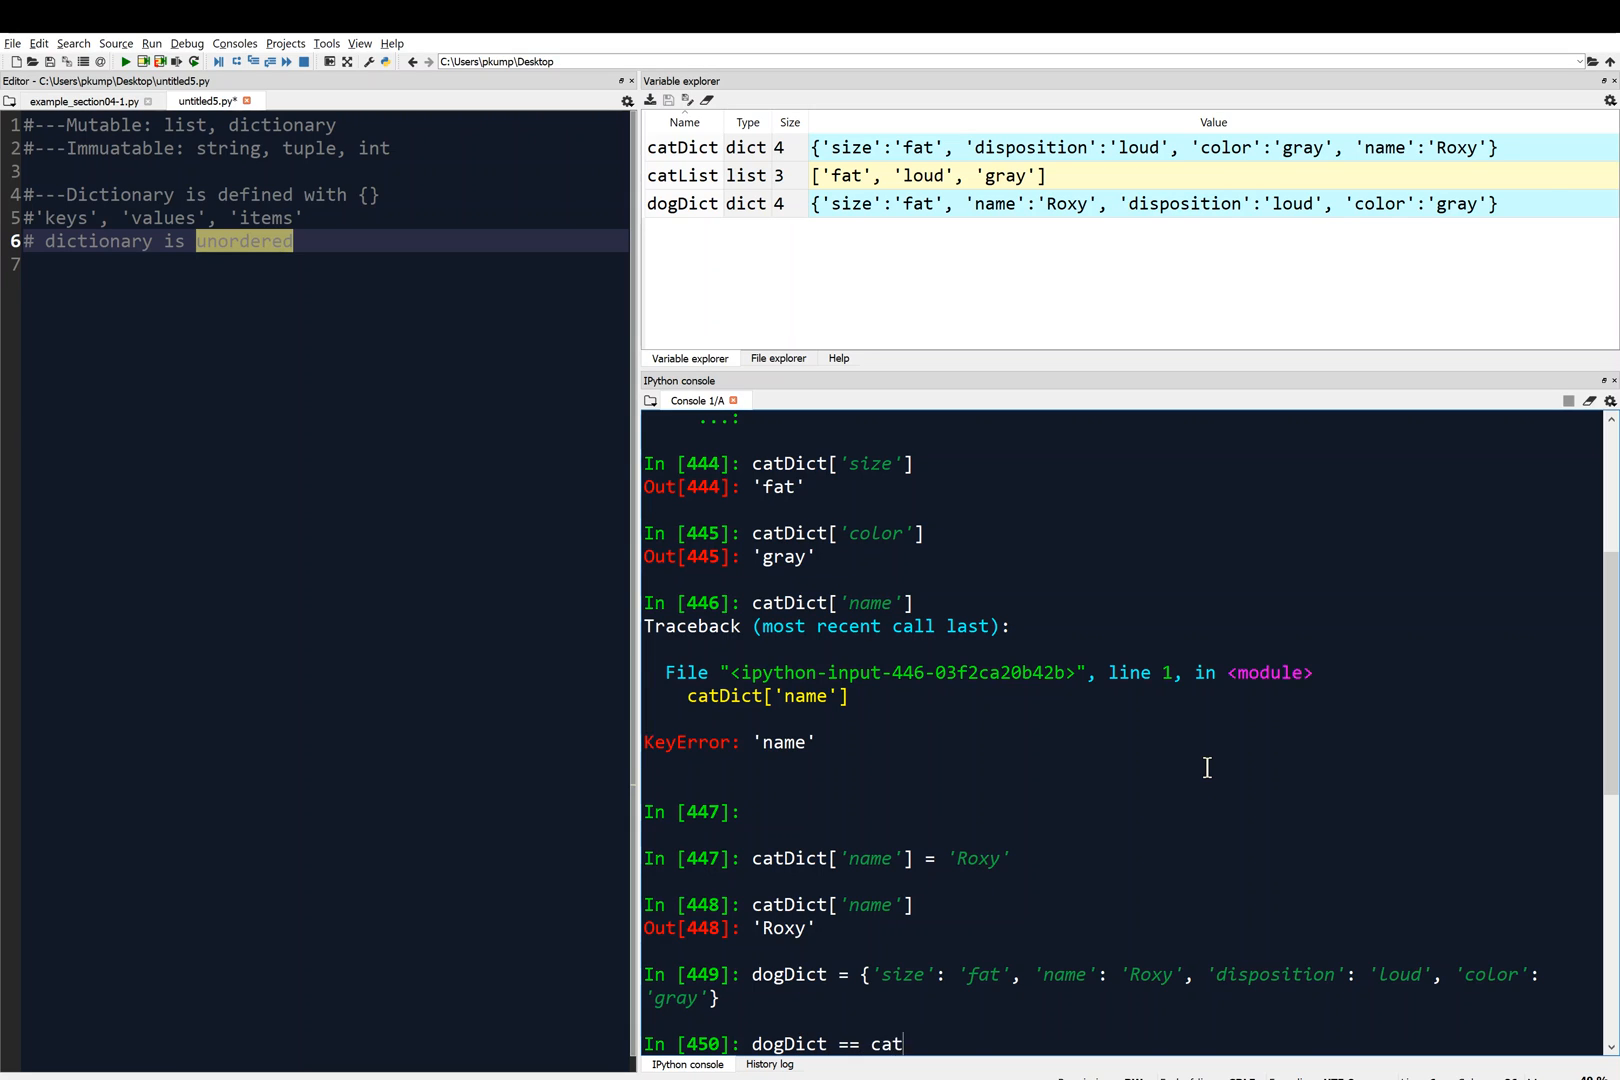
type("Dict")
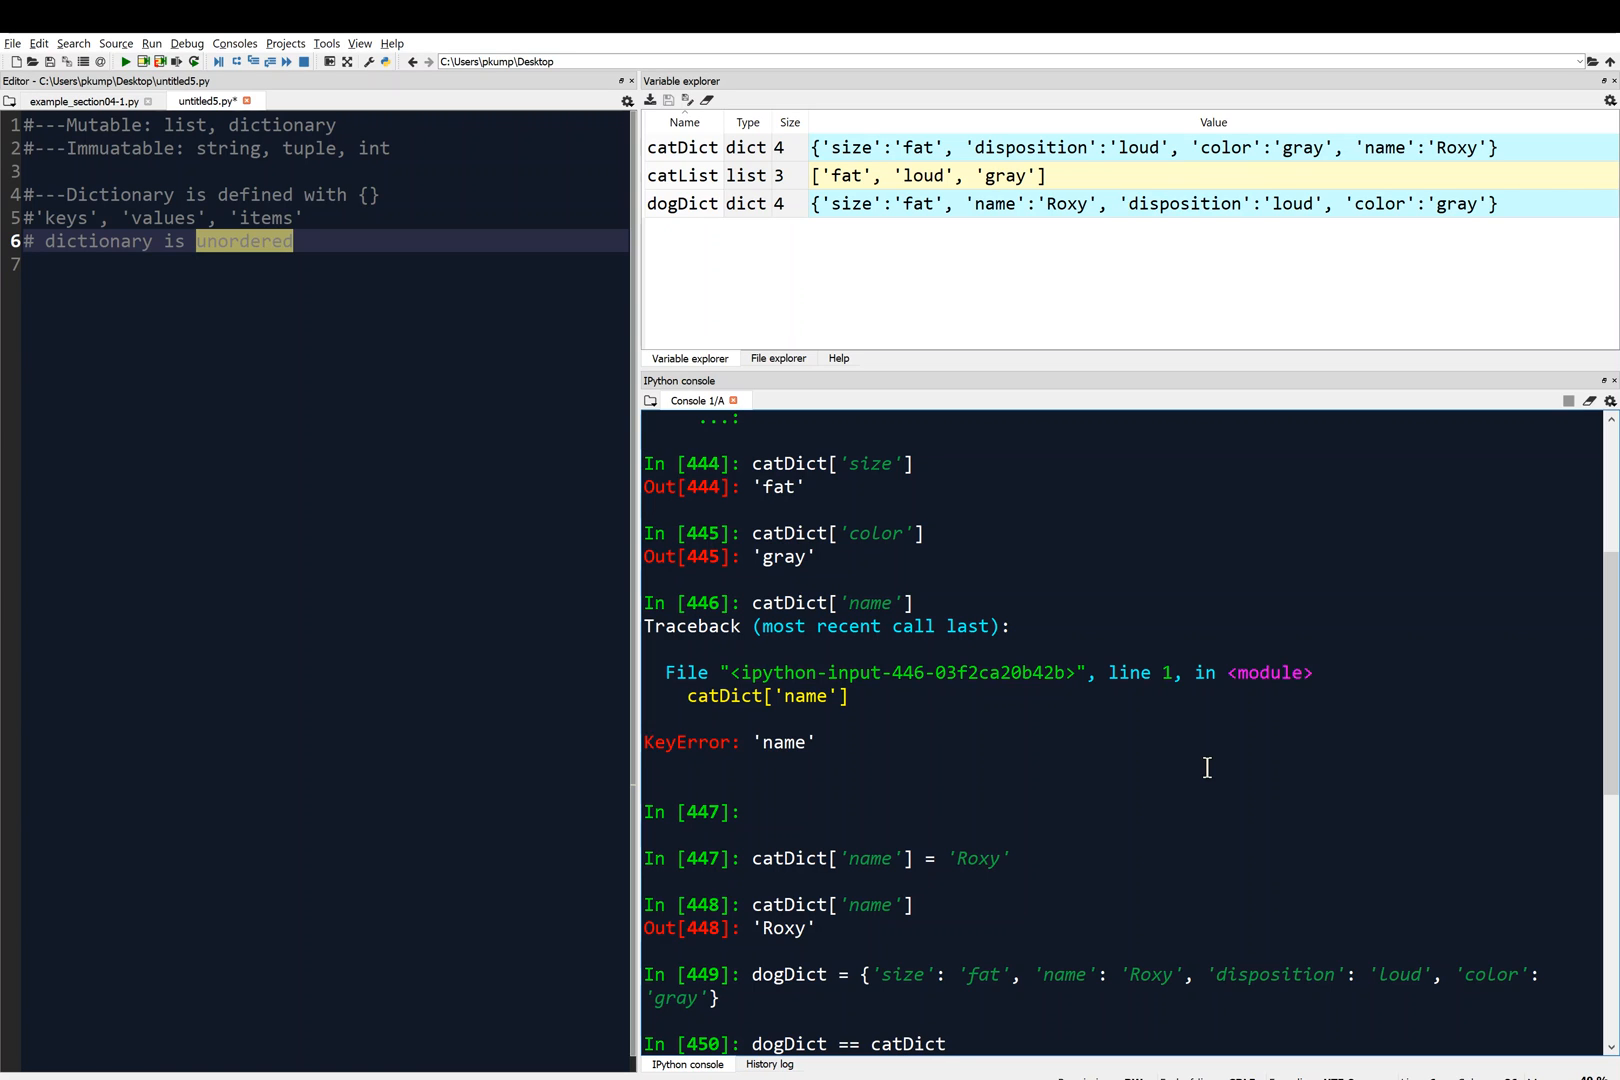
key("Return")
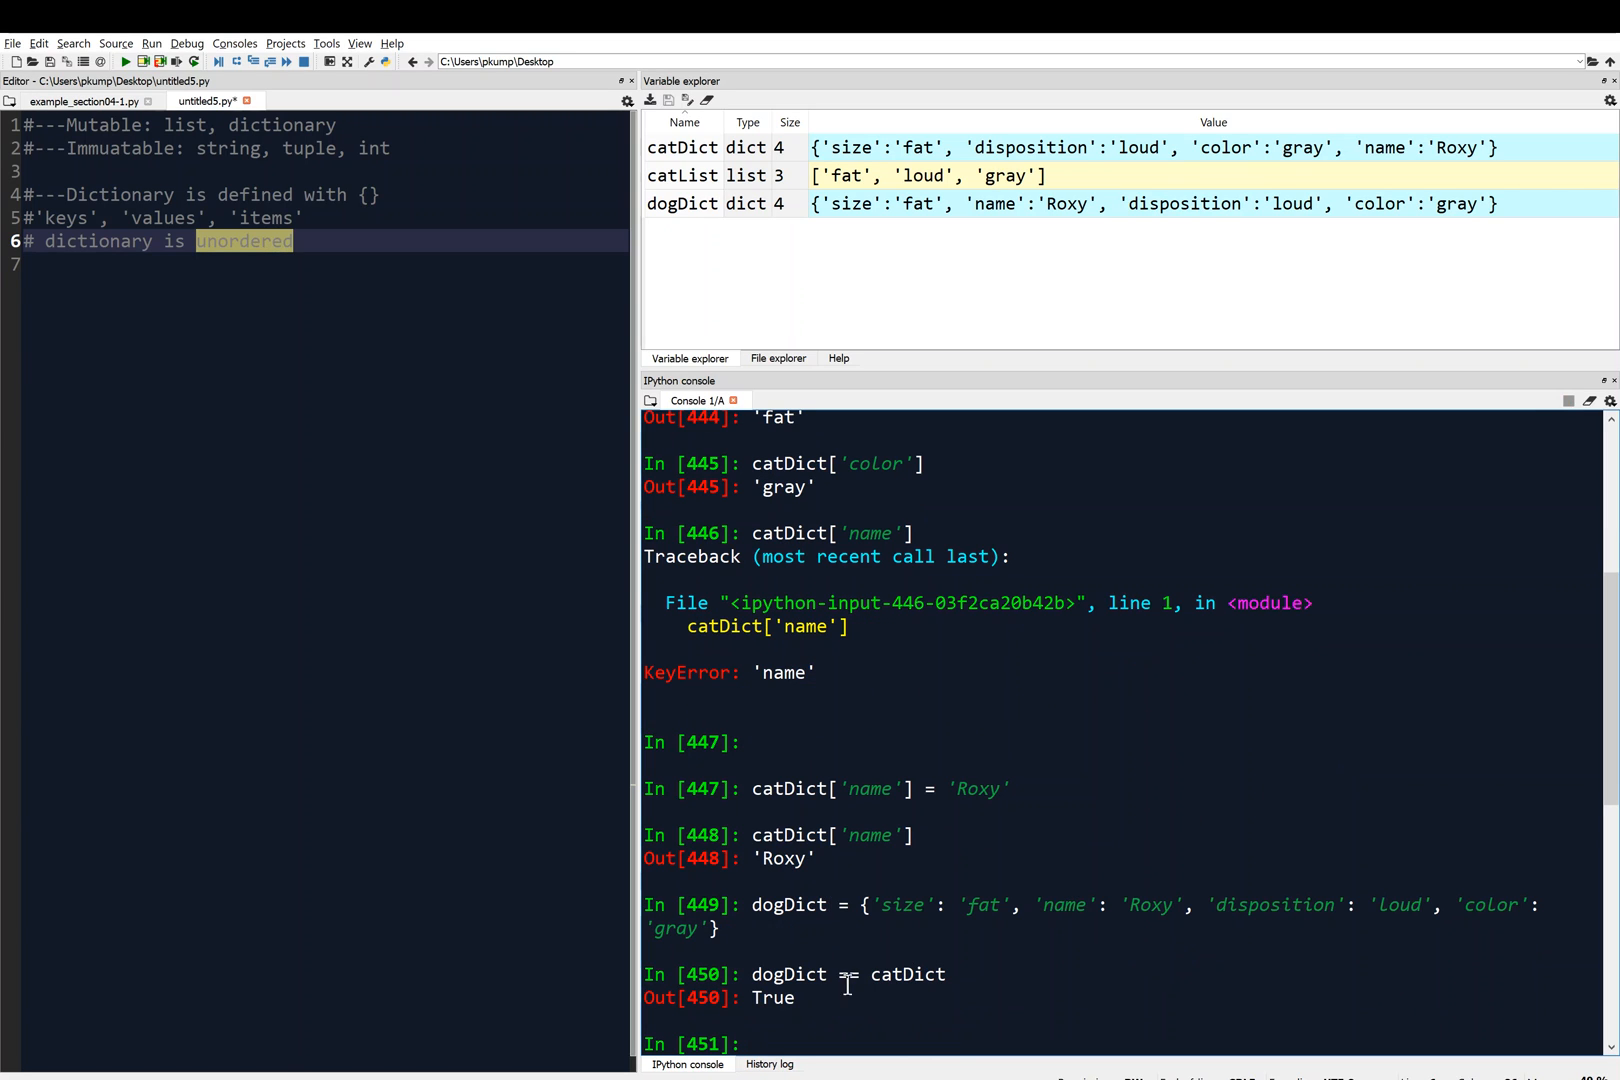
mouse_move(896, 950)
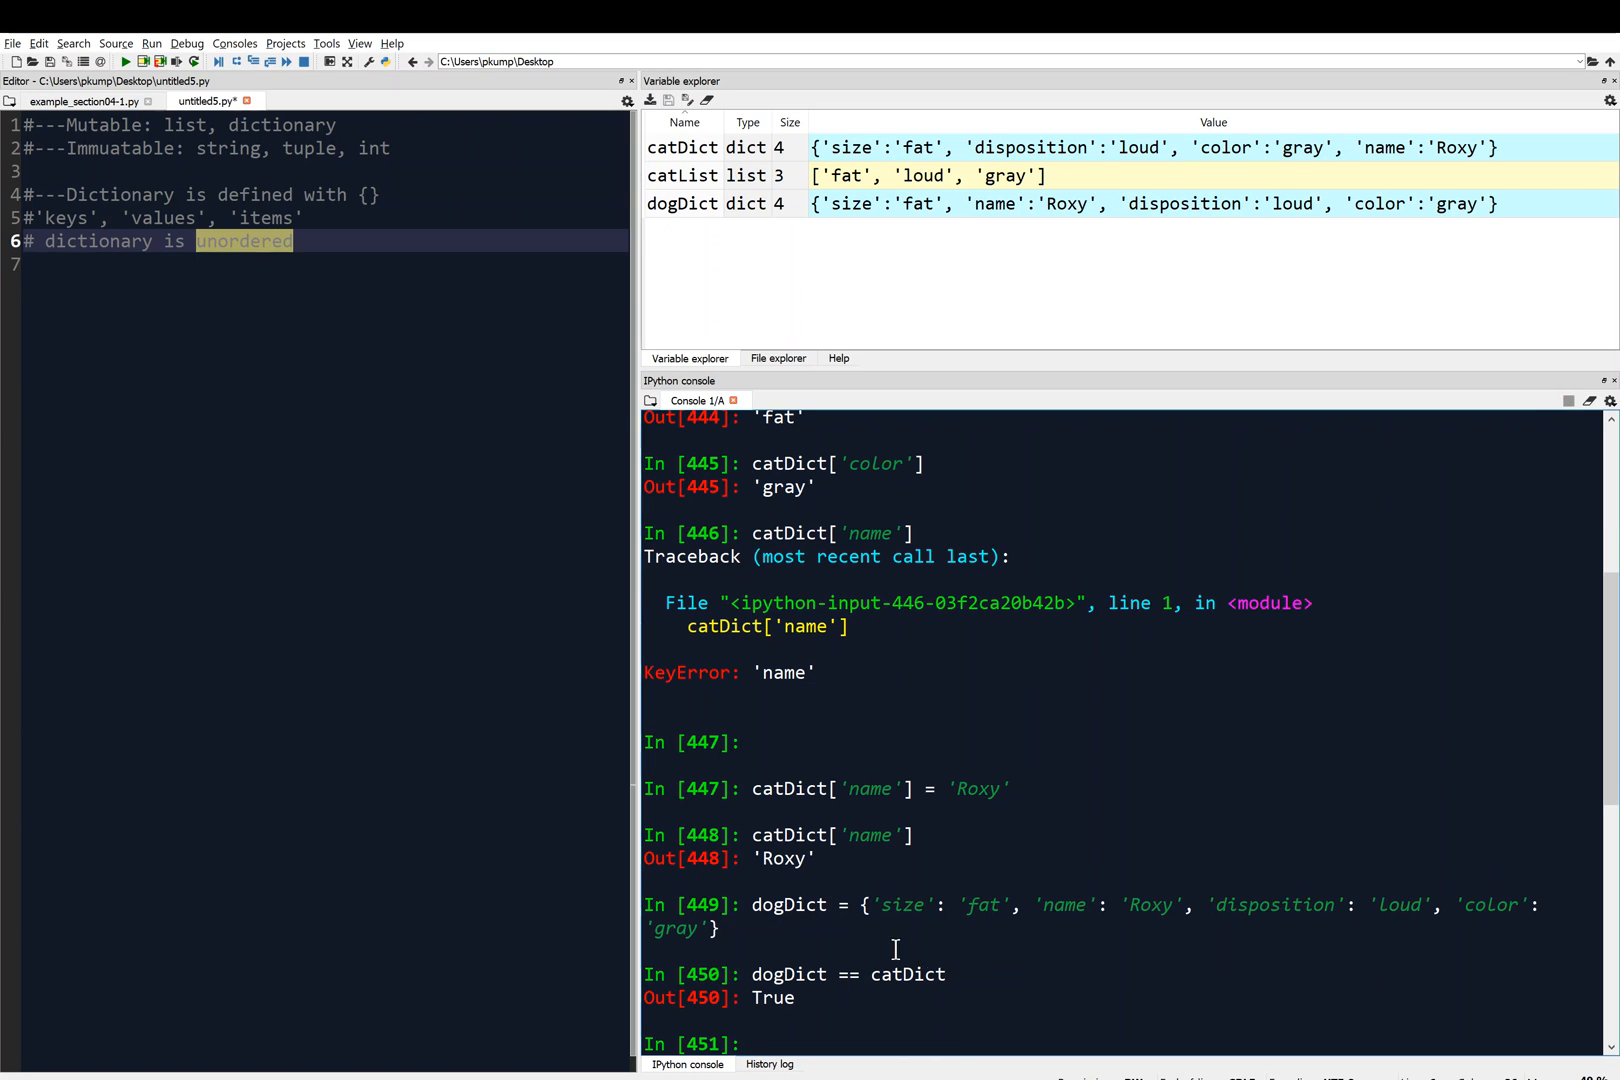
mouse_move(840, 998)
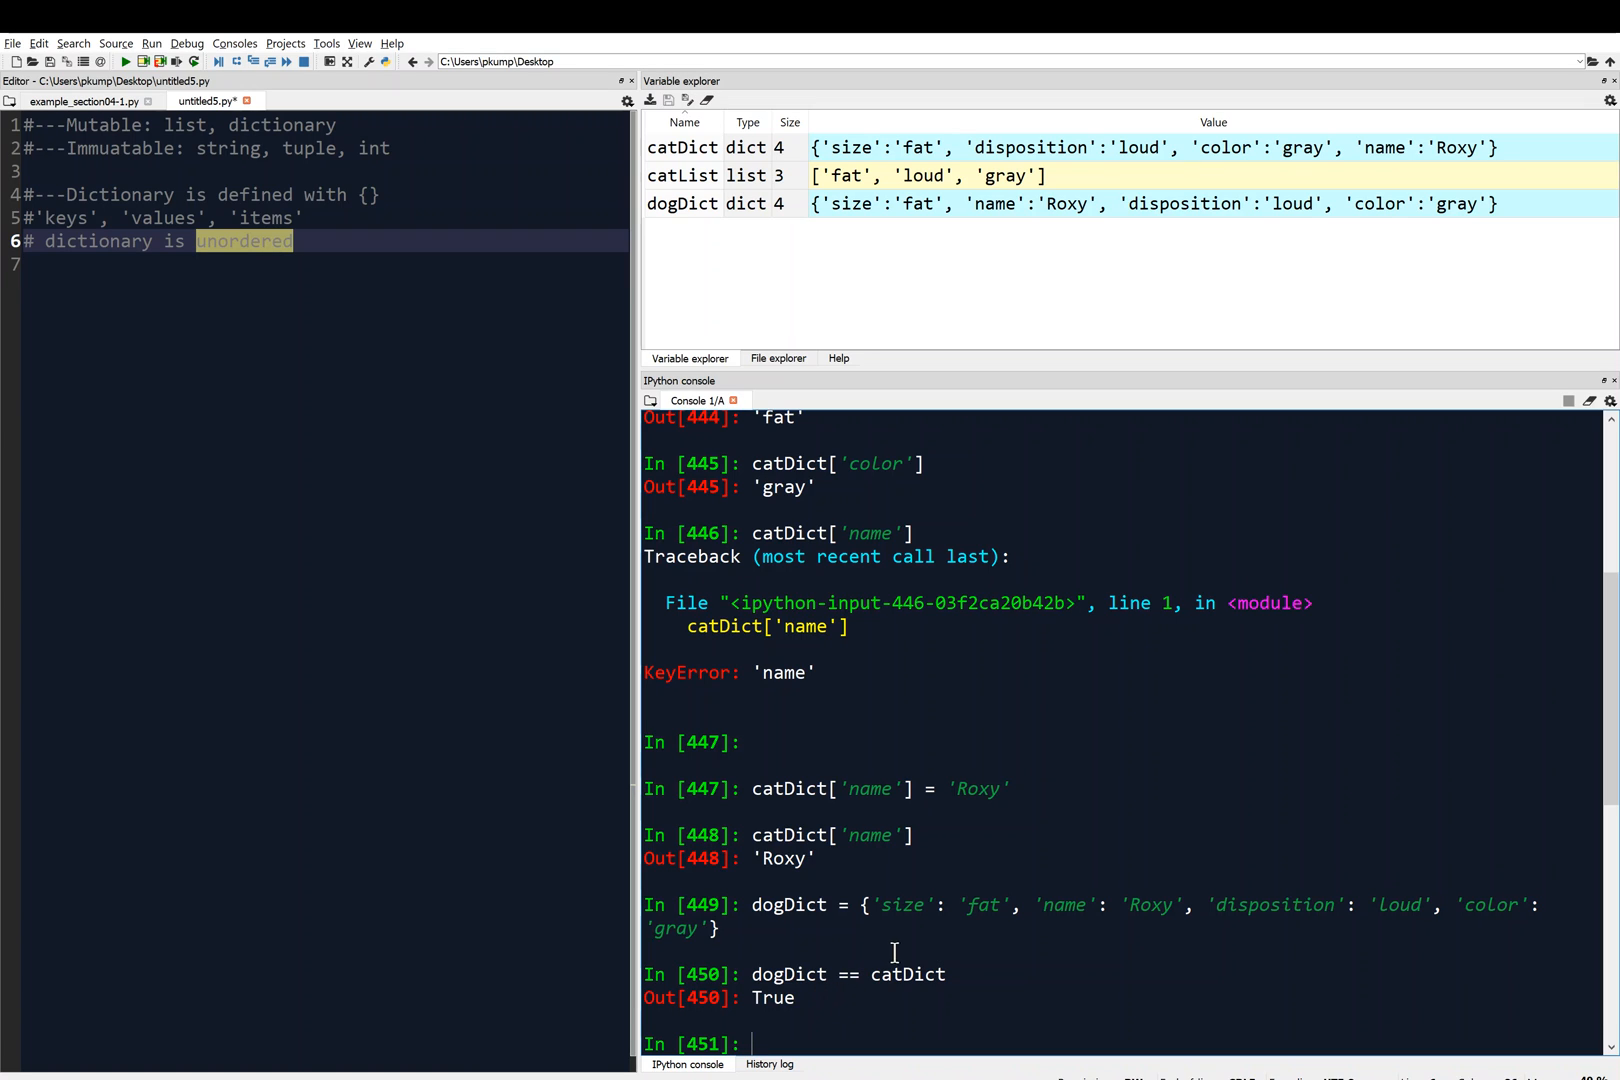
mouse_move(1030, 906)
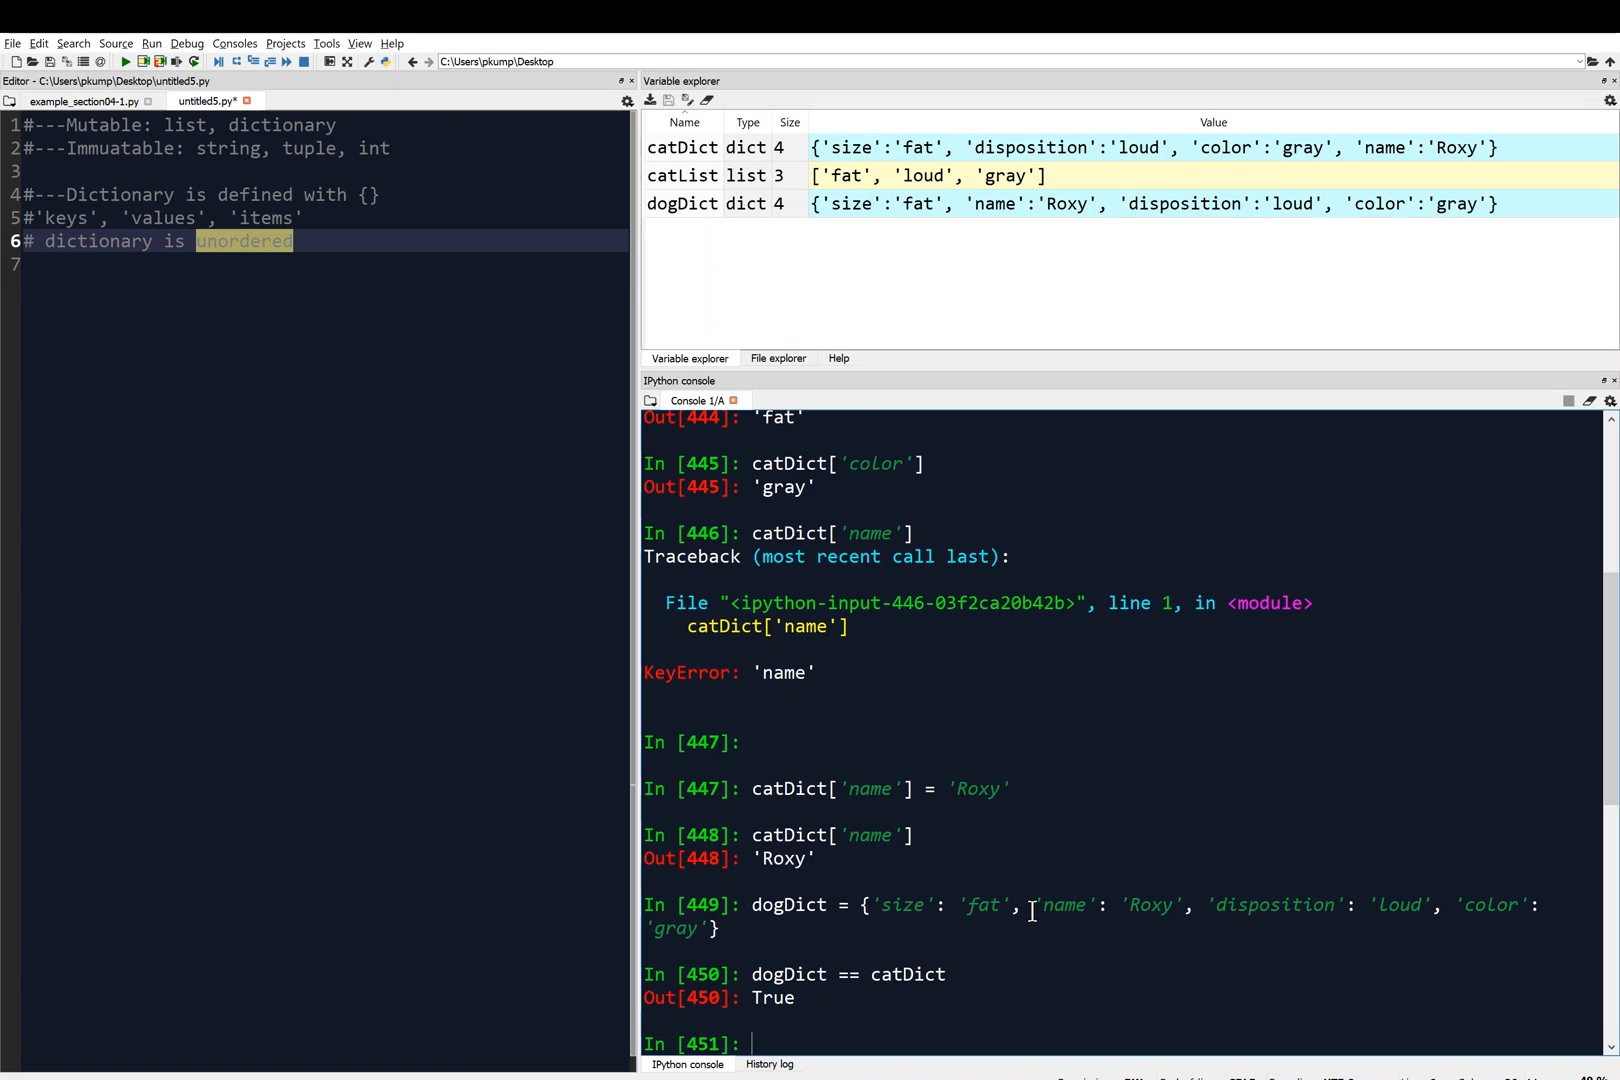
mouse_move(878, 996)
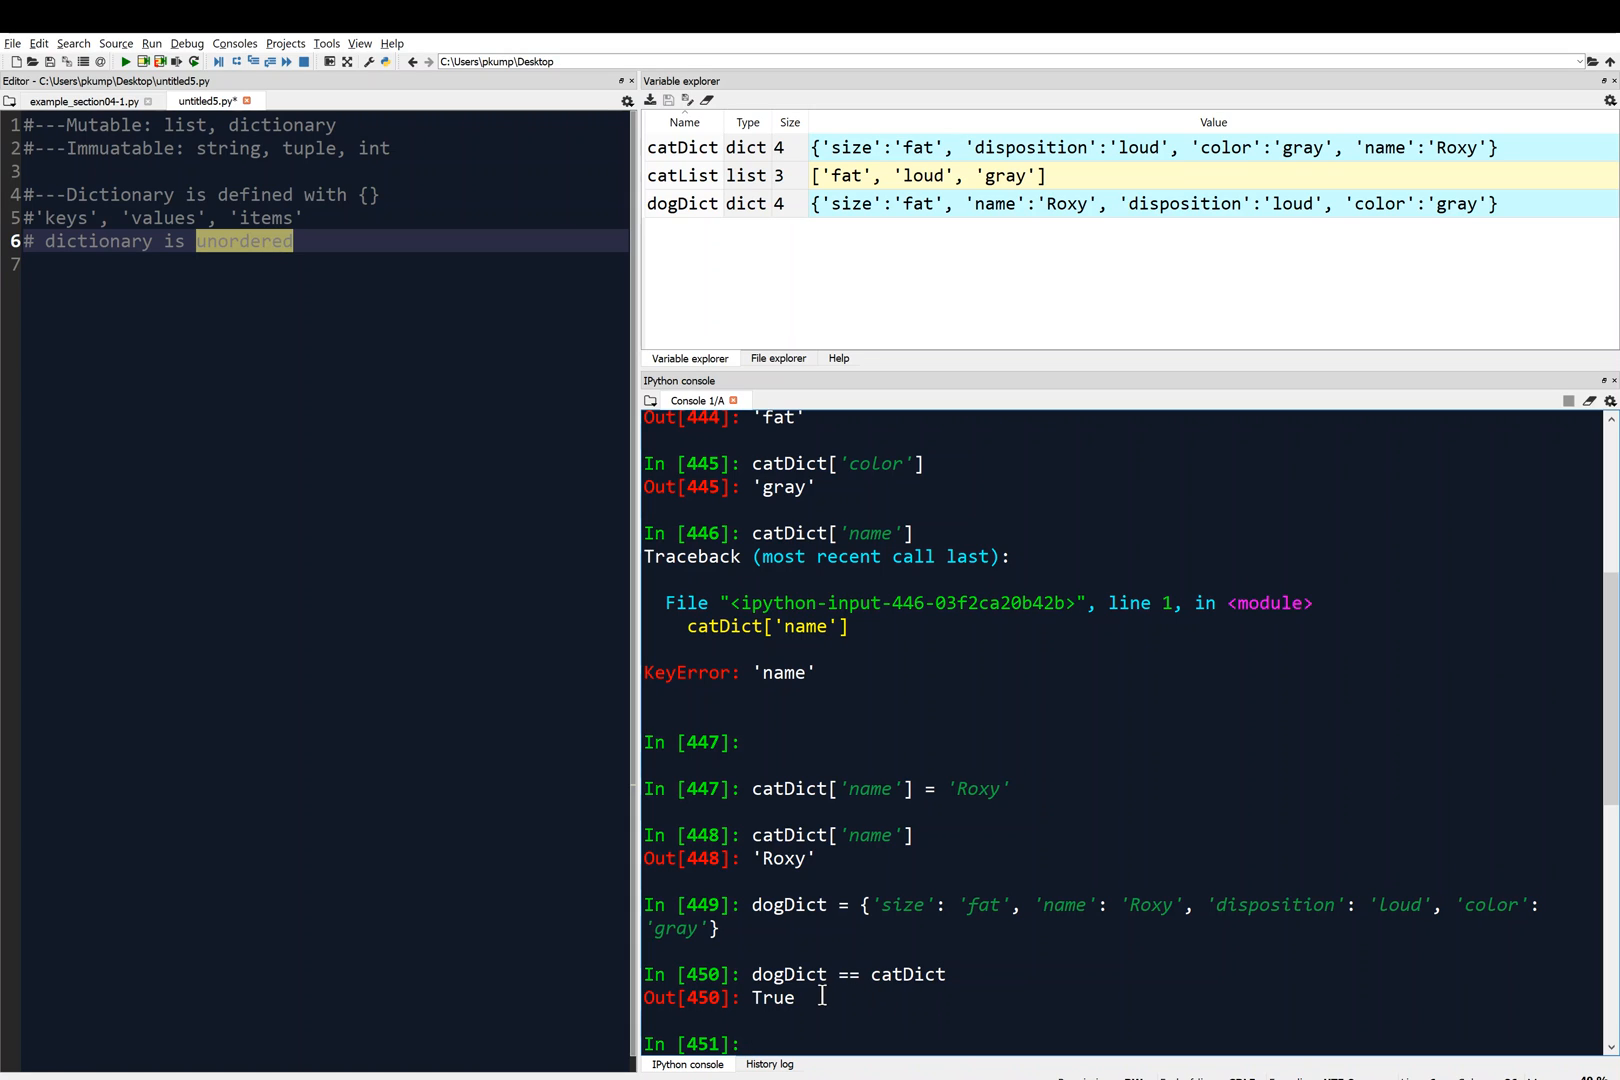
mouse_move(852, 990)
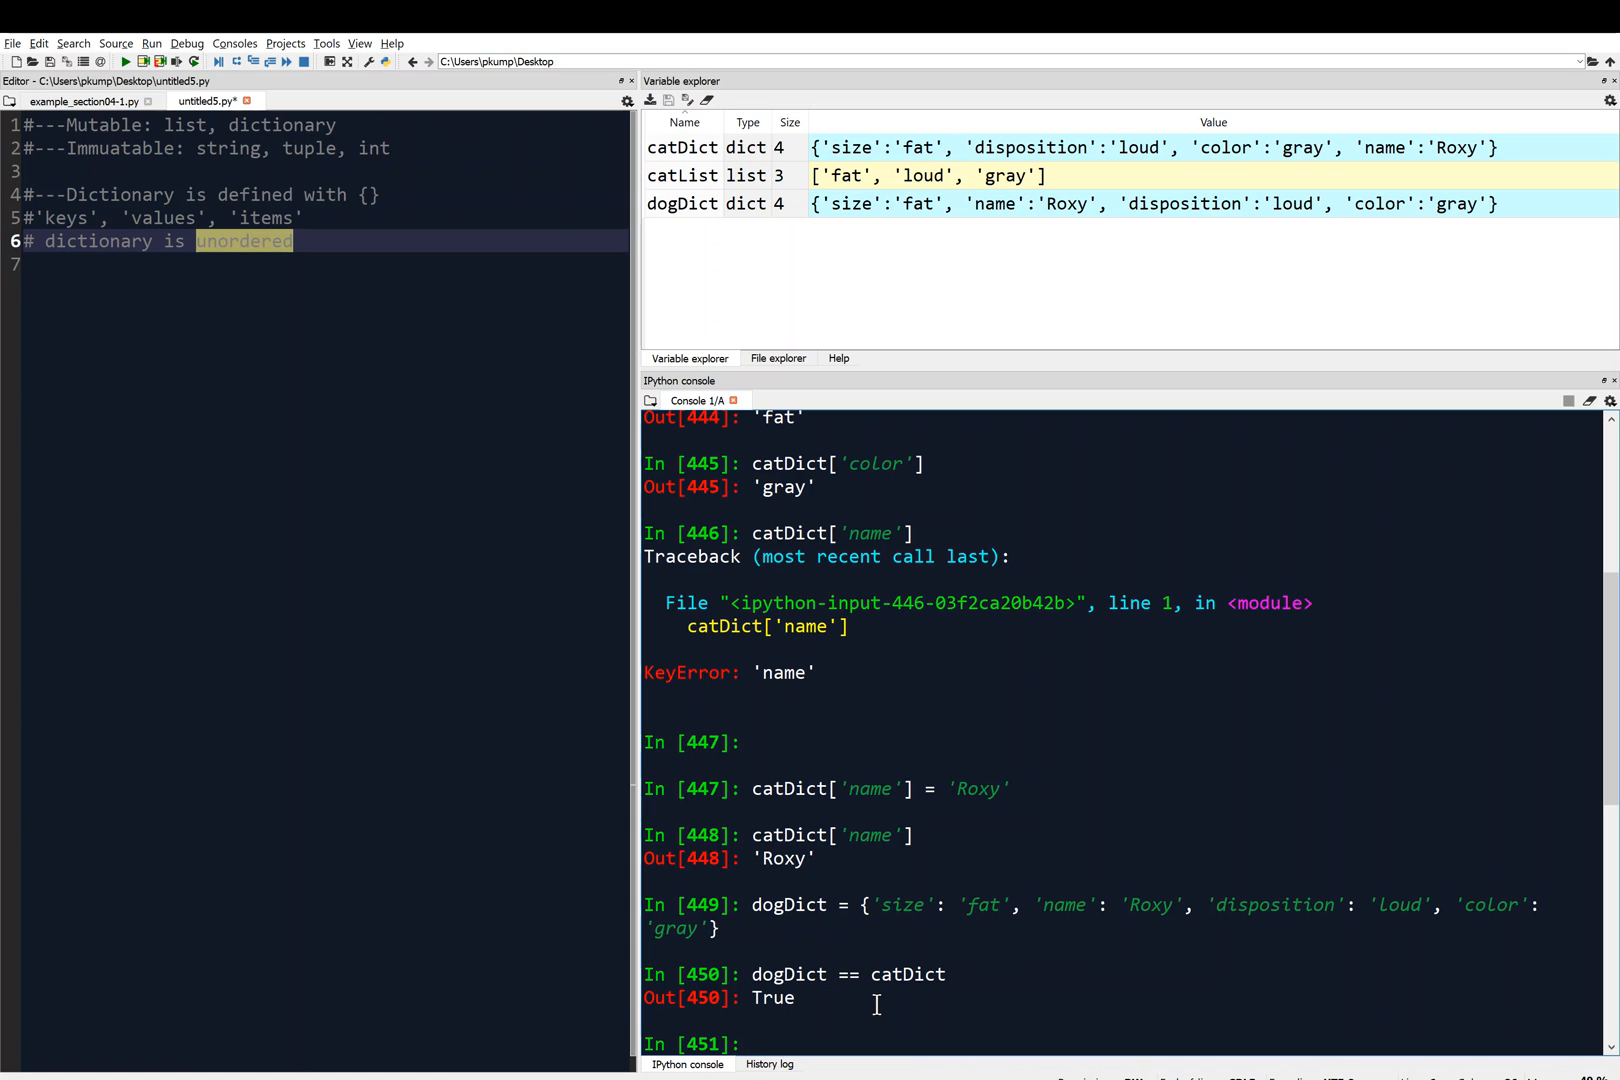
mouse_move(854, 998)
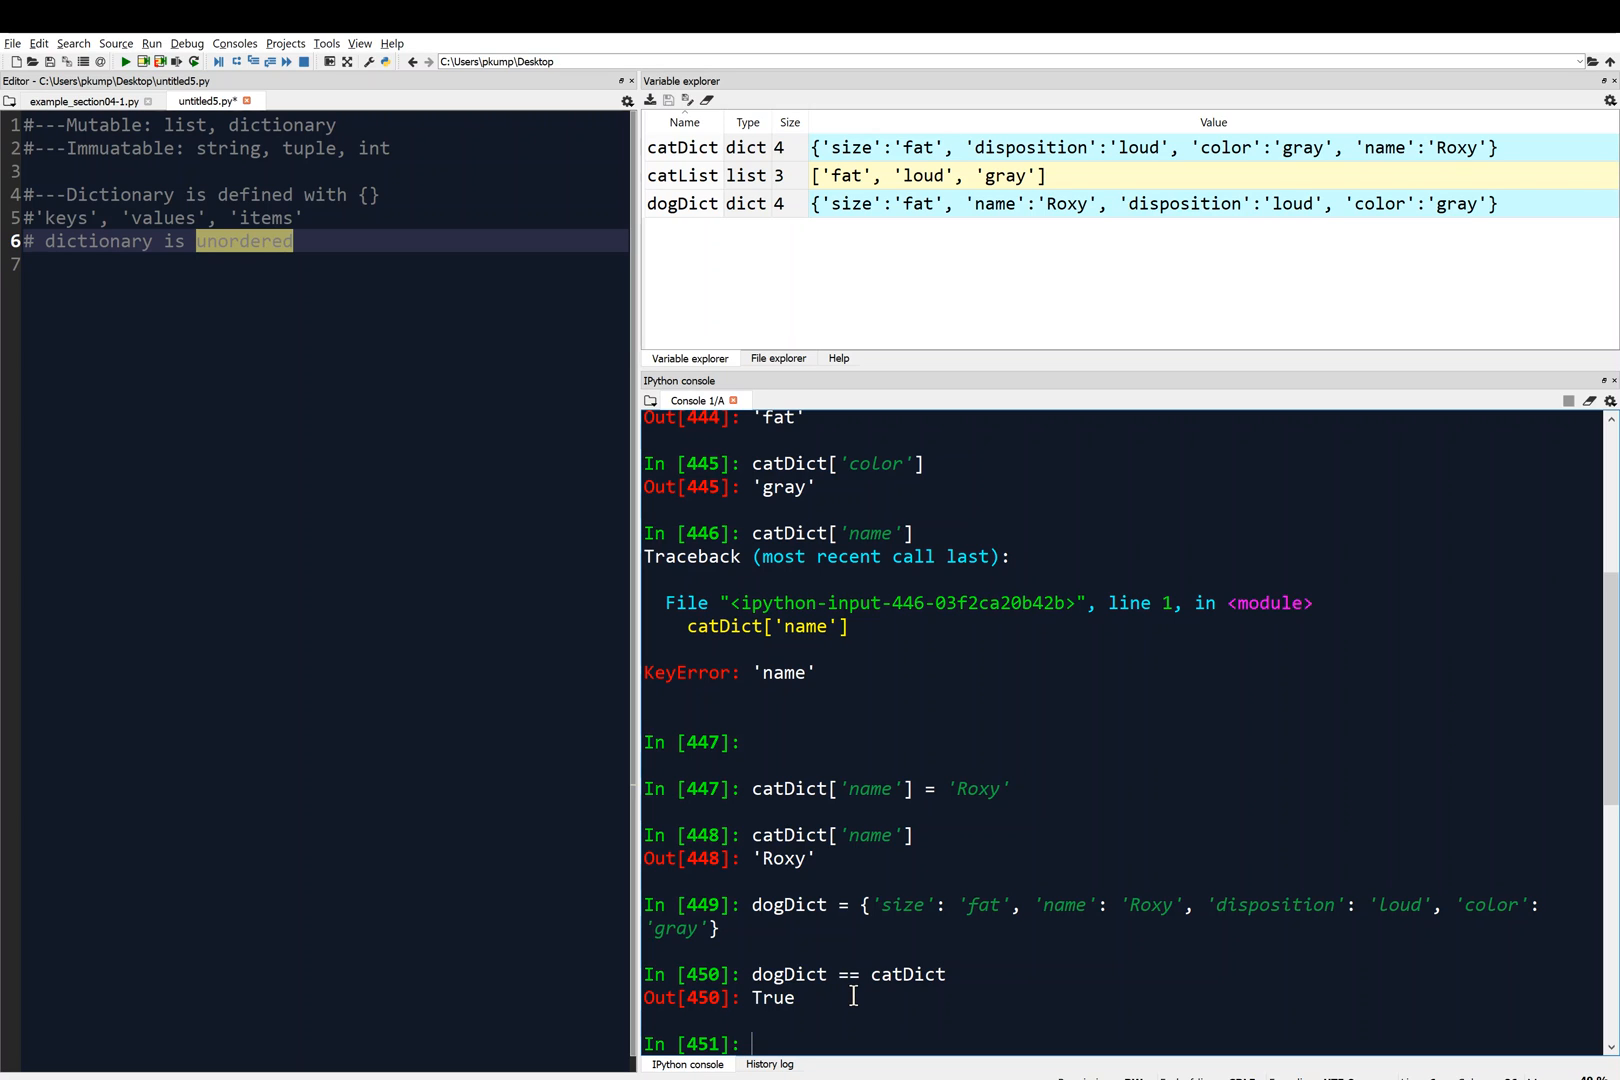
mouse_move(550, 718)
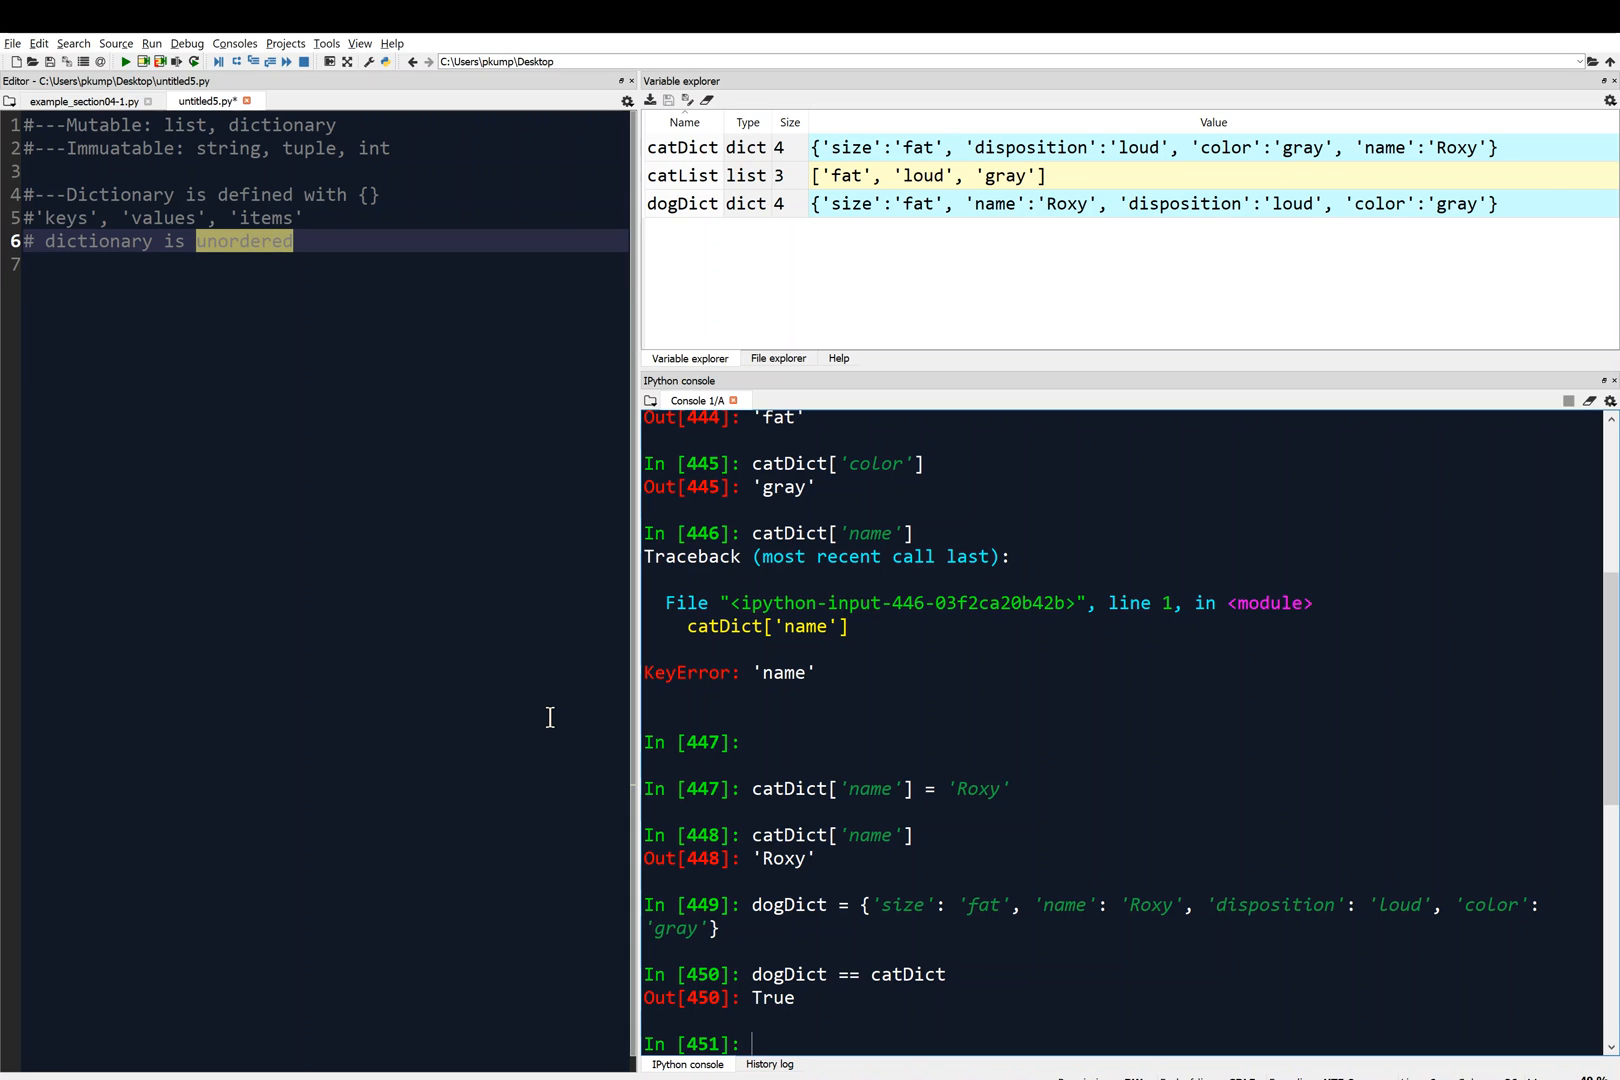
mouse_move(818, 1042)
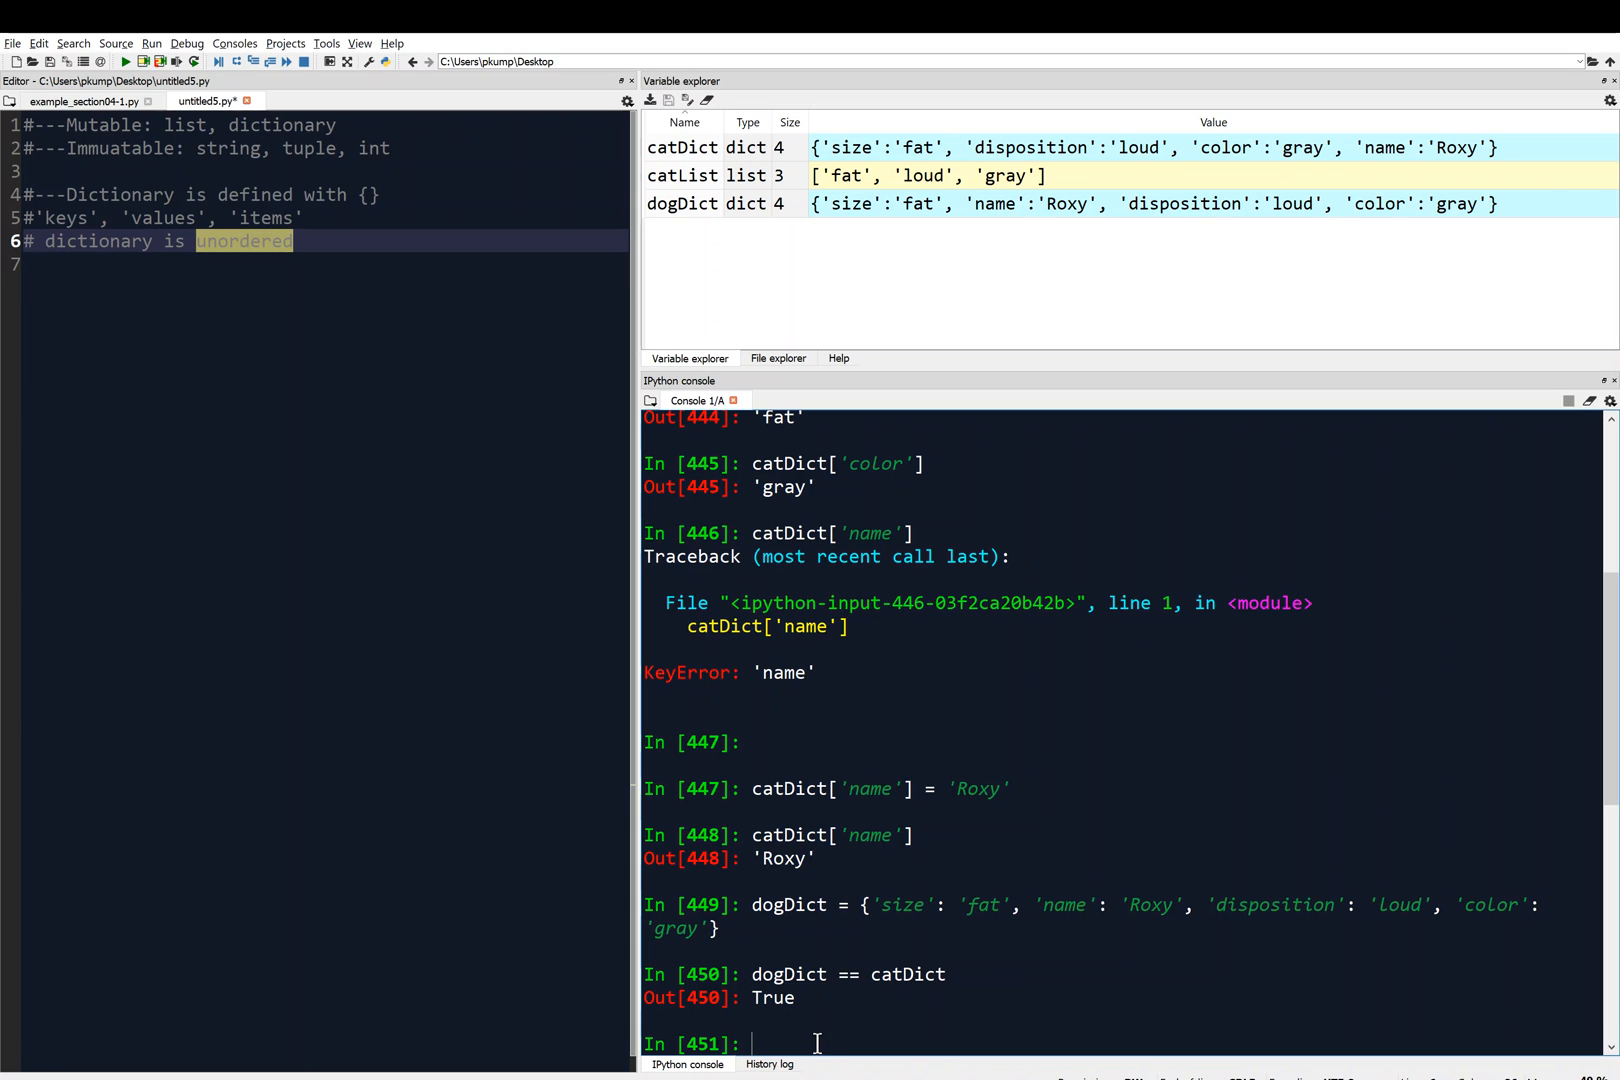
mouse_move(944, 1079)
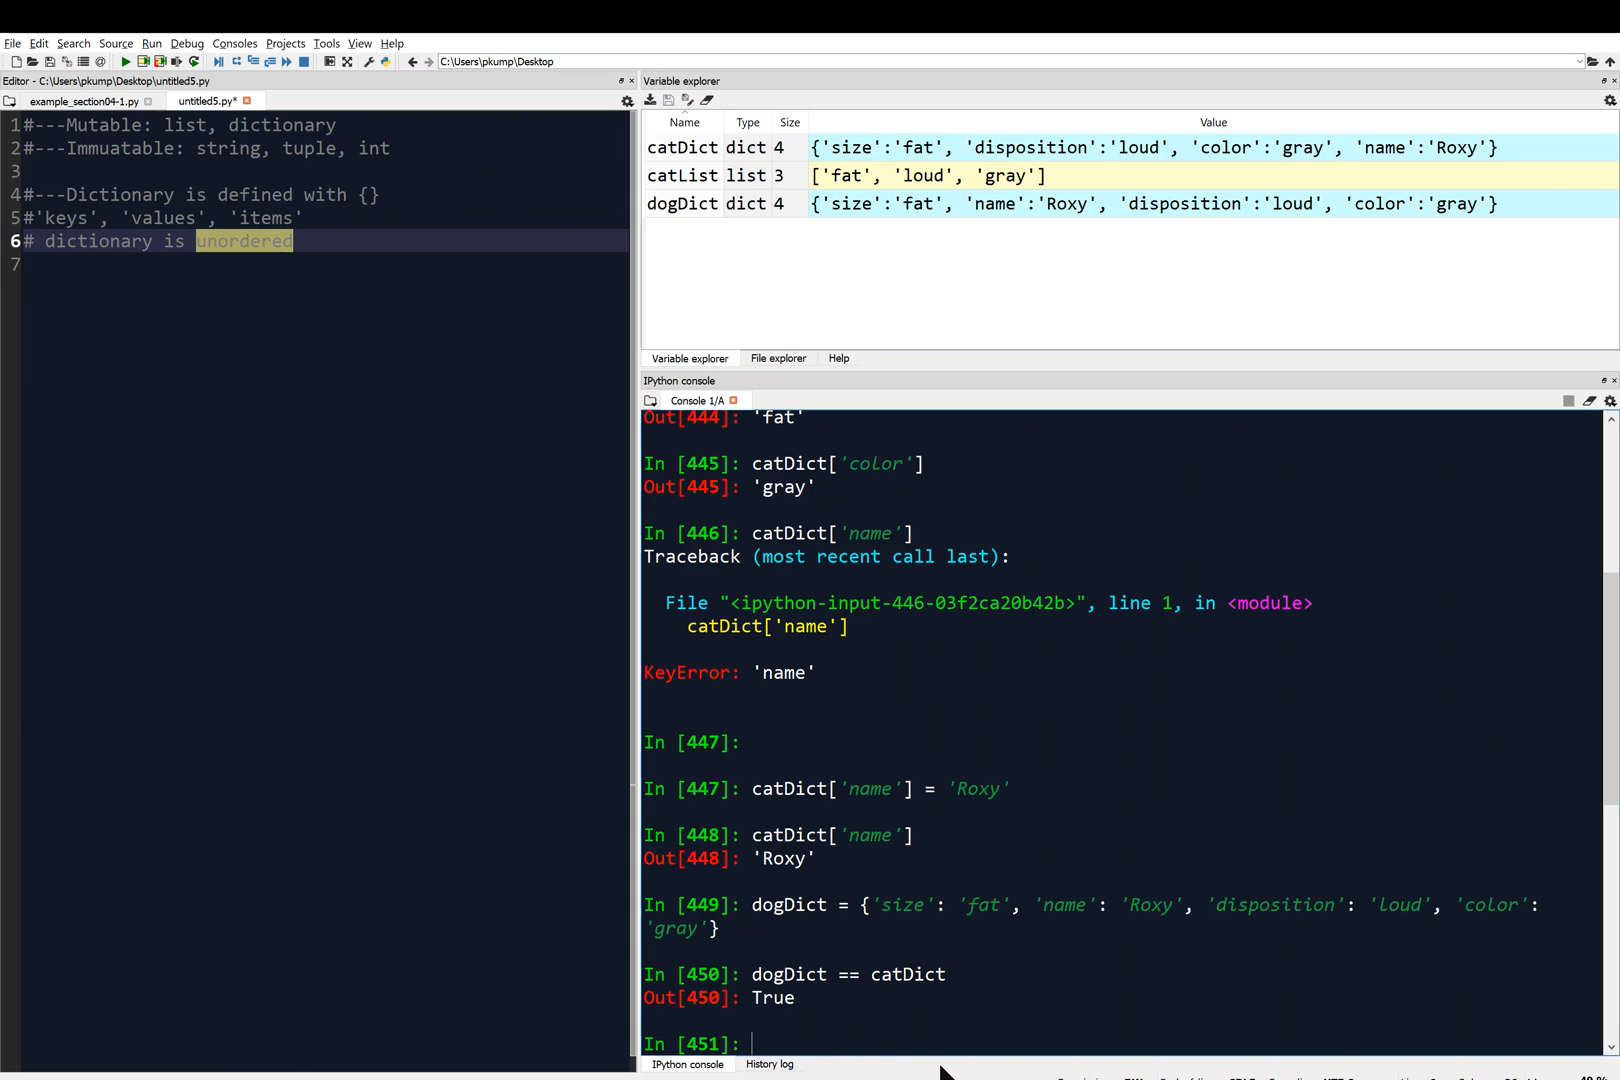
Show catList, define dogList = ['loud', 'gray', 'fat'], and compare catList == dogList for False.
type("catList")
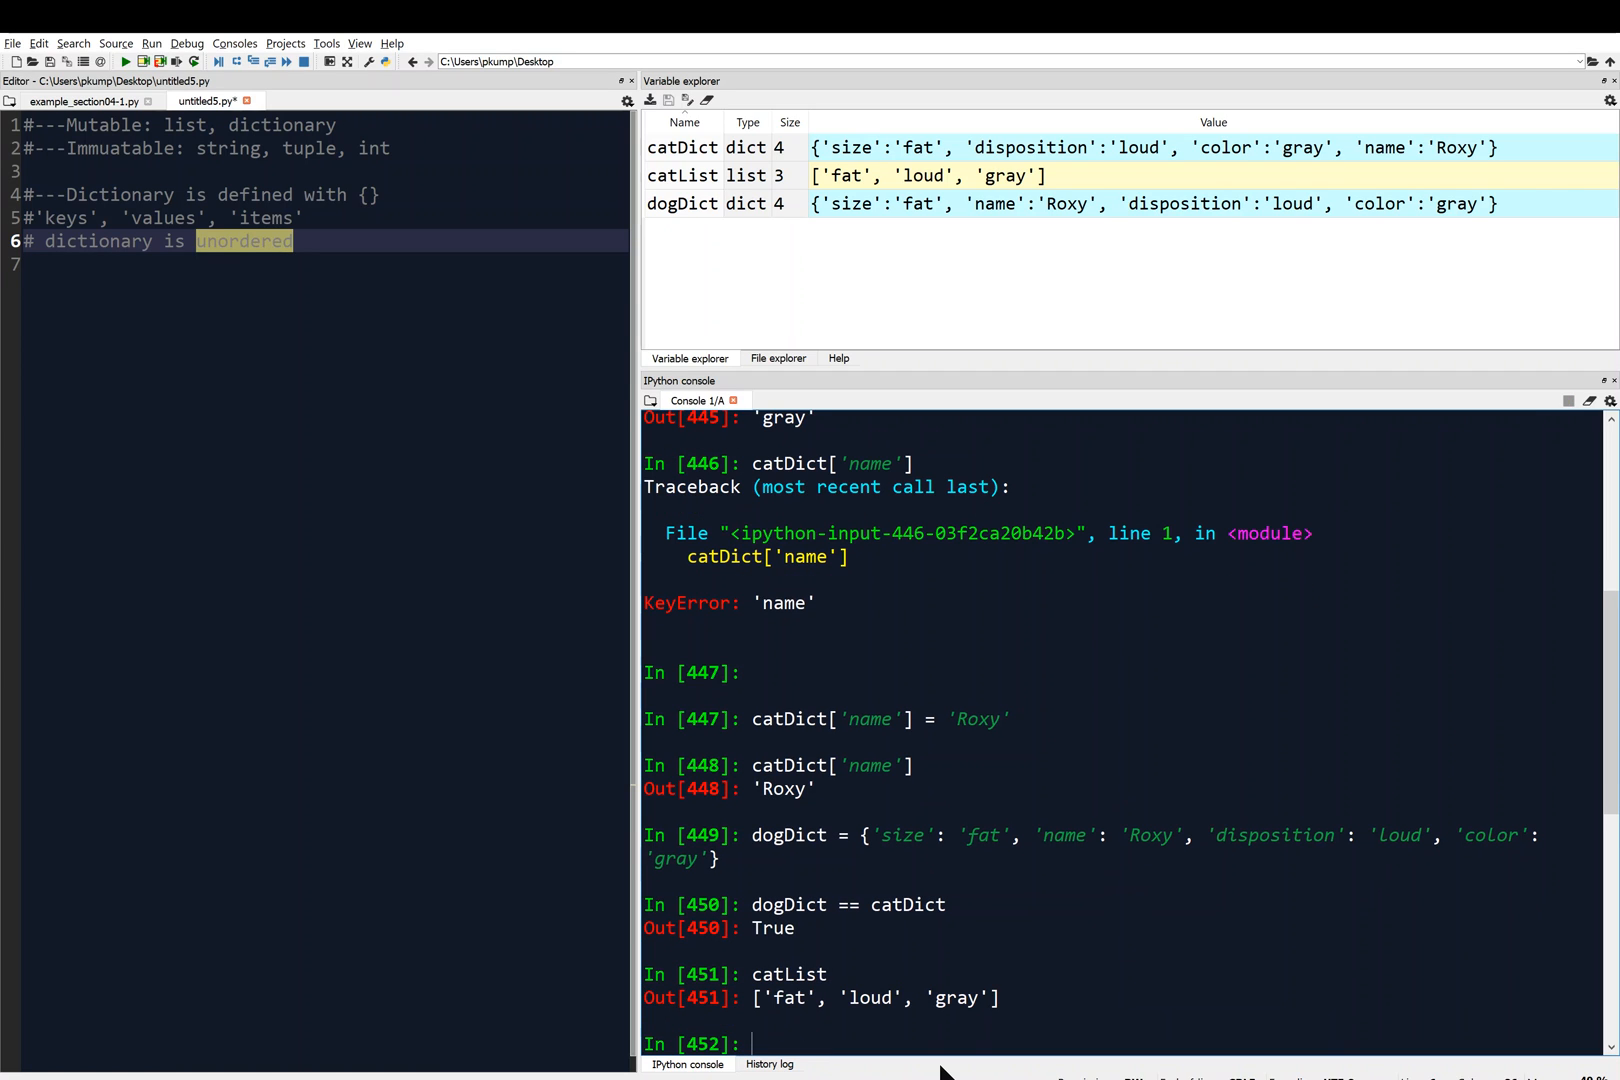
type("dogList = [")
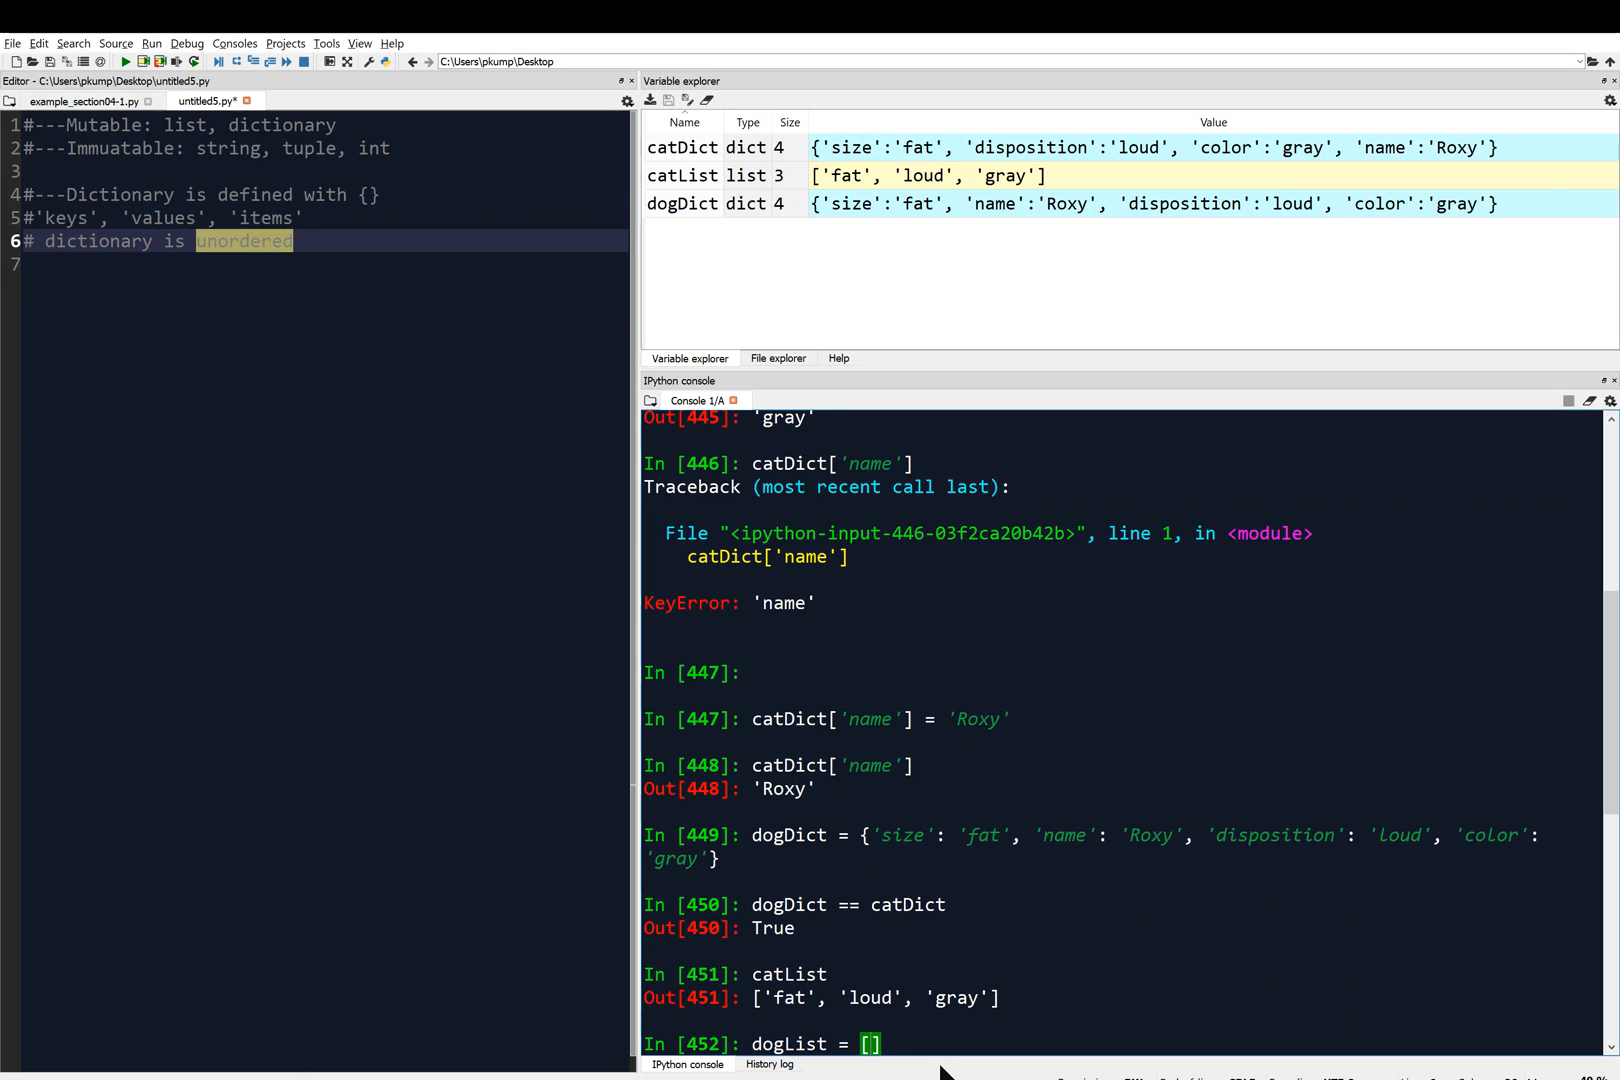
type("'Loud'")
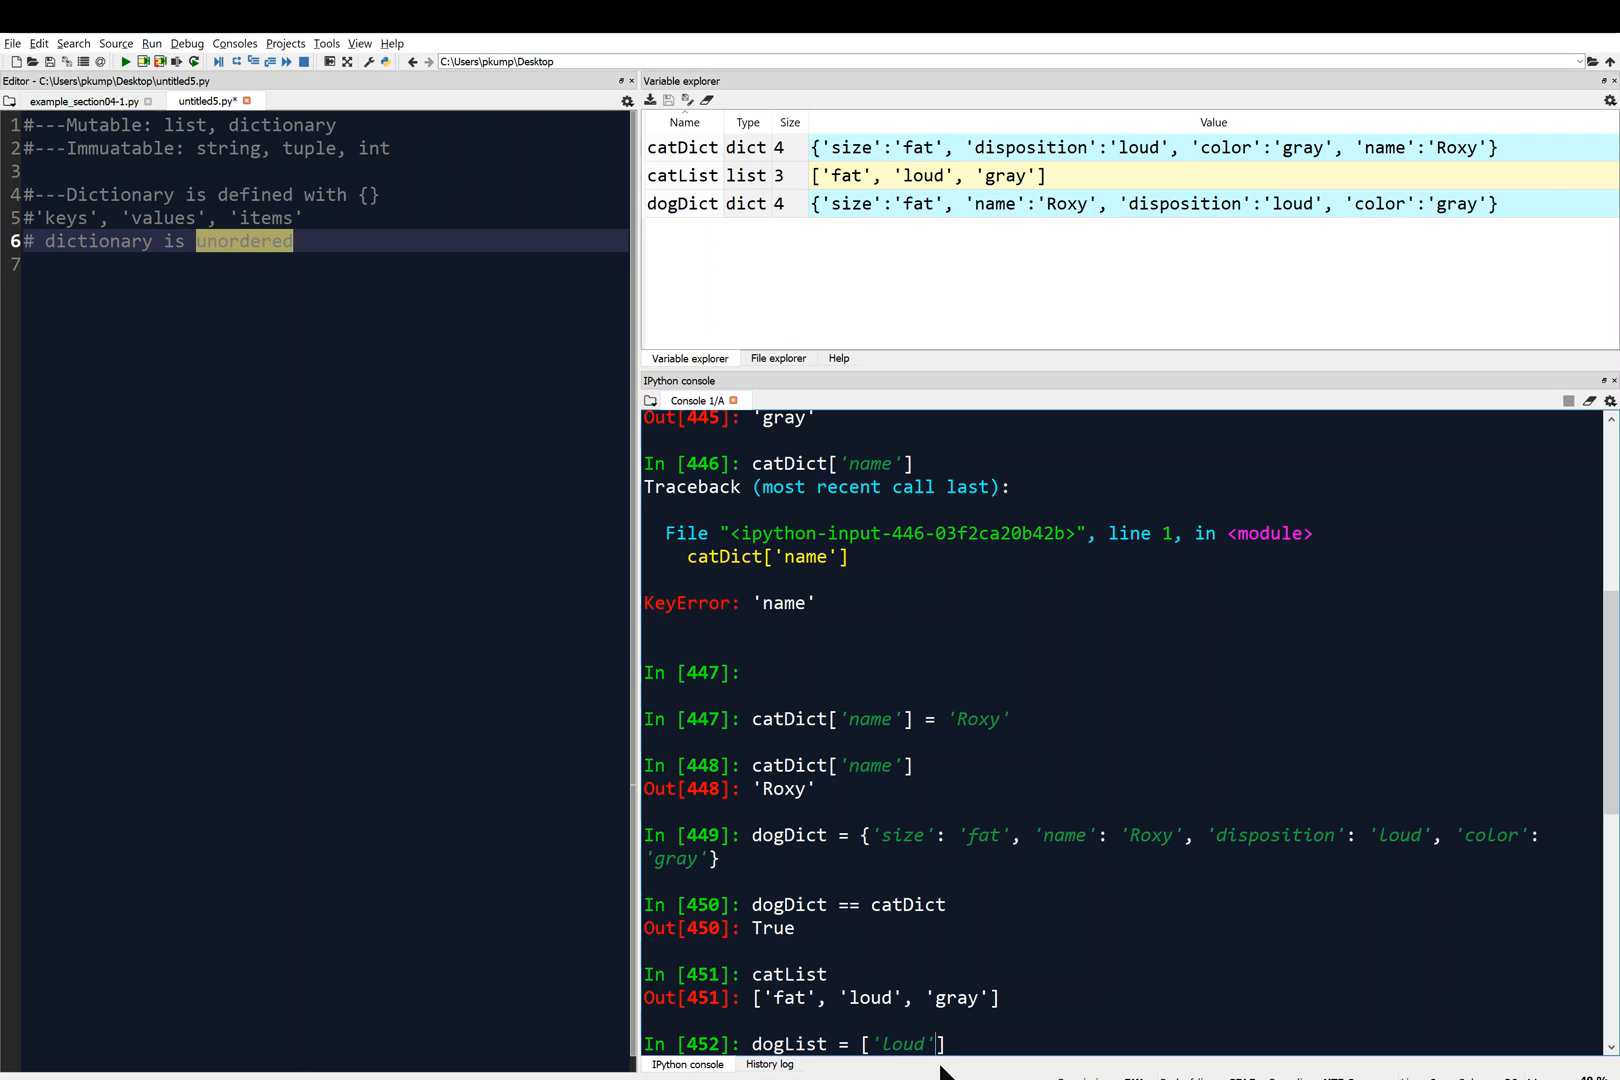
type(", 'gray', 'fat")
type("catList")
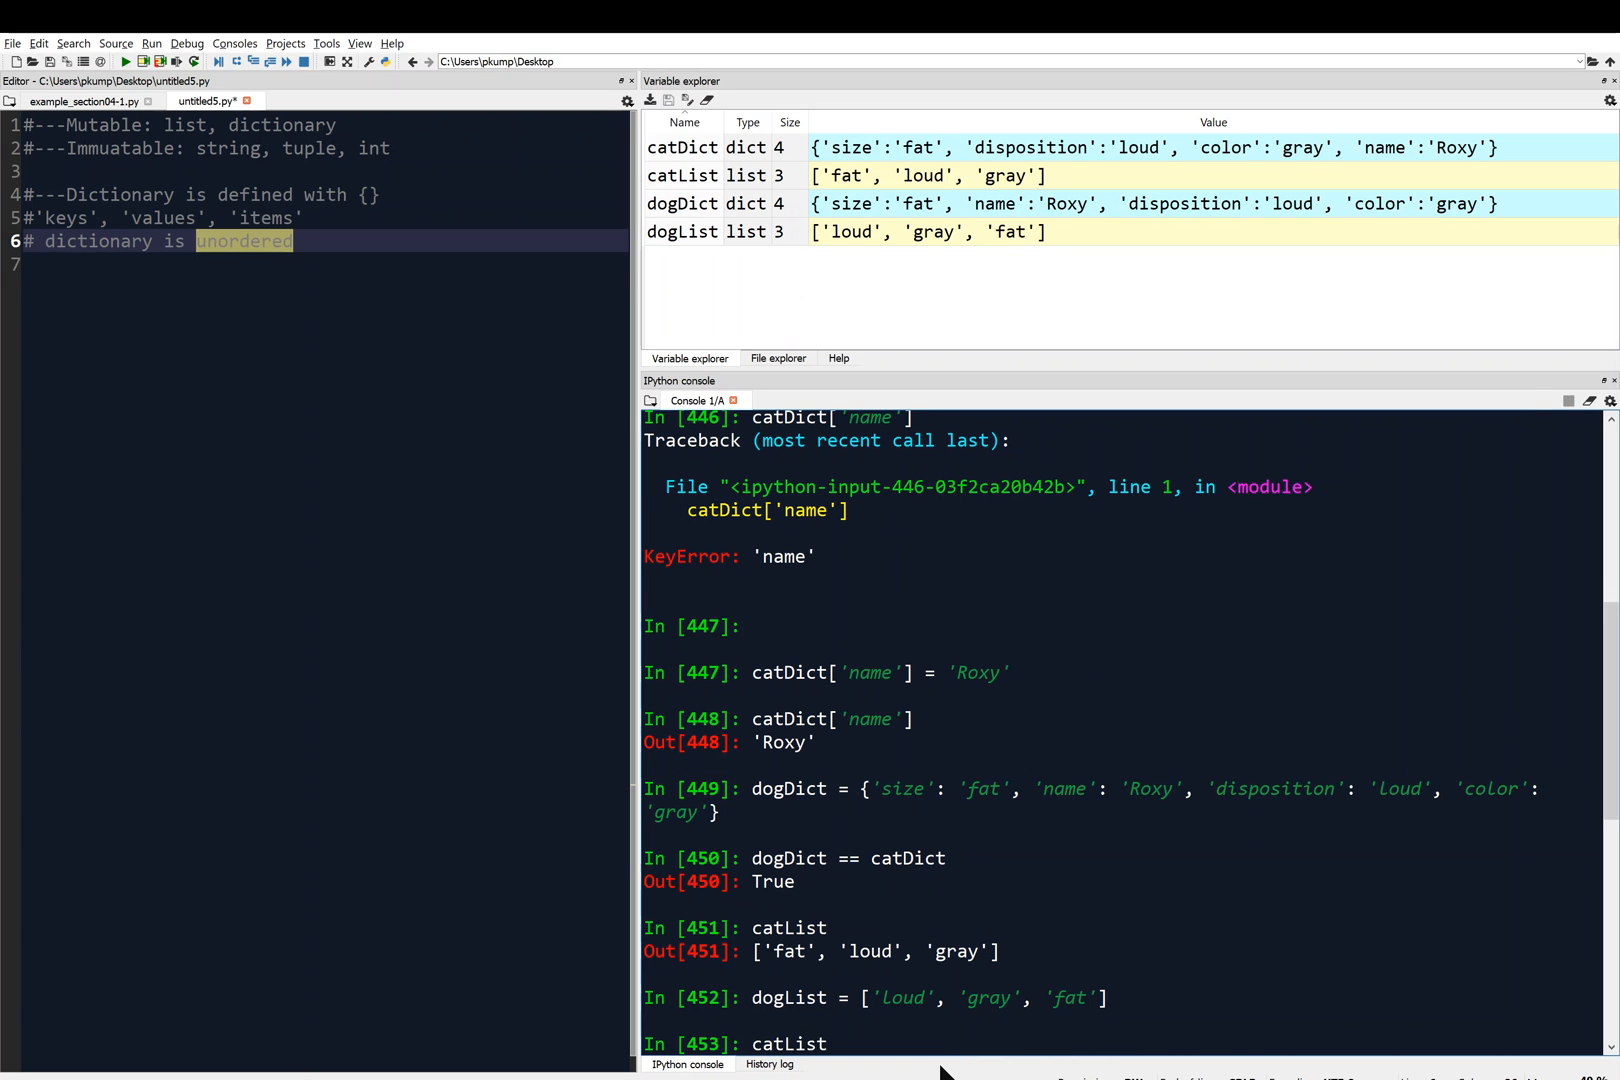
type("== dogList")
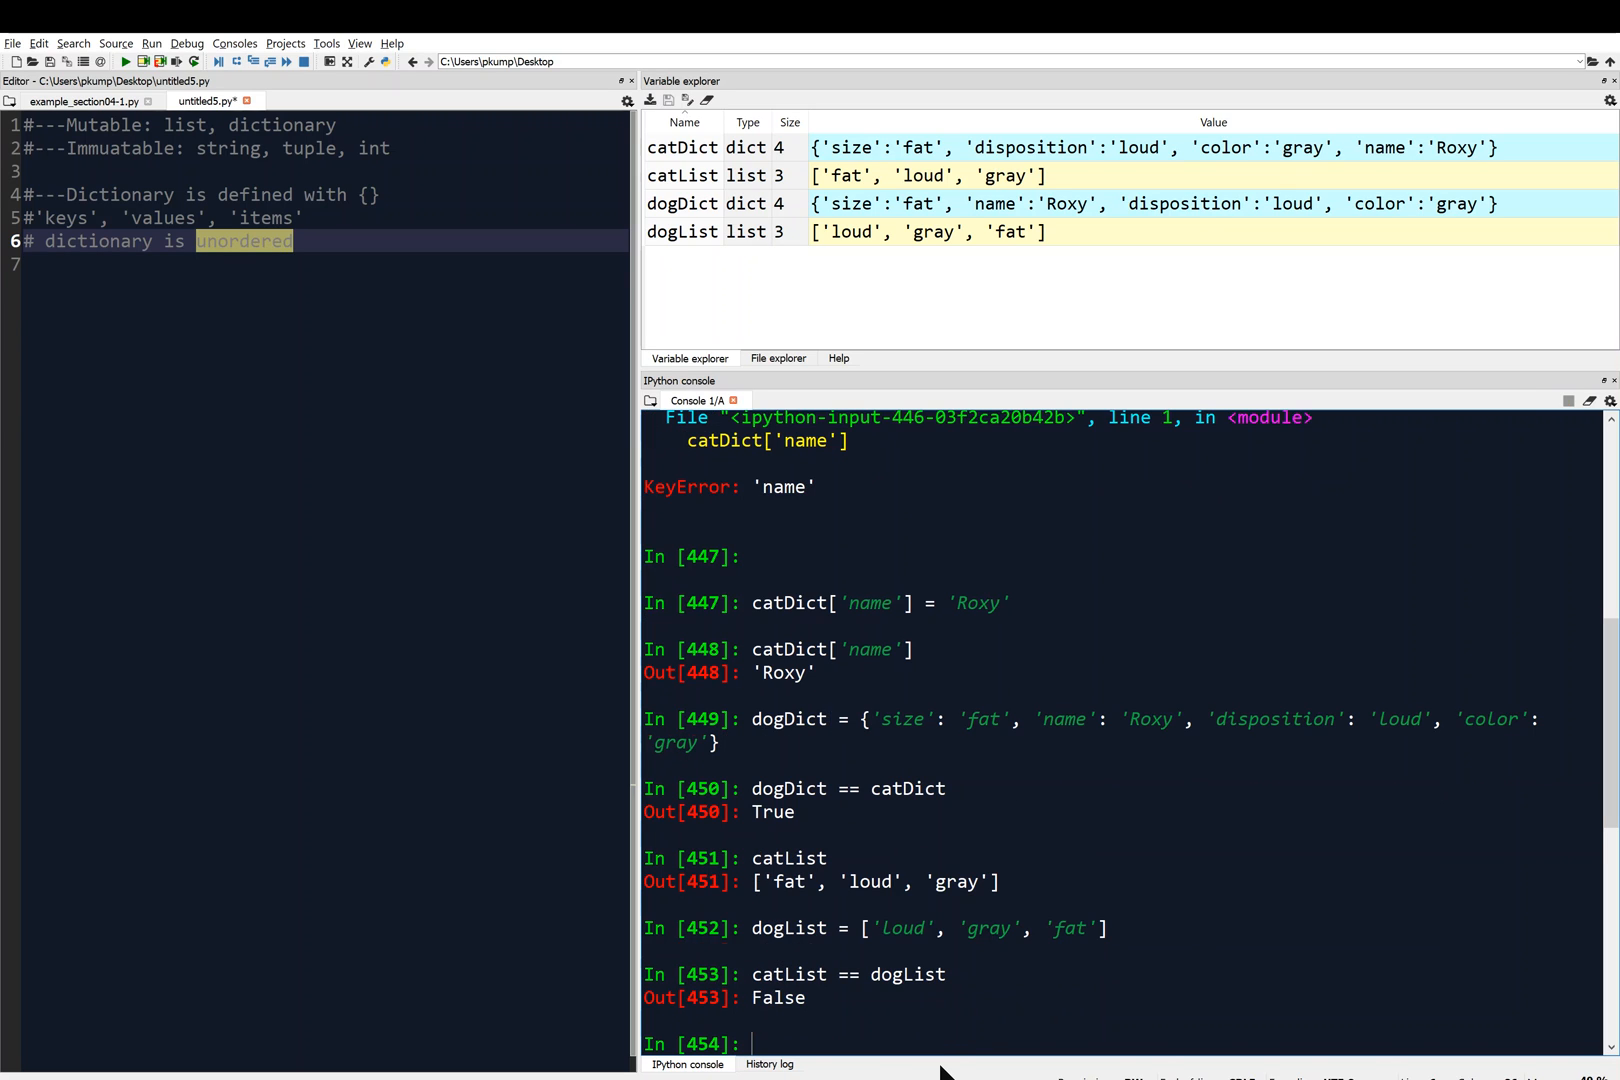
mouse_move(868, 942)
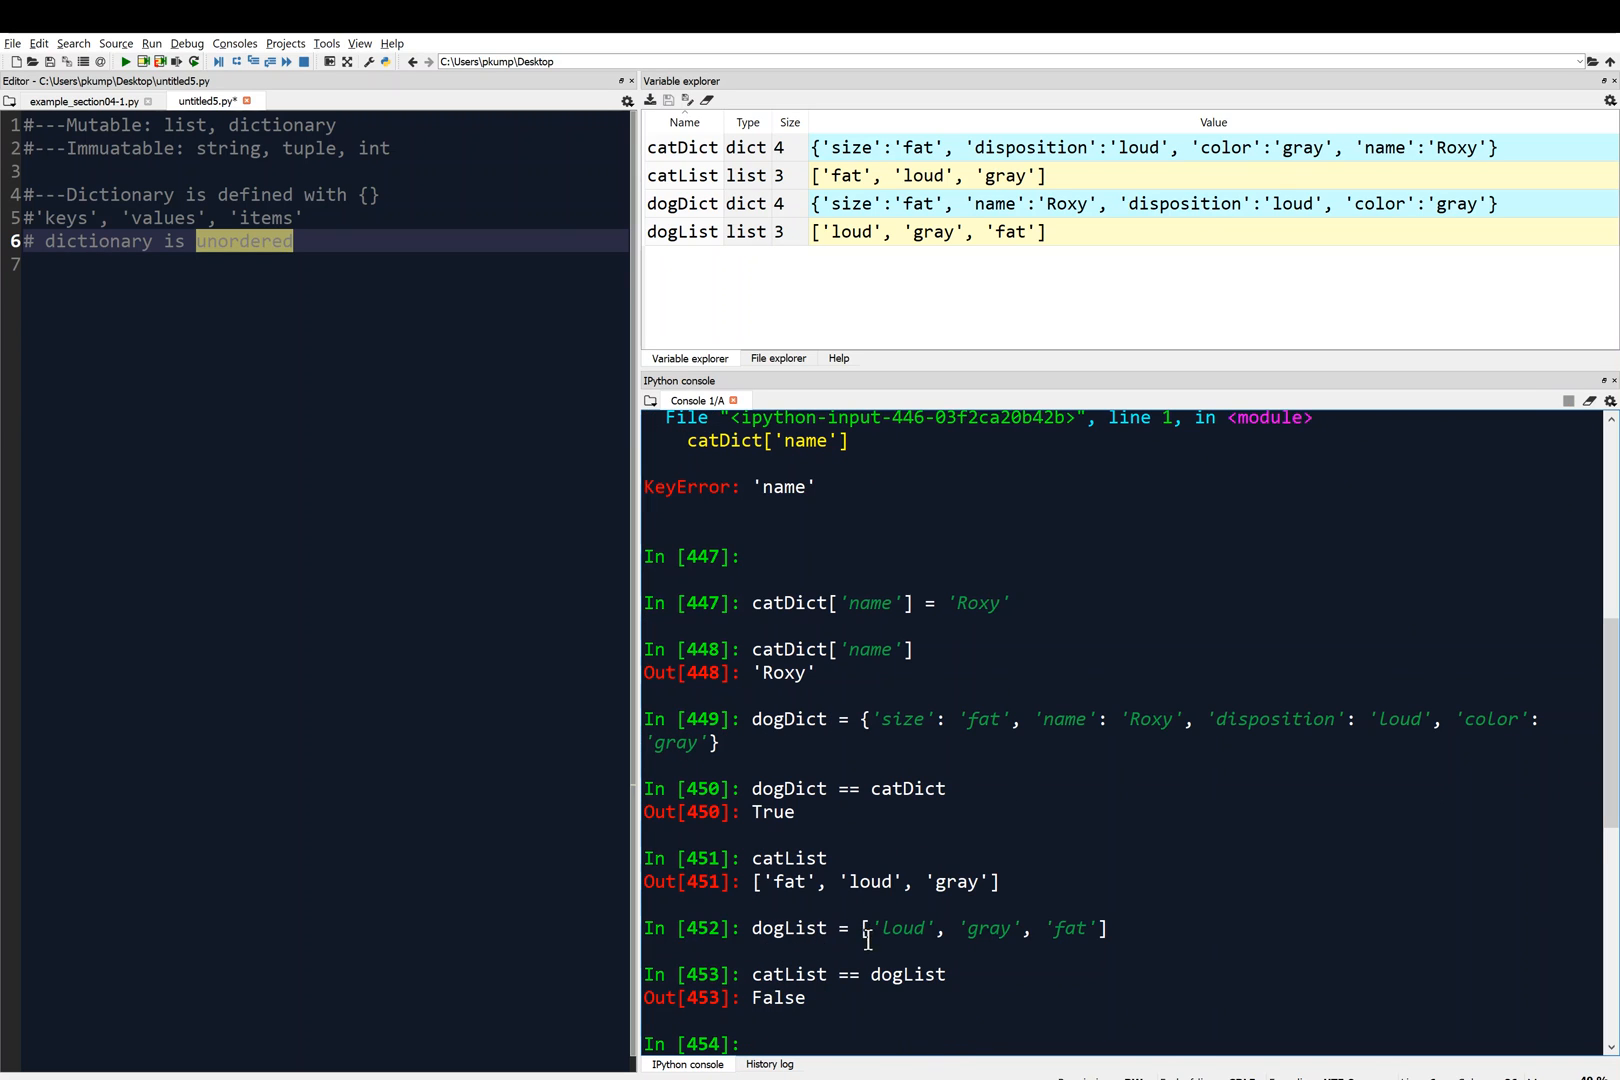
mouse_move(876, 986)
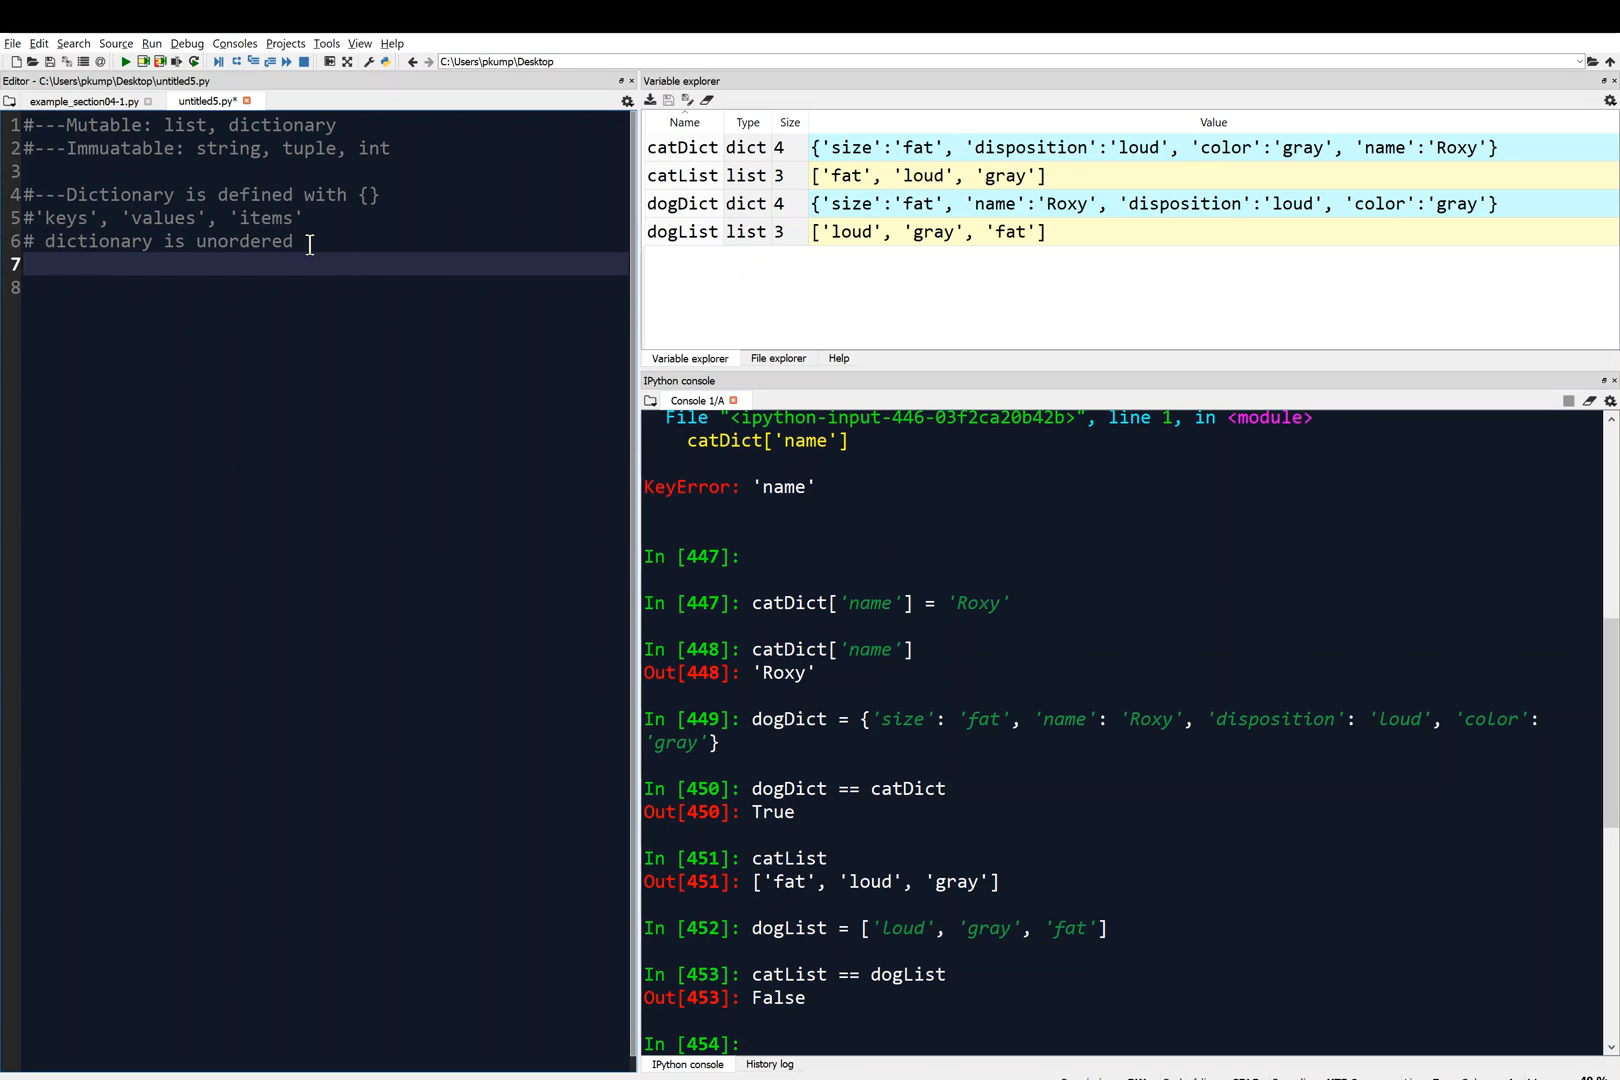
Add an '# empty dictionary {}' comment to the script.
type("#")
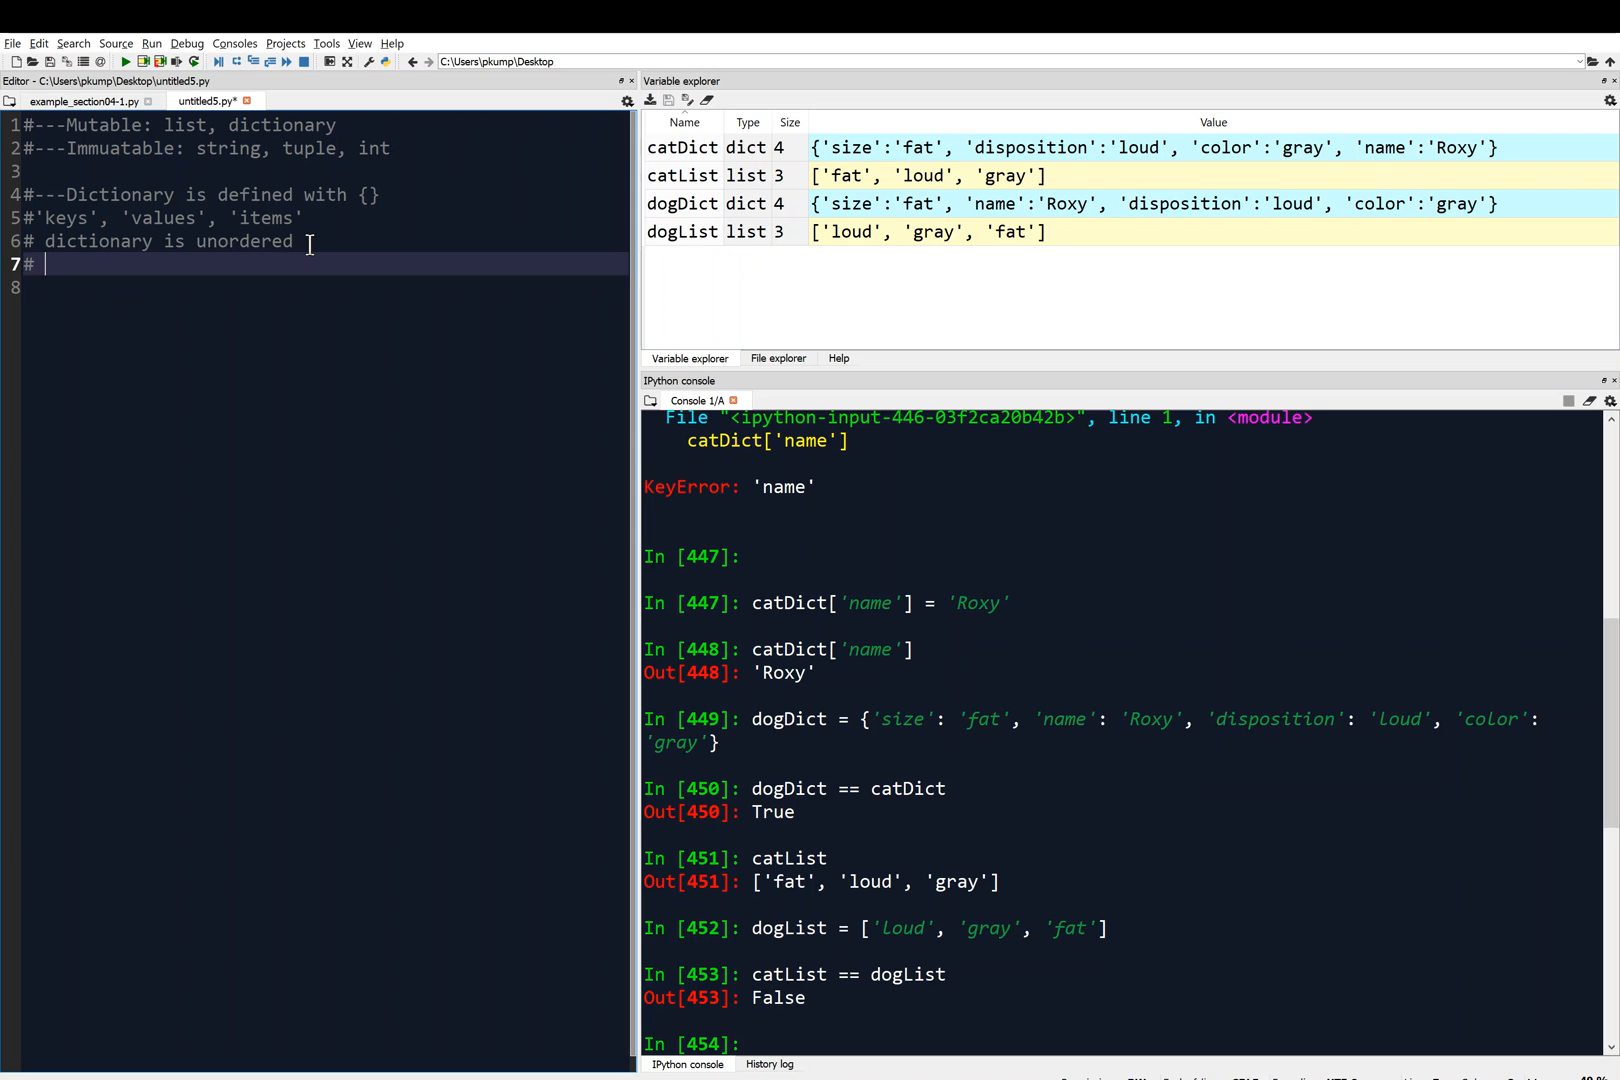
type("empty dictionary")
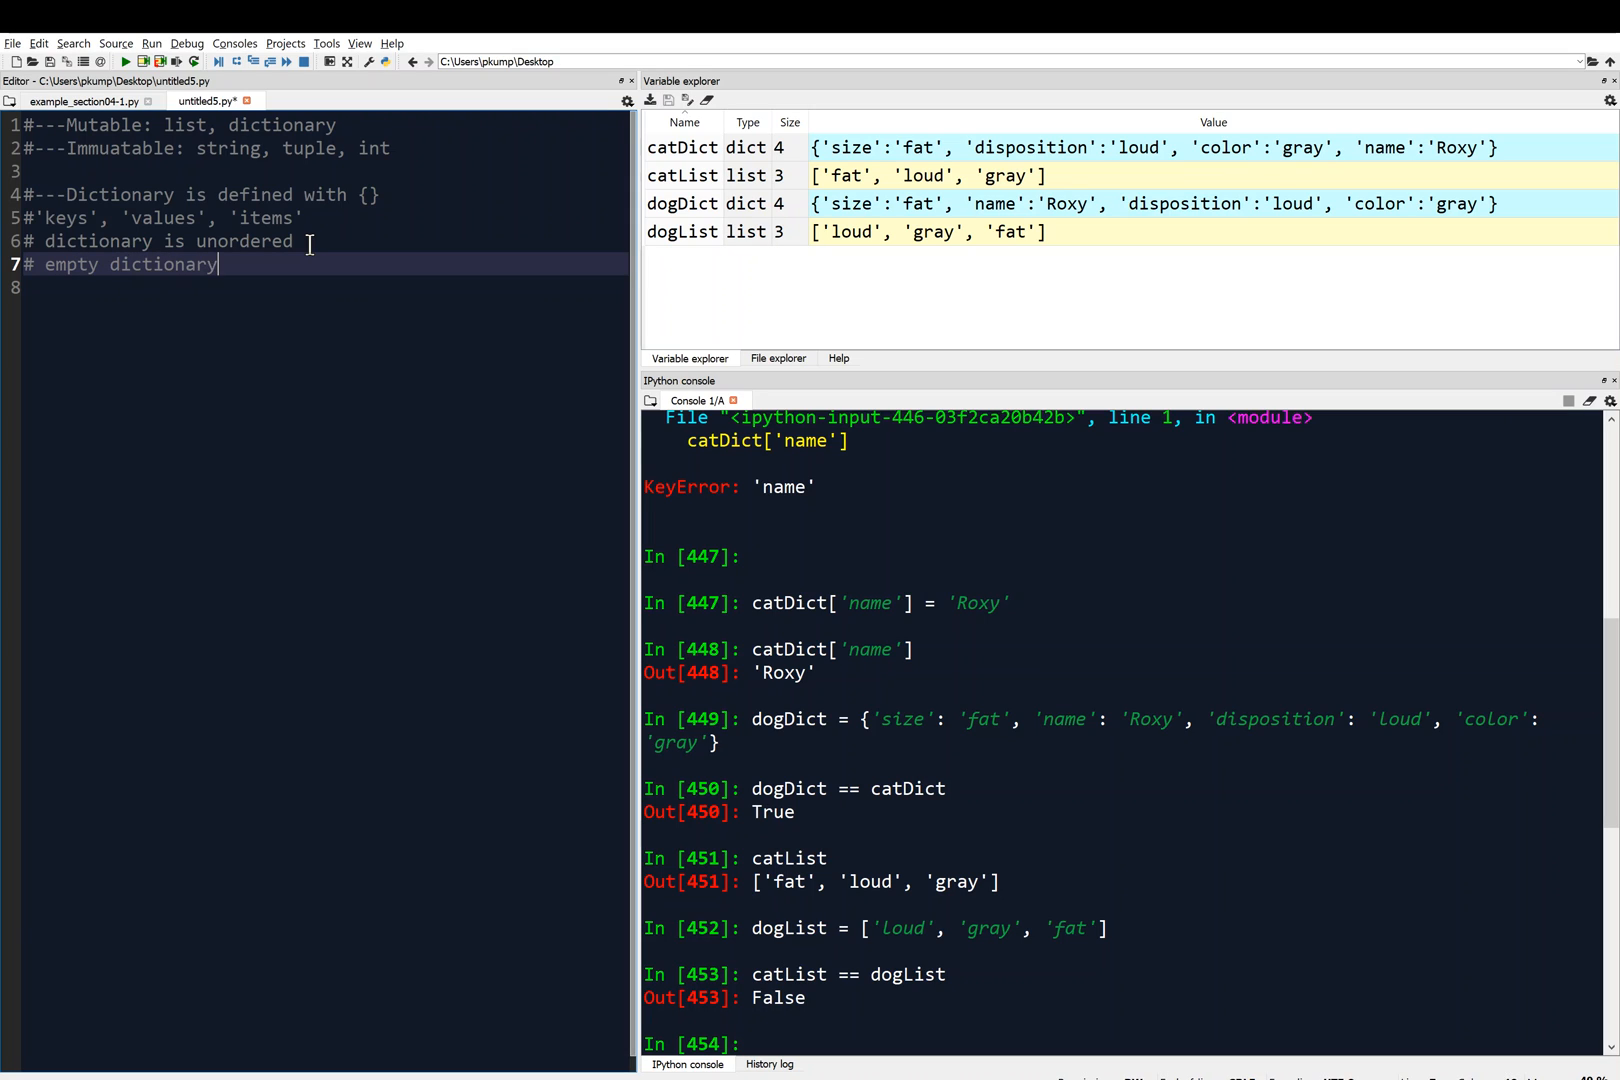
type("{}")
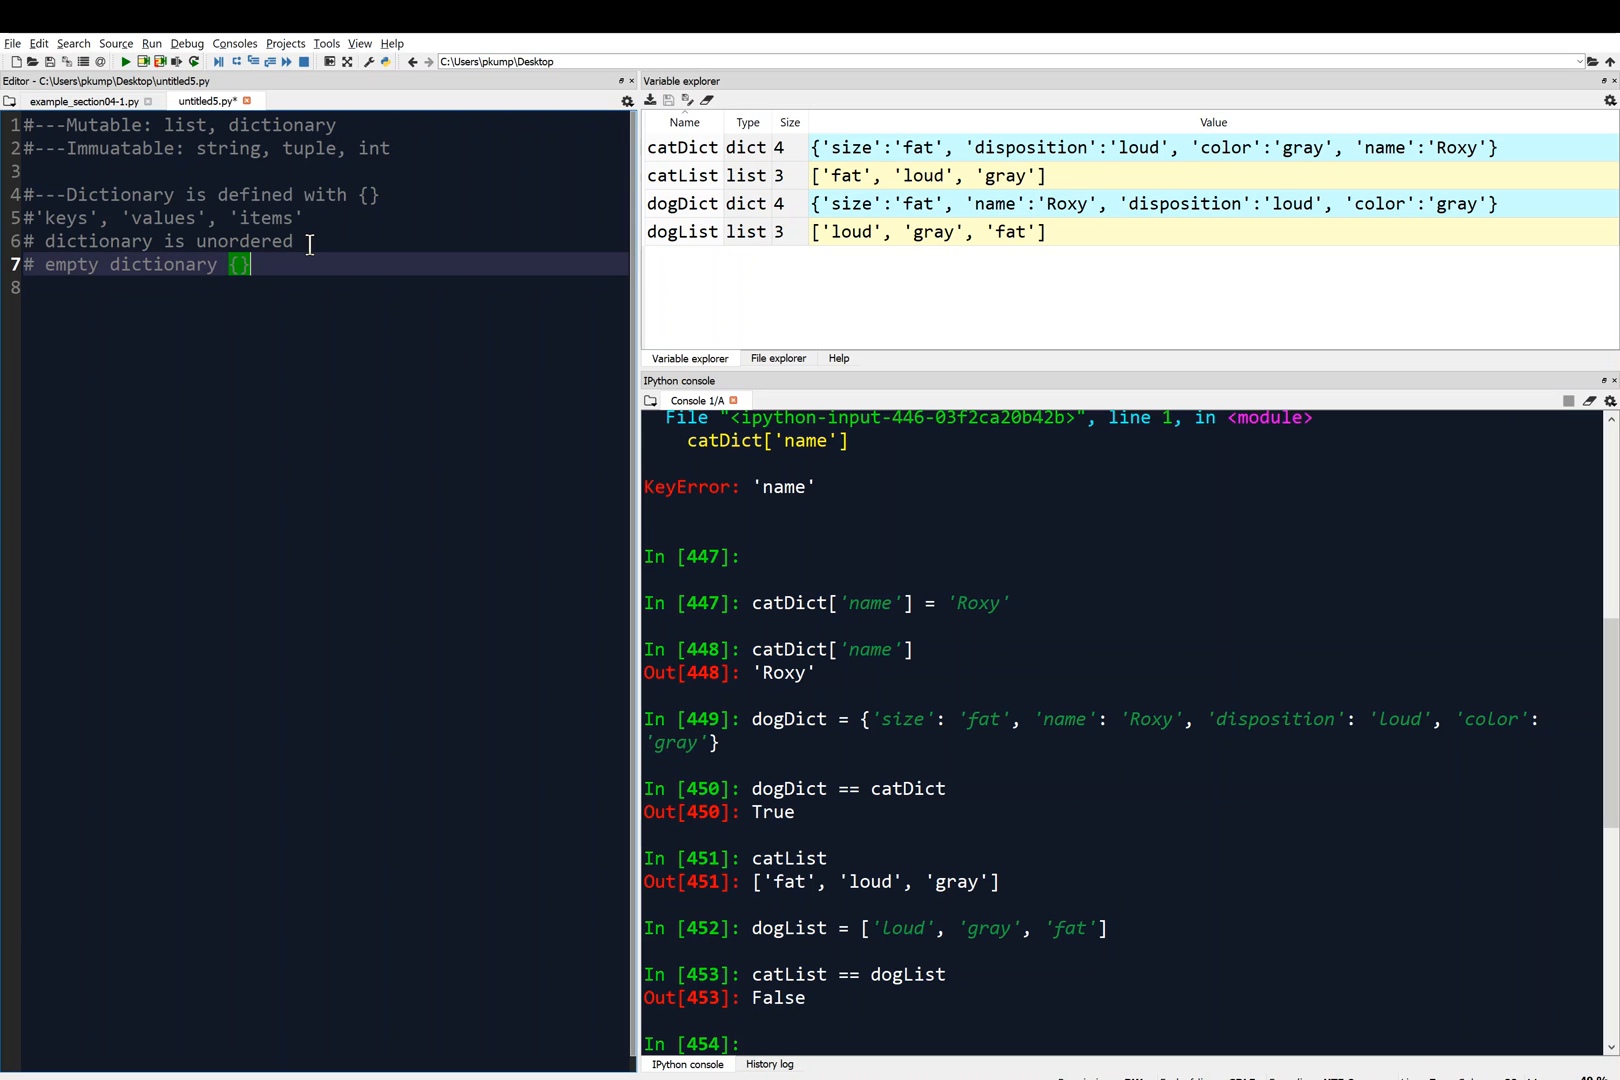
mouse_move(1248, 910)
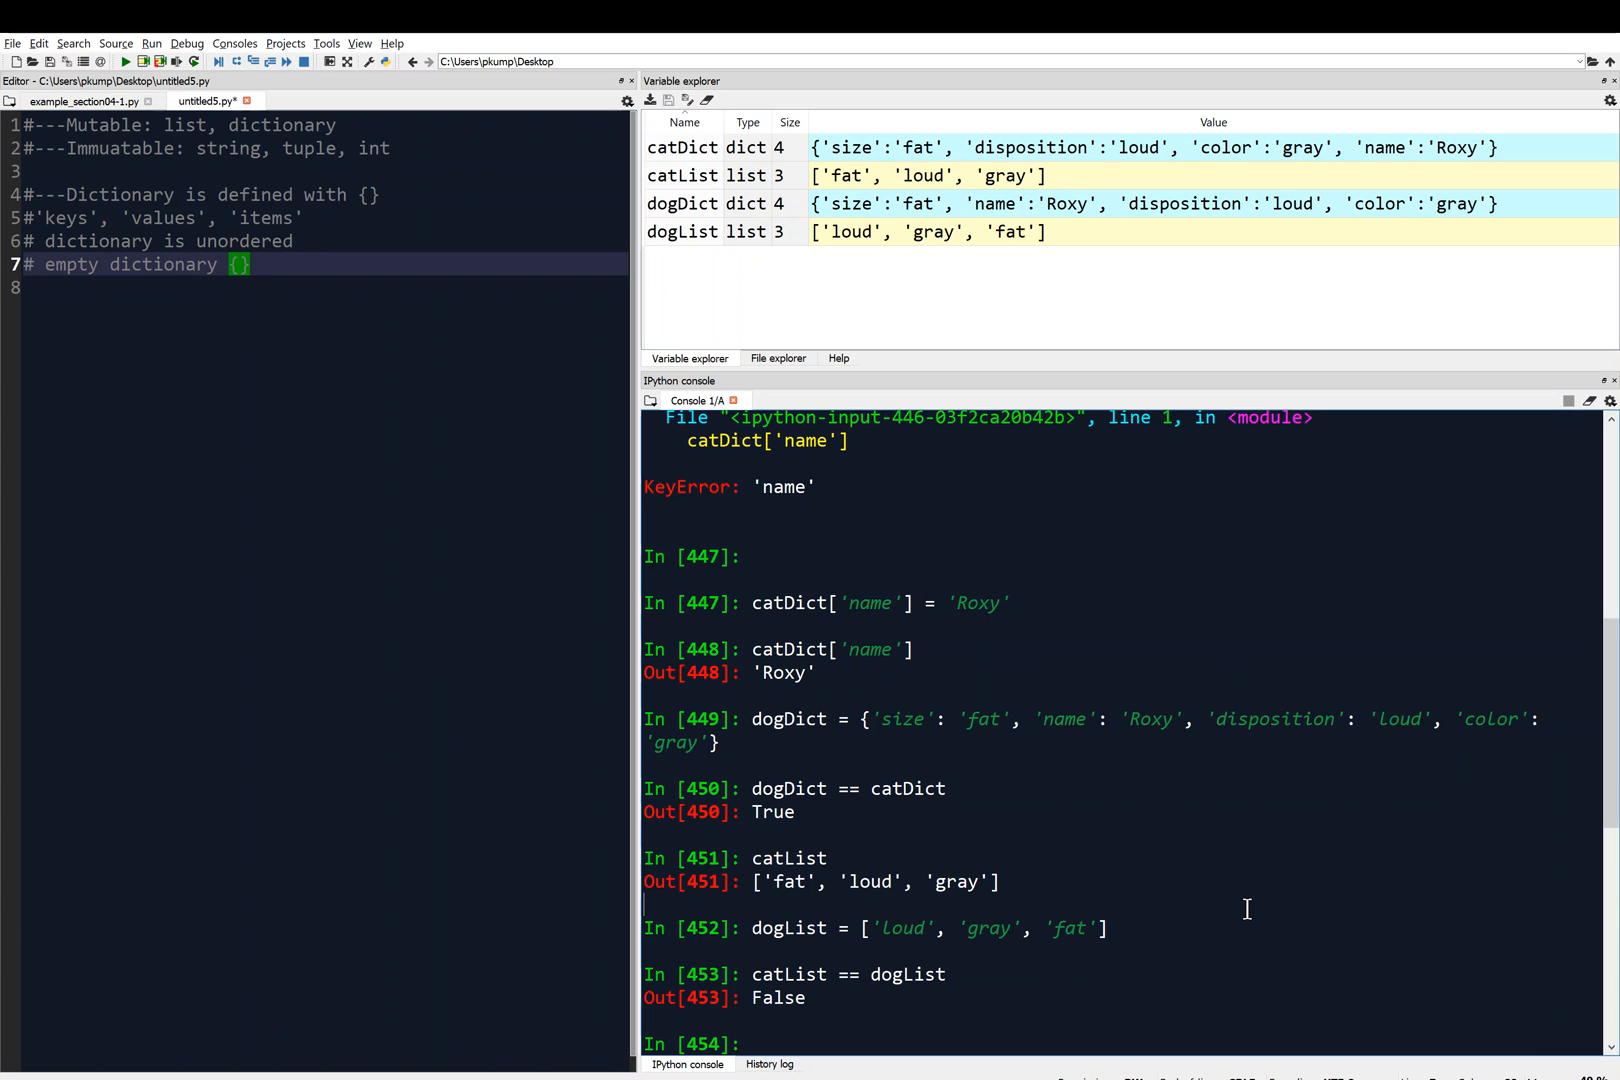
Run myDict = {} in the console so the empty dictionary appears in the variables.
type("myDict")
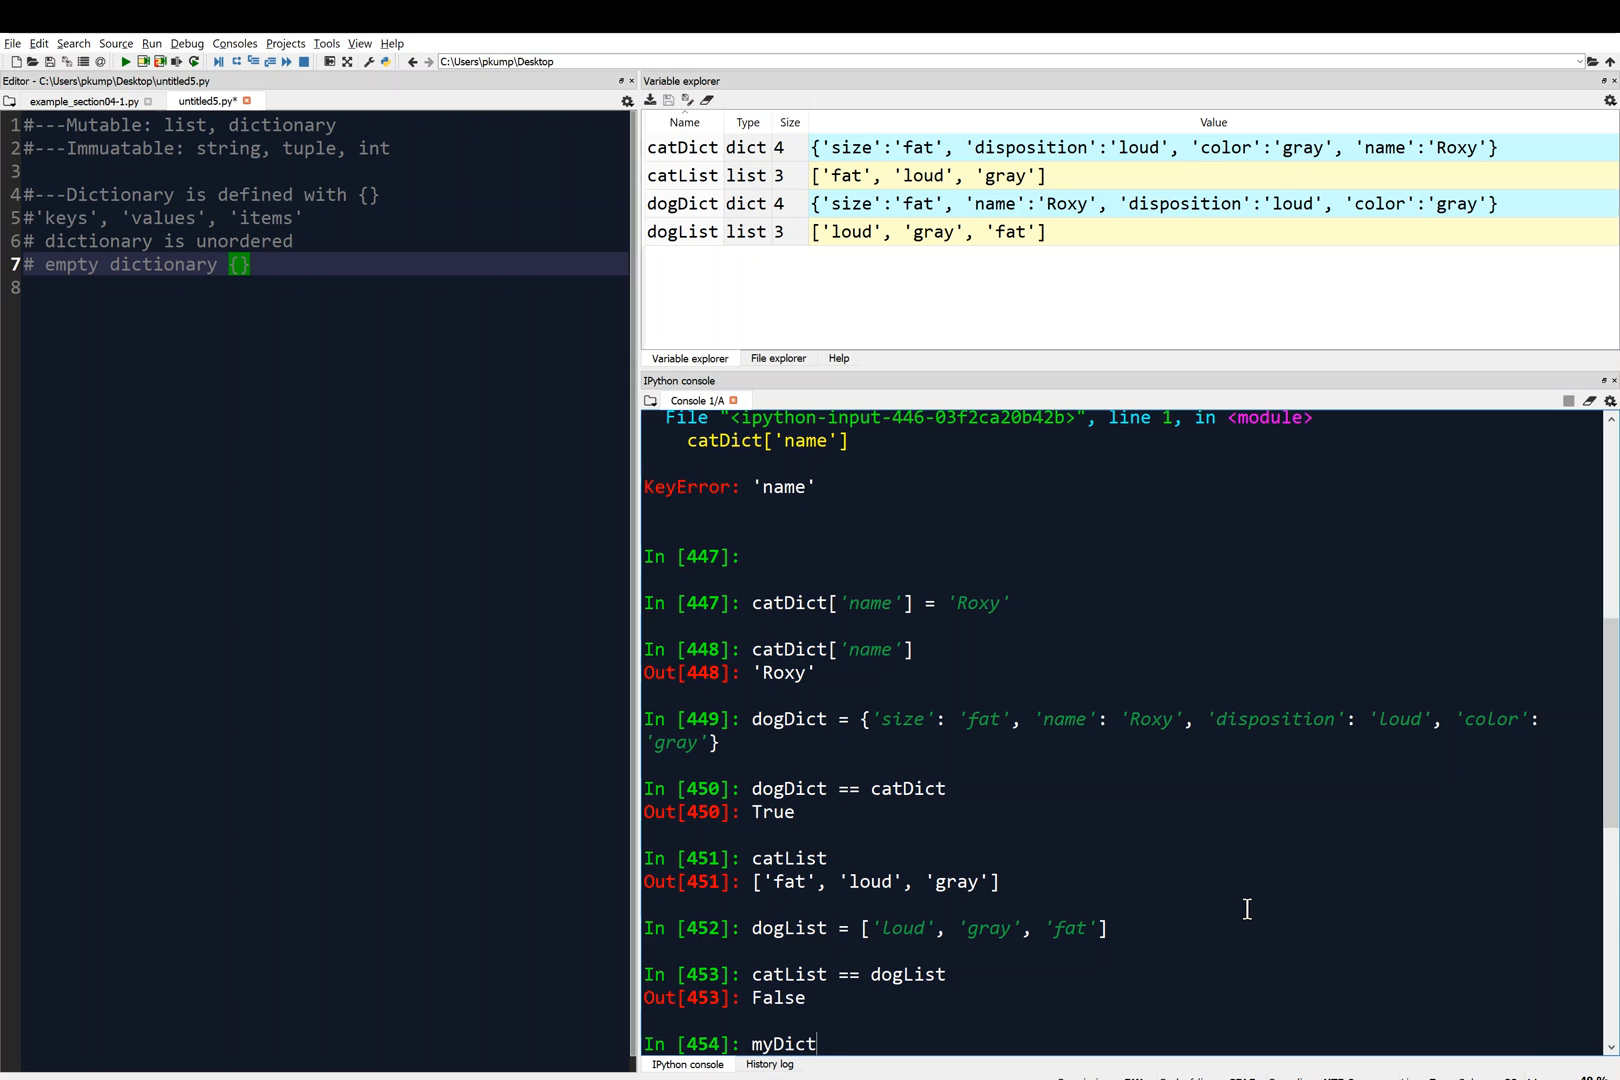
type("= {}")
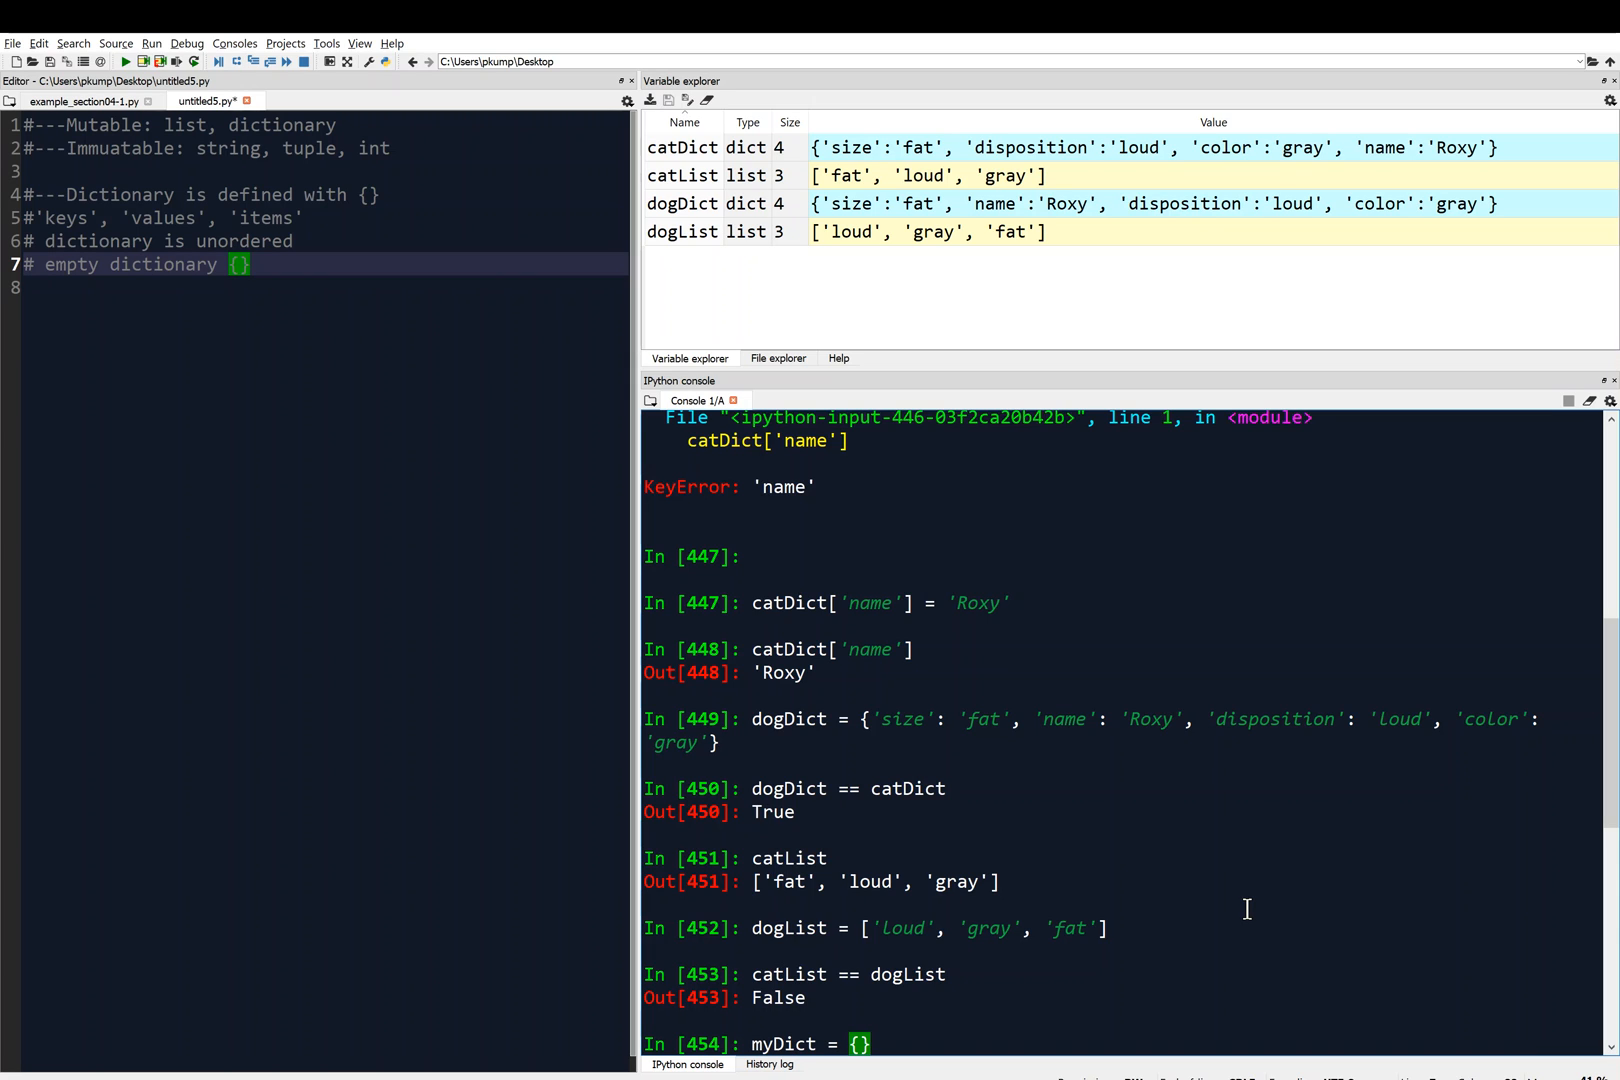
key("Return")
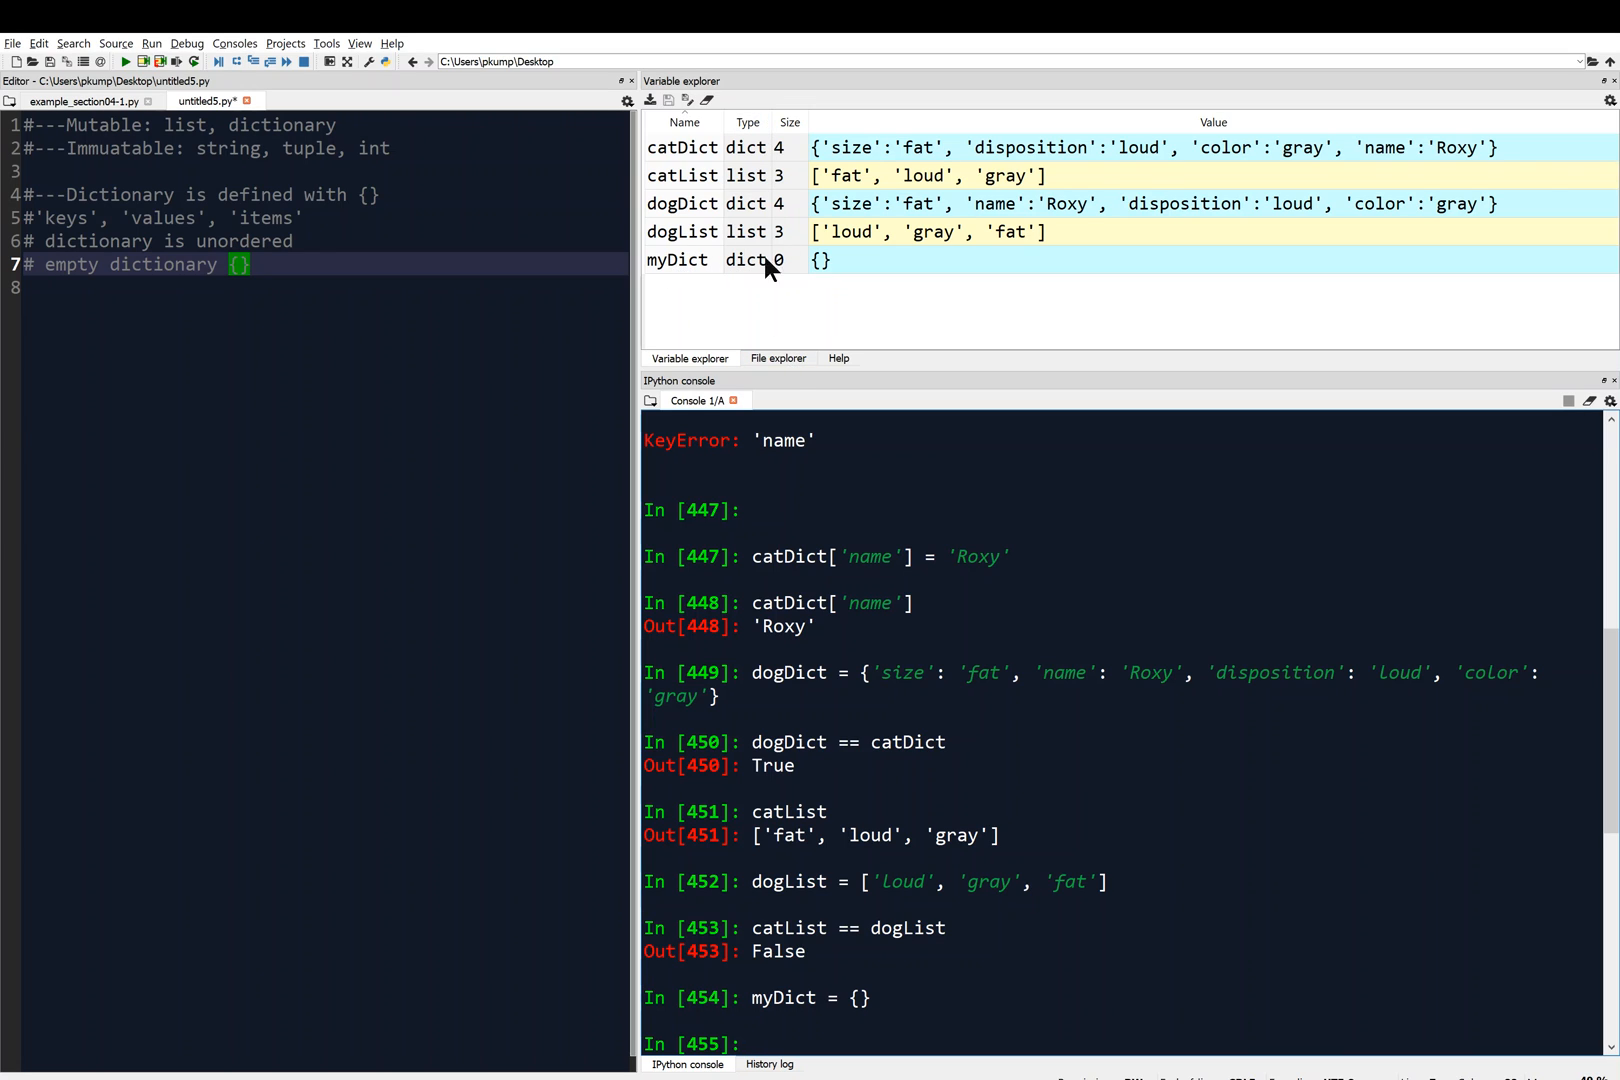
mouse_move(856, 878)
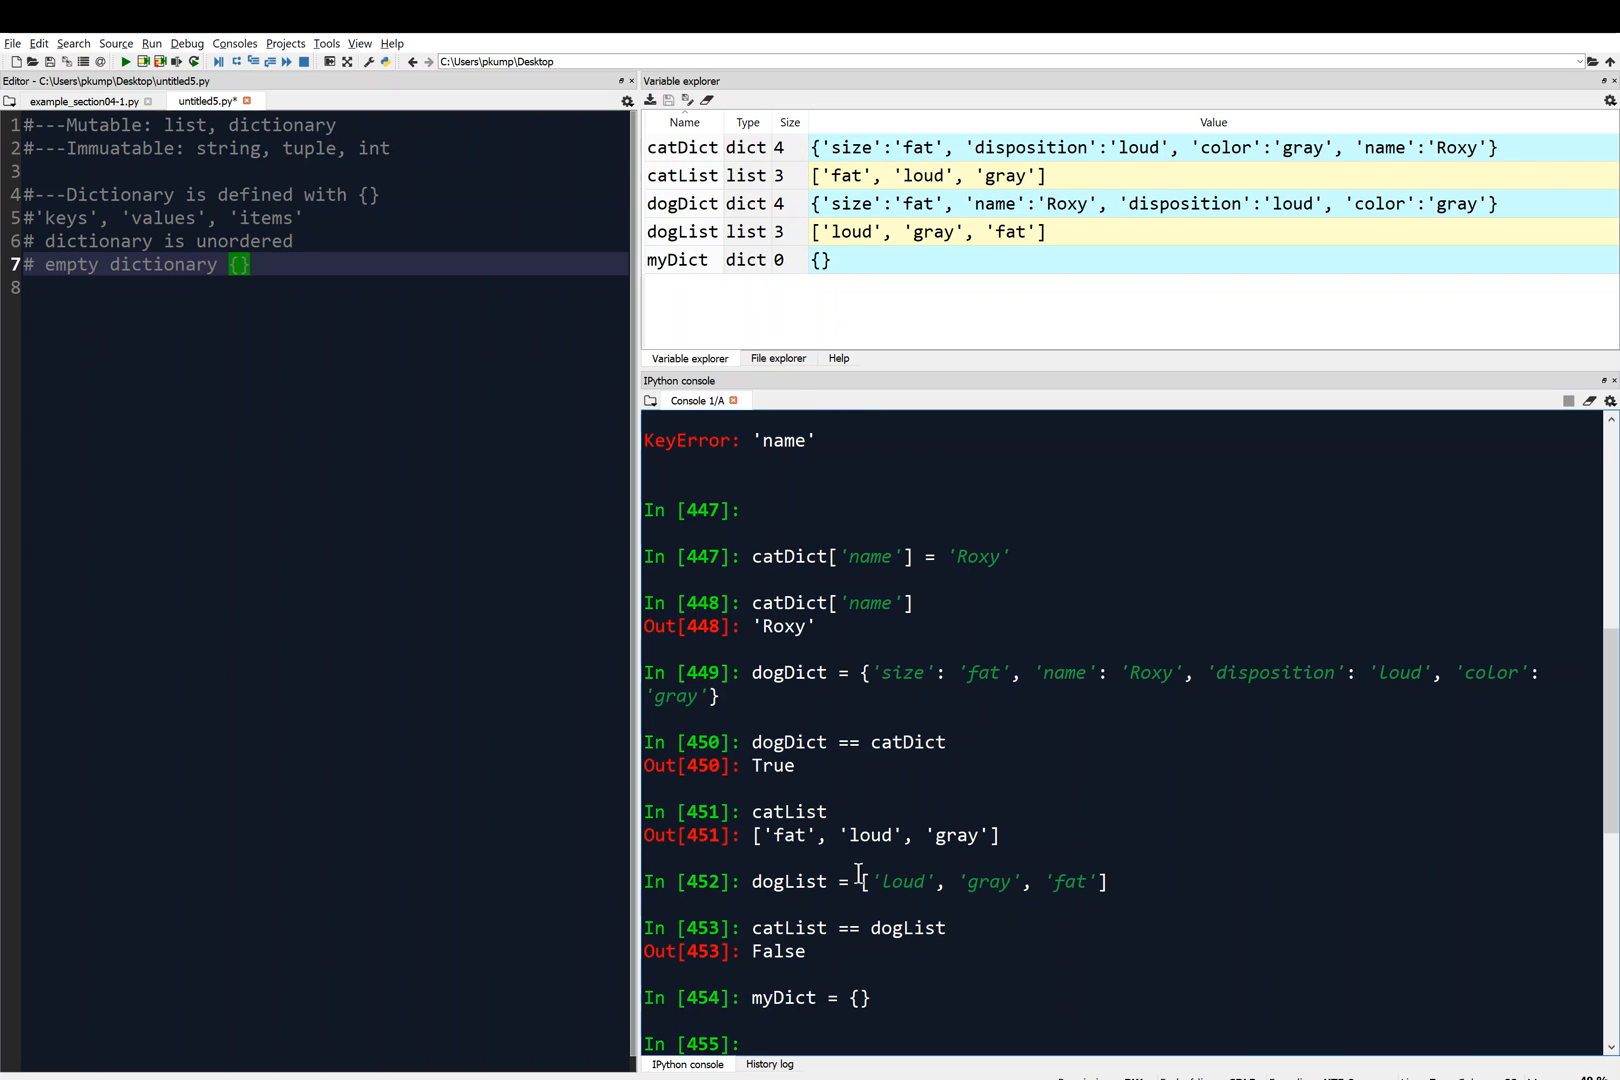
mouse_move(882, 1034)
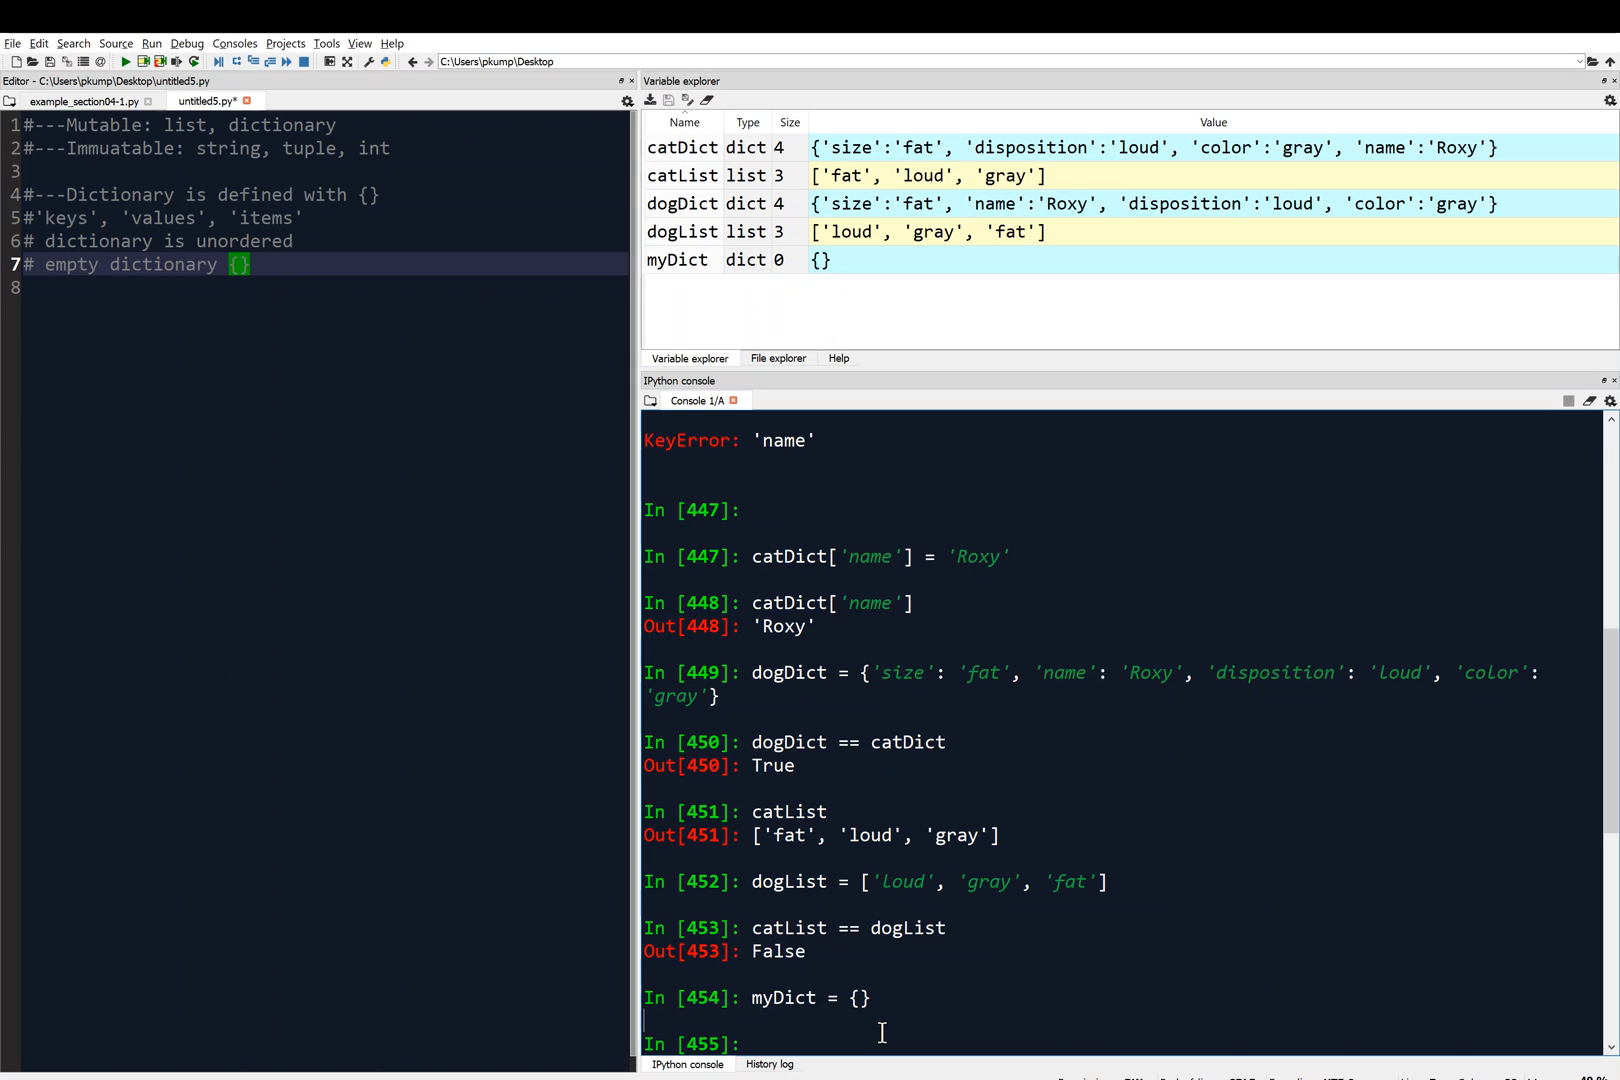
mouse_move(784, 906)
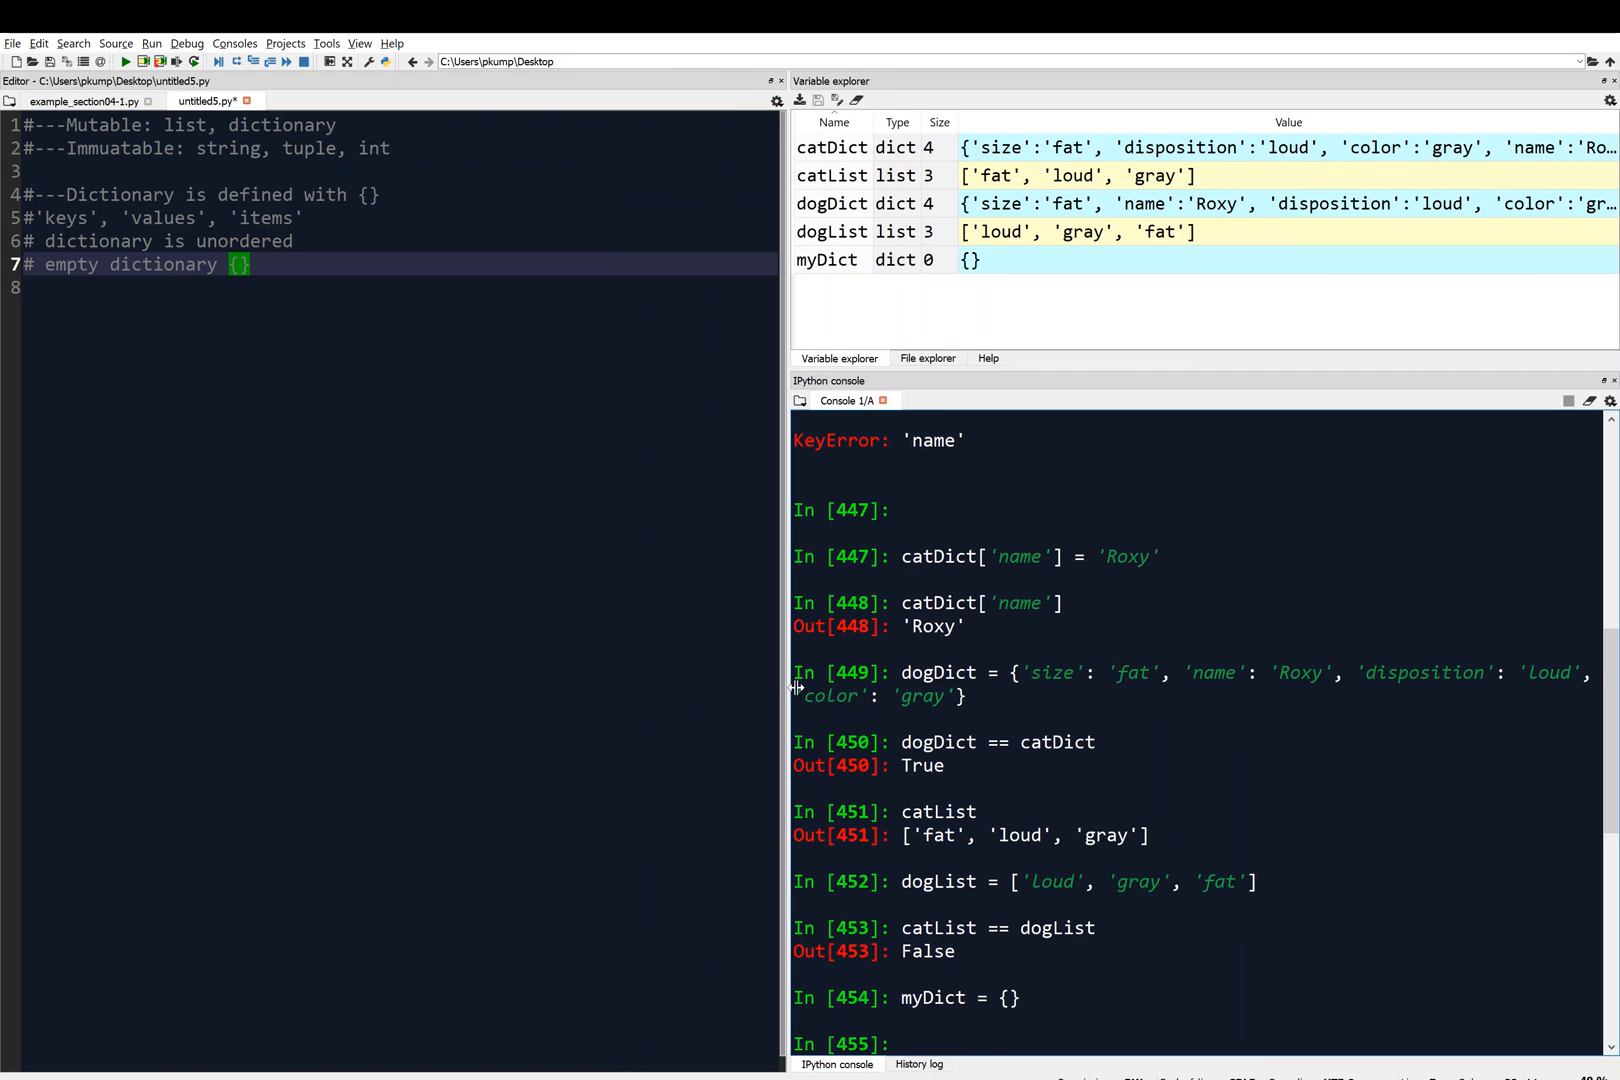
Reset the console with 'reset' and confirm with y, clearing all variables.
type("reset")
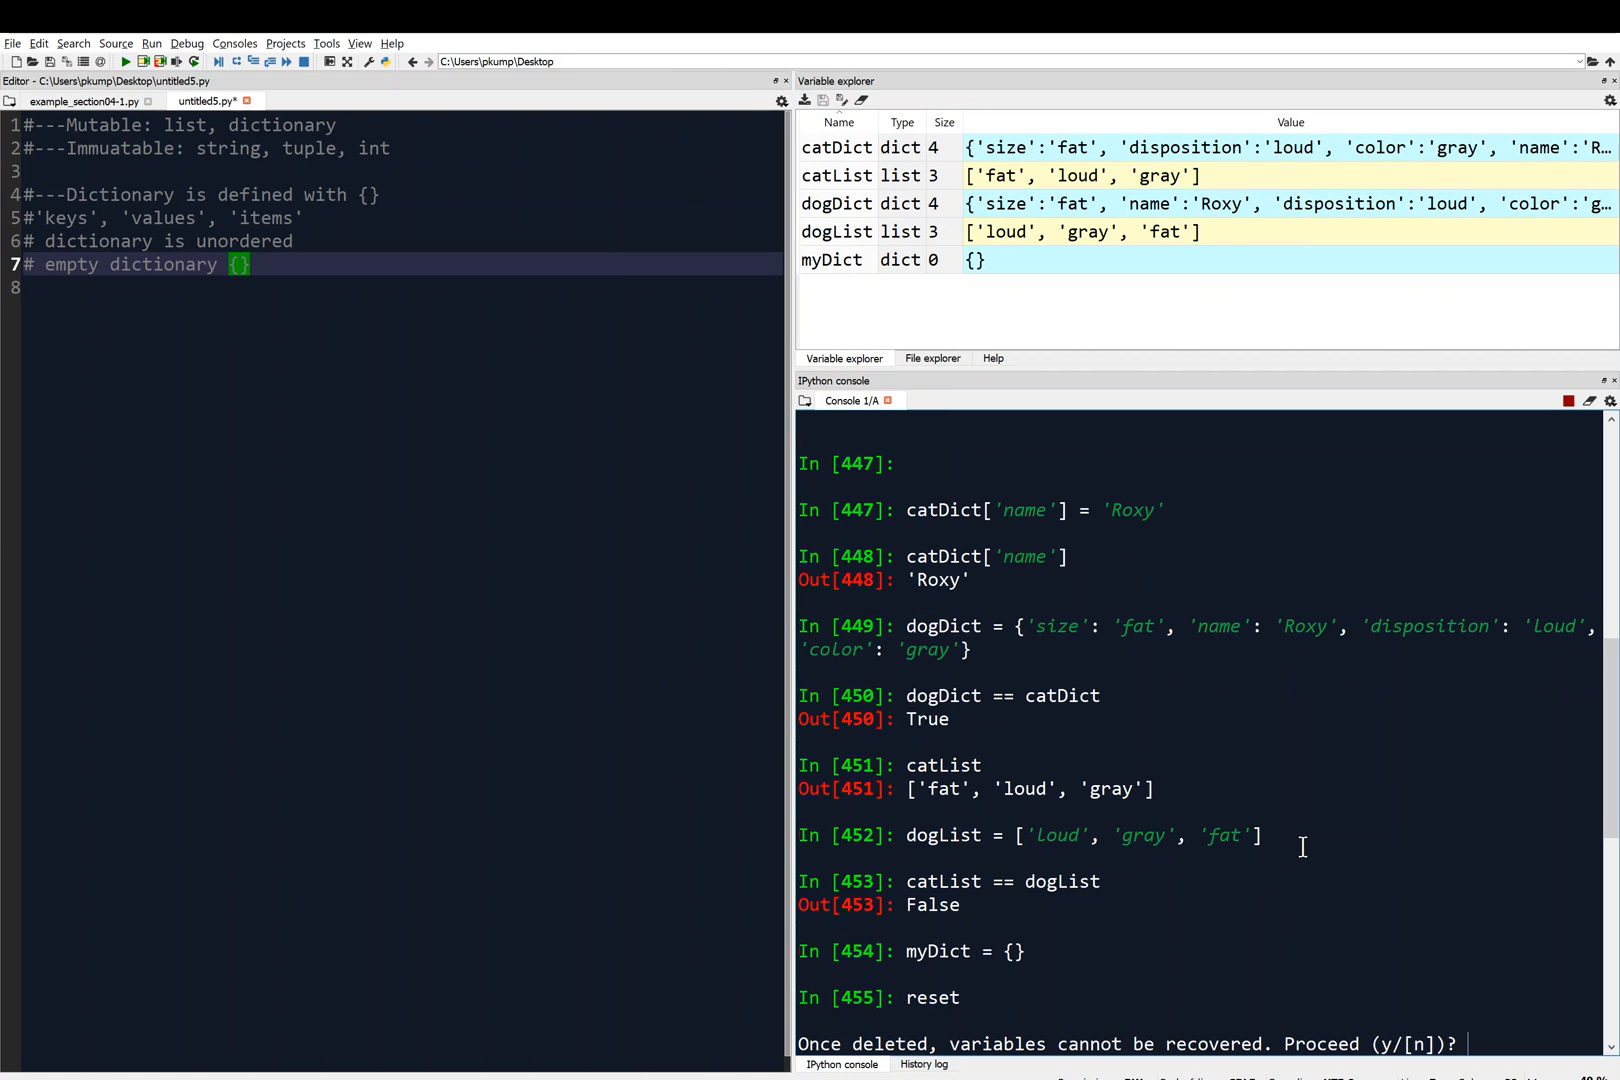
type("y")
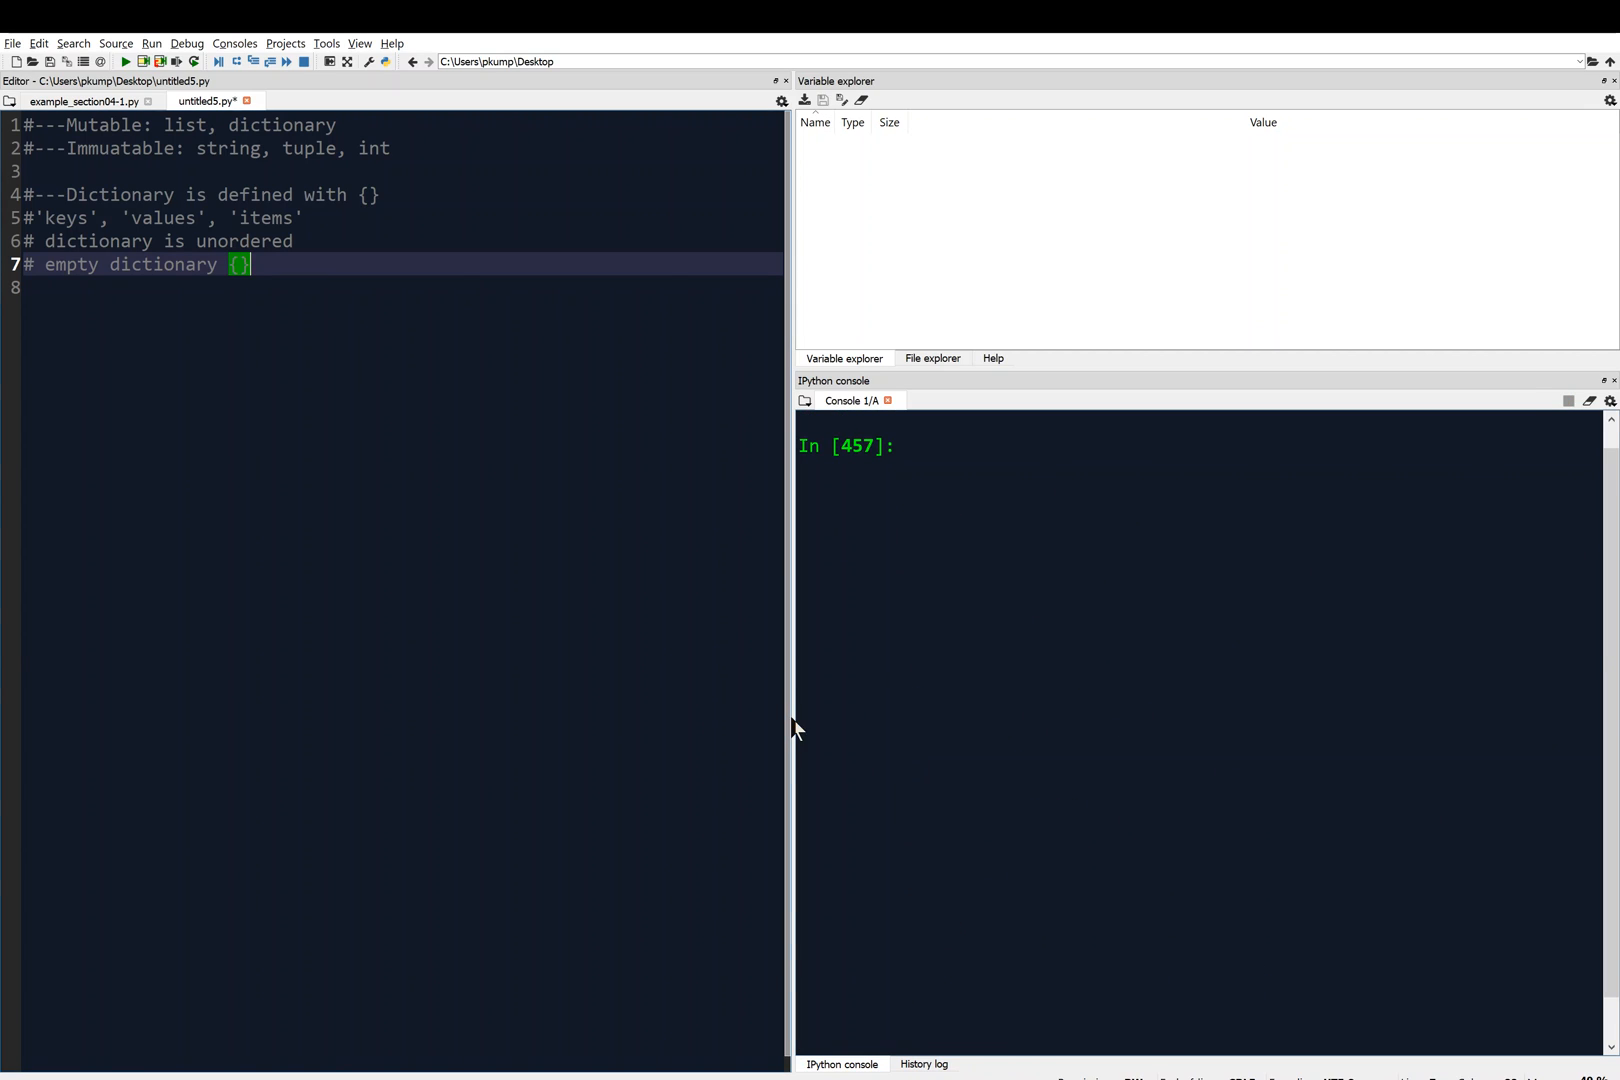
mouse_move(800, 634)
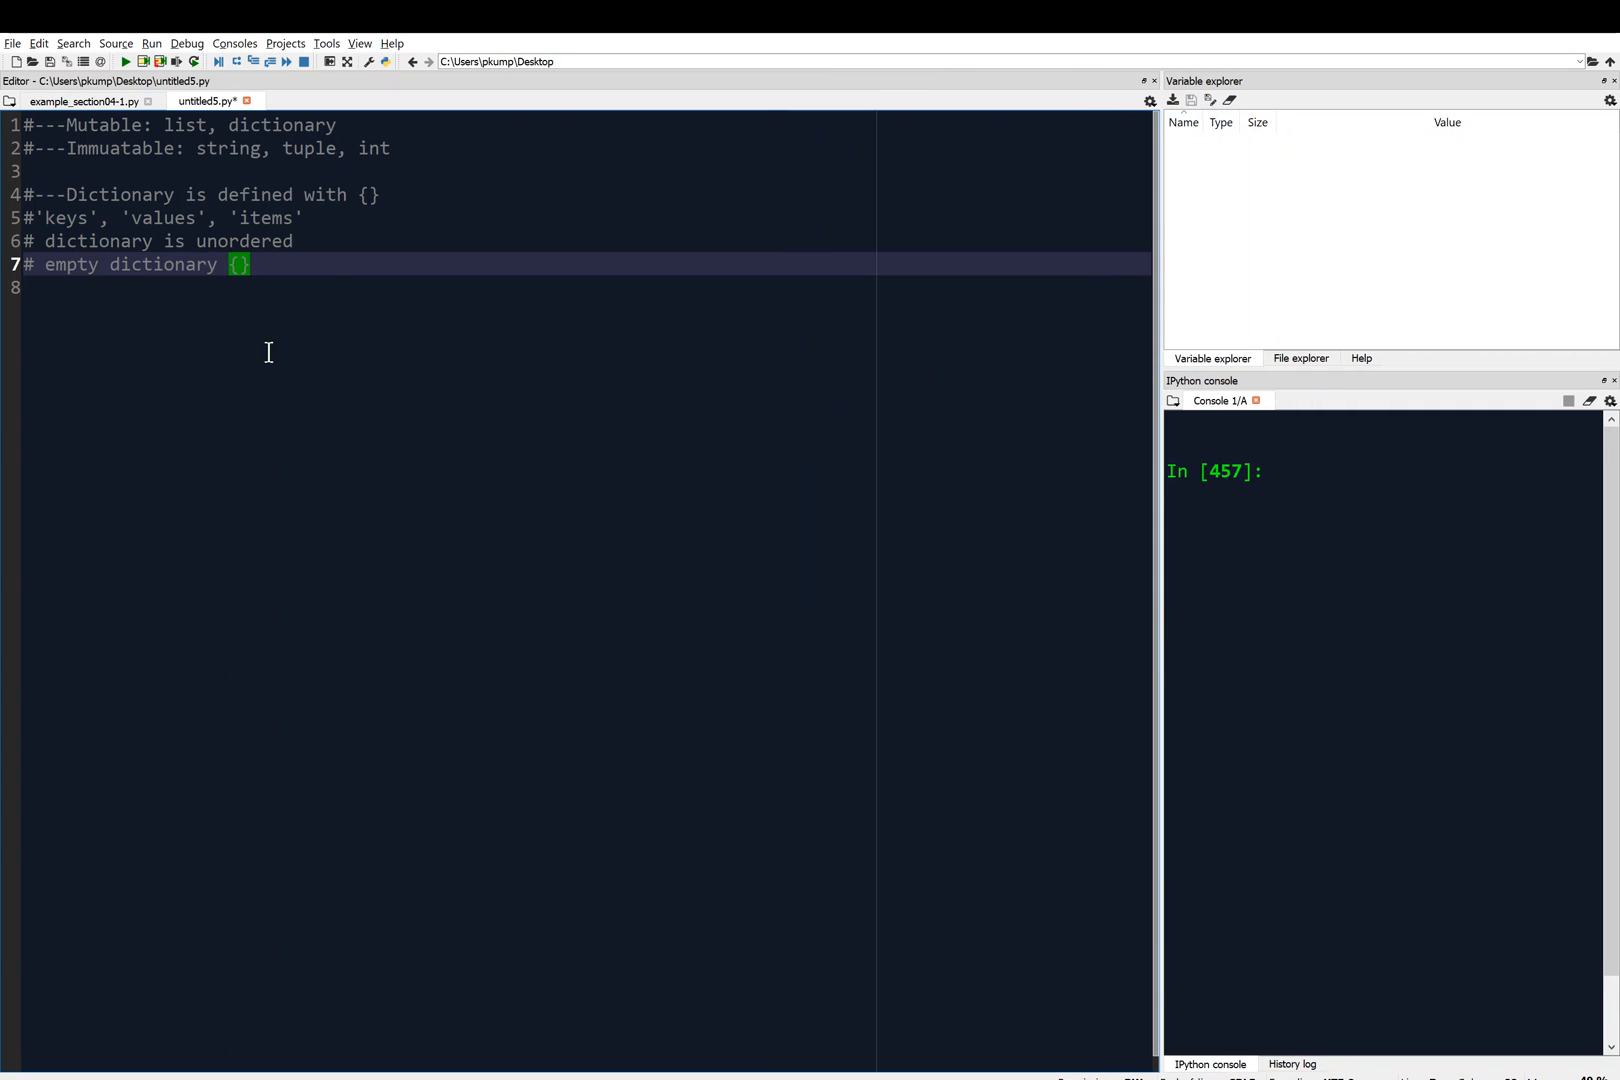
Start birthdays = {} with 'Amanda': 'Apr 1' and 'Bob': 'Mar 13'.
type("bir")
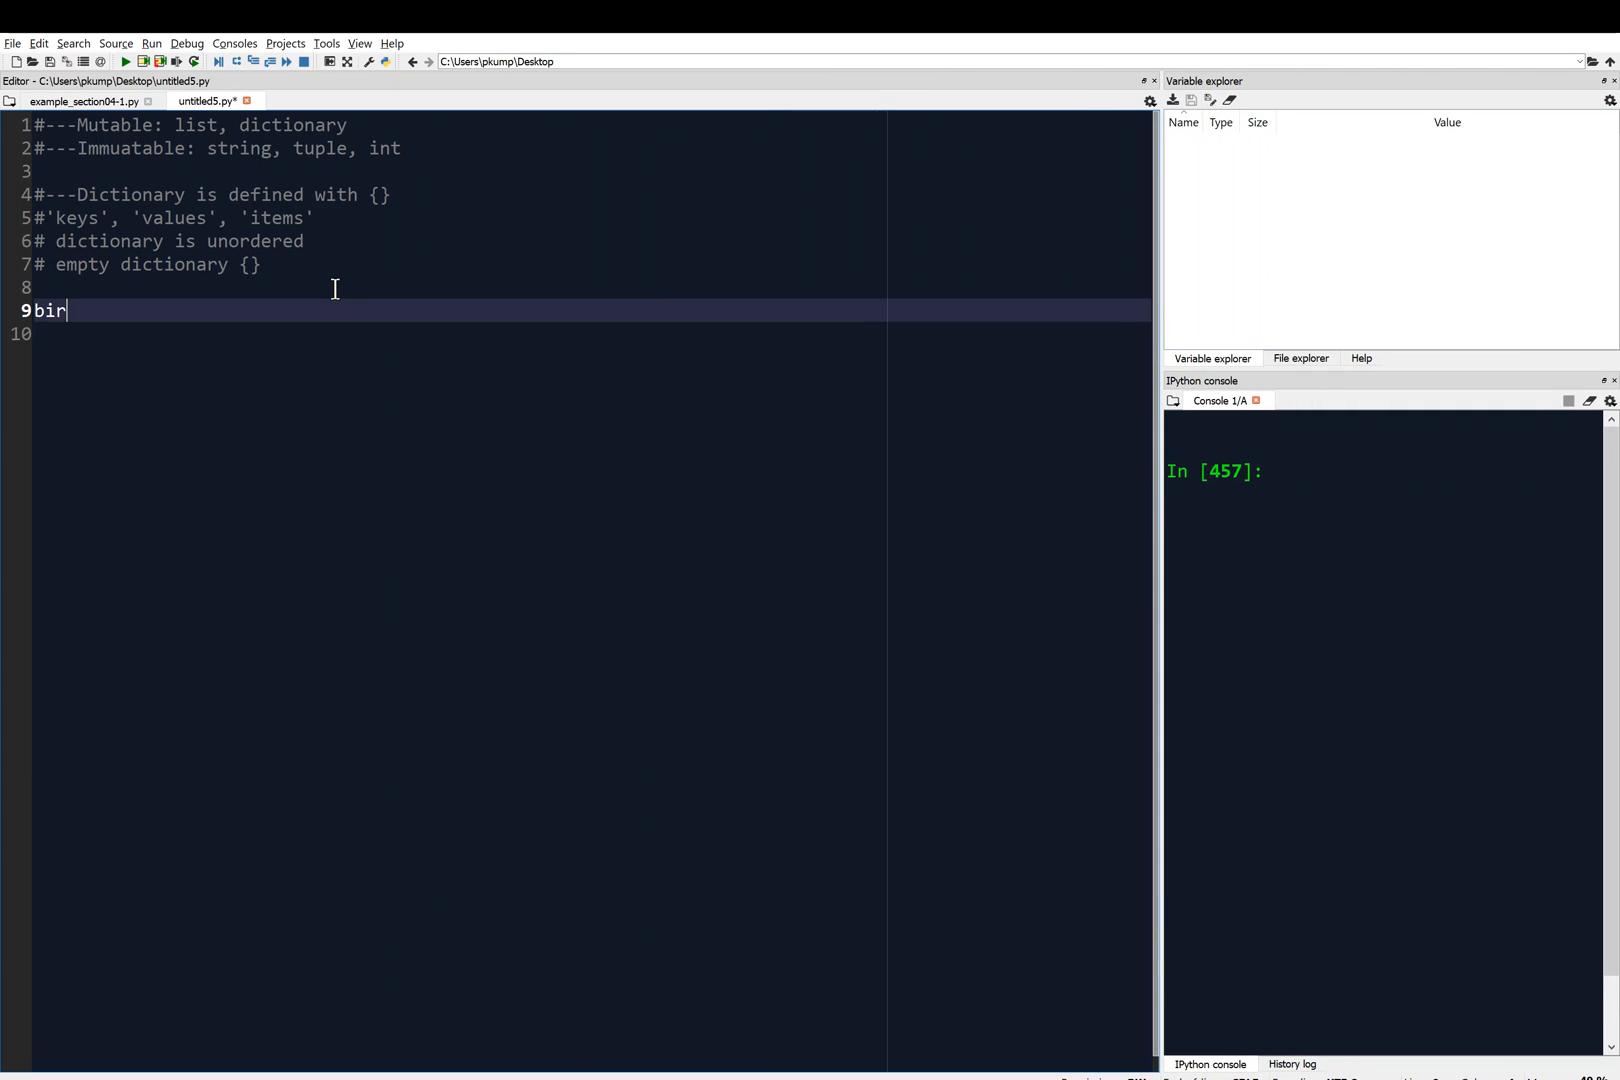
type("thdays")
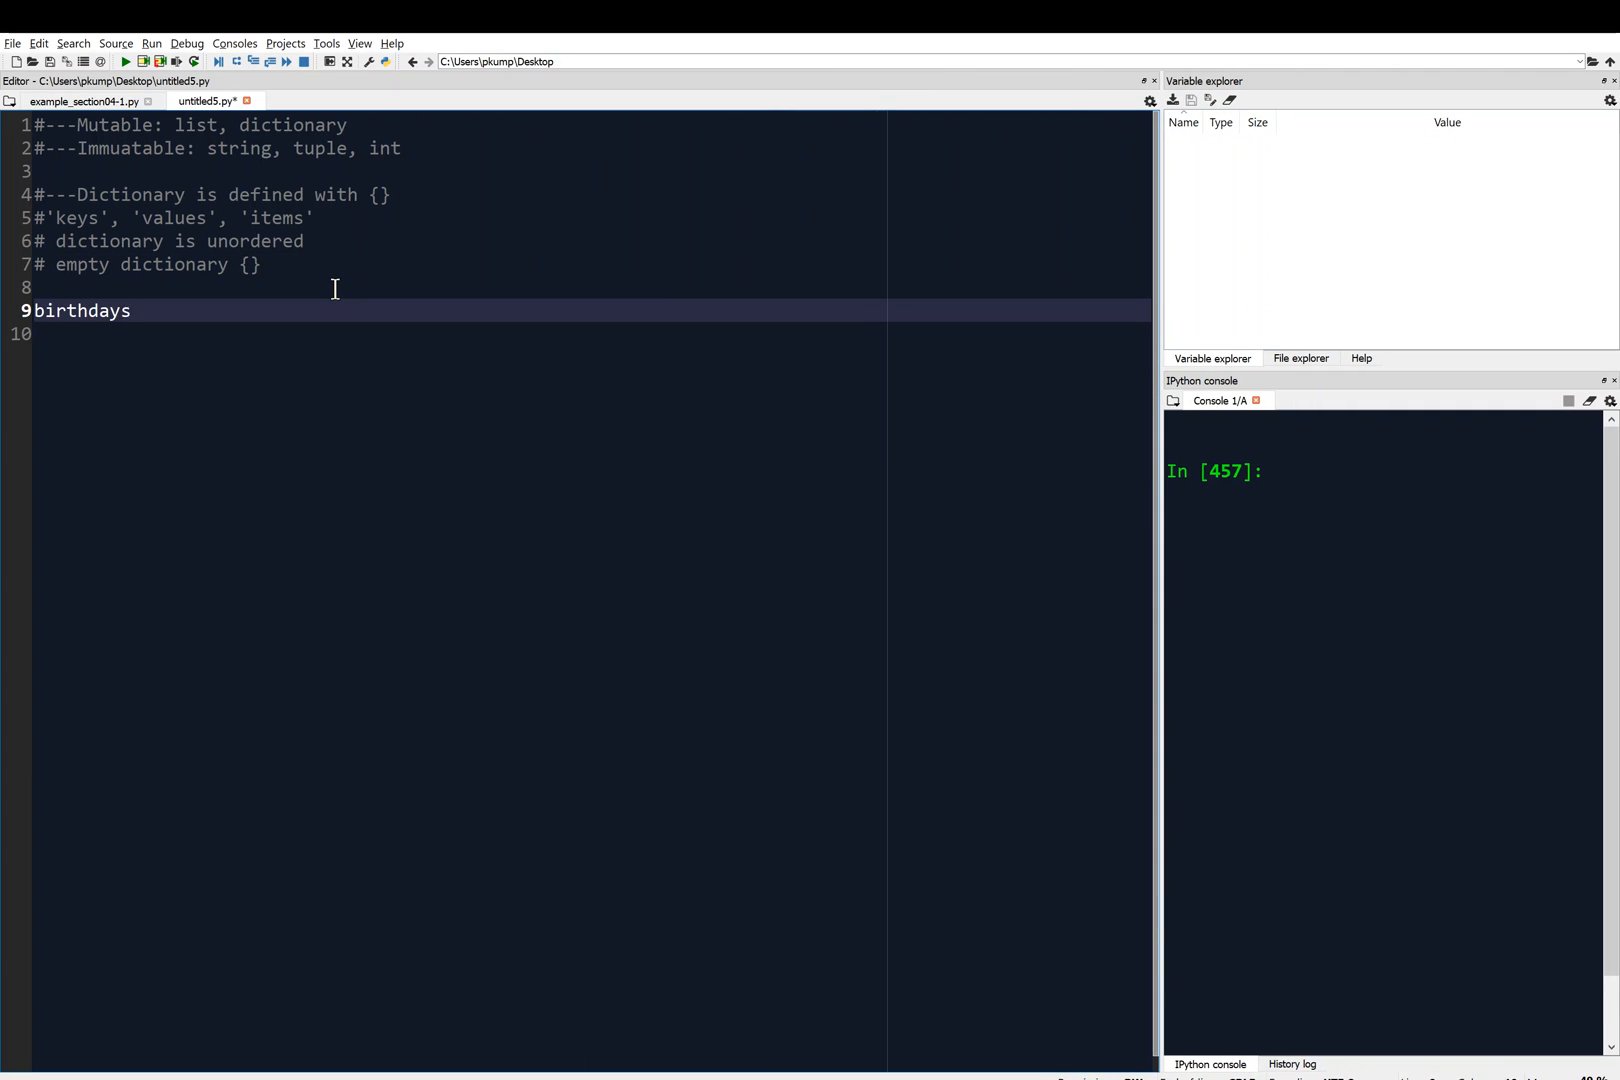
type("= {}")
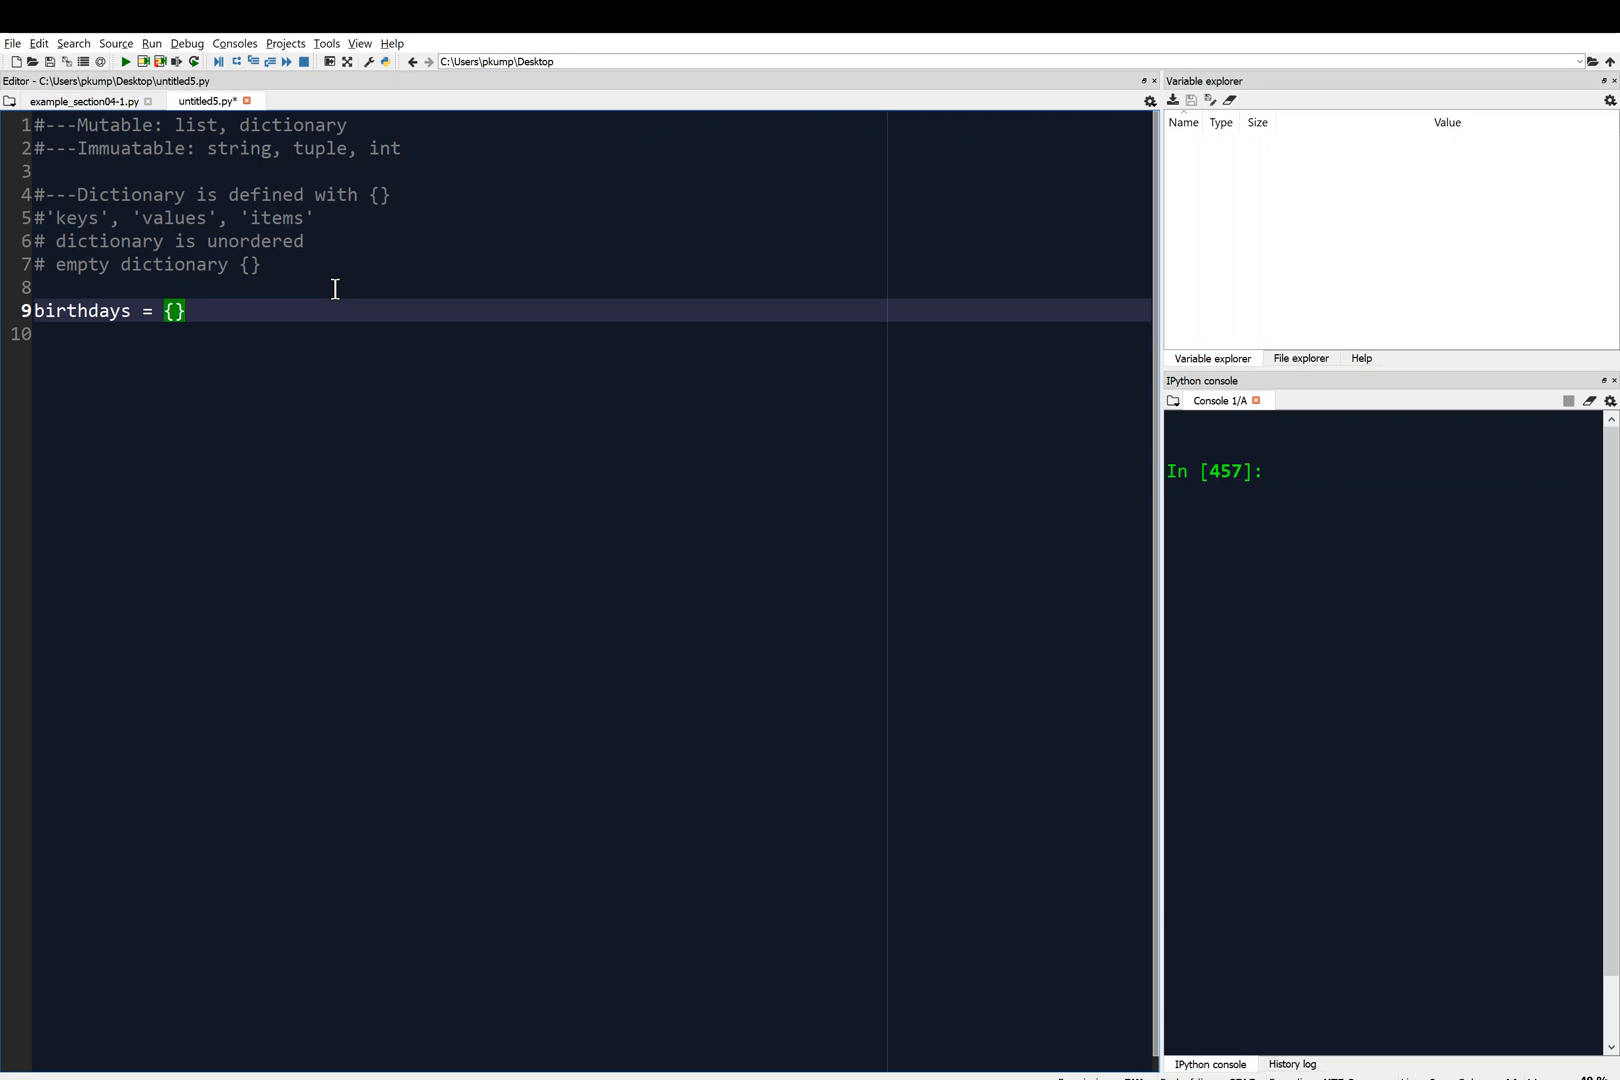
type("'Amanda'")
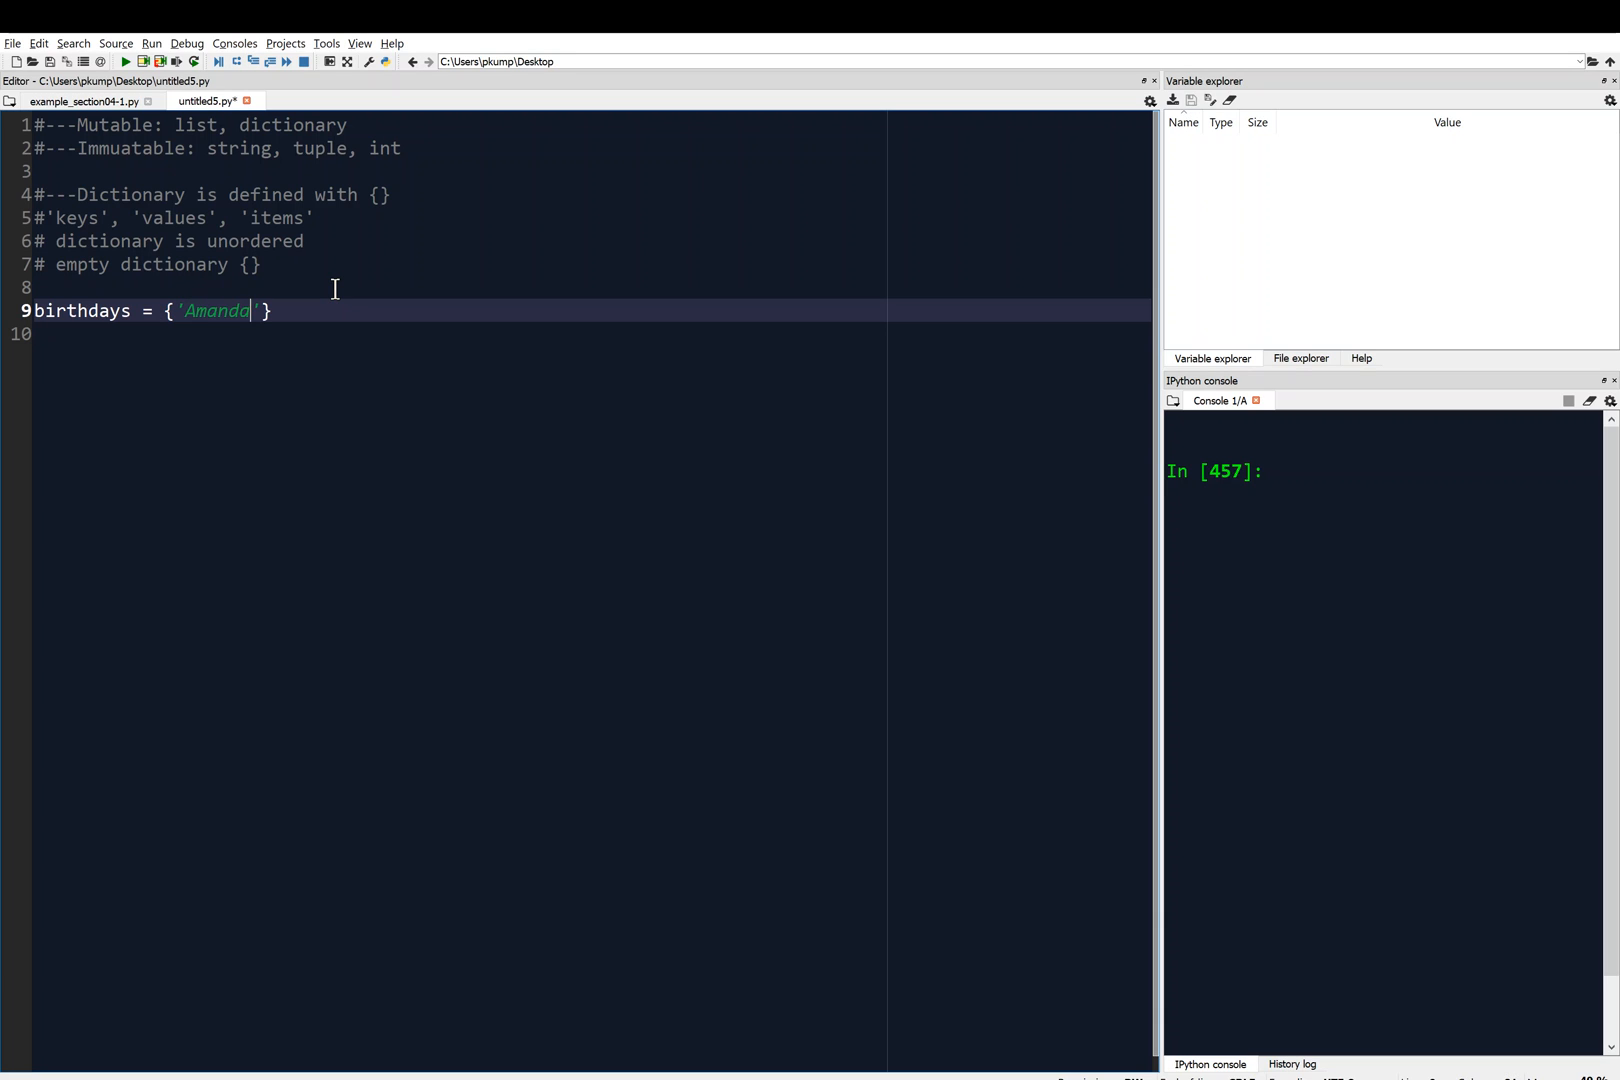
type(":")
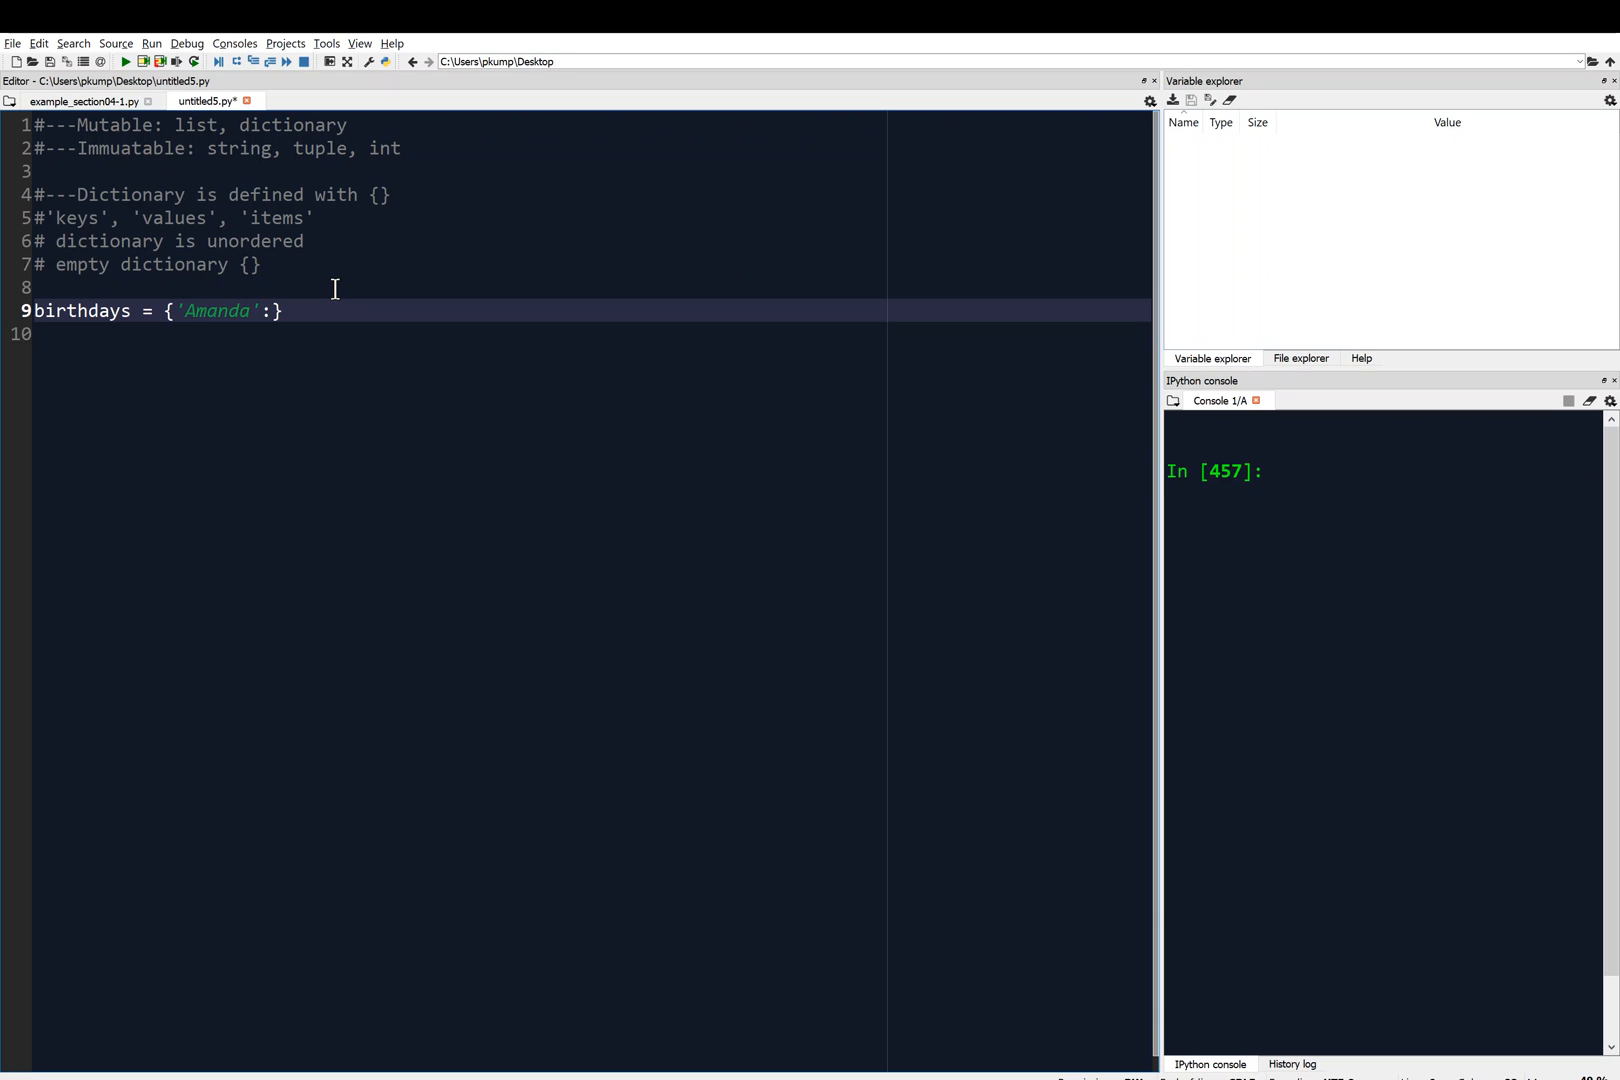
type("'Apr'")
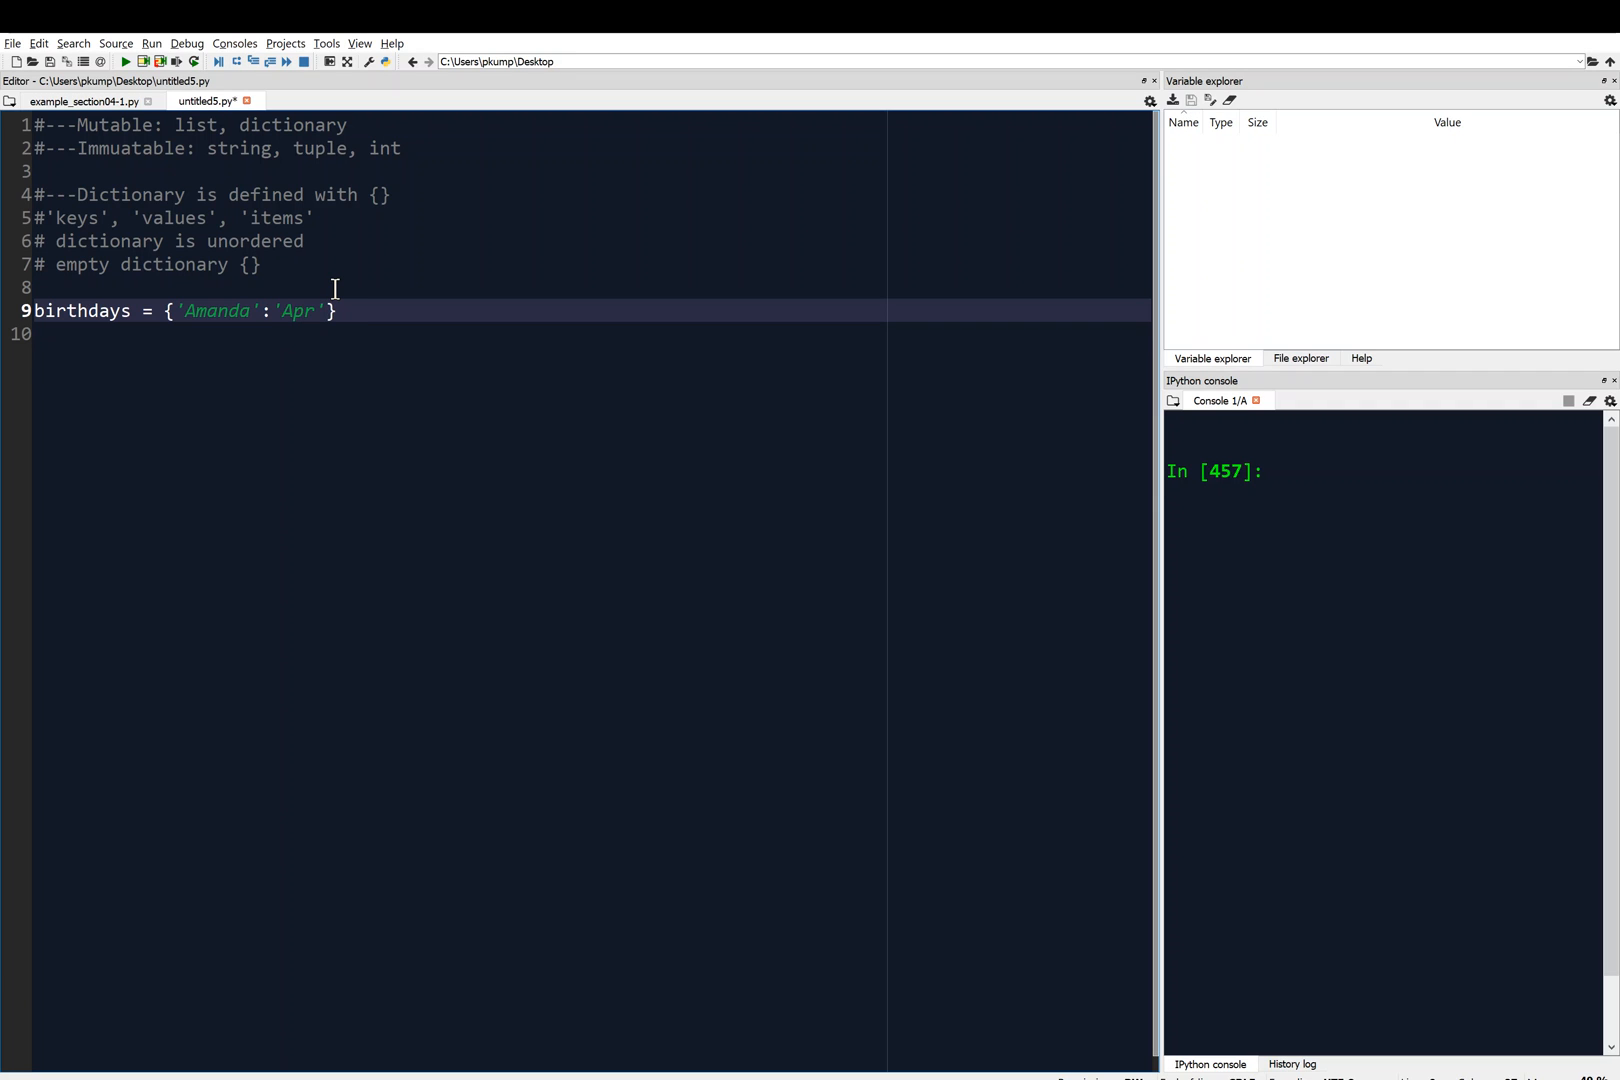
type("1,")
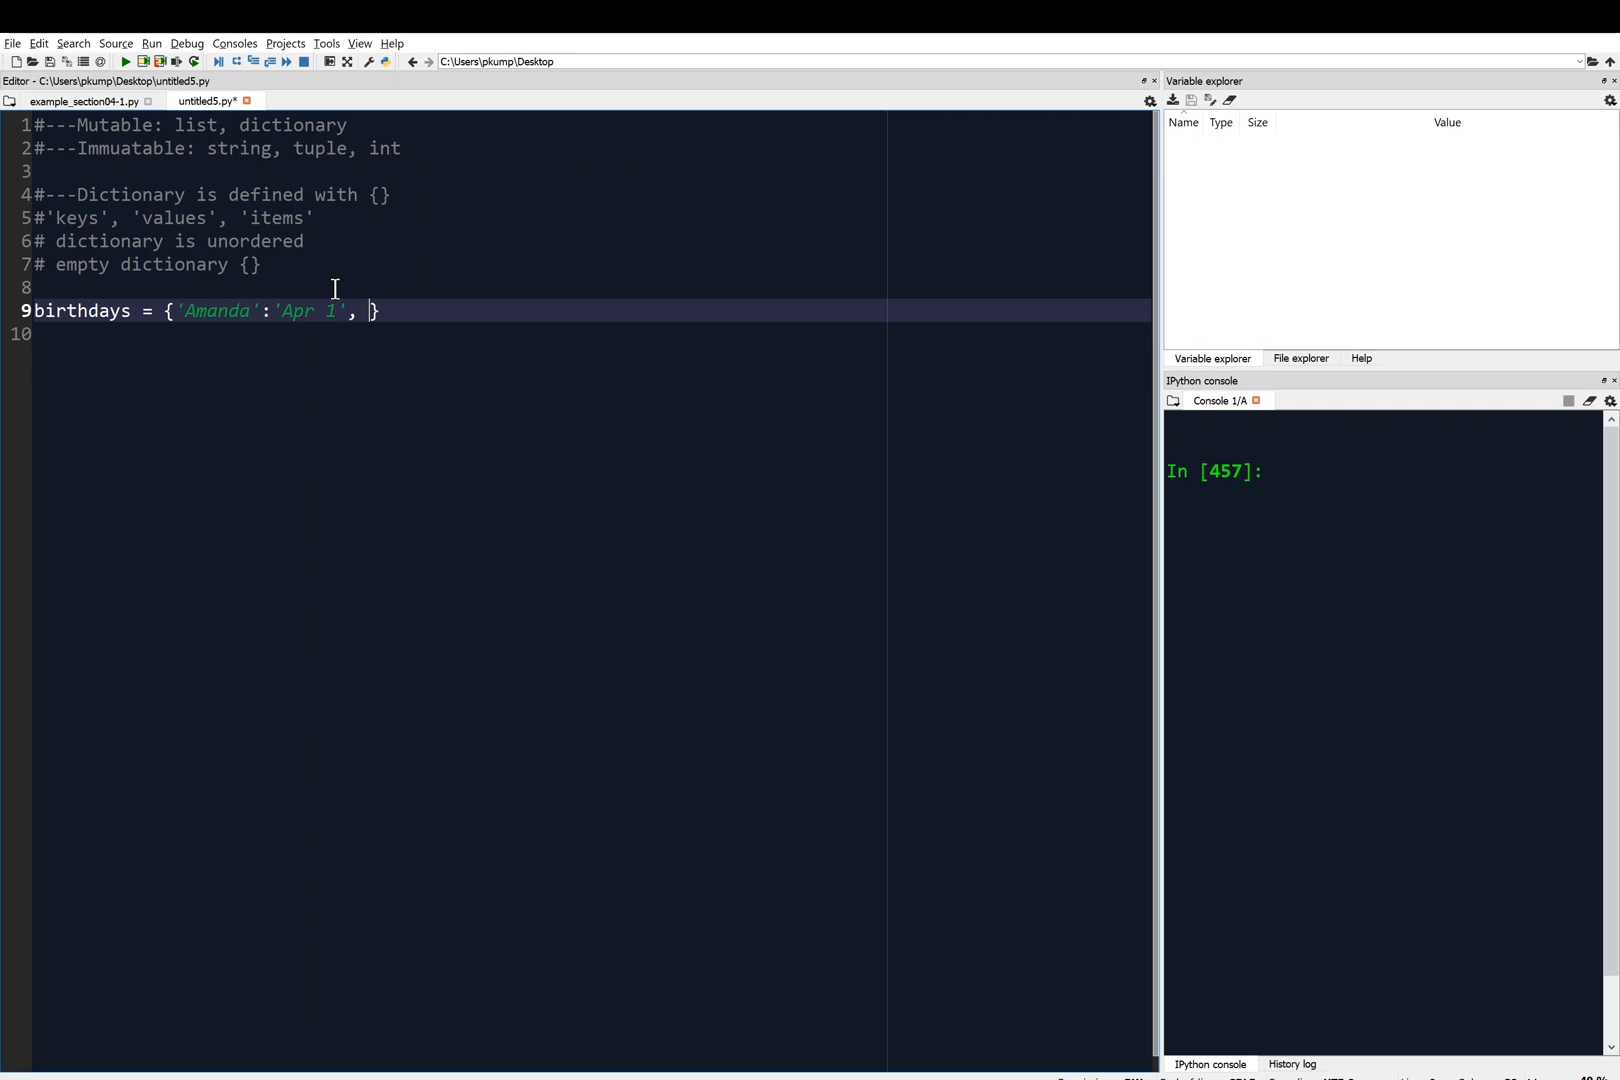
type("'Bob'")
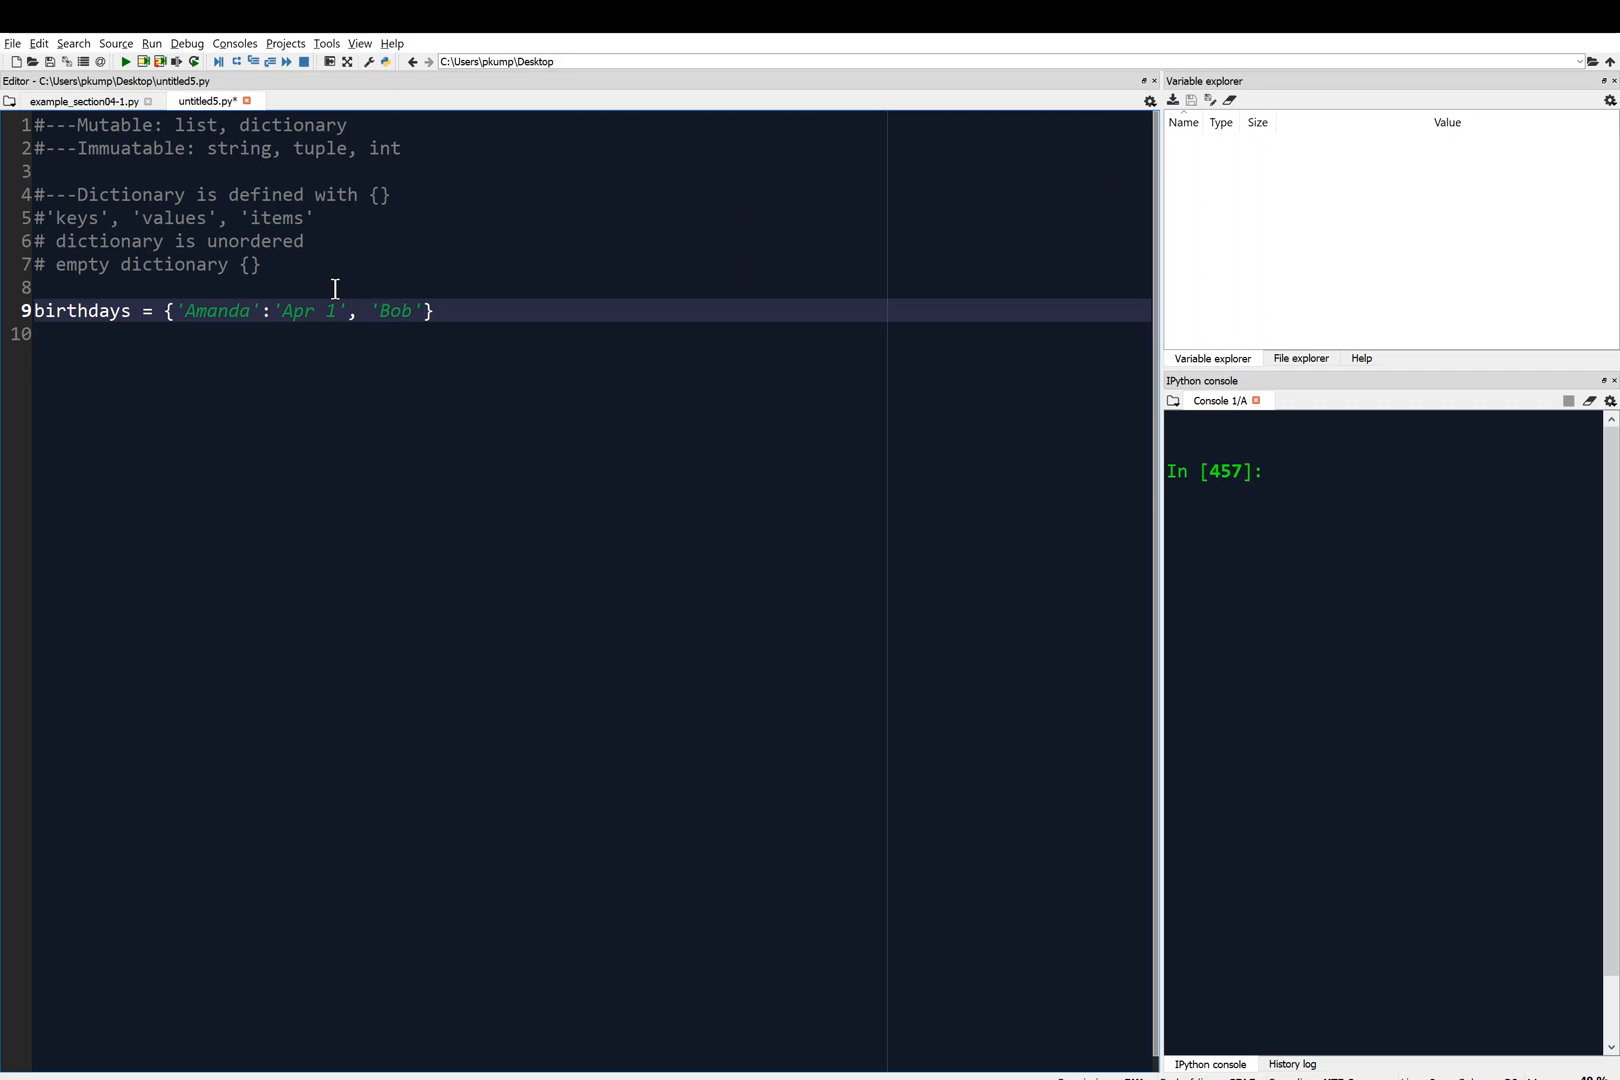
type(": '")
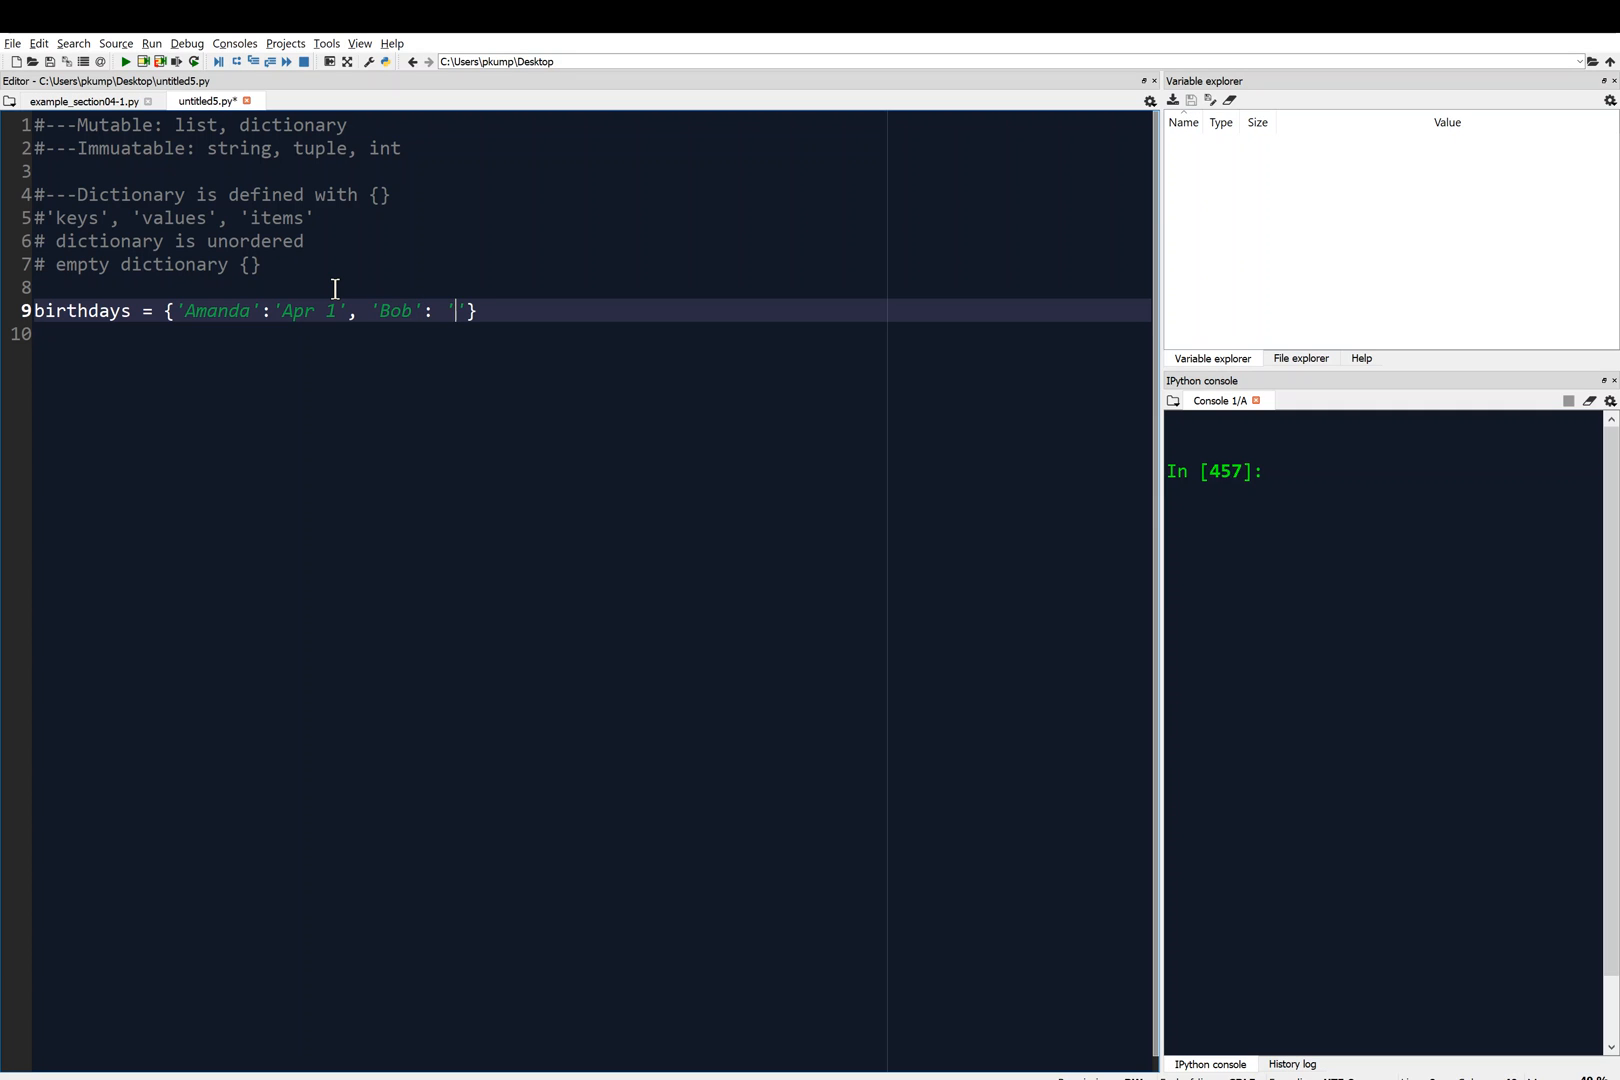
type("Mar 13")
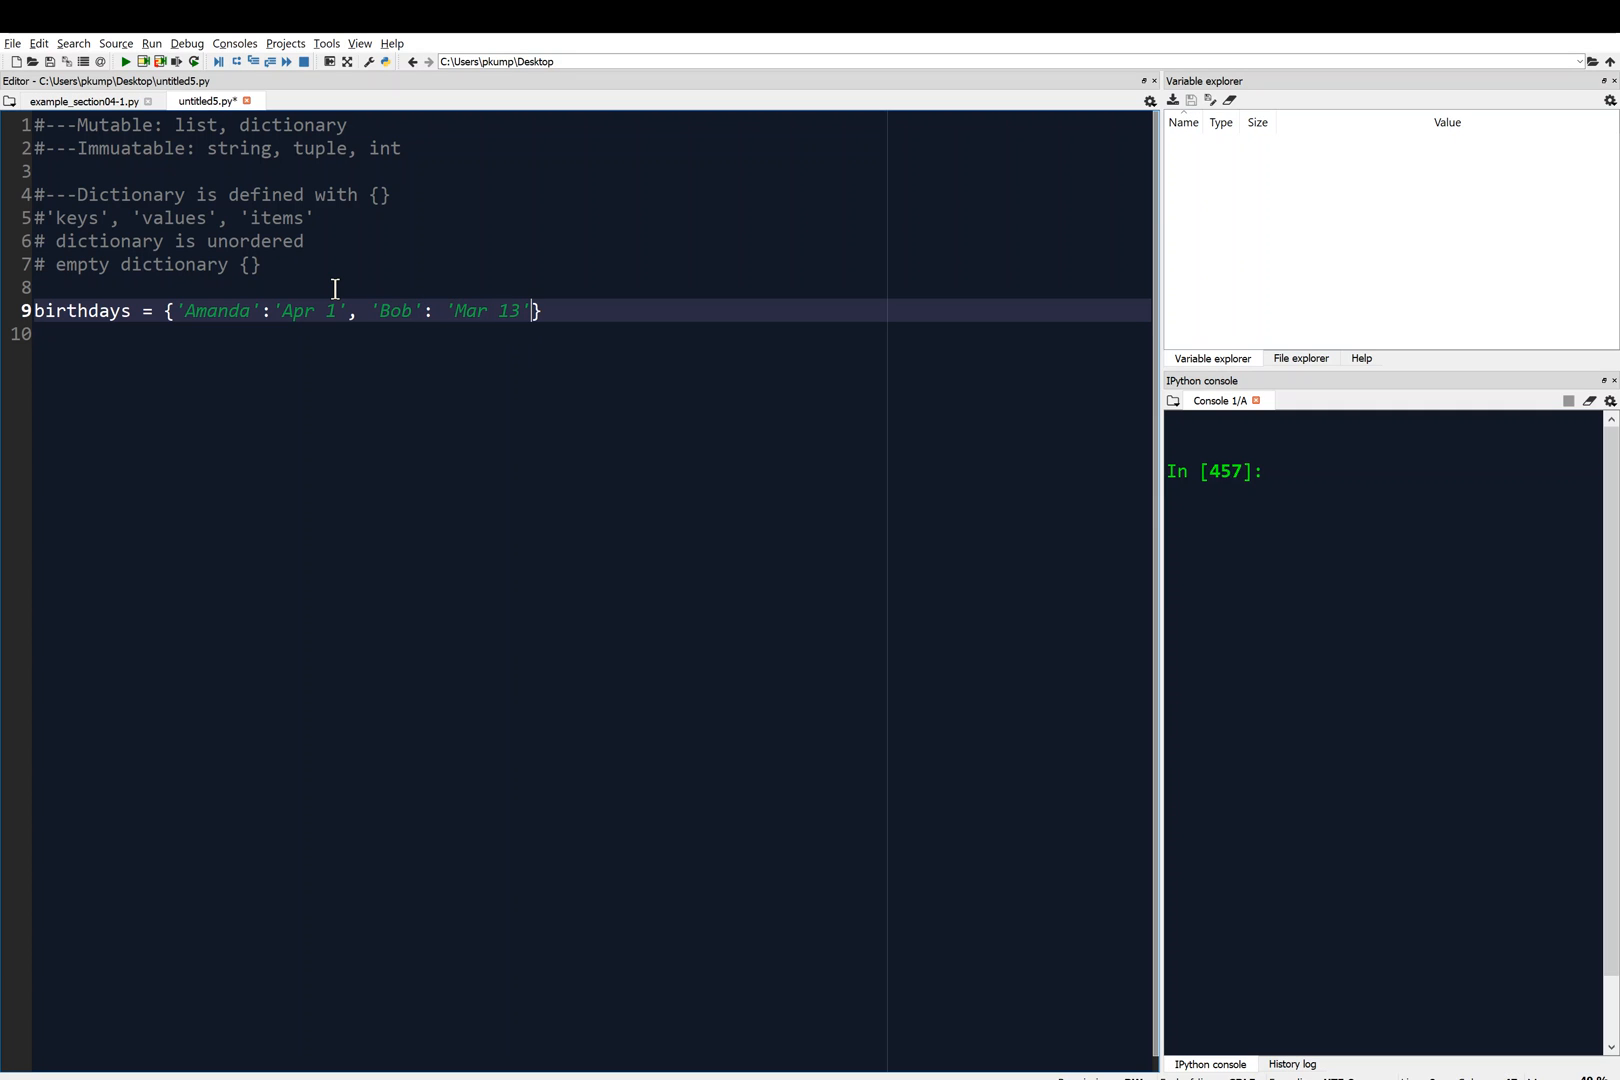
Add 'Colleen': 'Jul 11' and 'Darren': 'Jul 9' to the birthdays dictionary.
type(", ''")
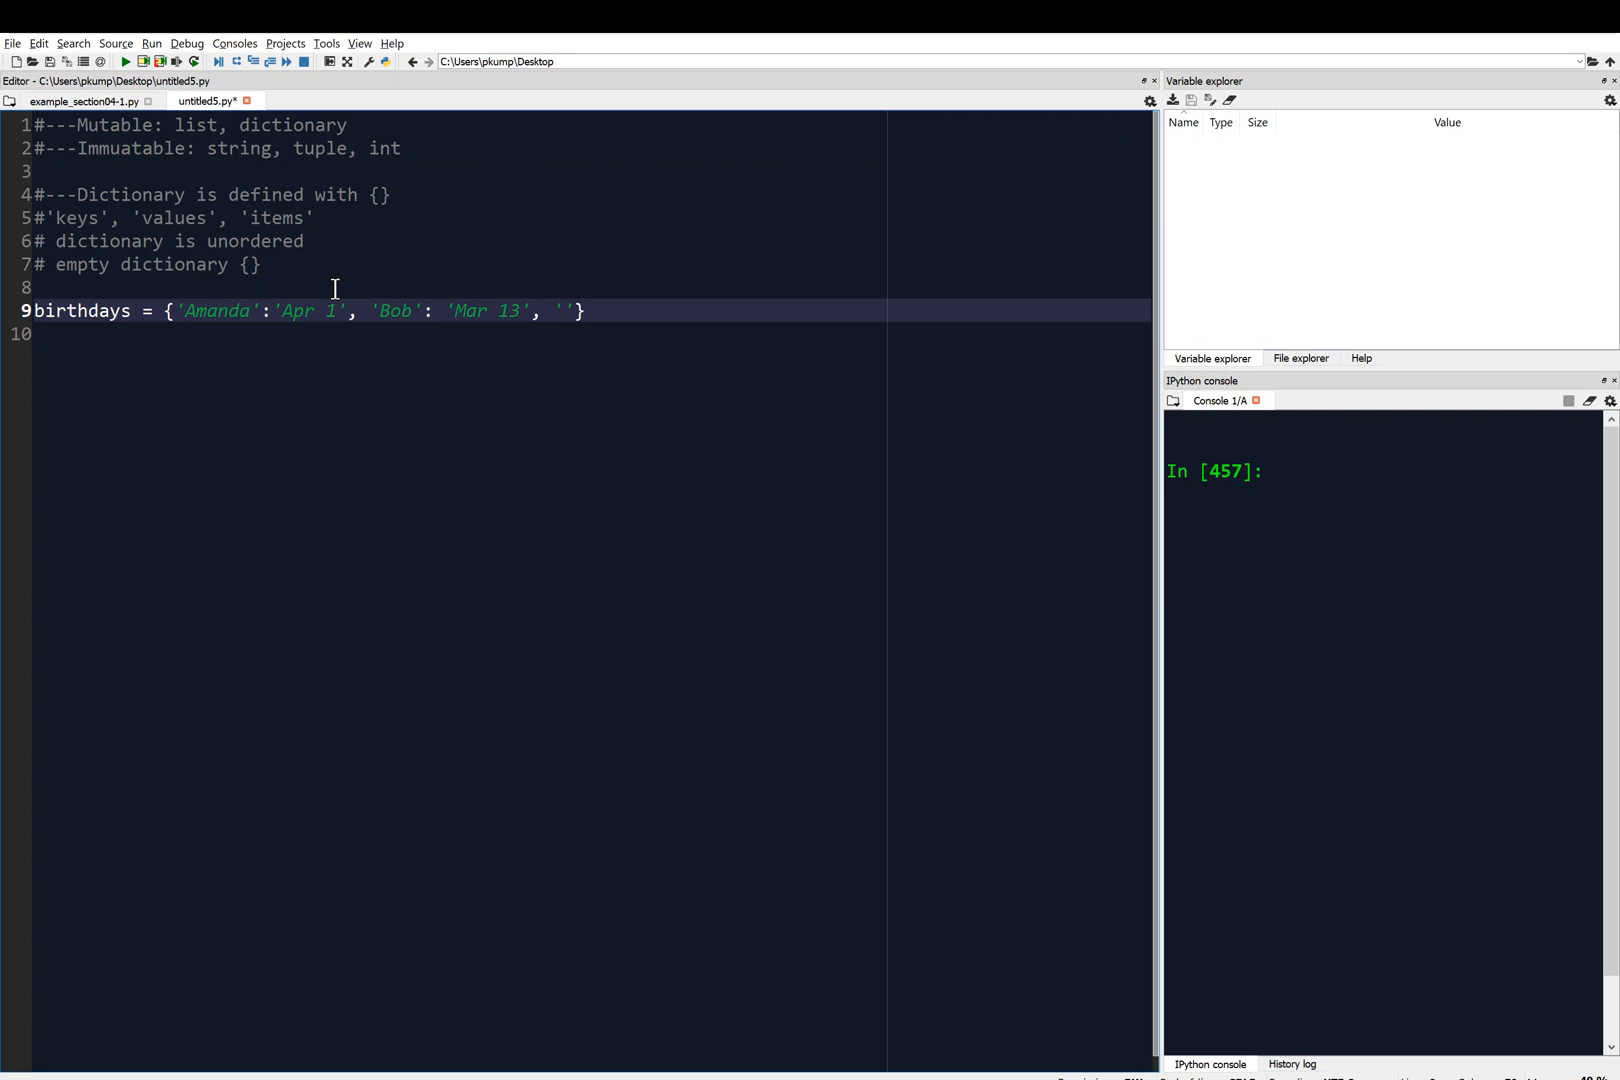
type("Colle")
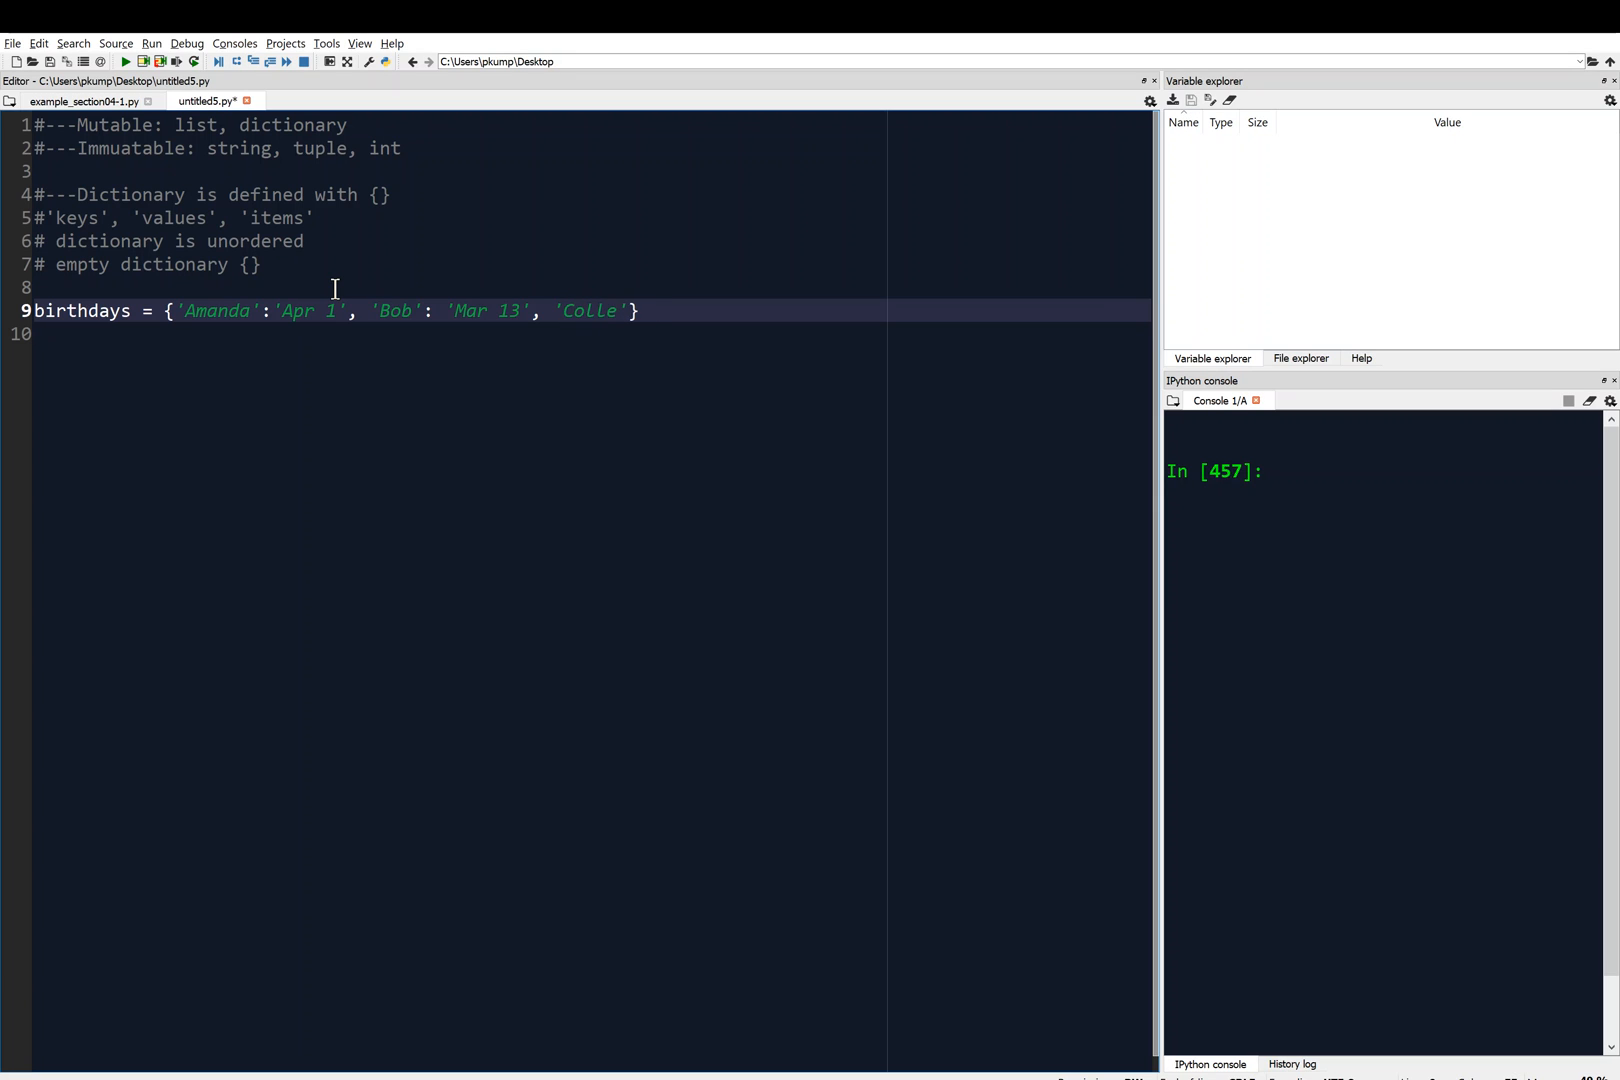
type("en': '")
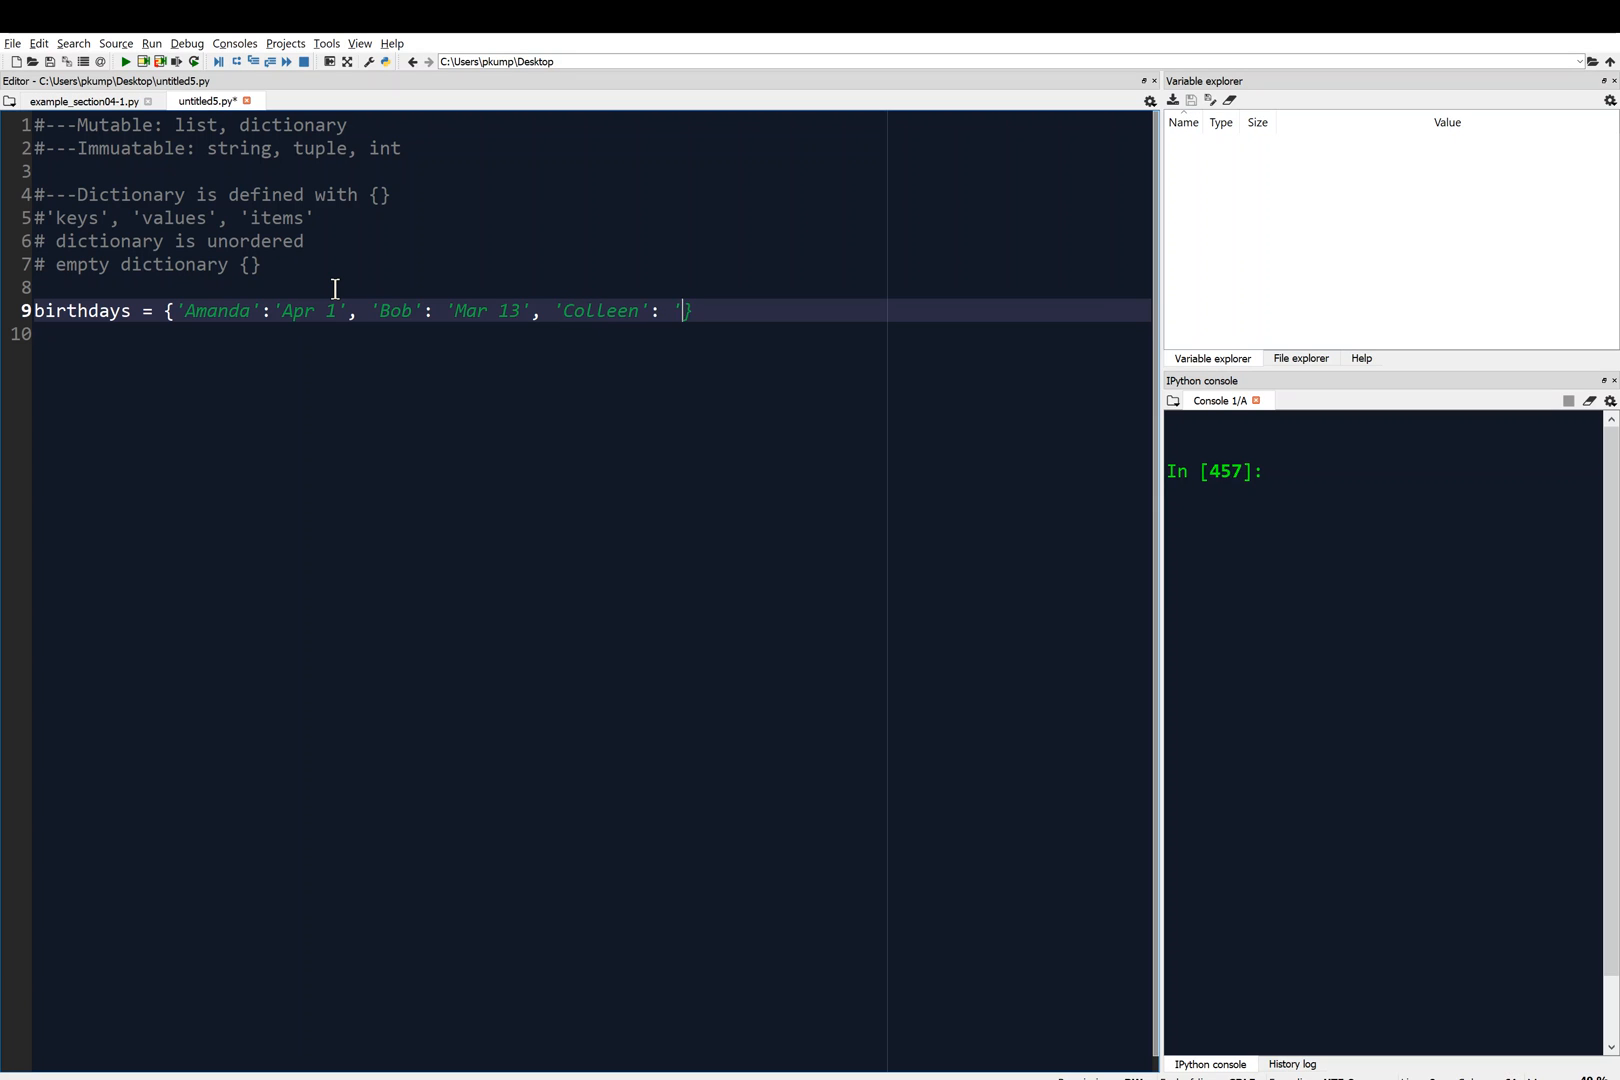
type("Jul 11")
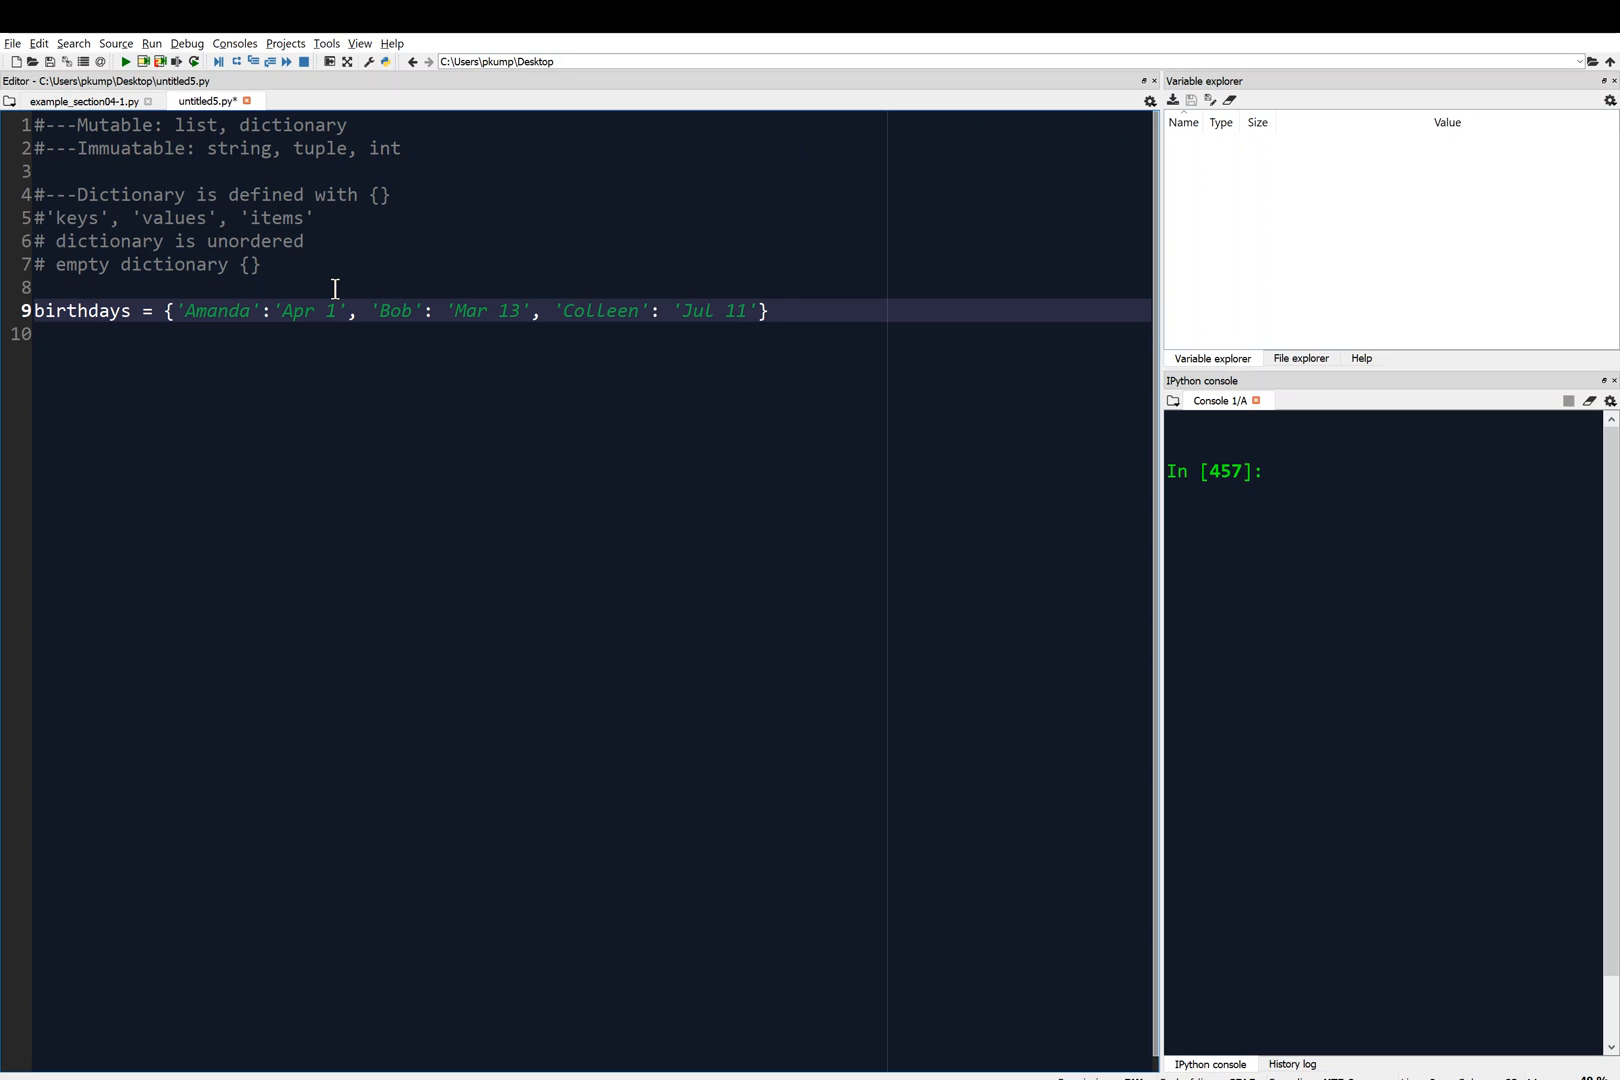
type(", 'Da'")
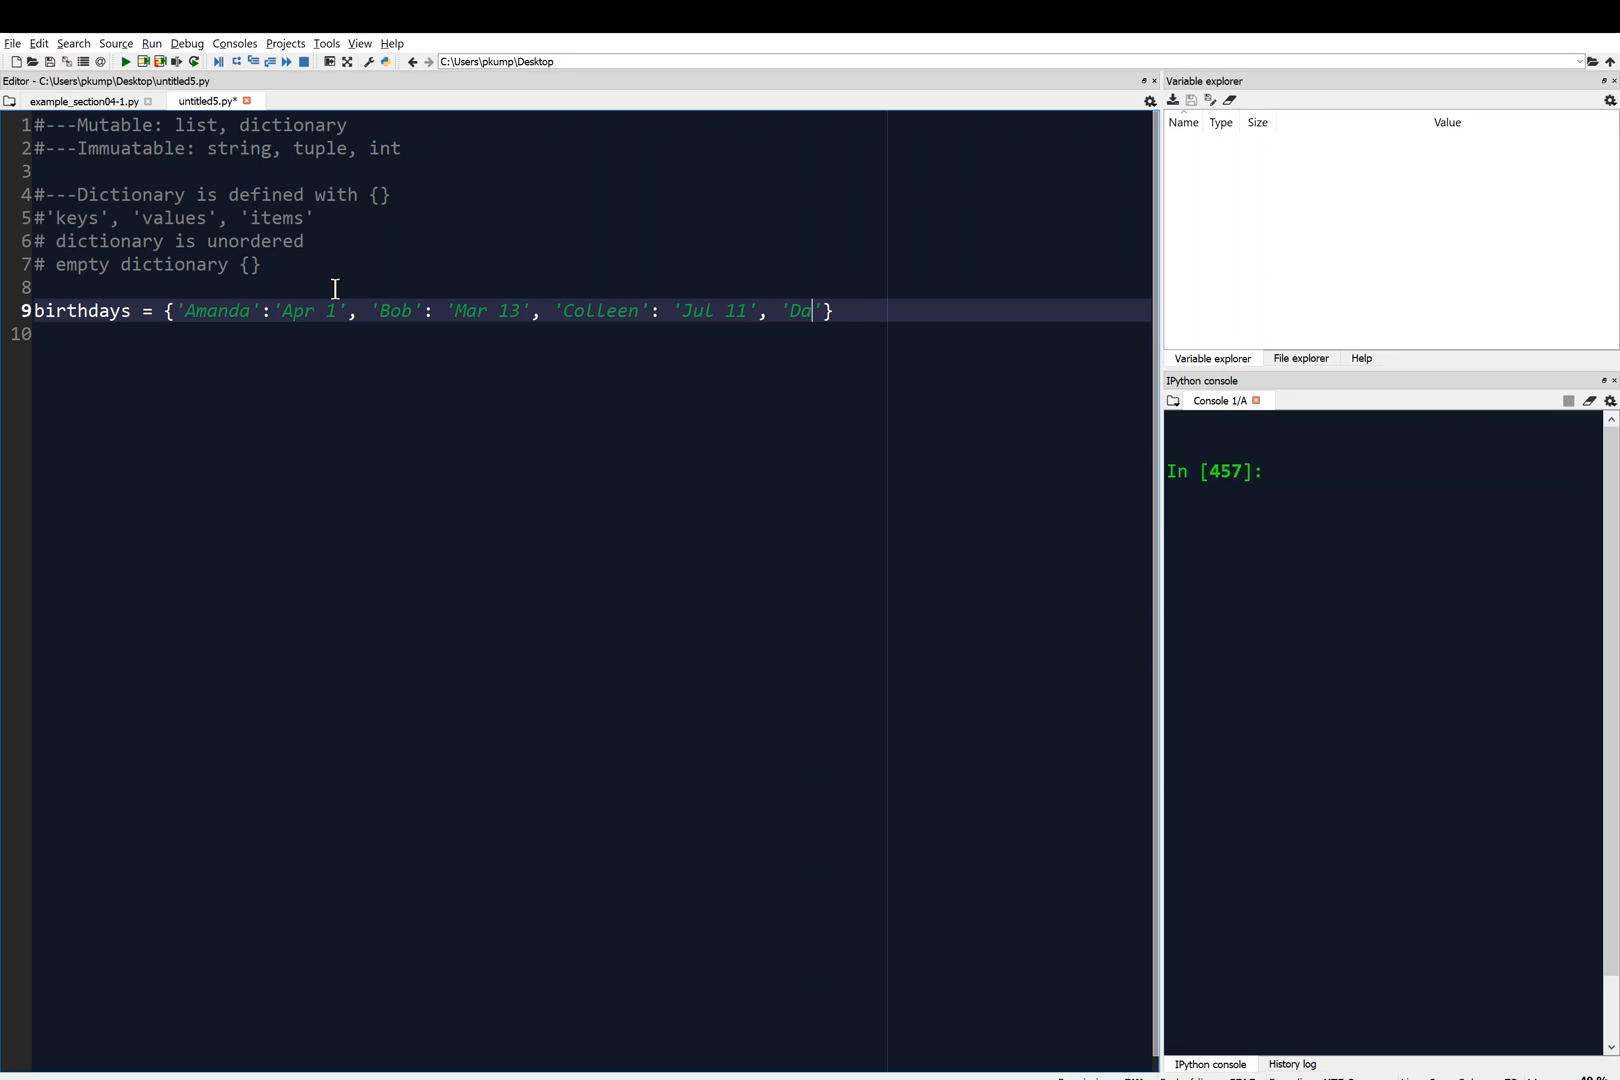
type("rren':")
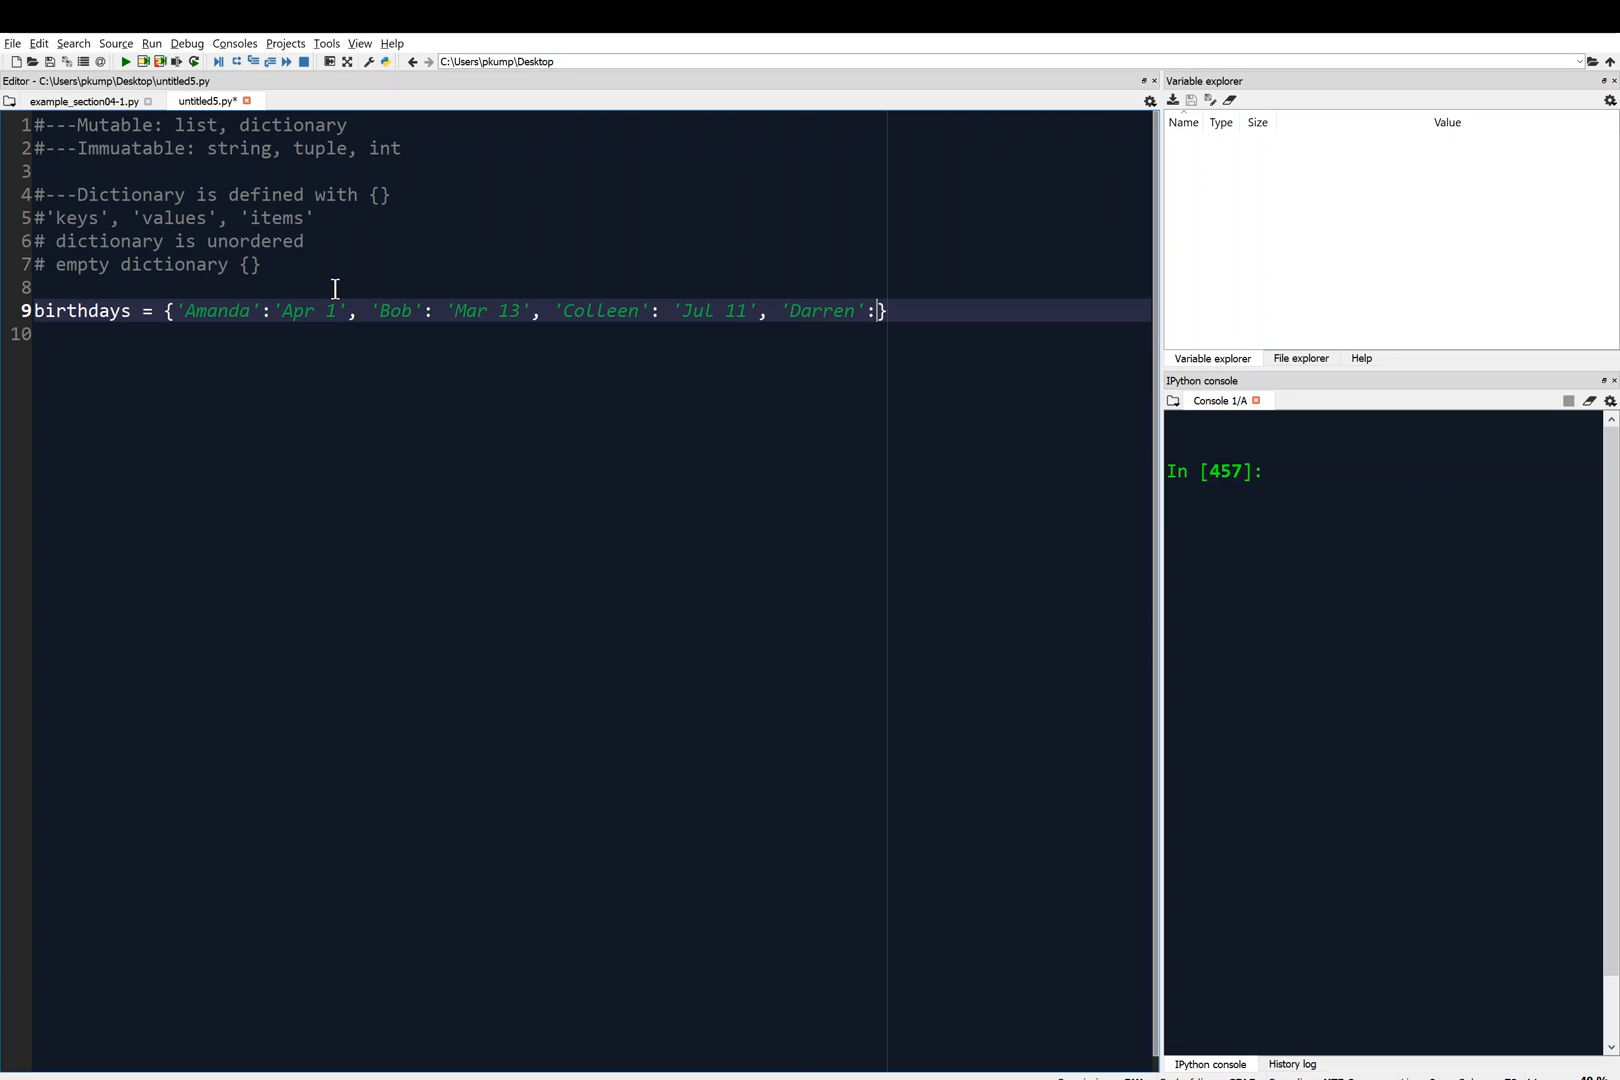
type("' '")
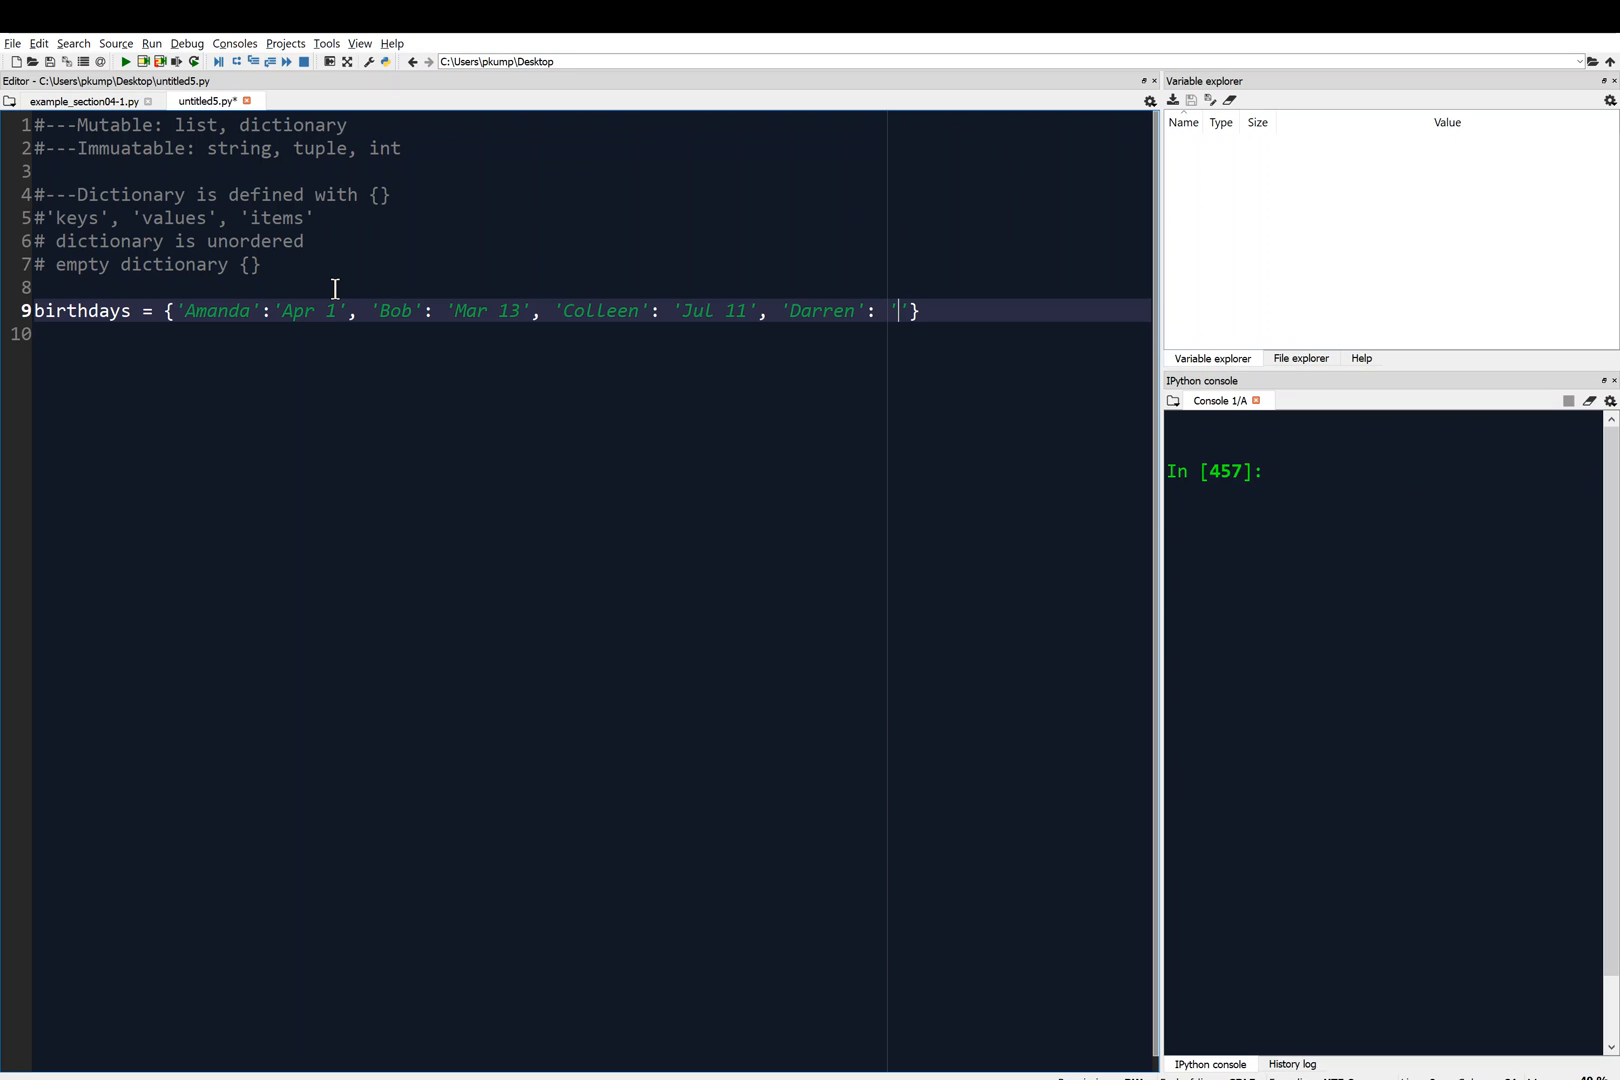
type("Jul 9")
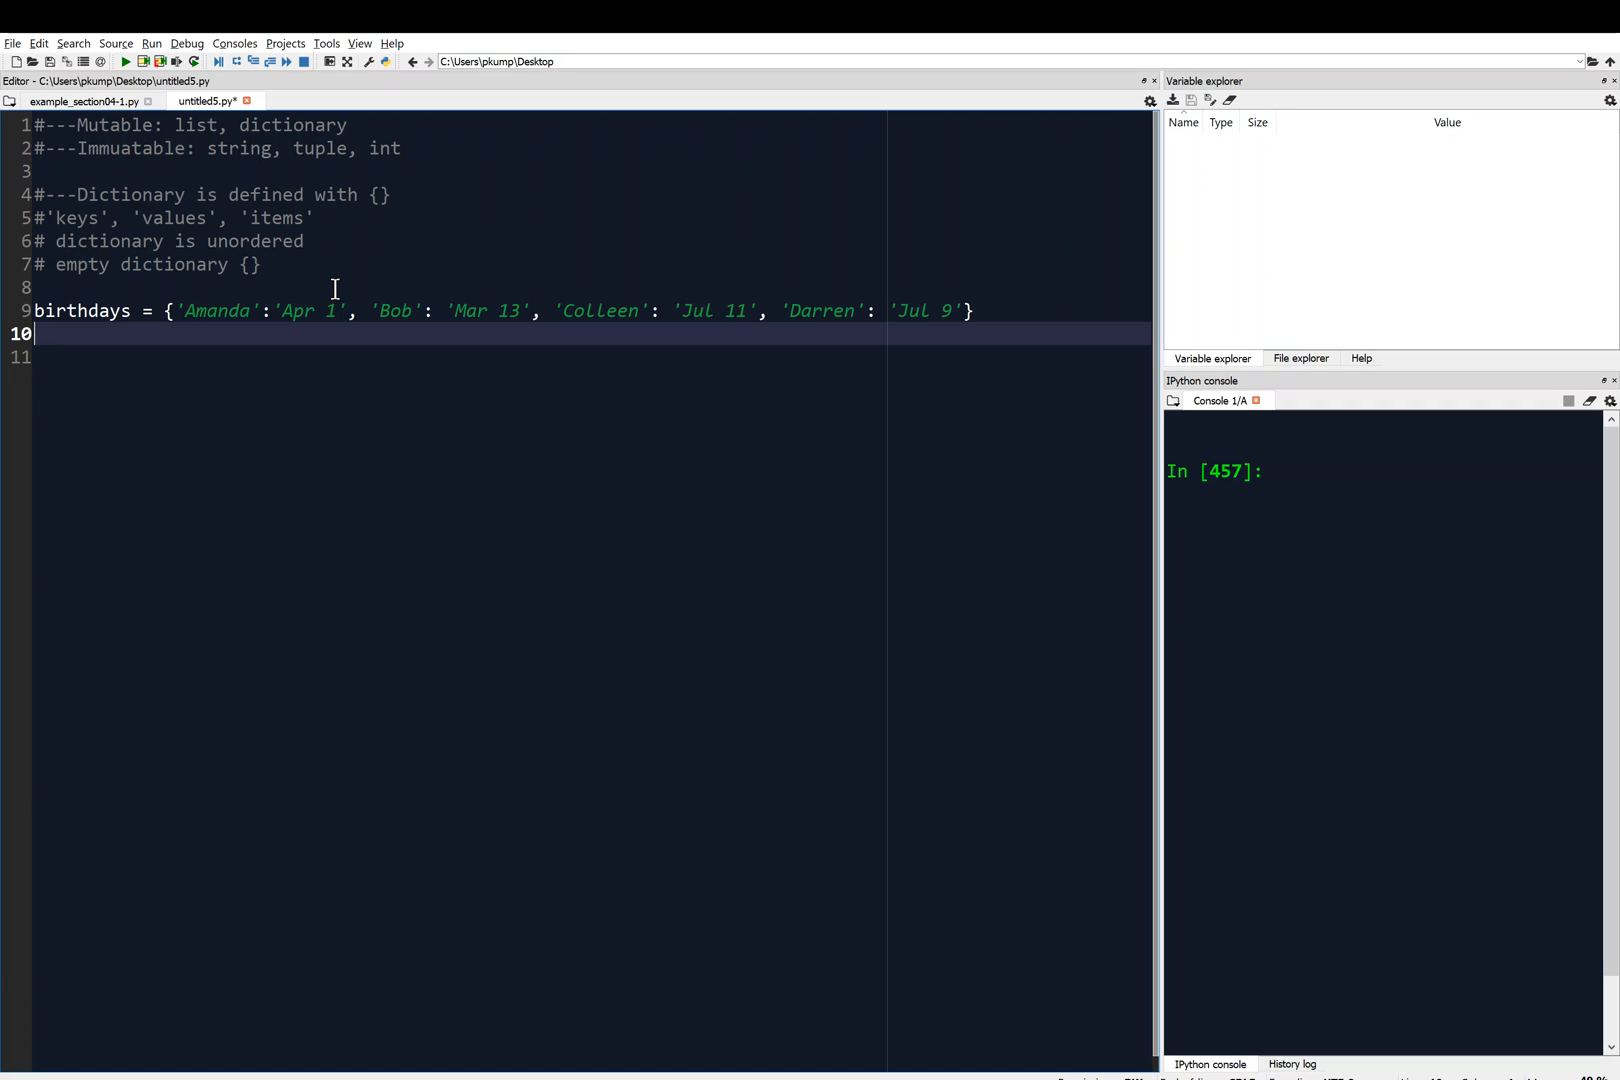
Write while True: with name = input('Enter a name: (blank to quit): ') inside it.
type("while")
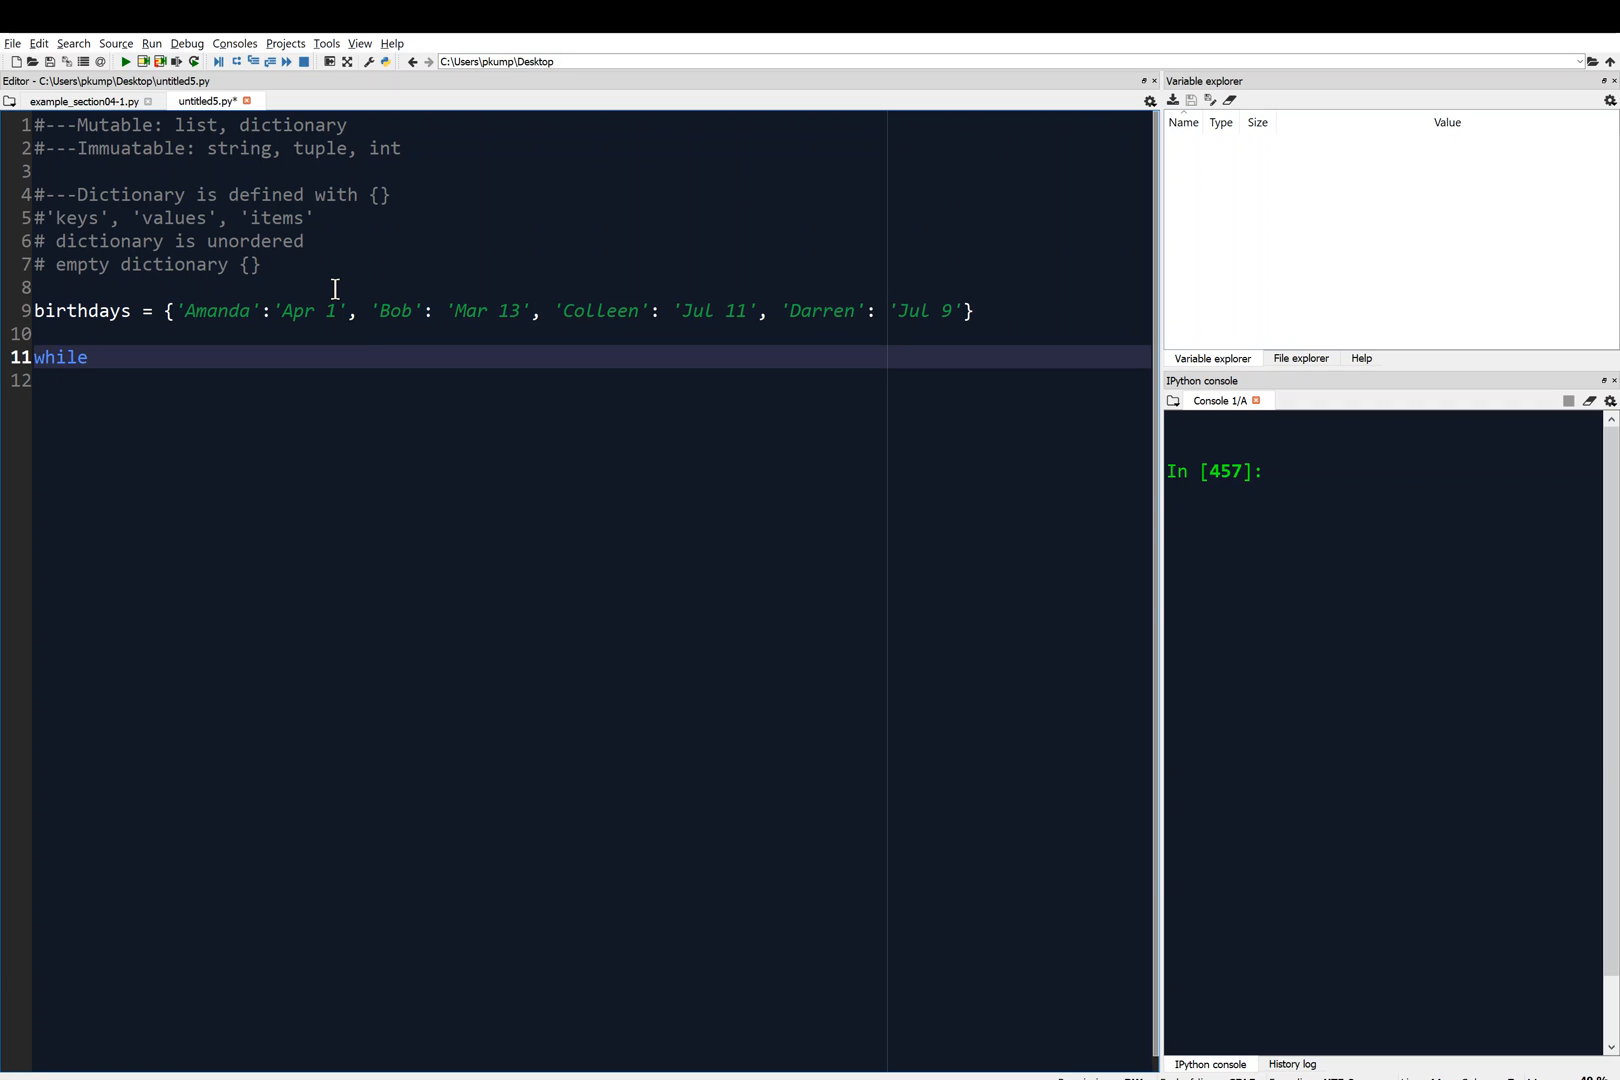
type("True:")
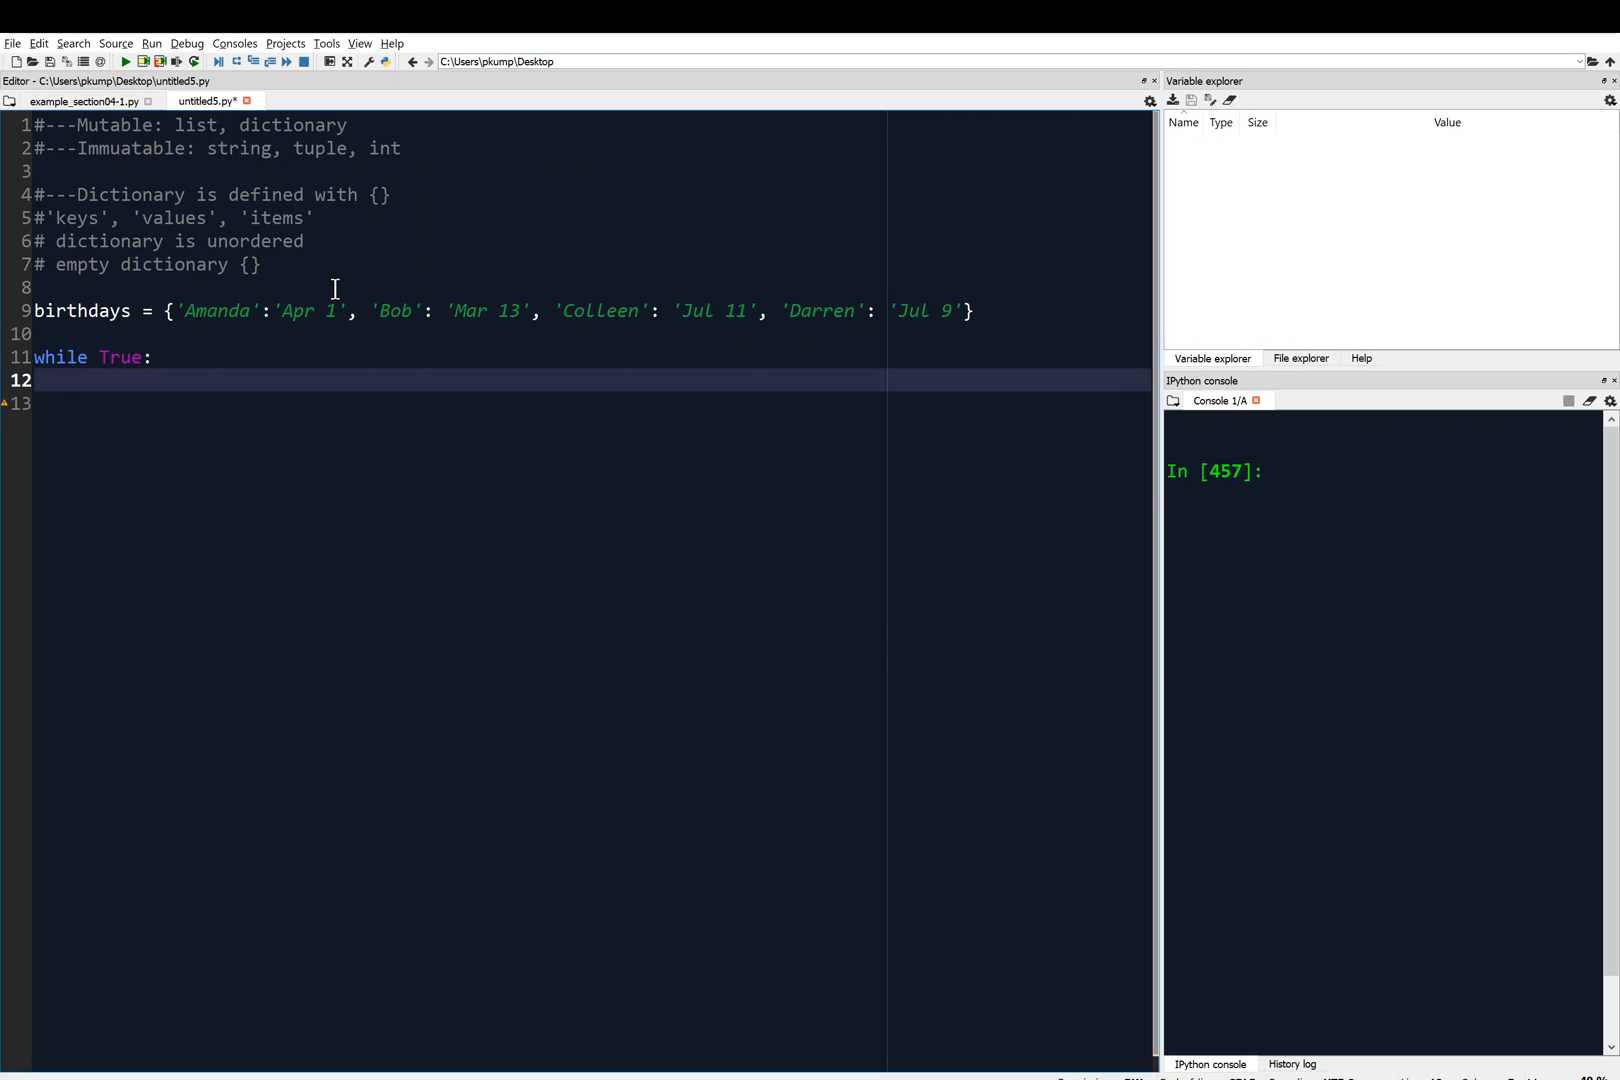
type("name = inpu")
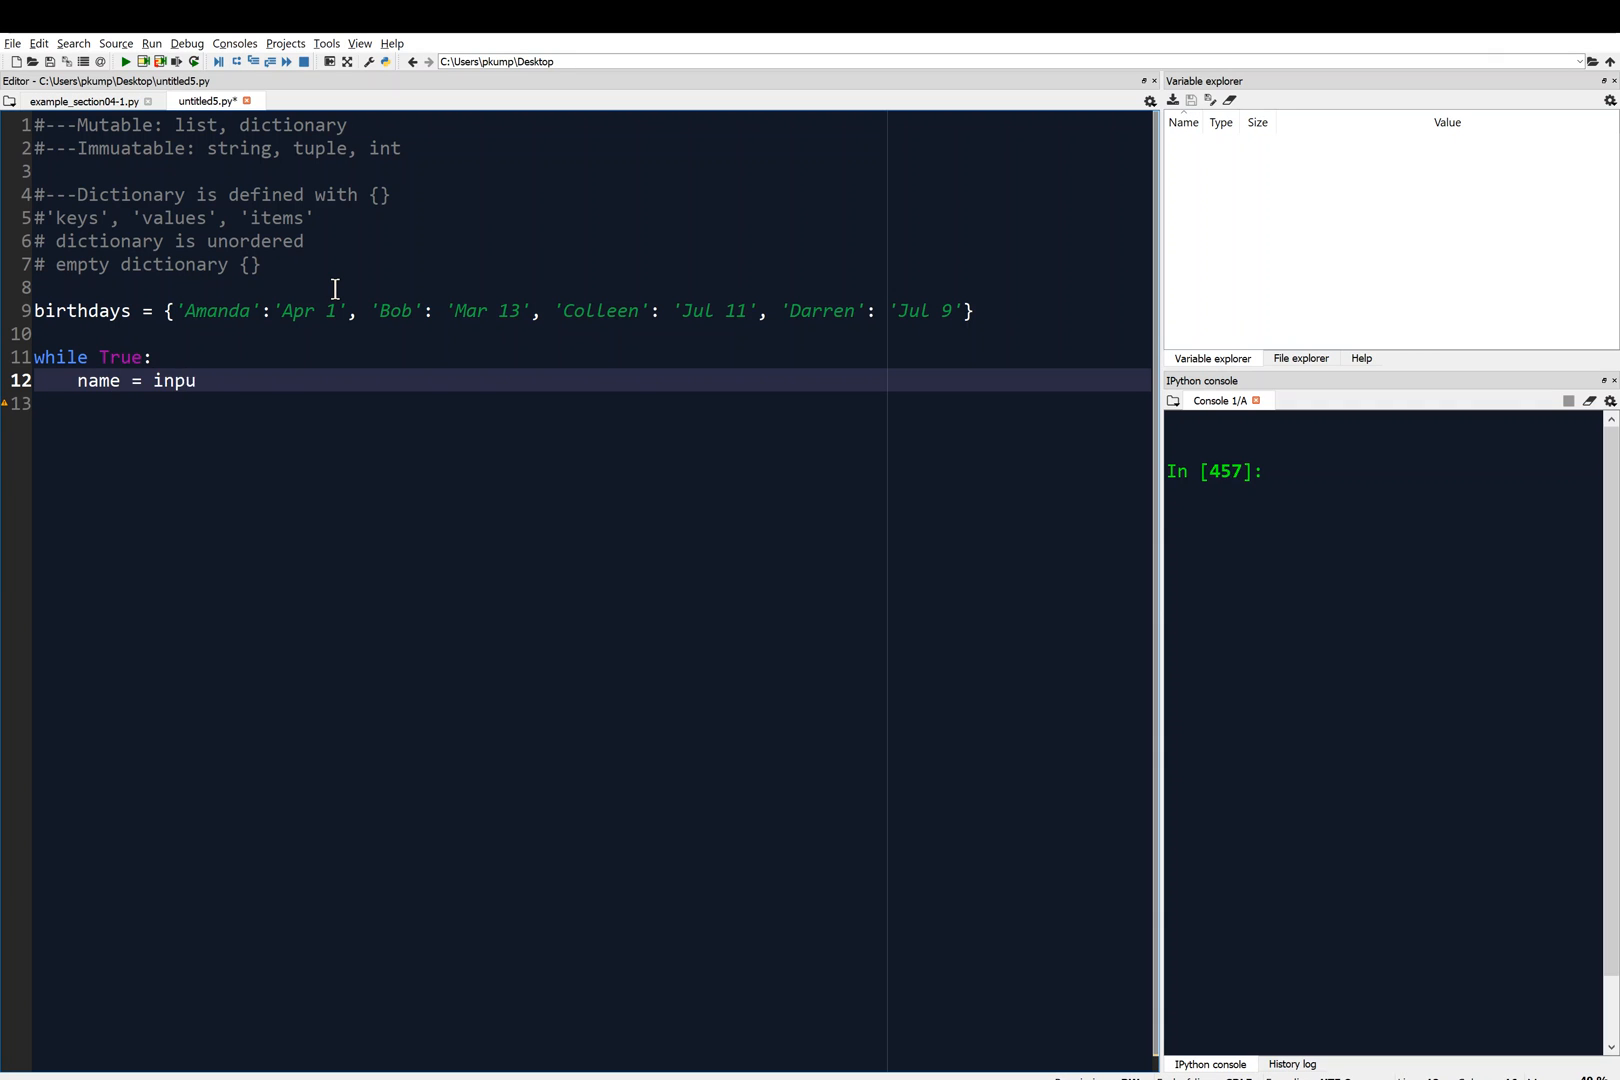
type("t('')")
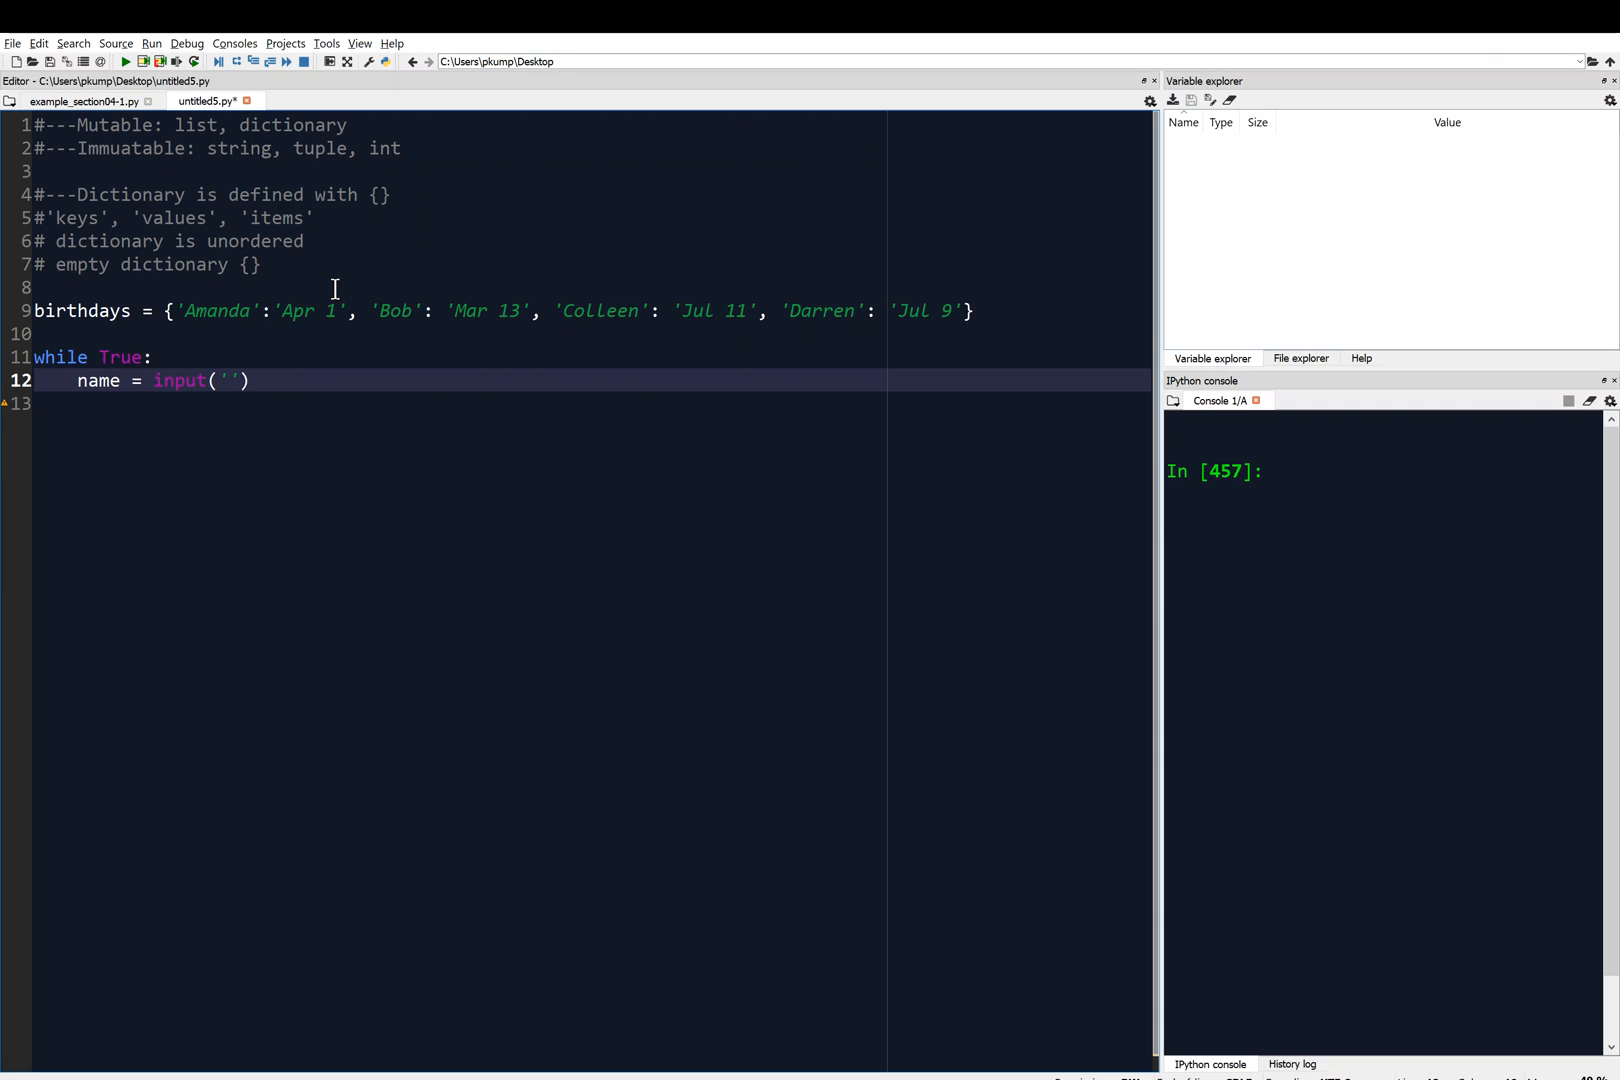
type("Enter a")
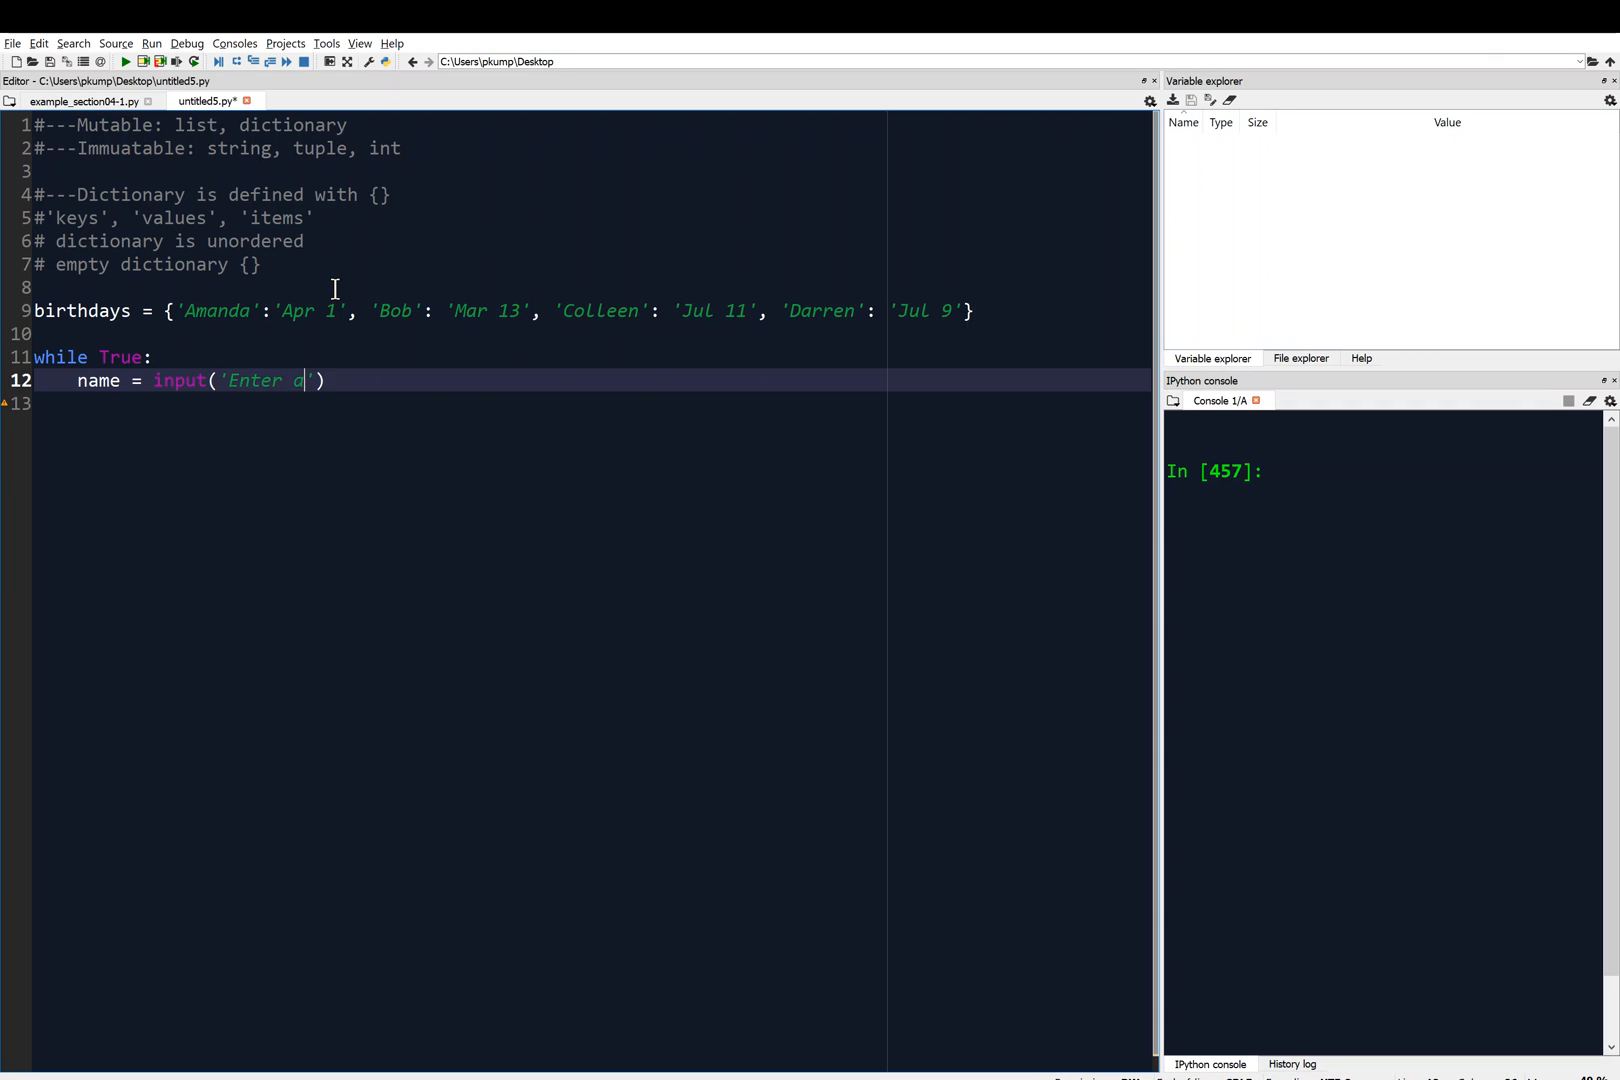
type("name: (b")
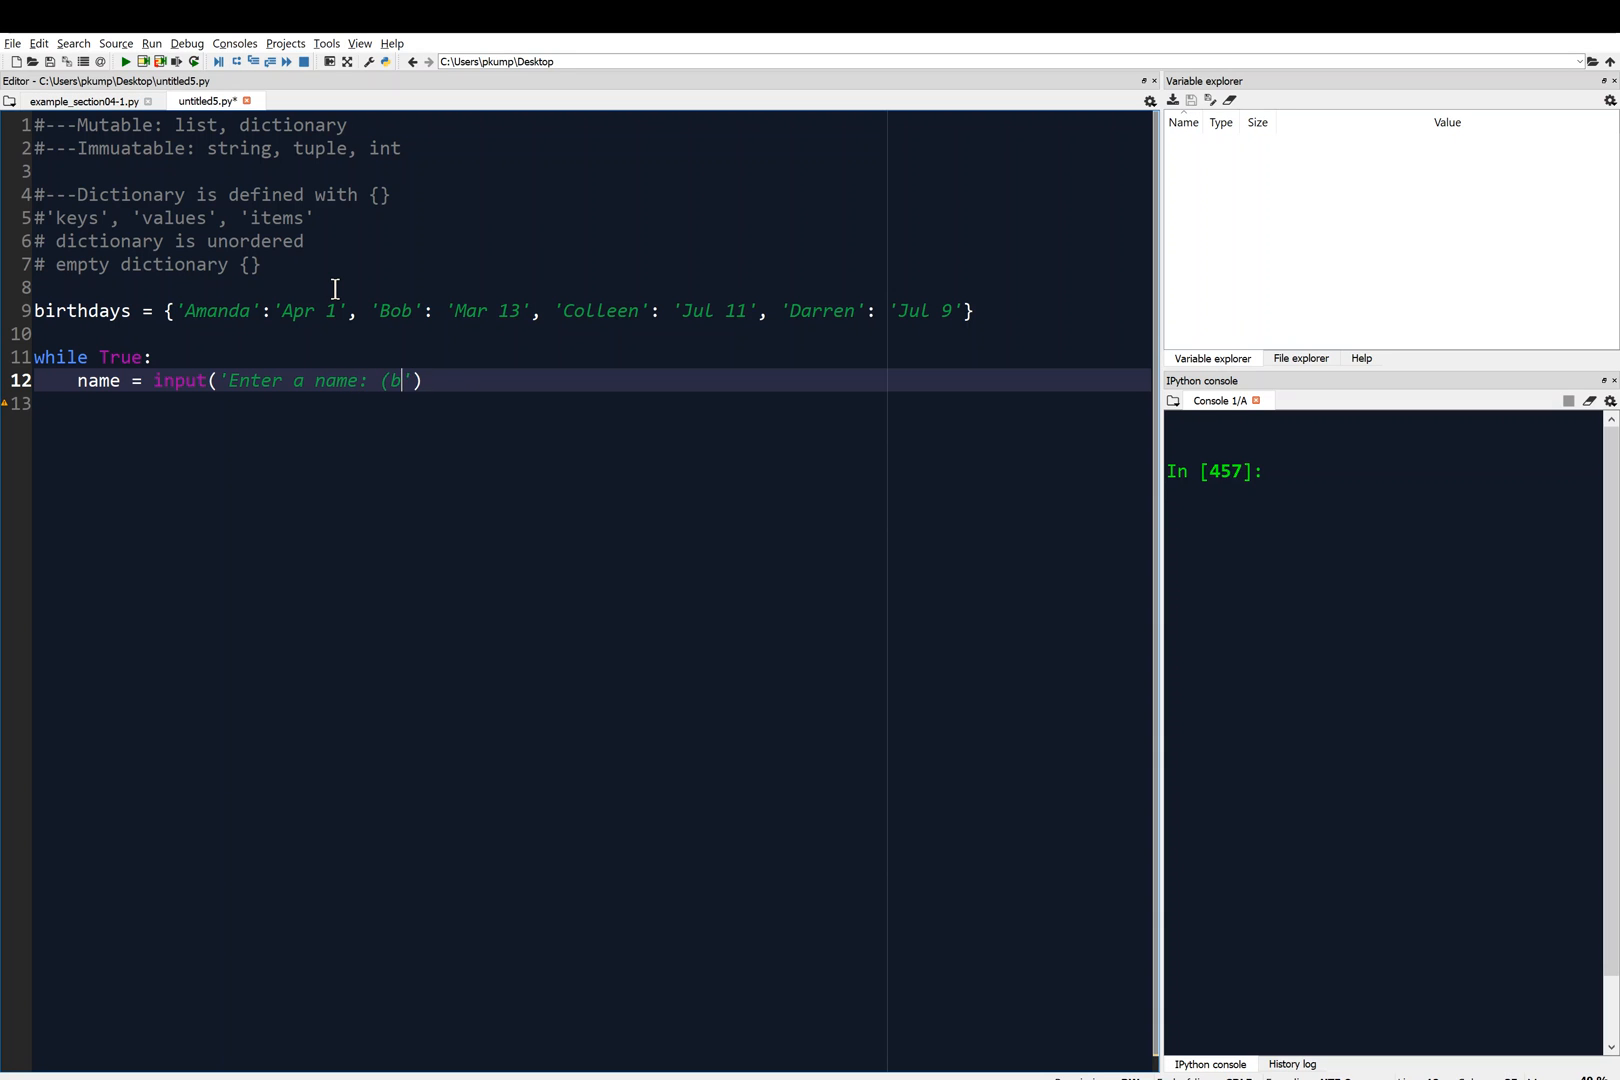
type("lank to quit):")
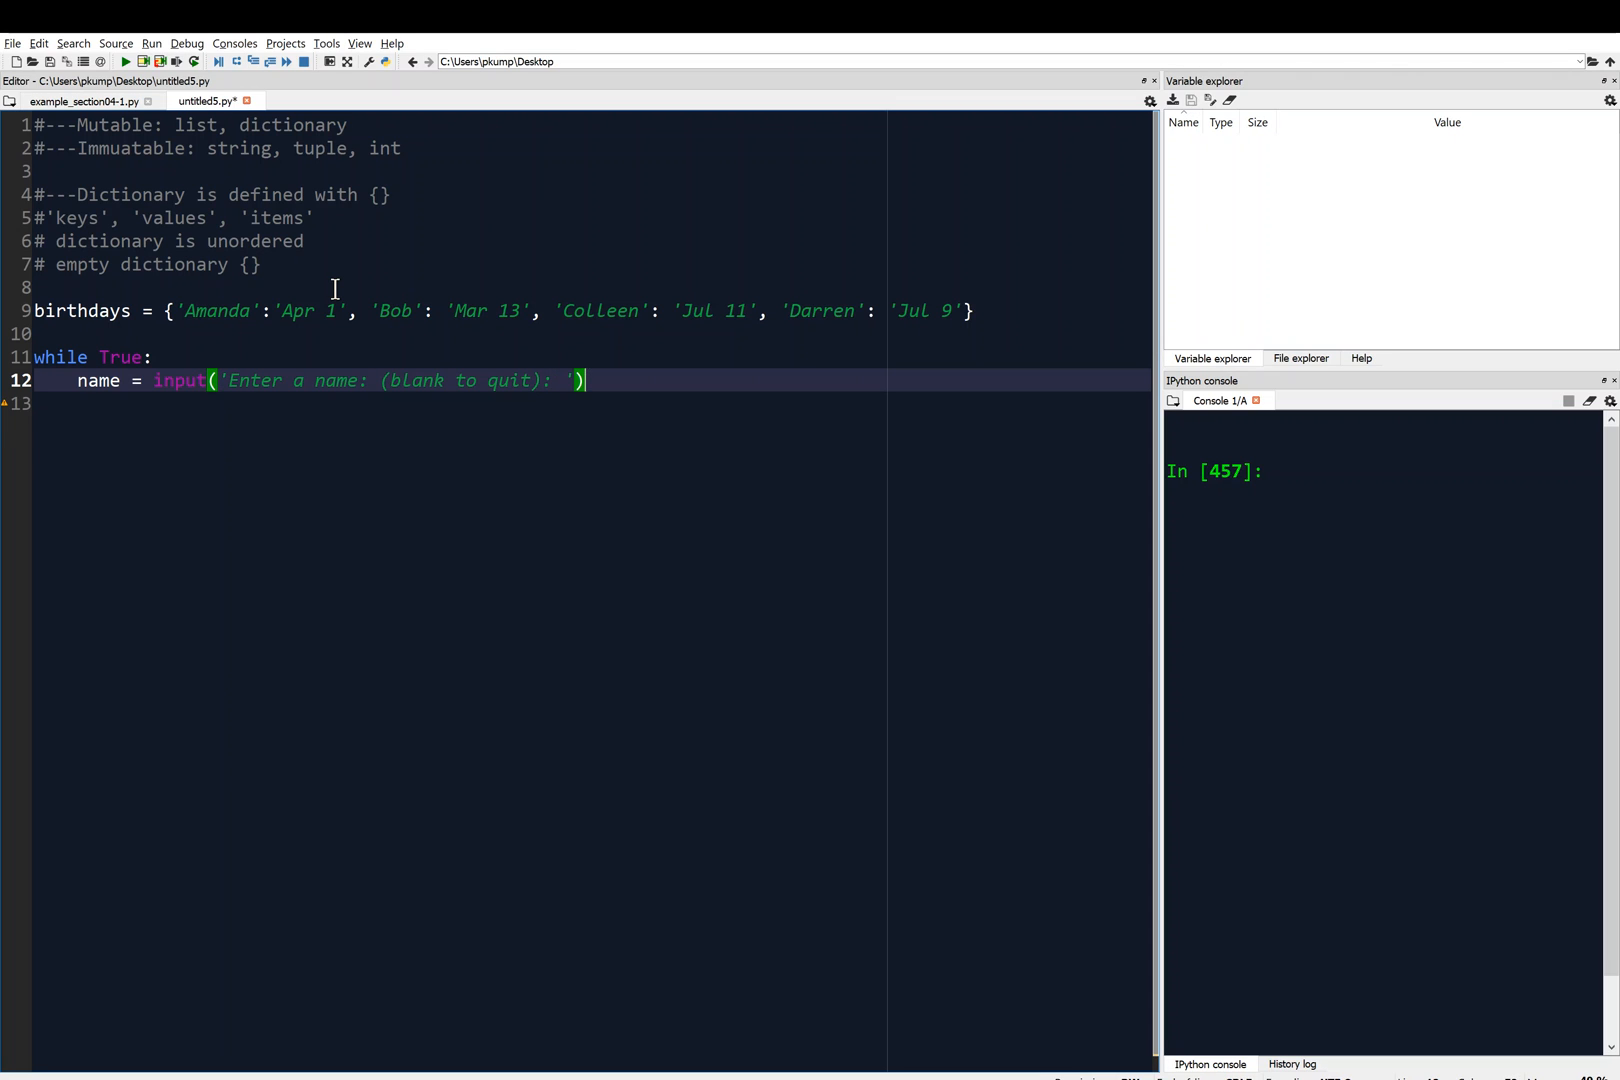
key("enter")
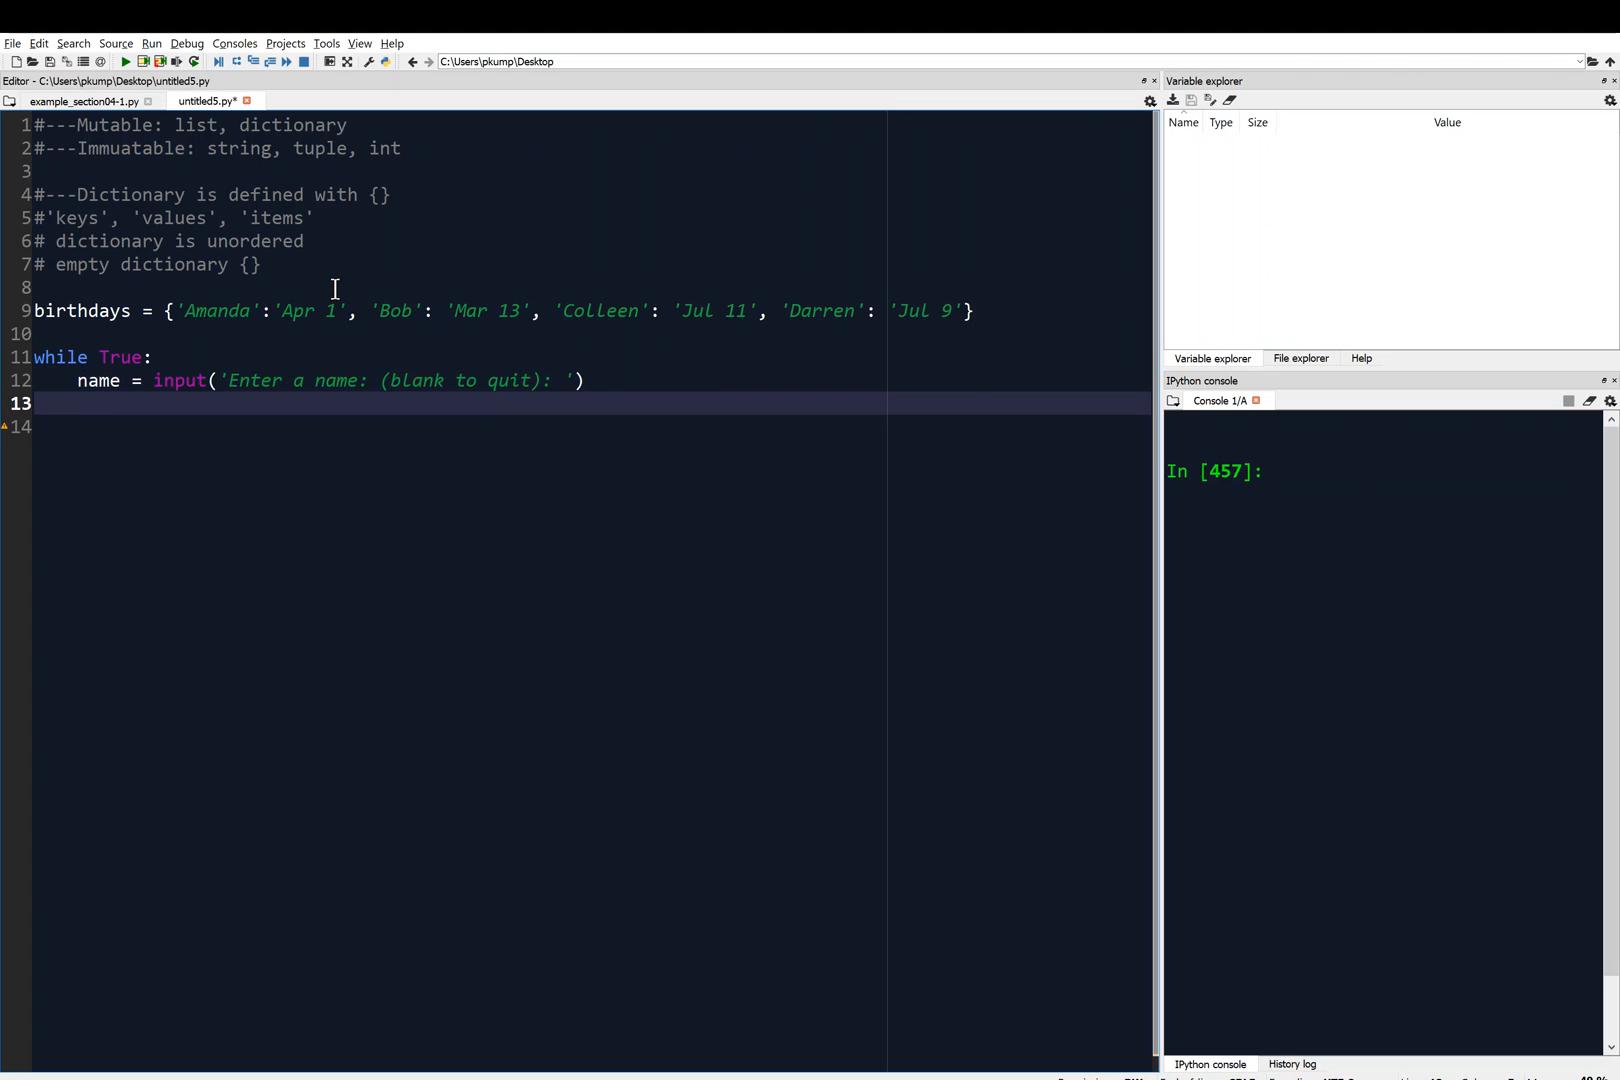
Add if name == '': with break to exit the loop on blank input.
type("i")
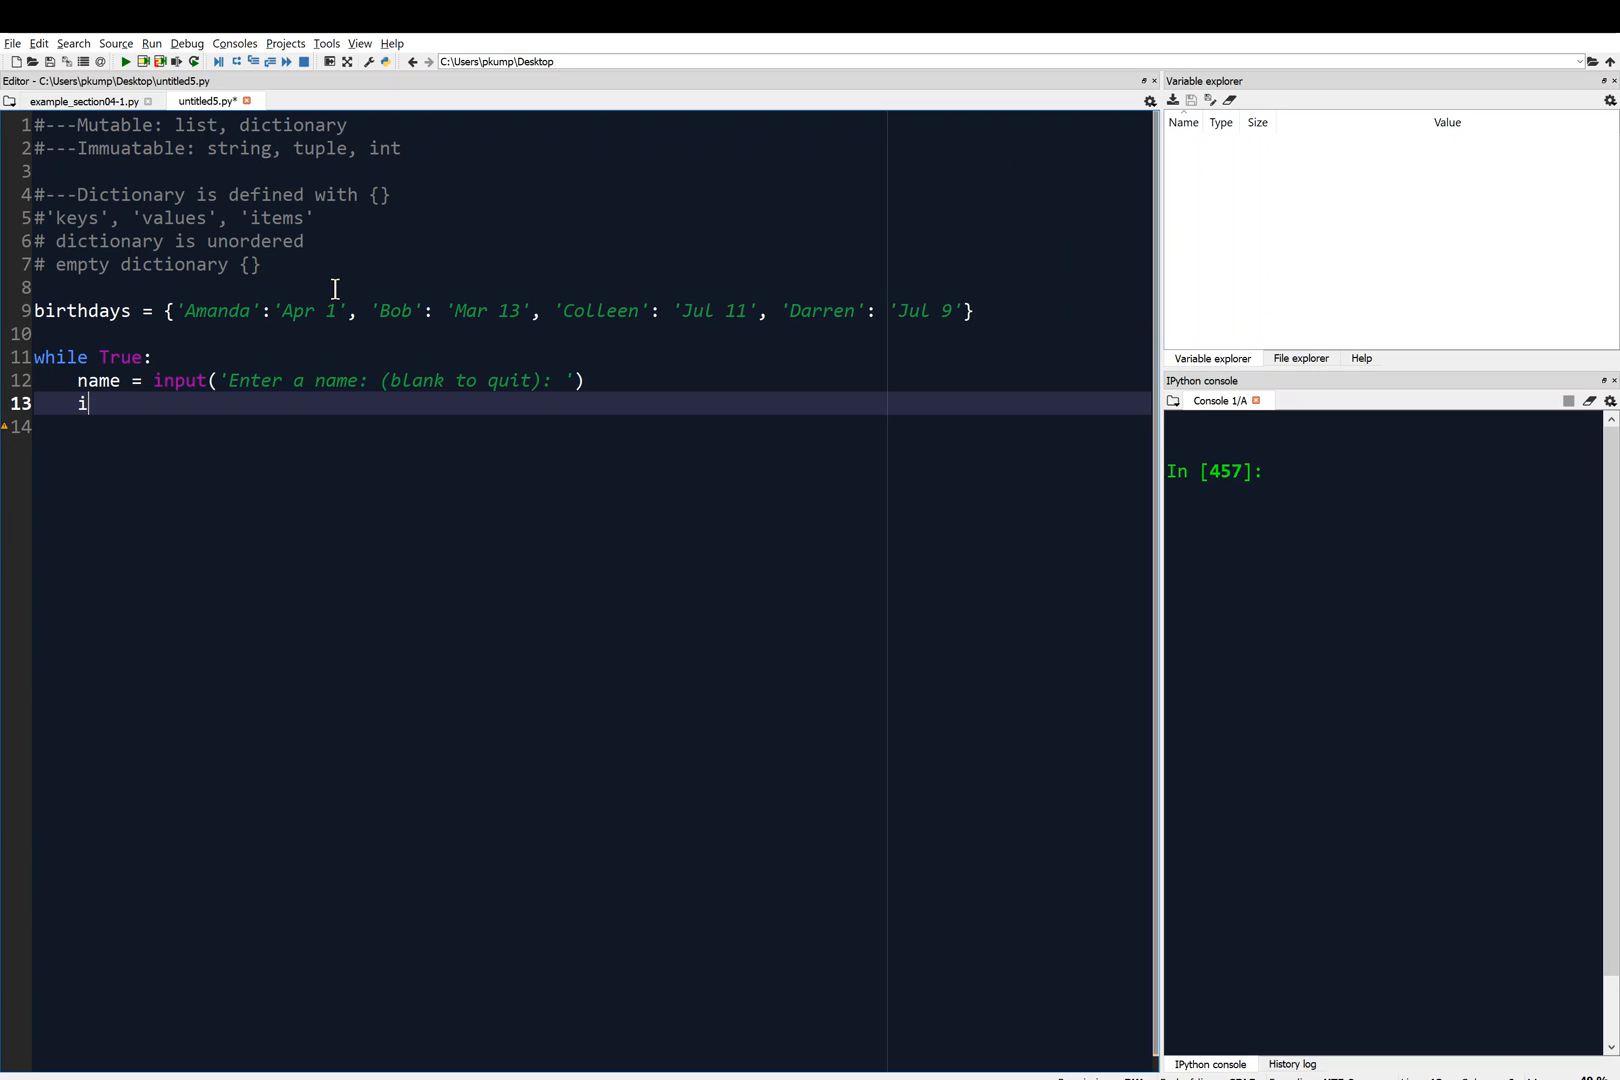
type("if name")
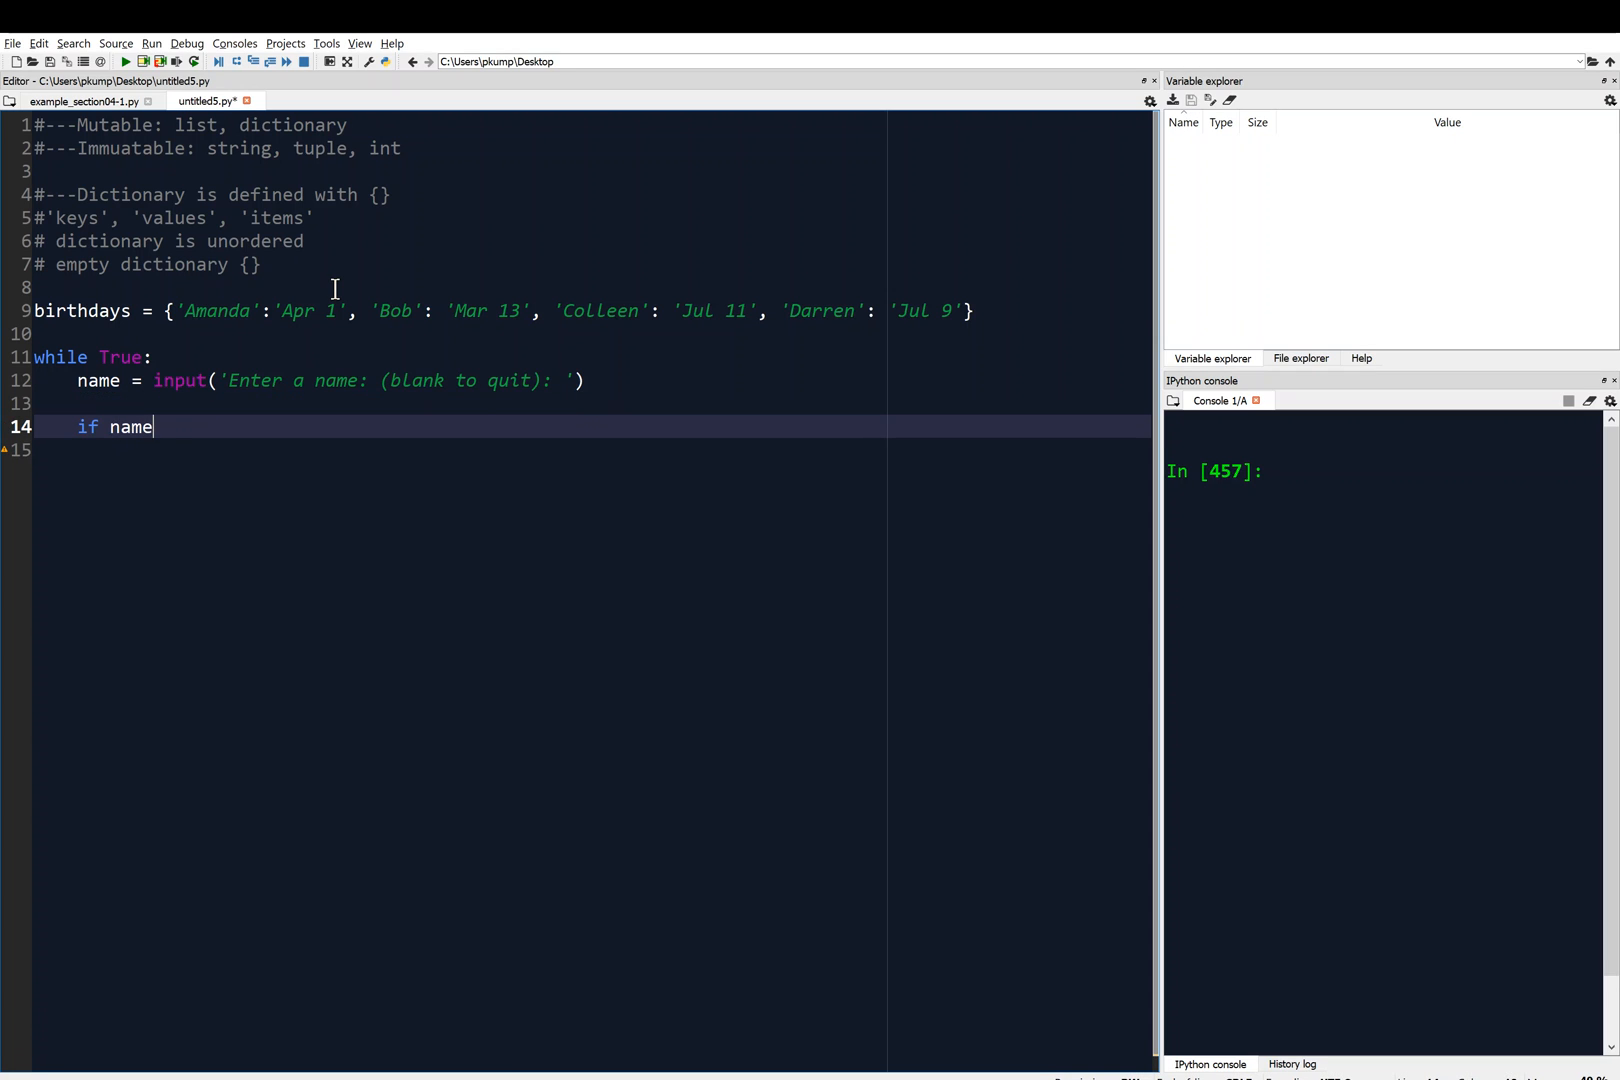
type("== ''")
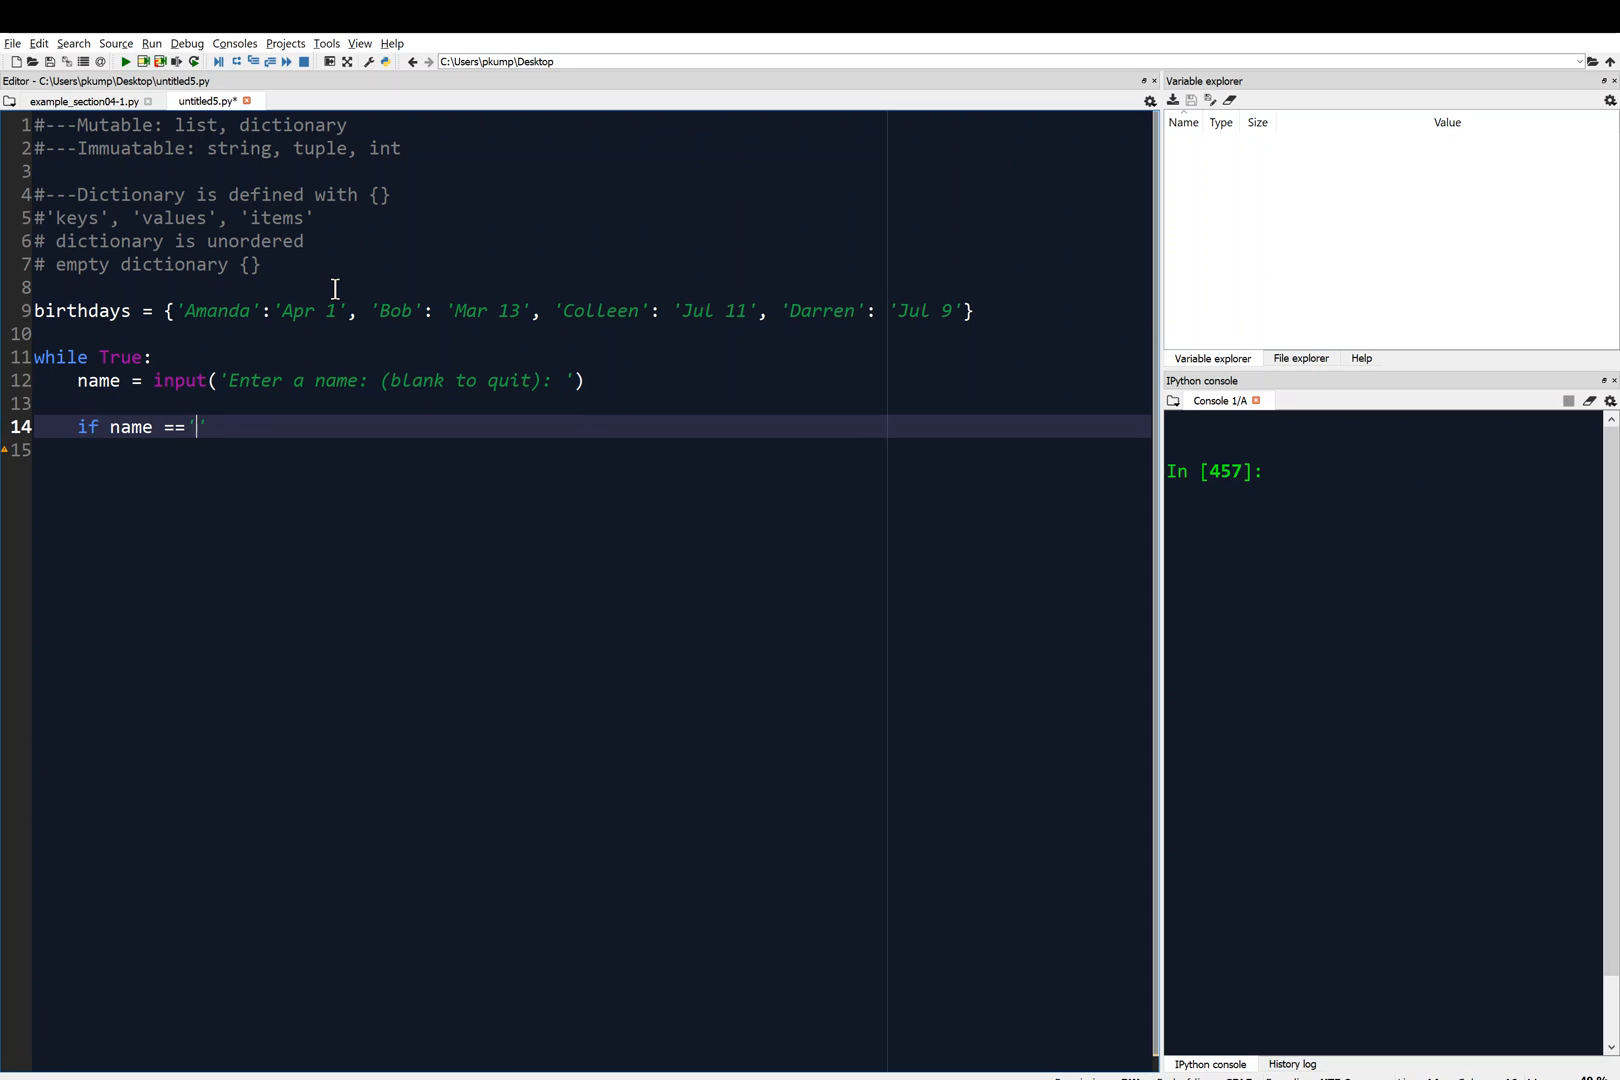
type("'")
left_click(592, 448)
type("break")
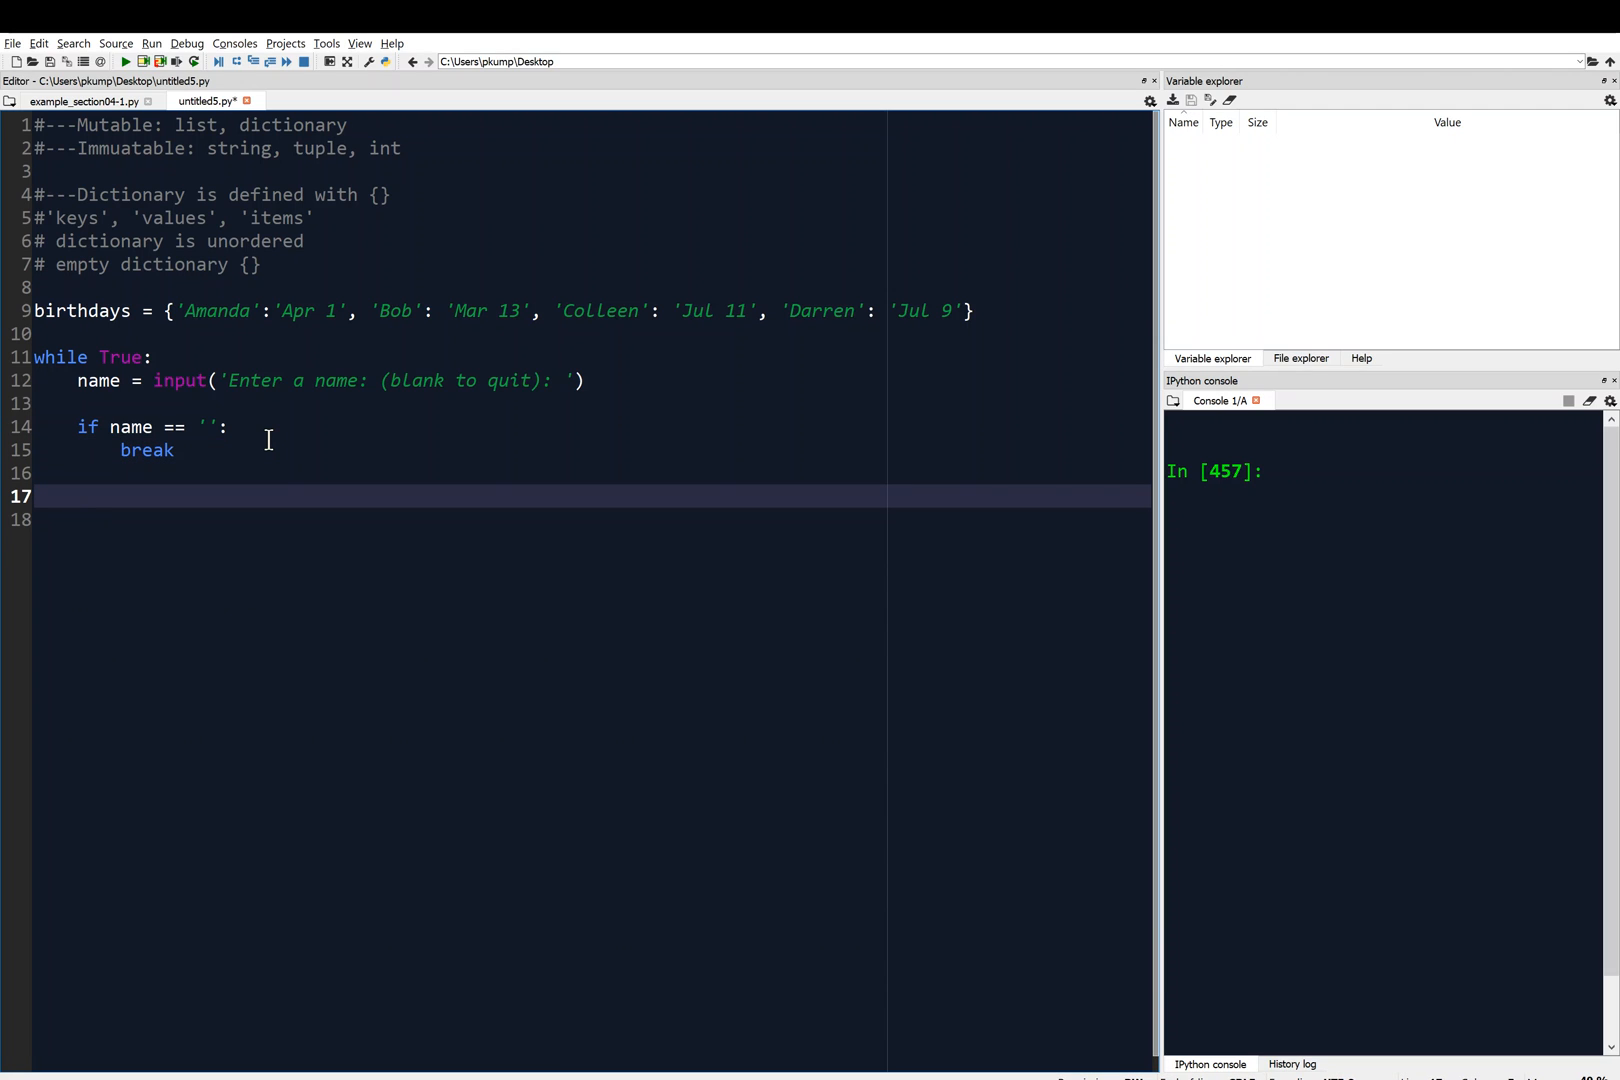
Add the if name in birthdays: check inside the loop.
type("if na")
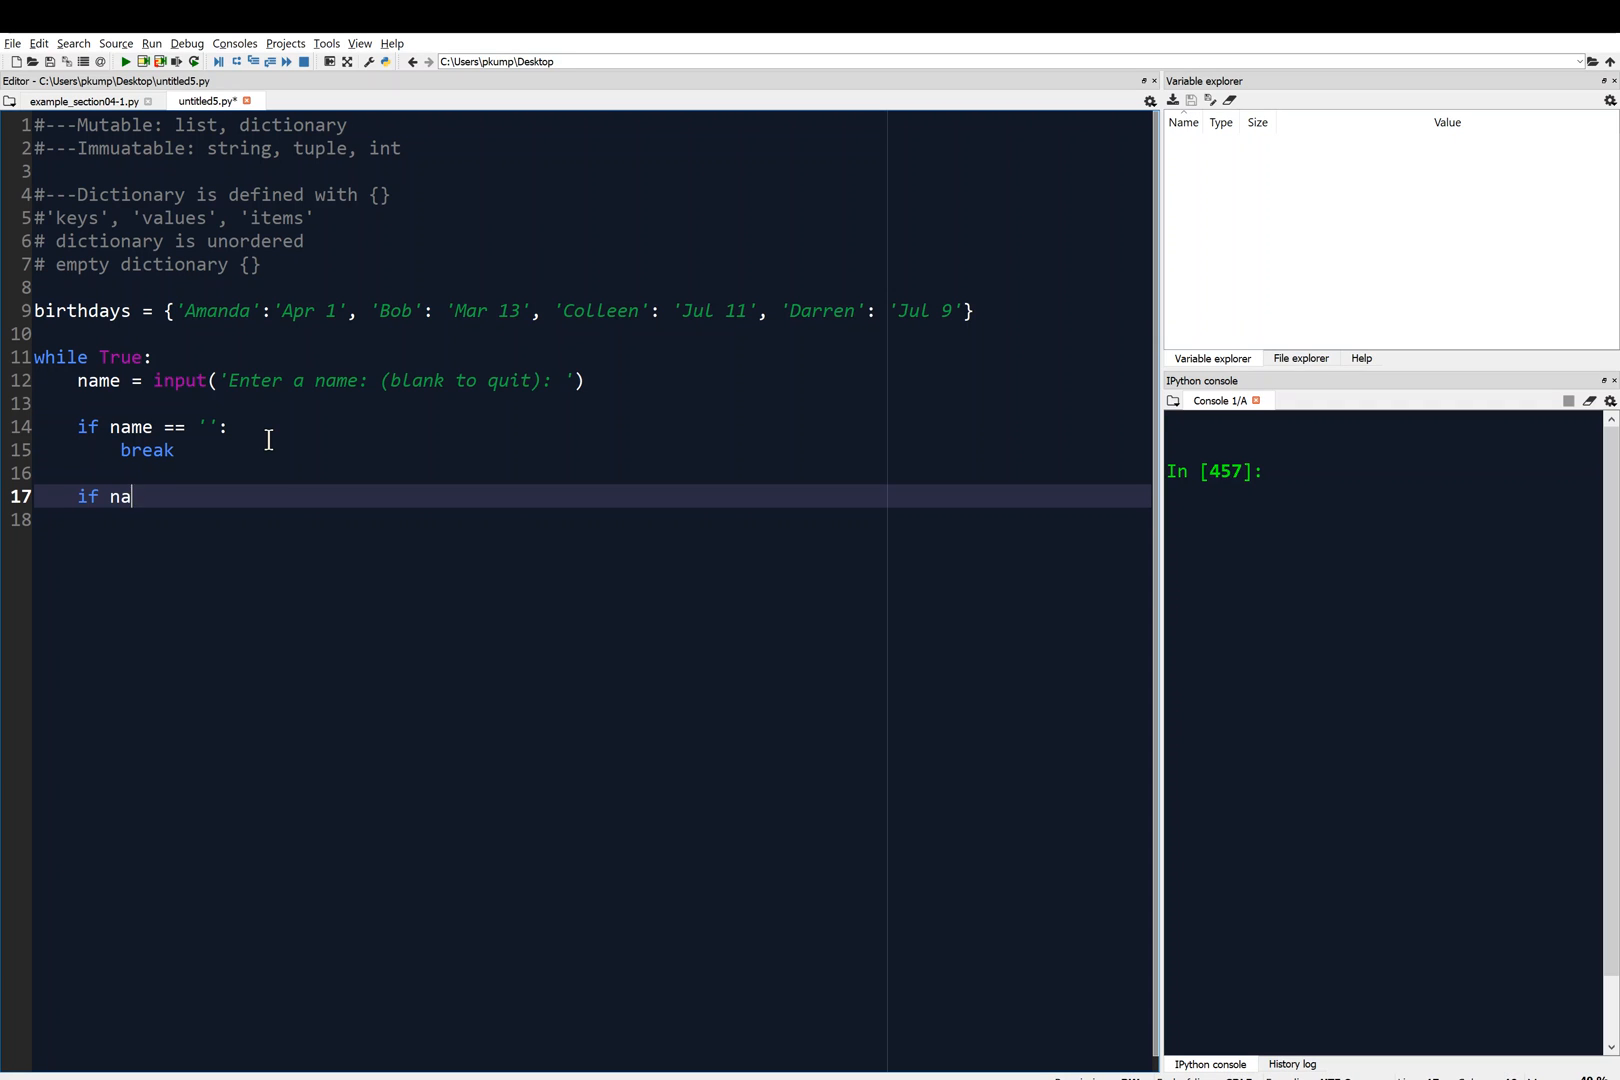
type("me")
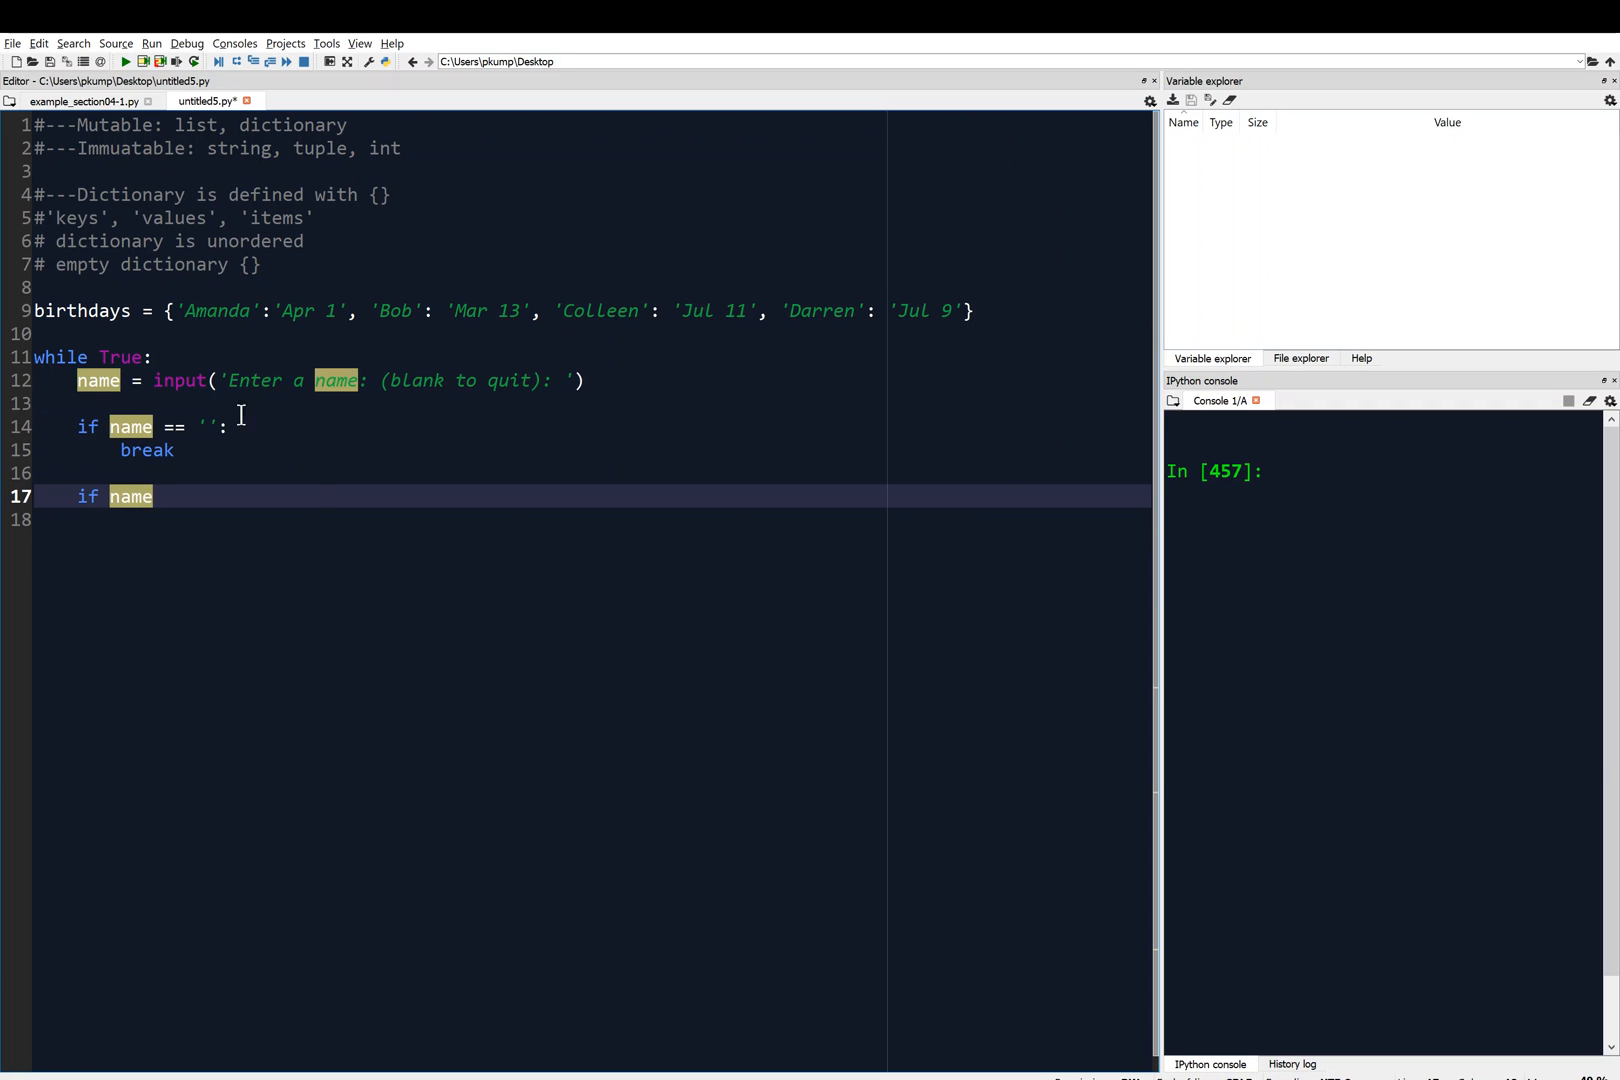
type("in")
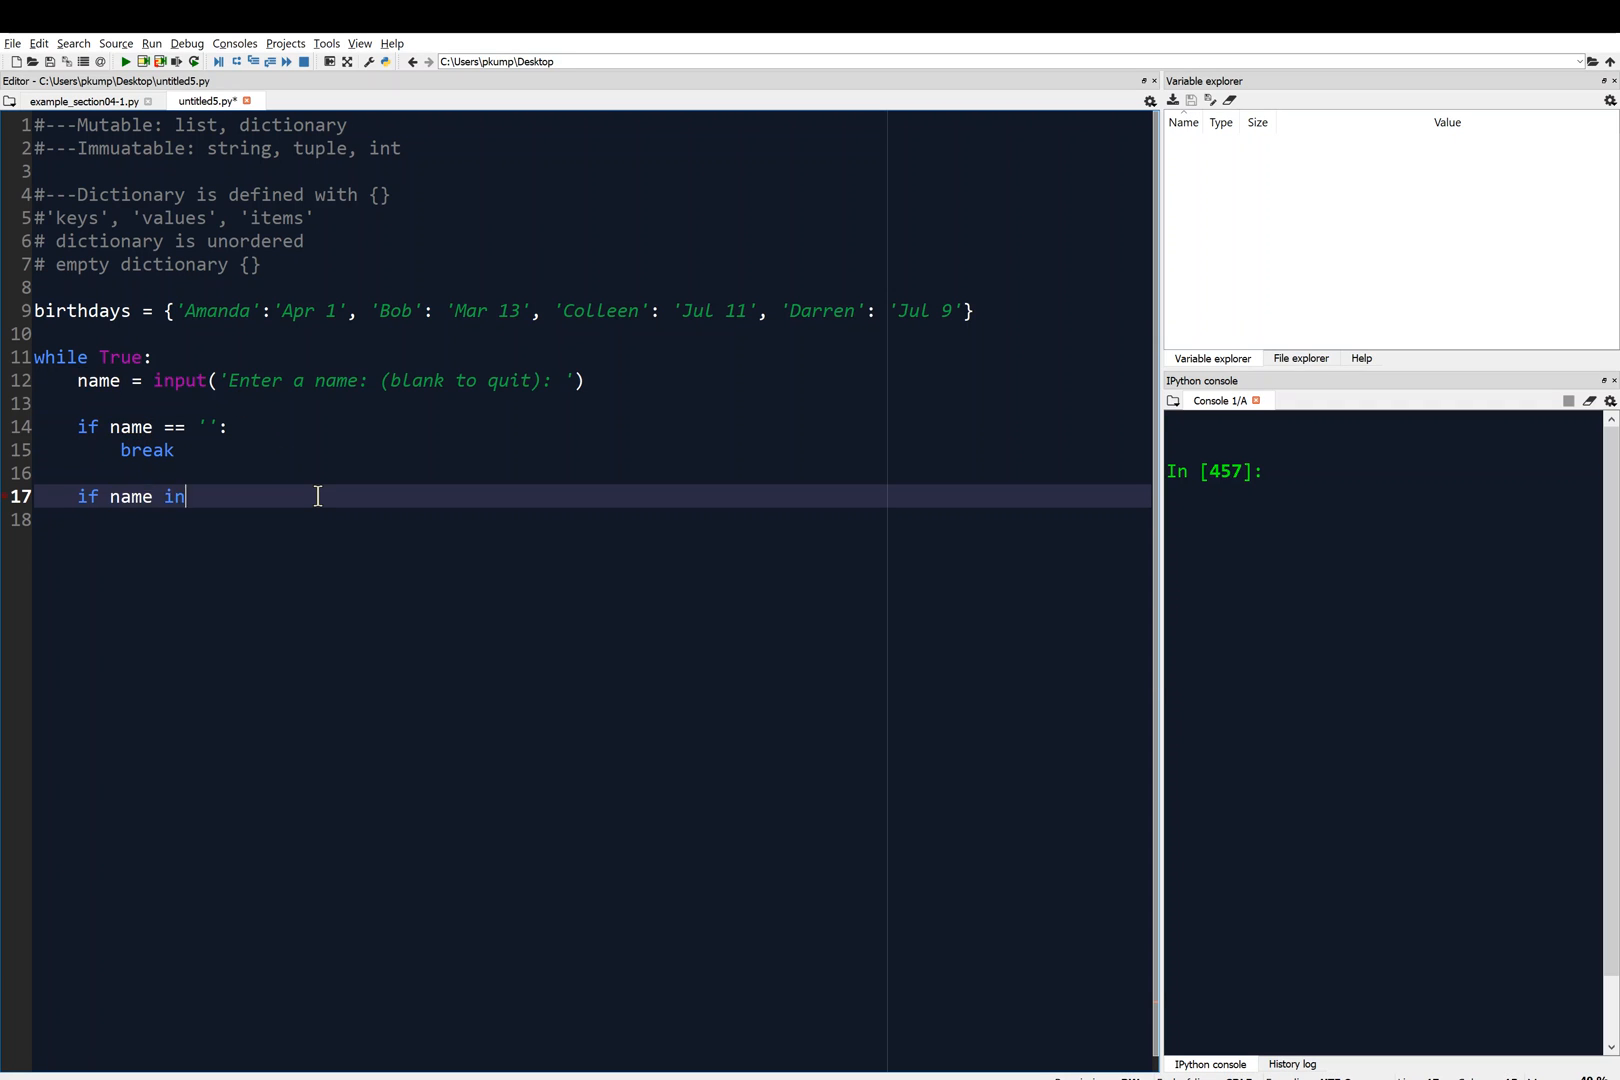
type("birthdays:")
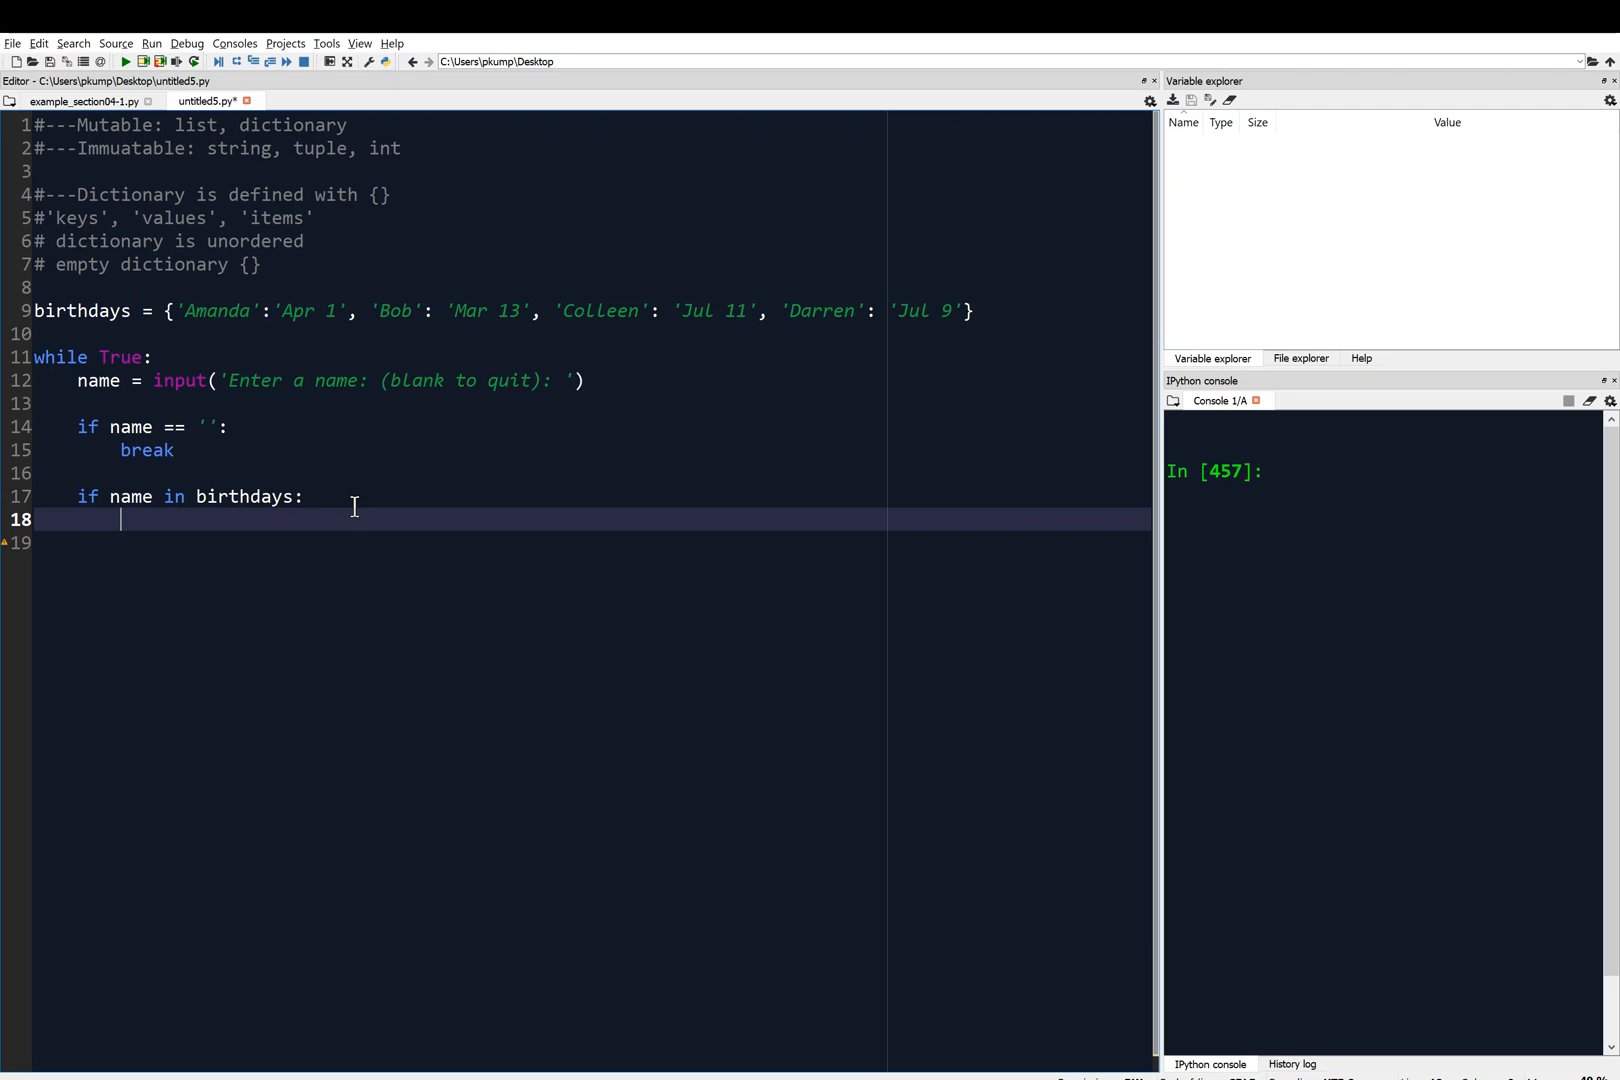
Write print(birthdays[name] + ' is the birthday of ' + name) under the check.
type("print(")
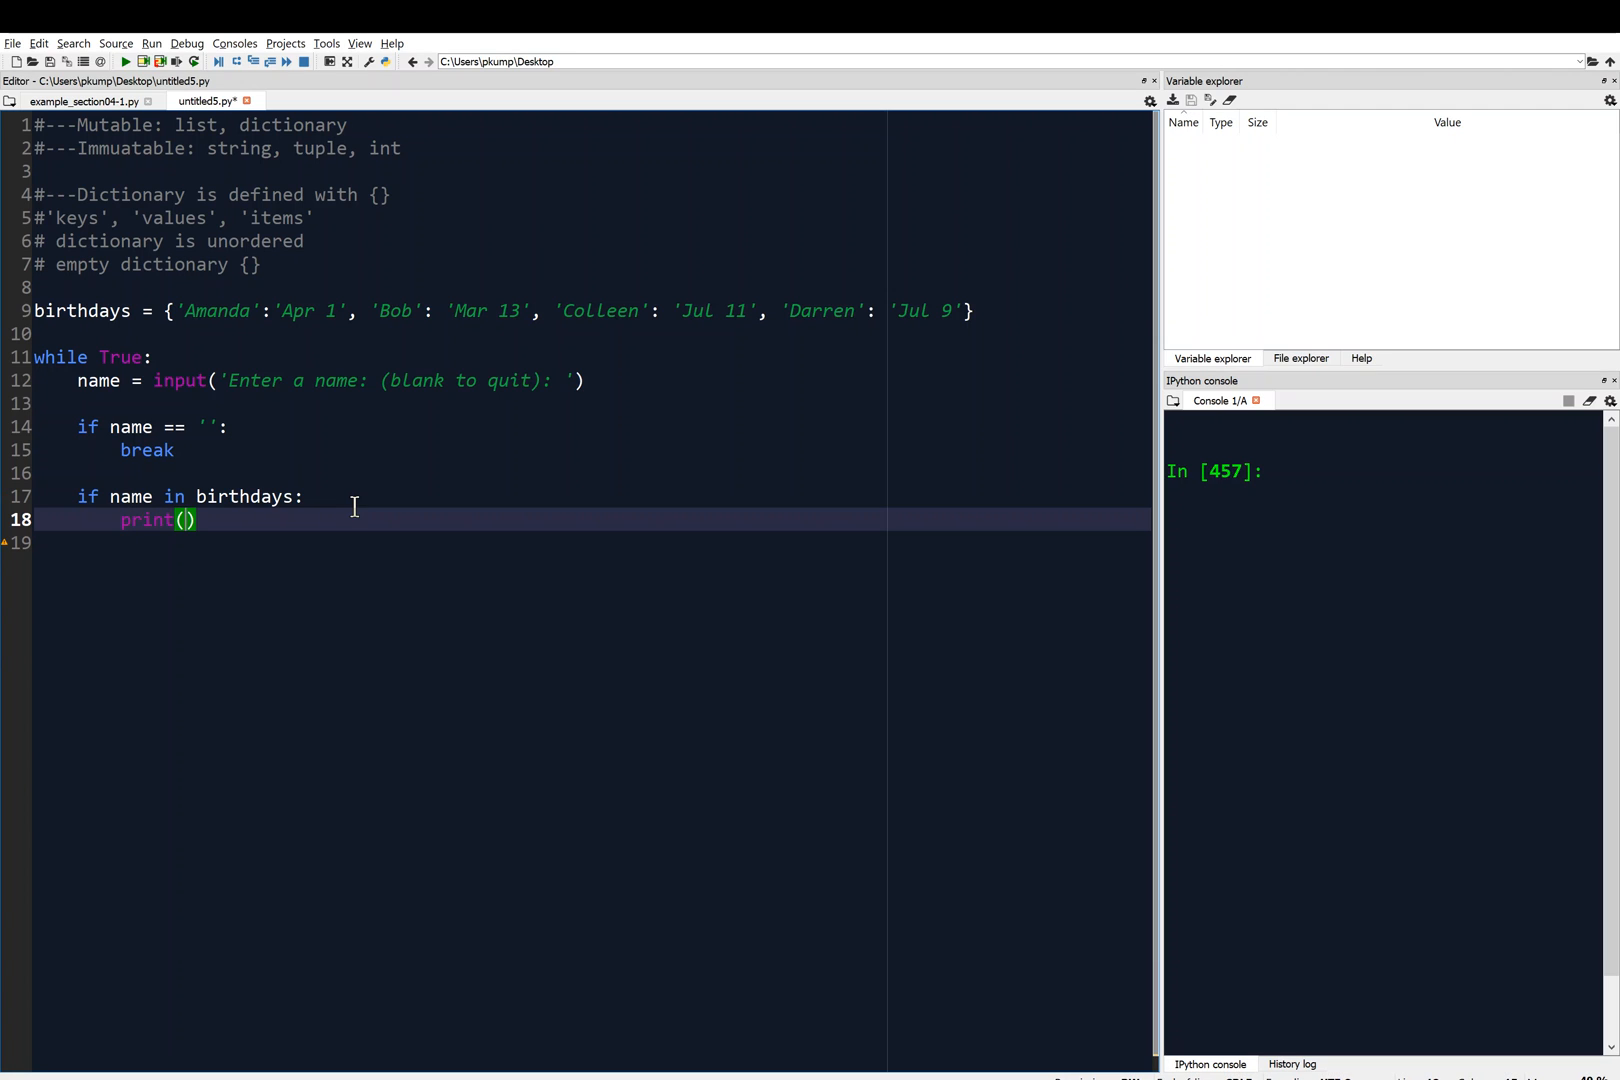
type("bird")
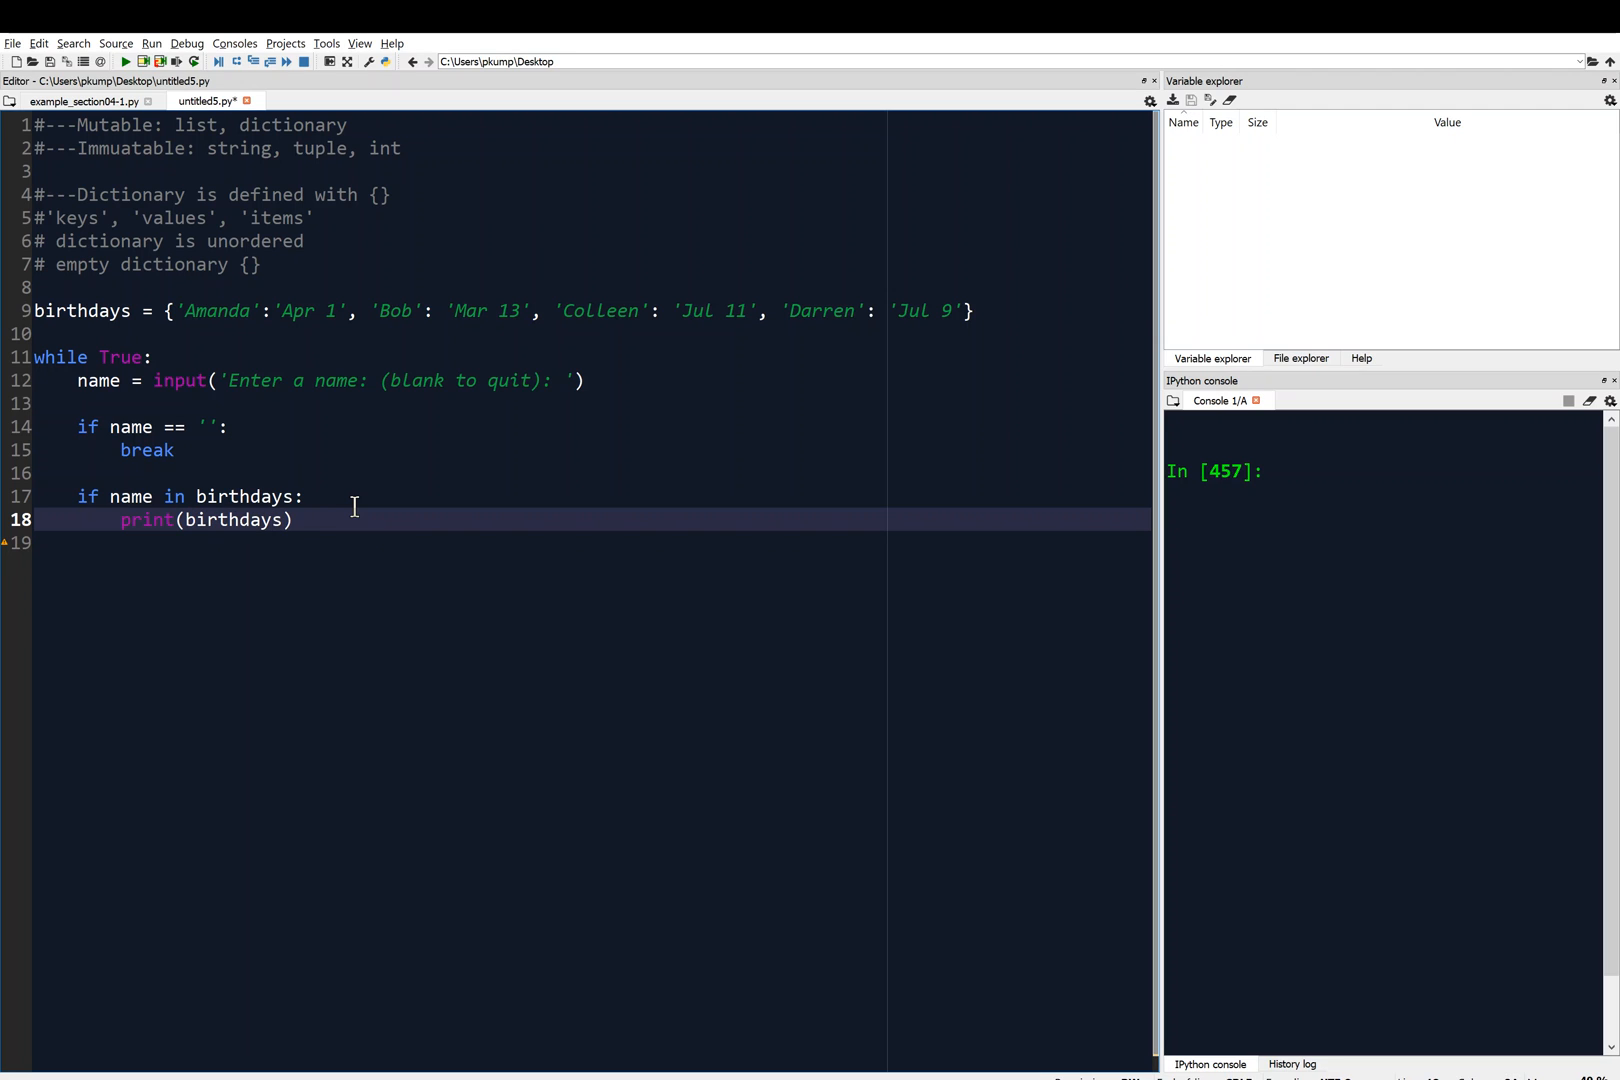
type("[name]")
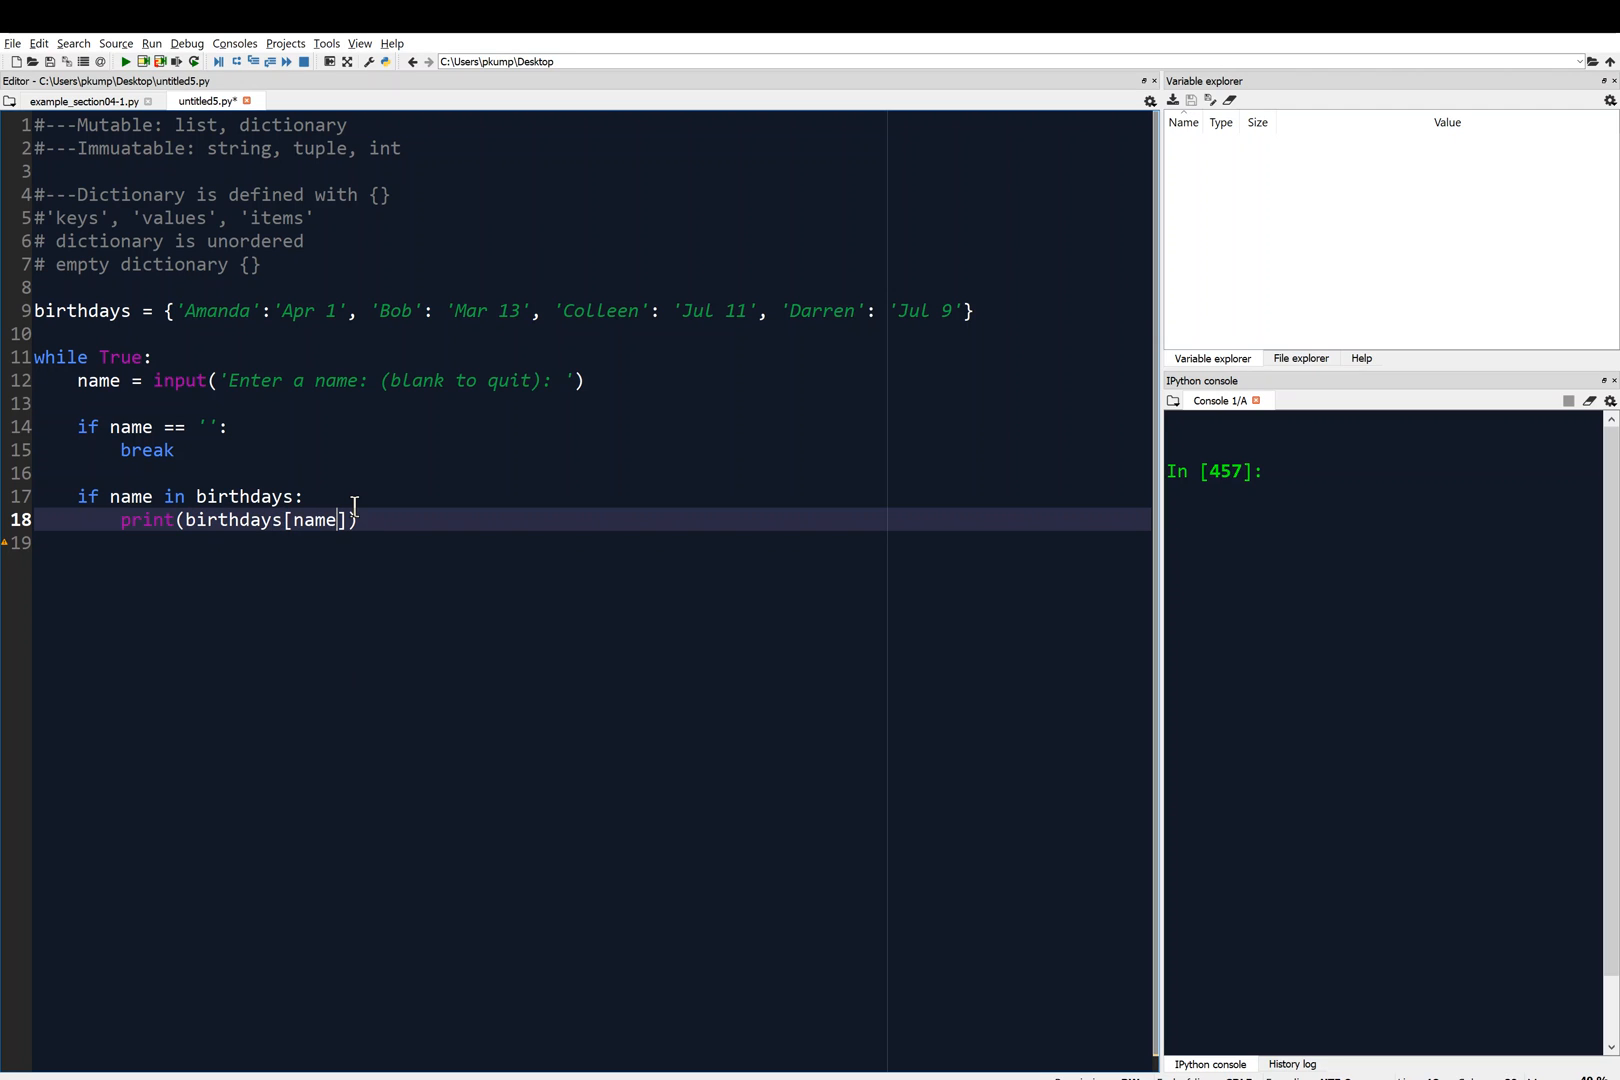
type("+")
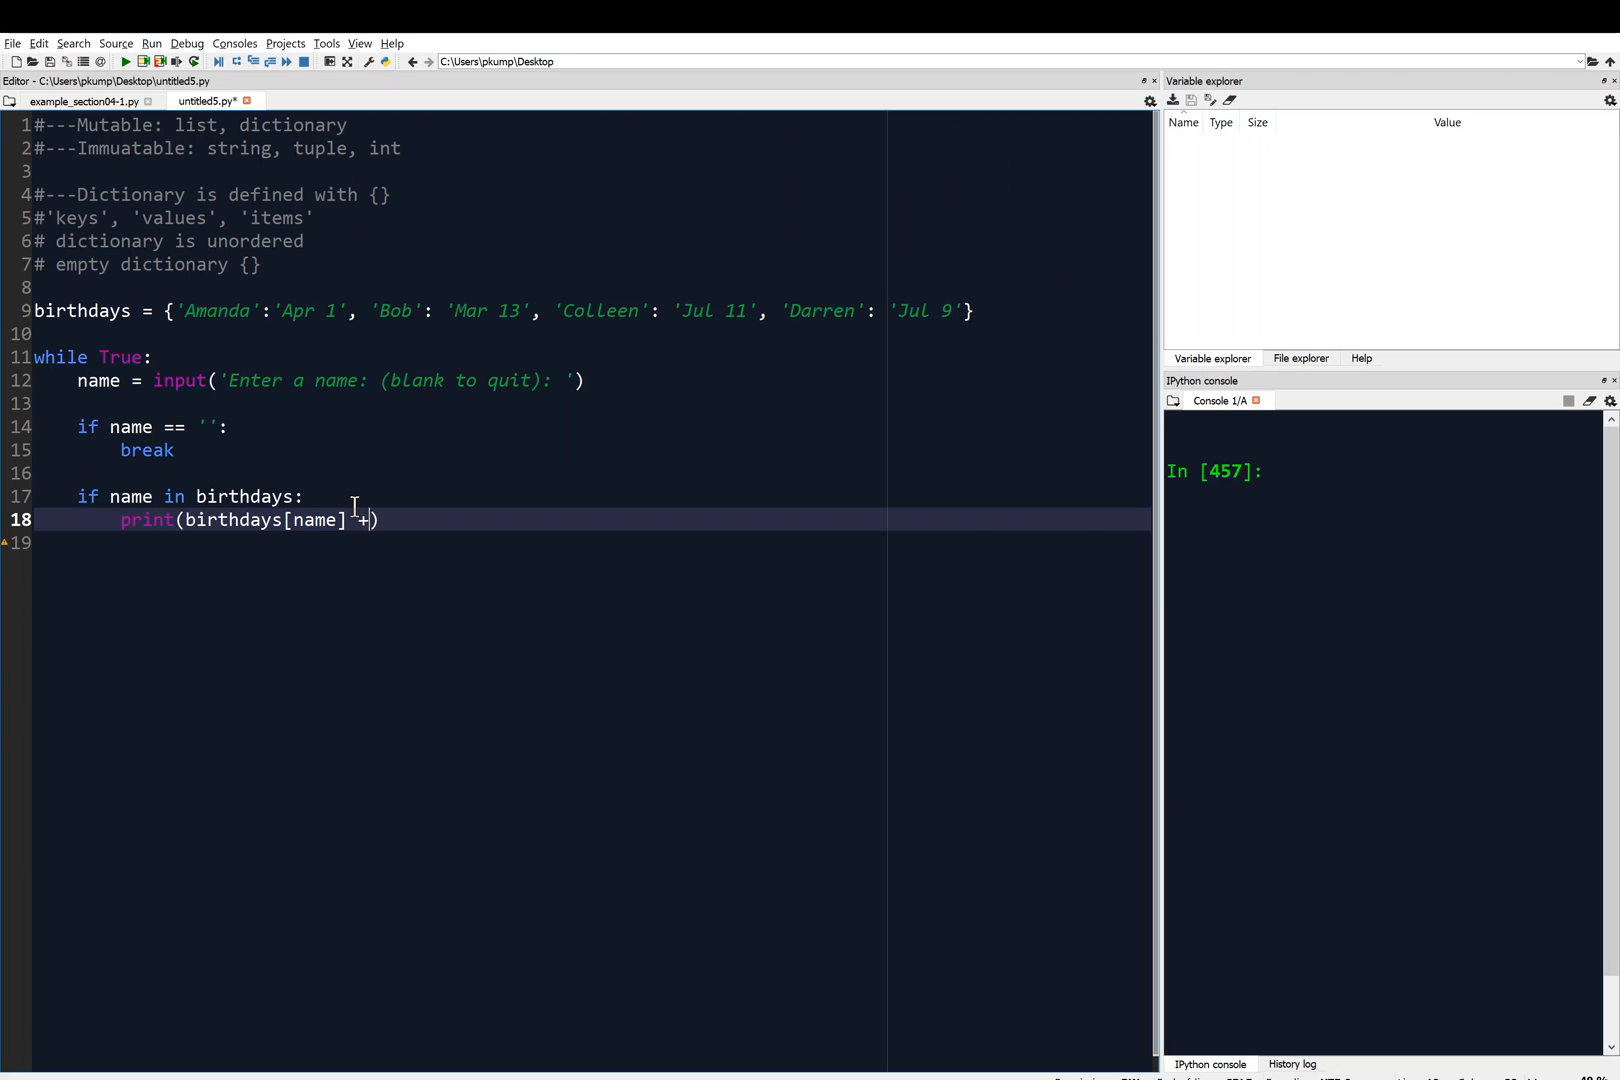
type("''")
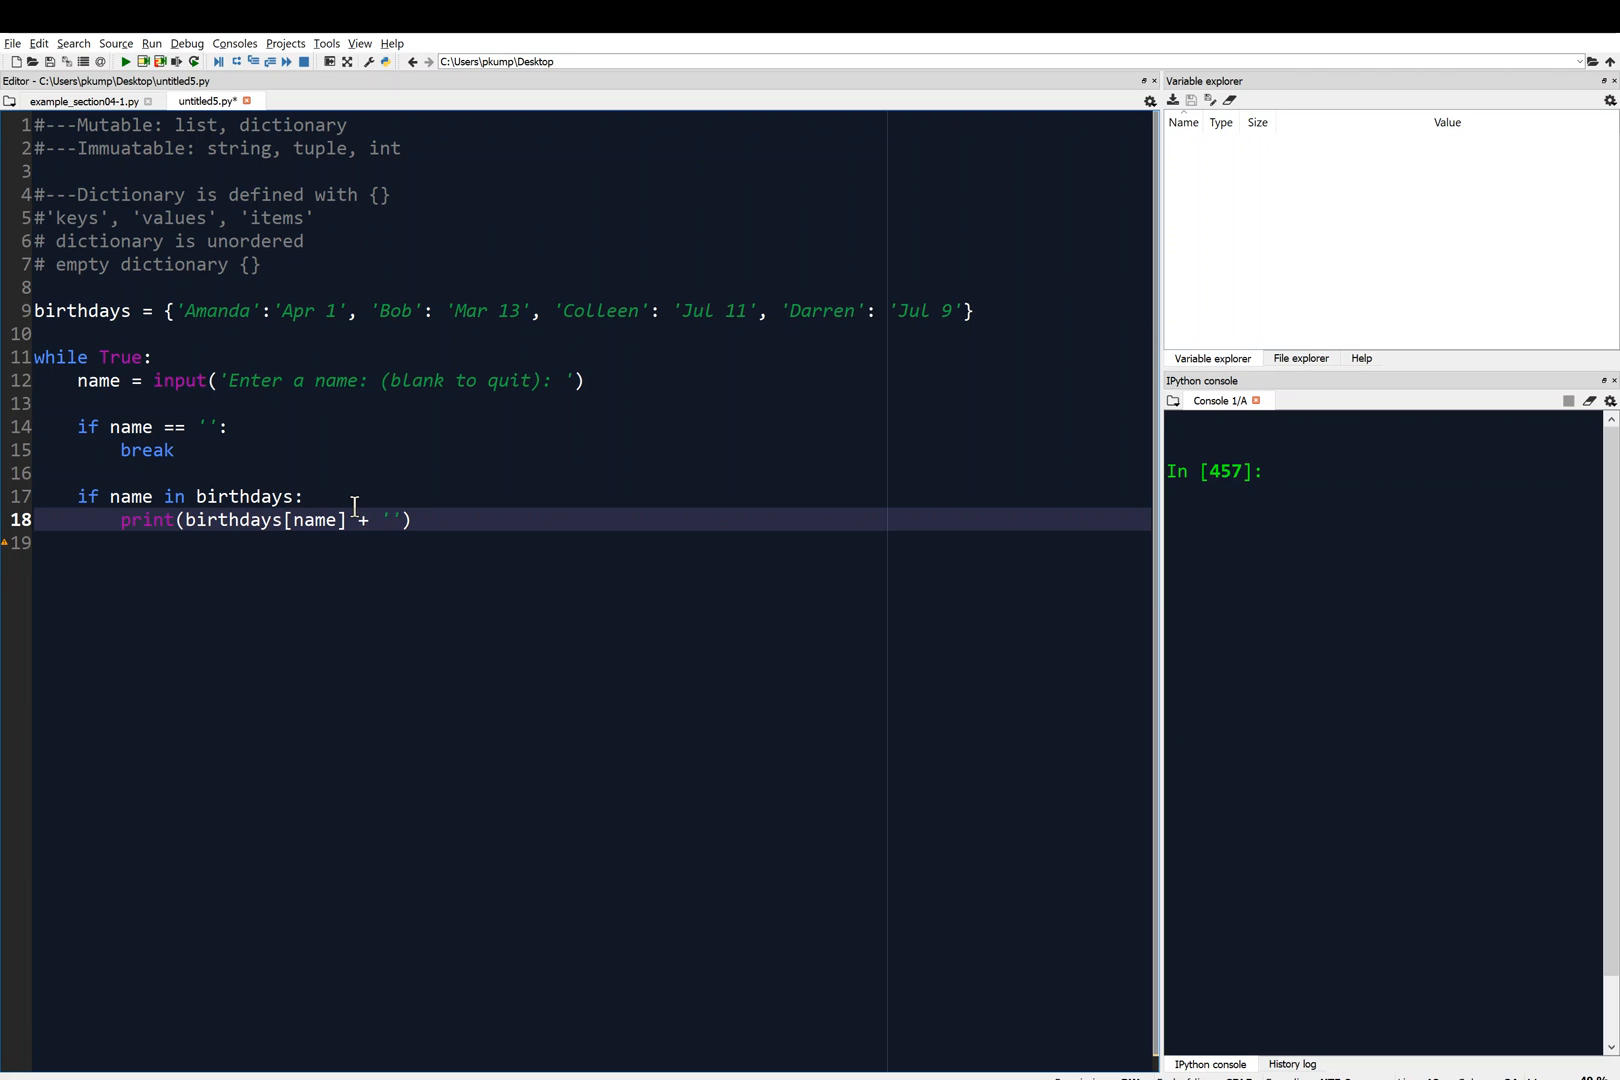
type("is the b")
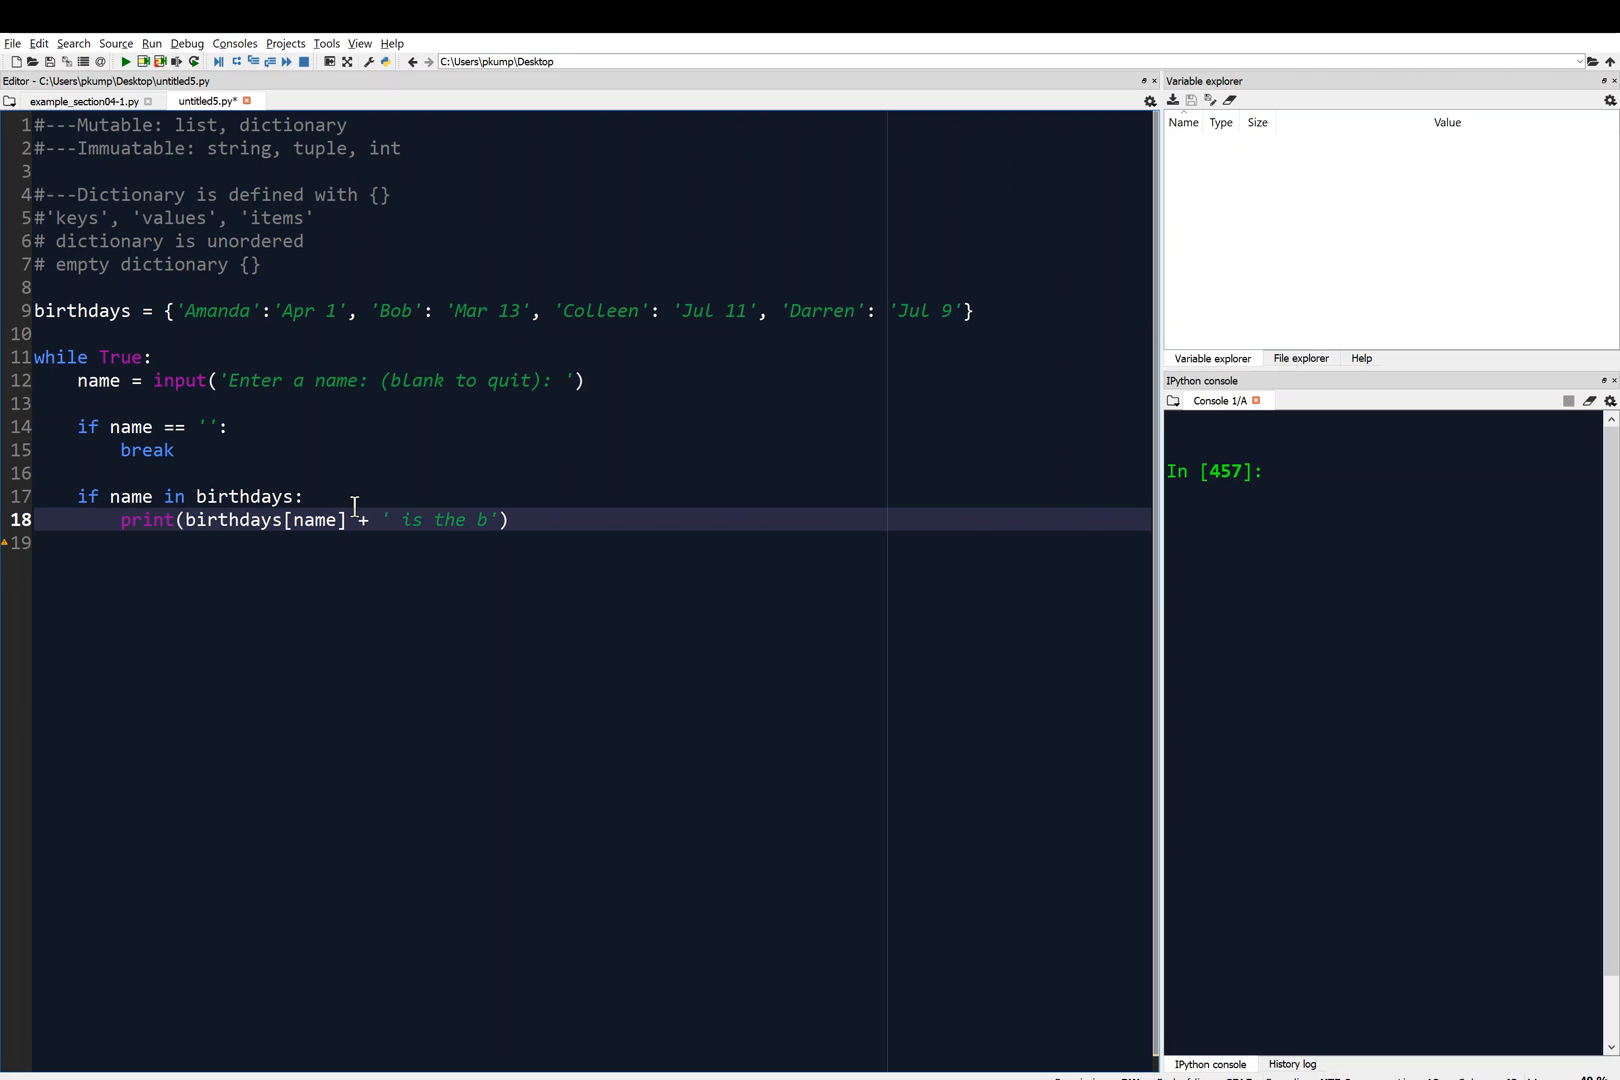
type("irthday of")
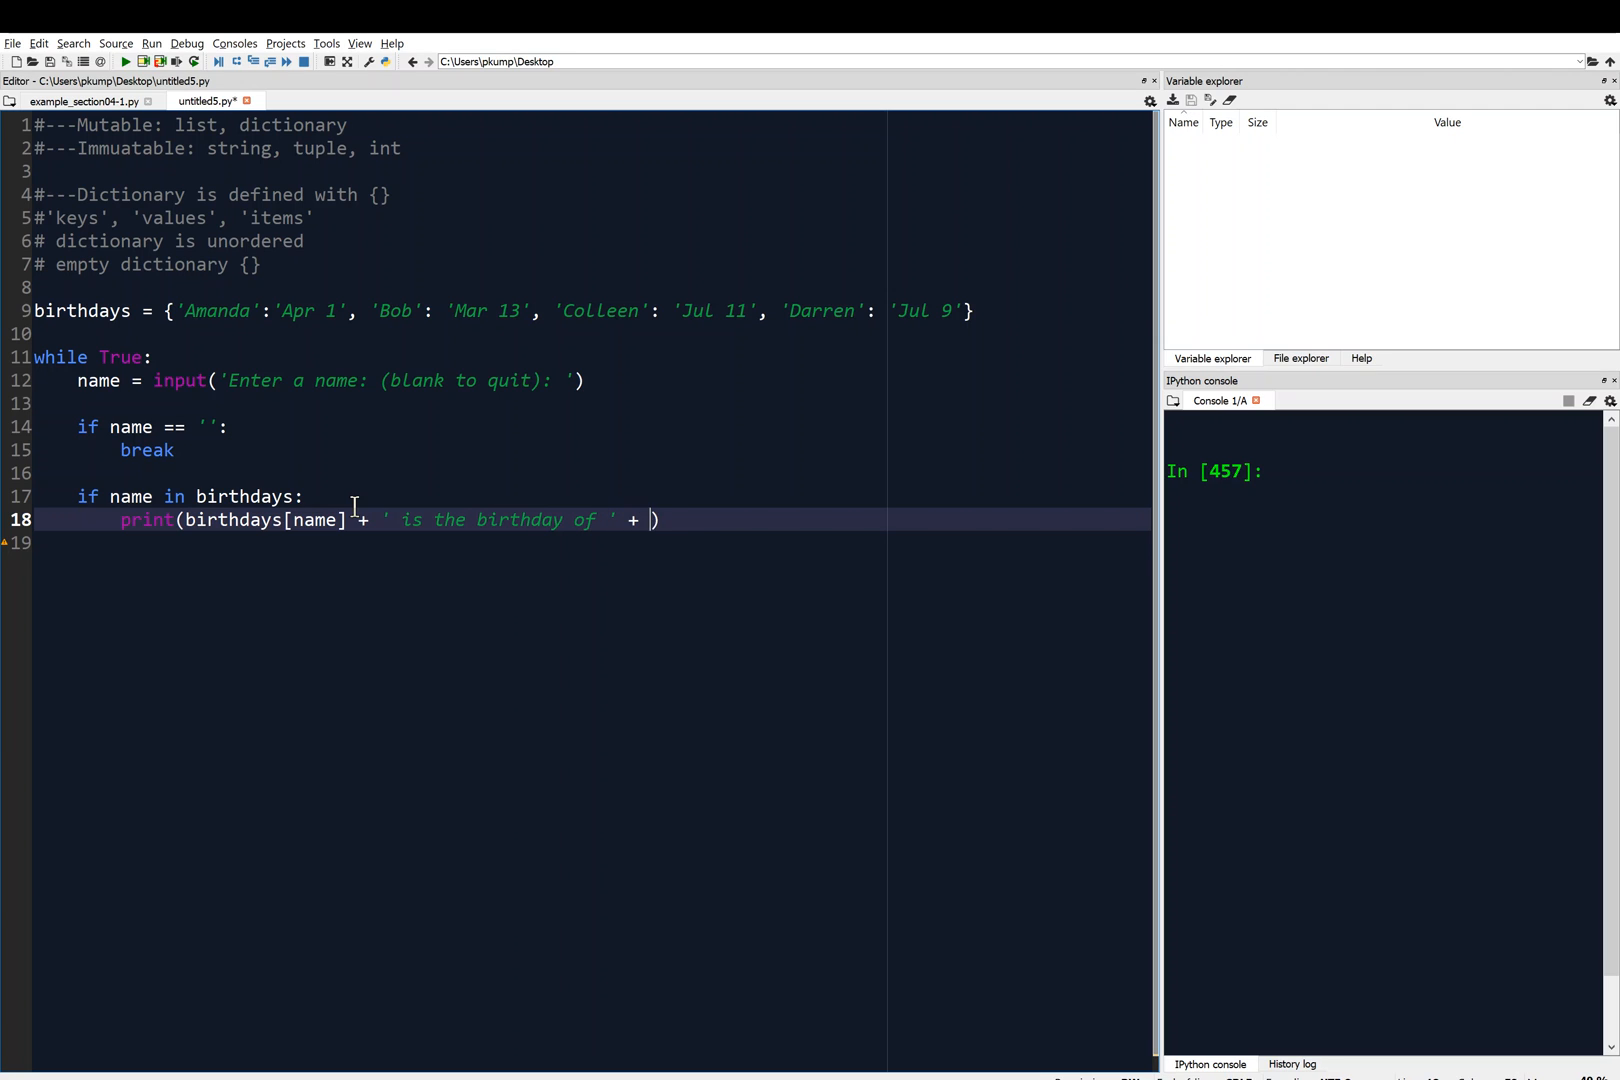
type("name")
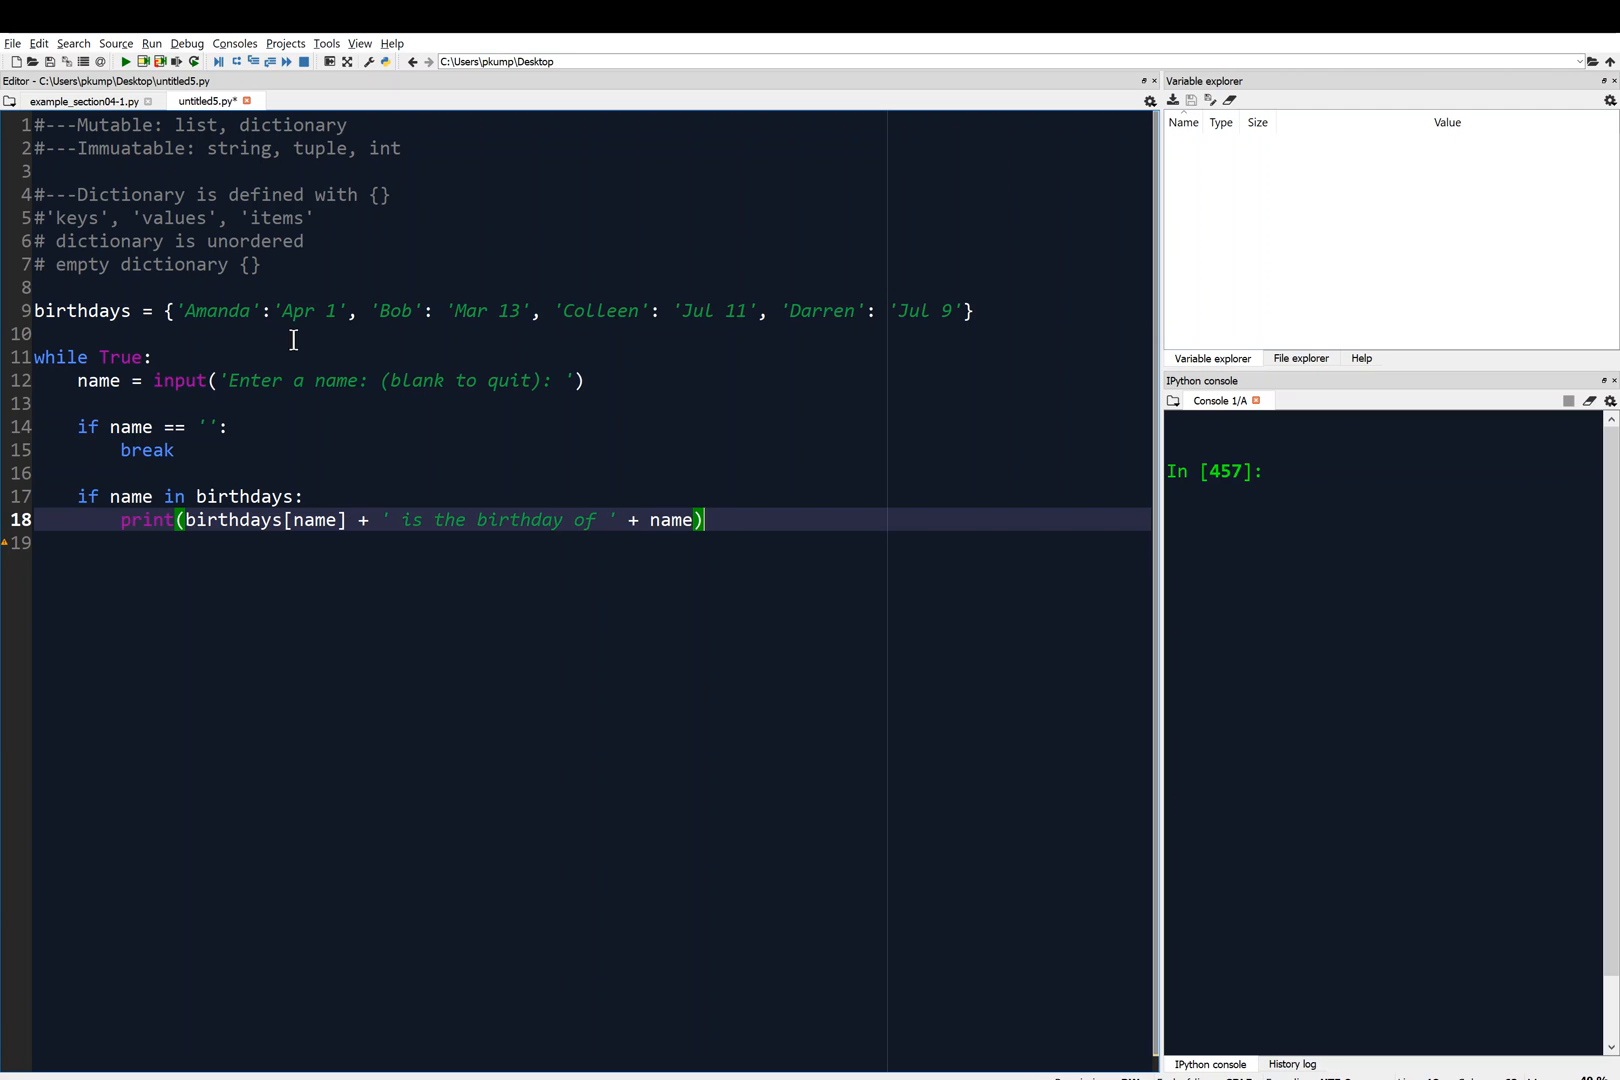
mouse_move(338, 380)
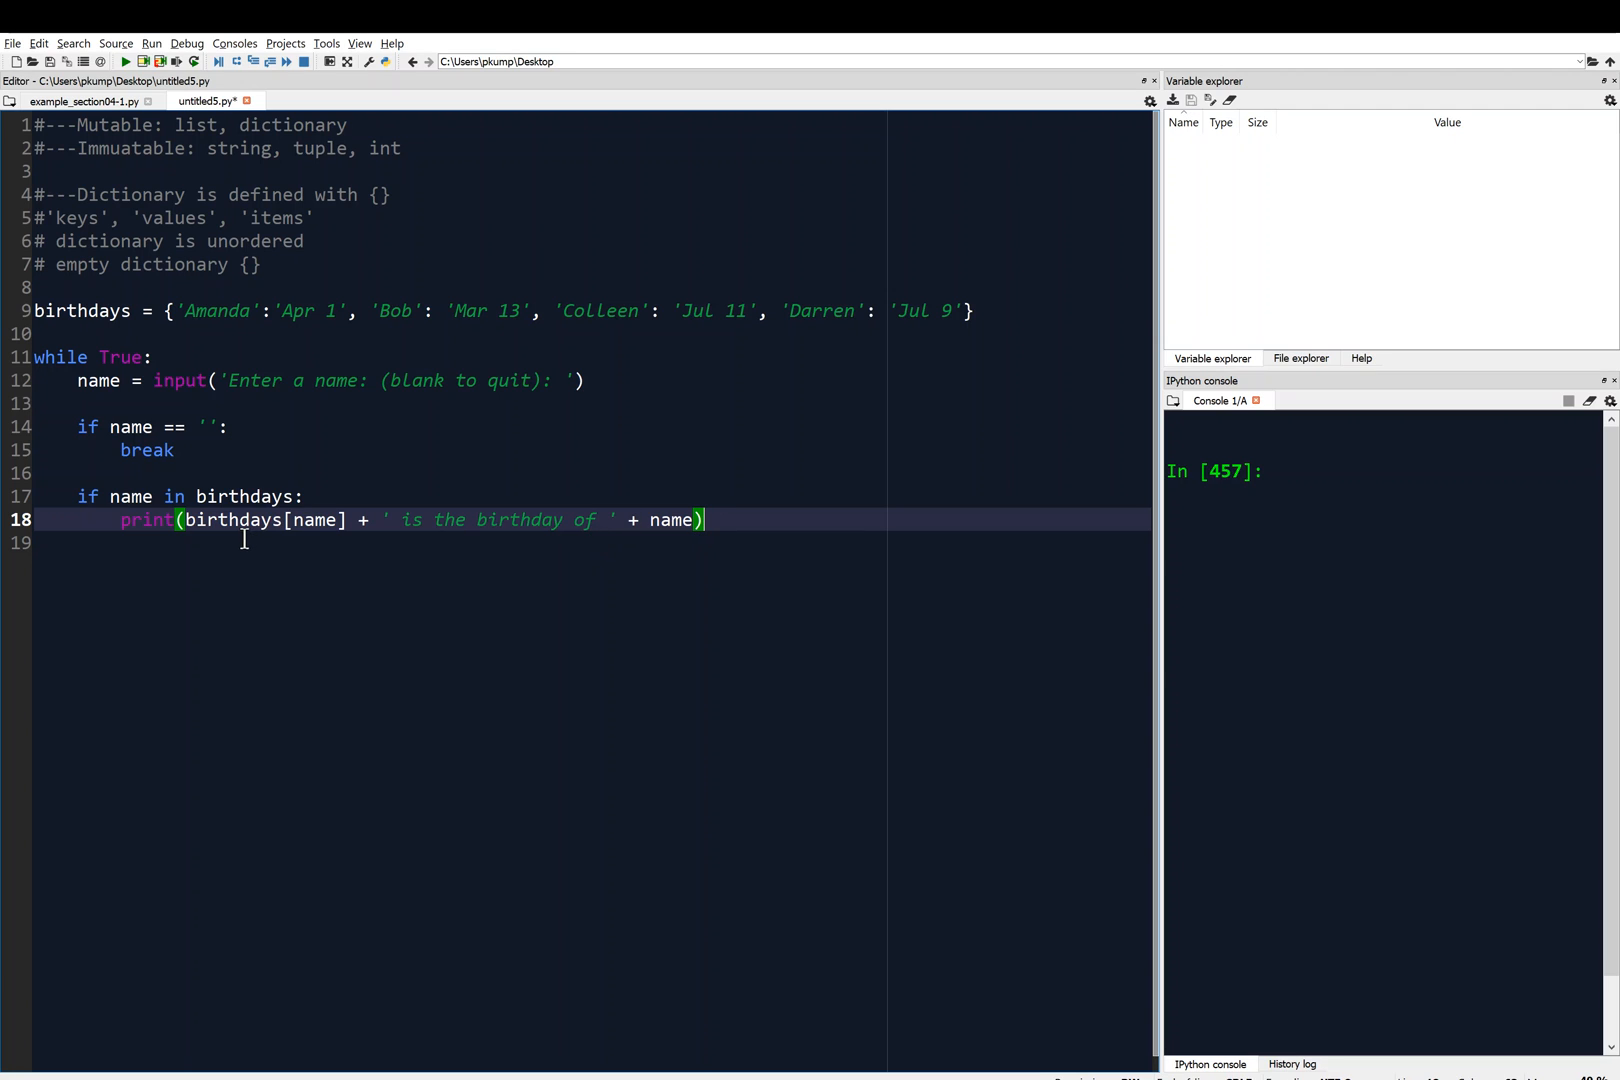
mouse_move(712, 520)
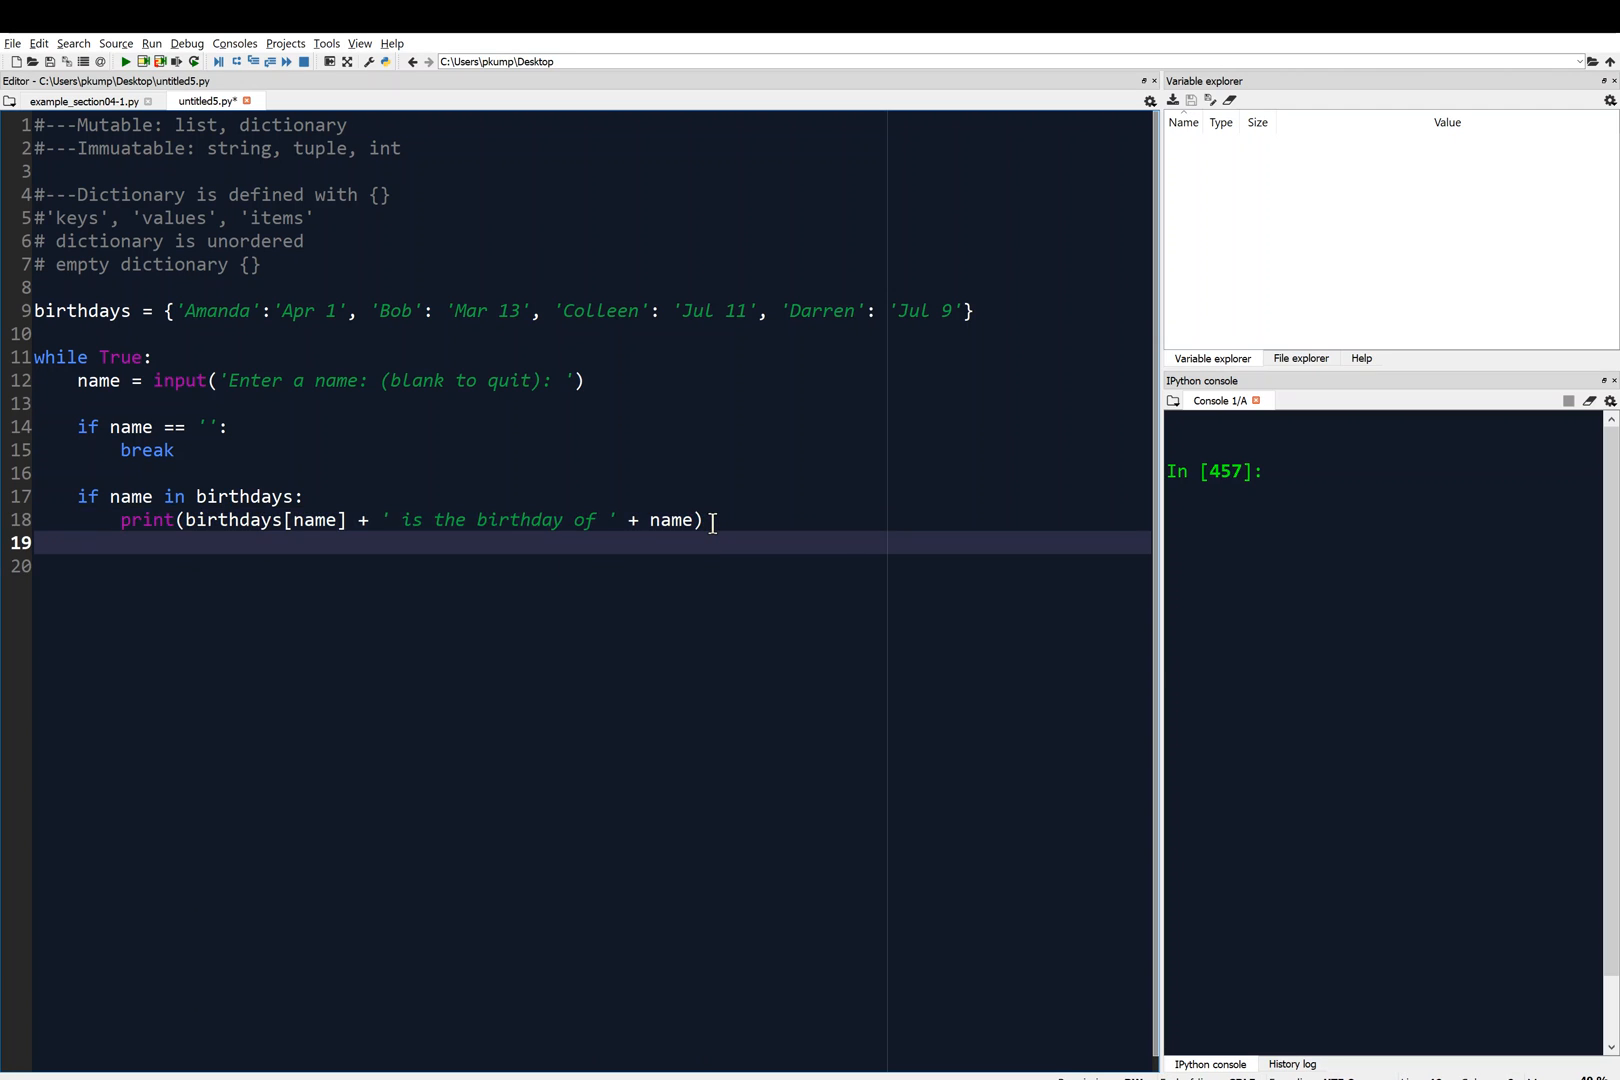
Add an else: branch after the birthday print.
type("else:")
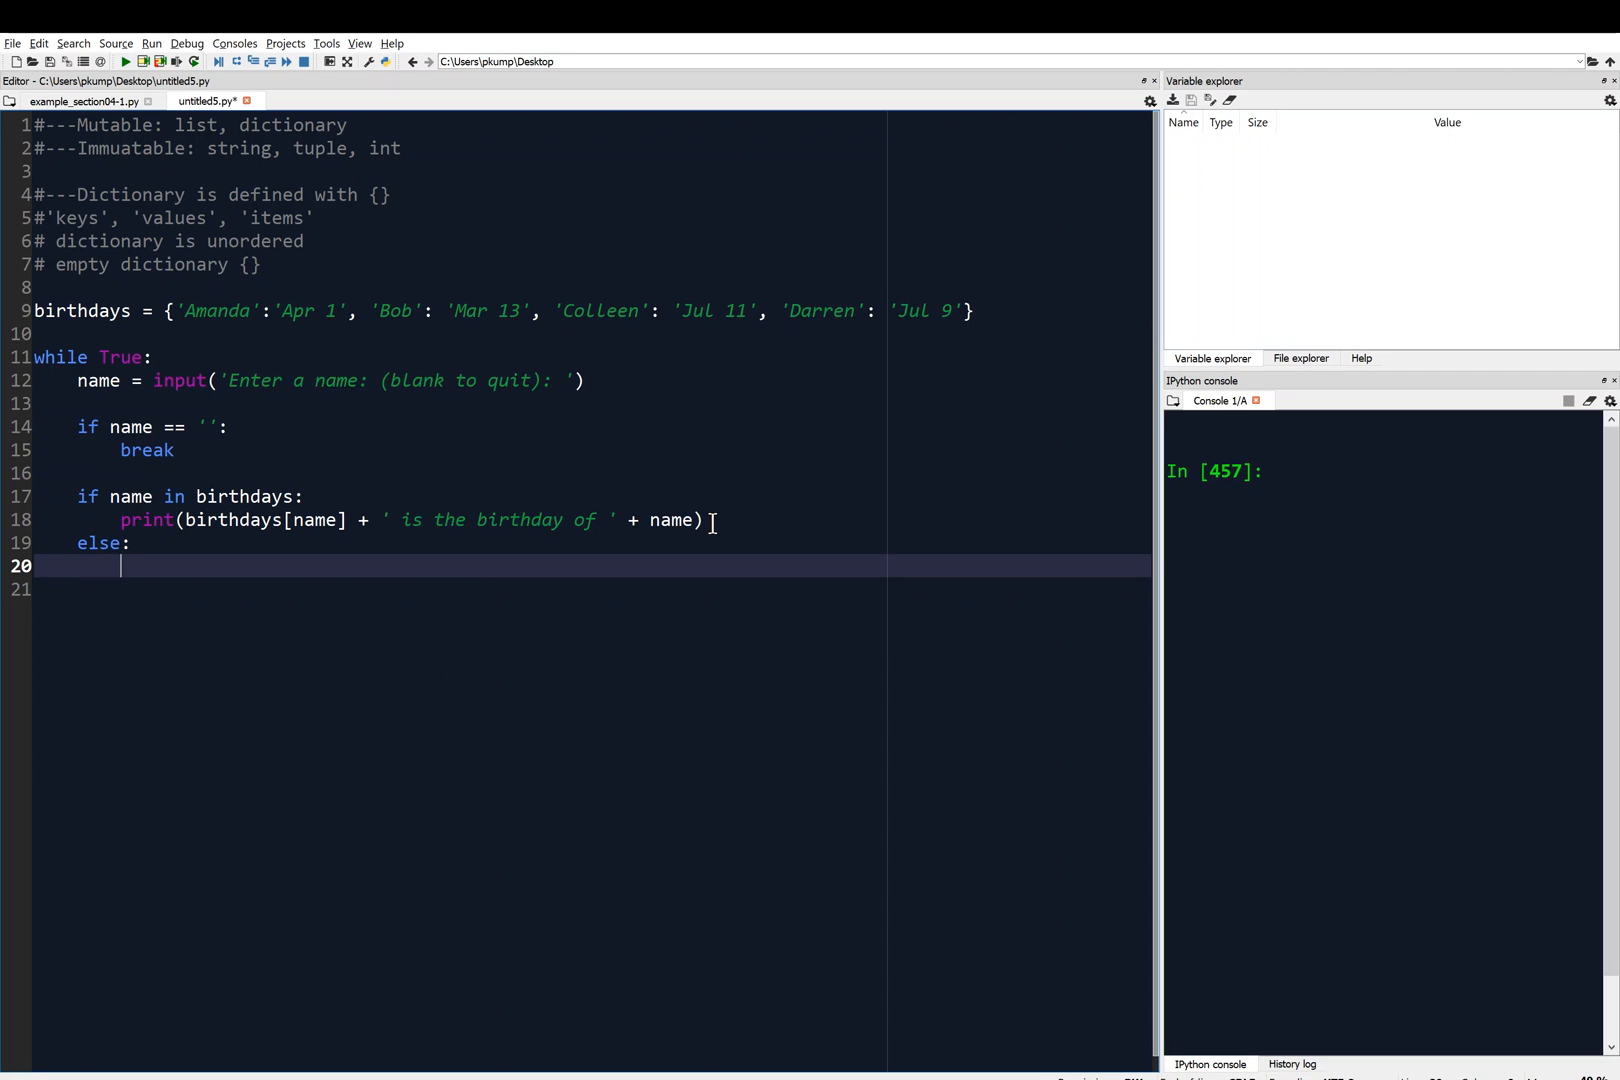
Write print('I do not have birthday information for ' + name) under else.
type("print(")
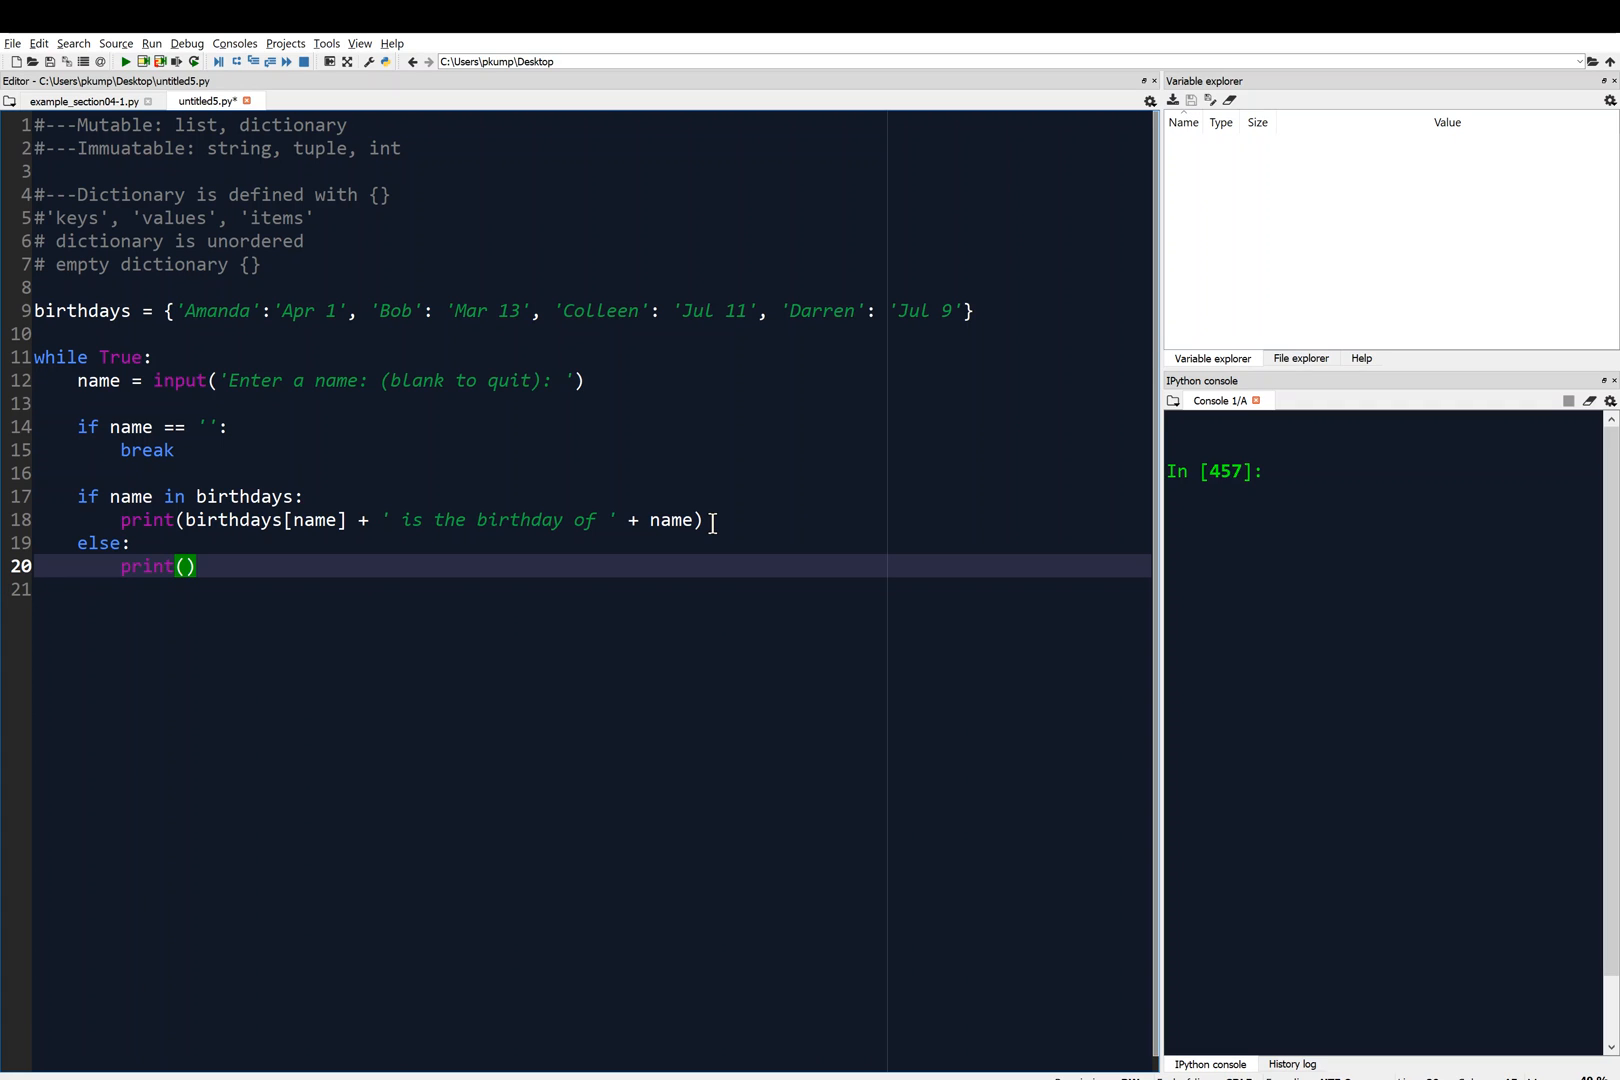
type("''")
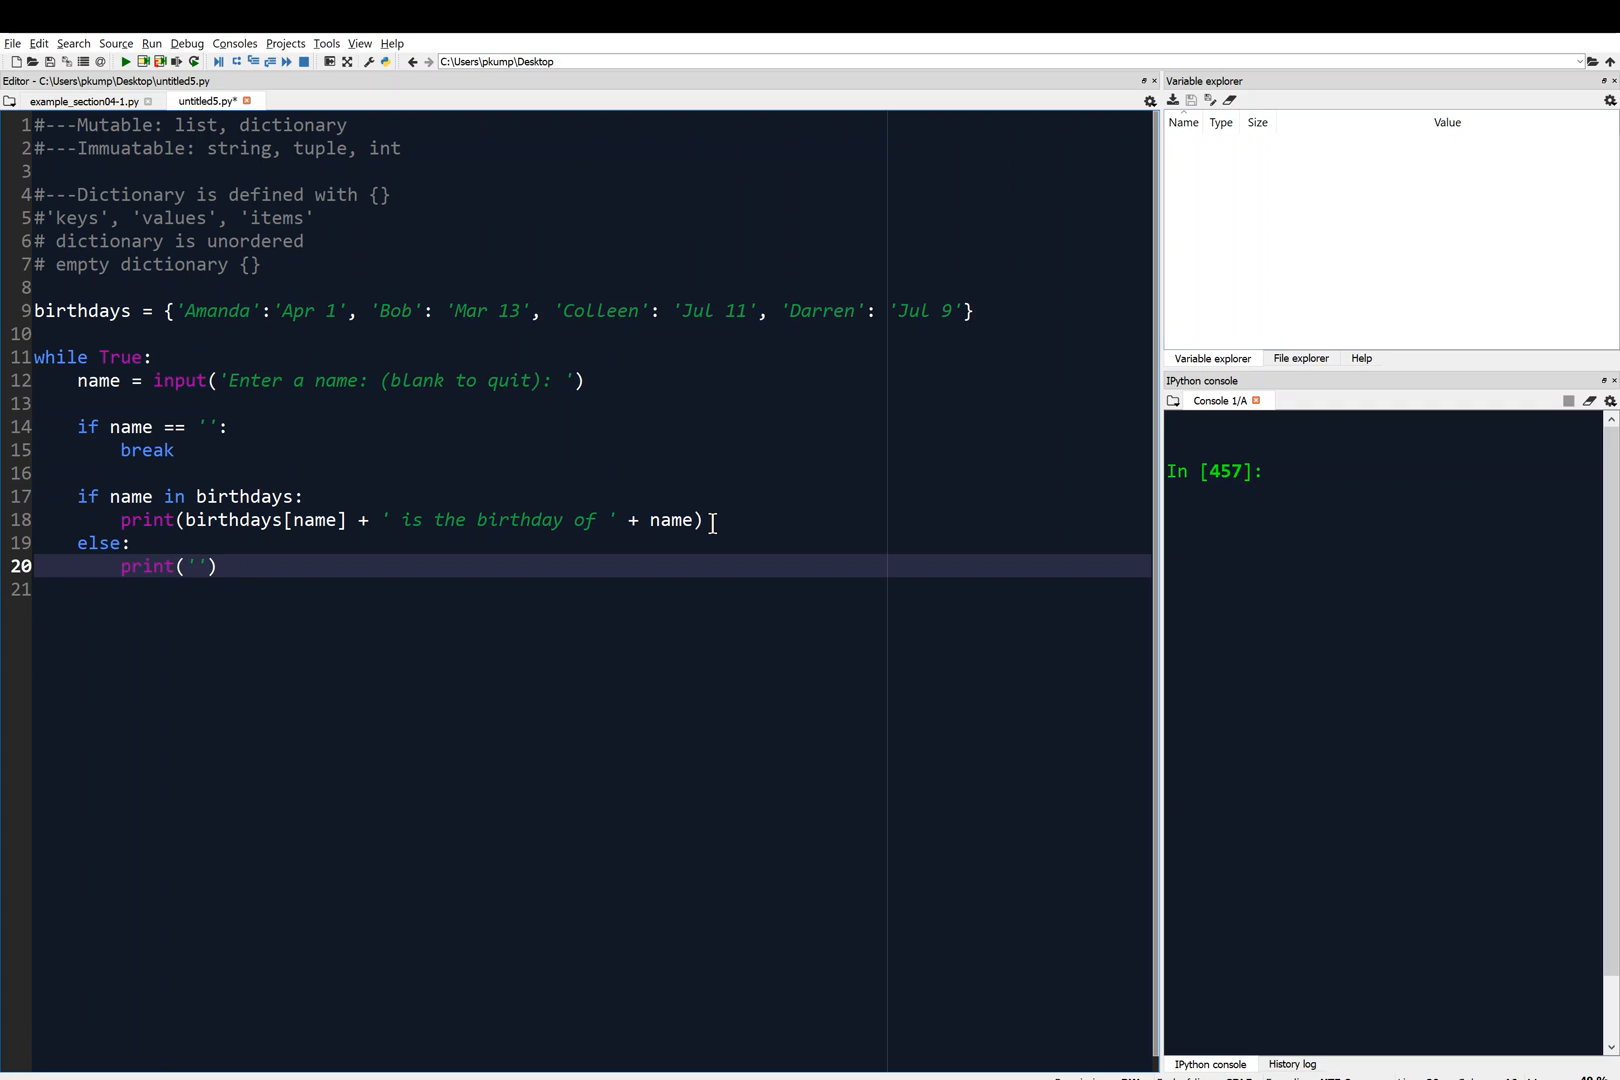
type("I do not have birthday information f")
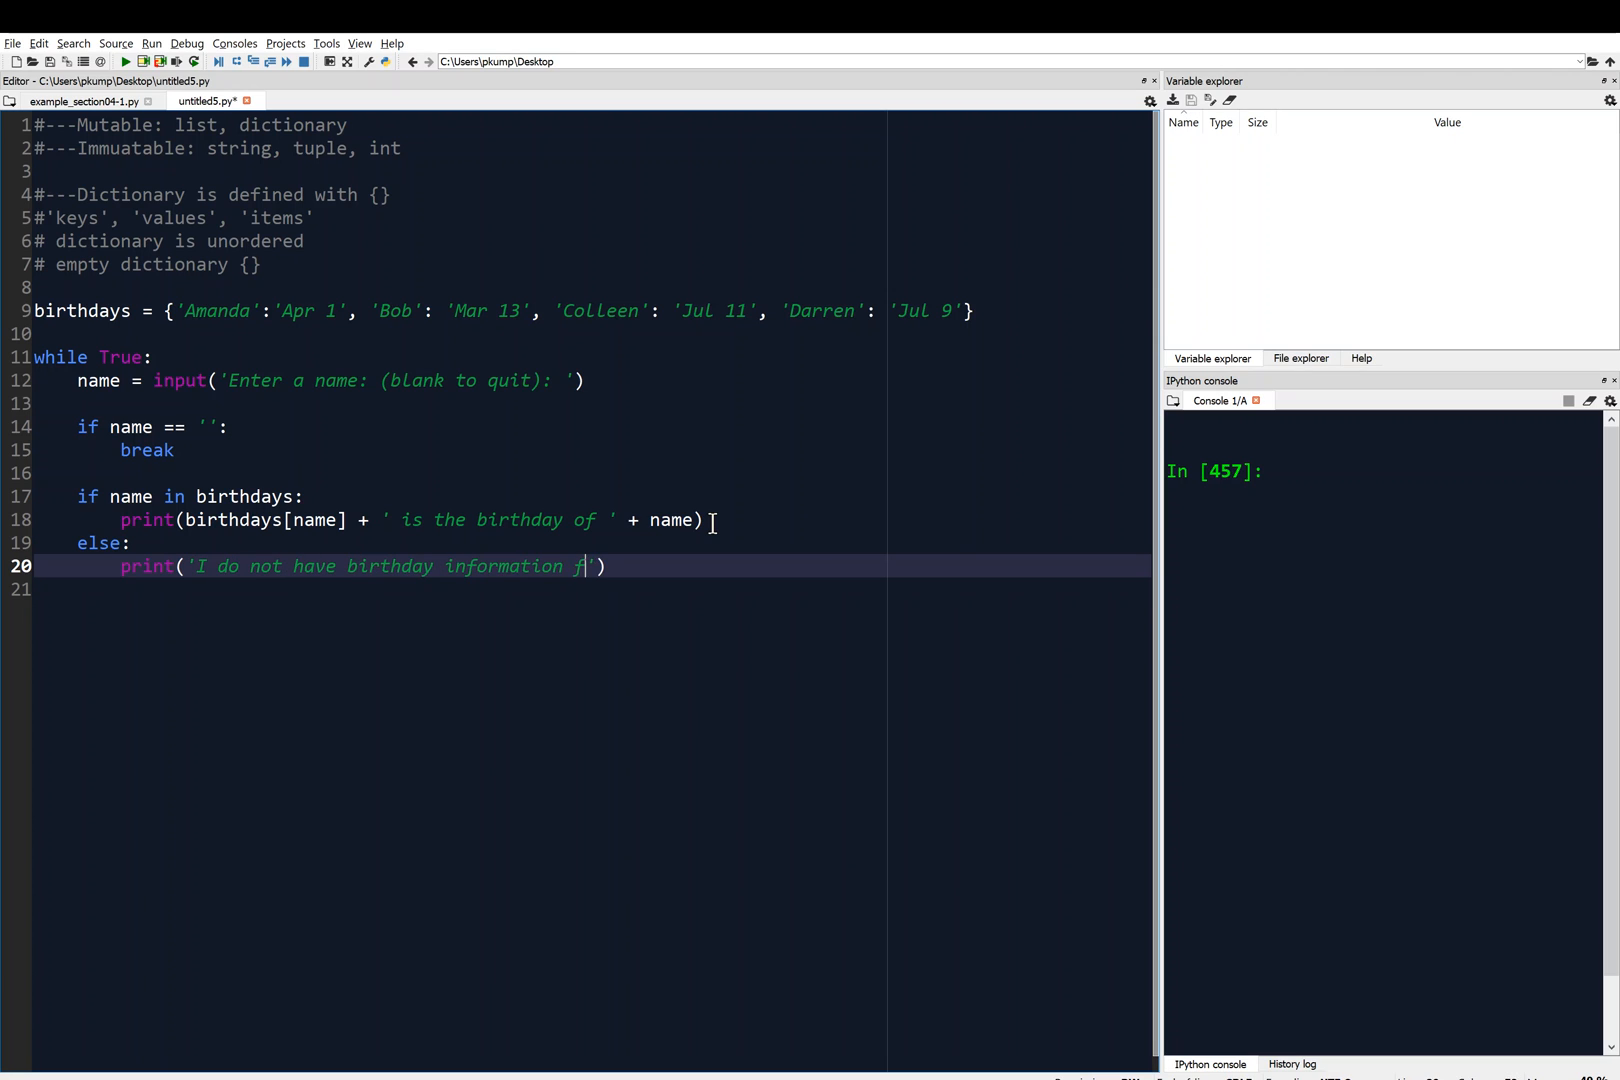
type("or ' + name")
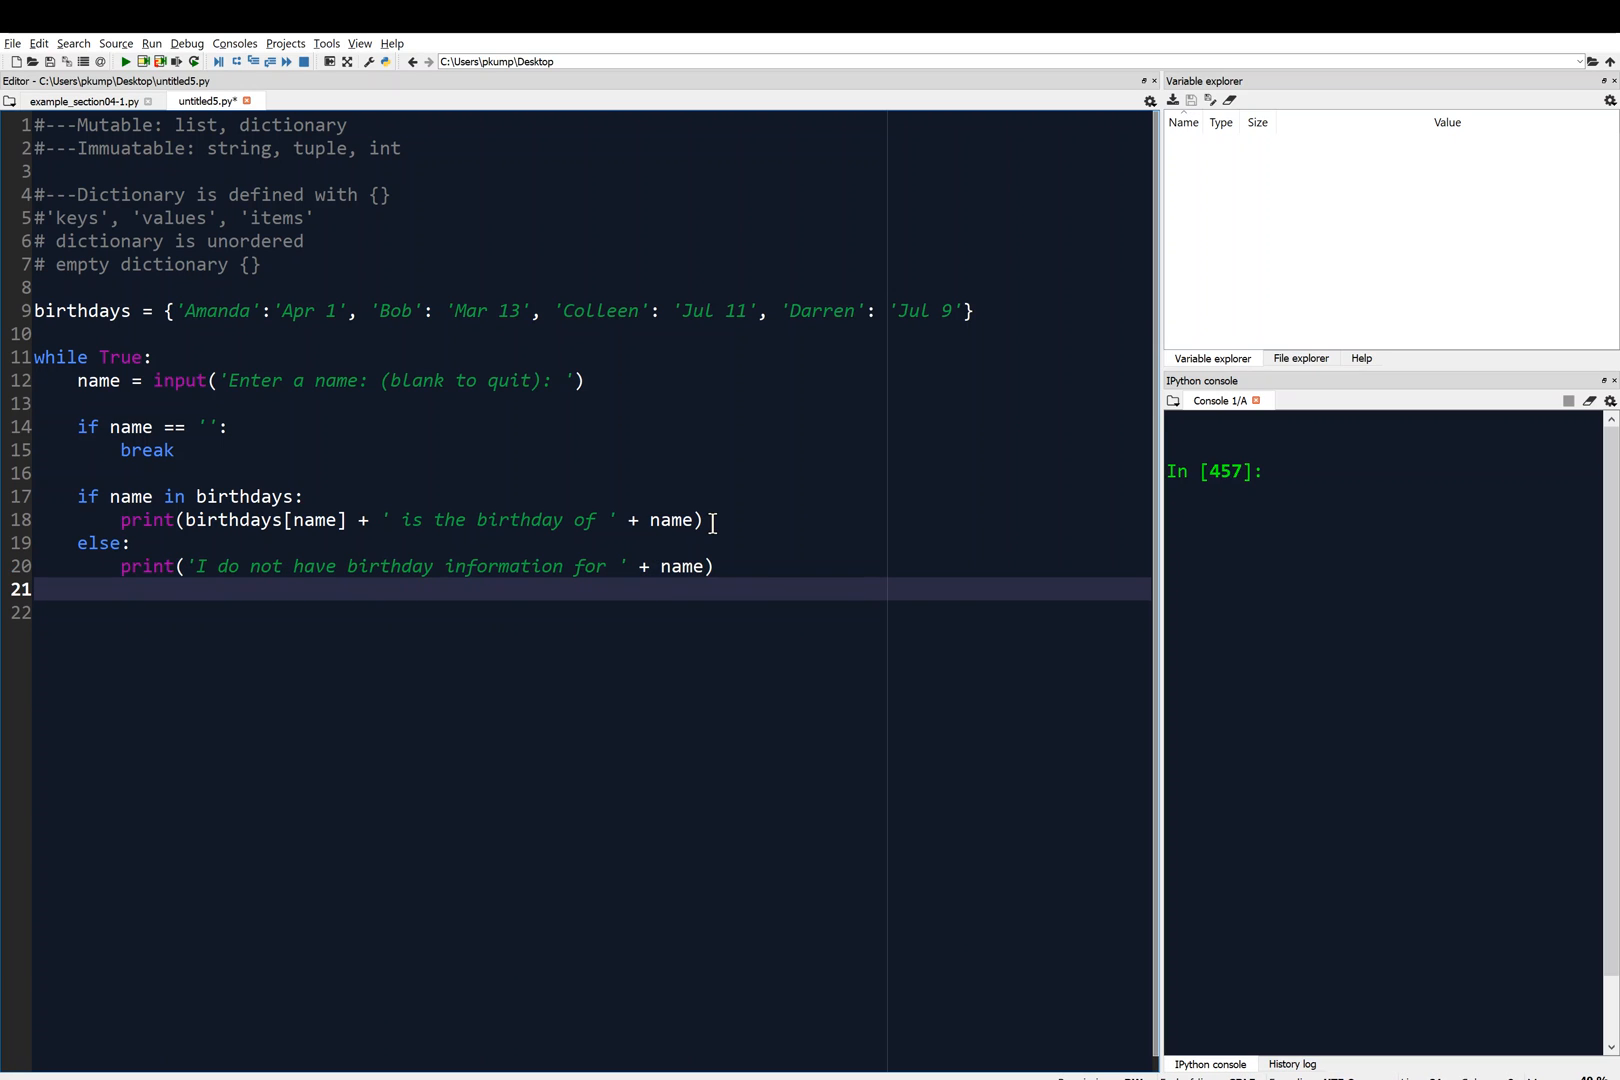
Add bday = input('What is his/her birthday? ') to ask for the missing birthday.
type("bday = i")
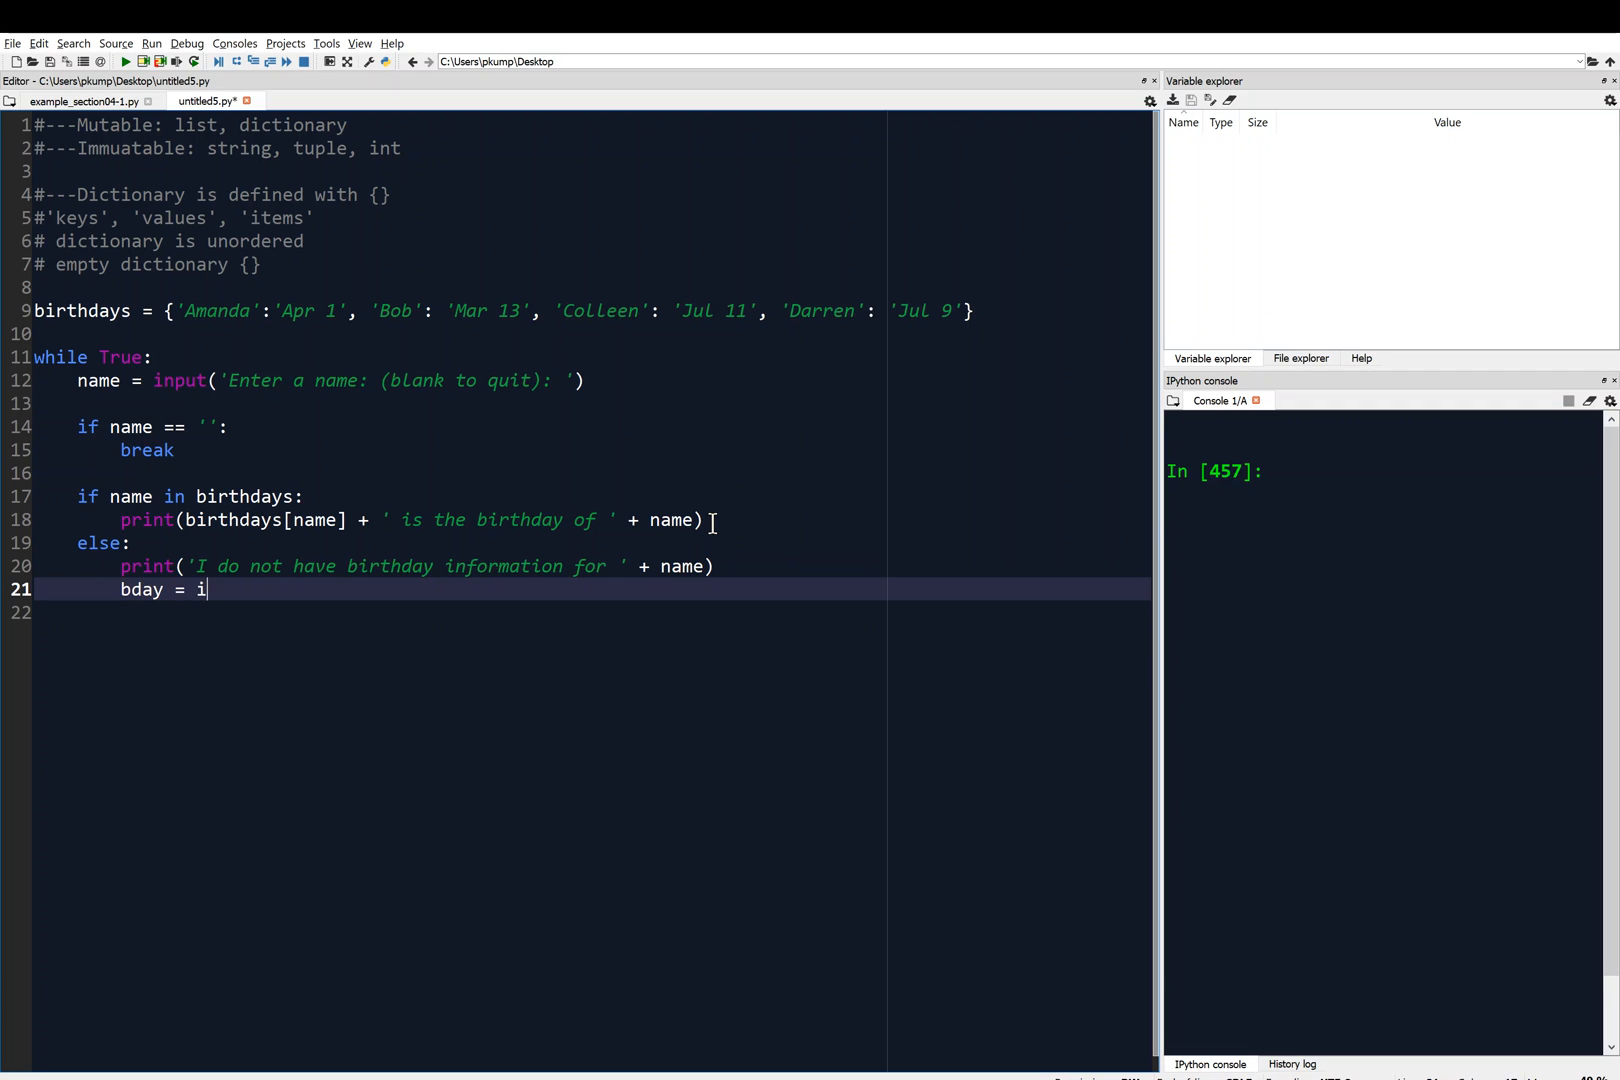
type("nput('')")
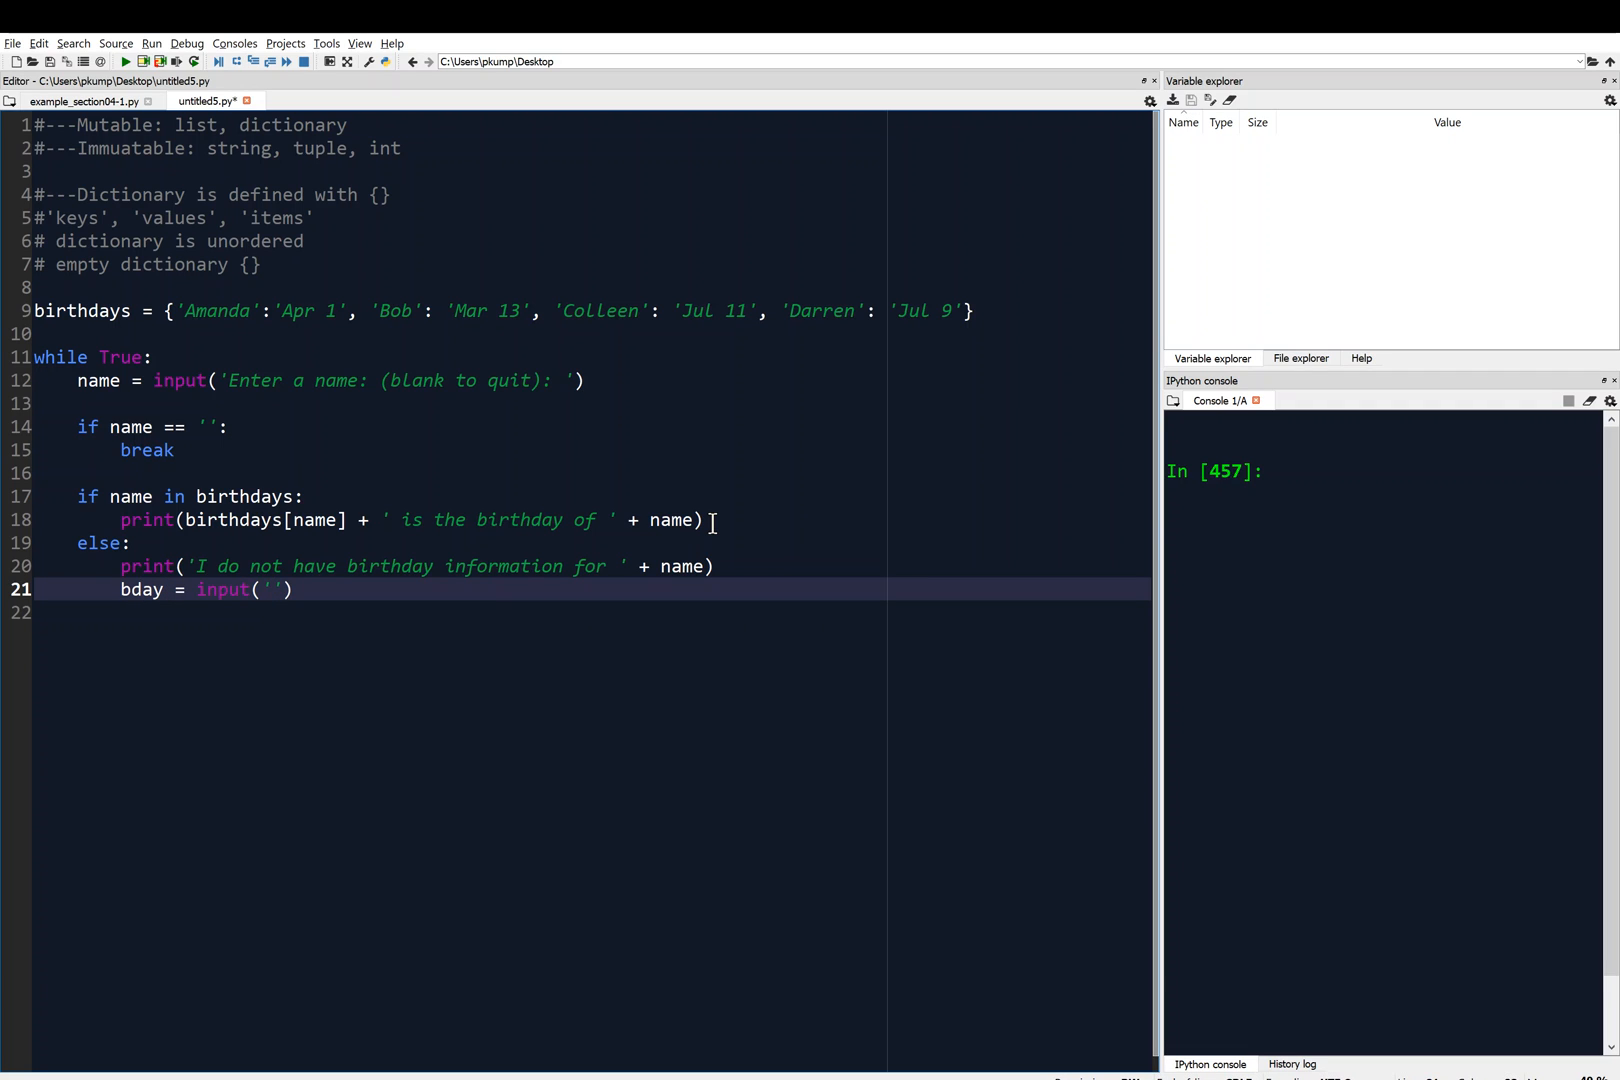
type("What is his/")
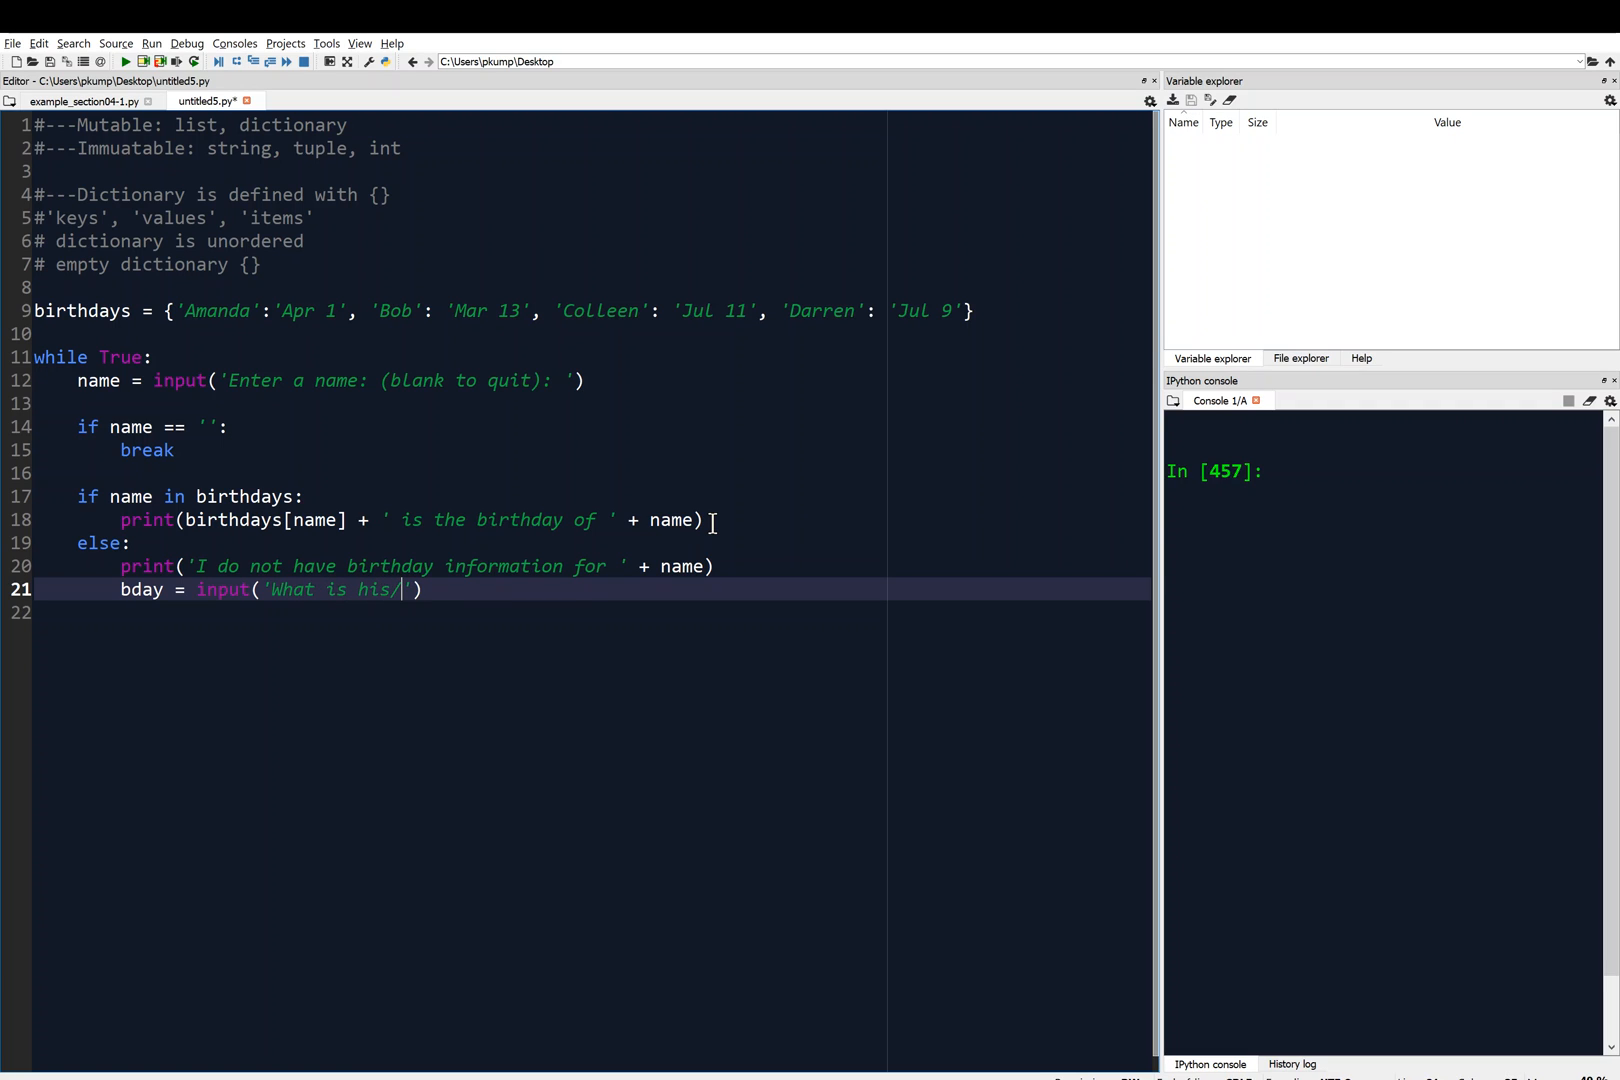
type("her bi")
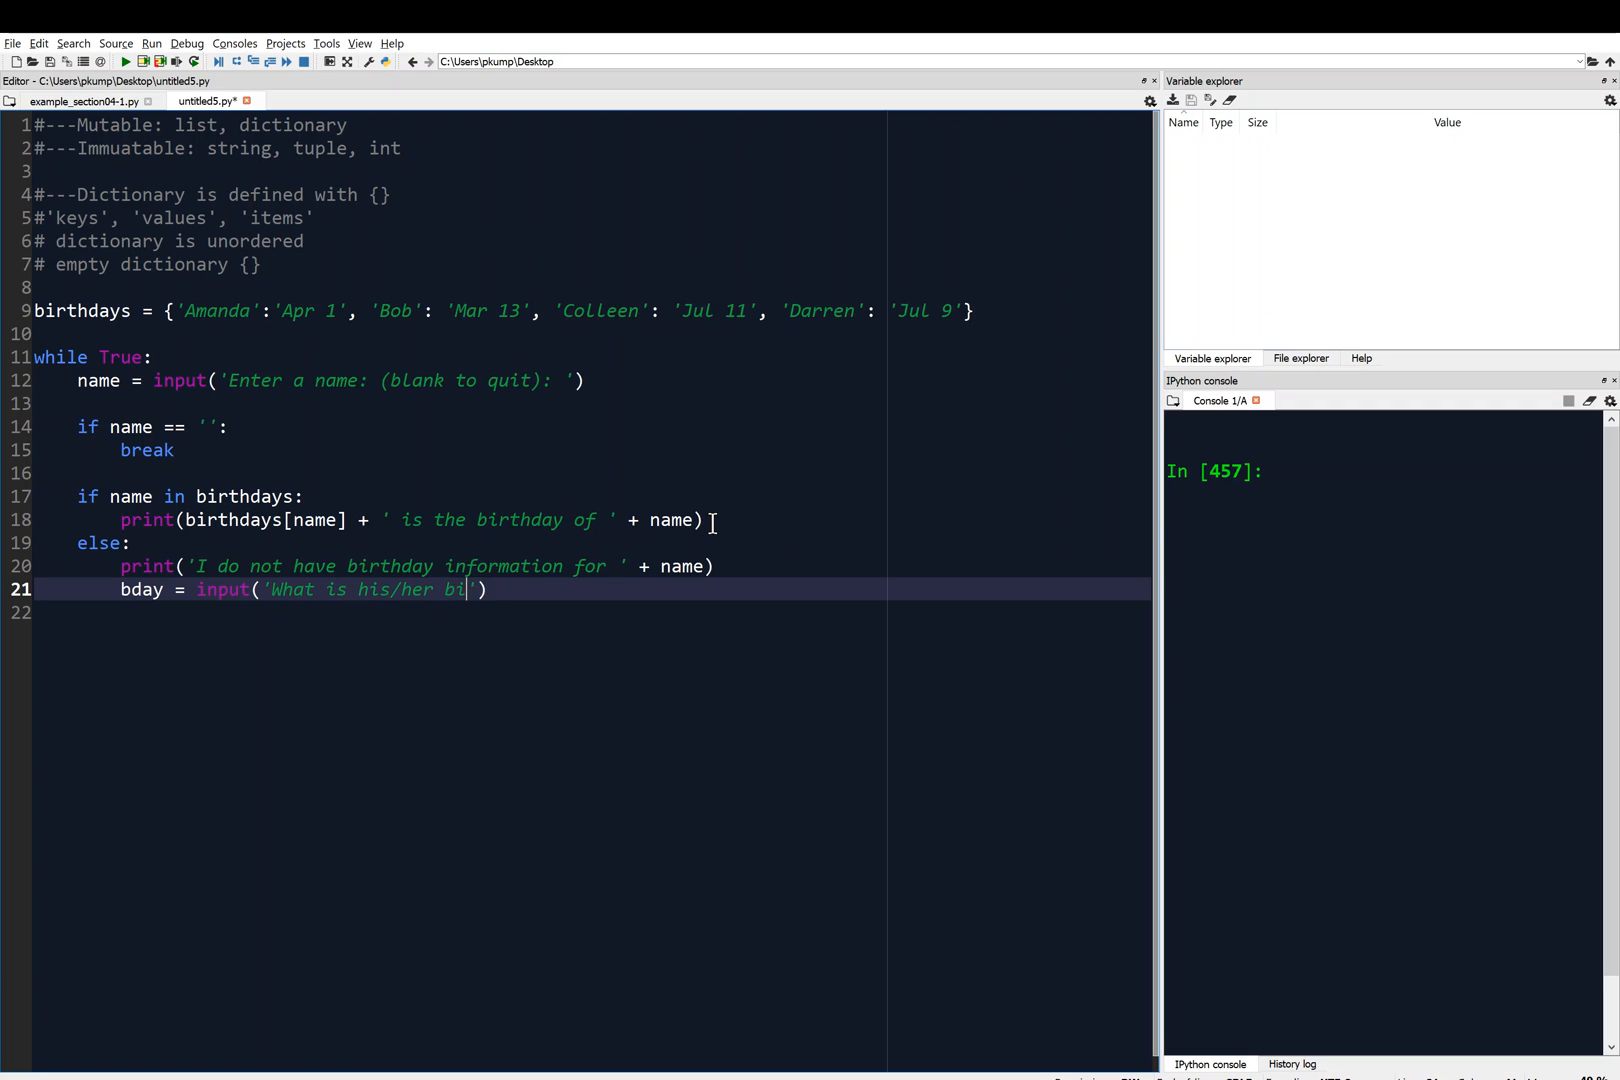
type("rthday?")
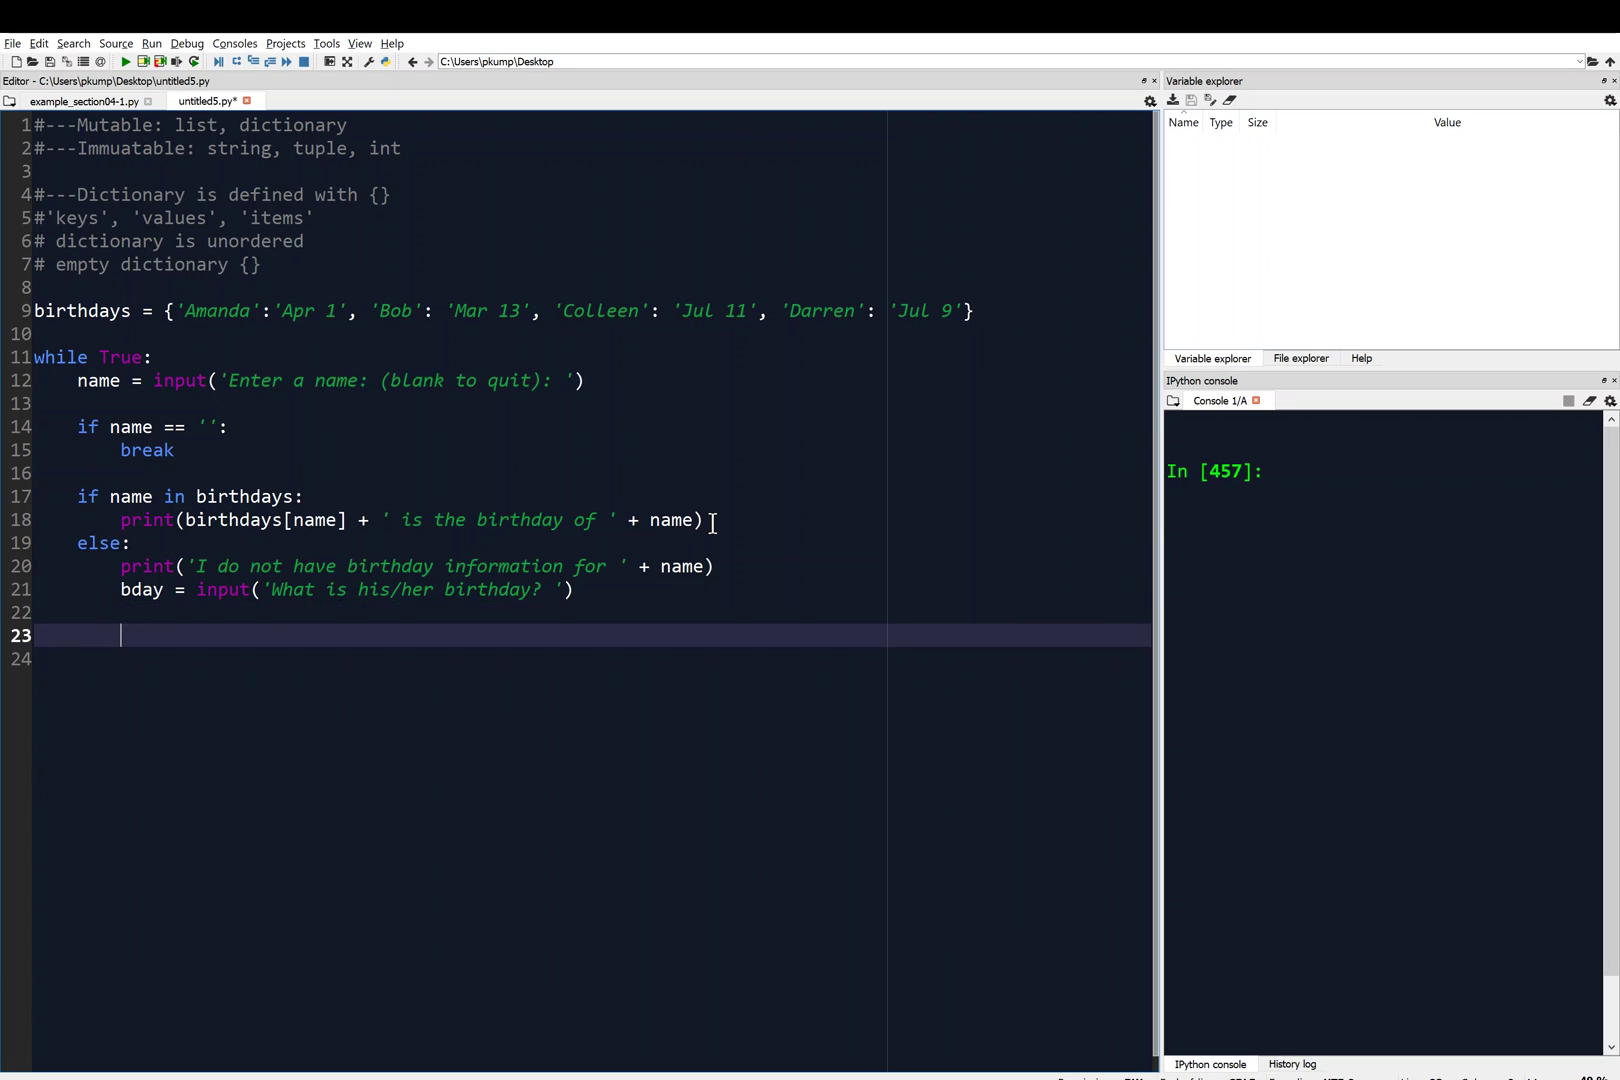
Write the line birthdays[name] = bday in the else branch.
type("birthdays[")
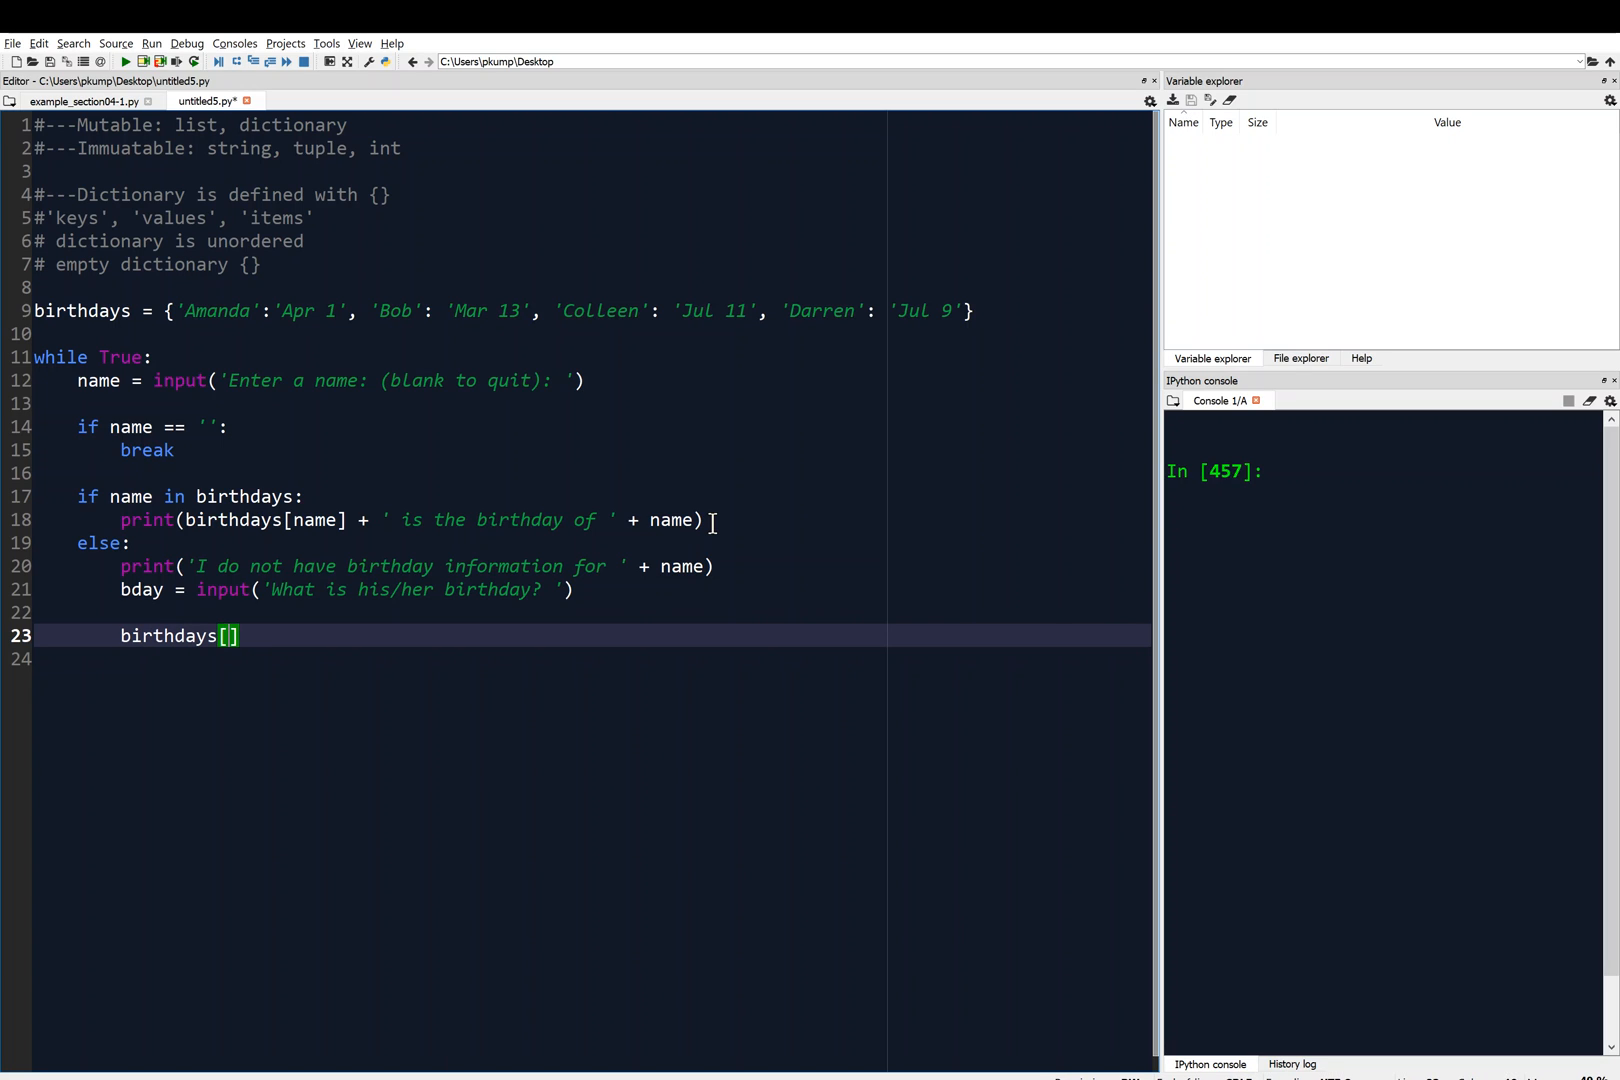
type("name")
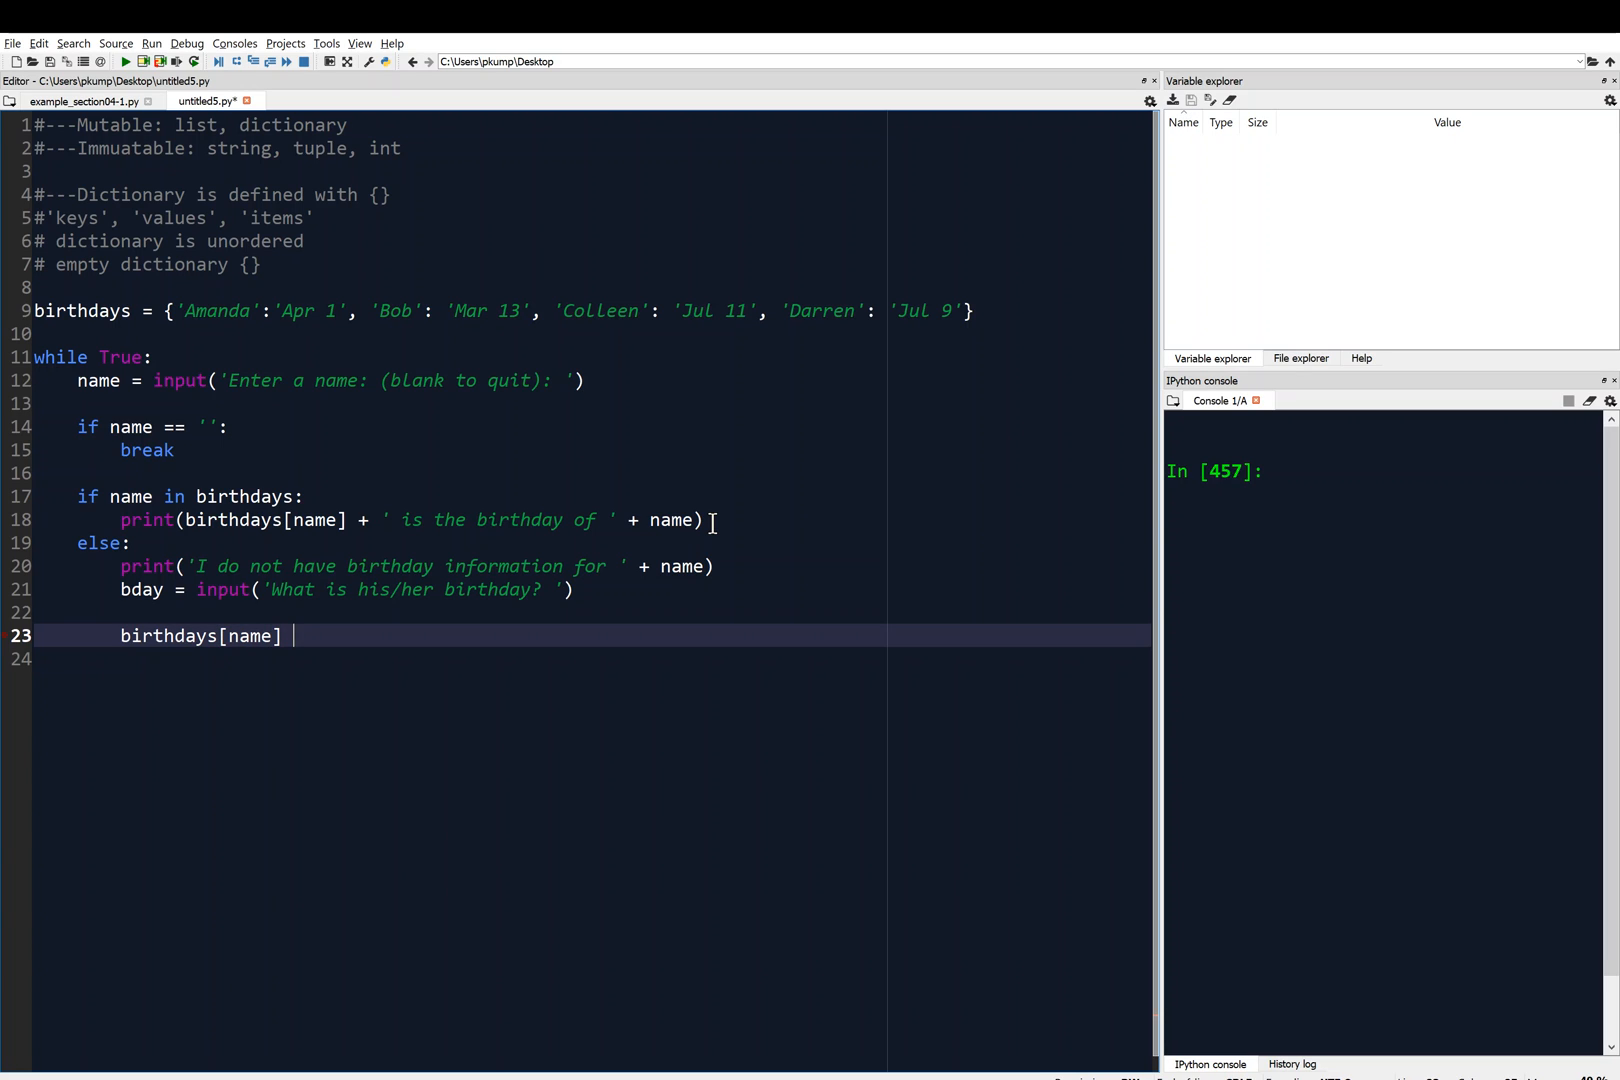
type("= bday")
left_click(592, 658)
type("pri")
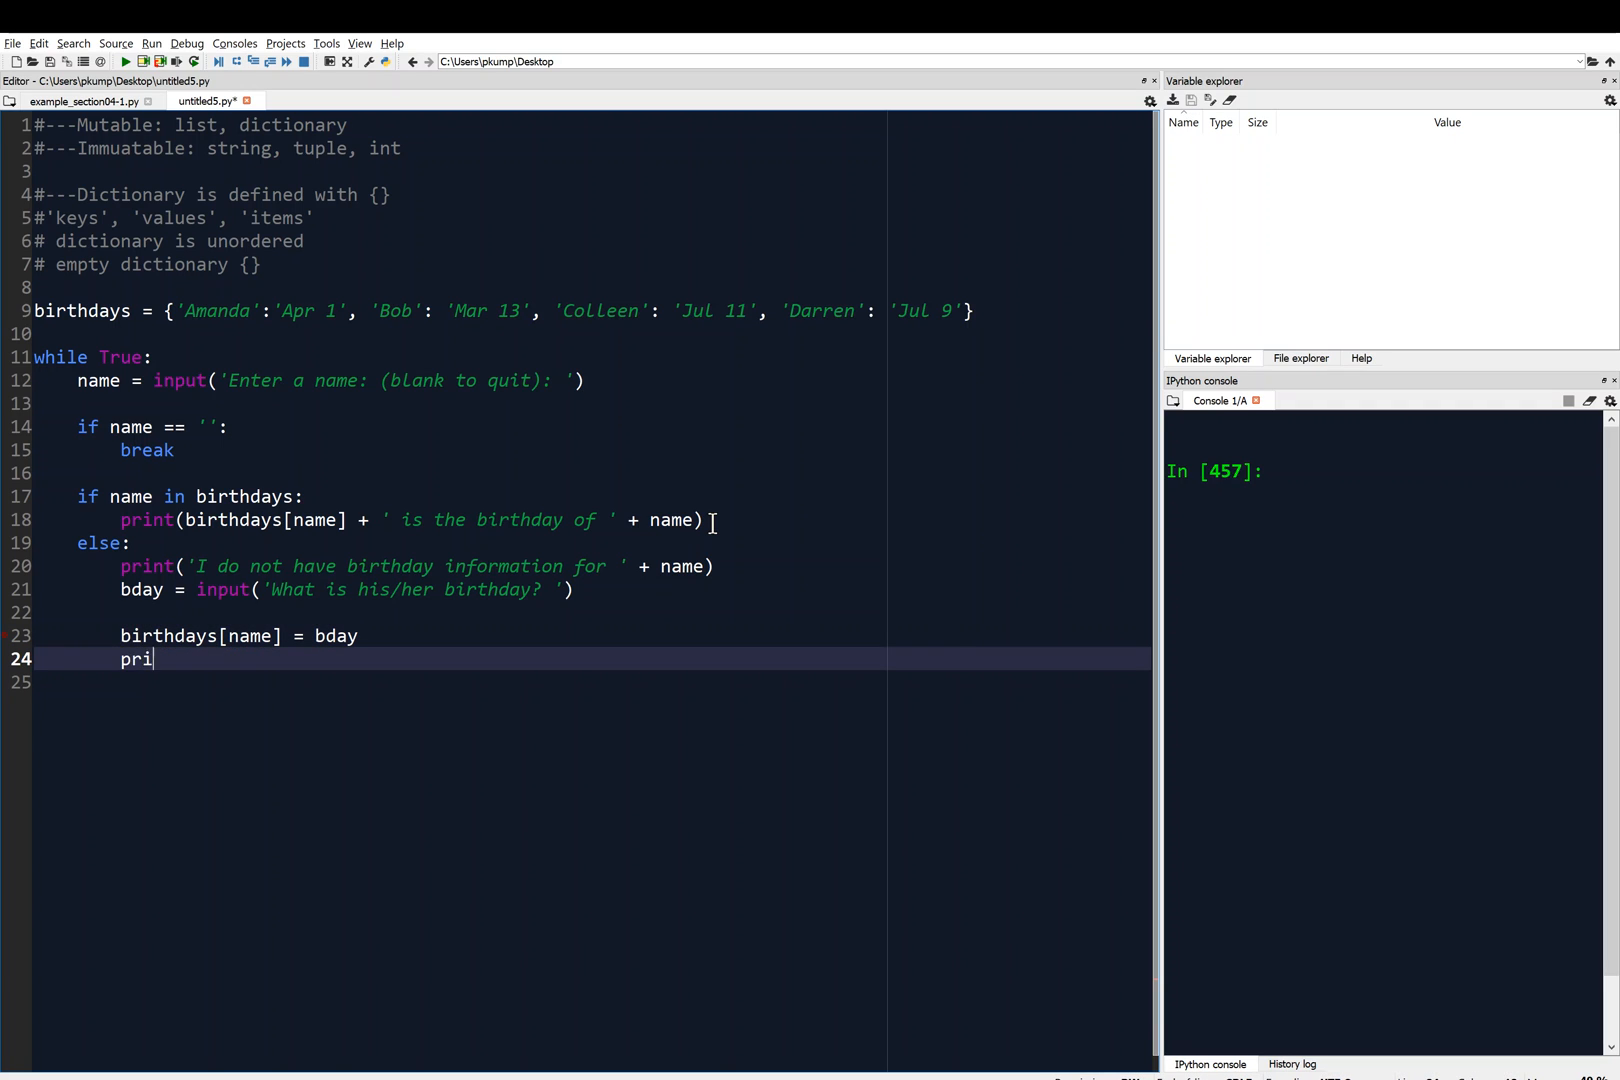
Add print('Birthday database updated.') right after storing the new birthday.
type("nt('')")
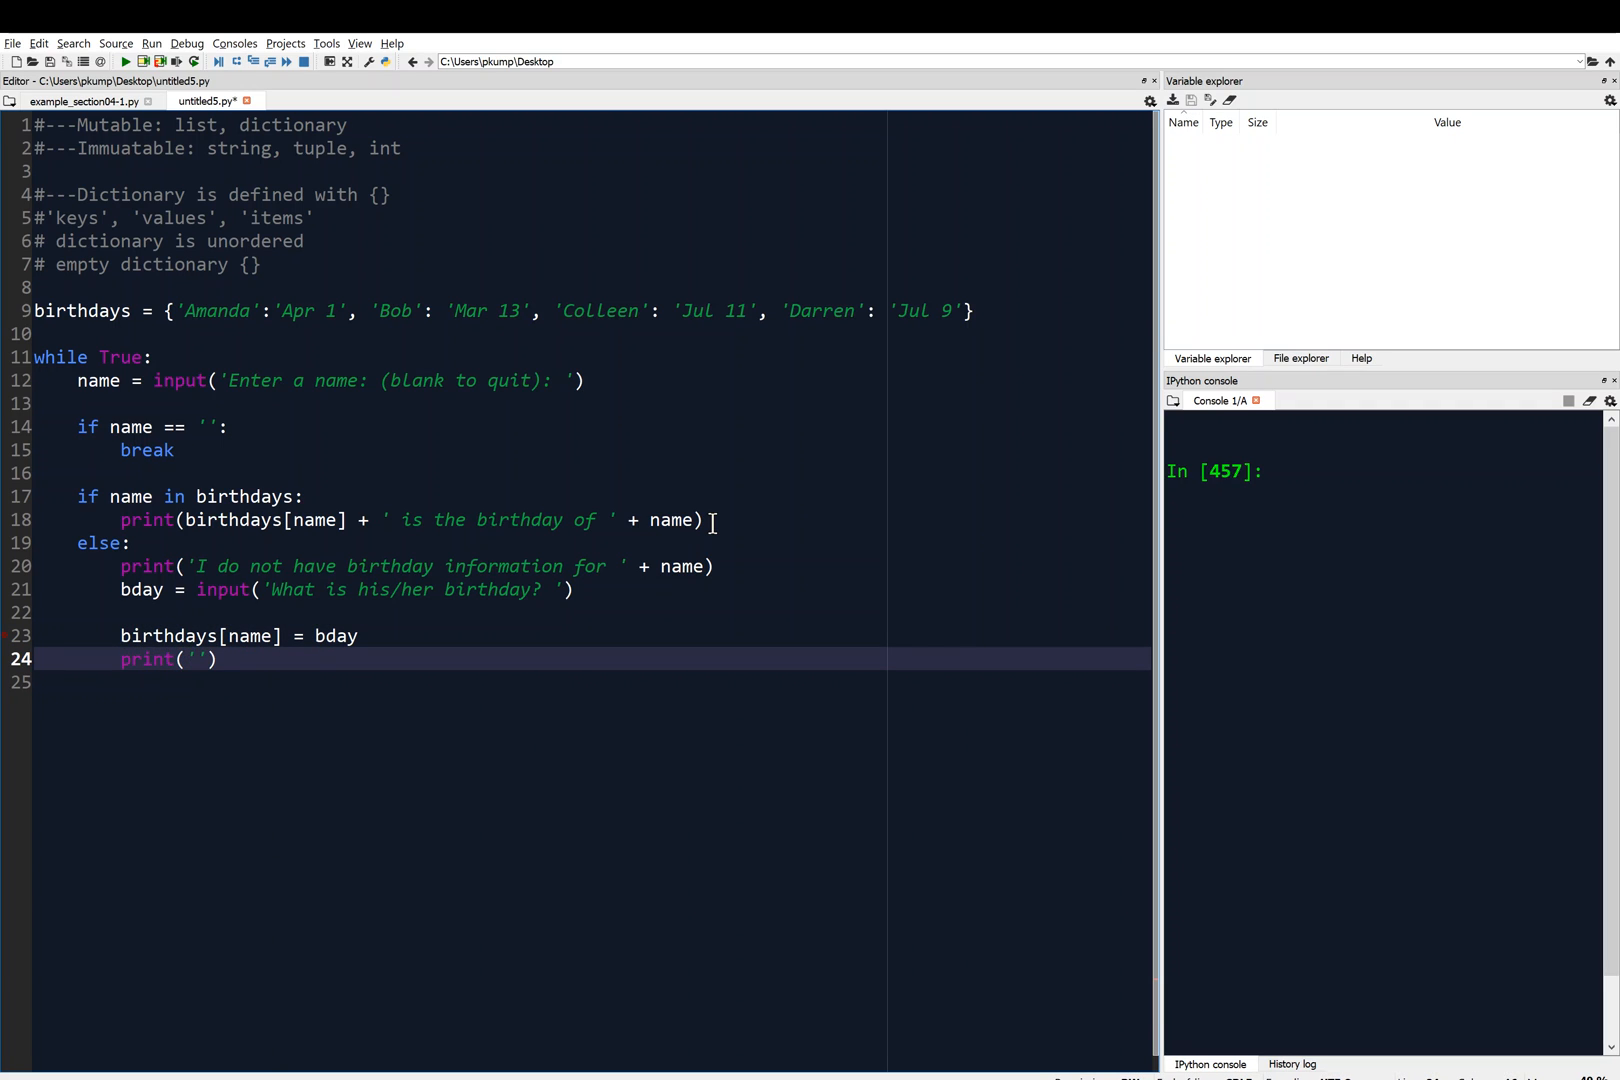
type("Birthday database")
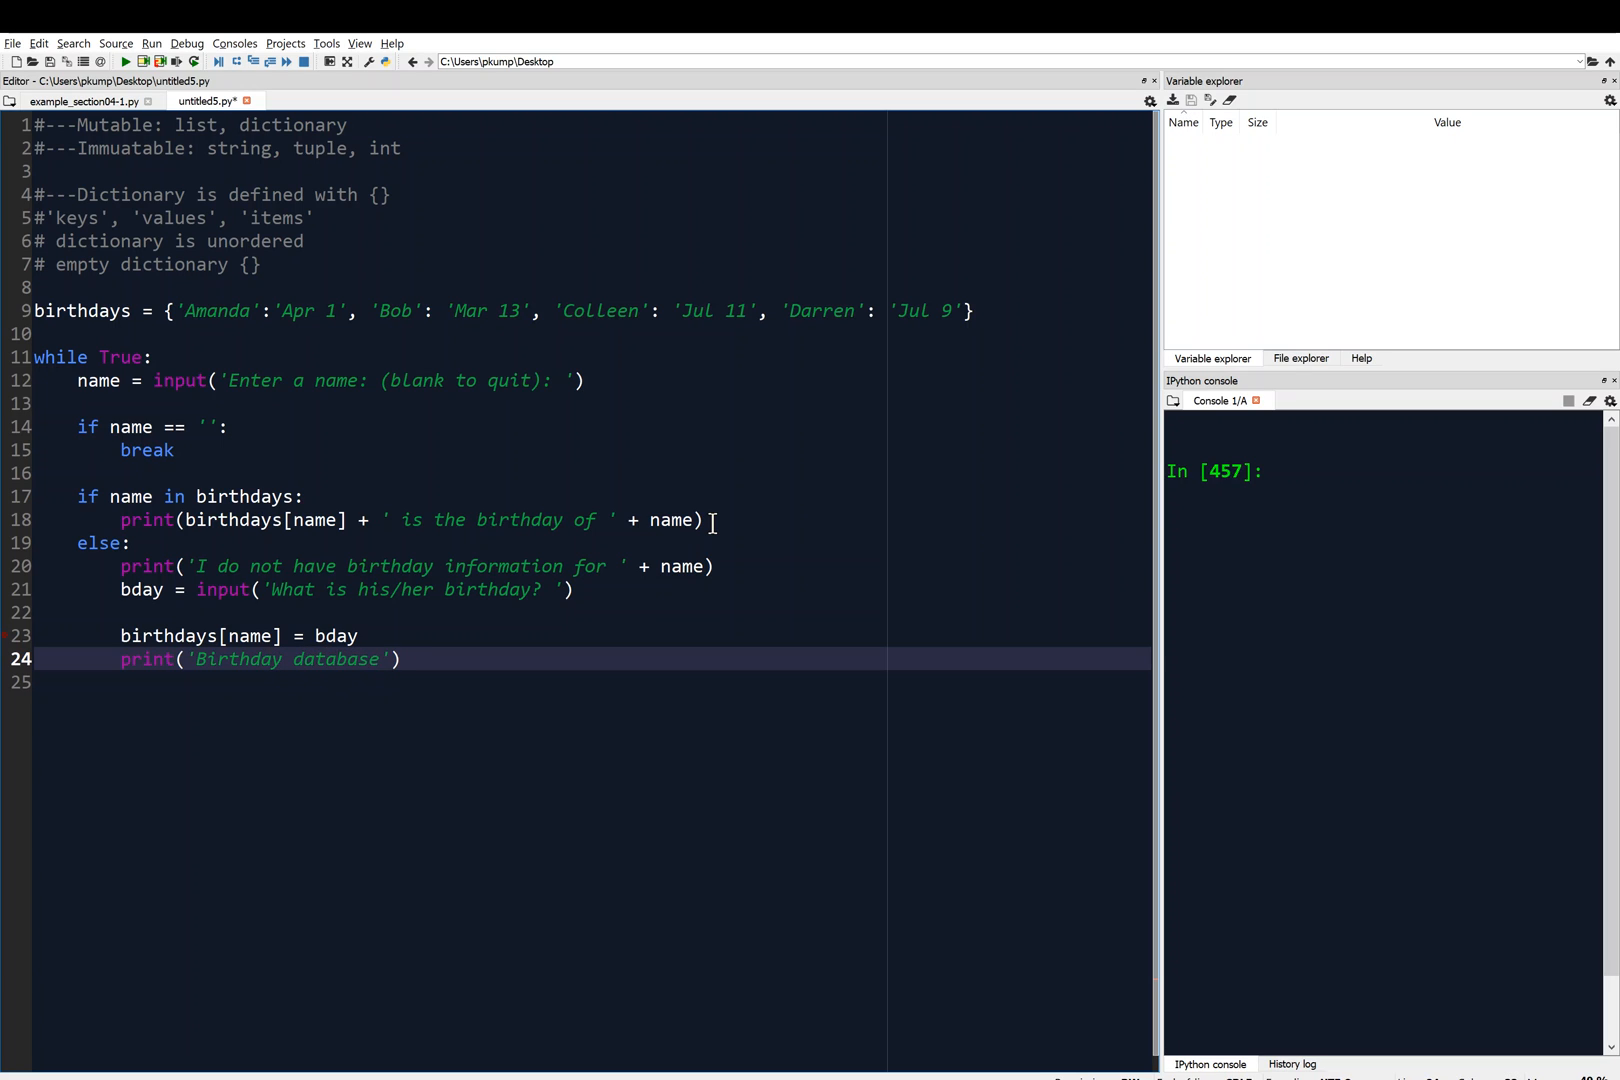
type("updated.")
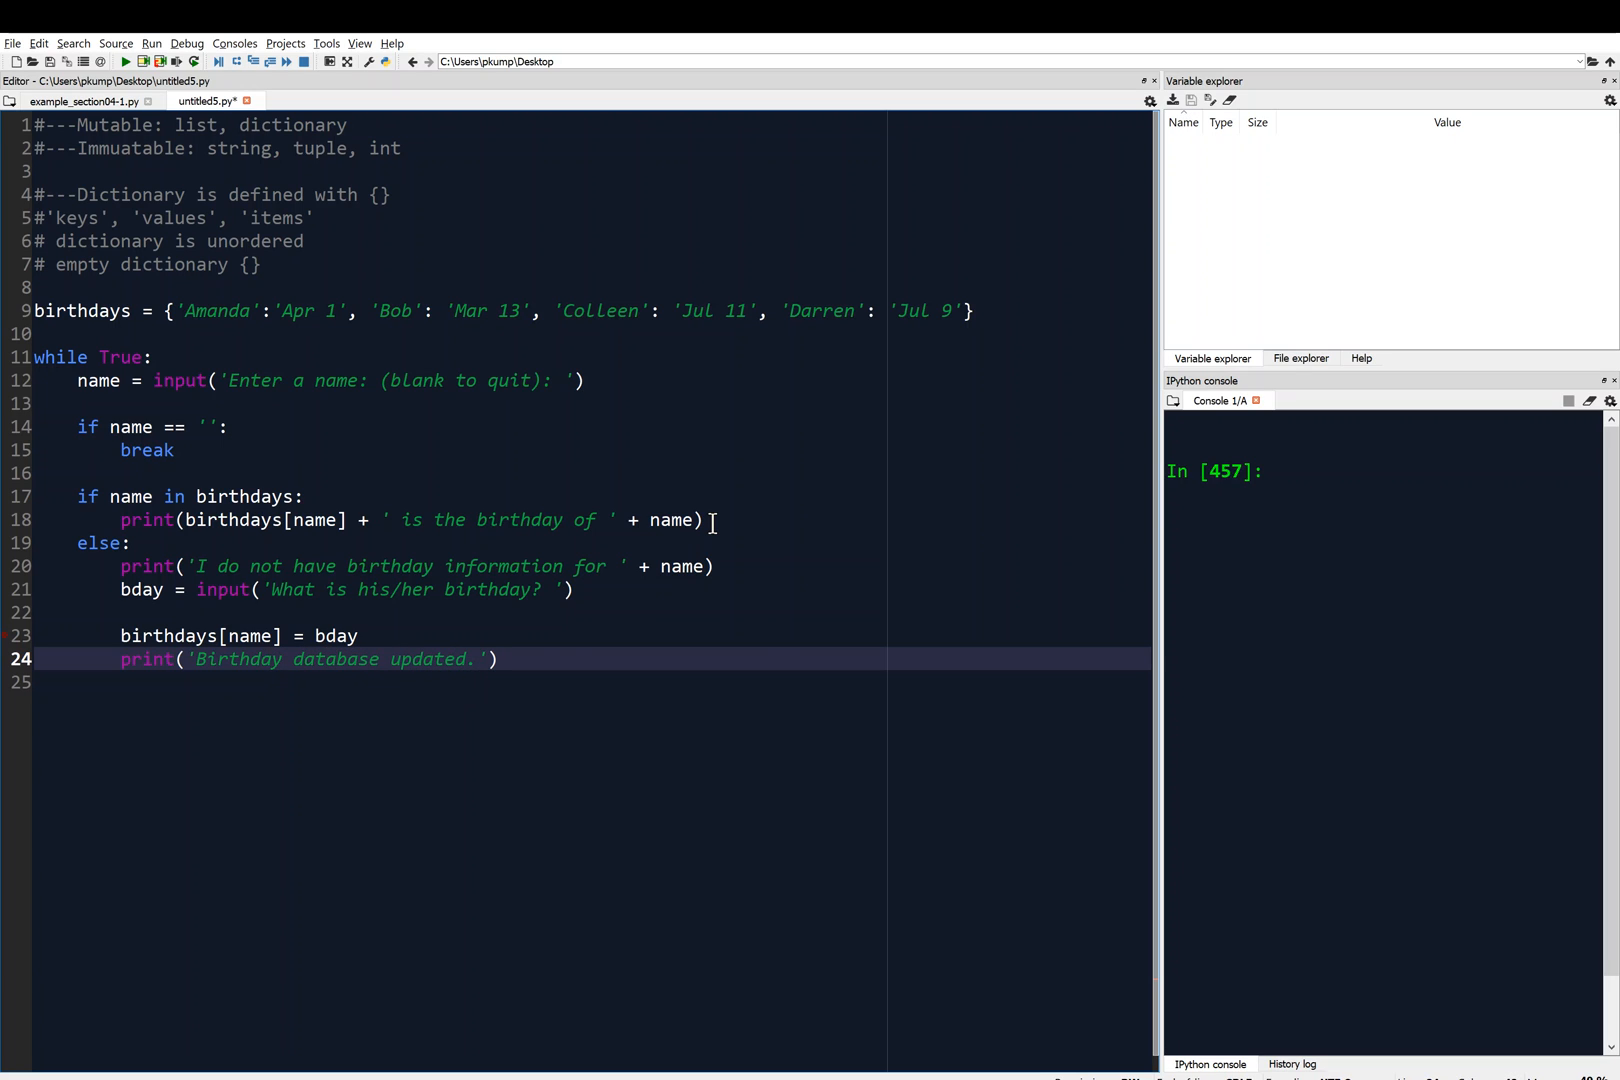
mouse_move(694, 704)
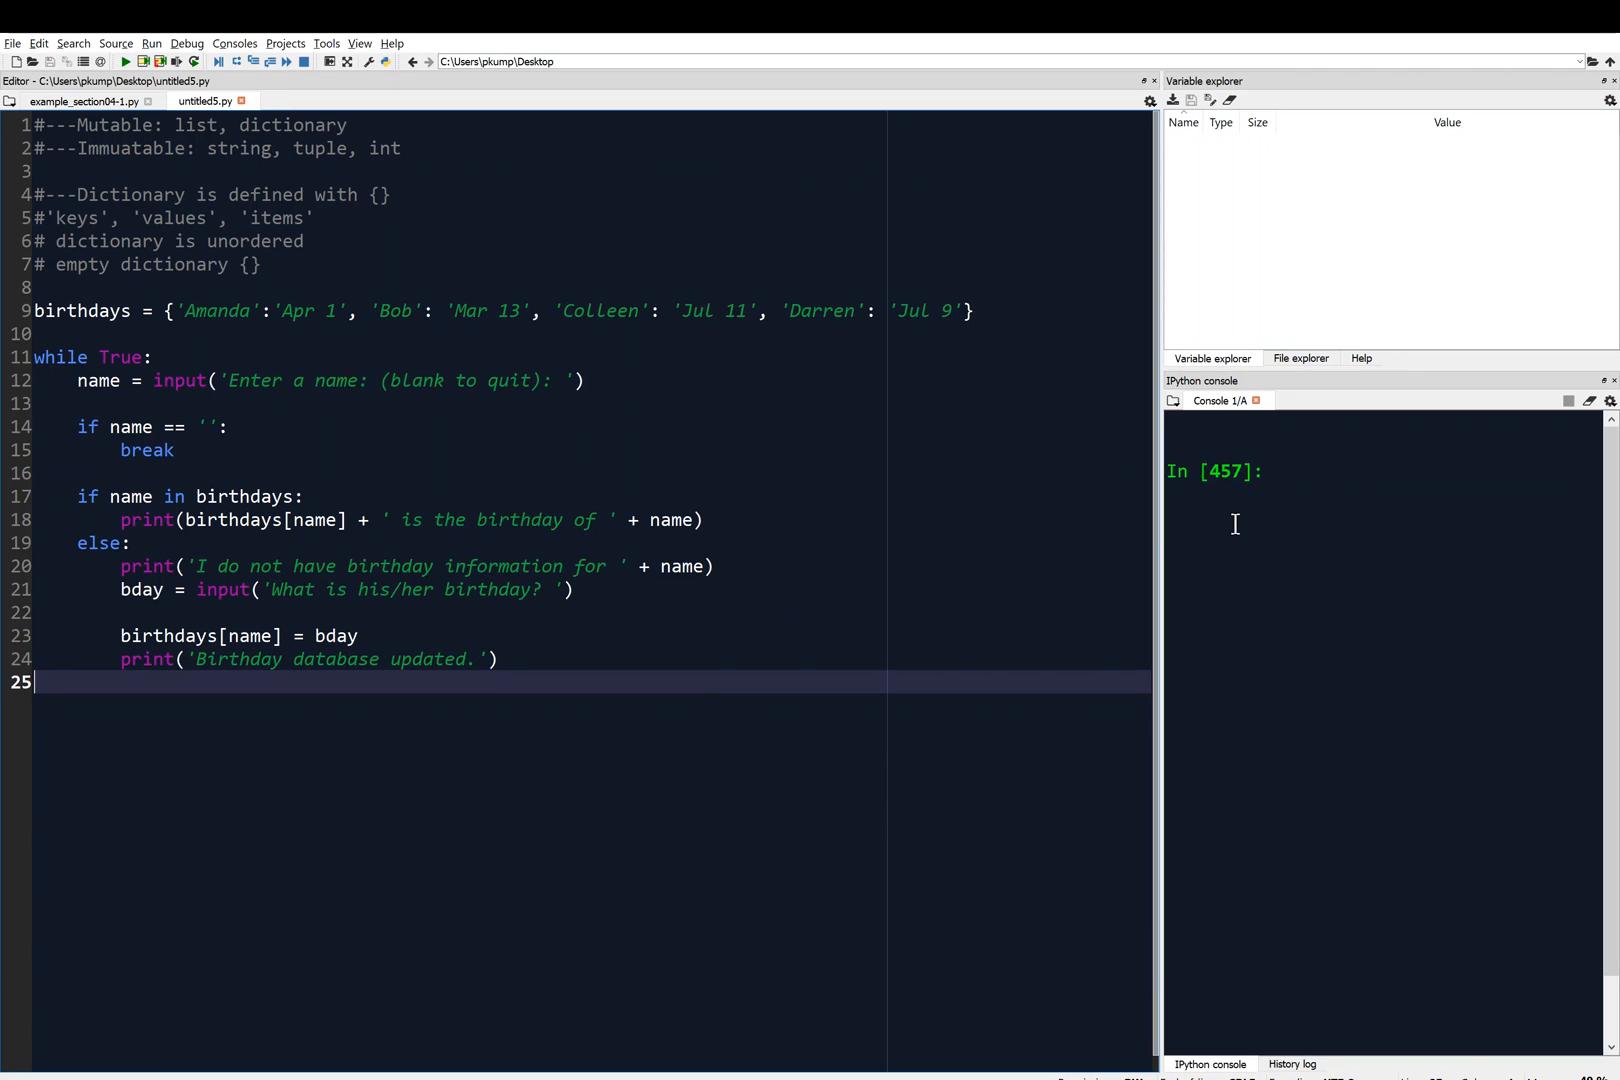
Run the birthdays script and look up Amanda and Darren, returning Apr 1 and Jul 9.
left_click_drag(1160, 528, 886, 528)
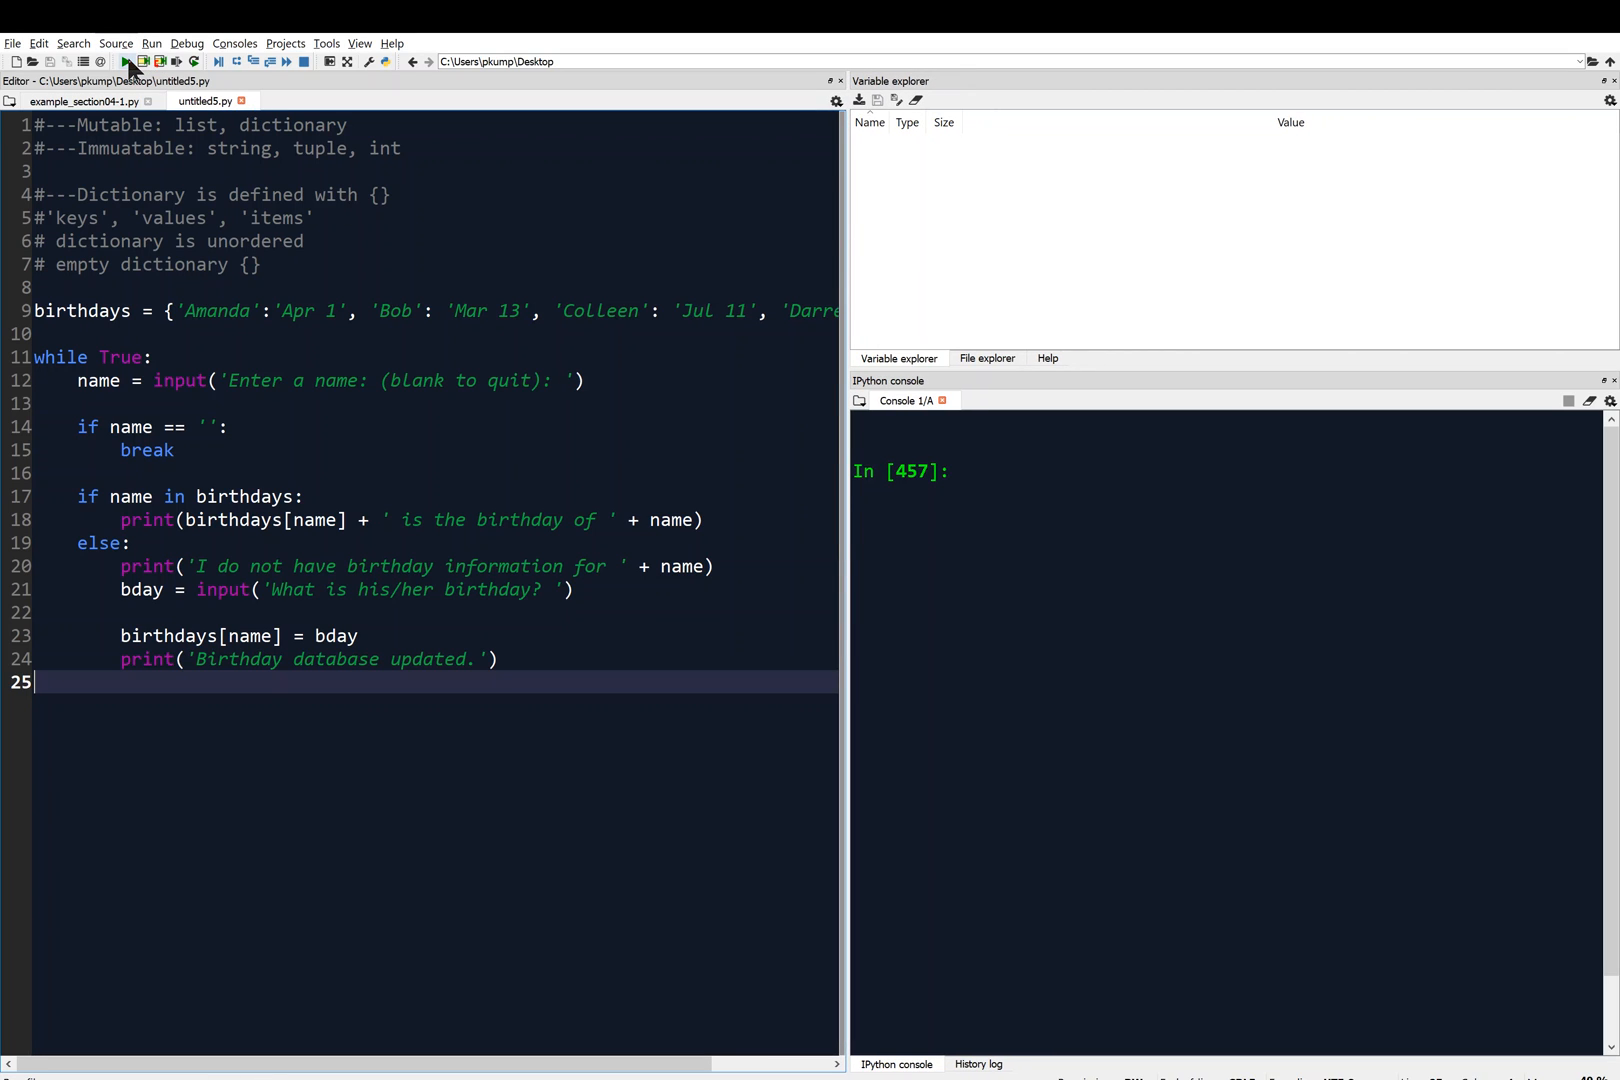
left_click(126, 62)
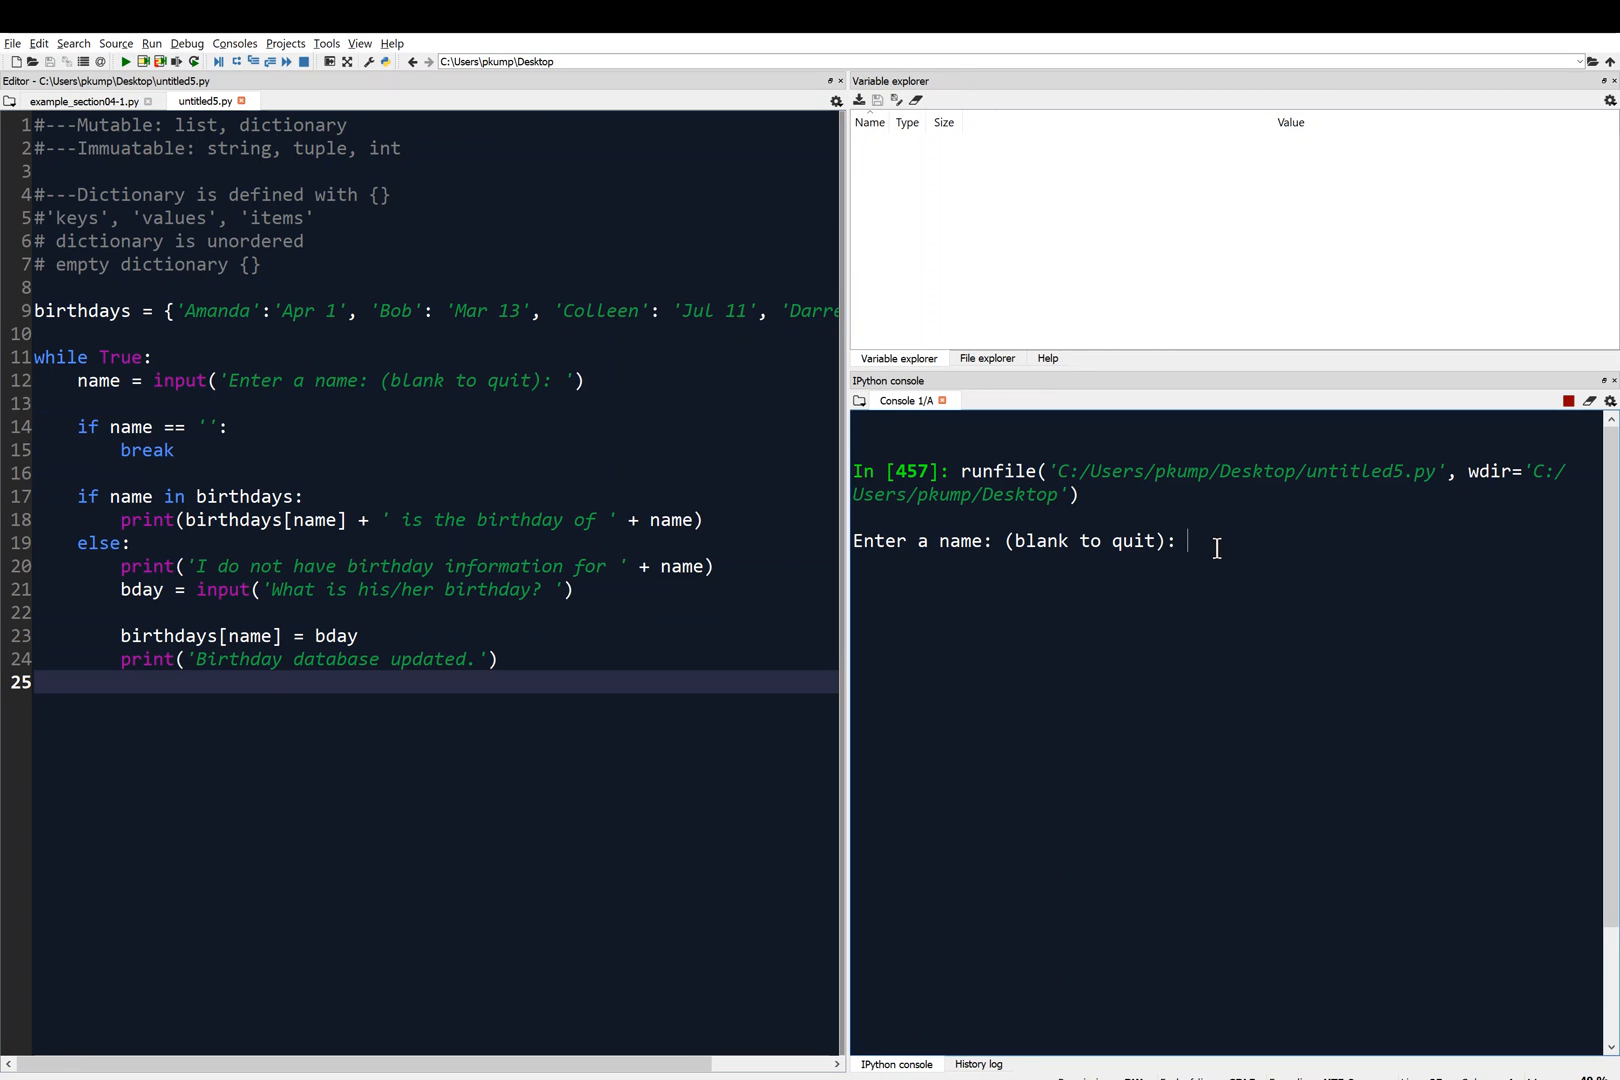
mouse_move(1236, 570)
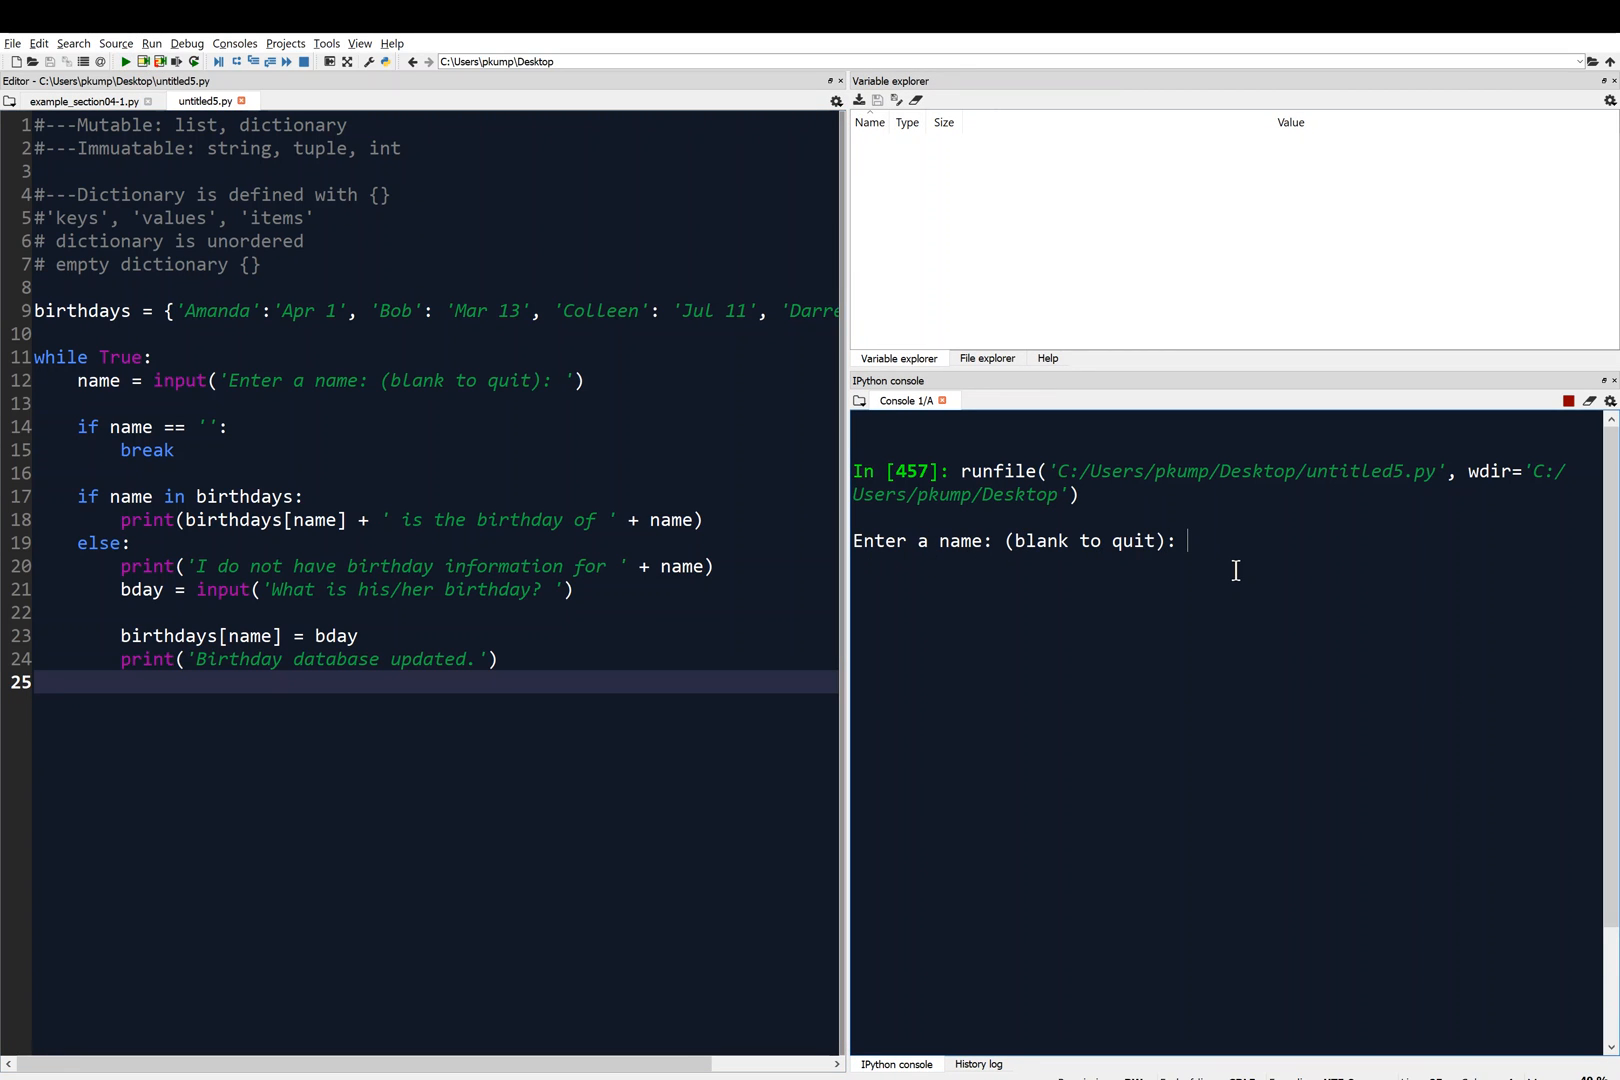
type("Amanda")
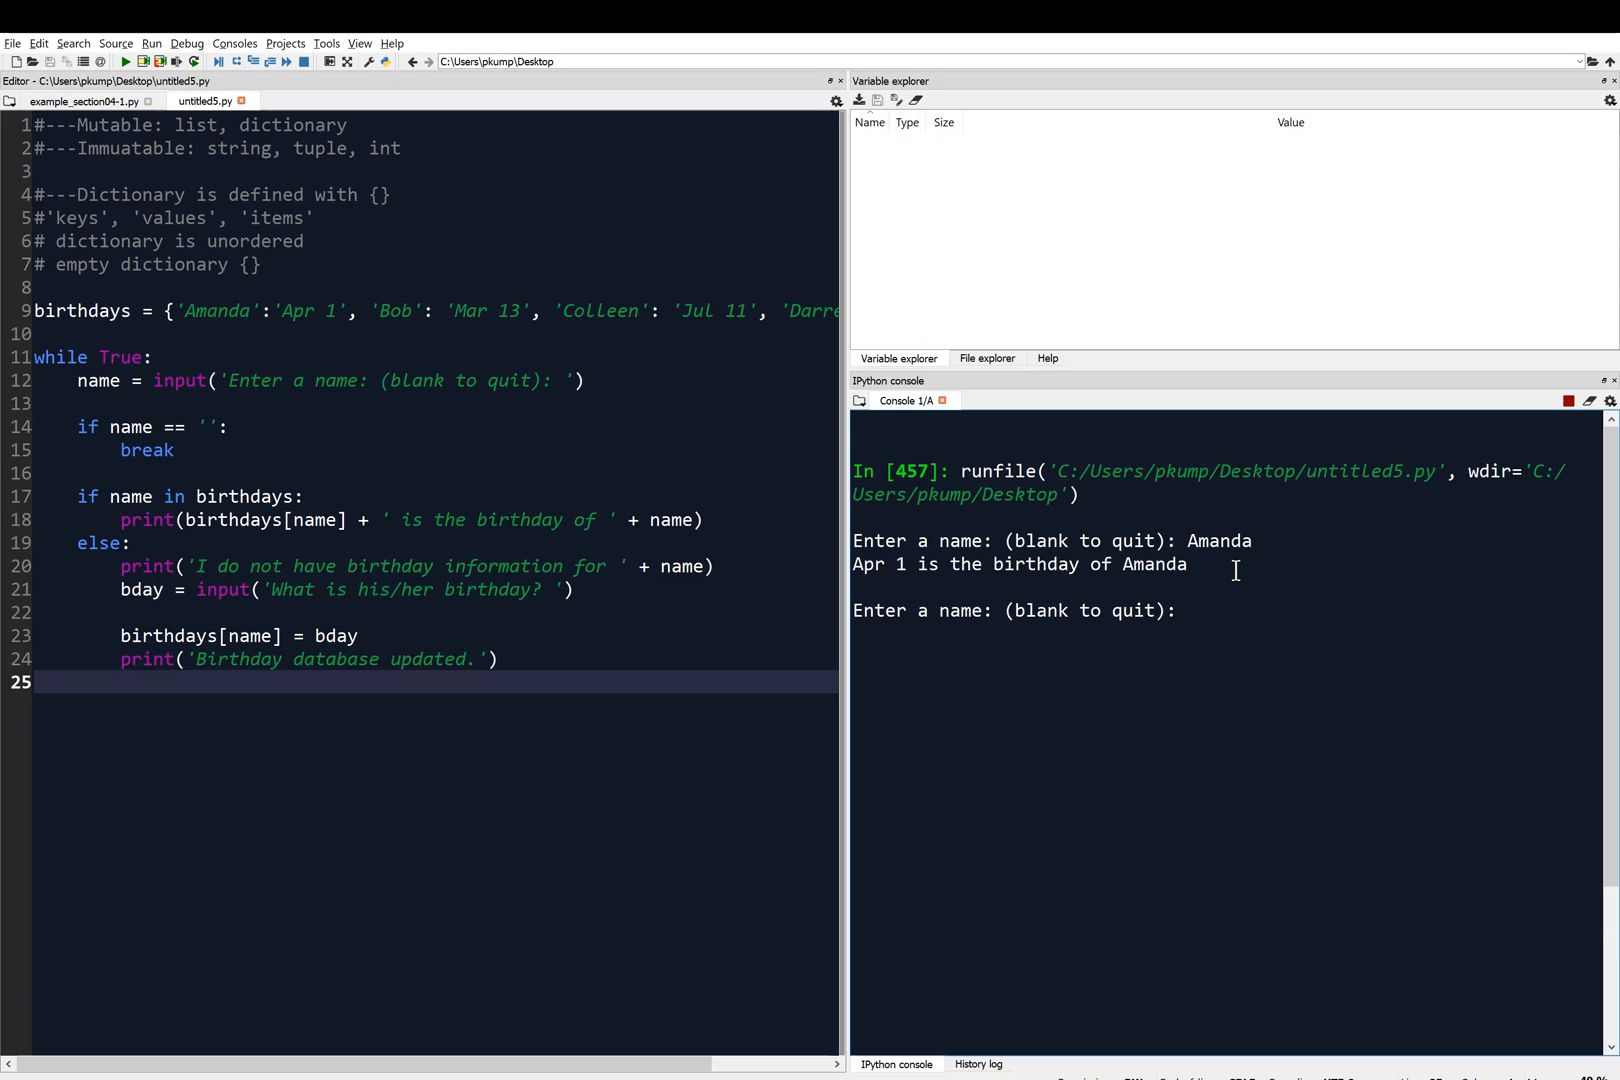
mouse_move(922, 570)
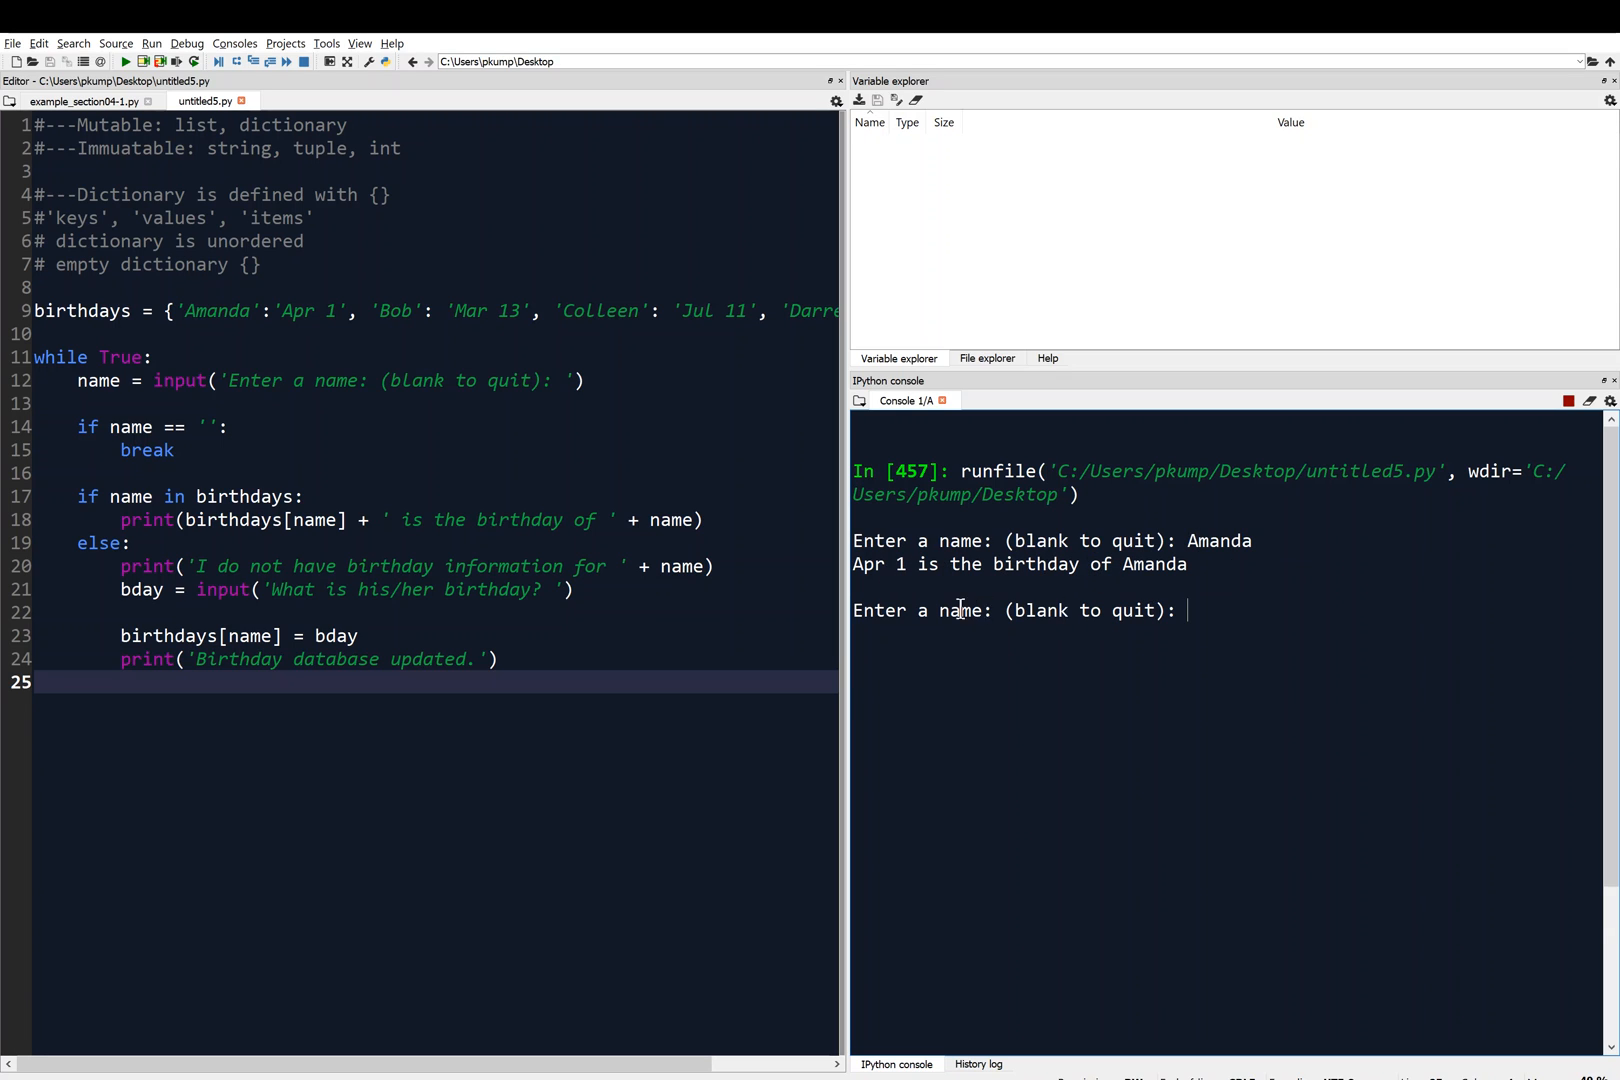
mouse_move(1208, 616)
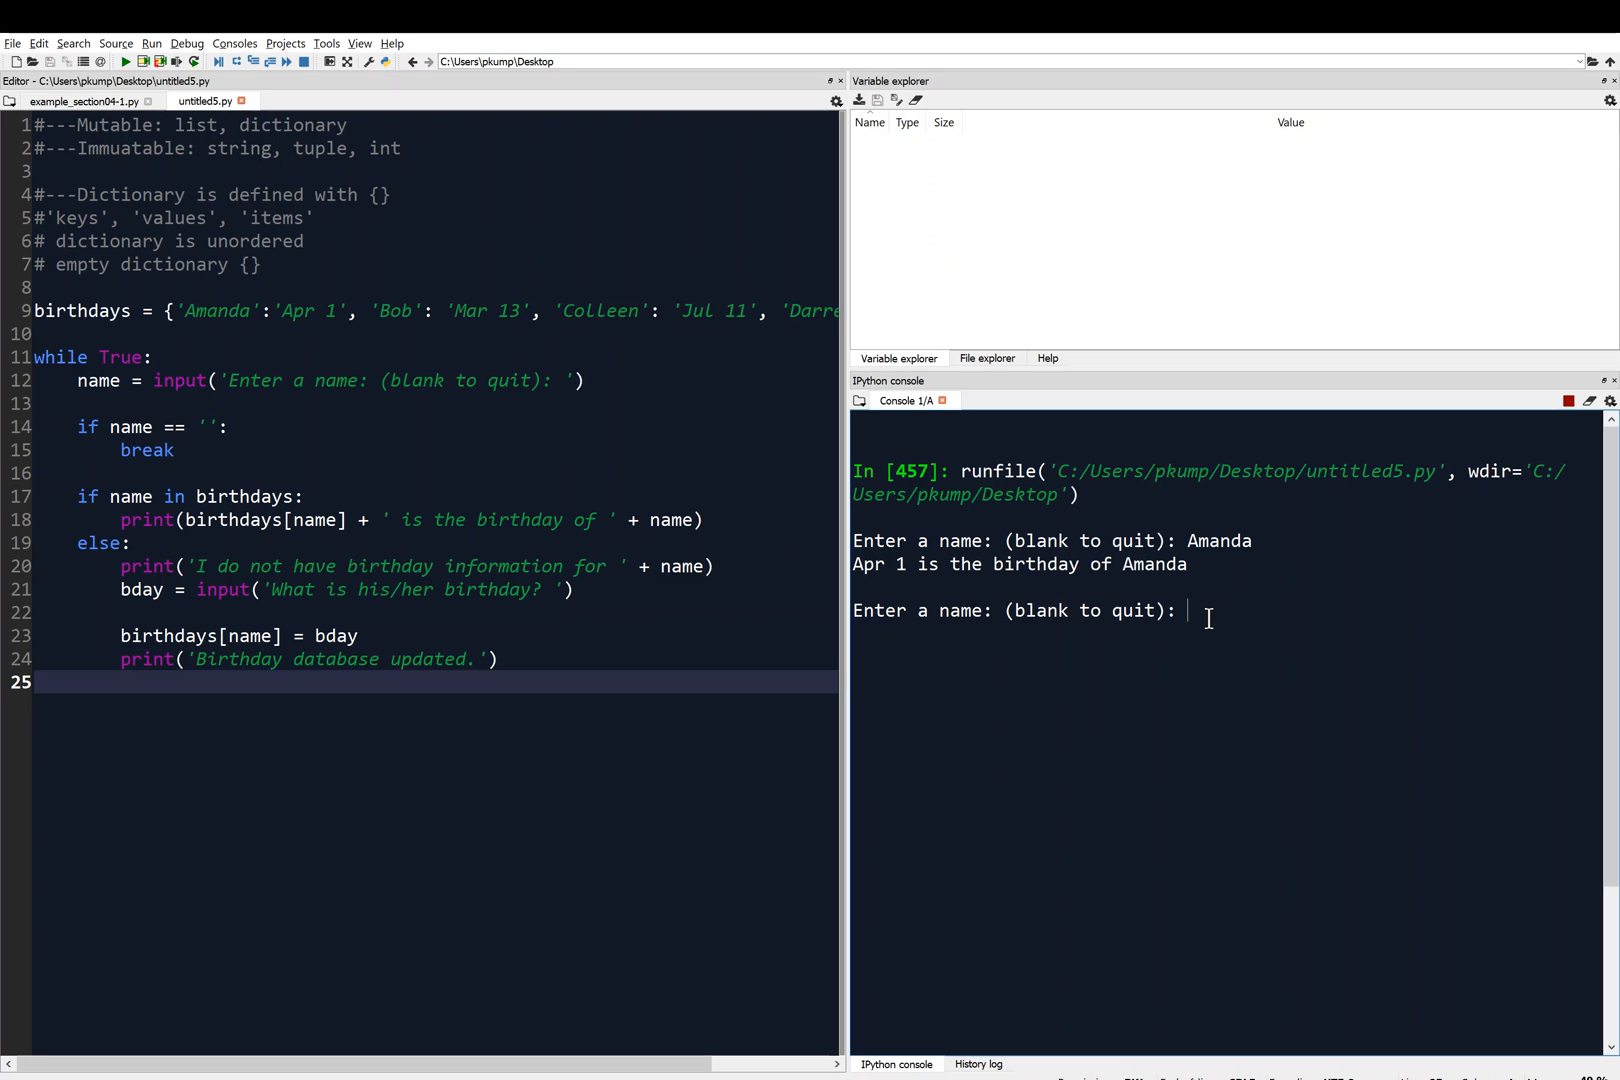
type("Darren")
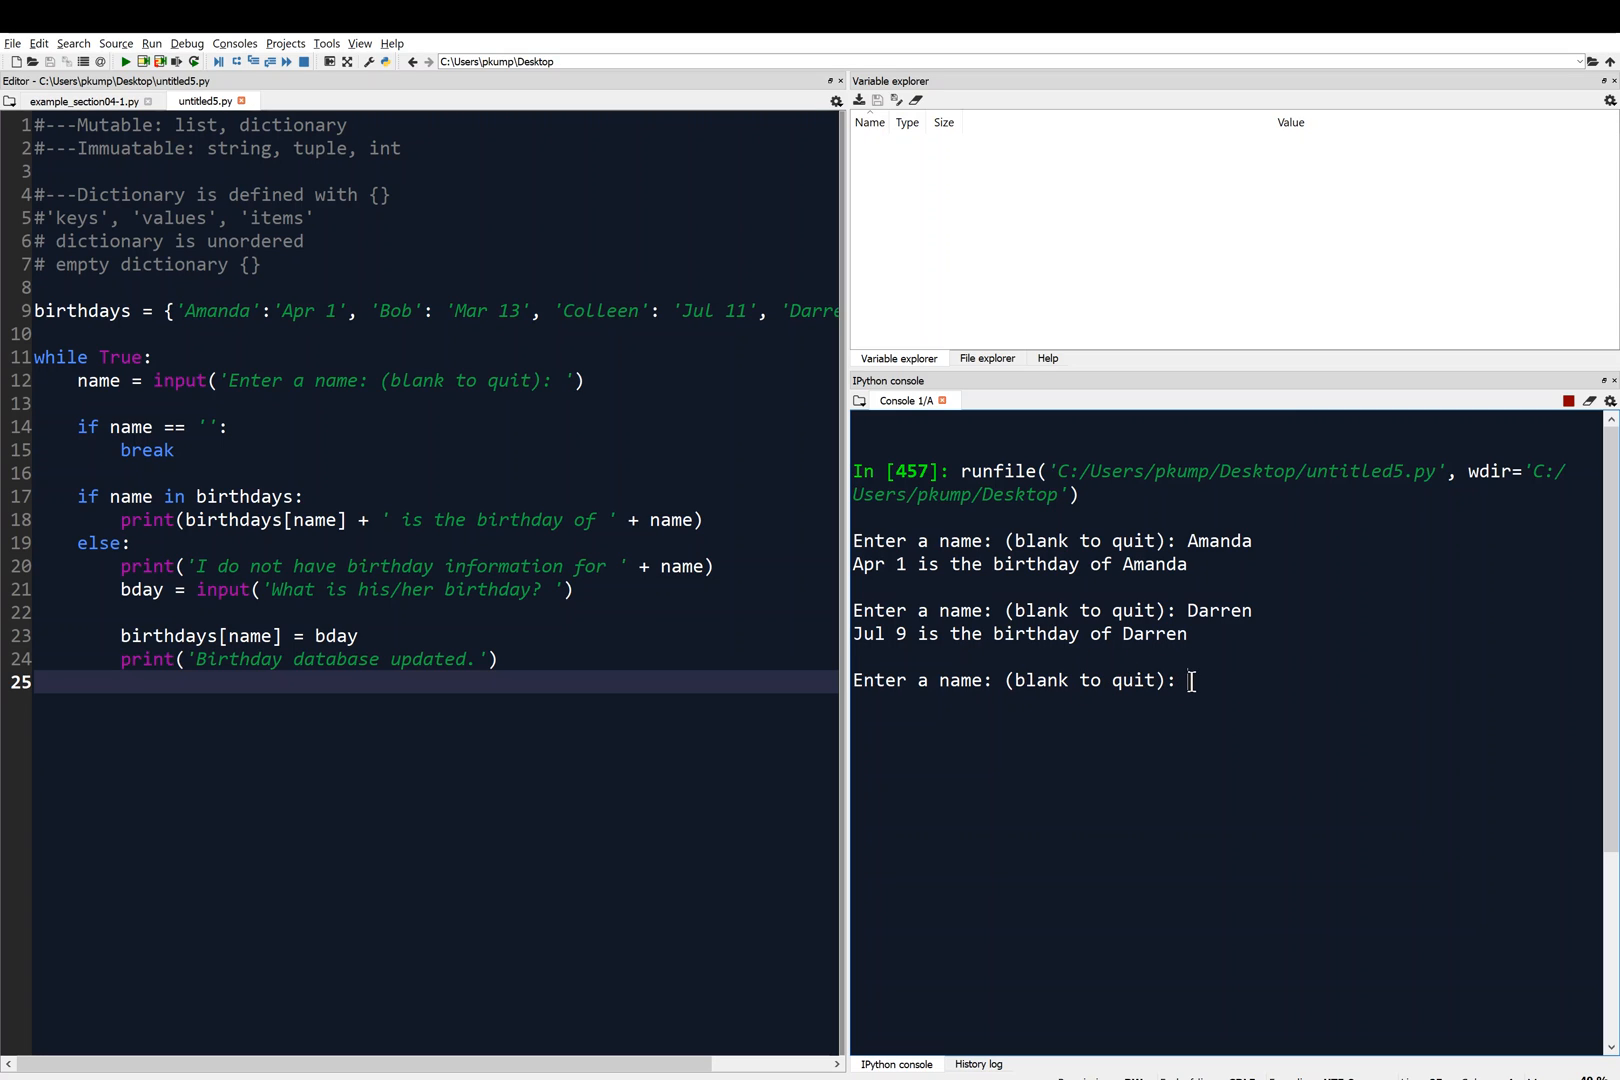
Enter an unknown name, supply the birthday ending in 10, then look up Eileen to get Sept 10.
type("Bill")
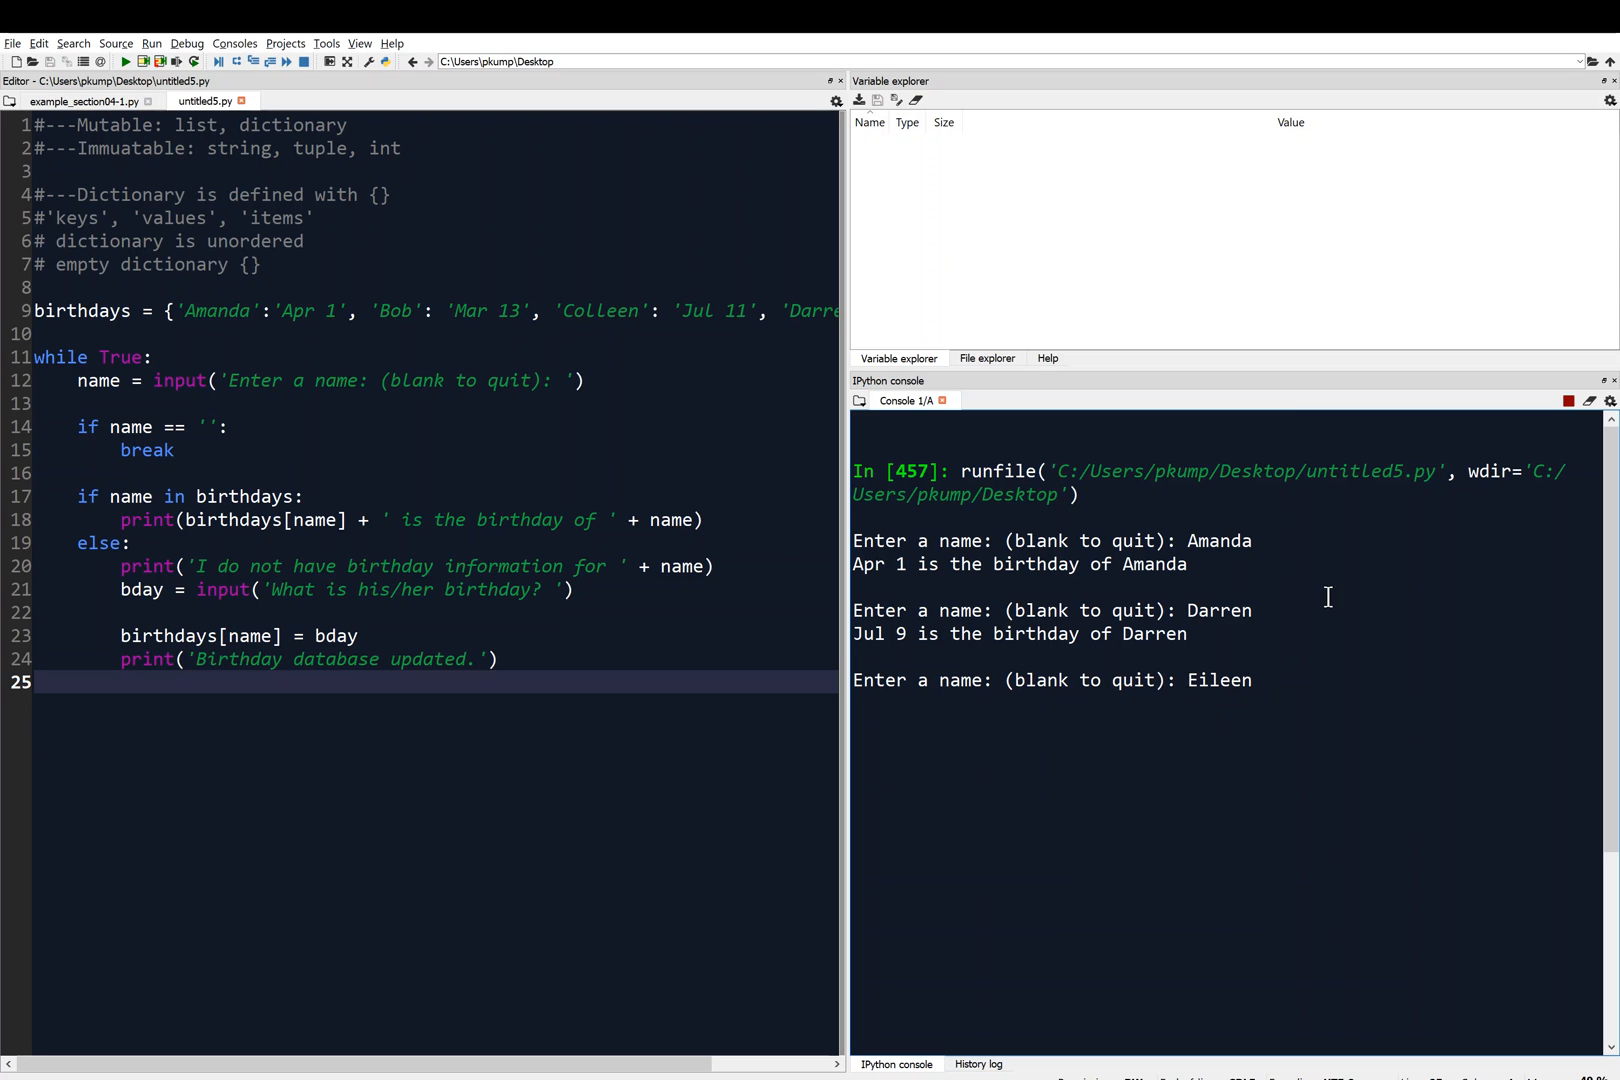
mouse_move(1452, 550)
type("Sept")
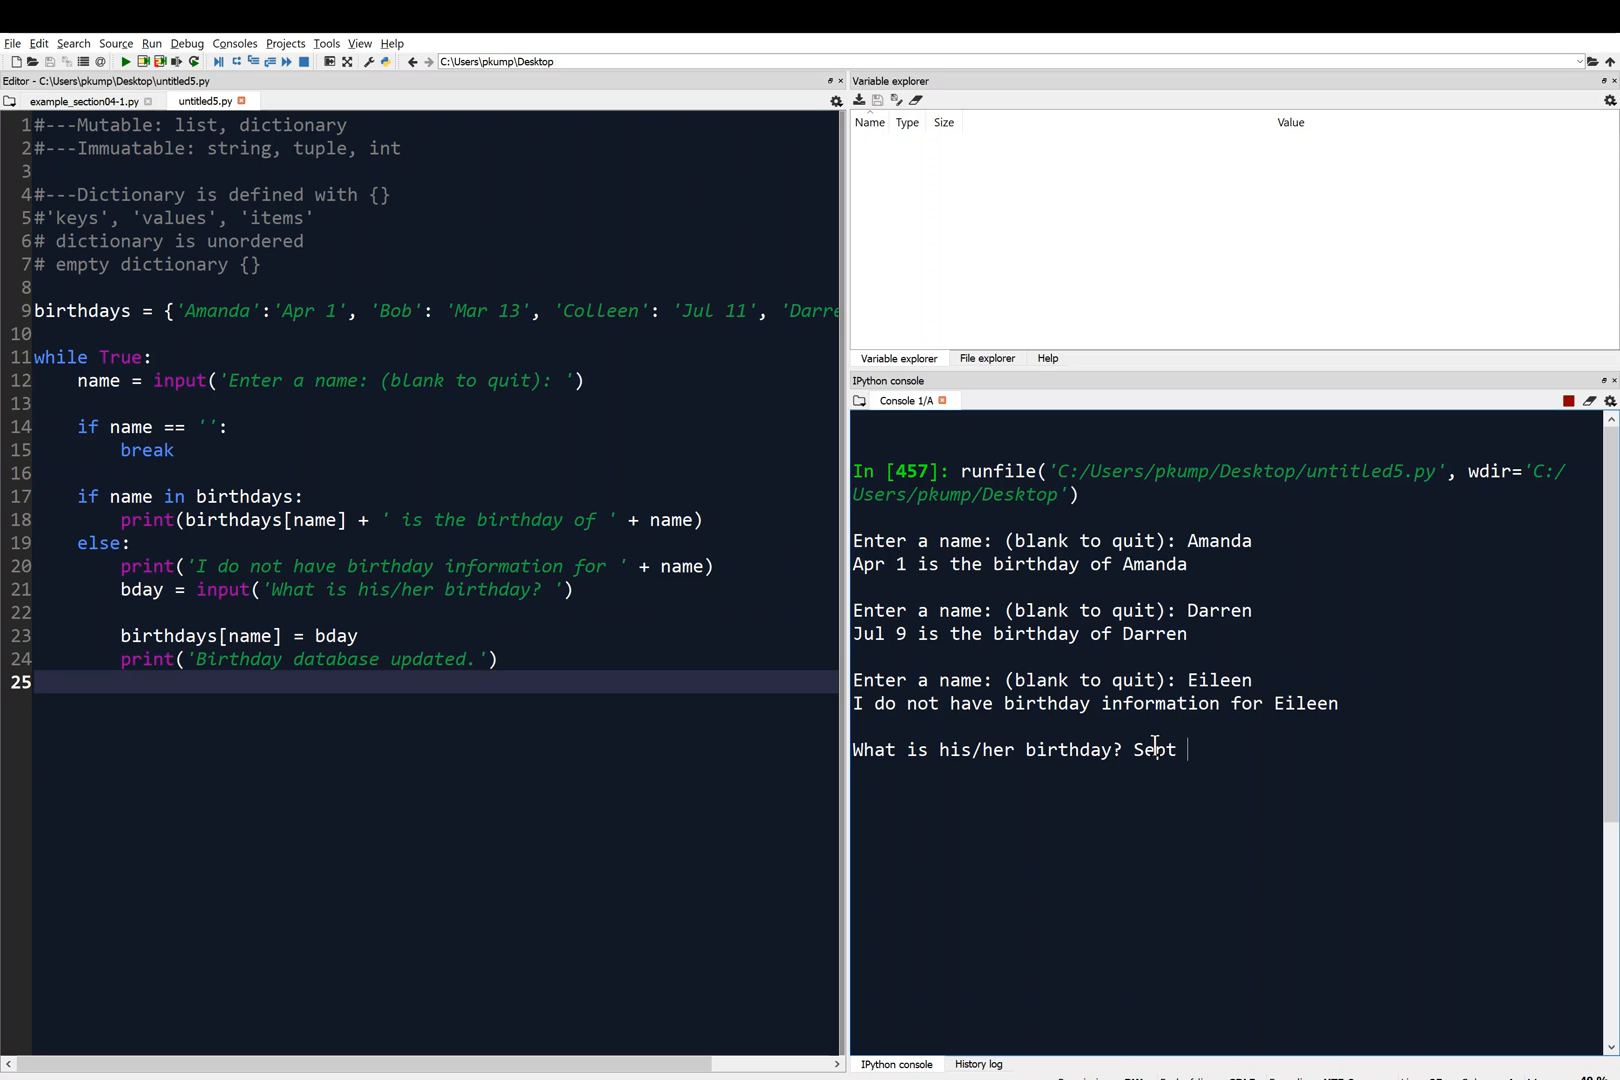
type("10")
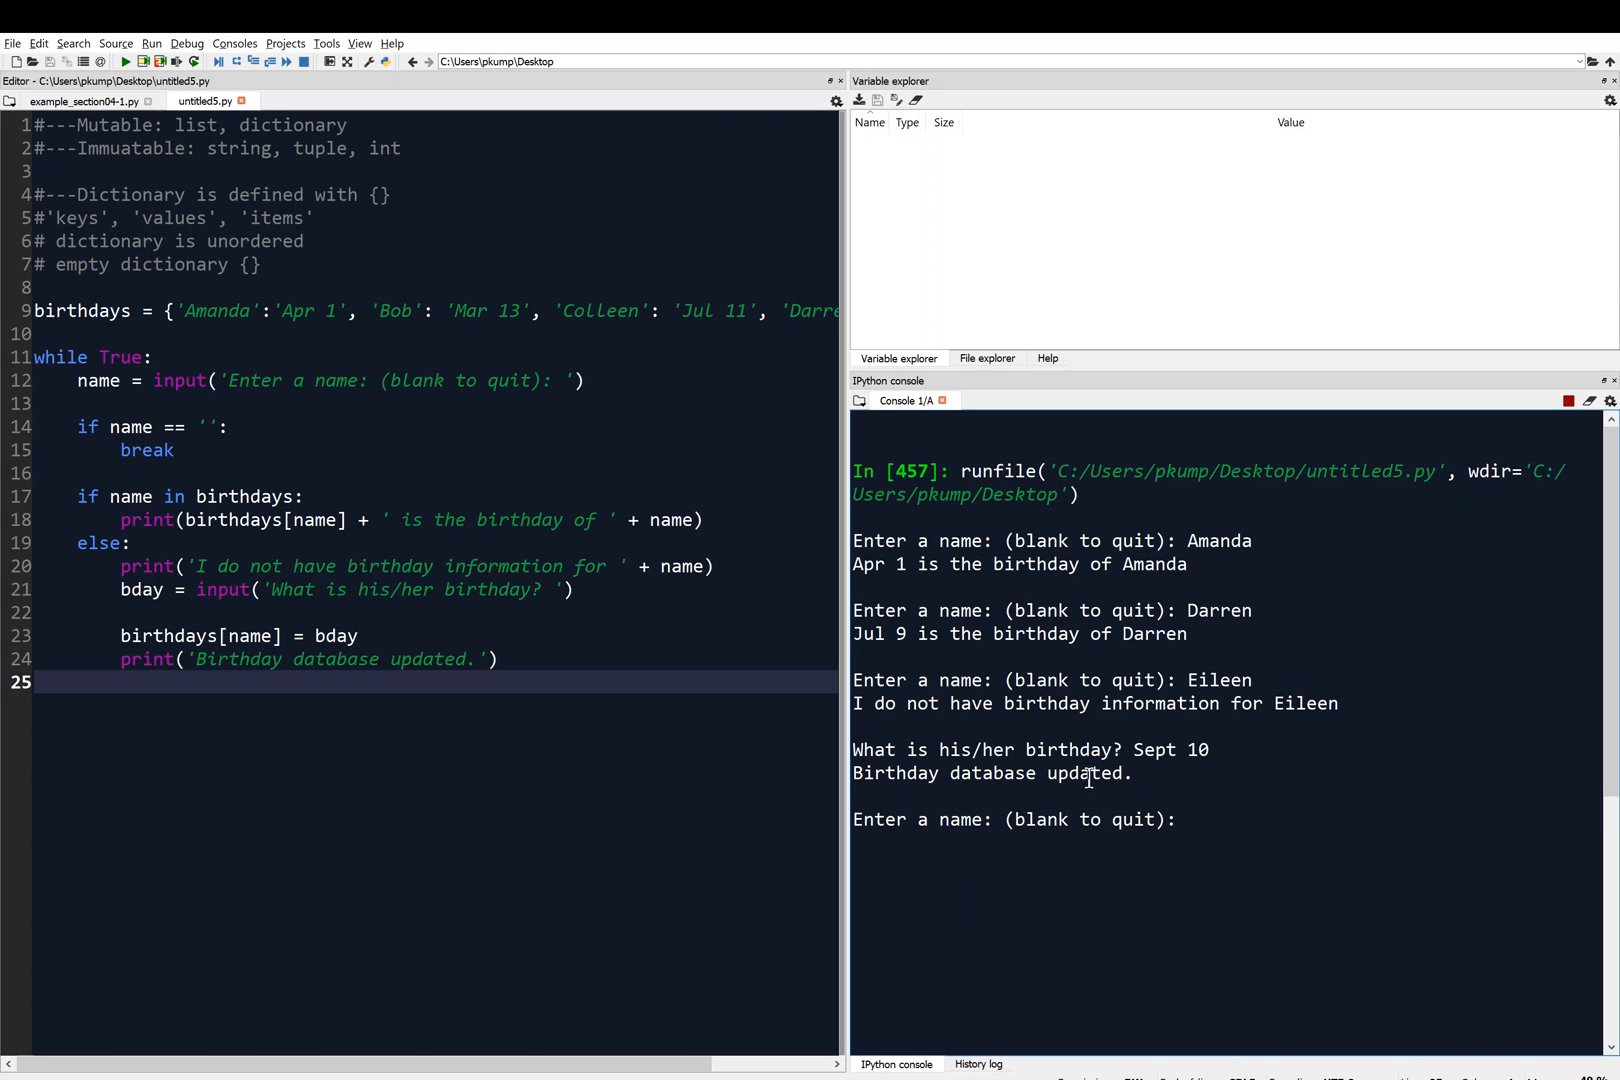
mouse_move(1220, 882)
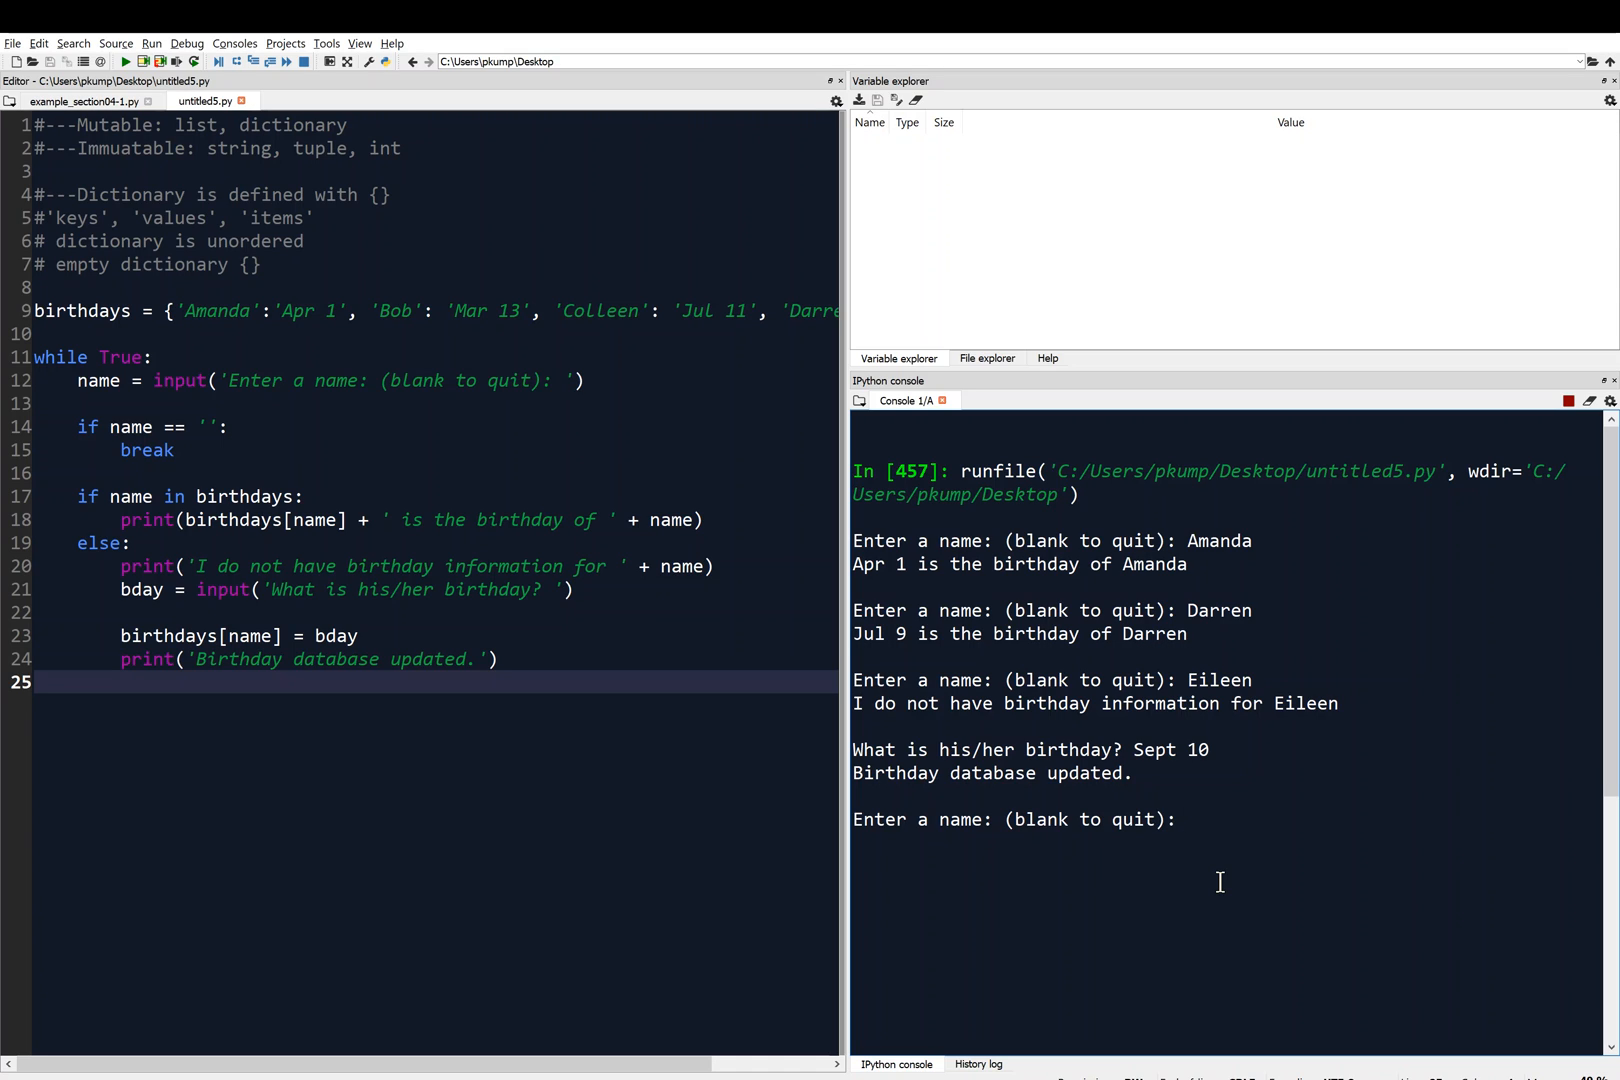
type("Eil")
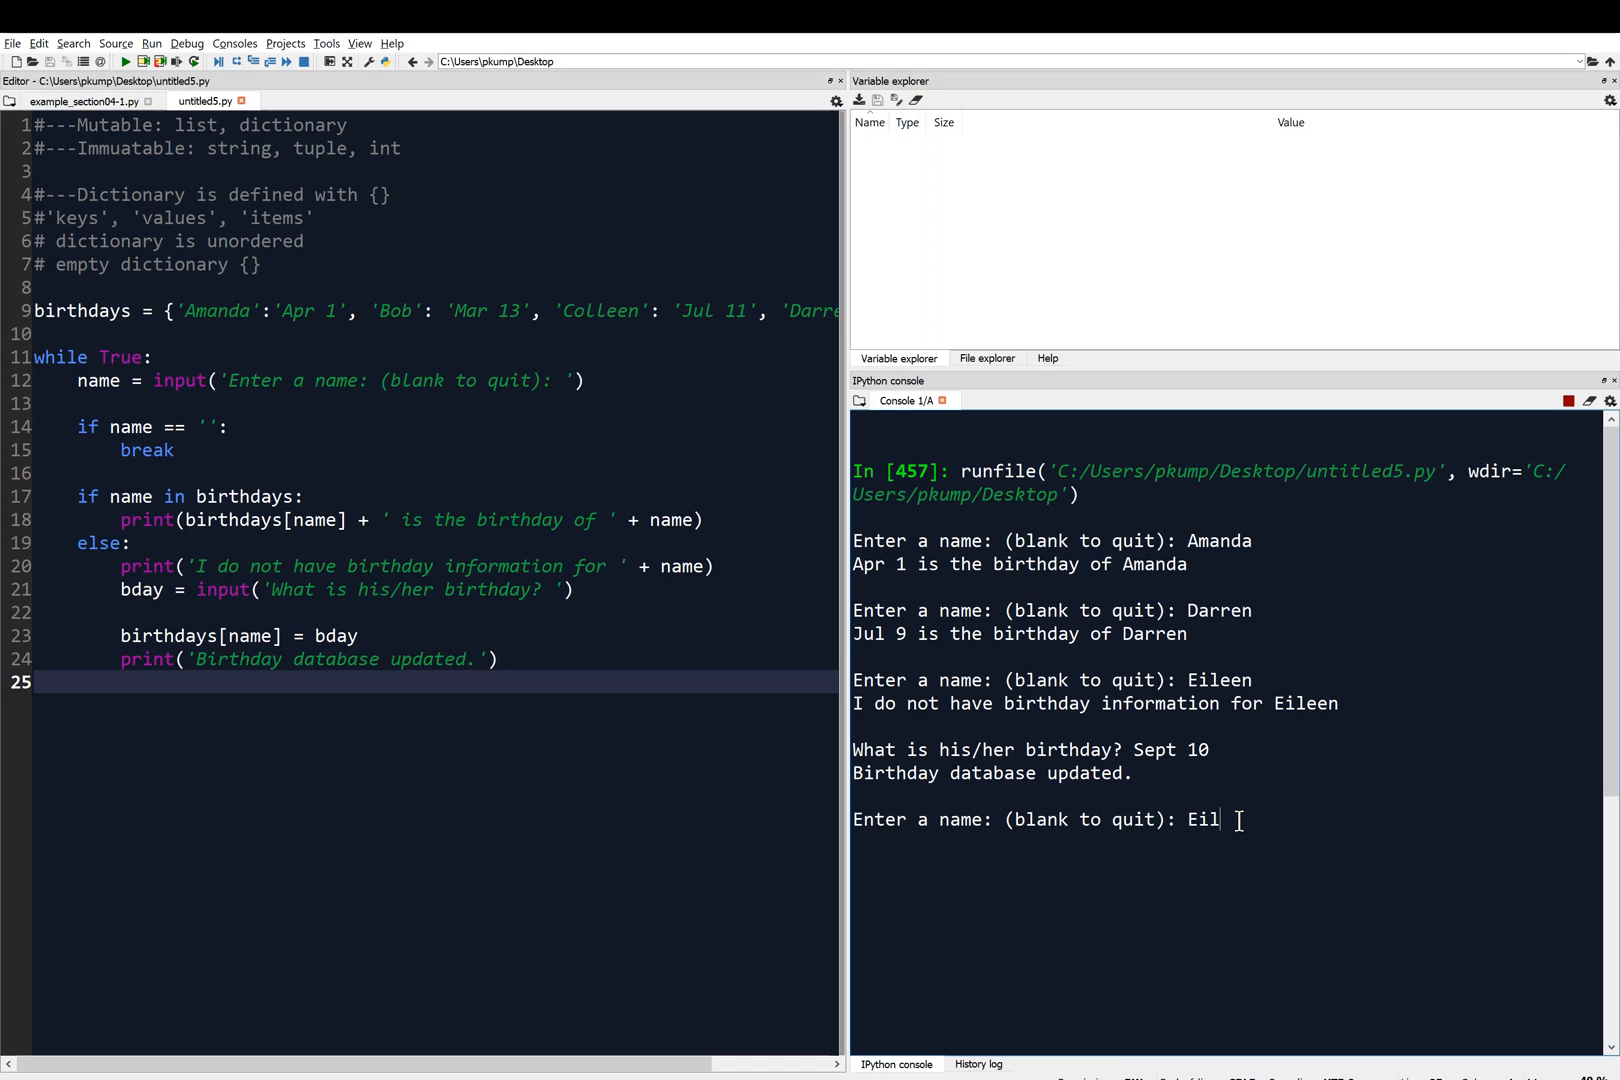
key("enter")
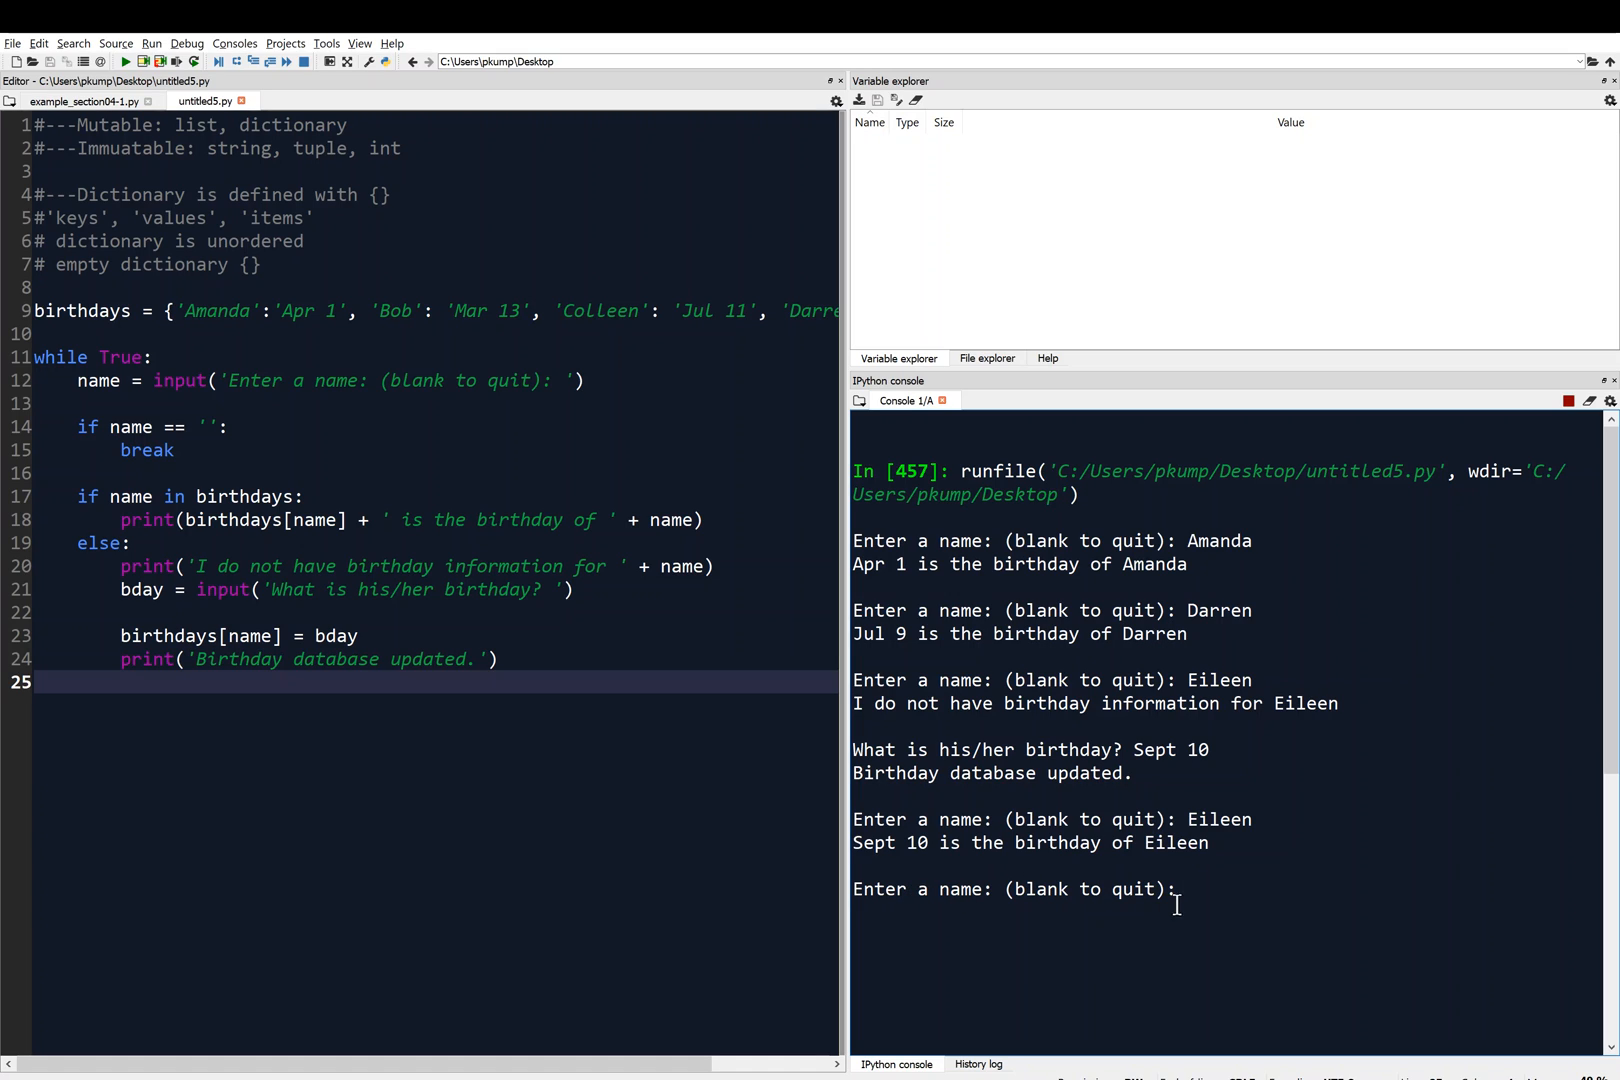
mouse_move(1202, 900)
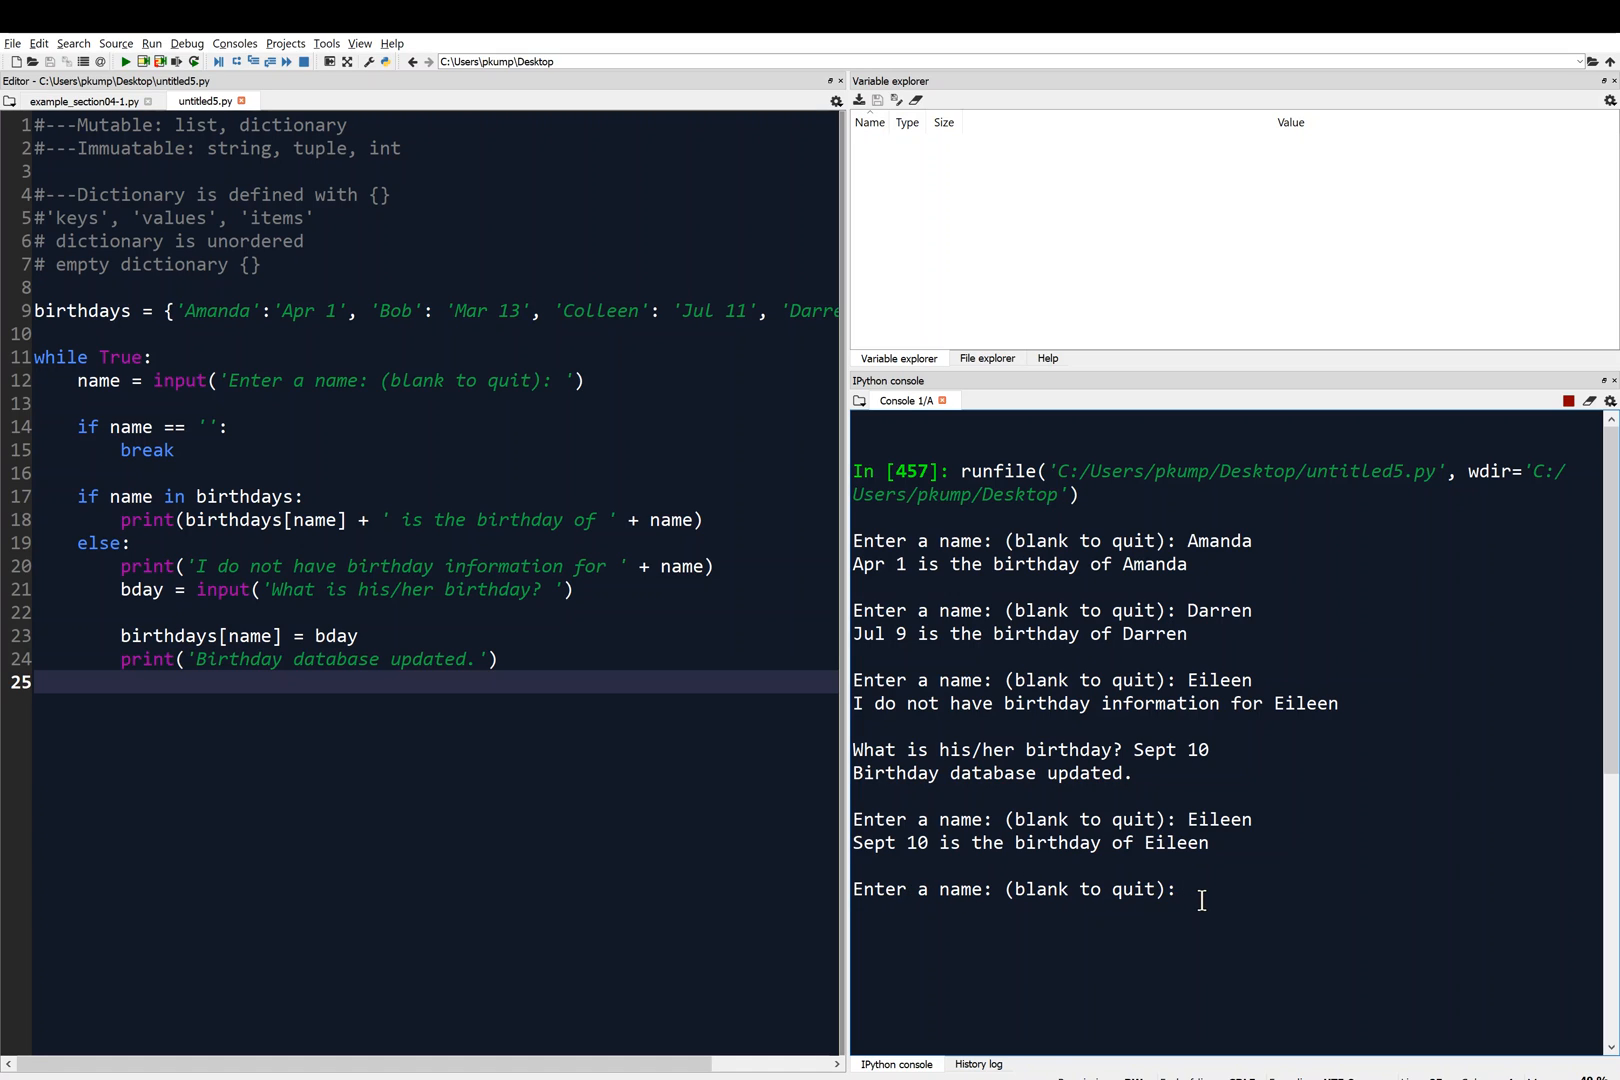
Enter Zach, give Dec 12 as his birthday, then look up Zach again to get Dec 12.
type("Zach")
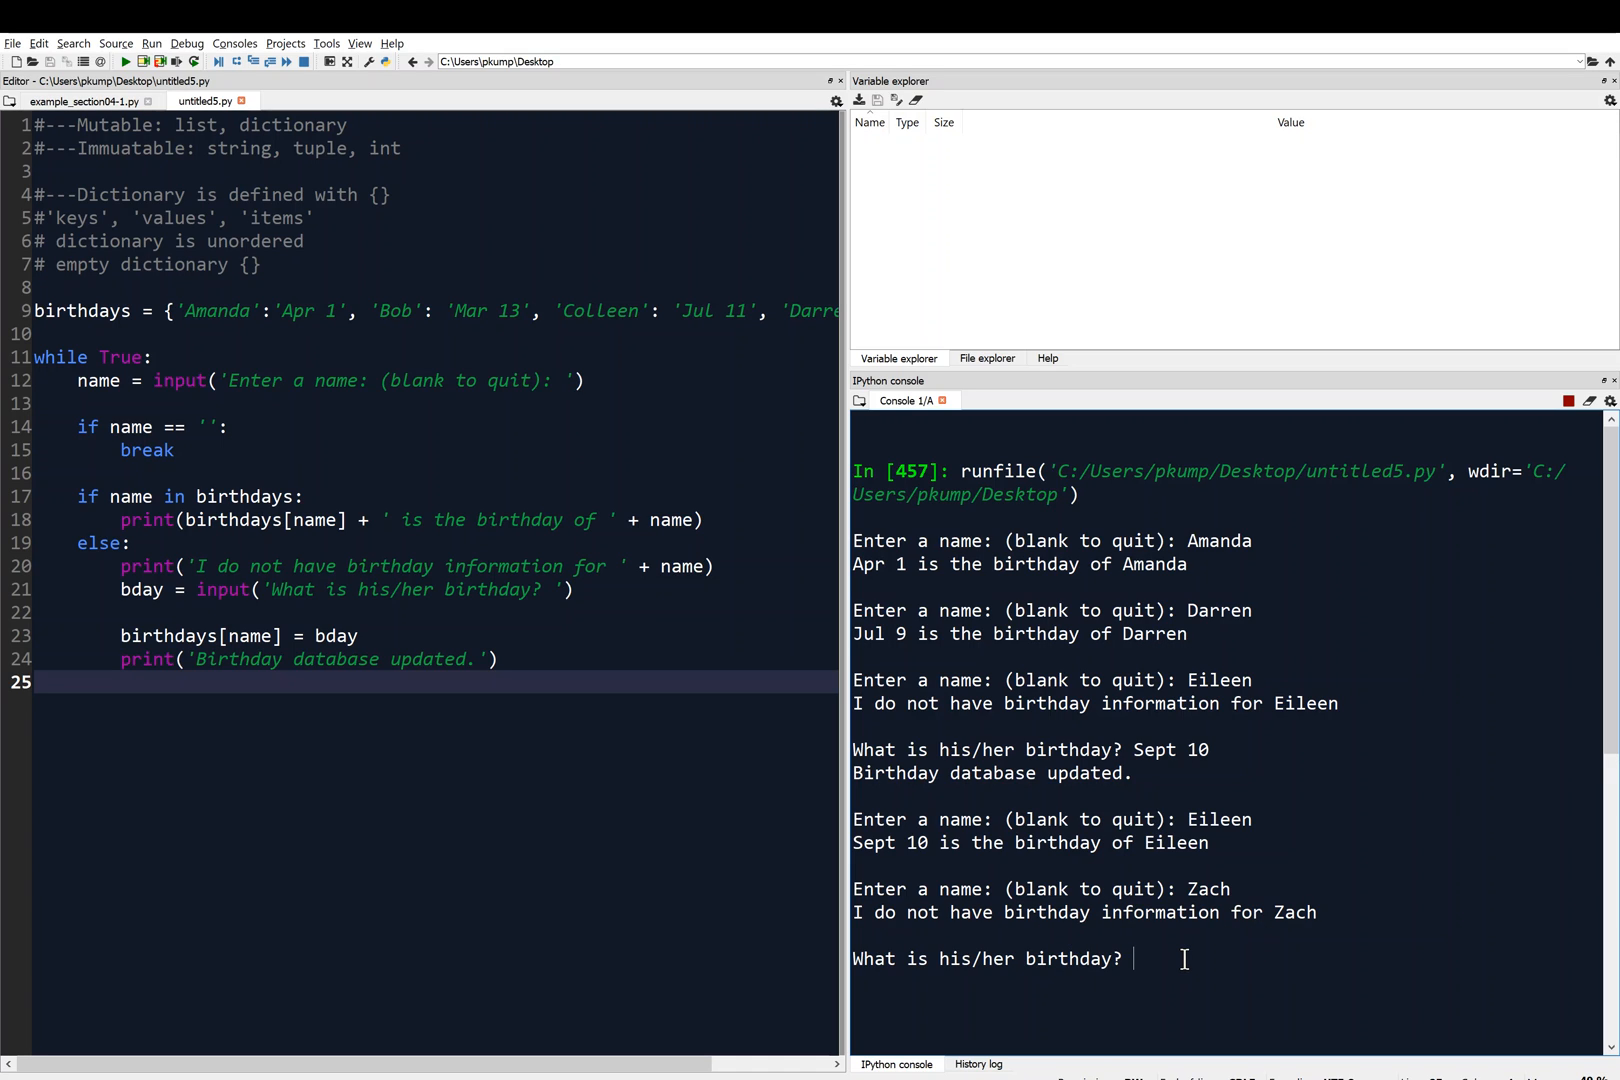
type("Dec 12")
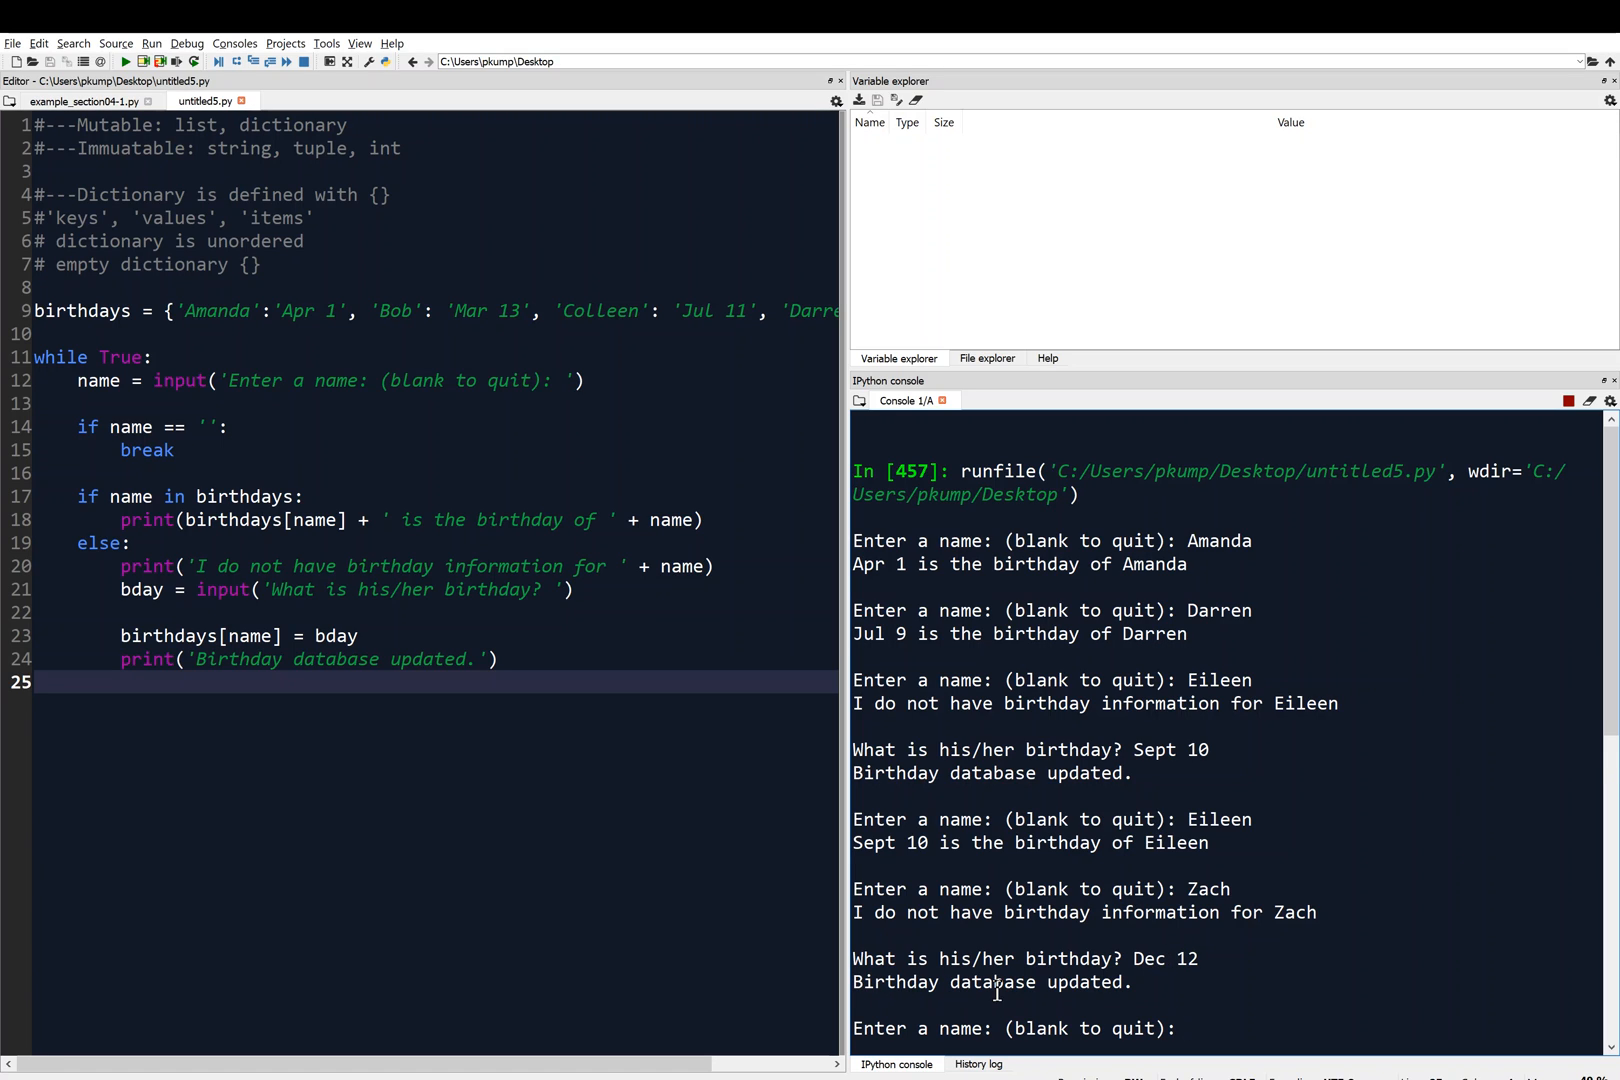
mouse_move(1236, 1038)
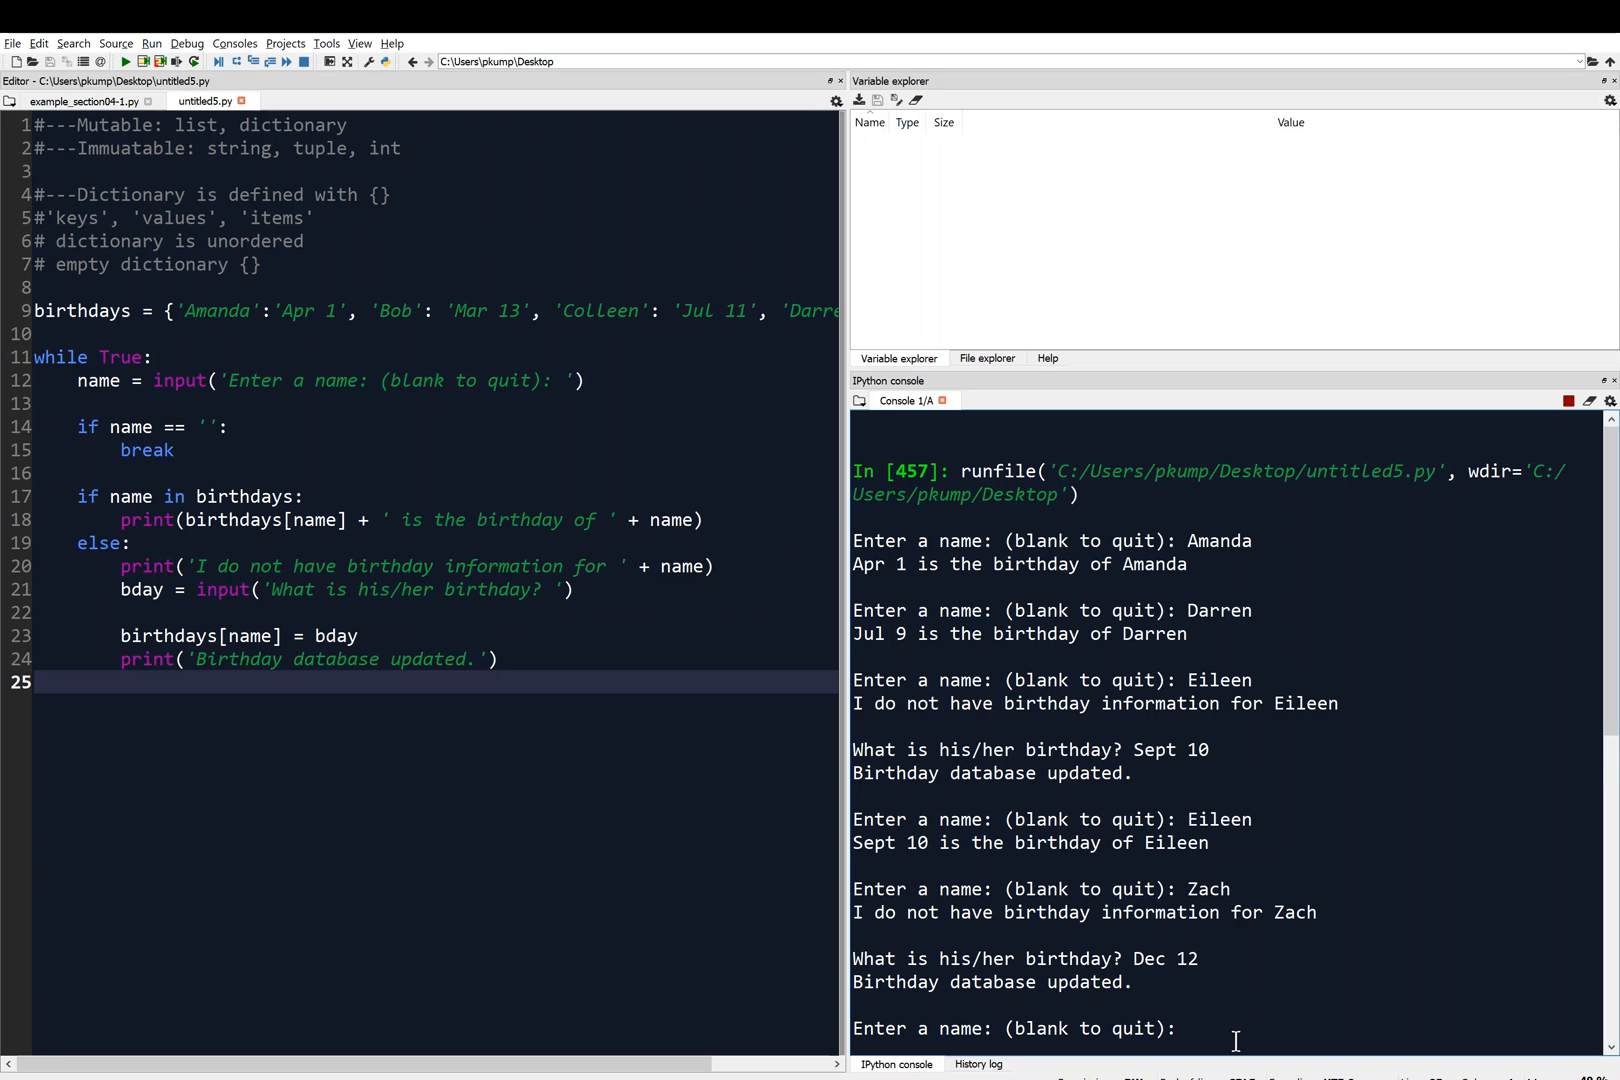
type("Z")
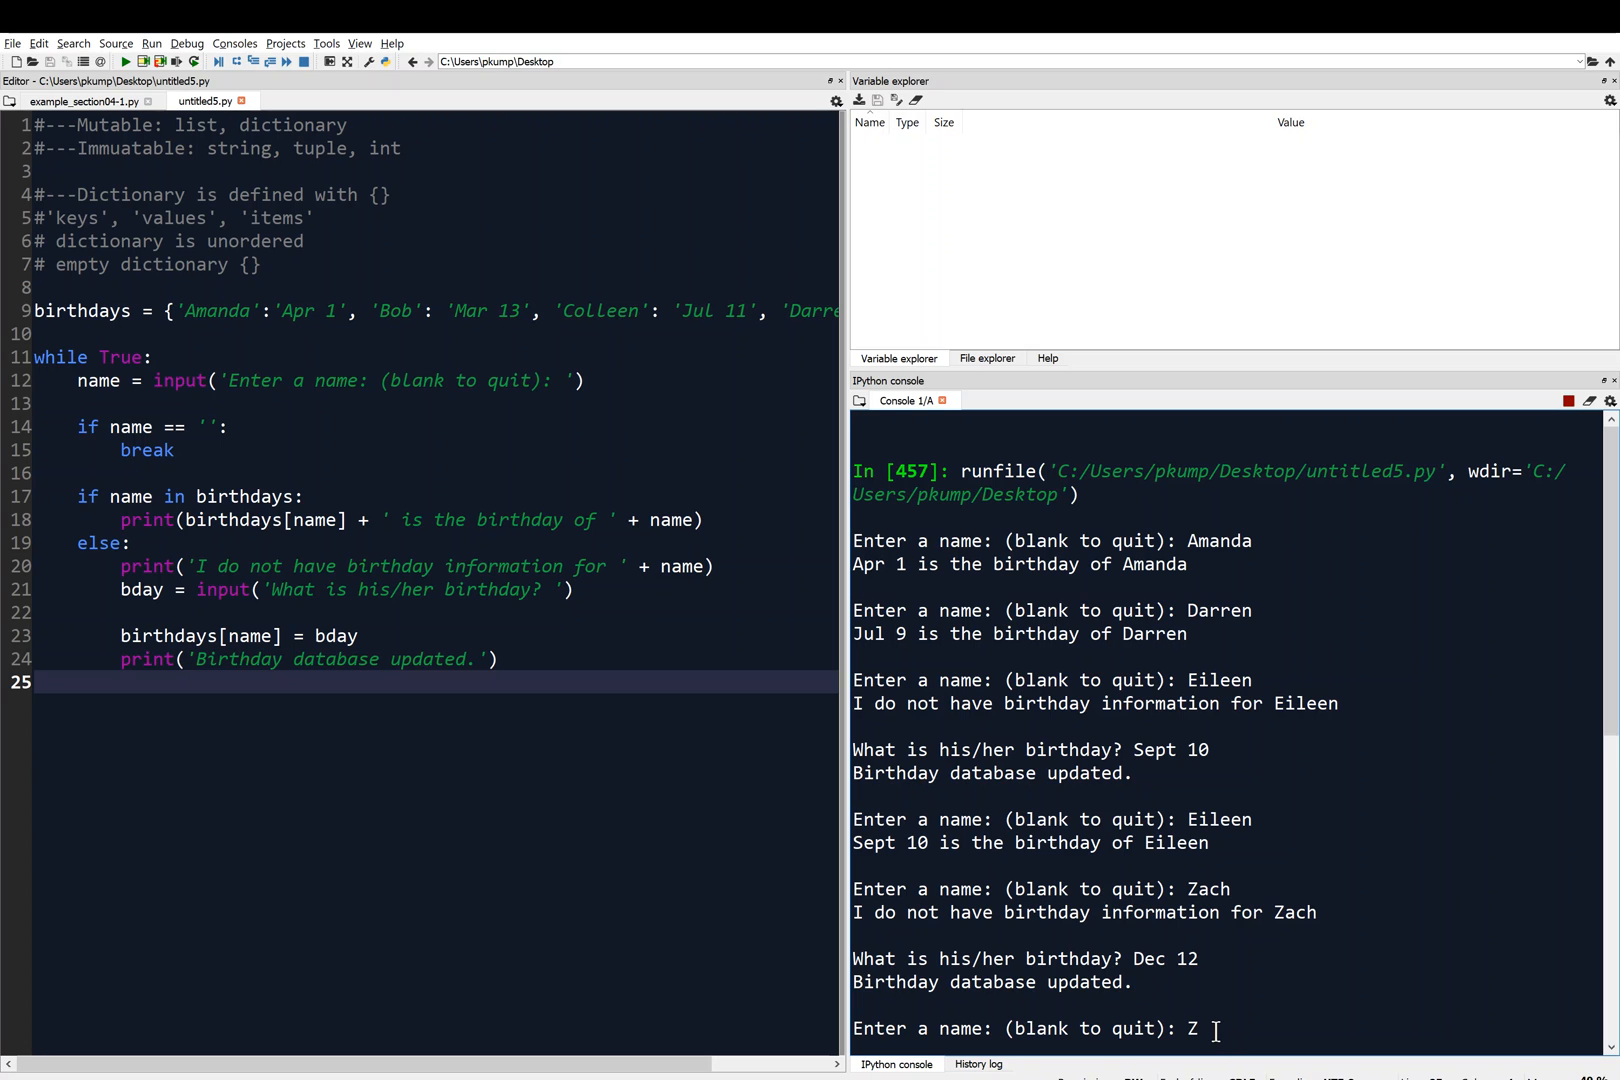
type("ach")
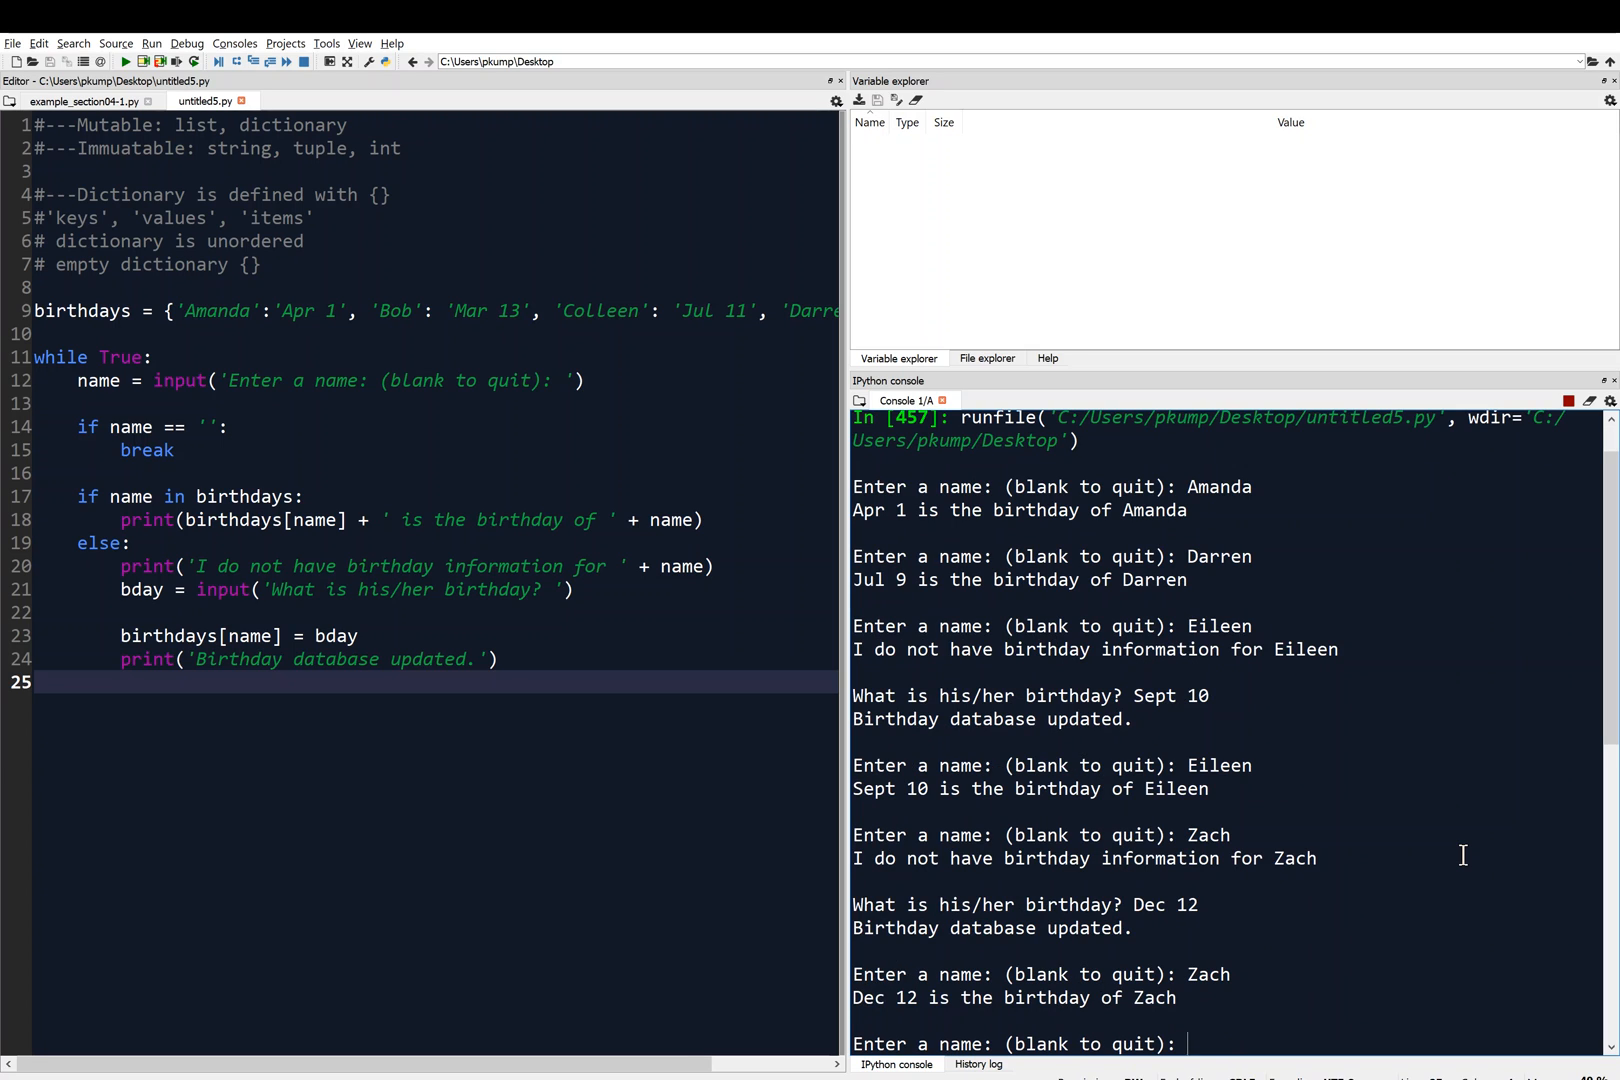
mouse_move(1272, 1026)
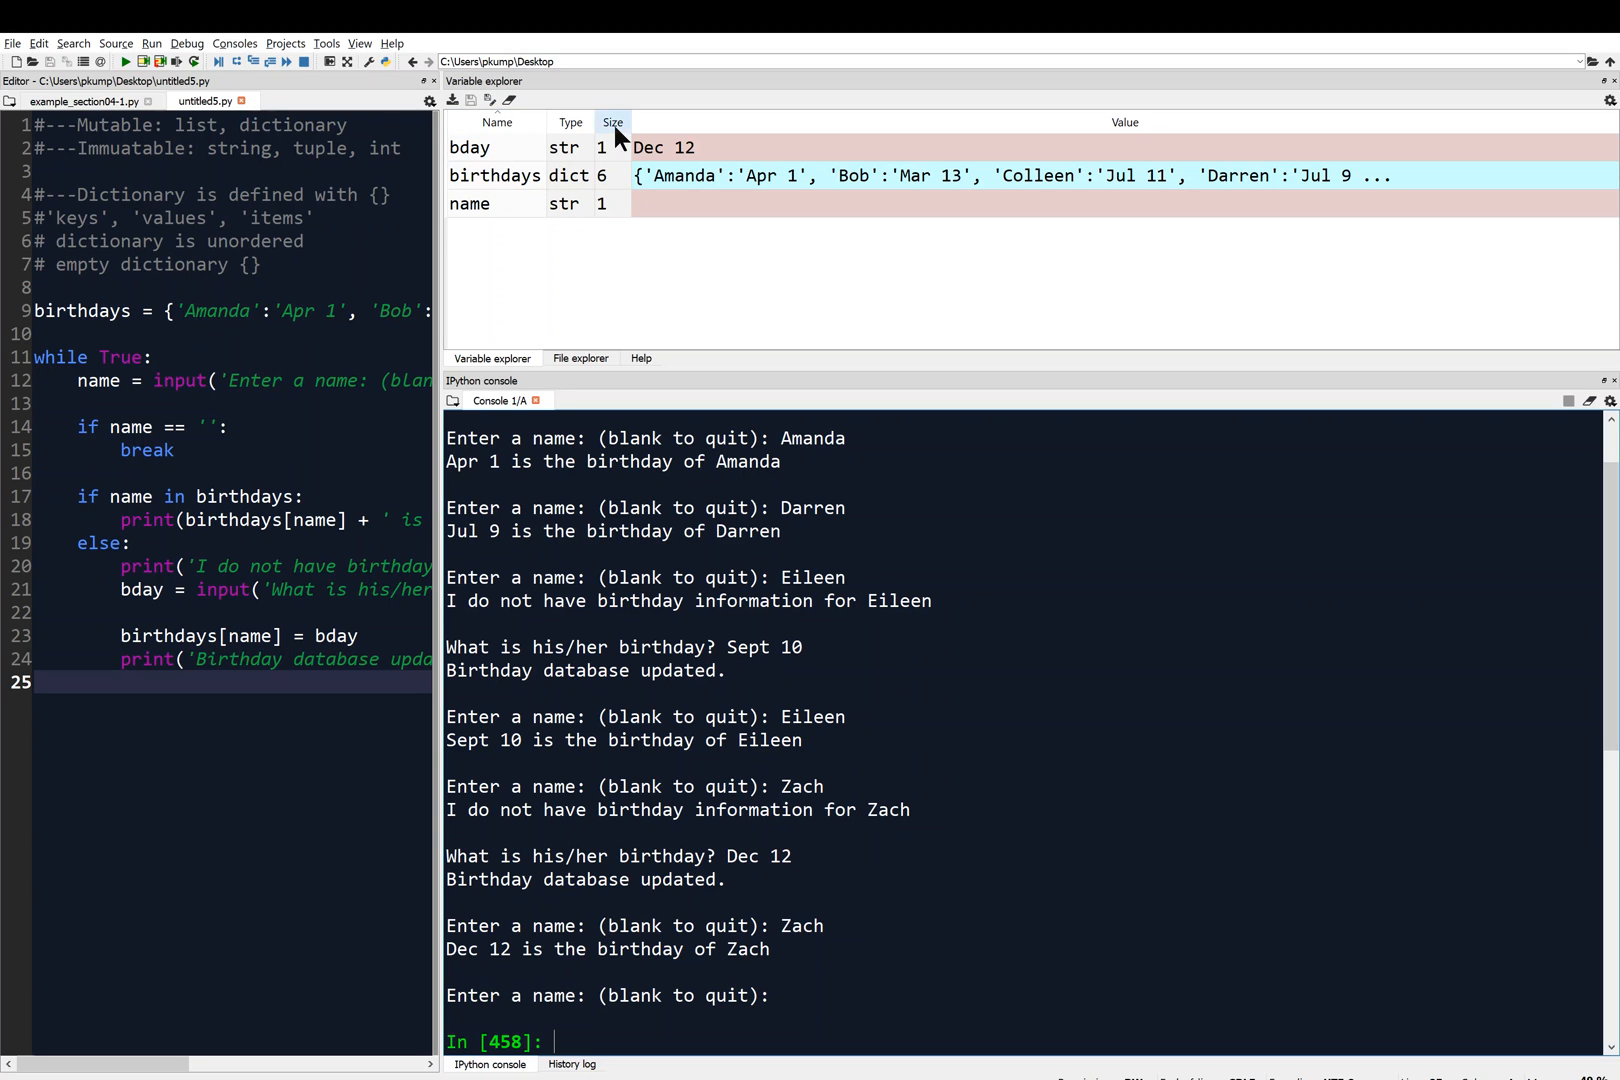
mouse_move(628, 192)
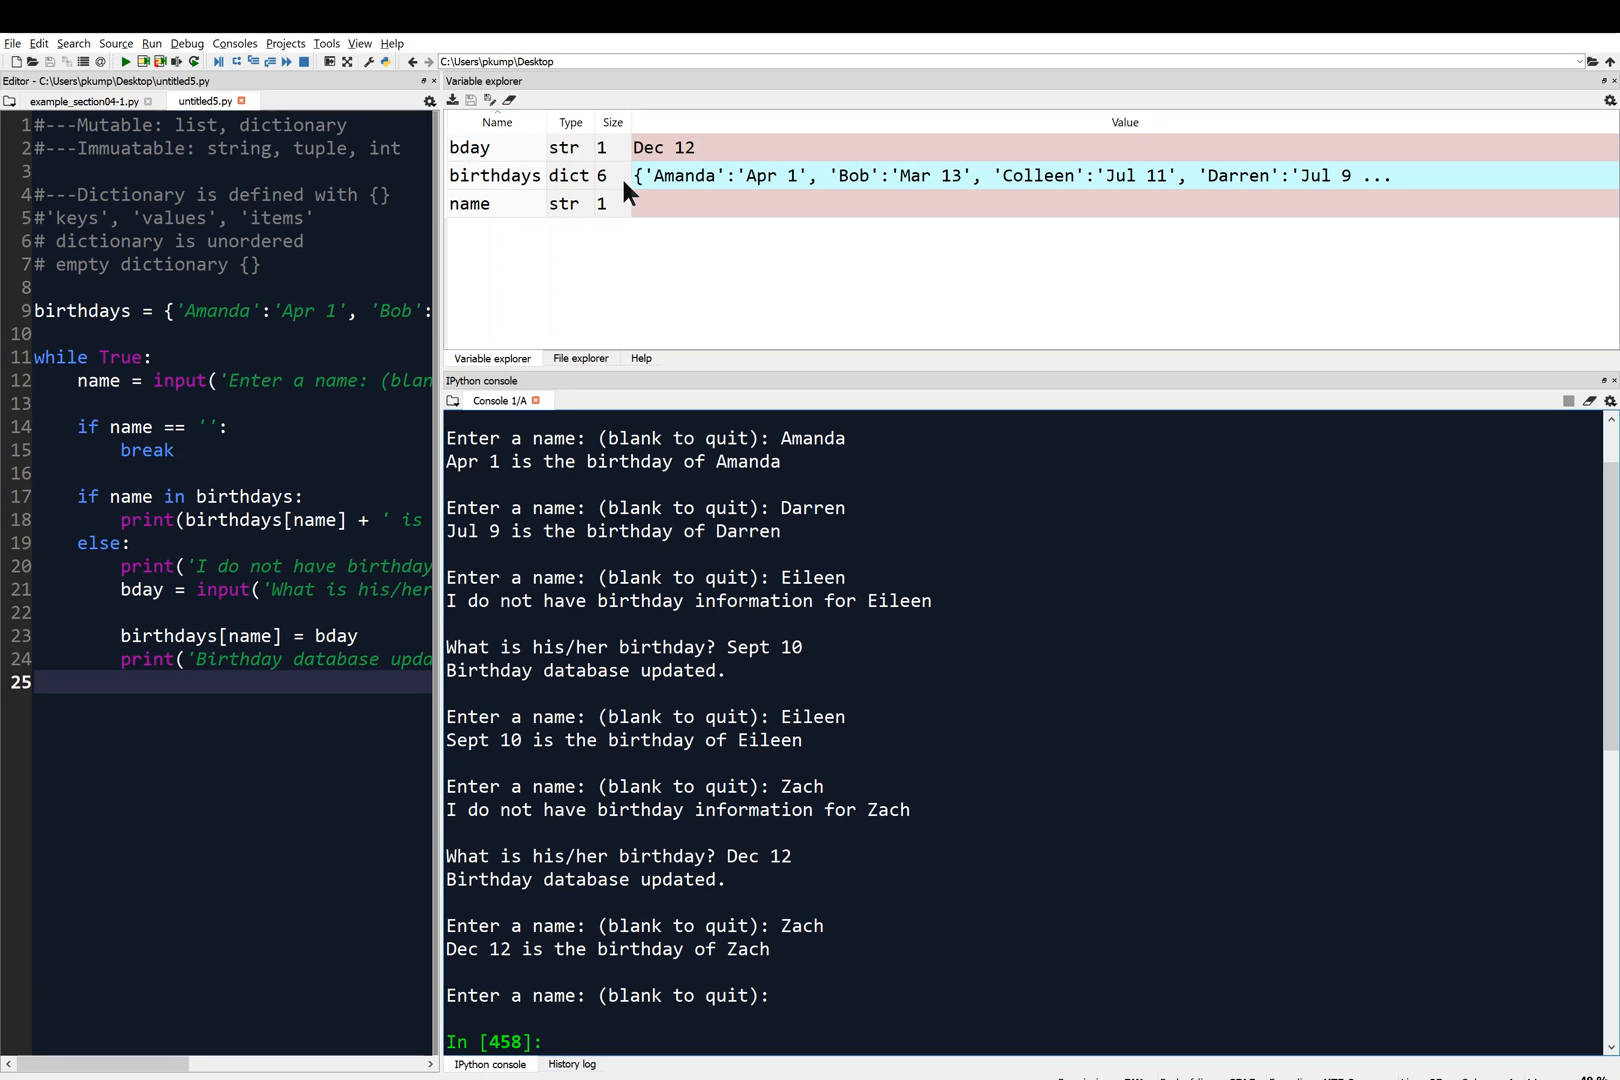
mouse_move(716, 184)
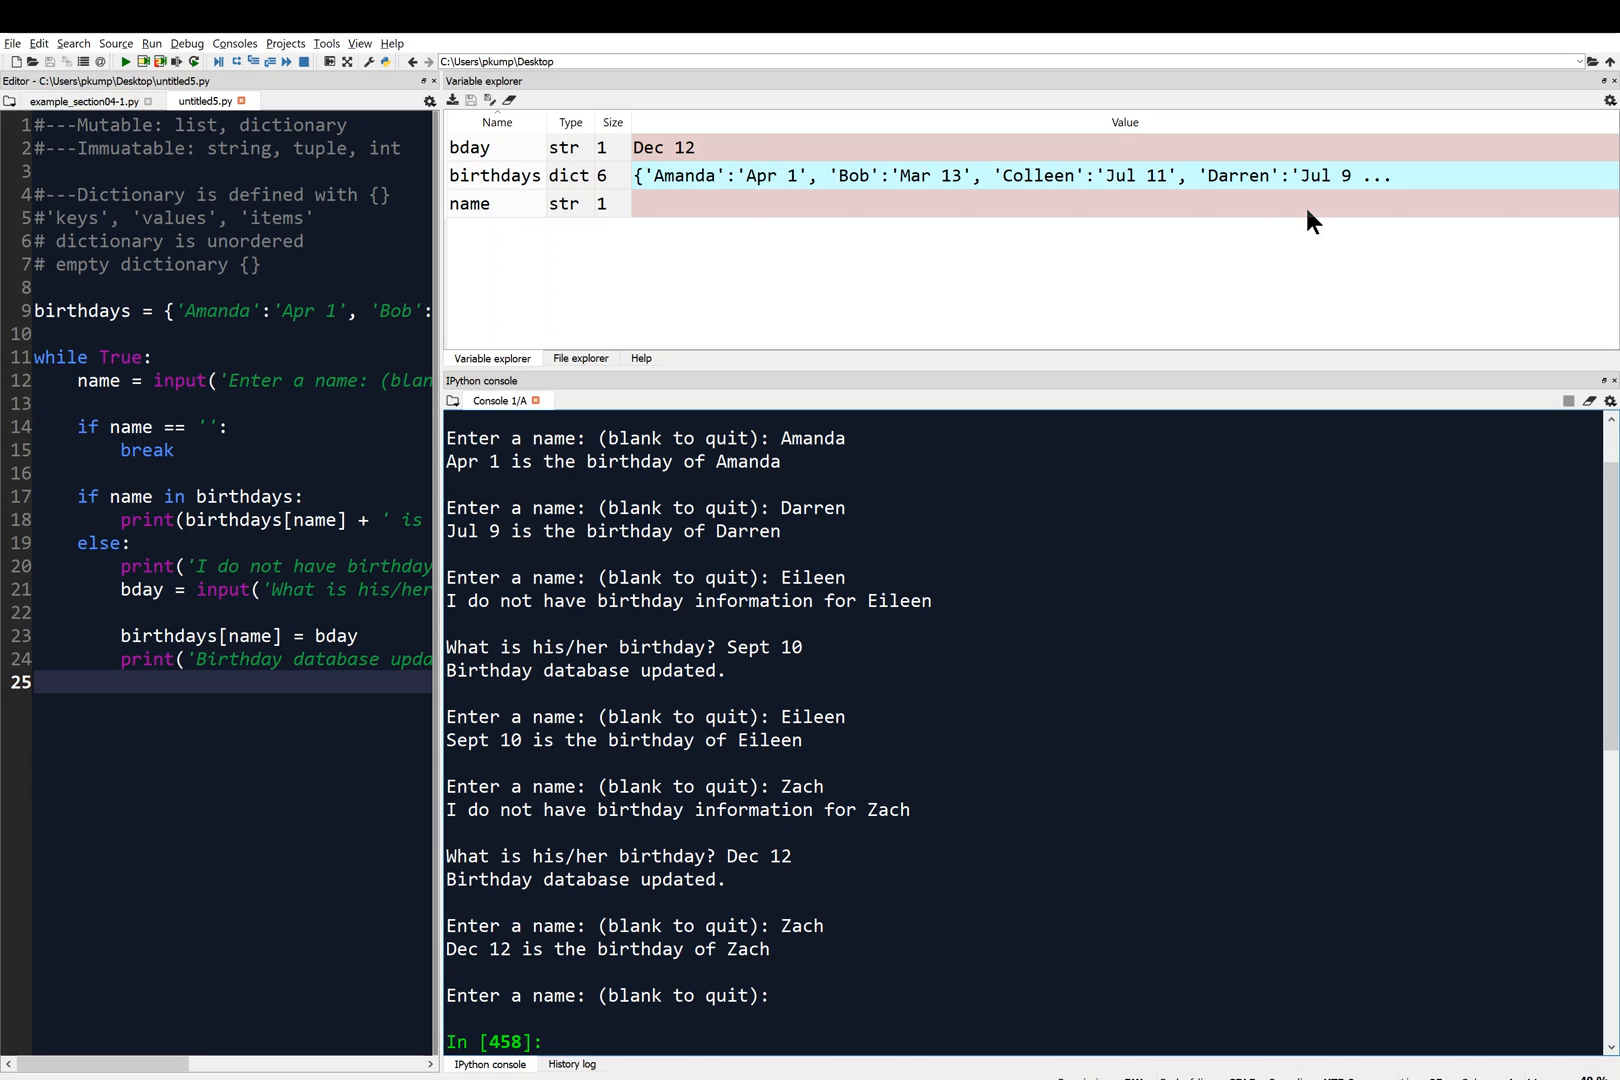
mouse_move(1356, 200)
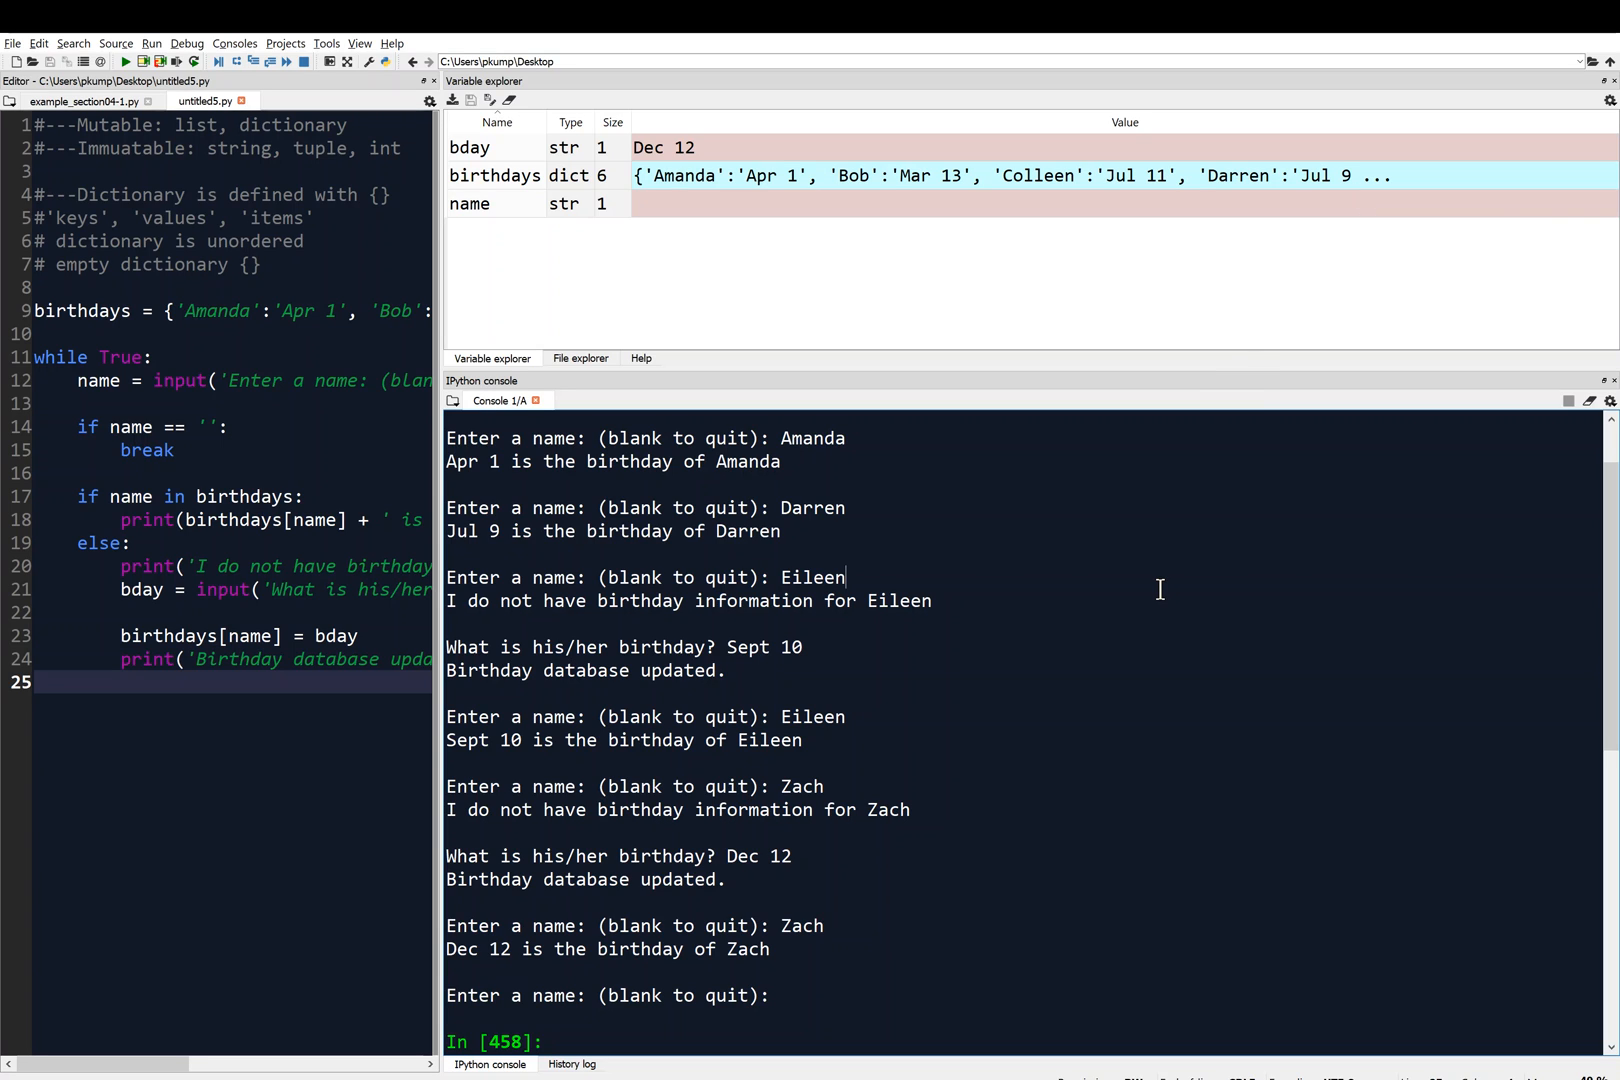
Evaluate birthdays in the console to show all six entries including Eileen and Zach.
type("b")
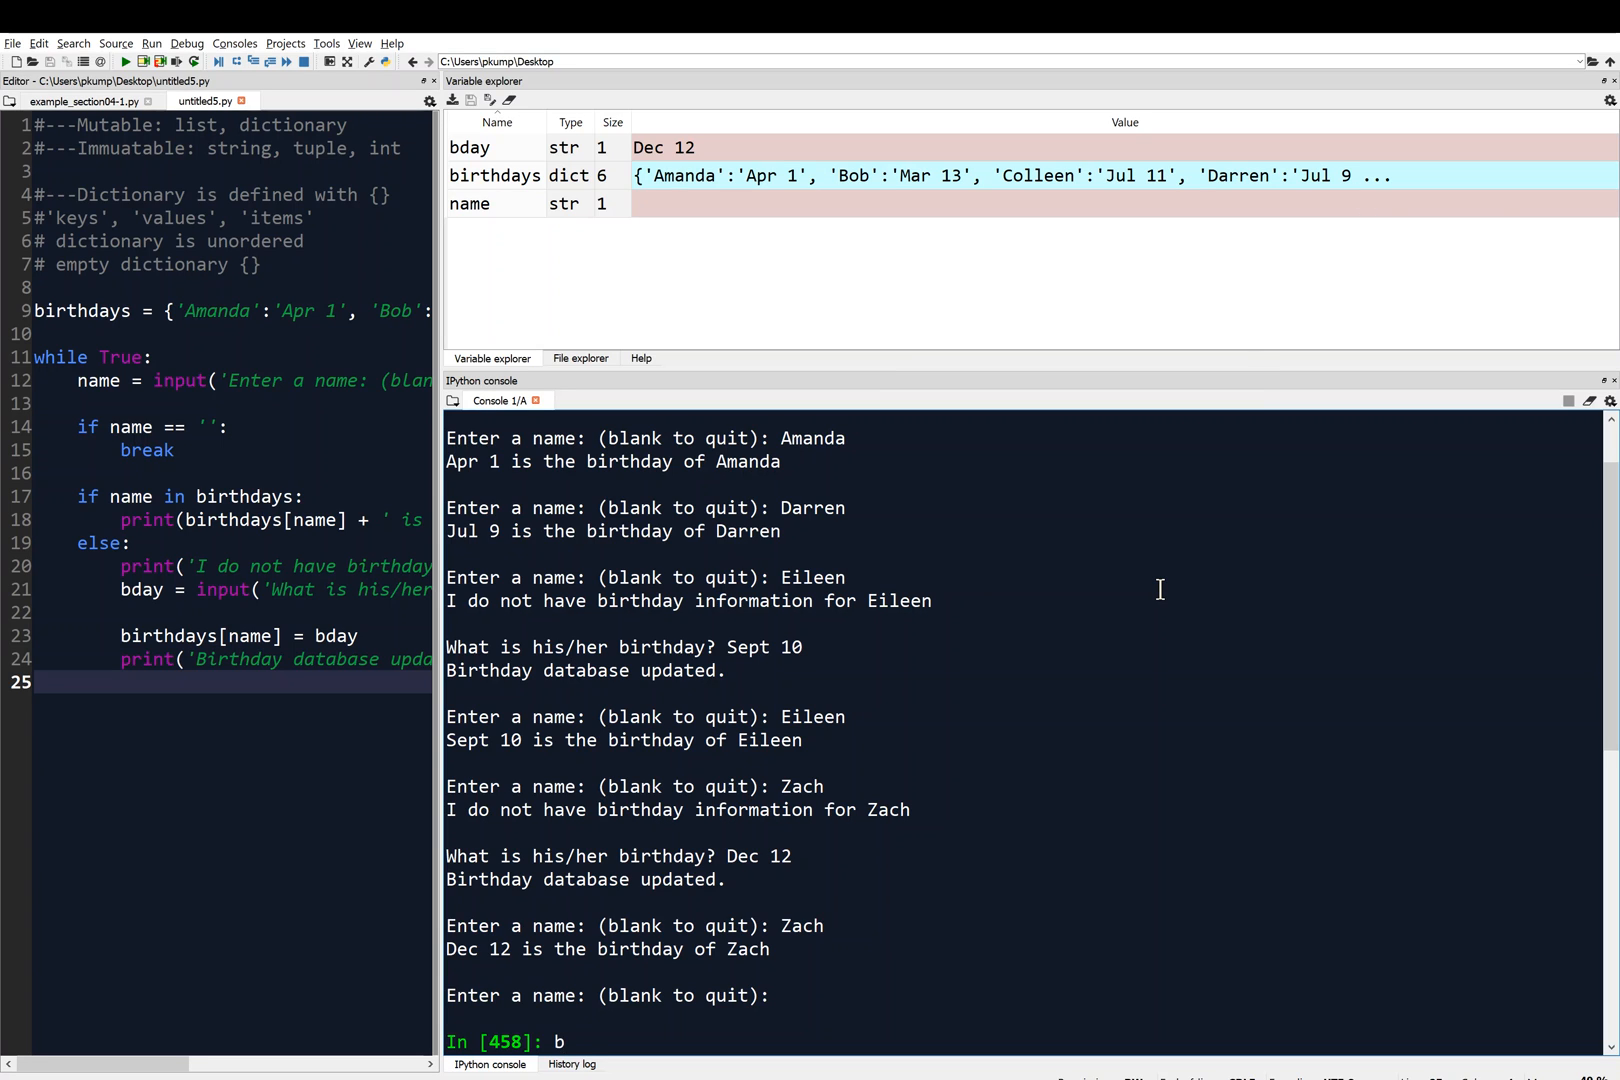
type("birthdays")
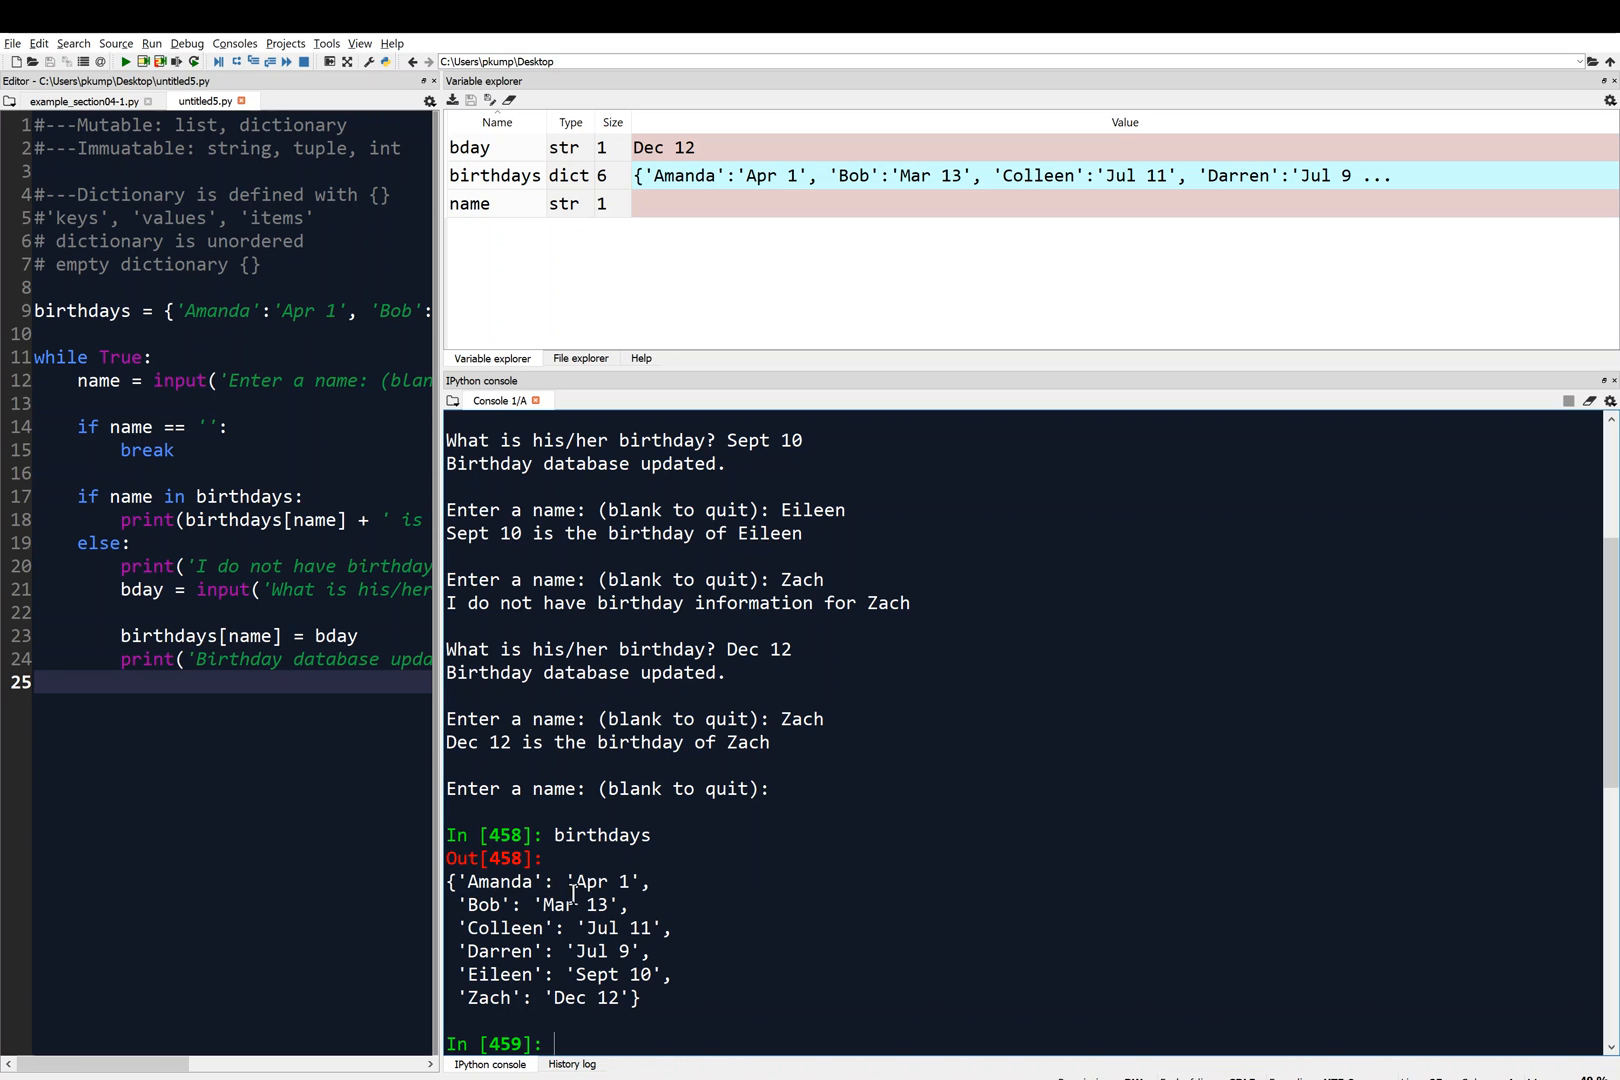
mouse_move(520, 928)
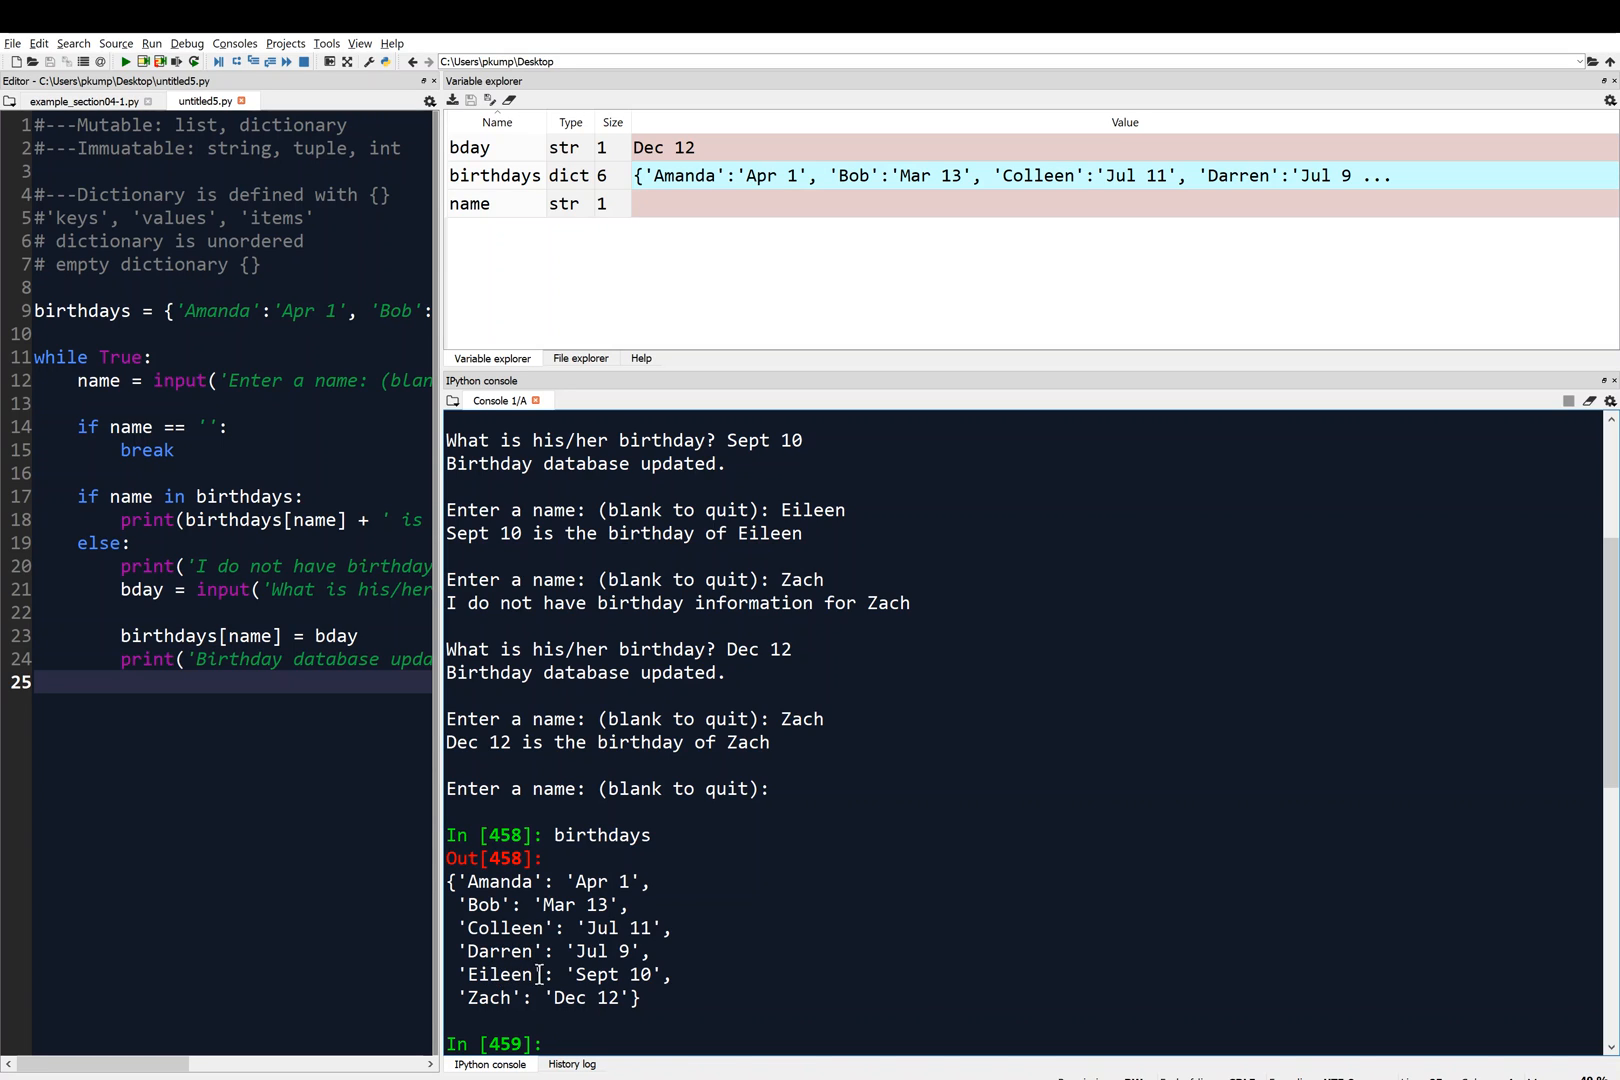
mouse_move(568, 998)
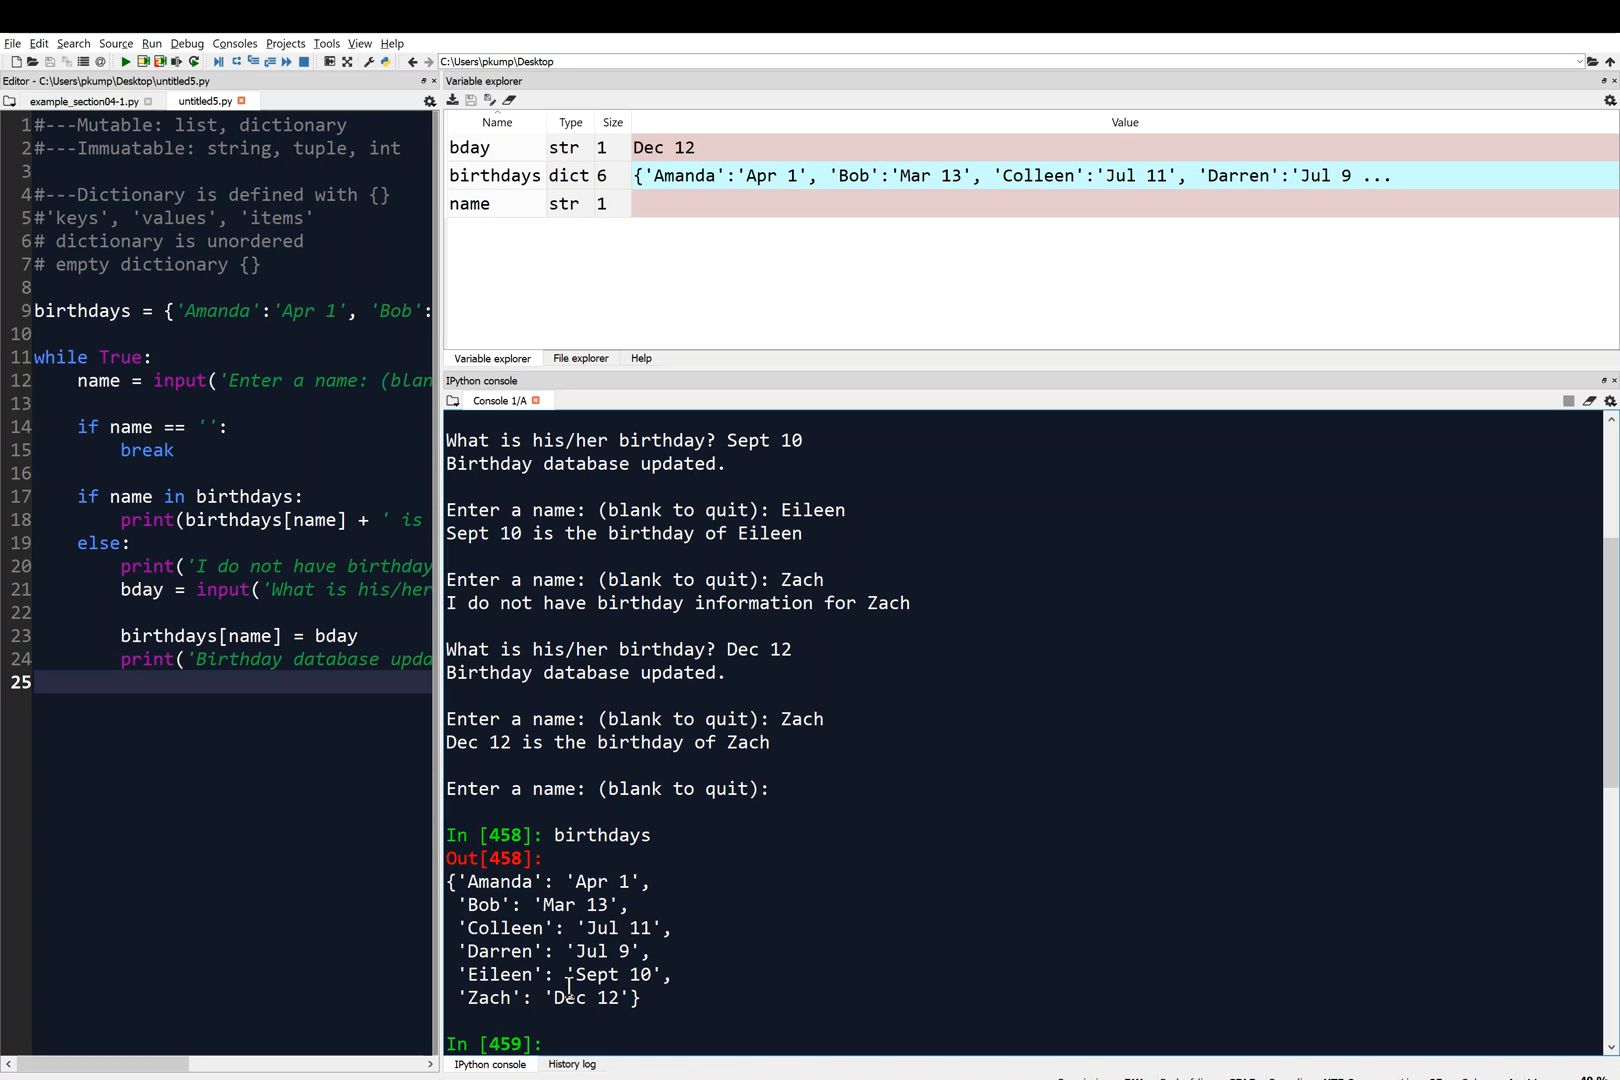